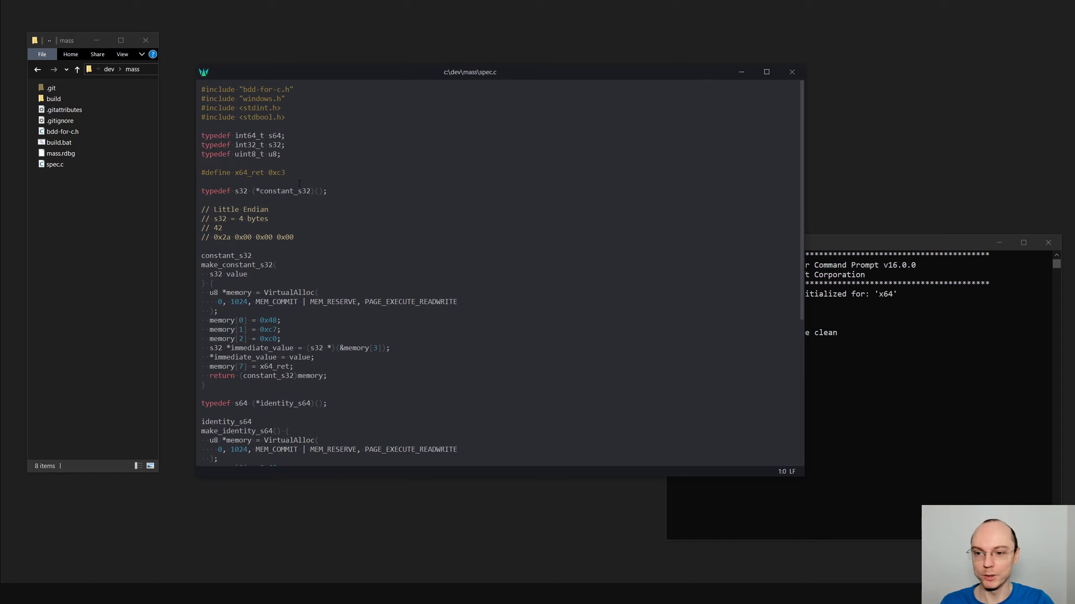
Go to Compiler Explorer and place the cursor at the end of line 2 in square
scroll("down", 3)
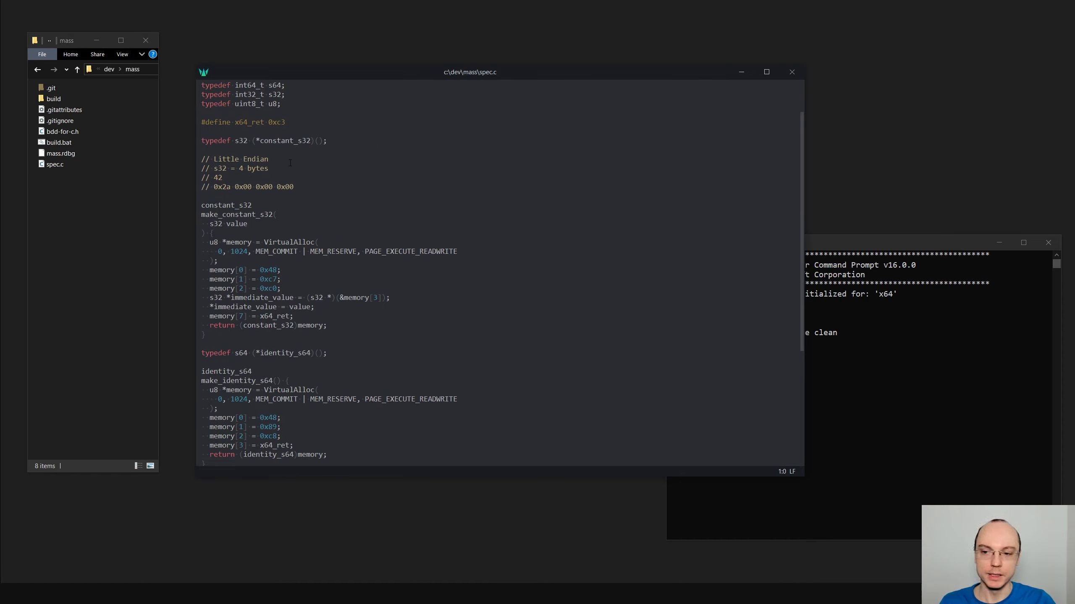
scroll("down", 3)
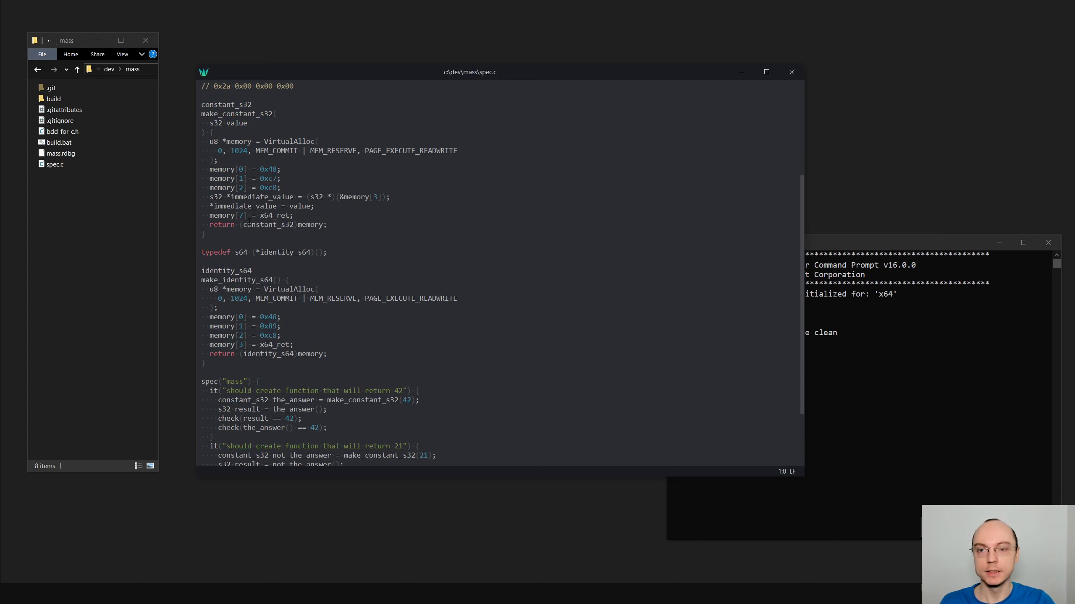
scroll("down", 3)
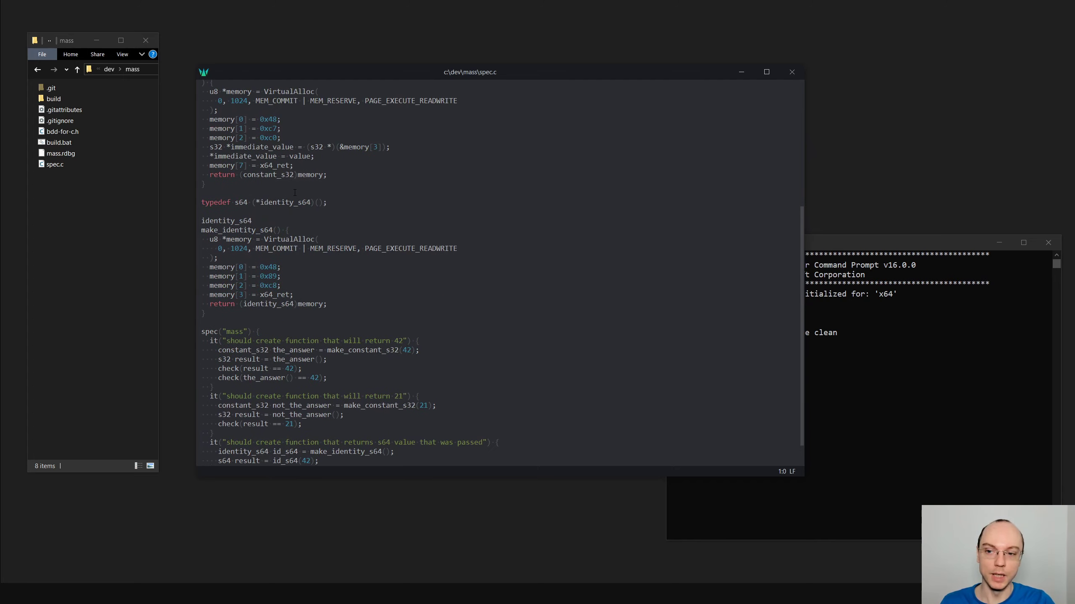
scroll("up", 3)
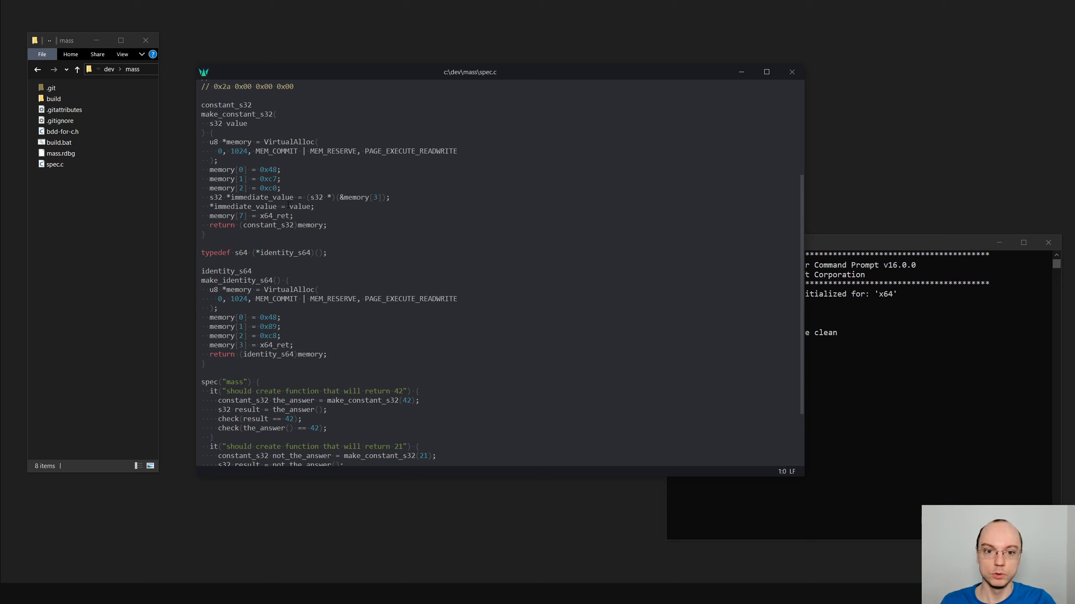
scroll("down", 3)
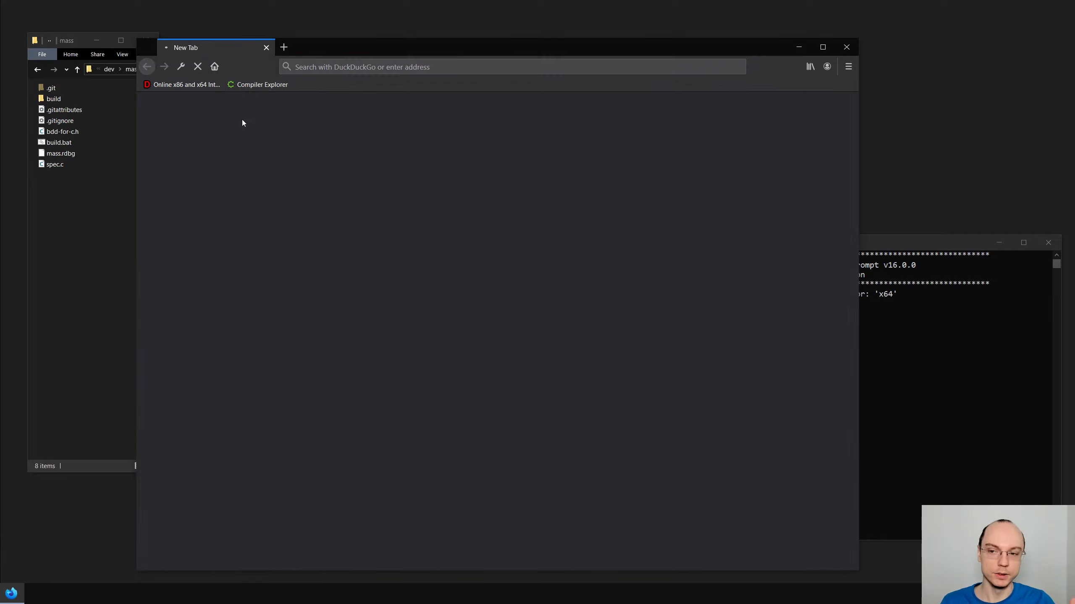
left_click(261, 84)
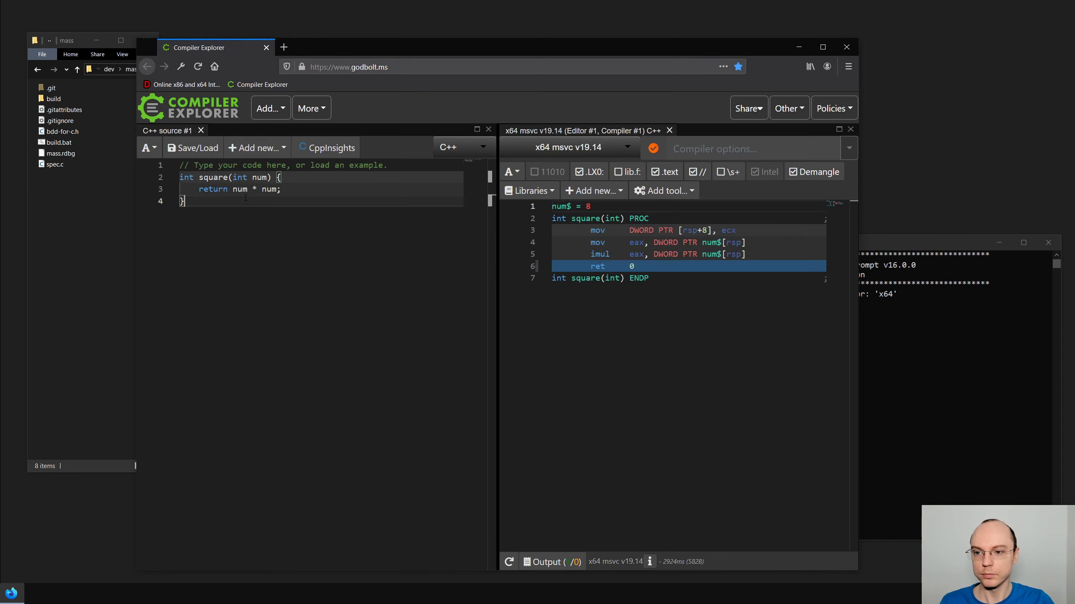
left_click(263, 190)
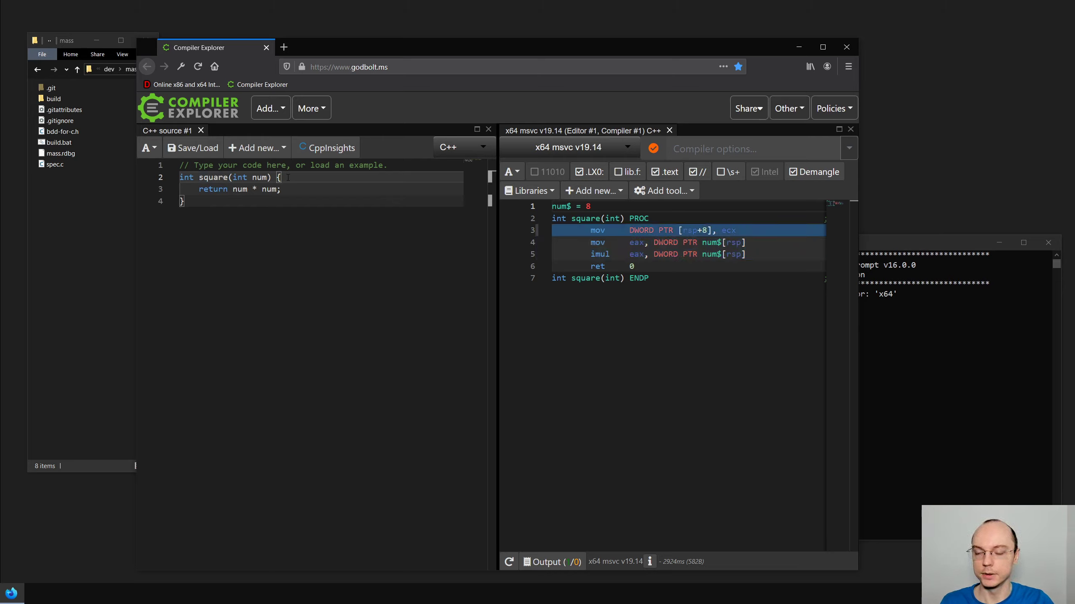
Add 'int foo = 42;' to square and make it return num * foo
type("int")
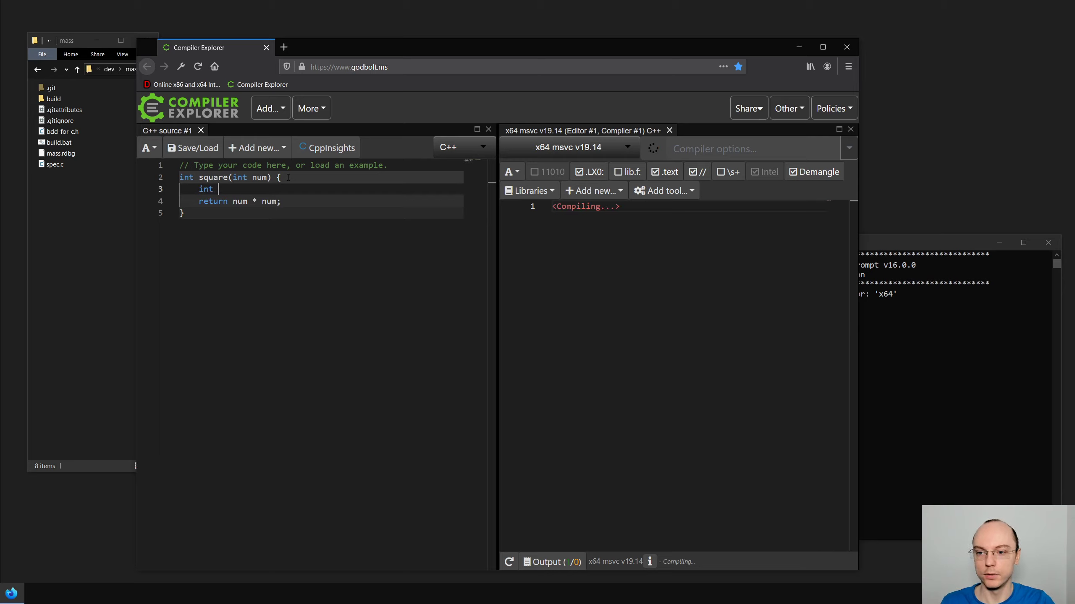
type("foo =")
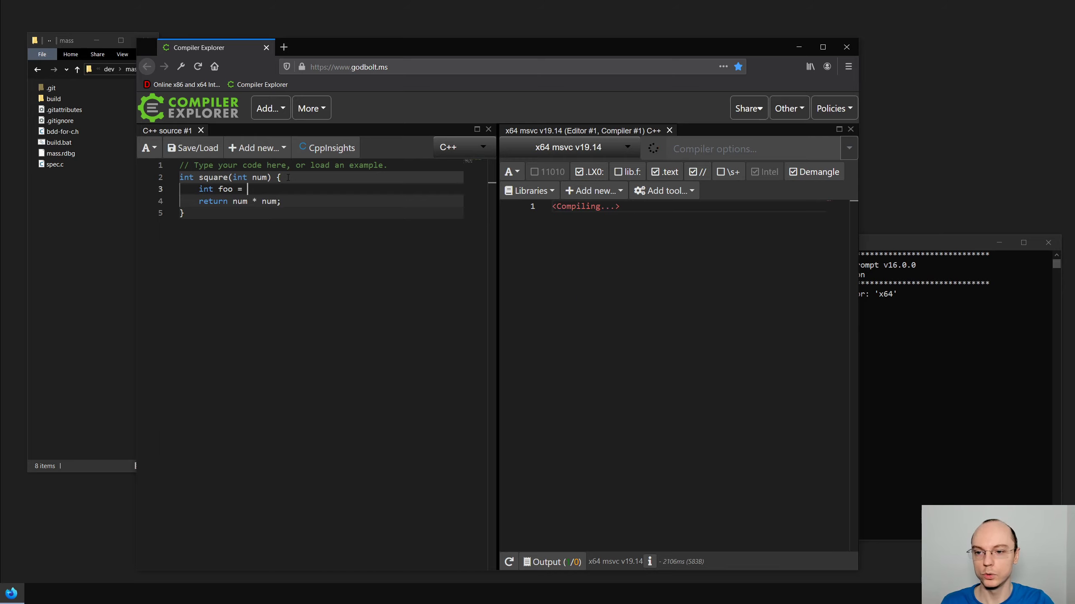
type("42;")
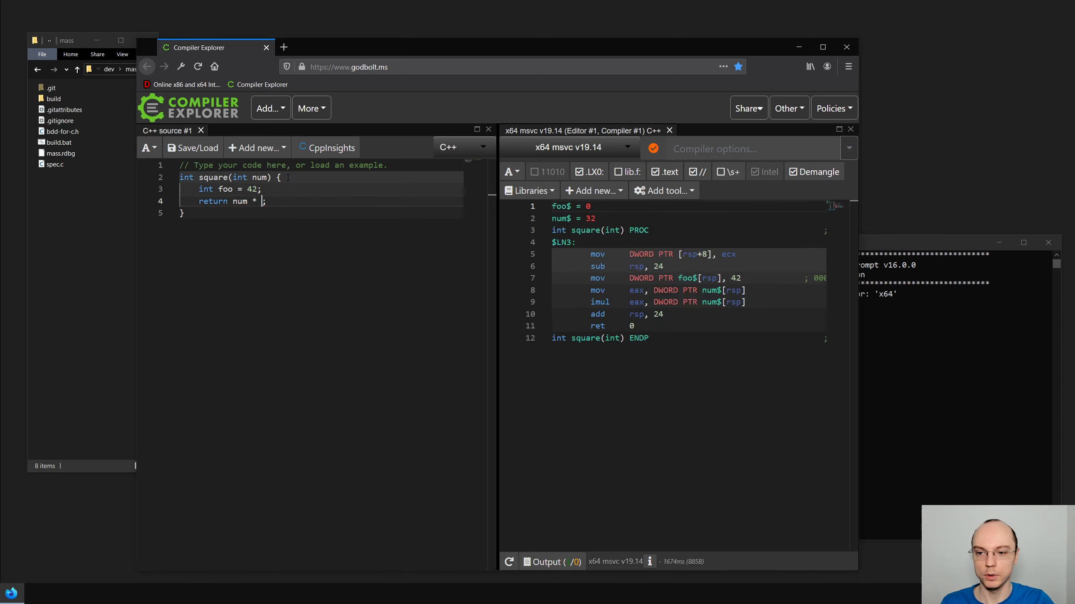
type("foo")
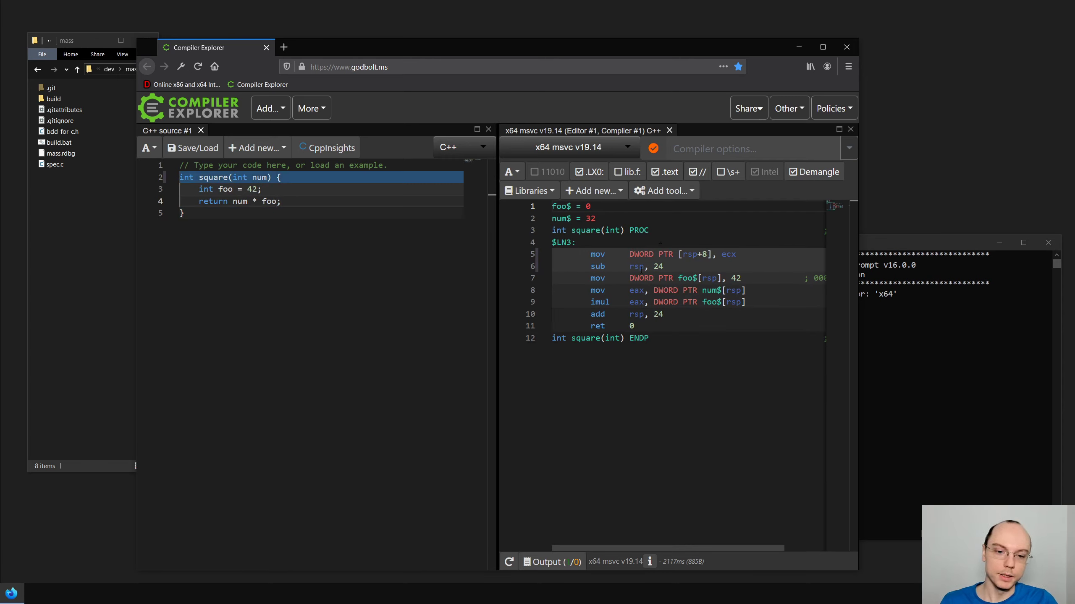
left_click(226, 189)
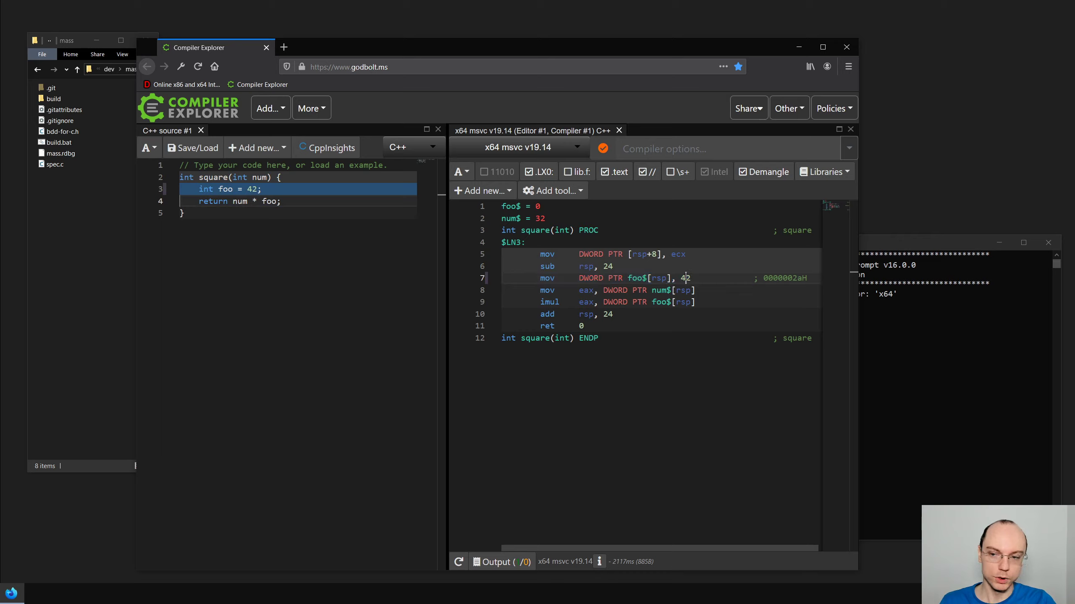
double_click(686, 277)
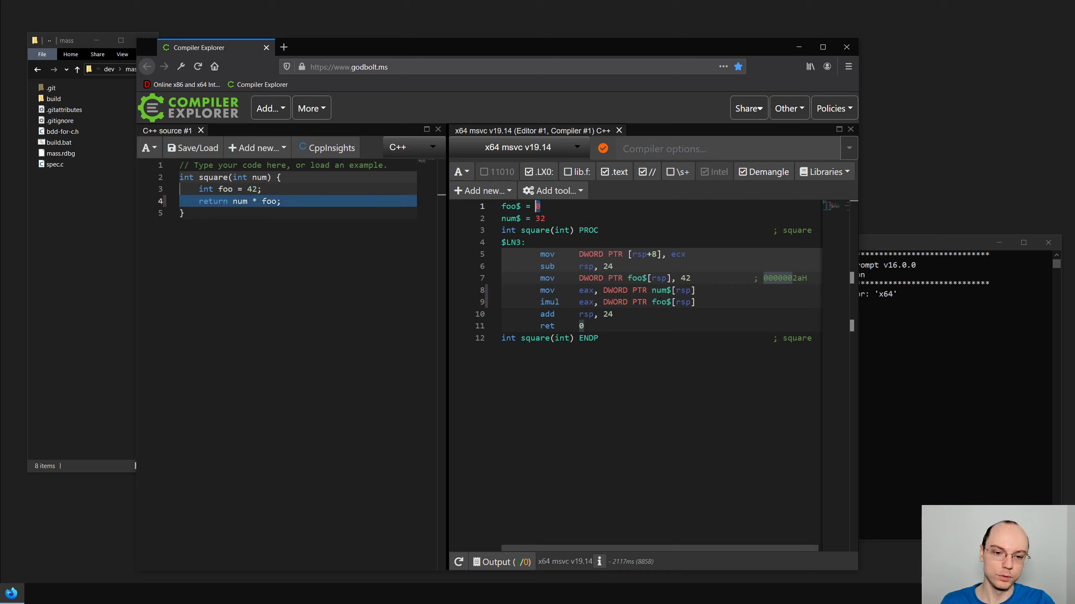
left_click(662, 290)
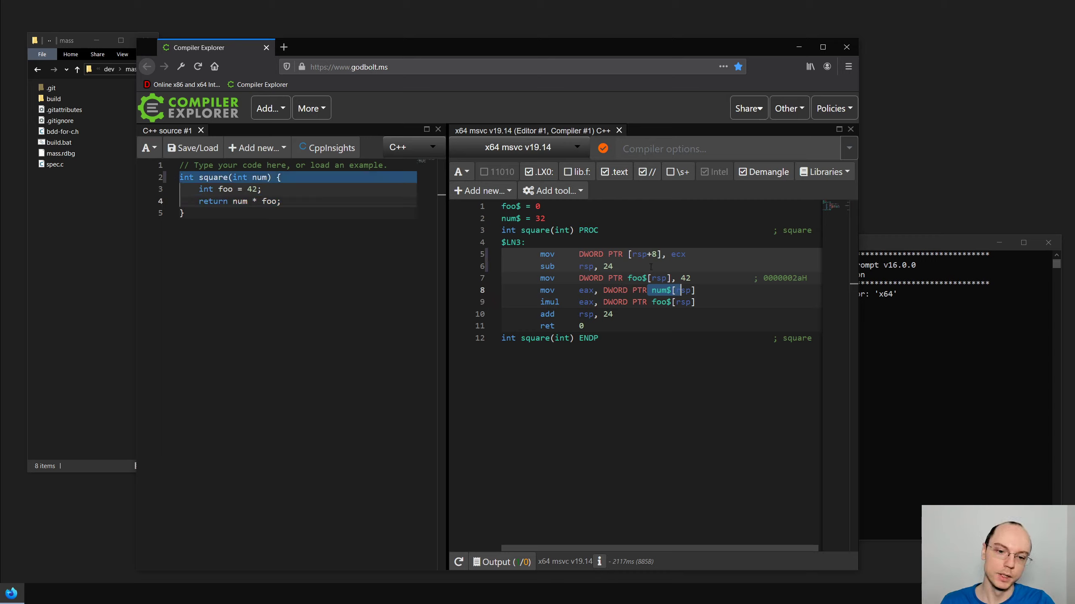
left_click(219, 189)
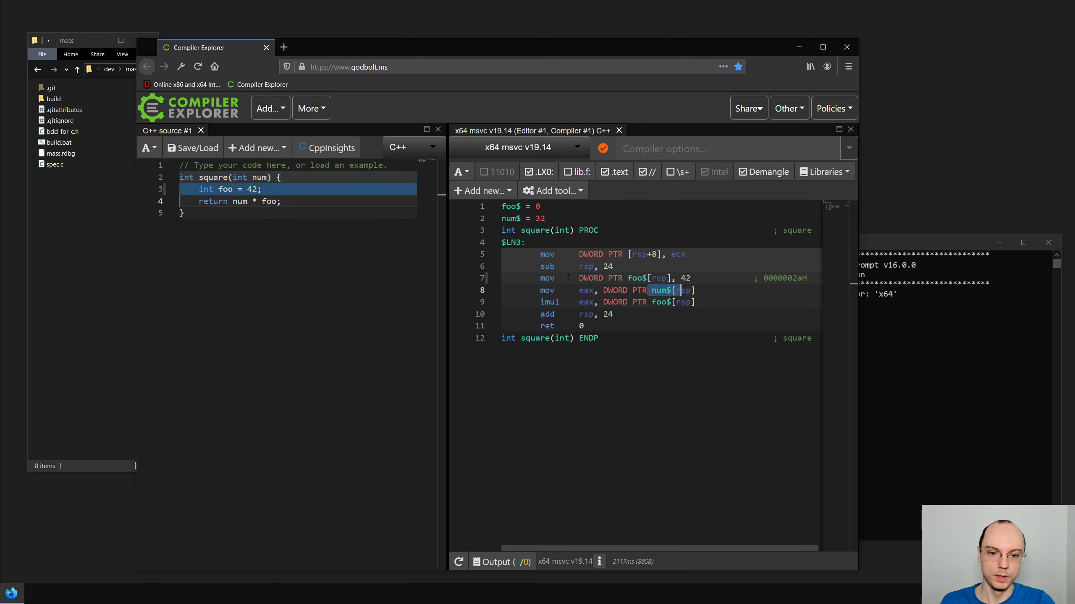
left_click(226, 188)
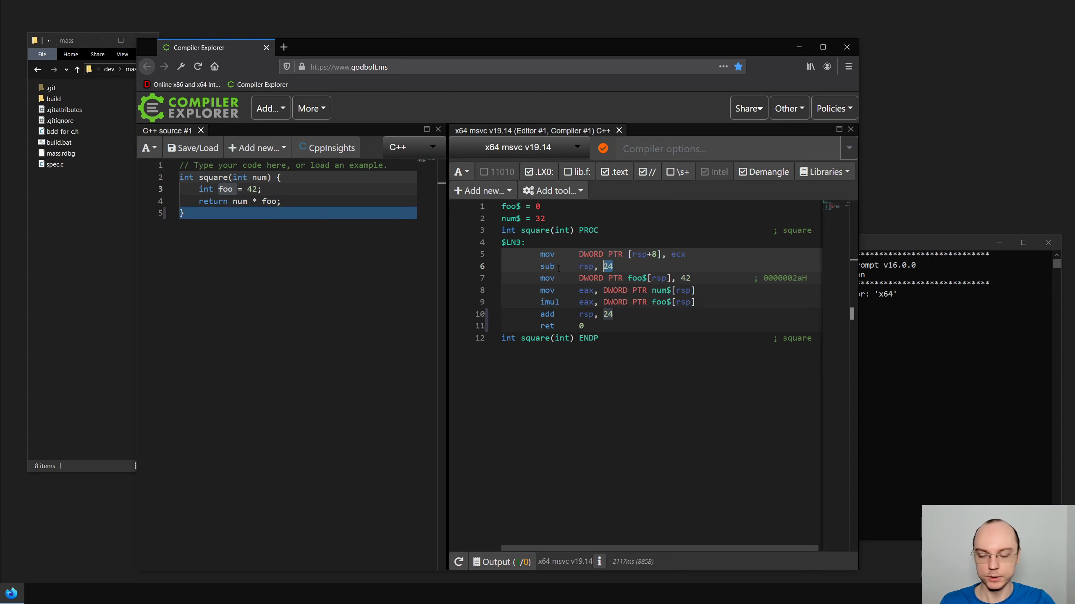
left_click(226, 188)
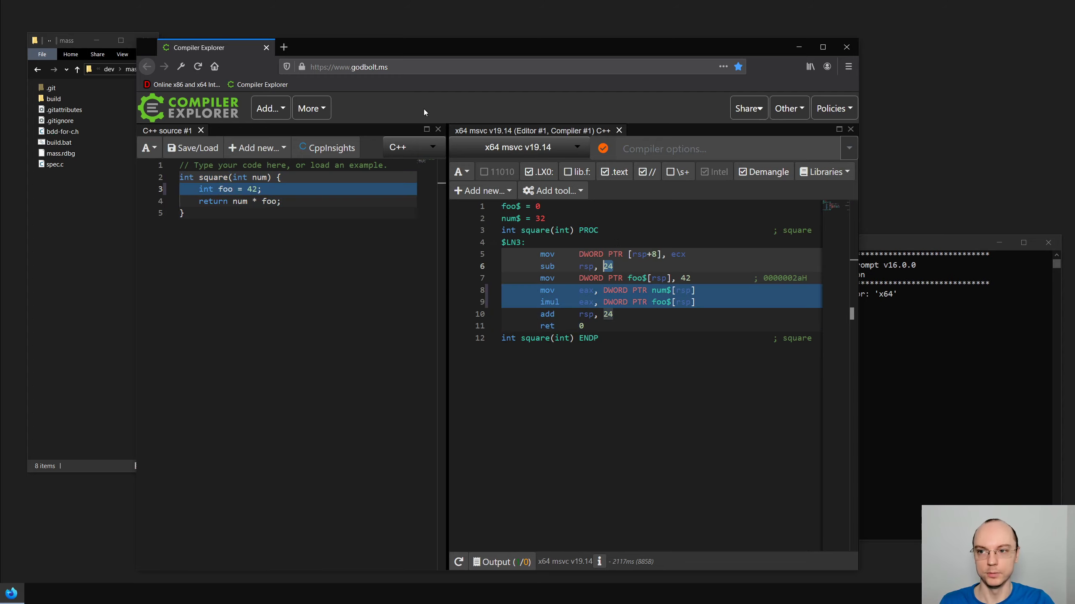
mouse_move(391, 57)
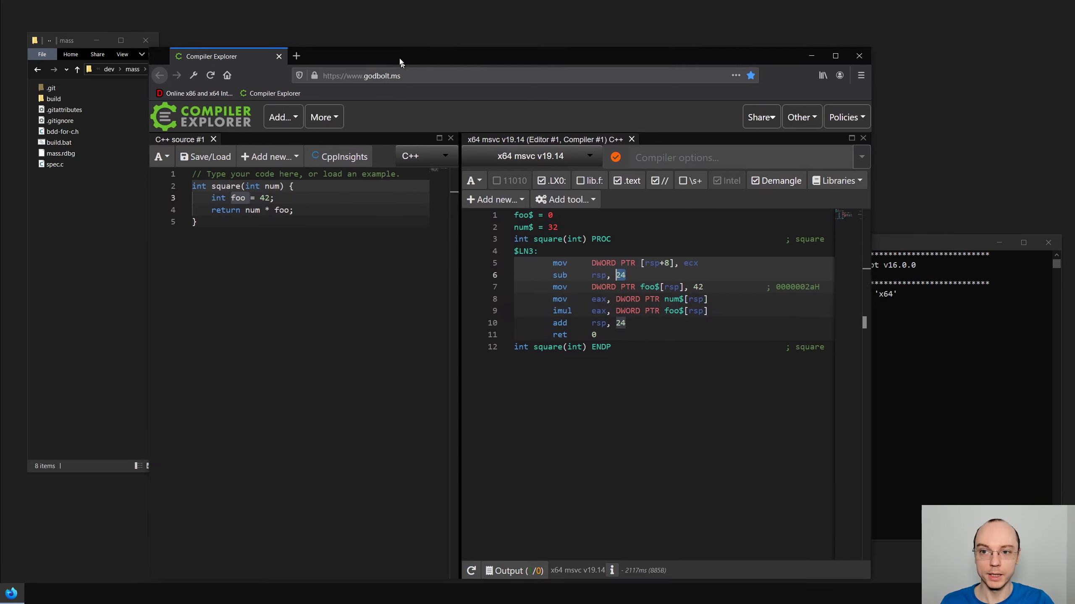
In a new tab, search Microsoft Docs for 'stack'
left_click(296, 57)
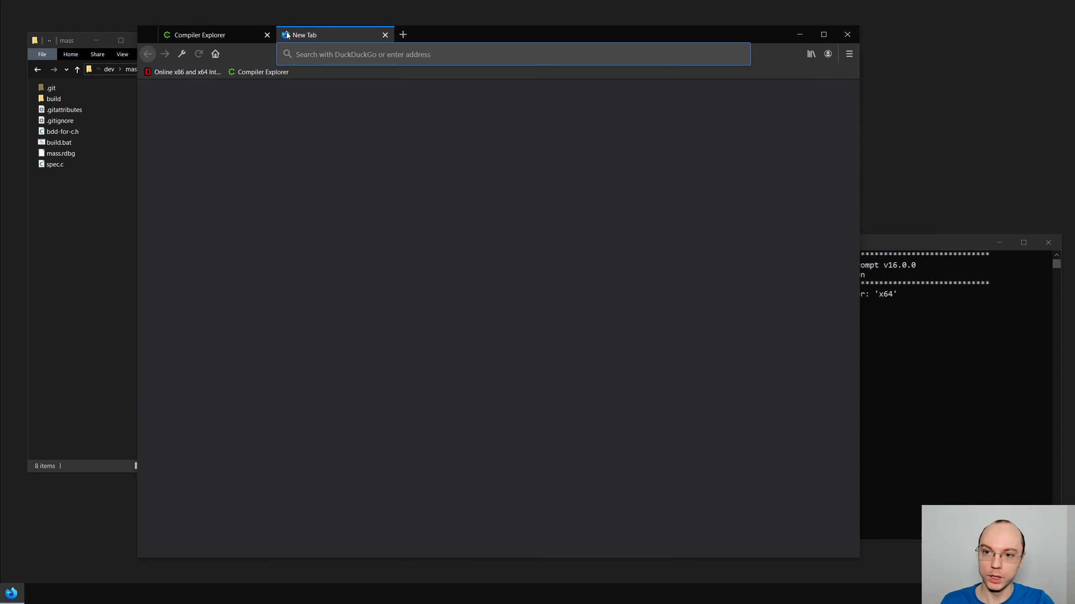
type("b")
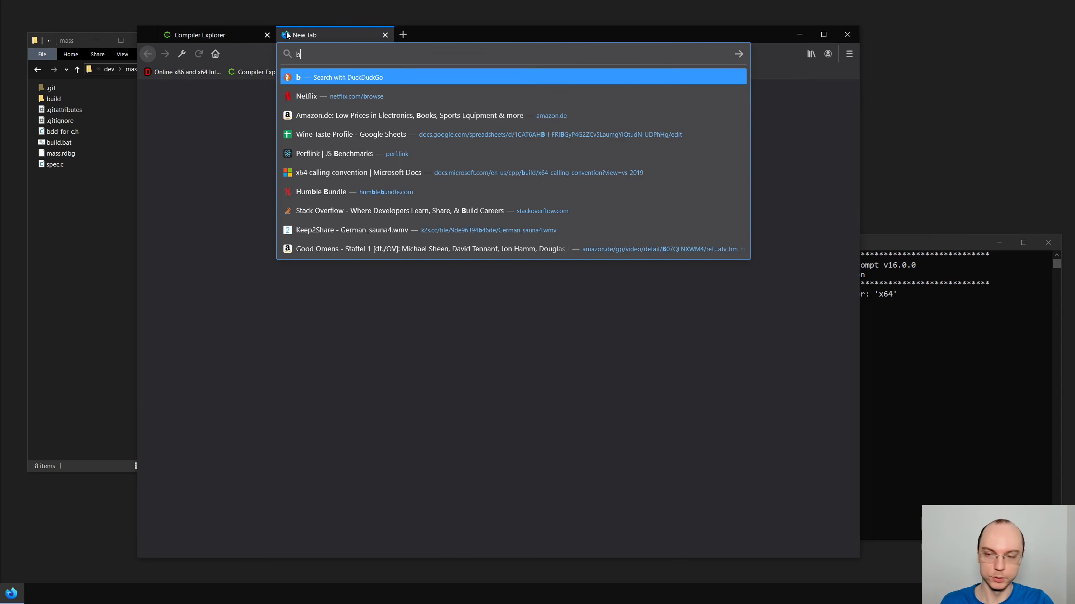
type("msdn")
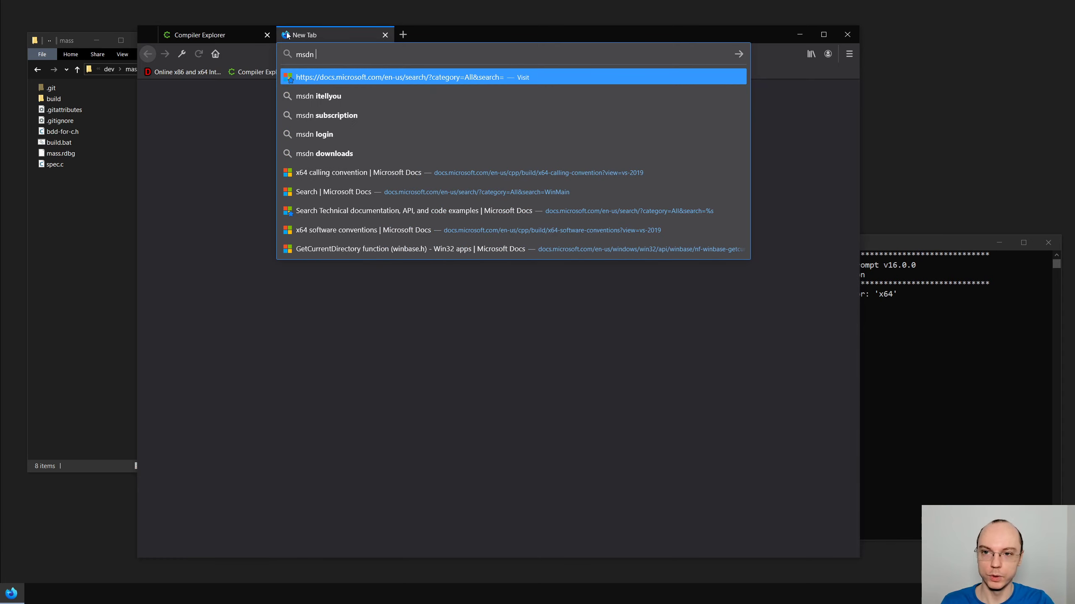
type("stack")
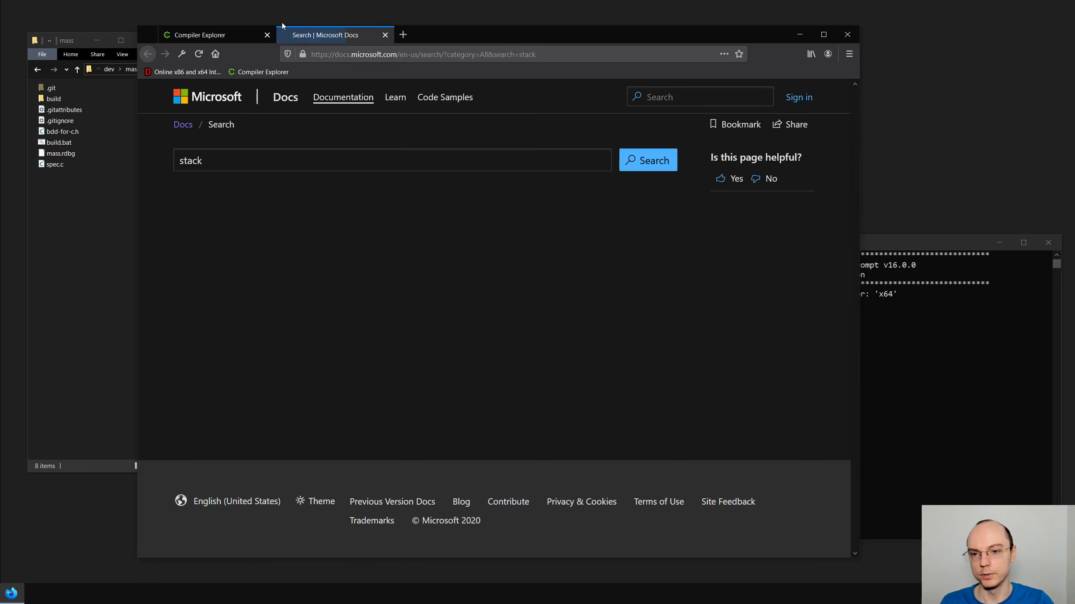
left_click(646, 160)
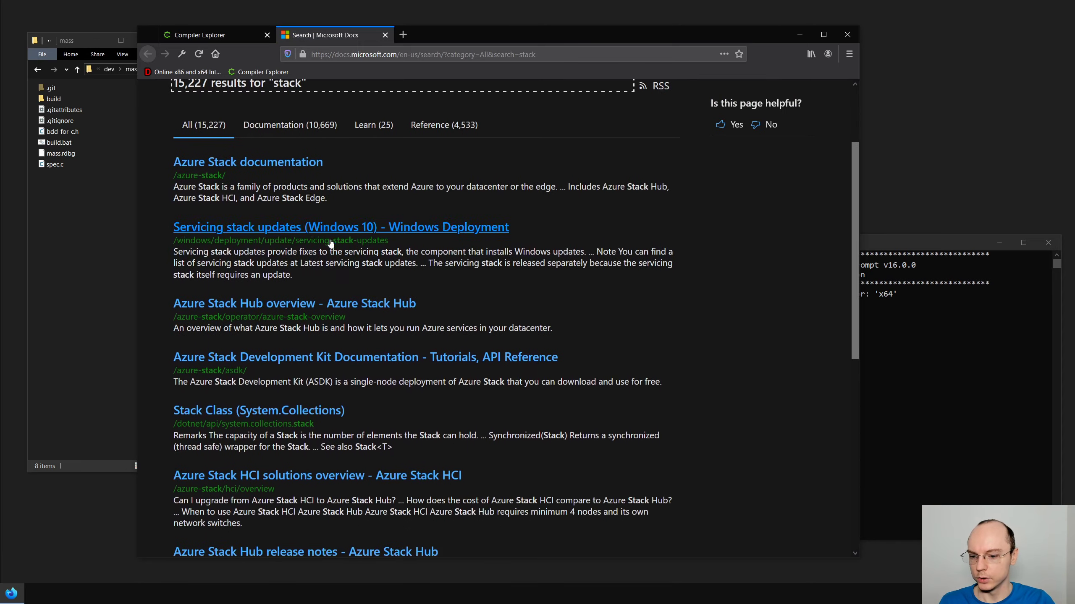
scroll("down", 3)
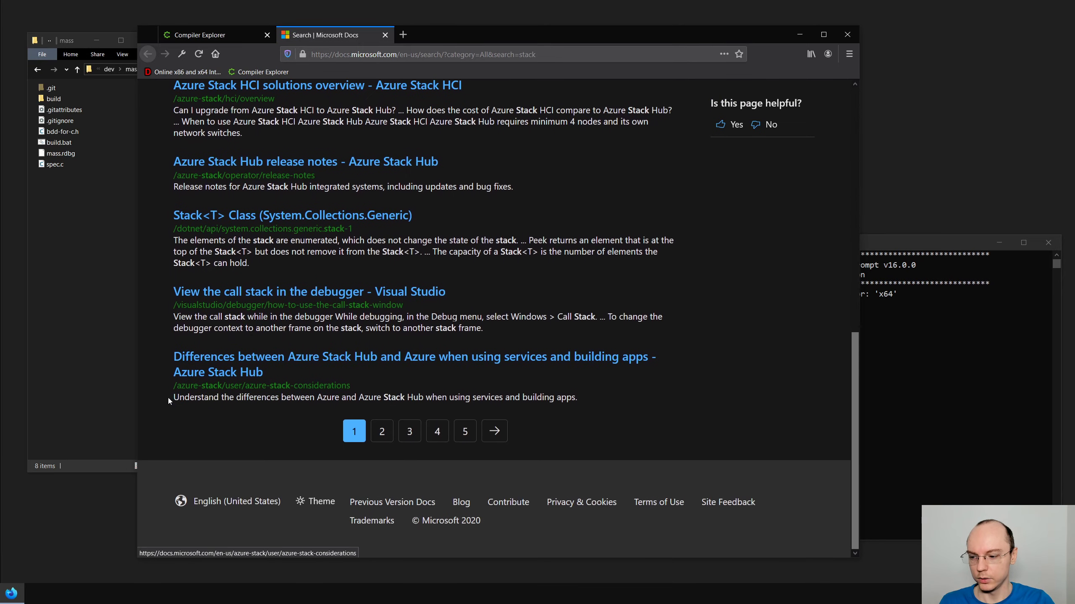
scroll("up", 3)
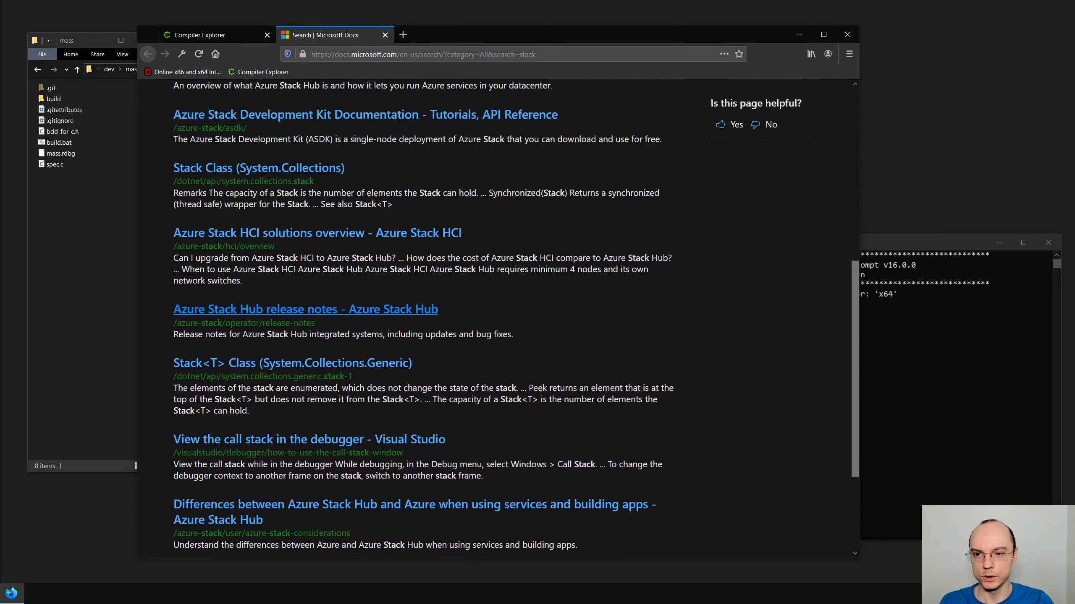
Refine the search to 'stack convention' and open the x64 calling convention article in another tab
left_click(390, 159)
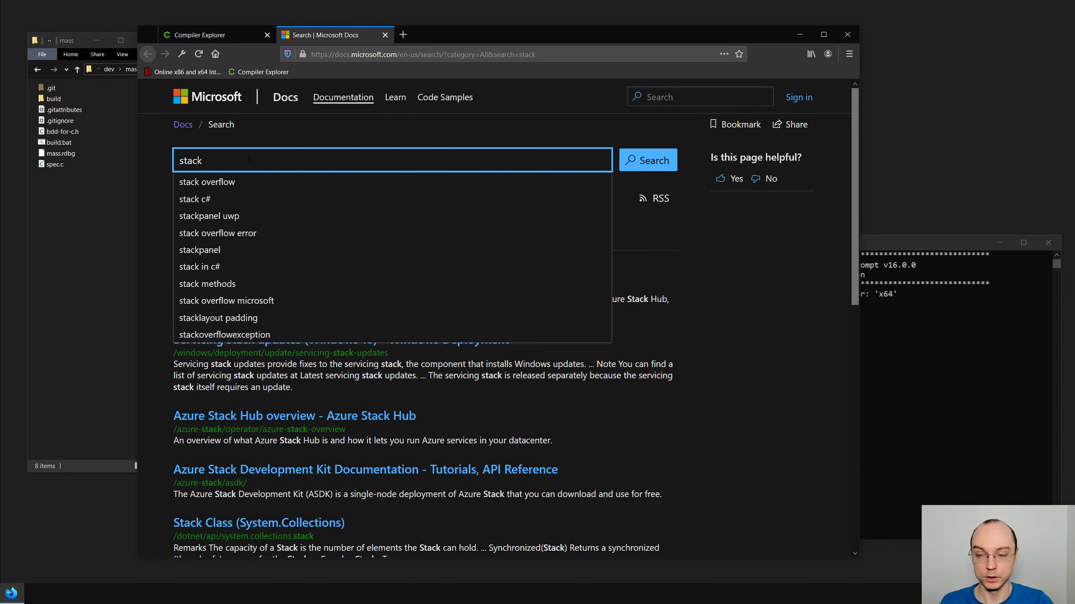
type("conv")
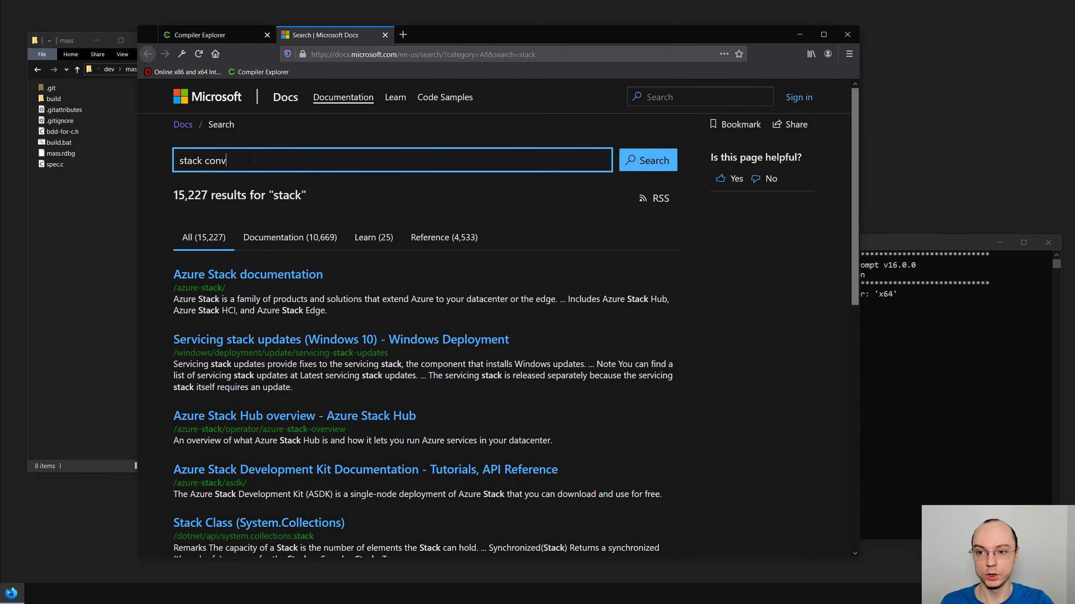
left_click(646, 159)
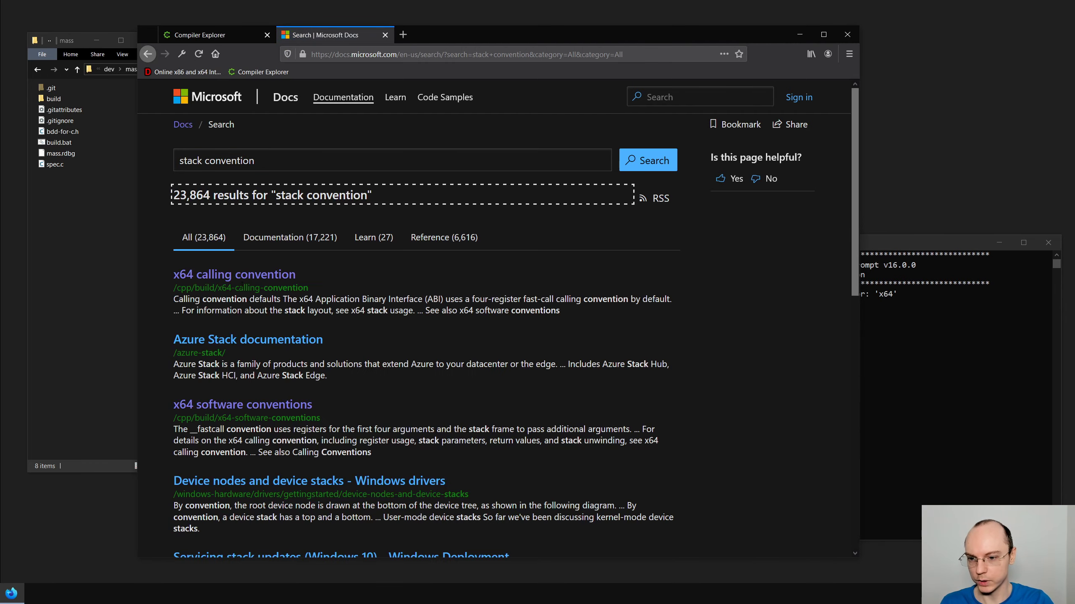
middle_click(234, 274)
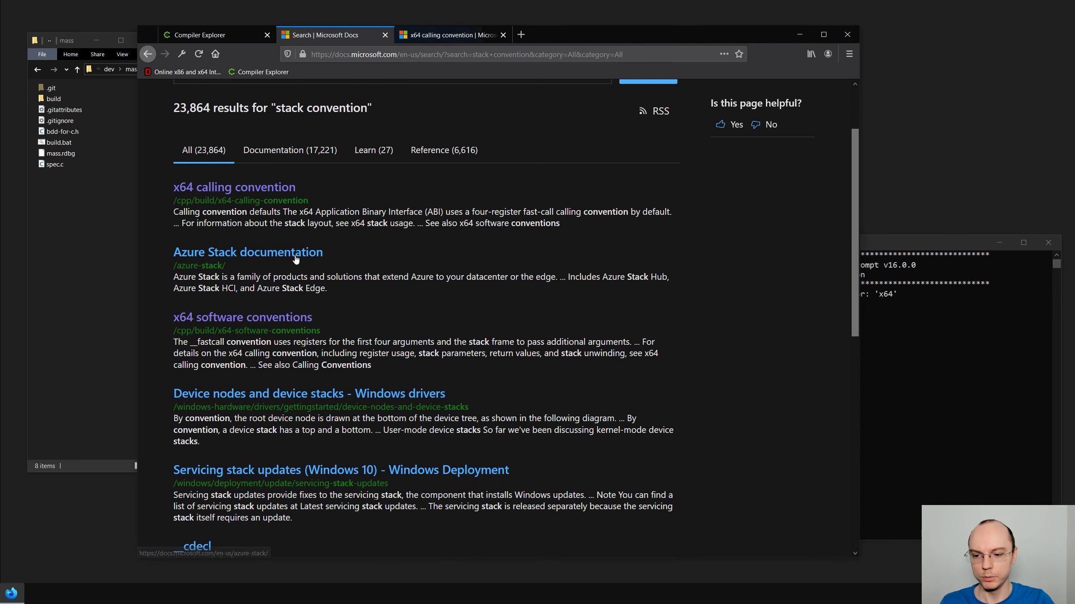
Open the x64 stack usage article and scroll down to its stack layout diagram
left_click(234, 186)
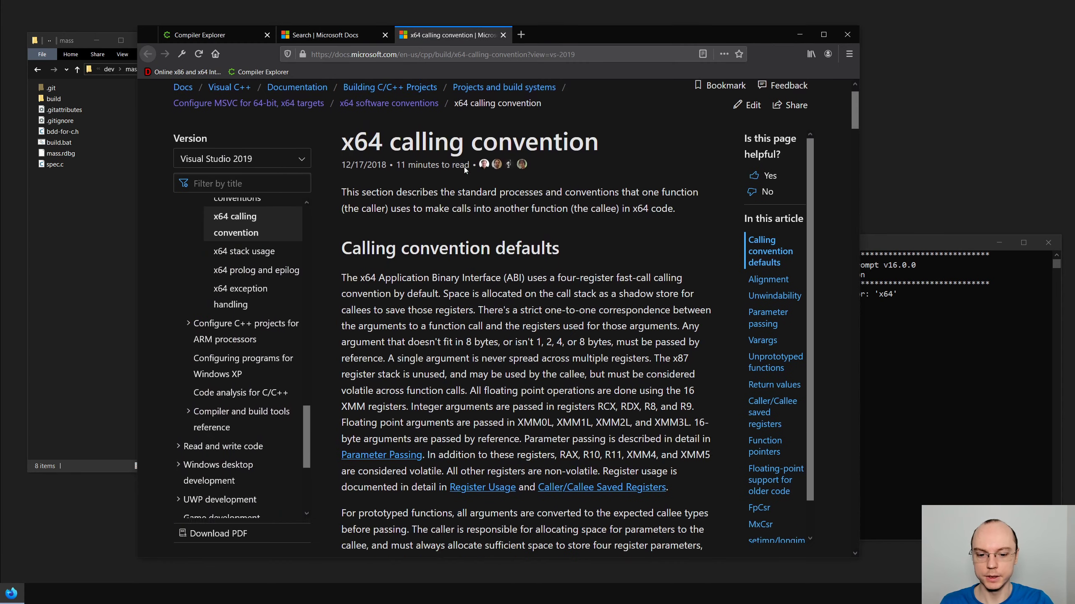
scroll("down", 3)
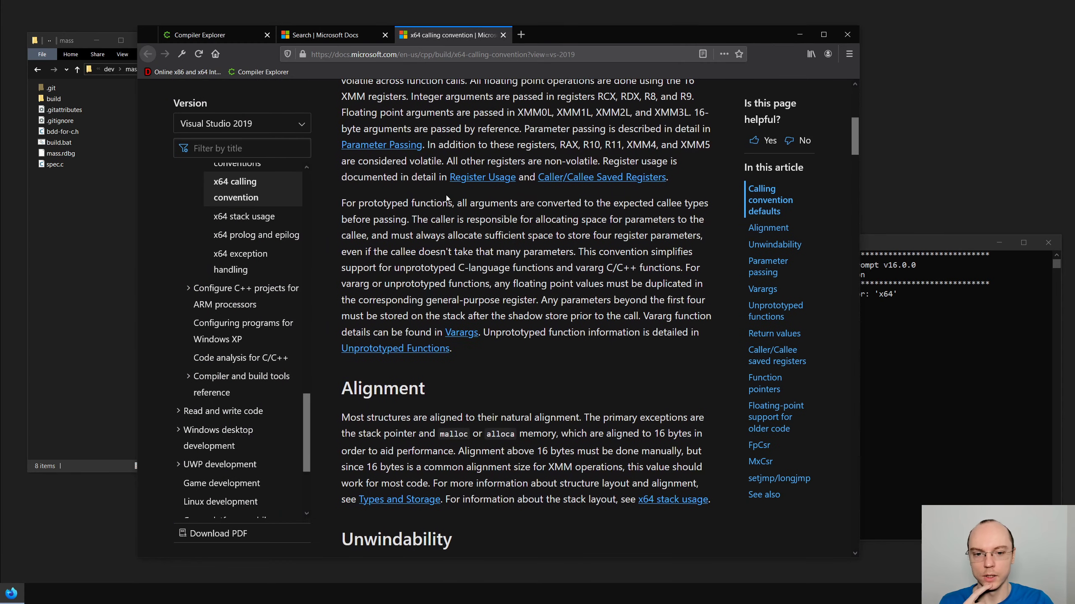
scroll("down", 3)
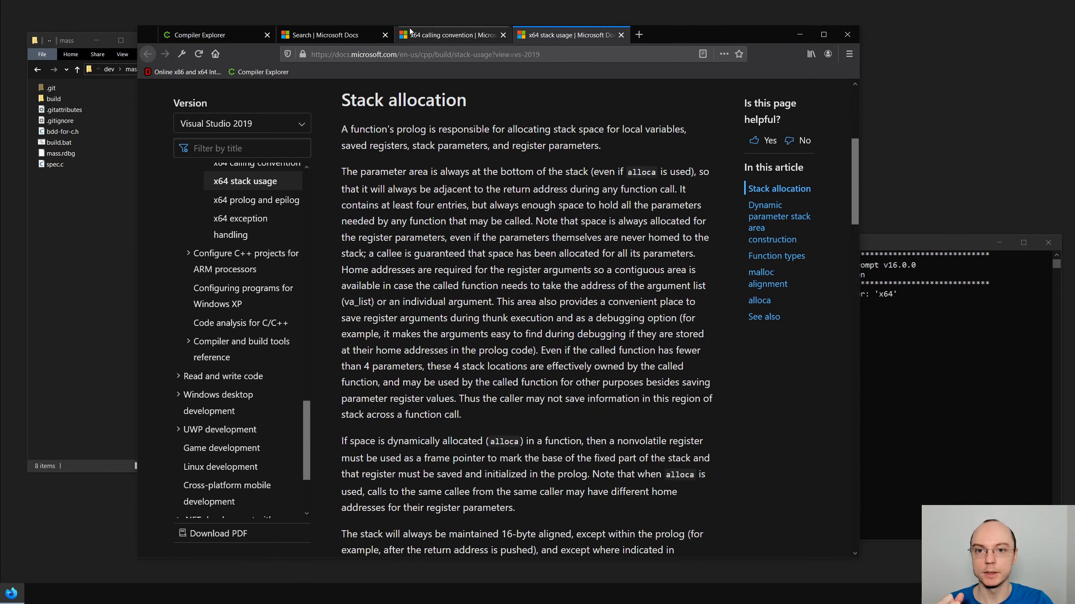
left_click(389, 35)
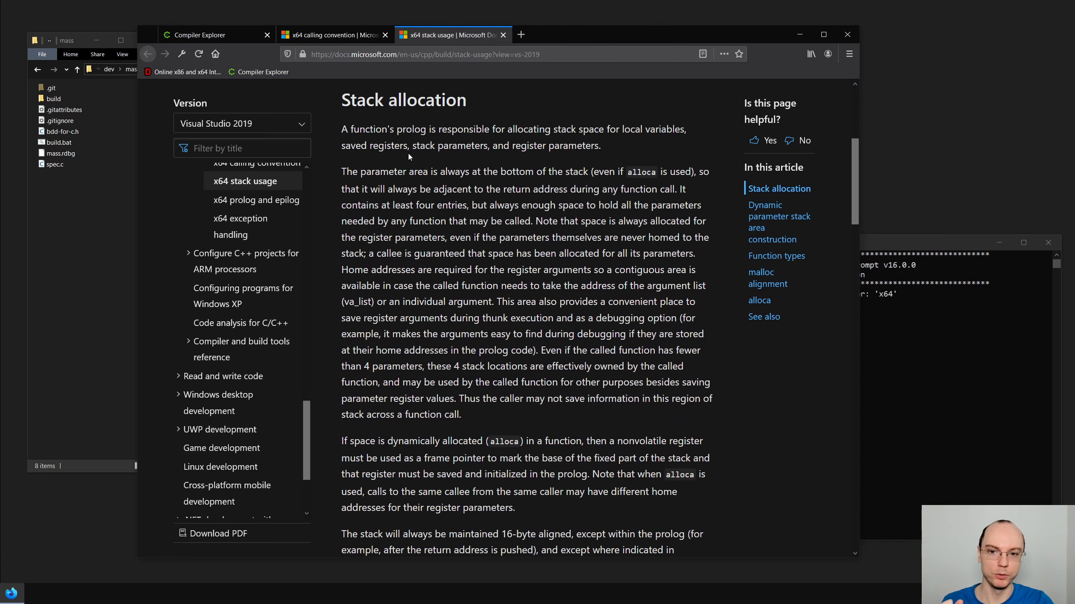
scroll("down", 3)
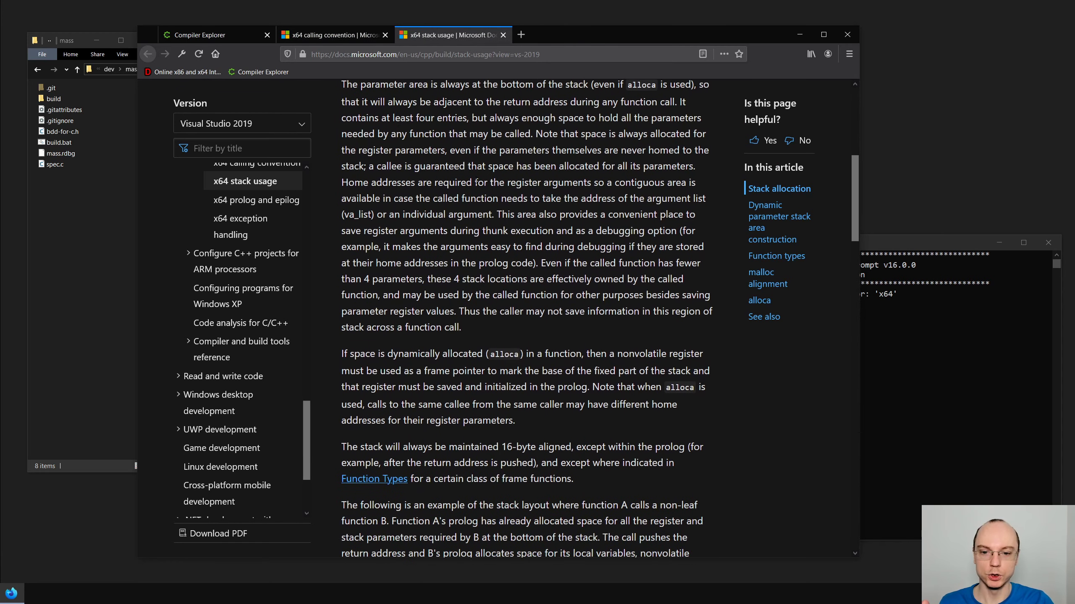
scroll("down", 3)
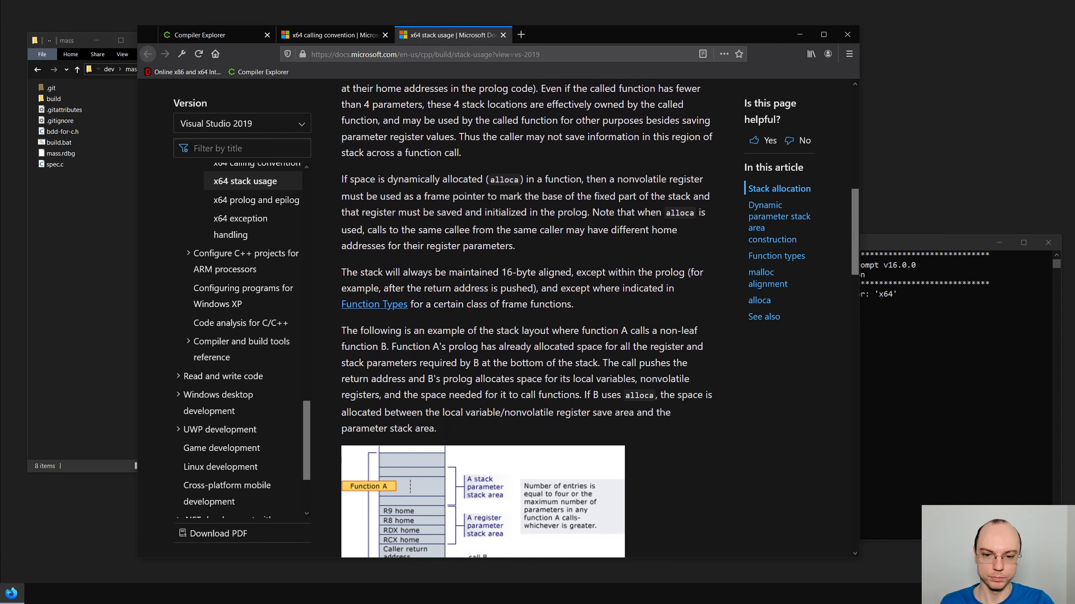
scroll("down", 3)
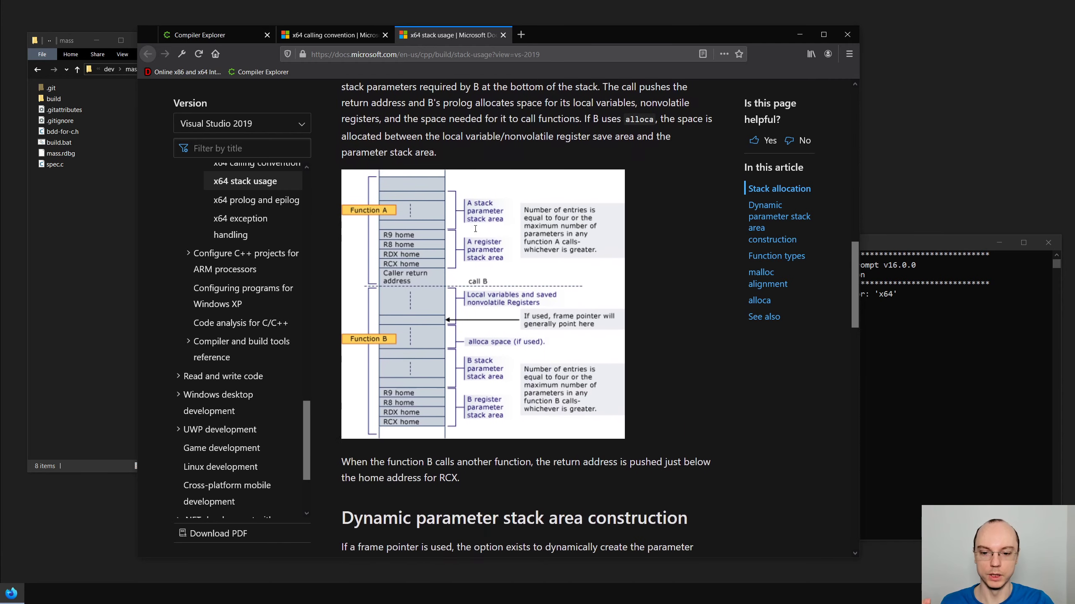
scroll("down", 3)
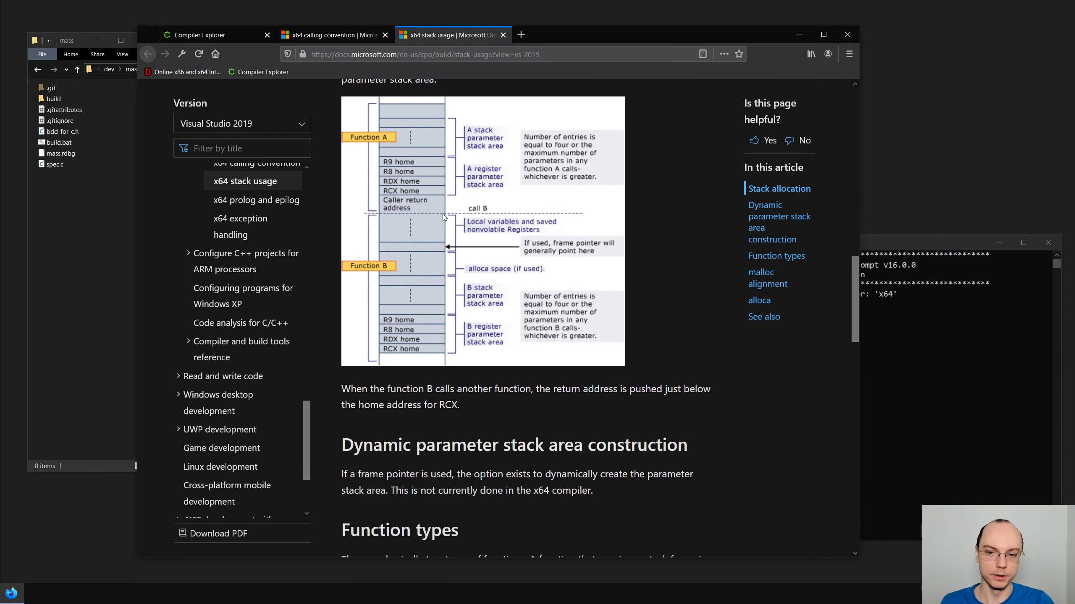
mouse_move(427, 221)
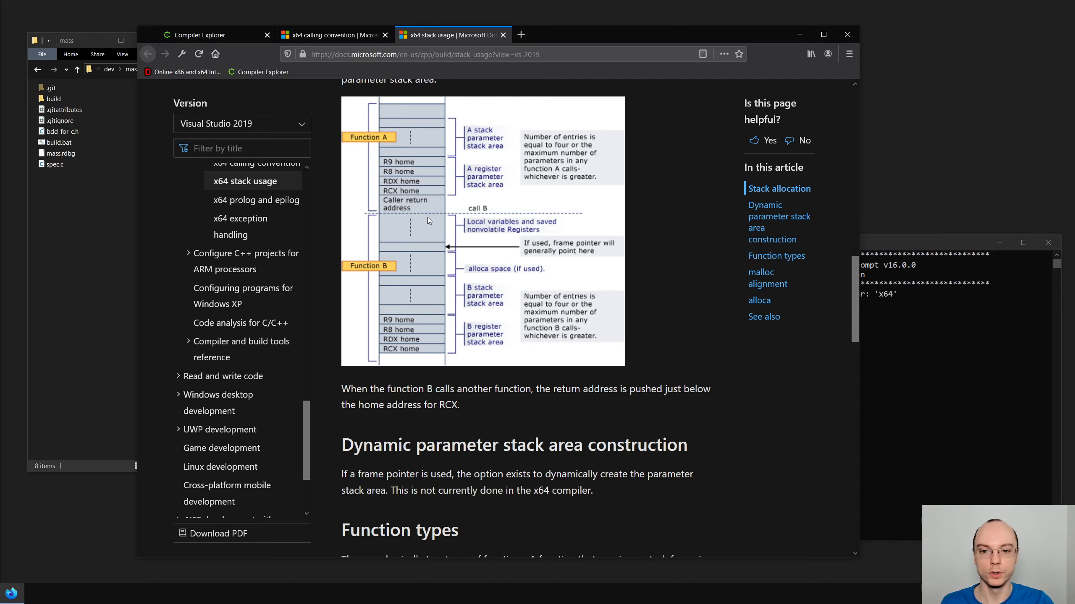
mouse_move(413, 218)
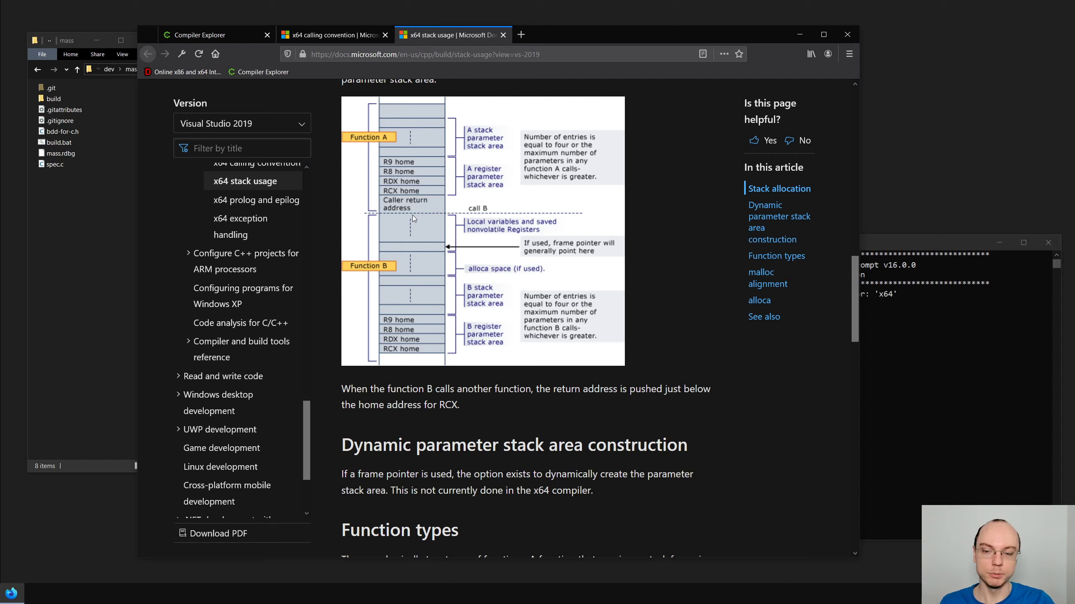
mouse_move(414, 199)
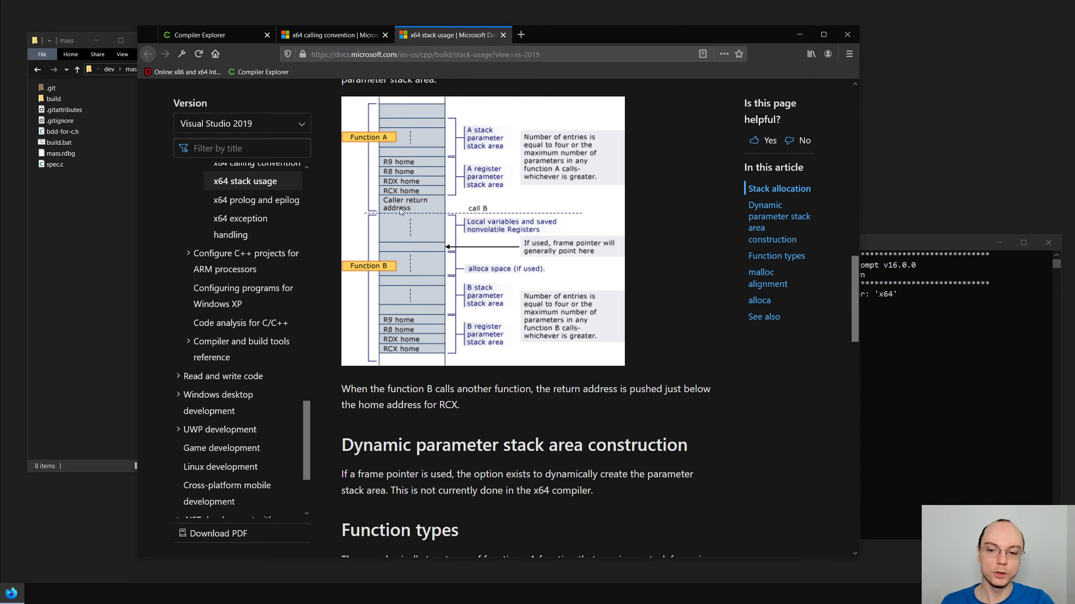
mouse_move(409, 223)
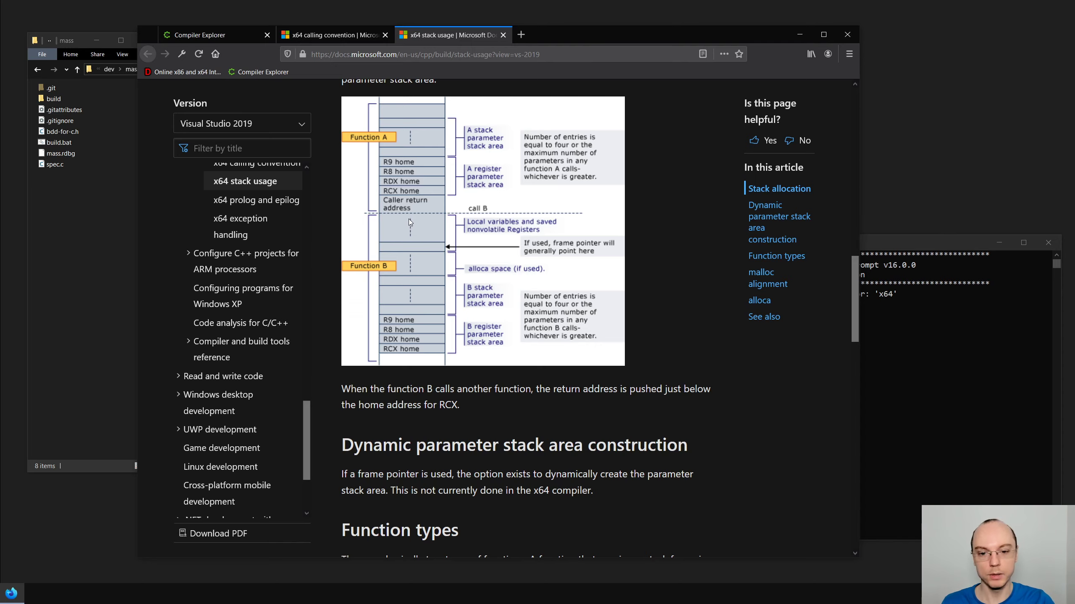
mouse_move(387, 220)
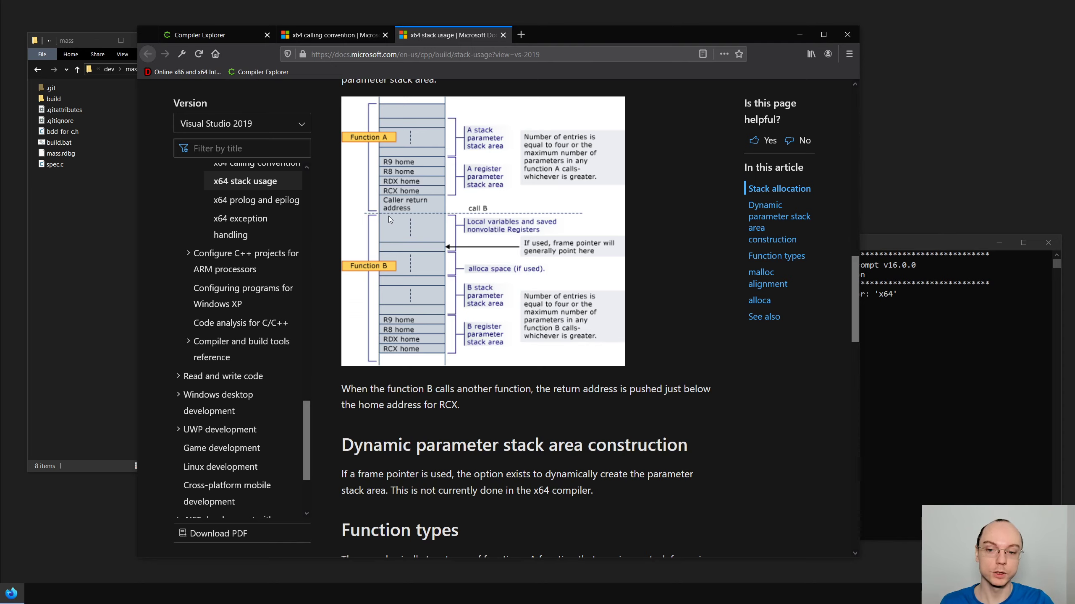
mouse_move(383, 213)
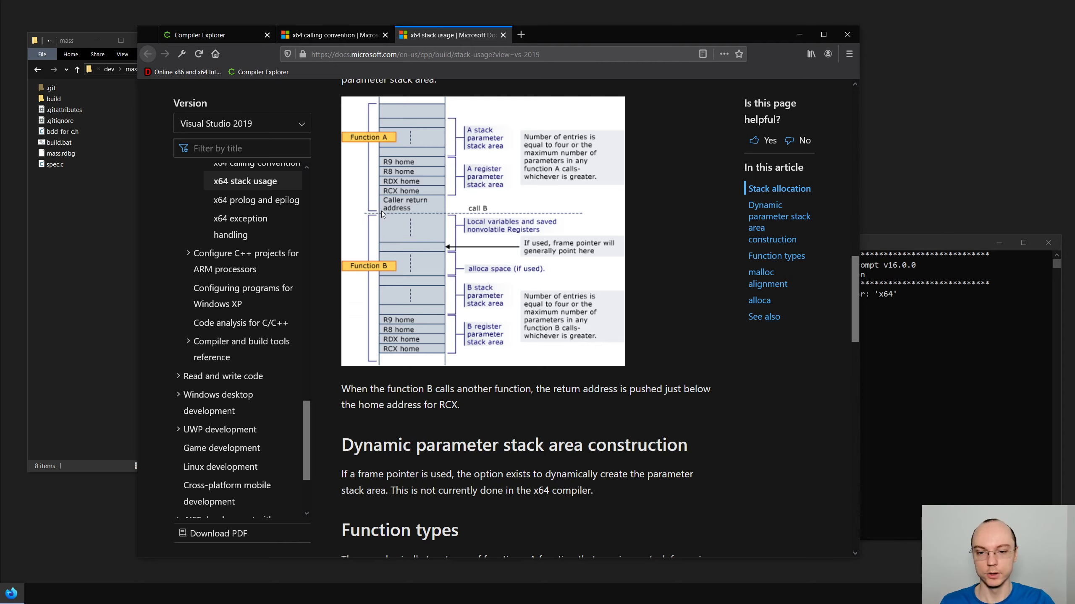
mouse_move(391, 197)
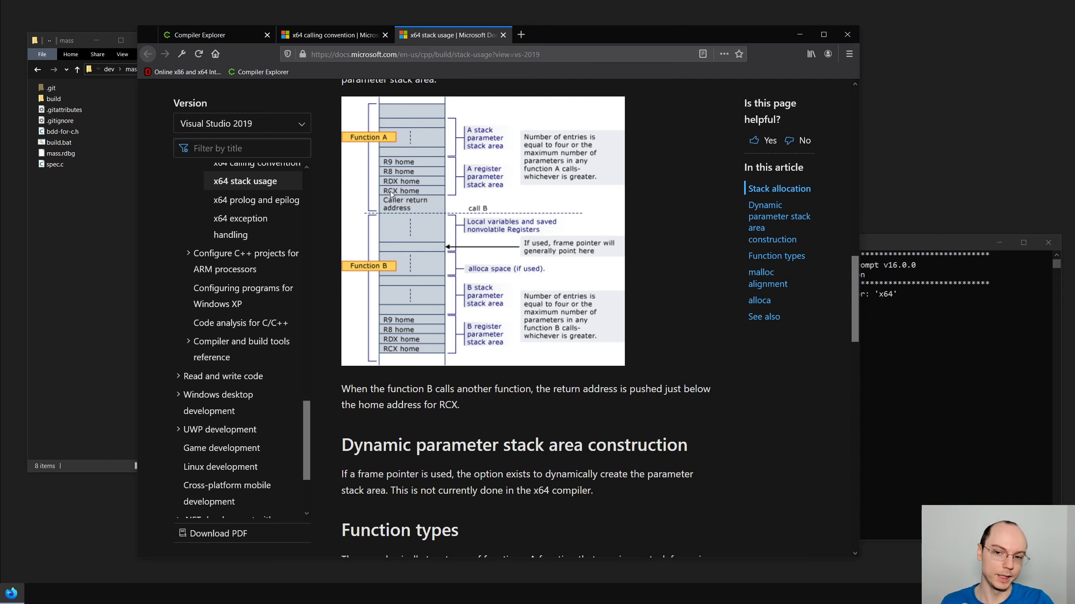
mouse_move(400, 200)
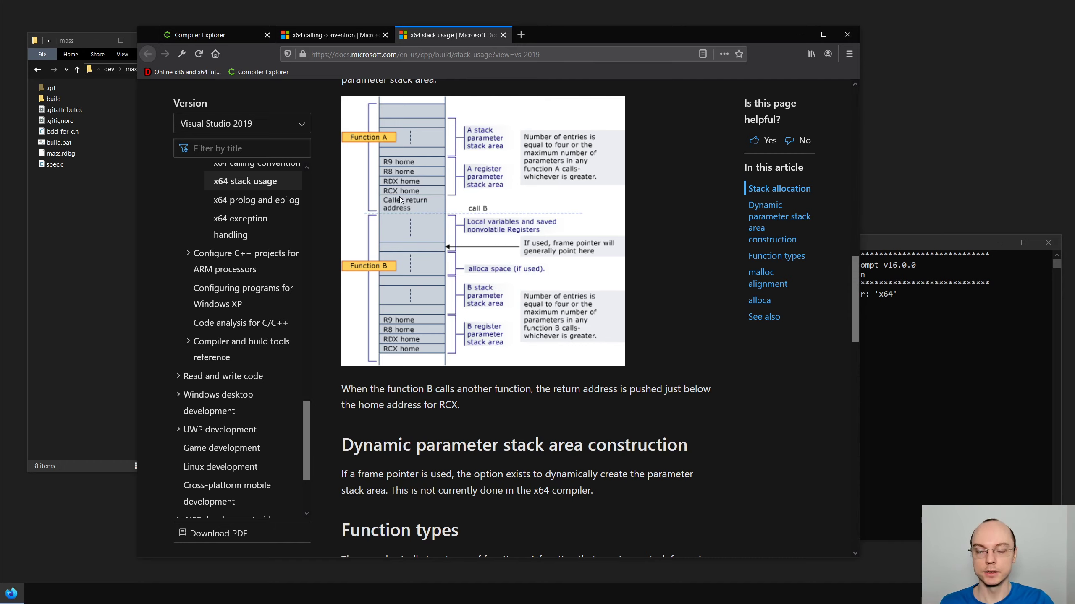
mouse_move(394, 195)
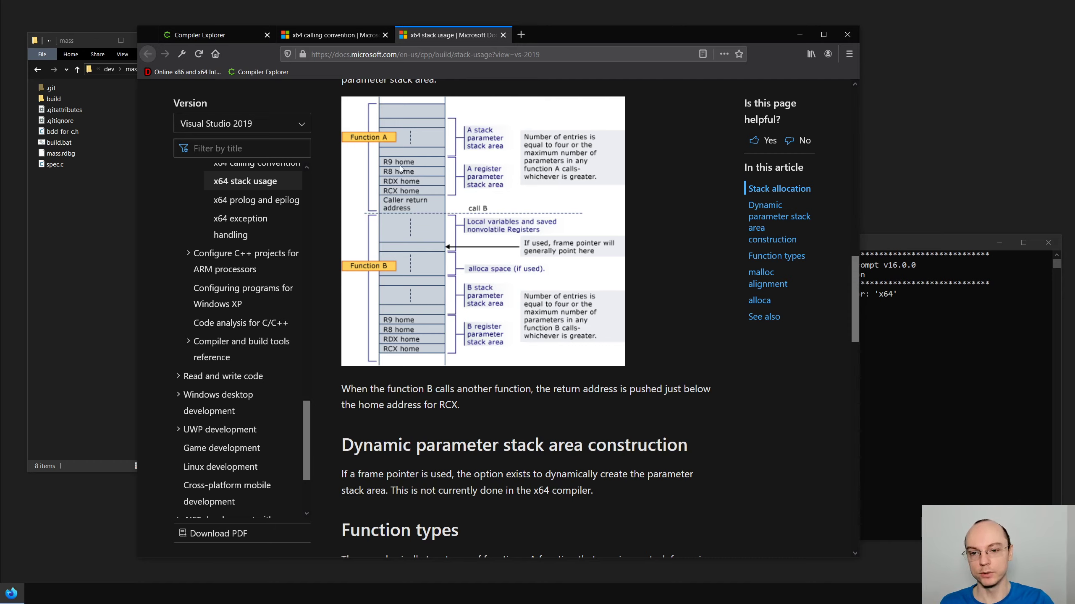
mouse_move(423, 232)
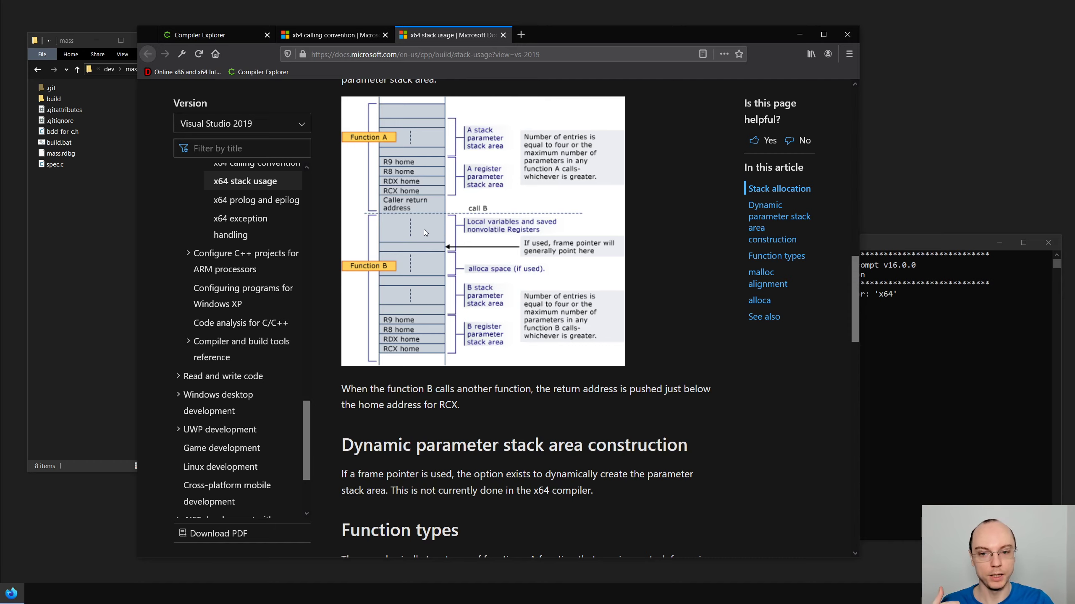
mouse_move(394, 210)
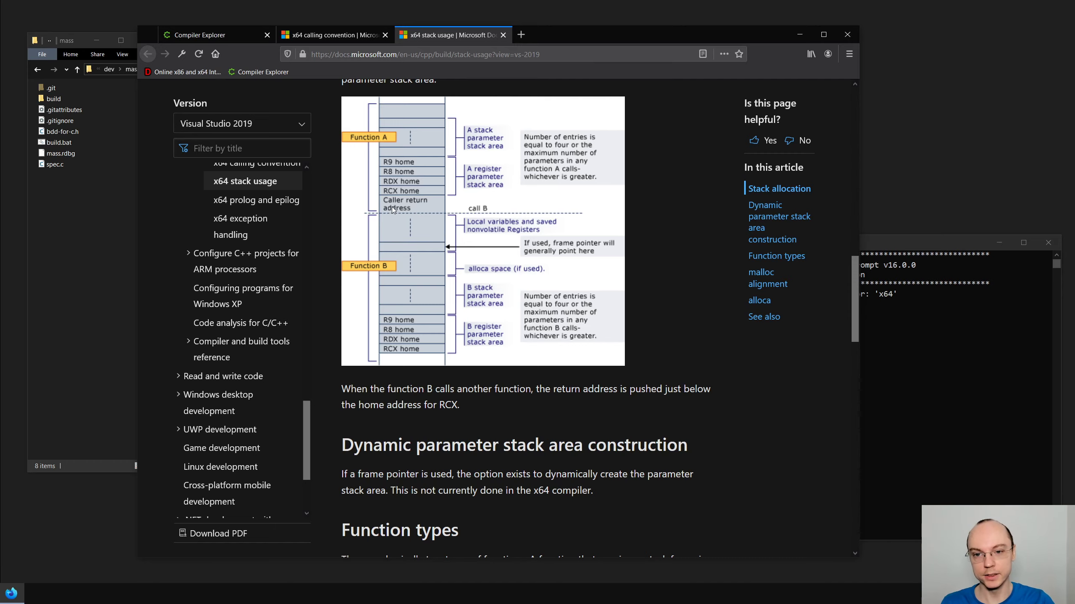
mouse_move(420, 231)
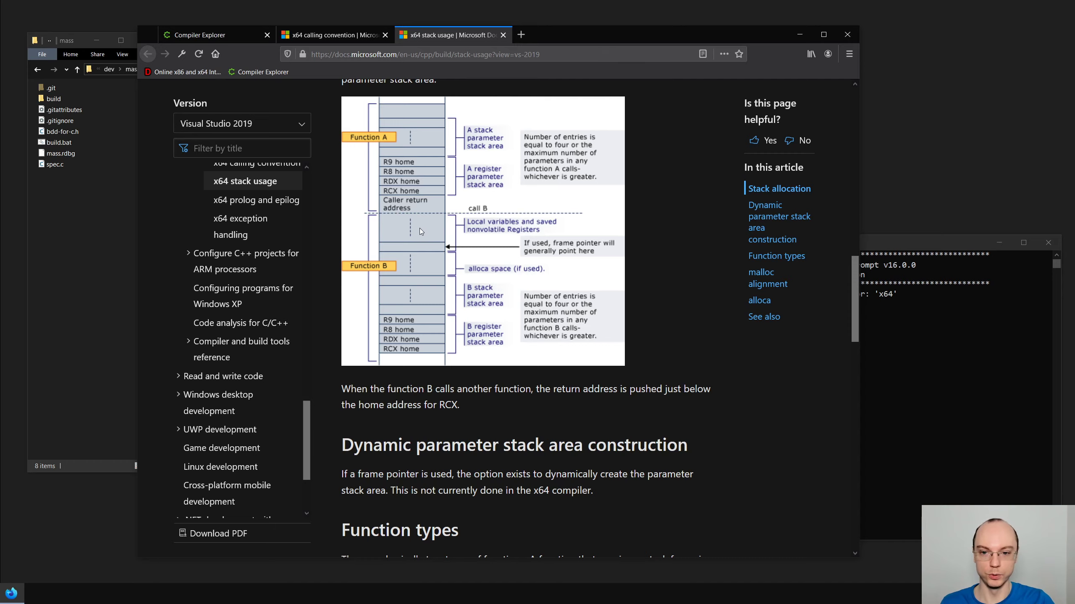
mouse_move(407, 237)
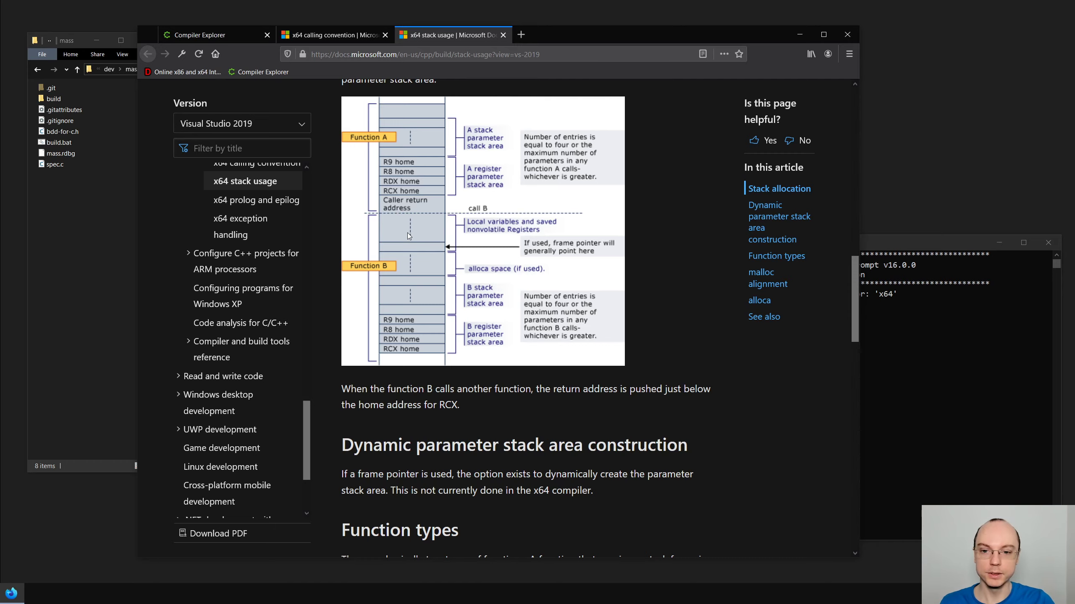
mouse_move(409, 238)
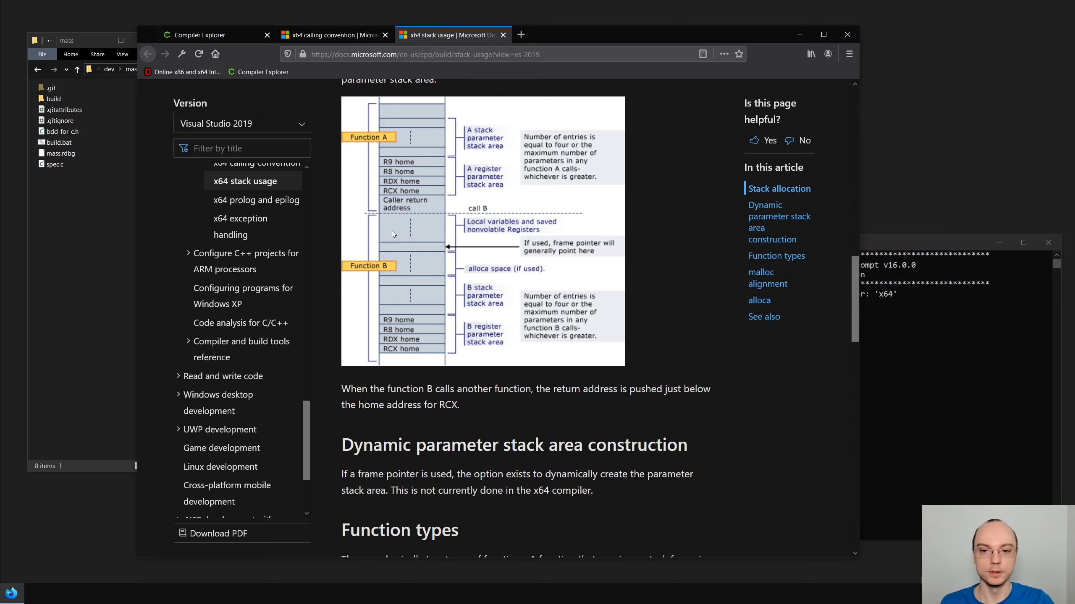
mouse_move(531, 67)
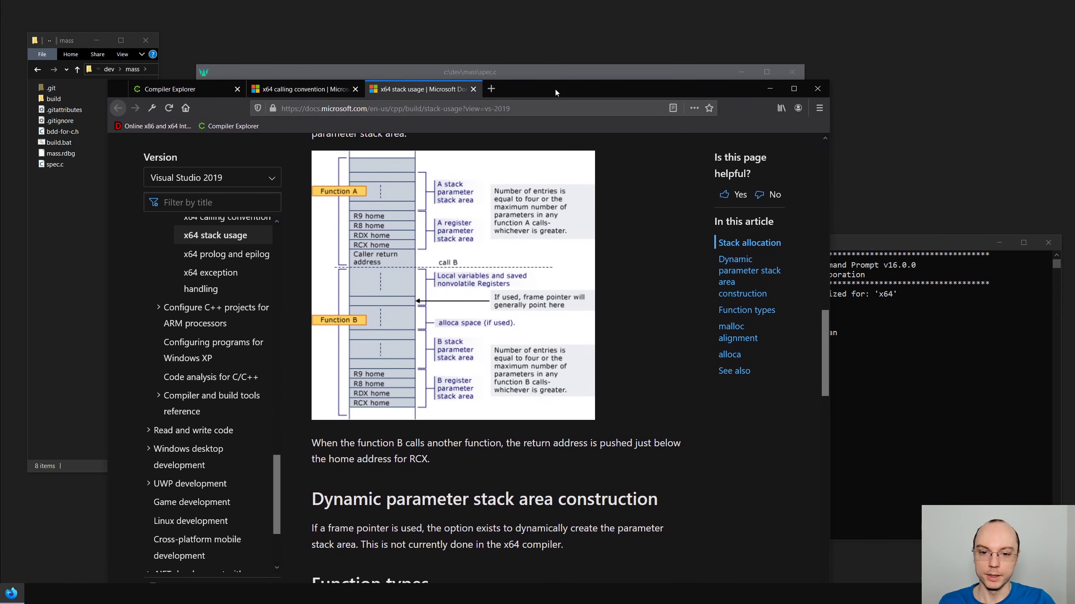
mouse_move(443, 291)
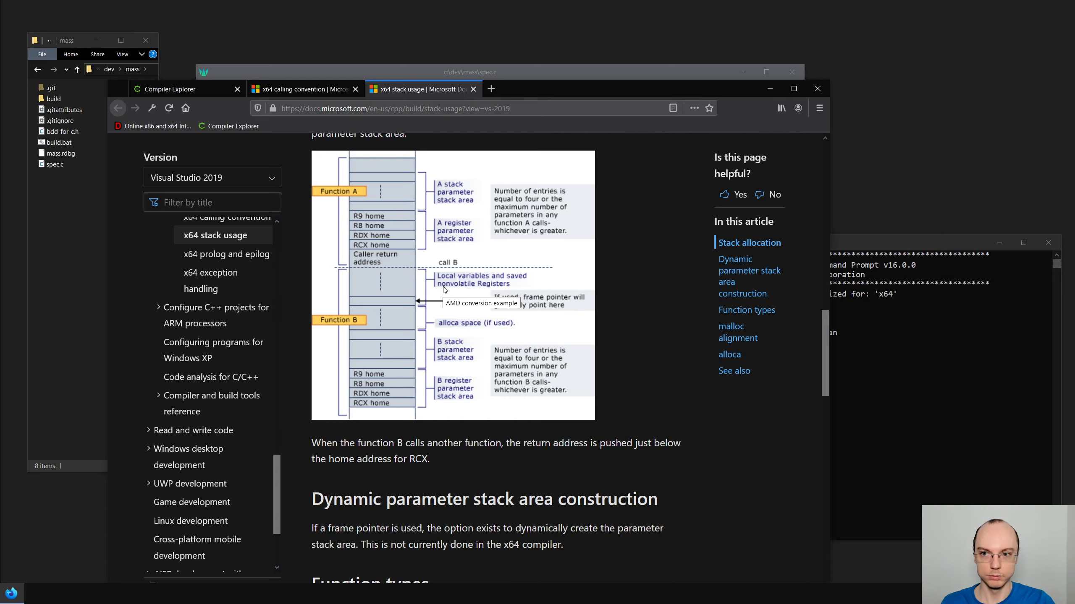
Return to the x64 calling convention article and scroll to the parameter passing examples
left_click(295, 89)
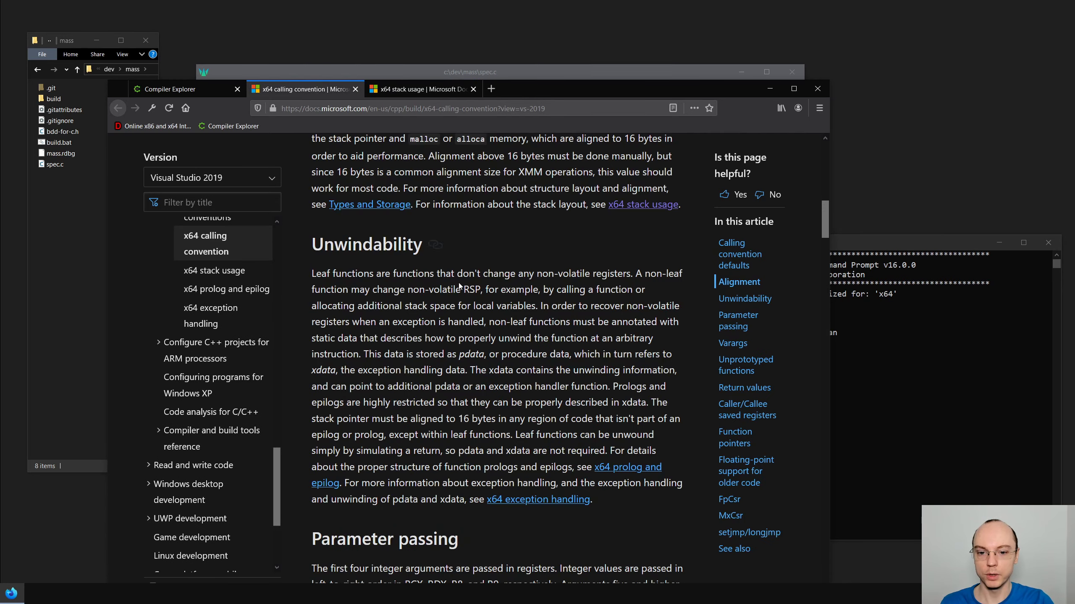
scroll("down", 3)
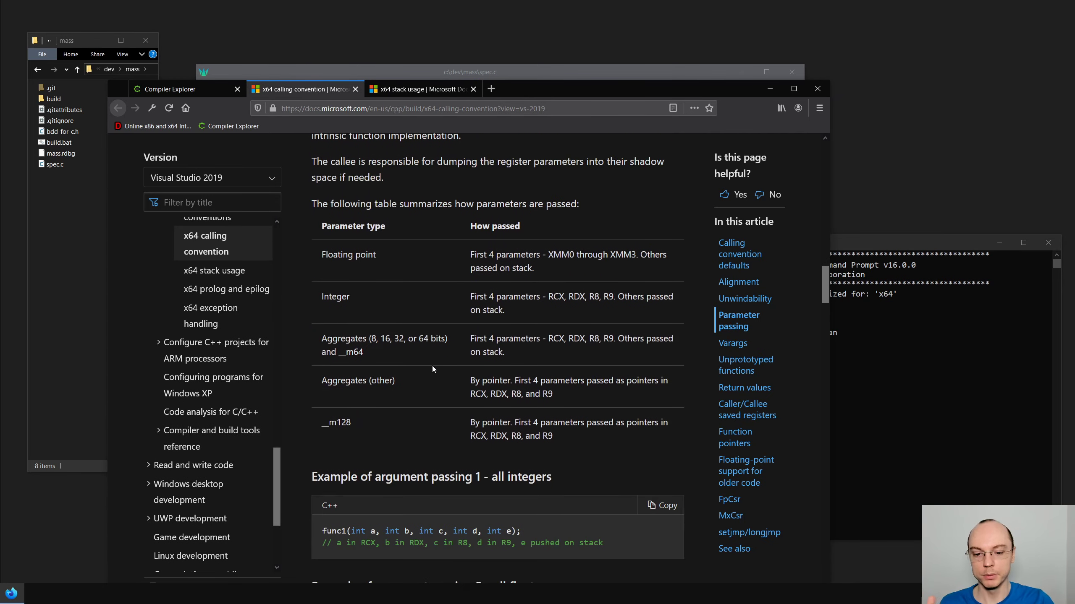
scroll("down", 3)
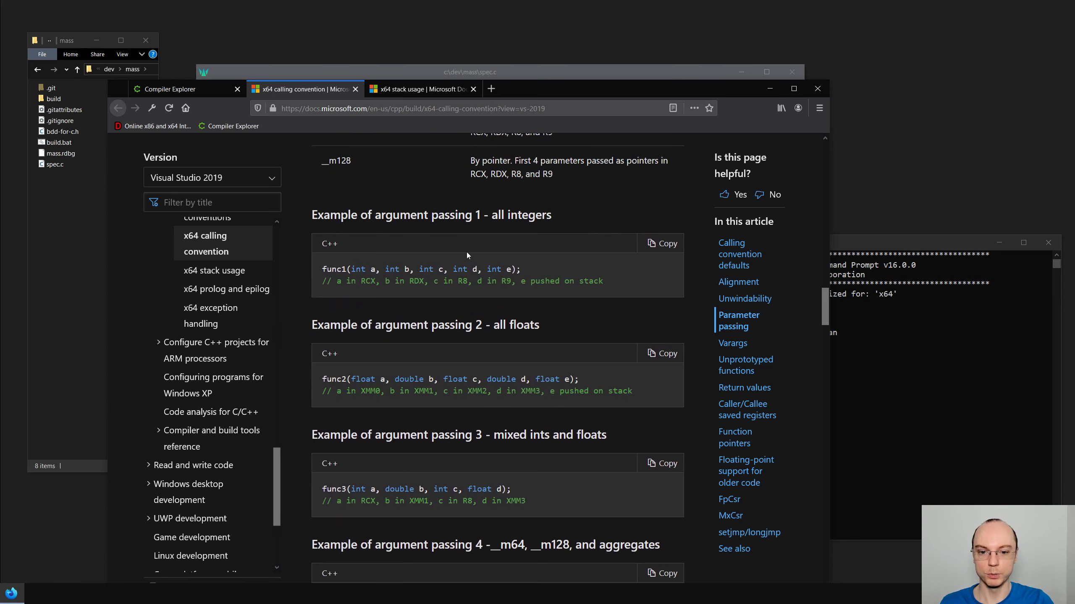
mouse_move(548, 269)
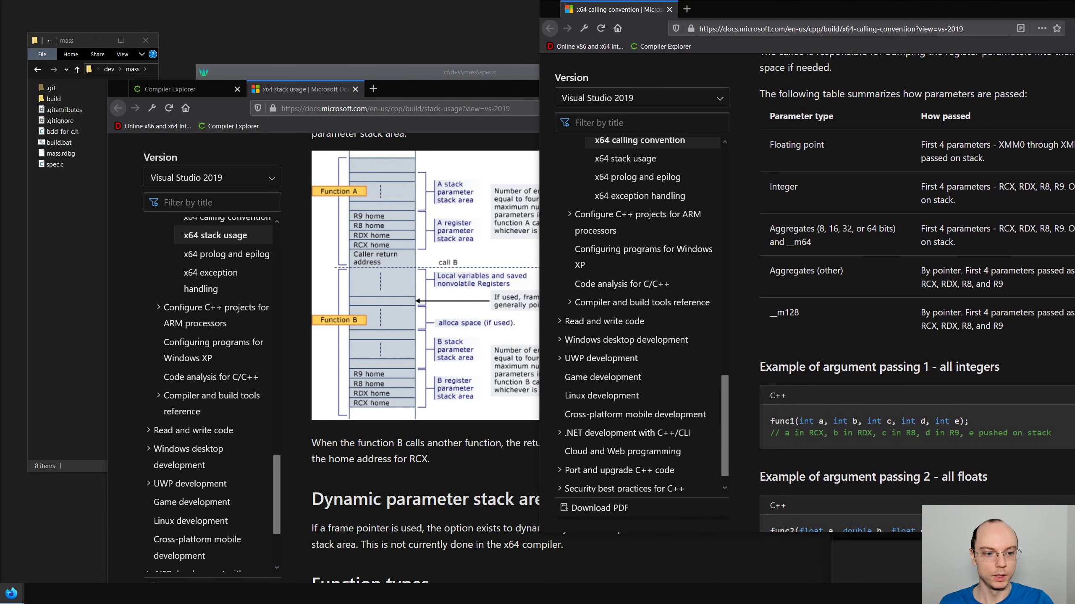
Scroll the x64 stack usage article to the Function A / Function B stack layout diagram
scroll("down", 3)
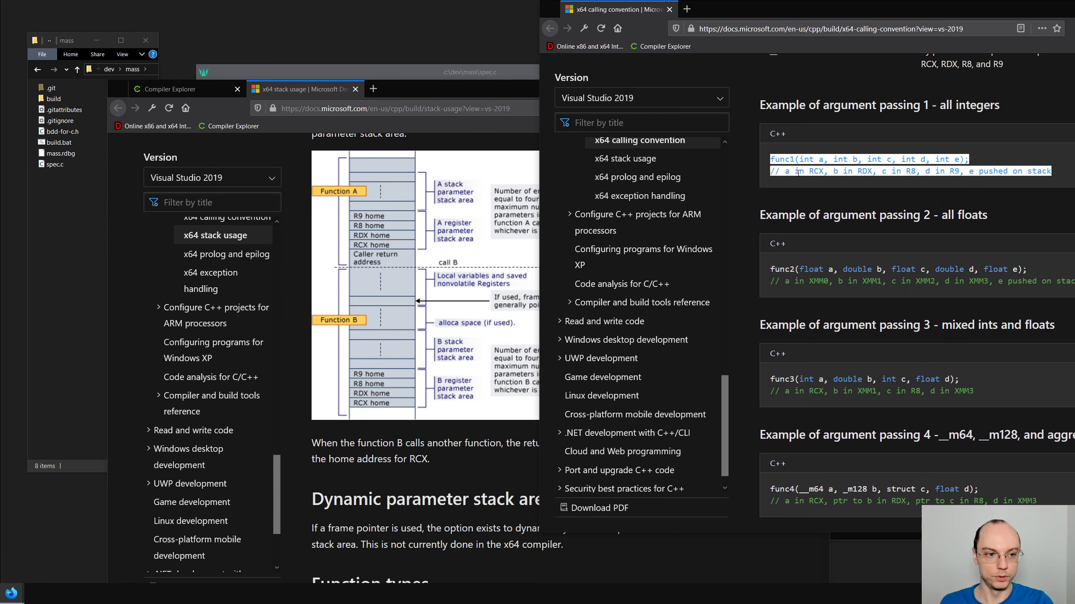
mouse_move(637, 176)
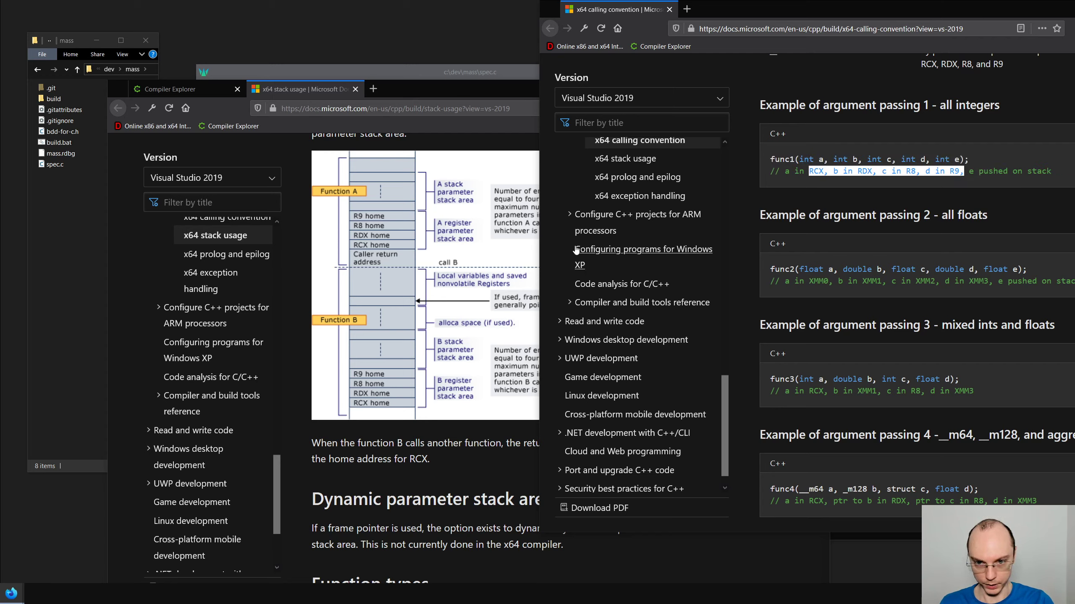
mouse_move(922, 188)
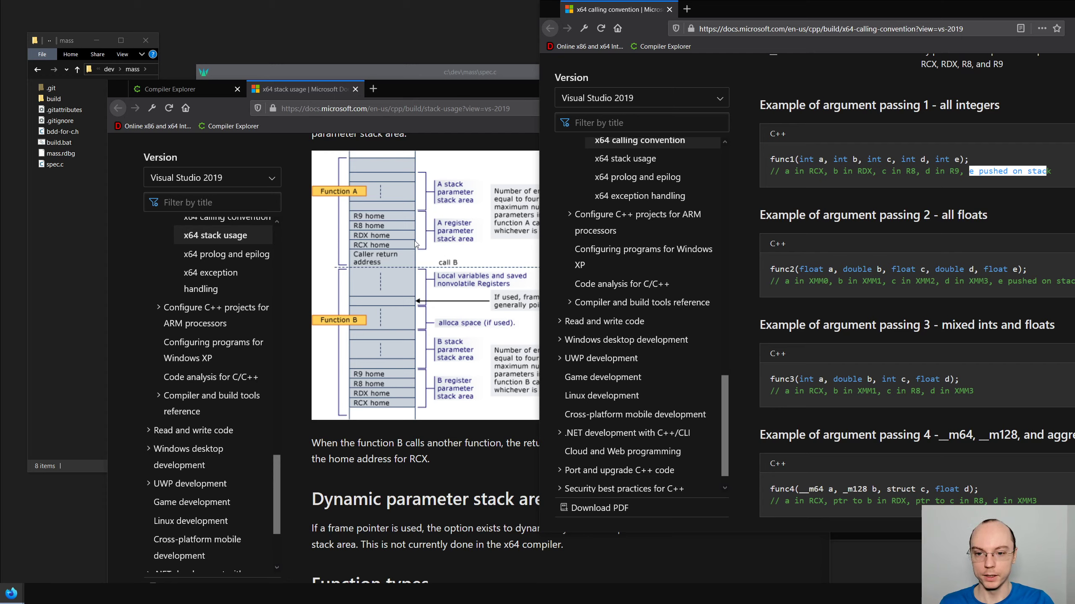
mouse_move(432, 308)
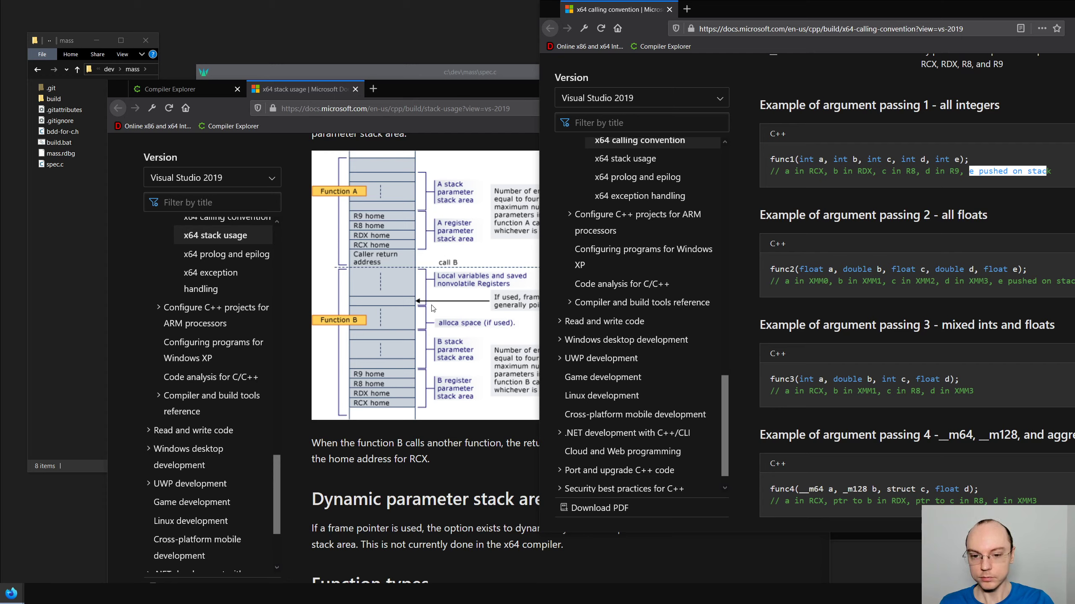
mouse_move(423, 200)
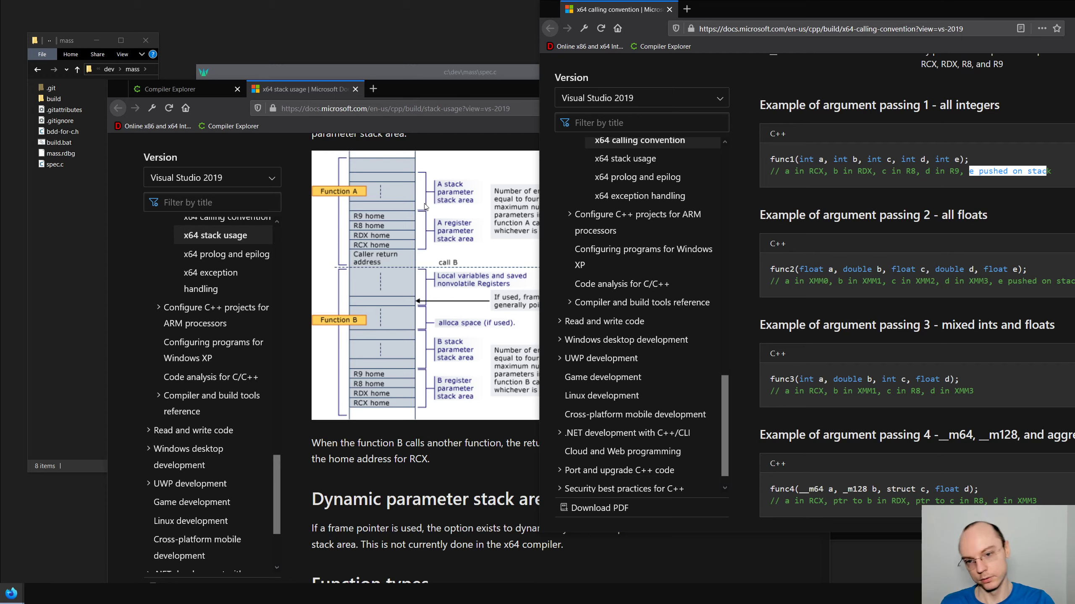
mouse_move(401, 353)
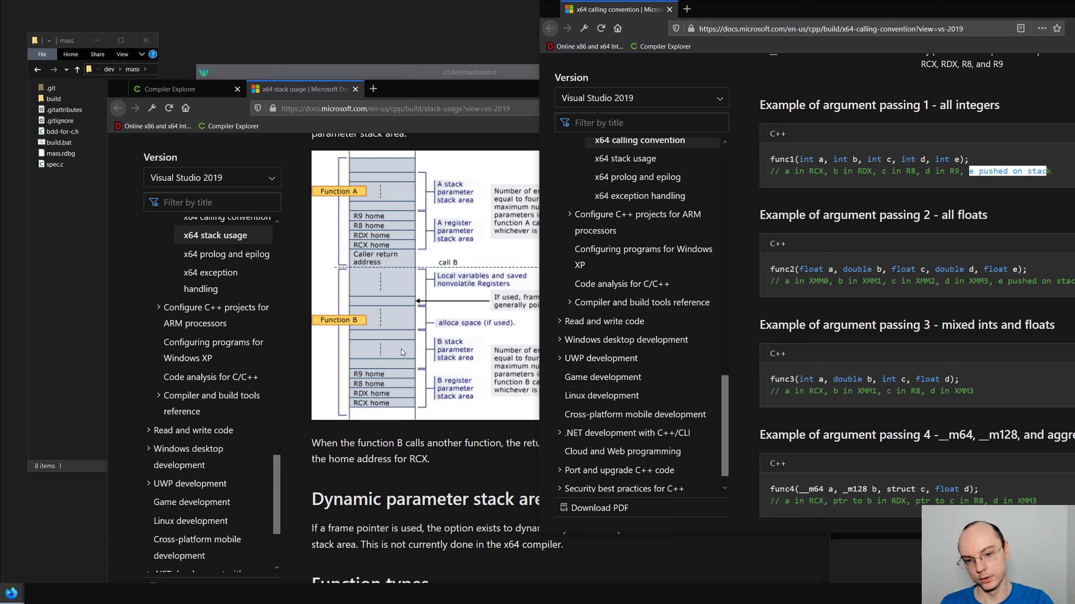
mouse_move(397, 353)
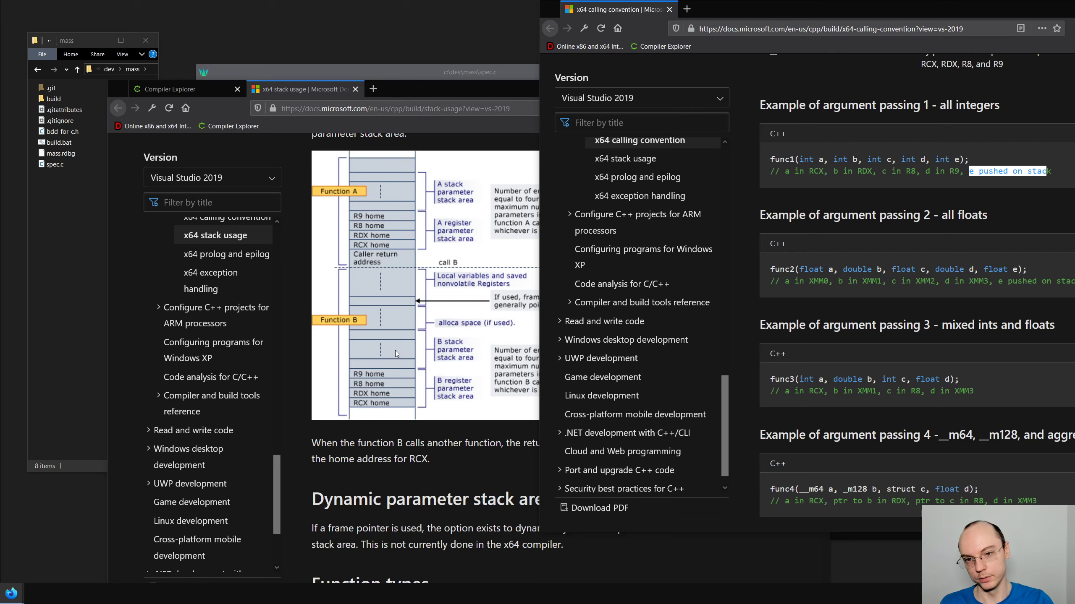
mouse_move(394, 193)
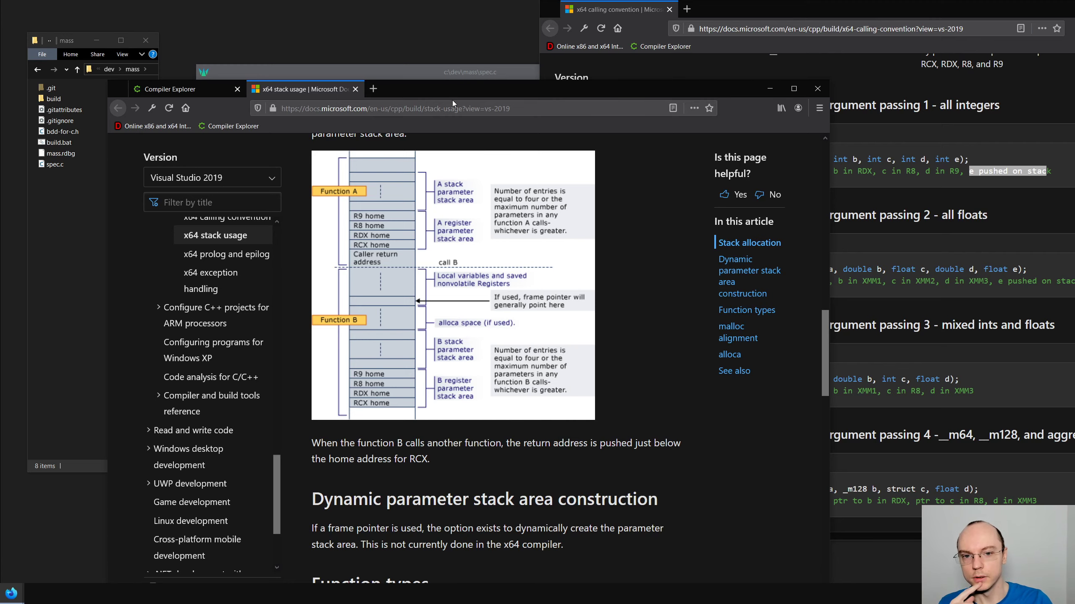
mouse_move(476, 208)
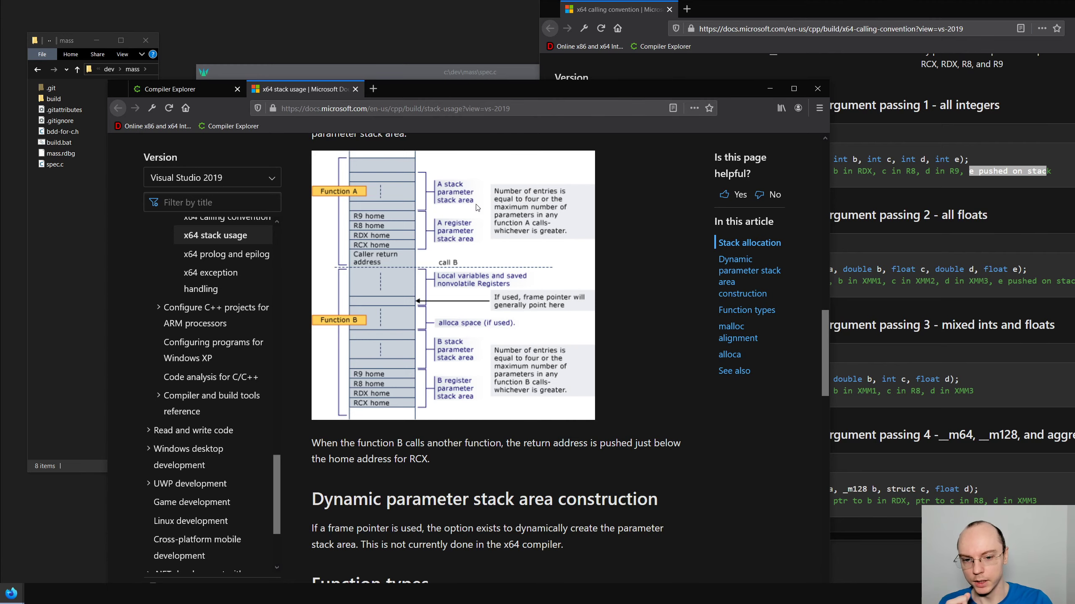
scroll("up", 3)
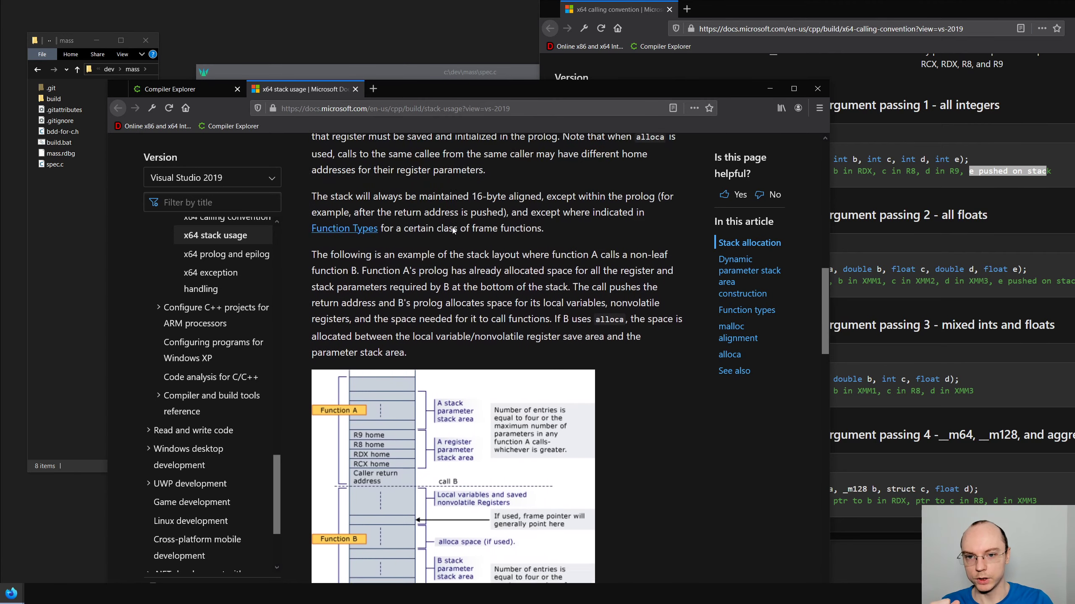
scroll("up", 3)
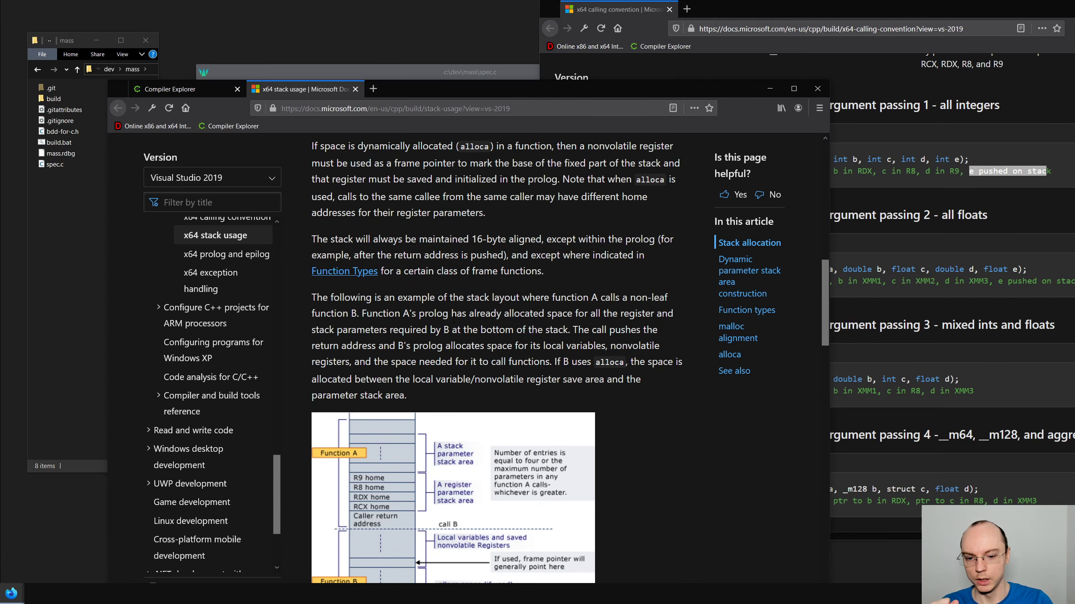
scroll("down", 3)
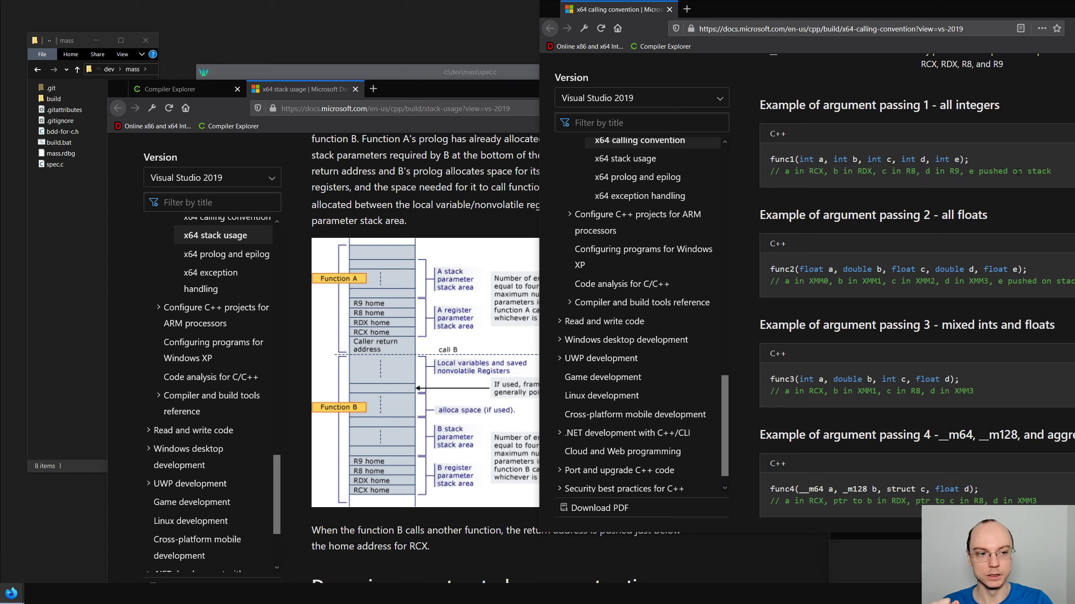
mouse_move(497, 221)
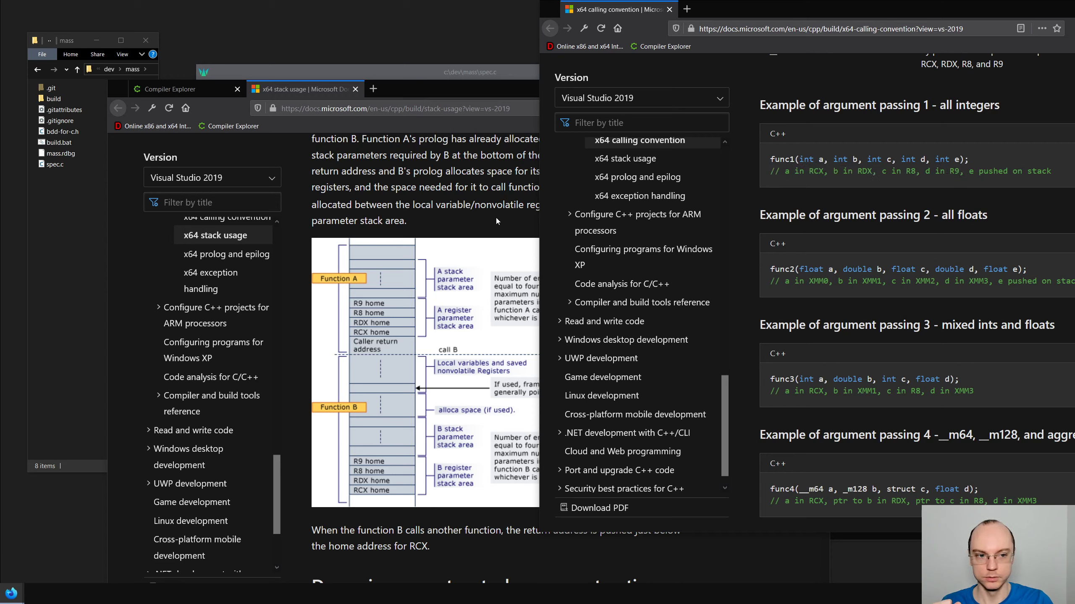
mouse_move(486, 262)
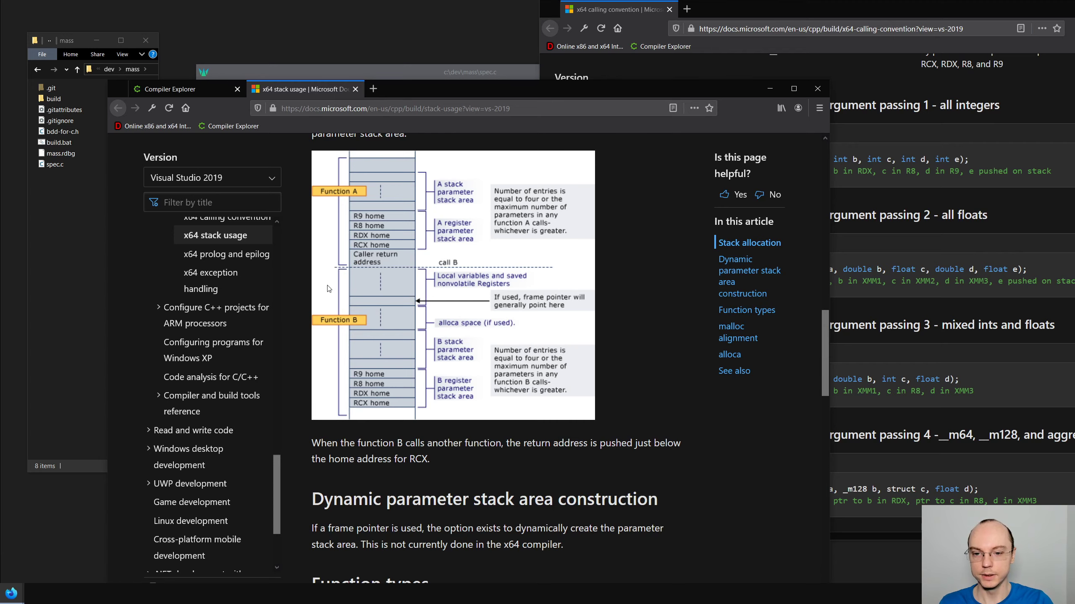
mouse_move(395, 288)
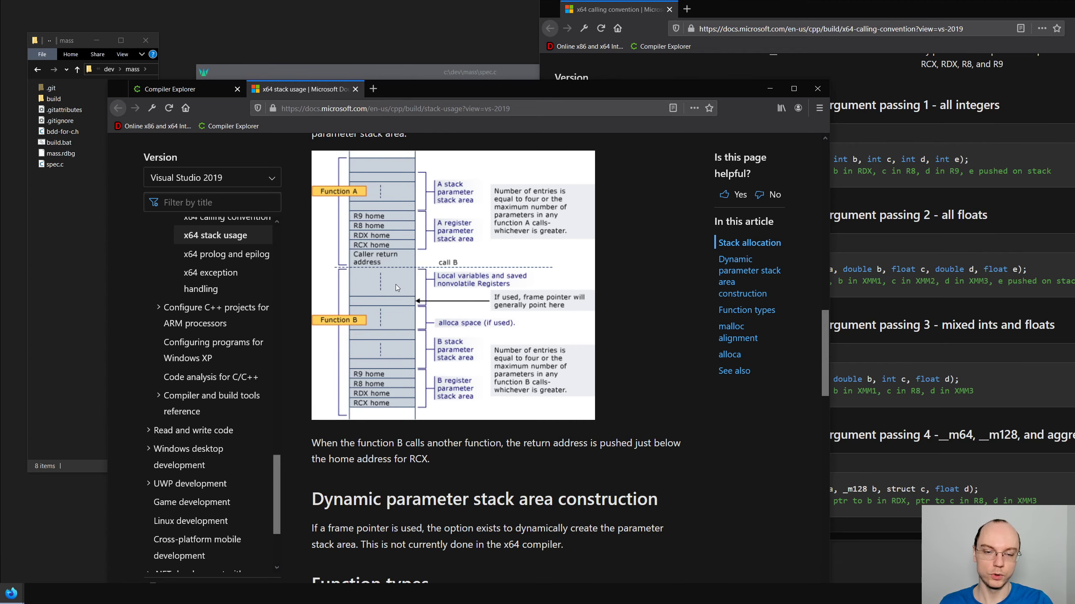
left_click(167, 89)
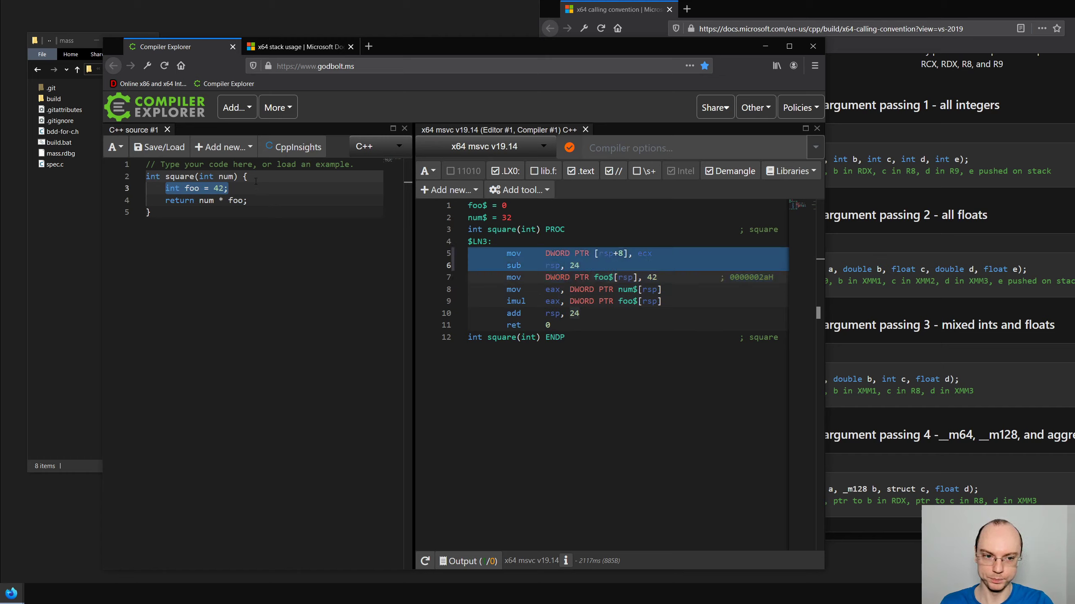
left_click(562, 277)
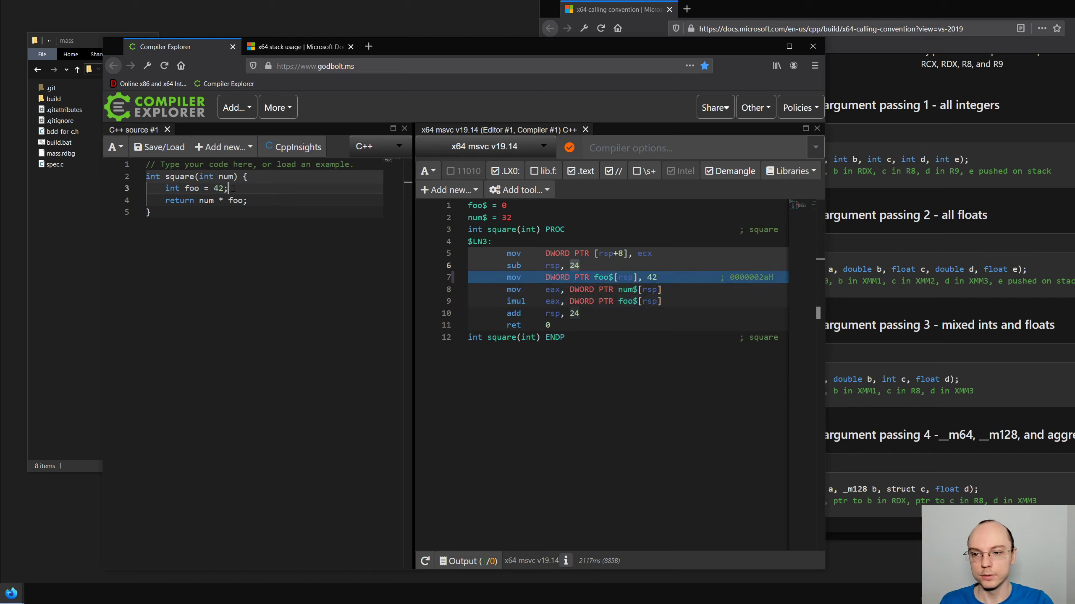
double_click(195, 188)
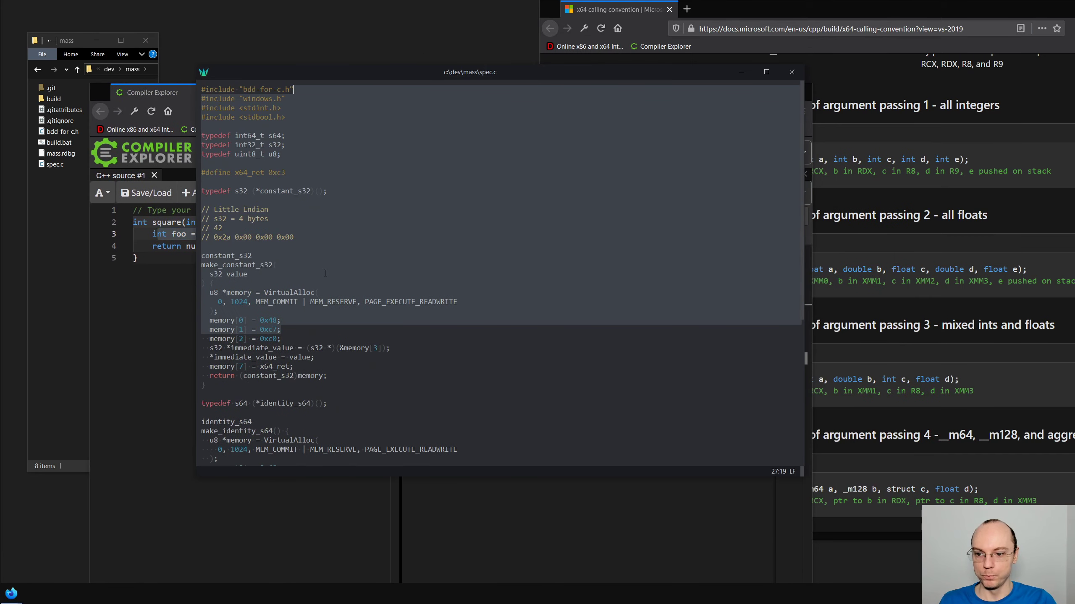
Place the cursor after the identity test in spec.c and scroll to the copied identity maker
scroll("down", 3)
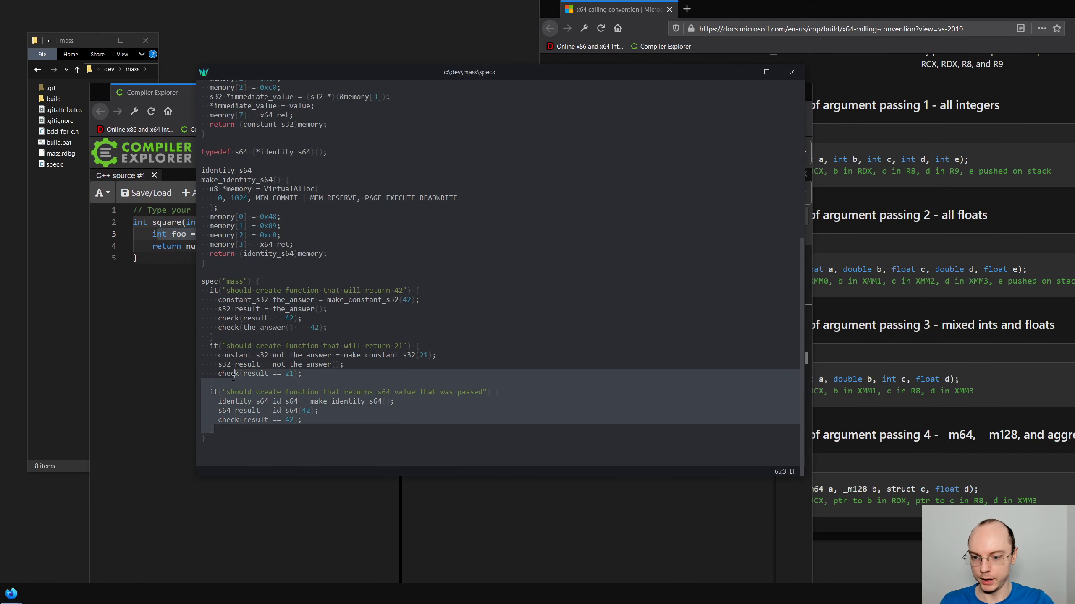
left_click(212, 436)
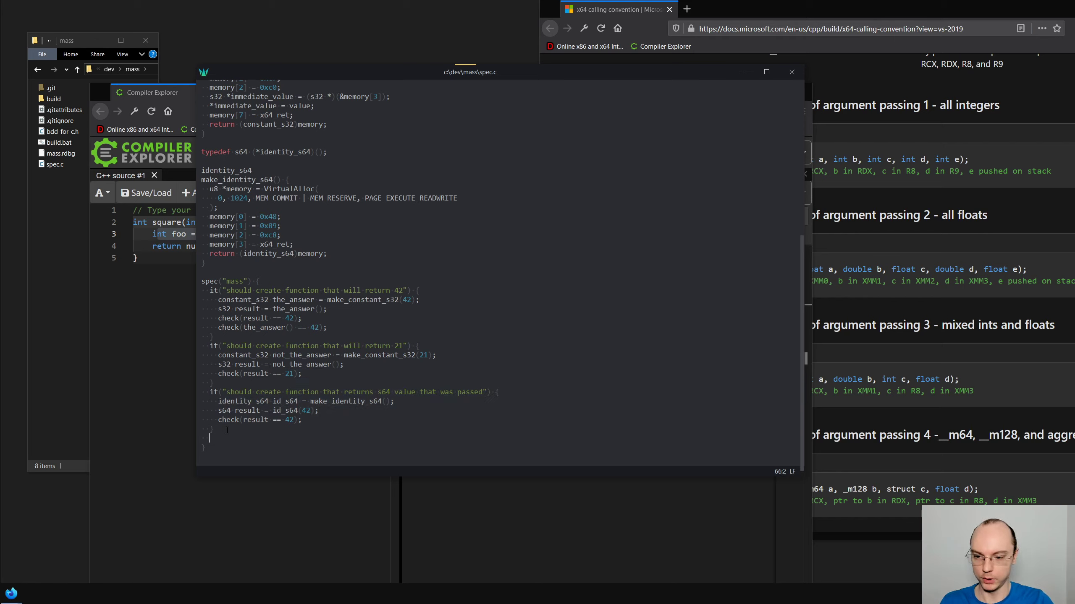
scroll("down", 3)
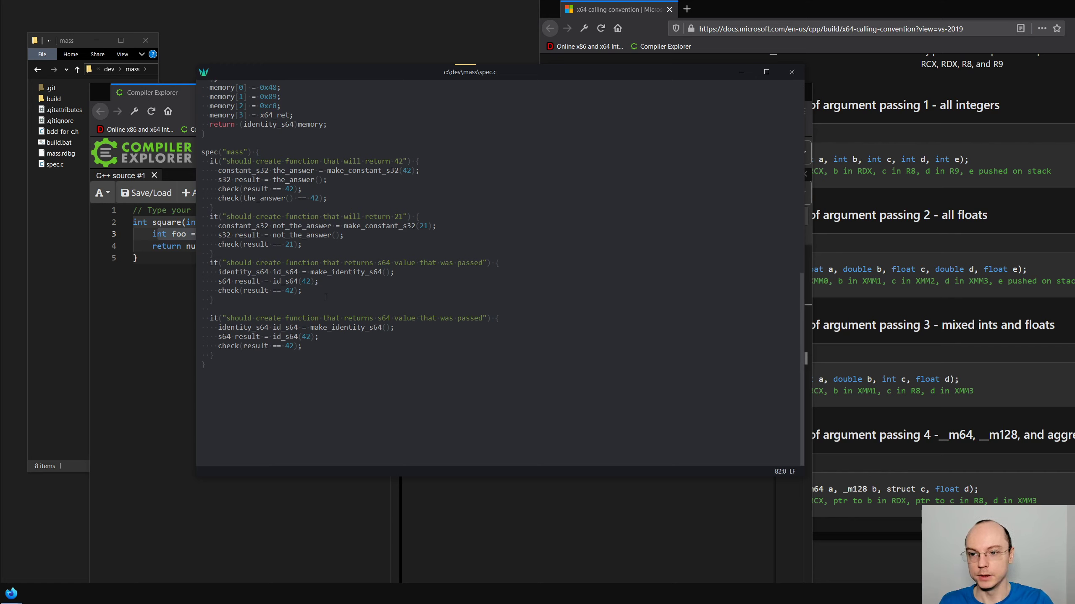
scroll("up", 3)
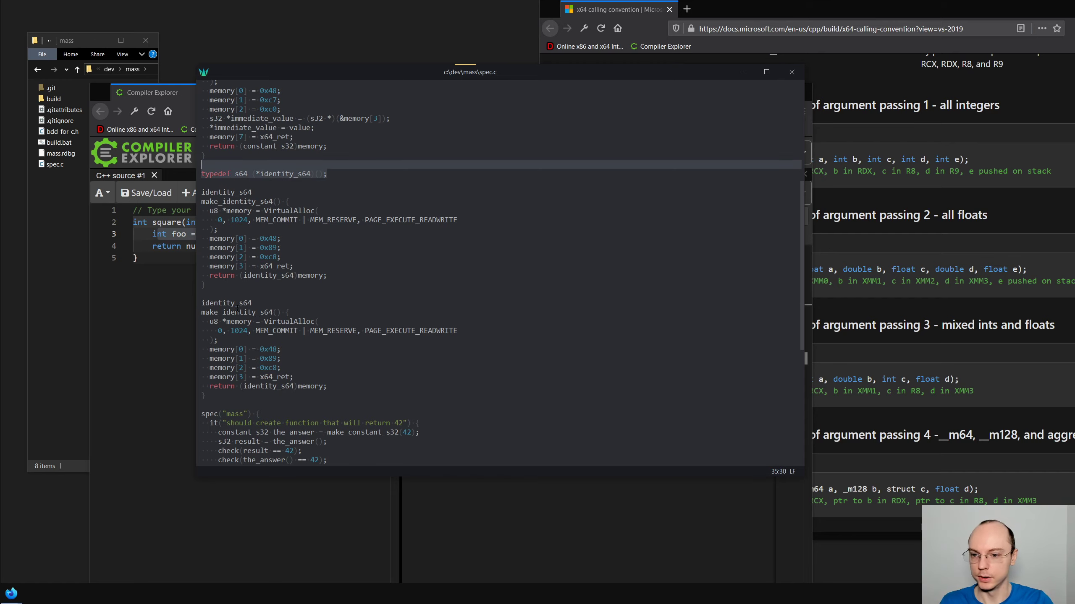
scroll("down", 3)
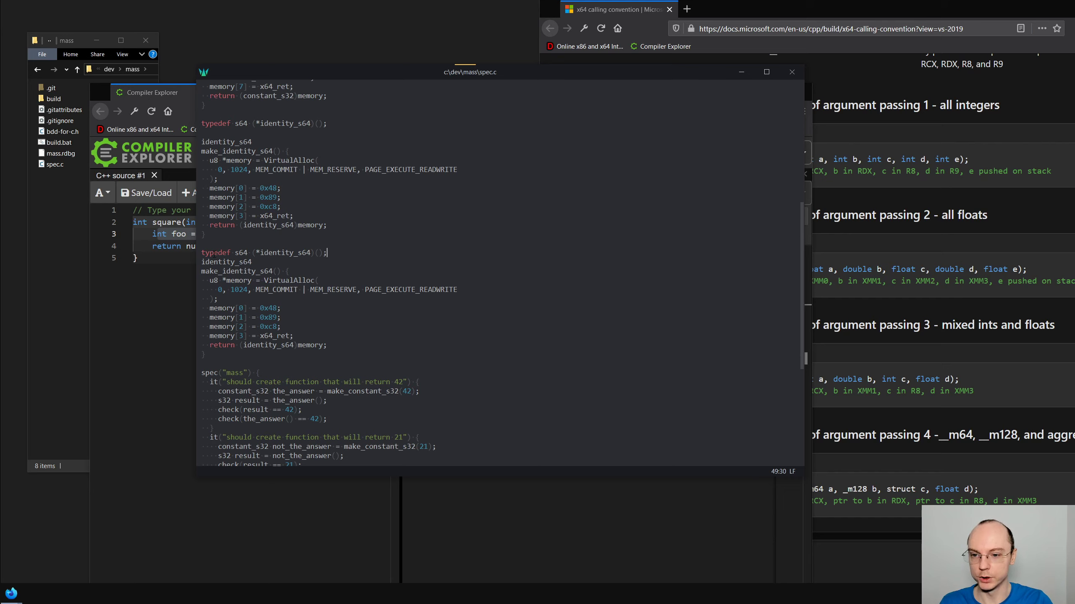
scroll("down", 3)
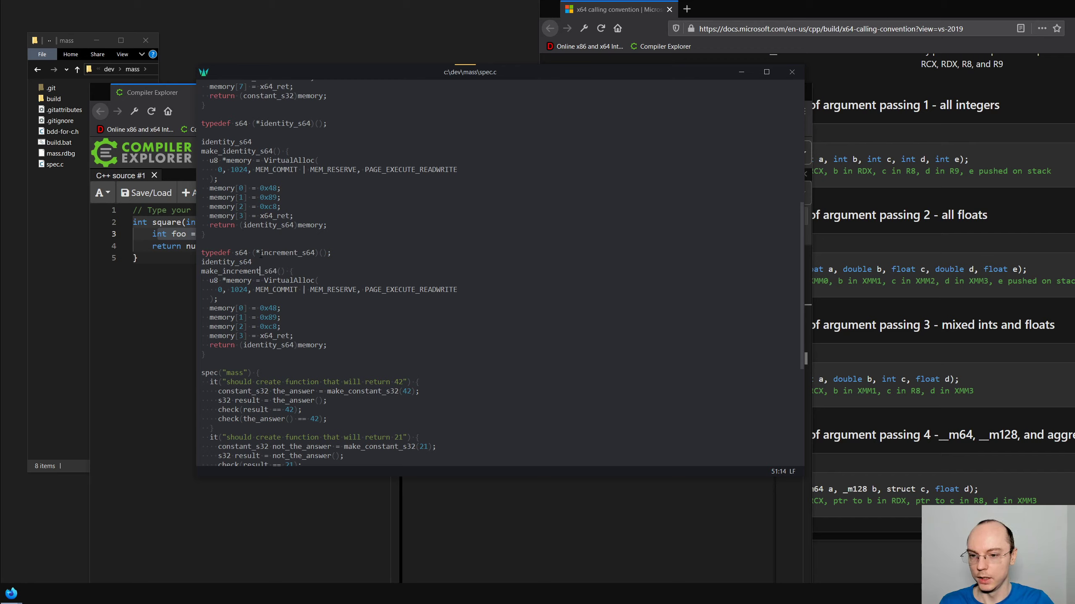
Set make_increment_s64's return type and its memory cast to increment_s64
left_click(259, 252)
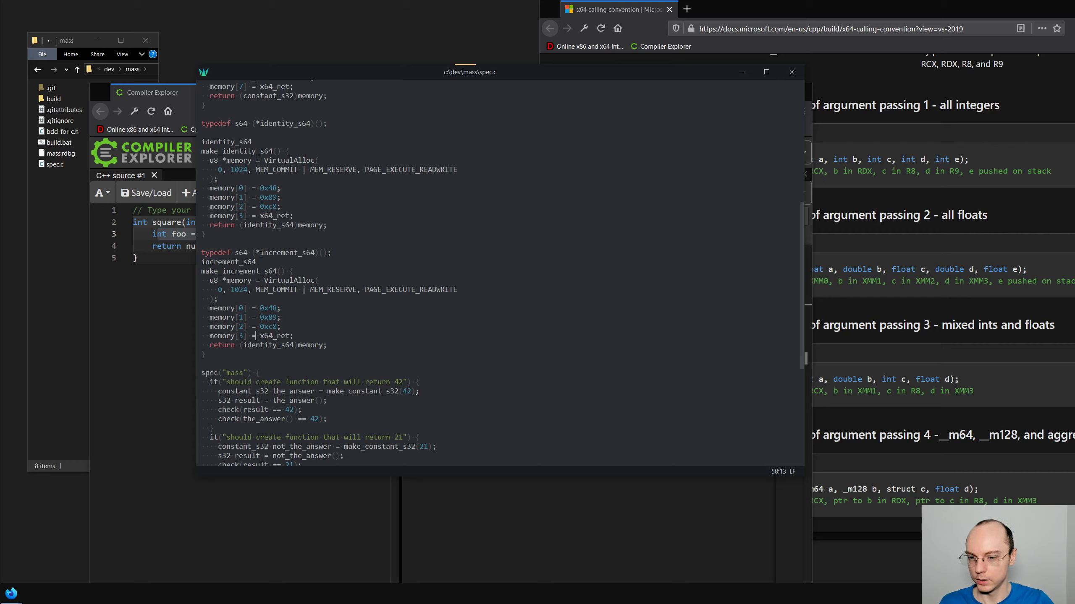
type("increment_s64")
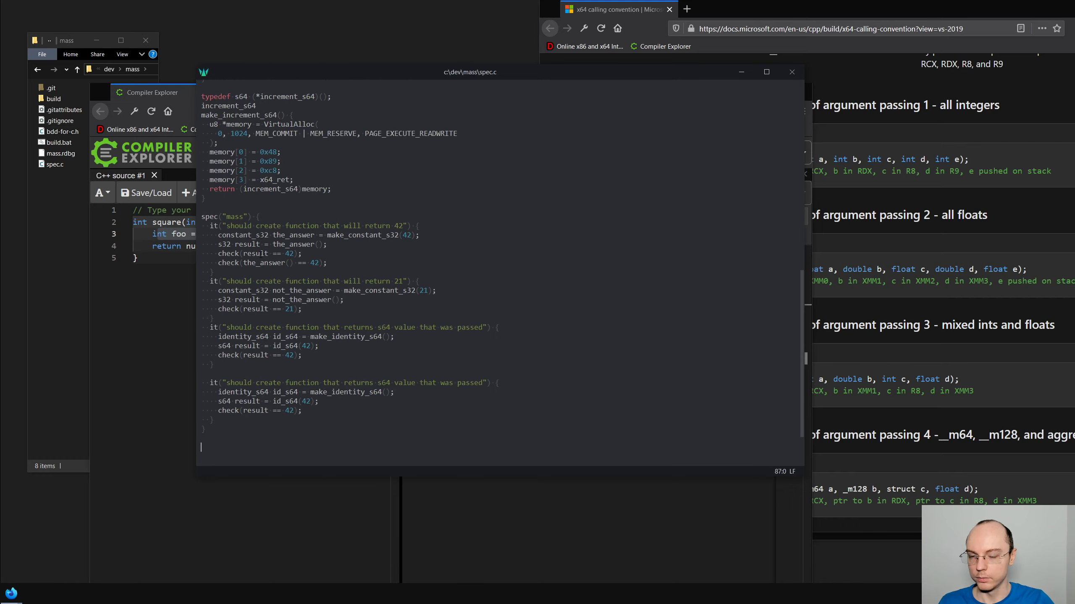
left_click(281, 170)
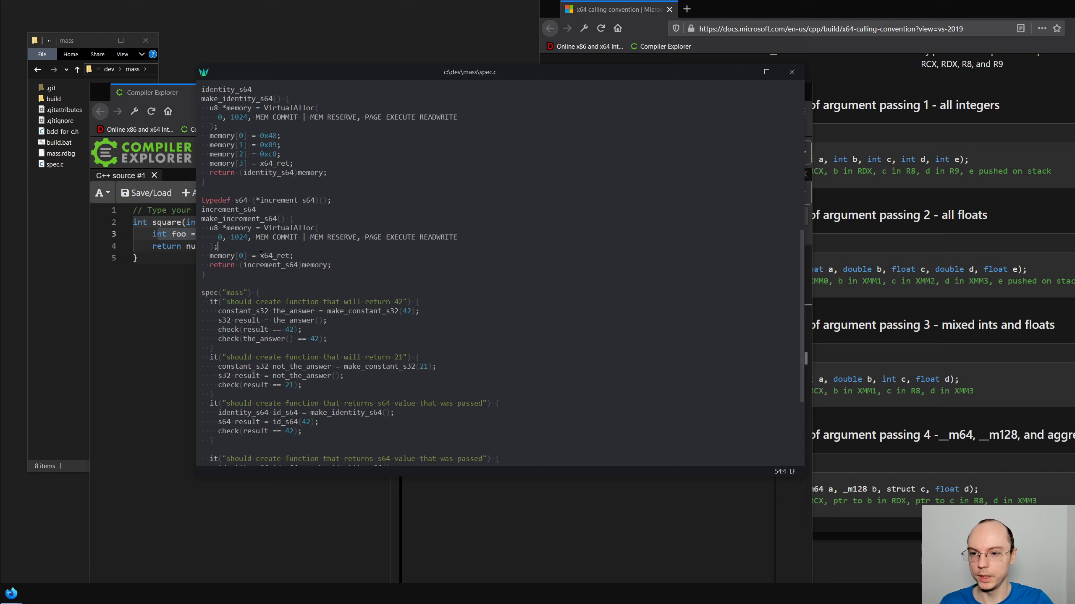
scroll("down", 3)
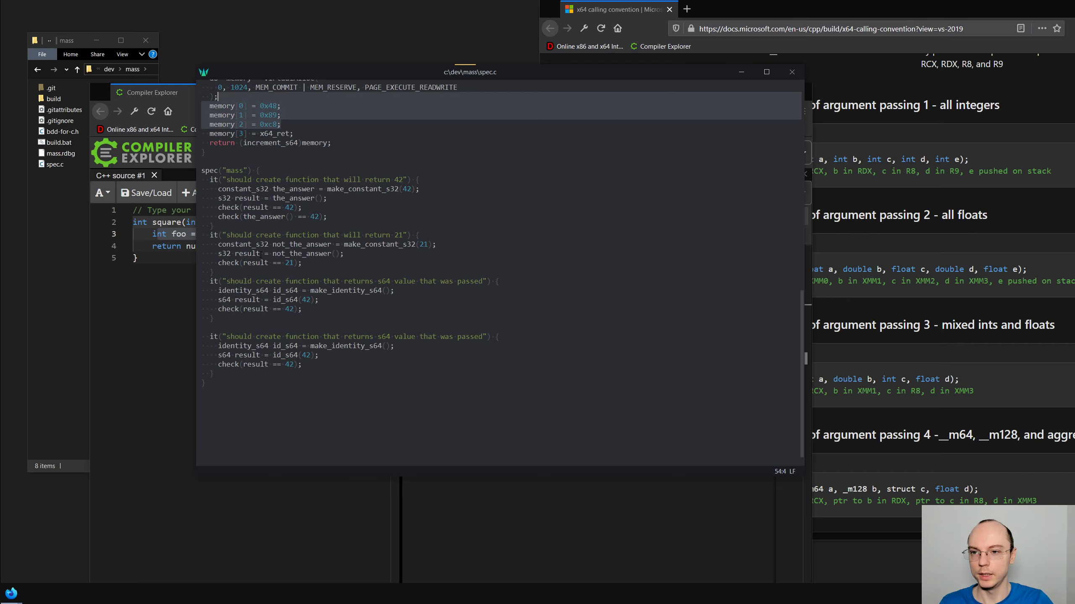
Rename the copied test 'increments s64 value passed to it', using make_increment_s64 and expecting 43
left_click(213, 317)
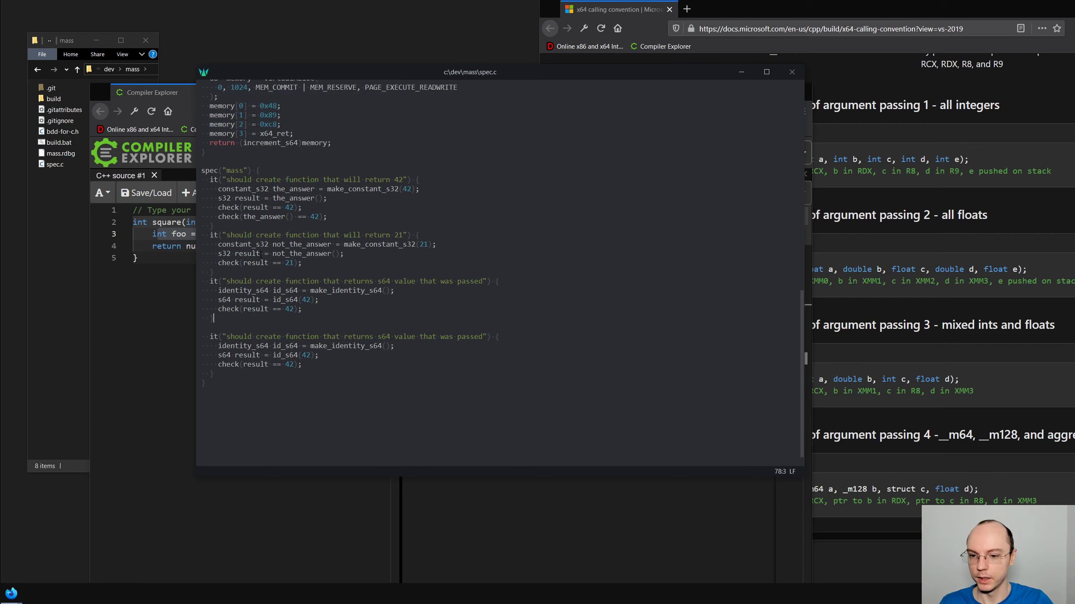
left_click(319, 336)
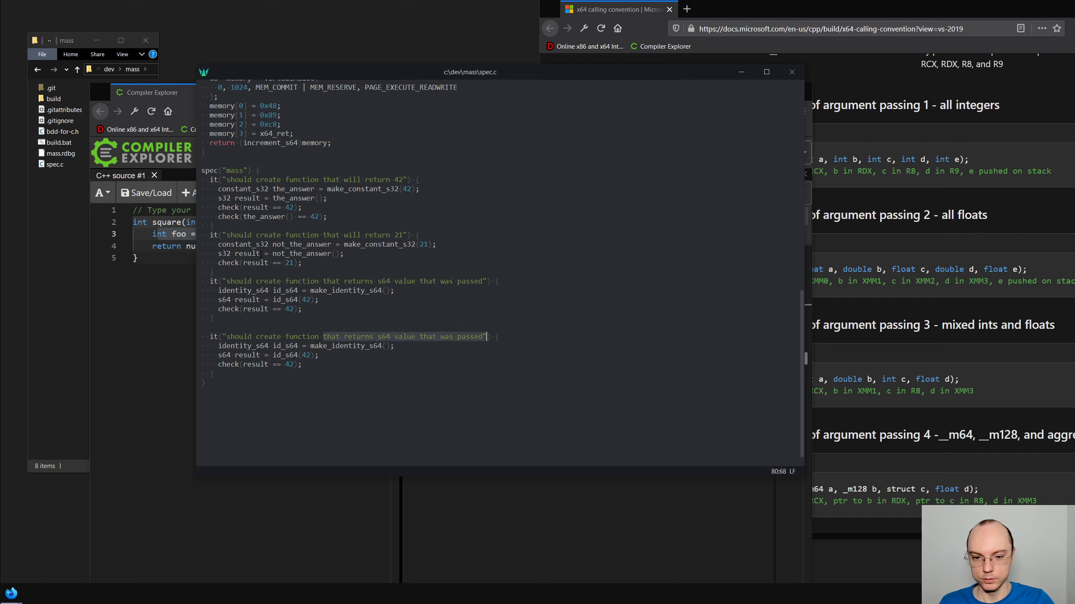
type("incremen")
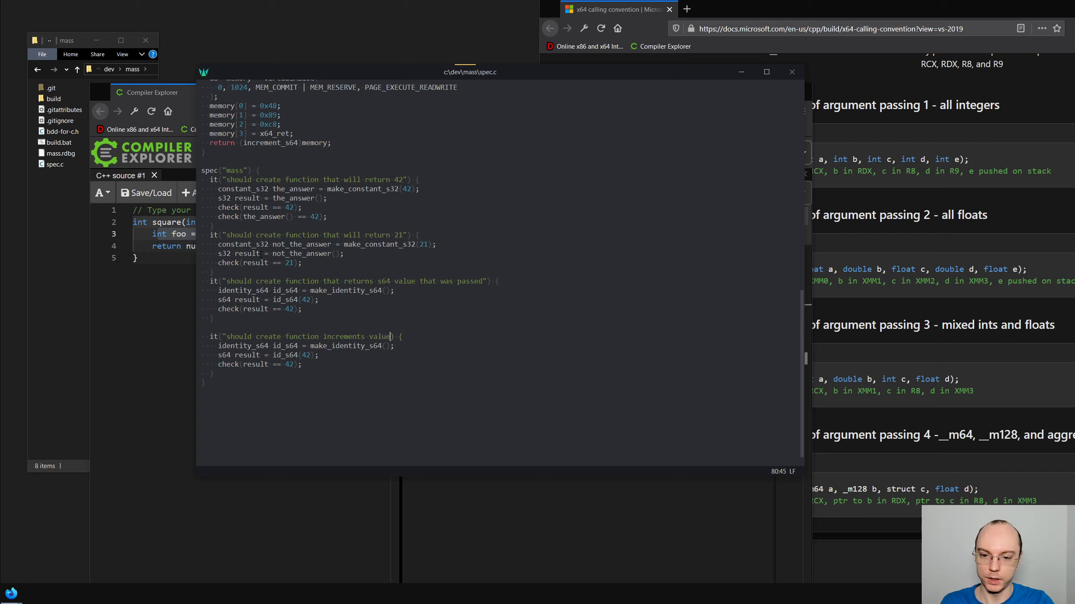
key("Backspace")
type("s64 ")
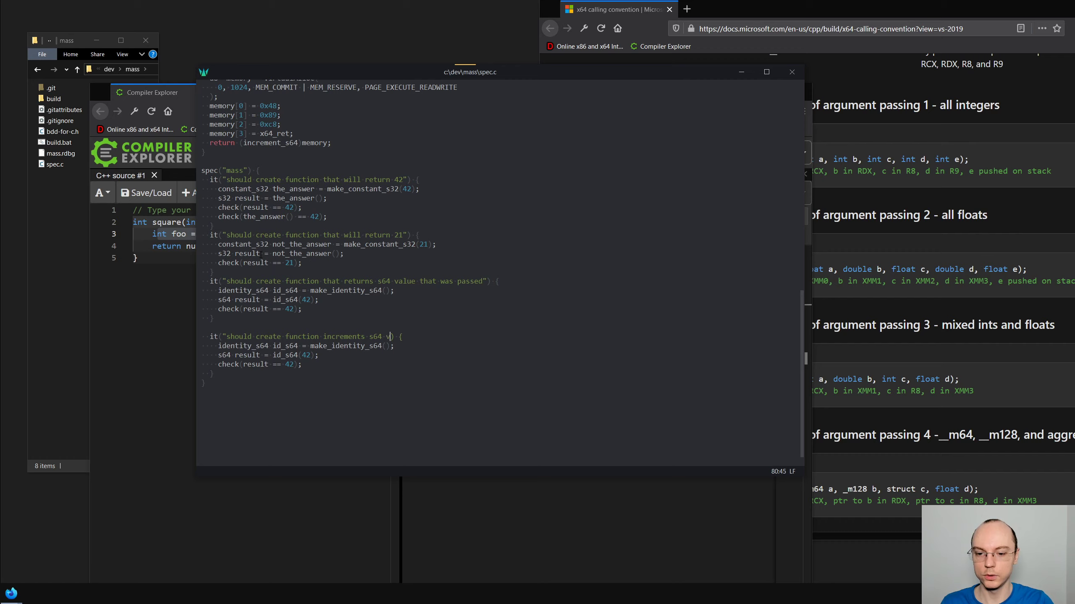
type("value passed to it")
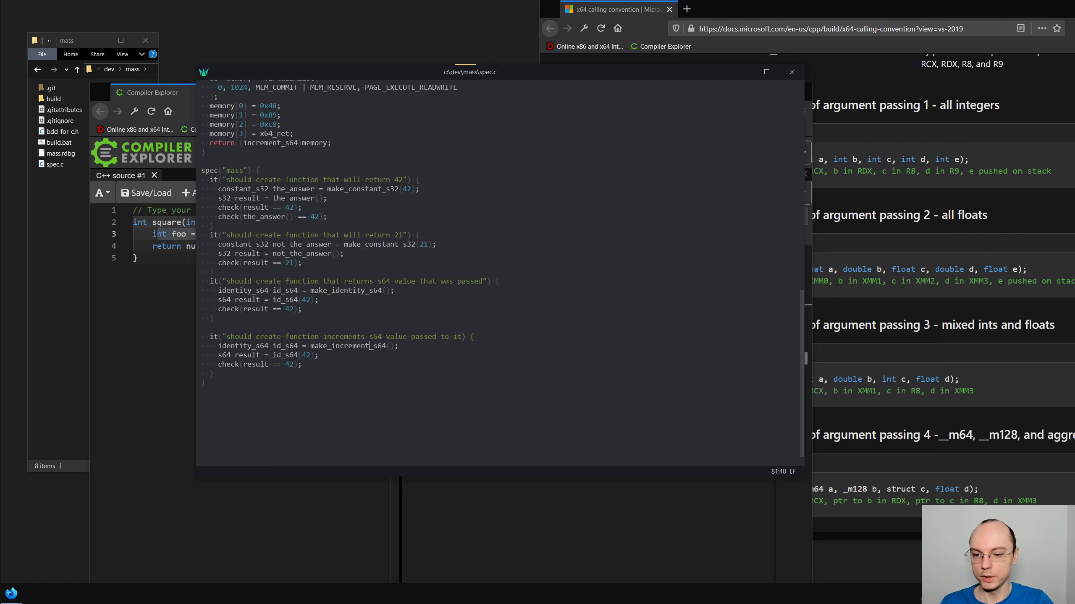
left_click(289, 346)
type("nc")
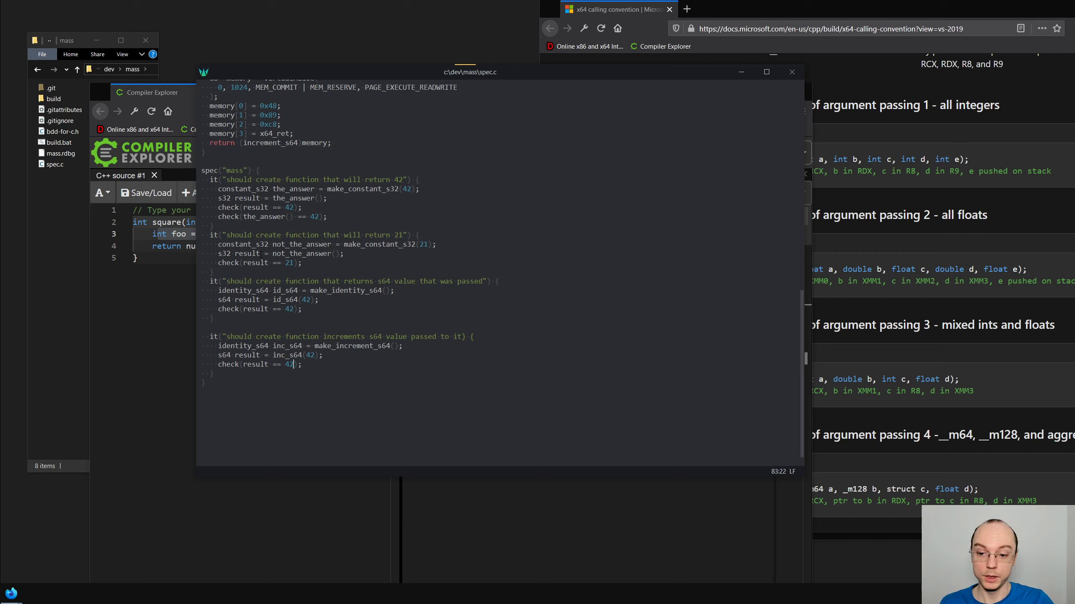
type("3")
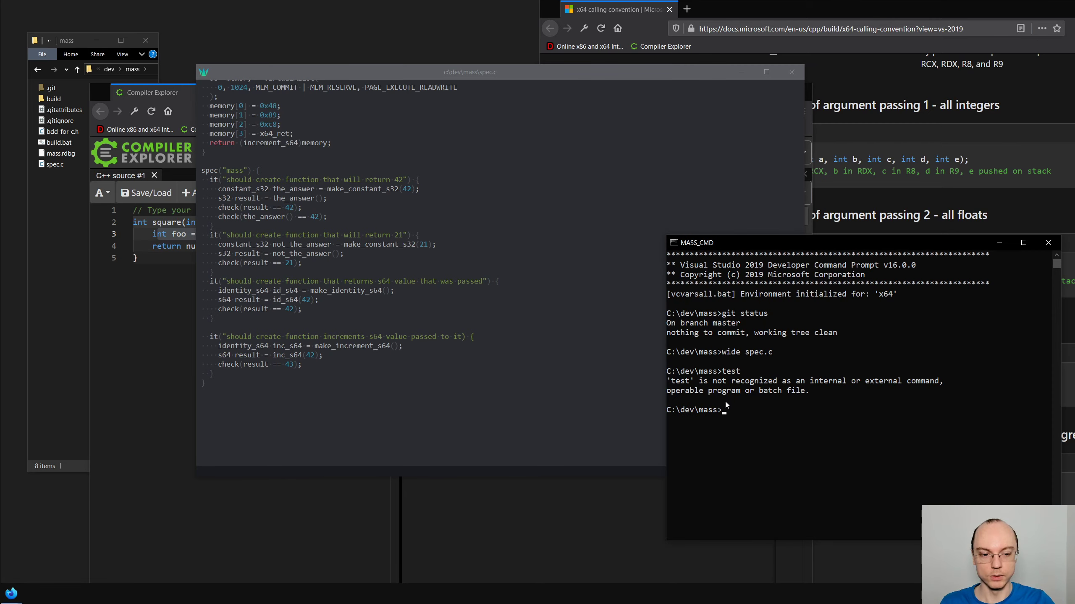
Build spec.c and run build\mass.exe: 4 tests run, increment test fails
type("build")
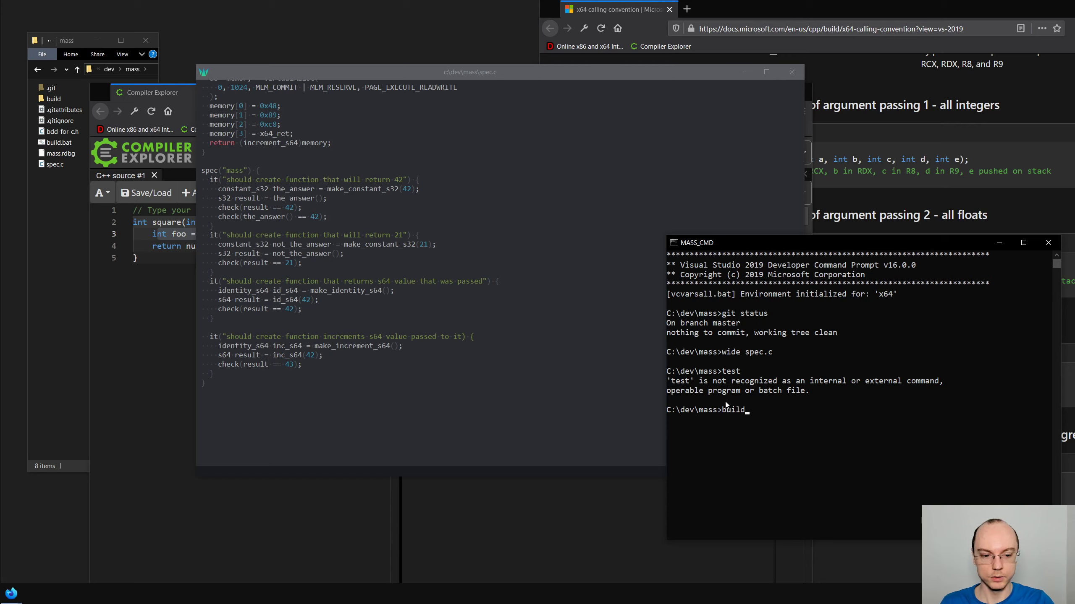
key("Return")
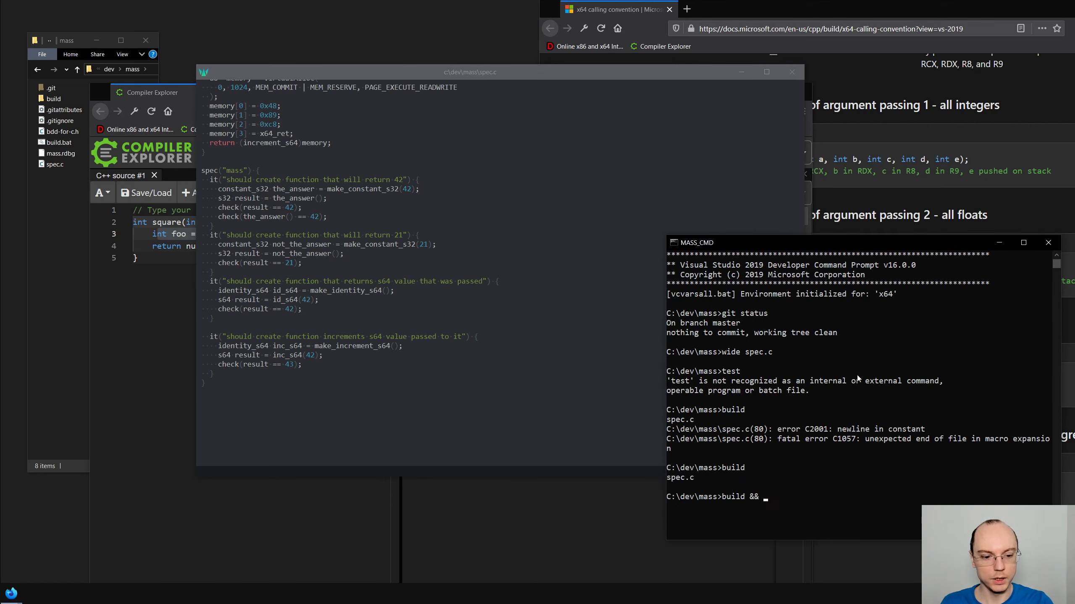
type("build\\")
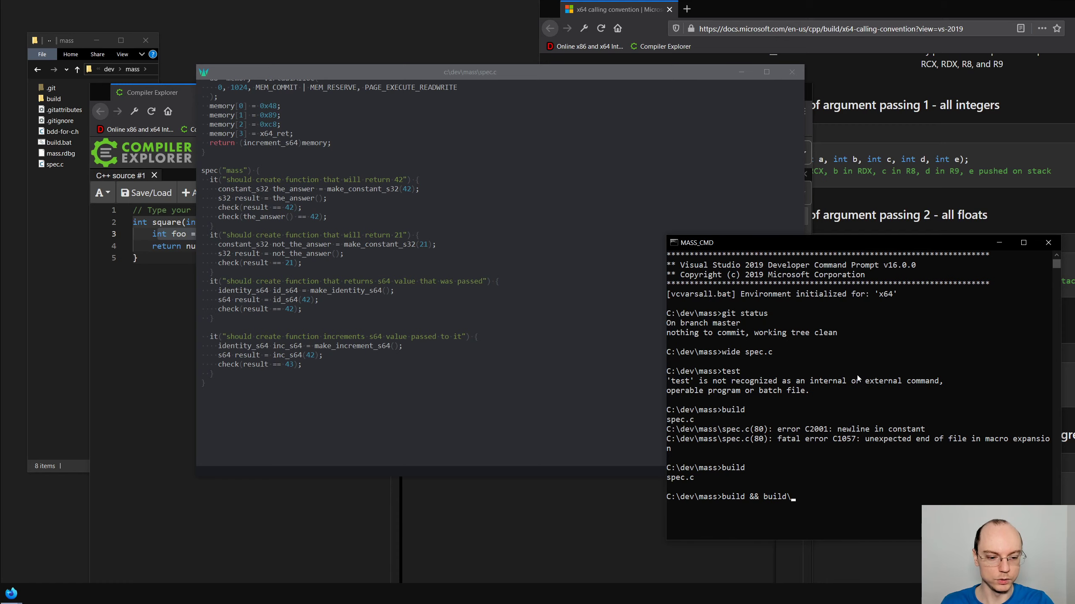
type("mass.exe")
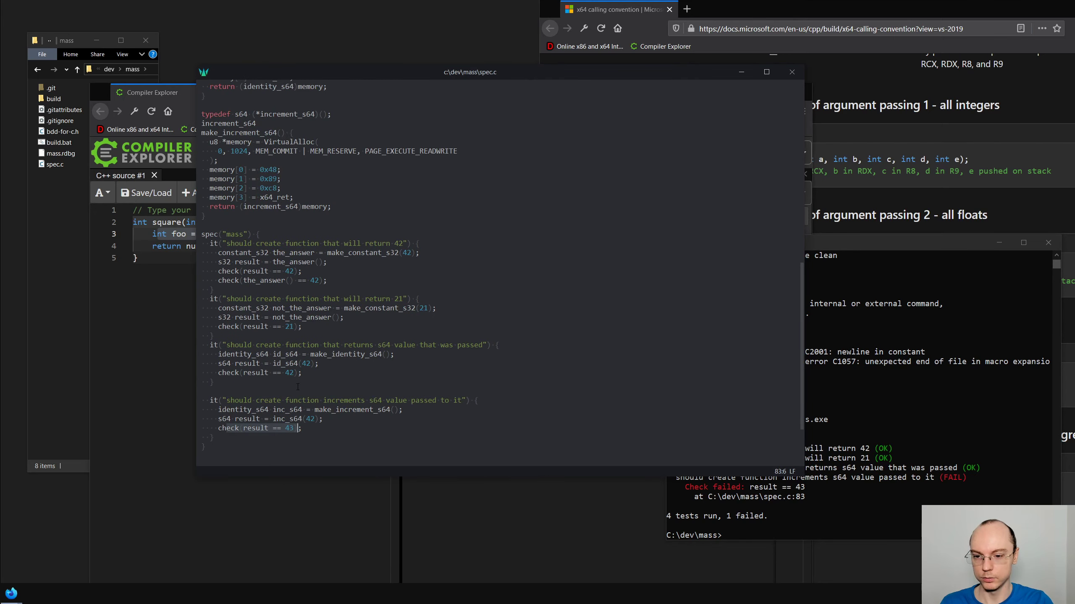
Add printf("%l", result); before the result == 43 check in the increment test
scroll("up", 3)
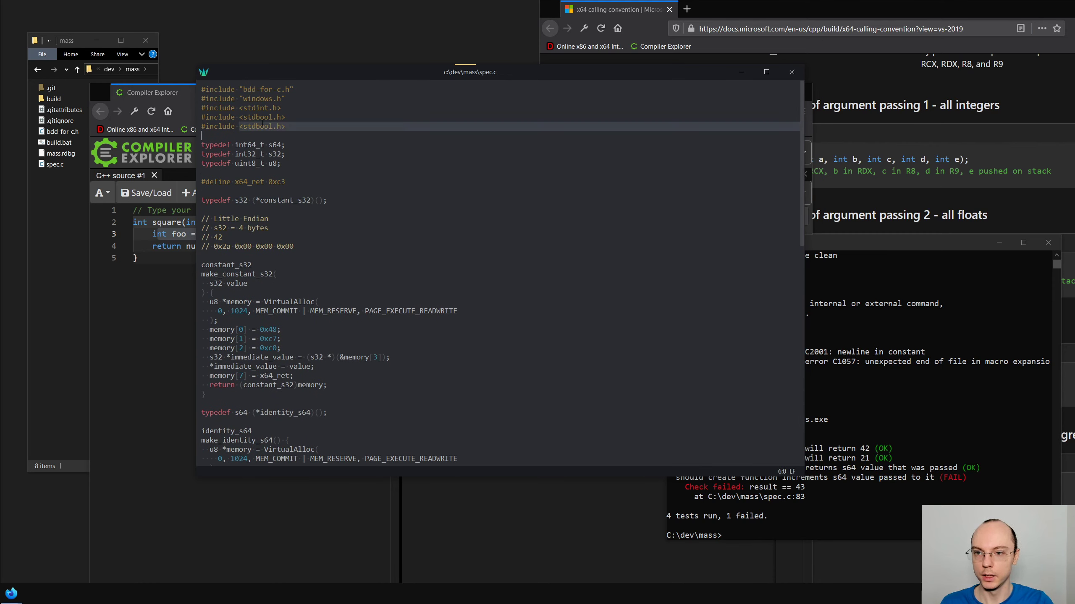
scroll("down", 3)
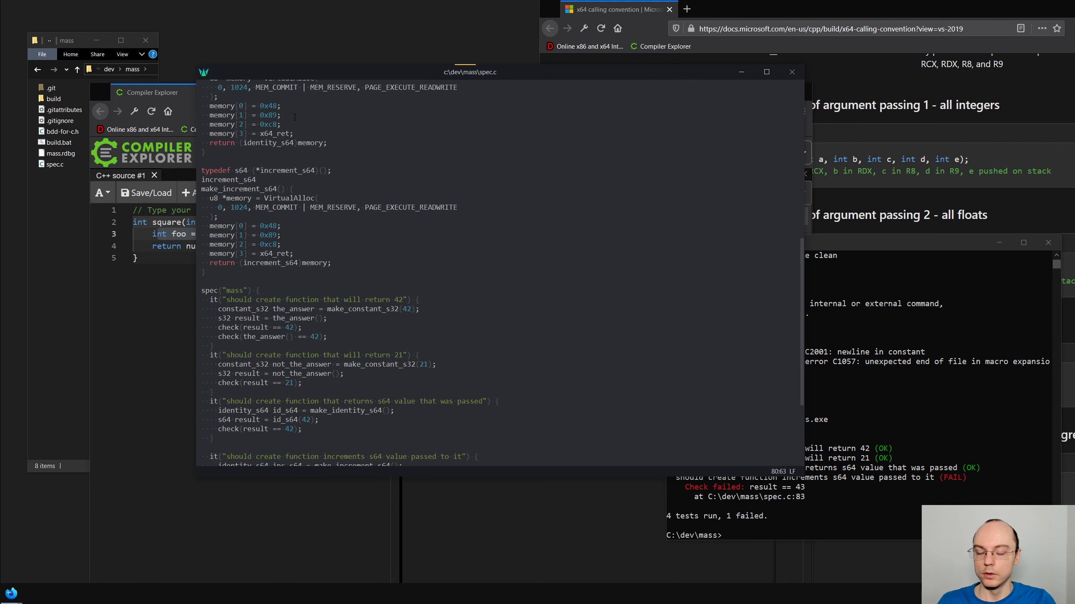
scroll("up", 3)
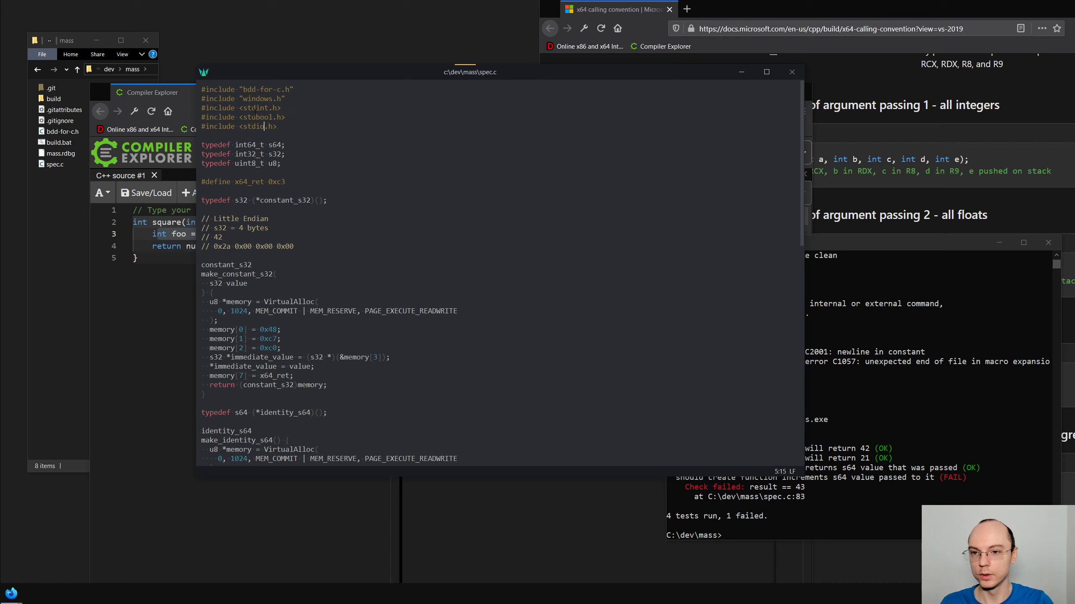
scroll("down", 3)
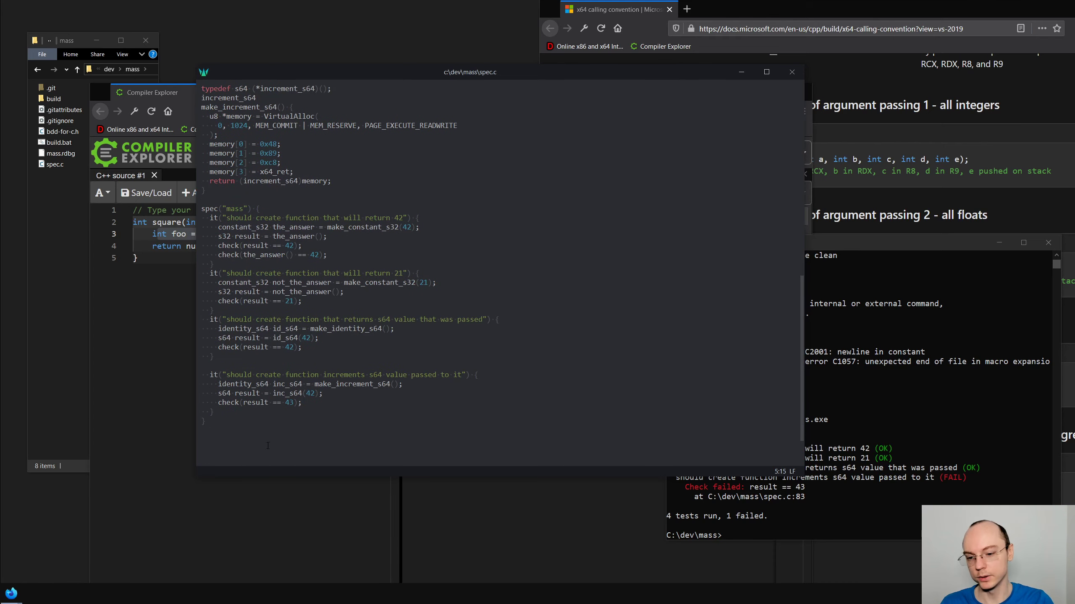
scroll("down", 3)
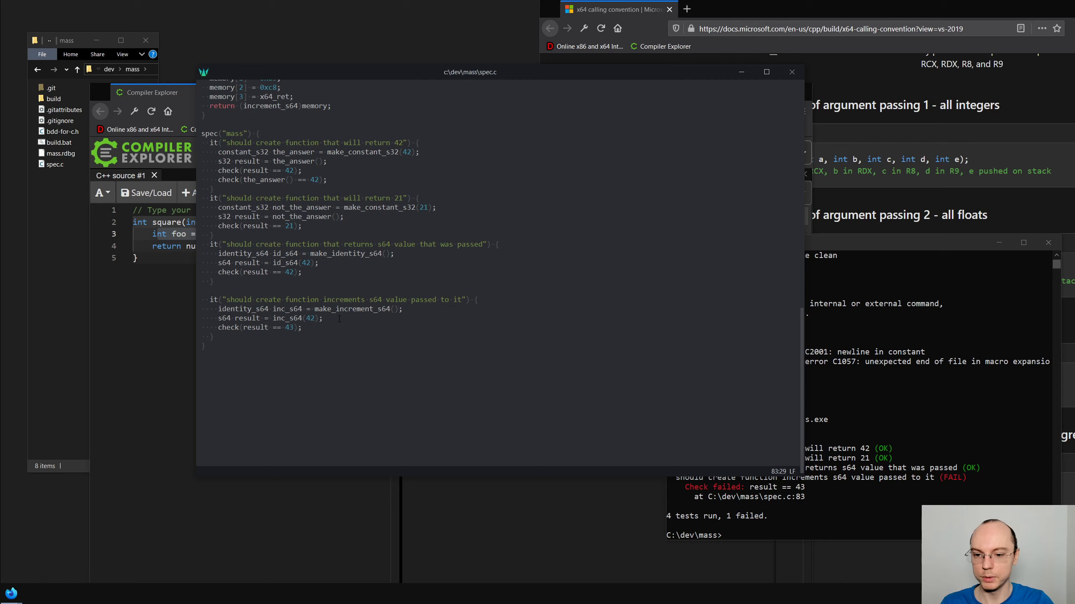
type("printf(\"")
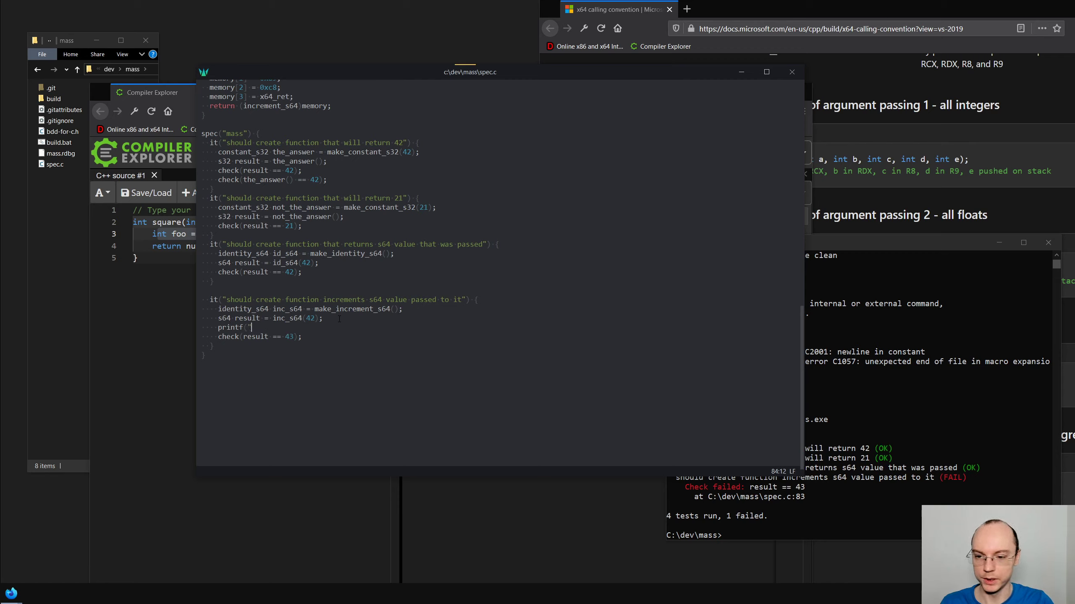
type("%")
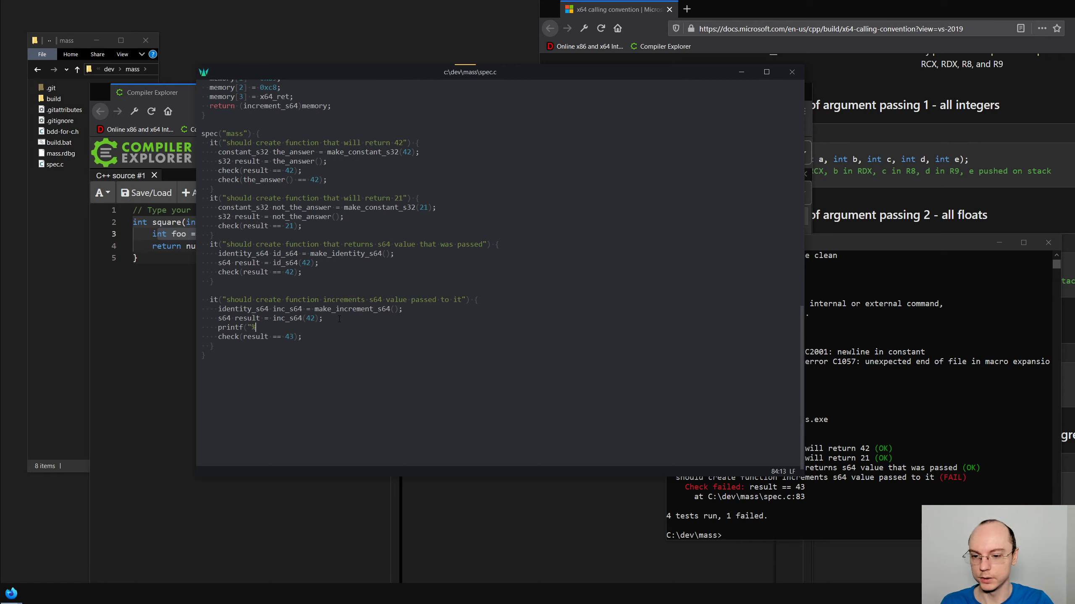
type("l")
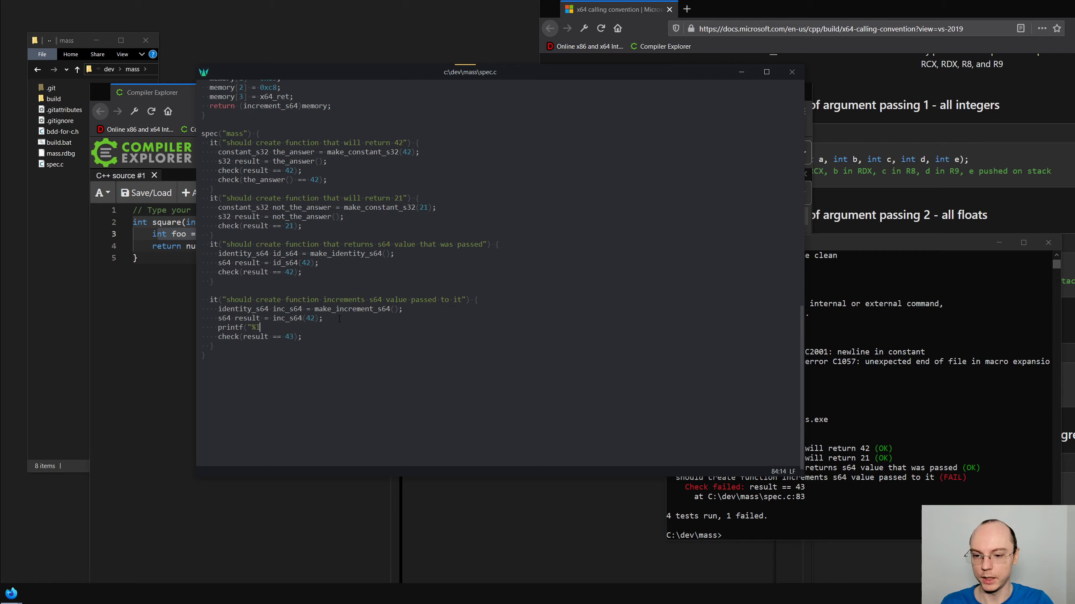
type("\",")
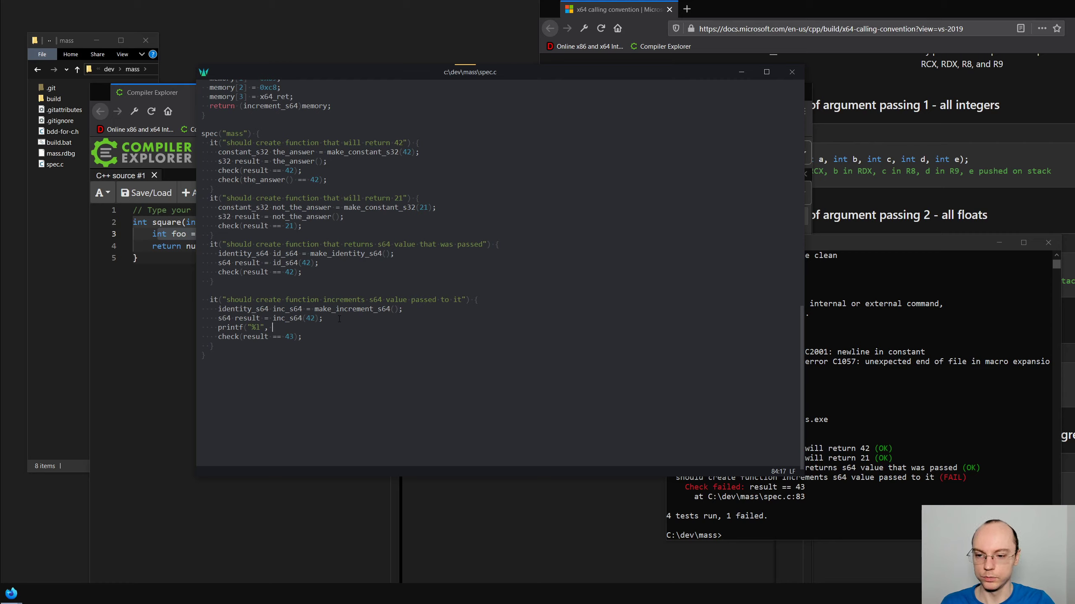
type("result);")
left_click(860, 535)
type("build && build\\mass.exe")
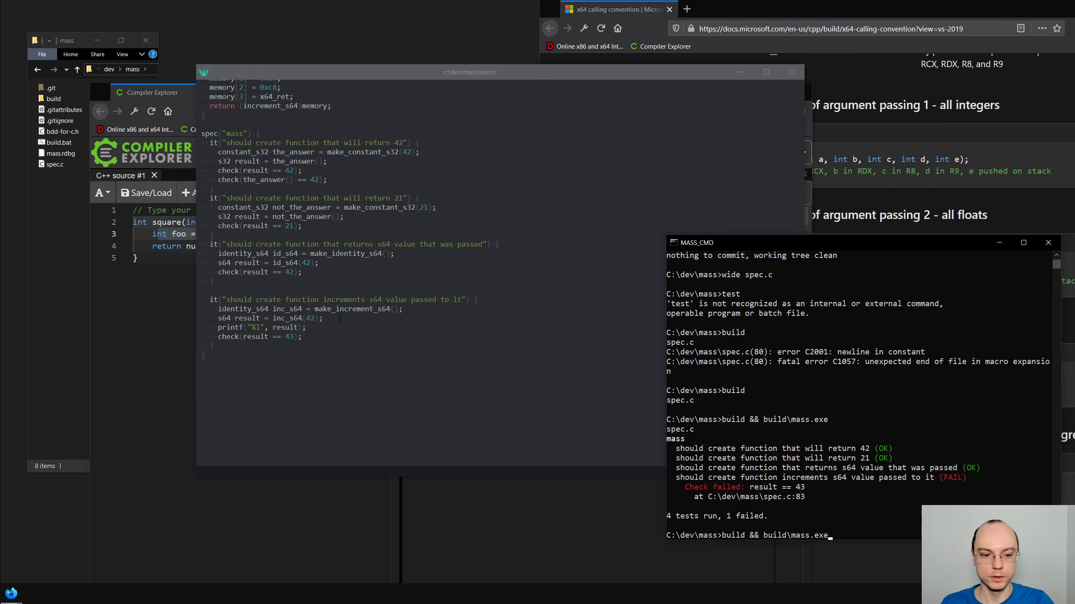
Rerun build && build\mass.exe, which fails with C4778/C4474 printf warnings at line 84
key("Return")
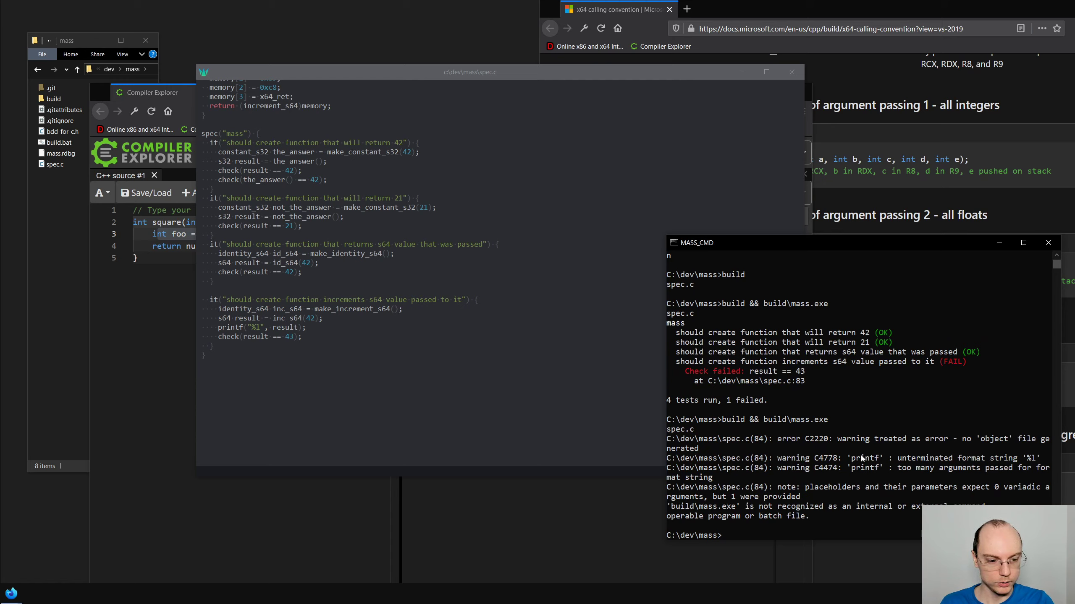
mouse_move(908, 466)
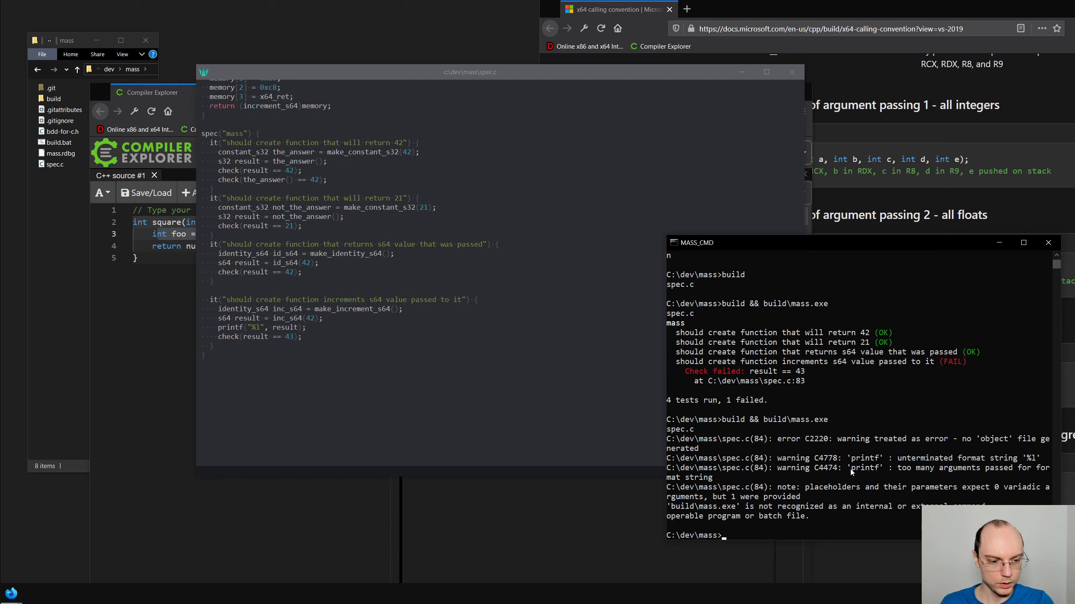
mouse_move(687, 483)
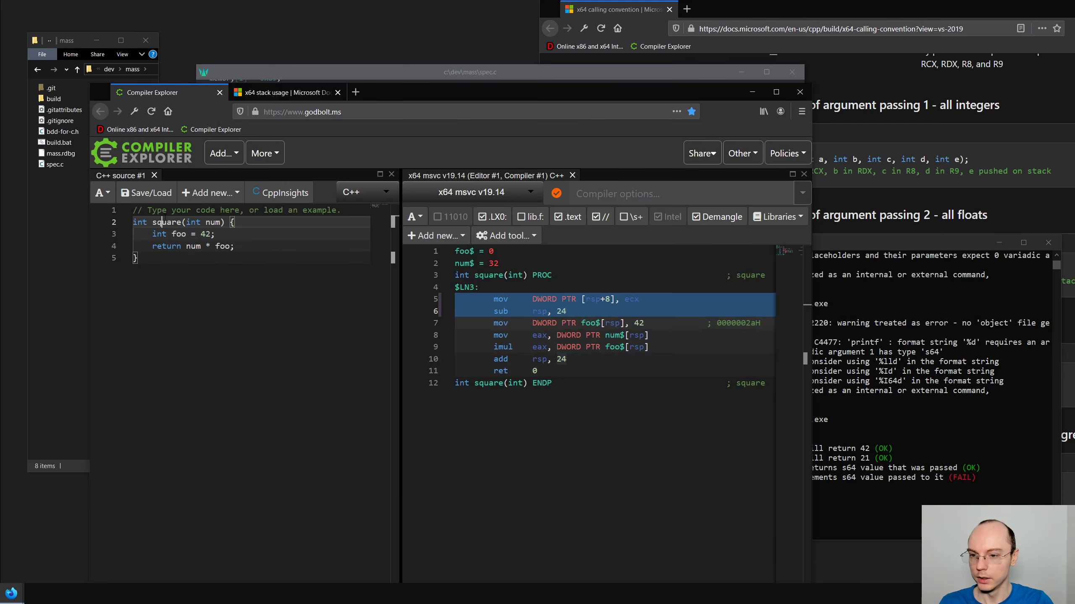
Rewrite the godbolt square example as increment, adding a local diff = 1 to num
type("ubc")
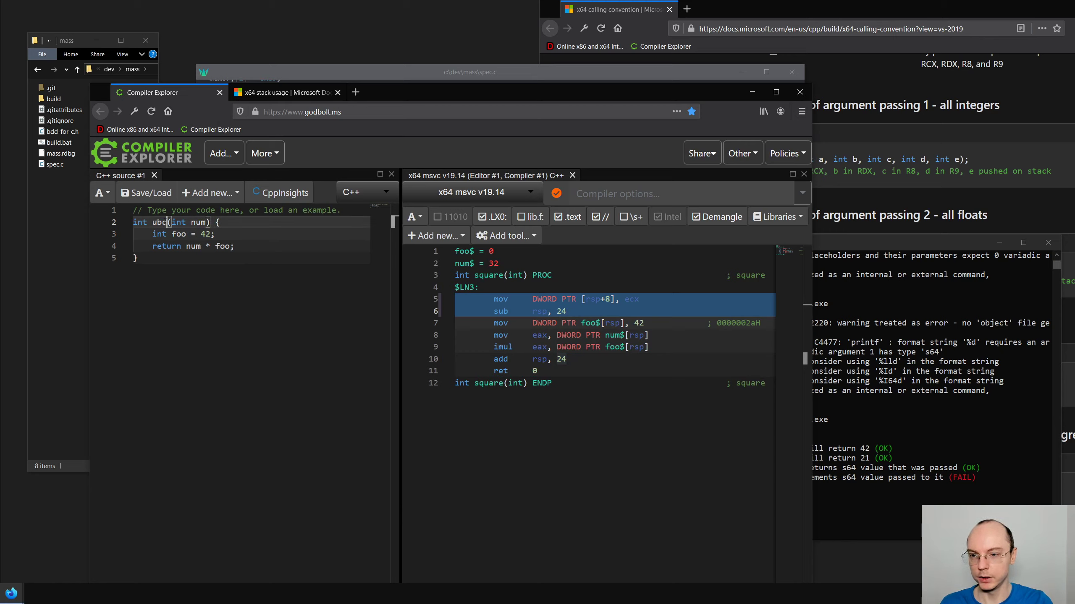
type("increment")
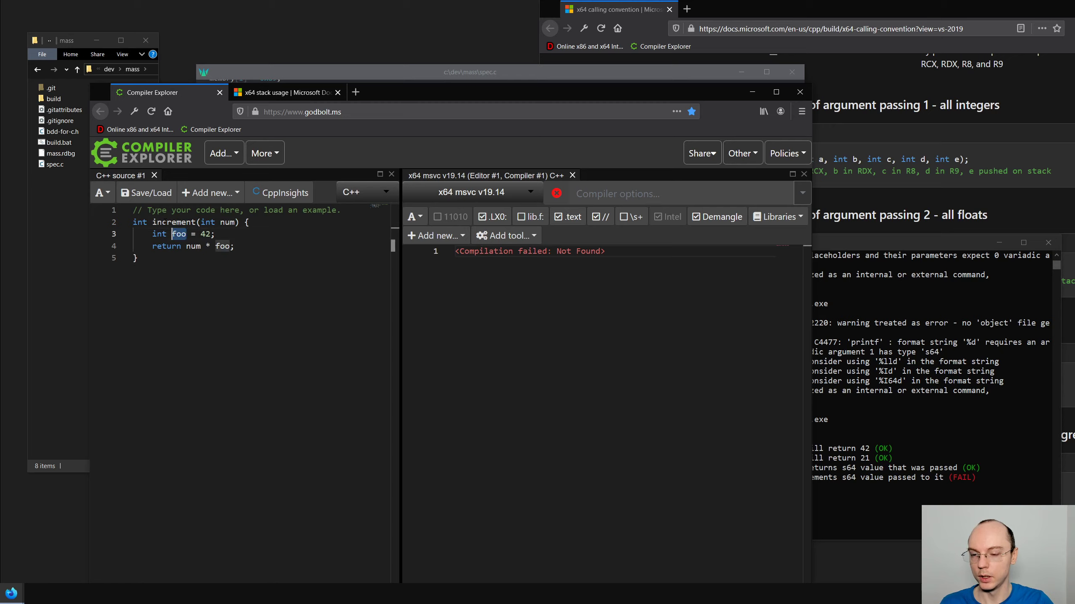
type("diff")
left_click(261, 246)
type("+")
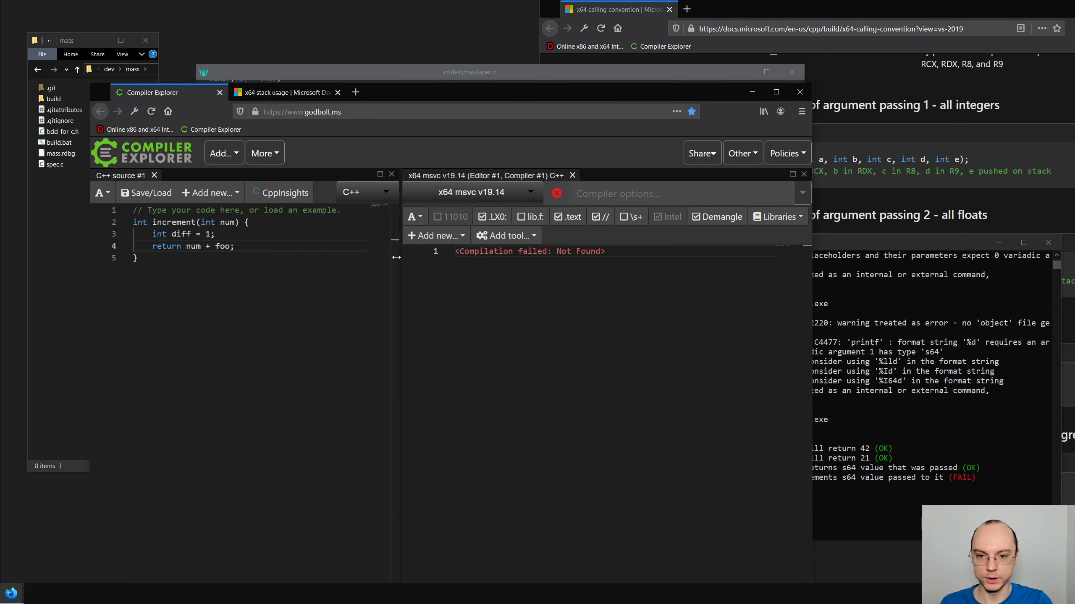
double_click(223, 246)
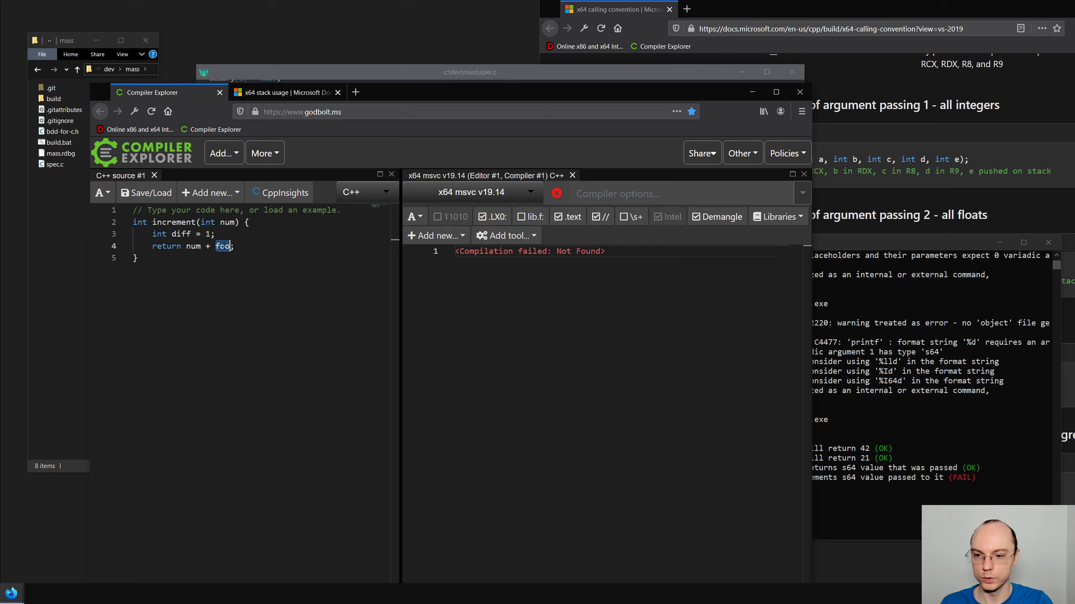
type("diff")
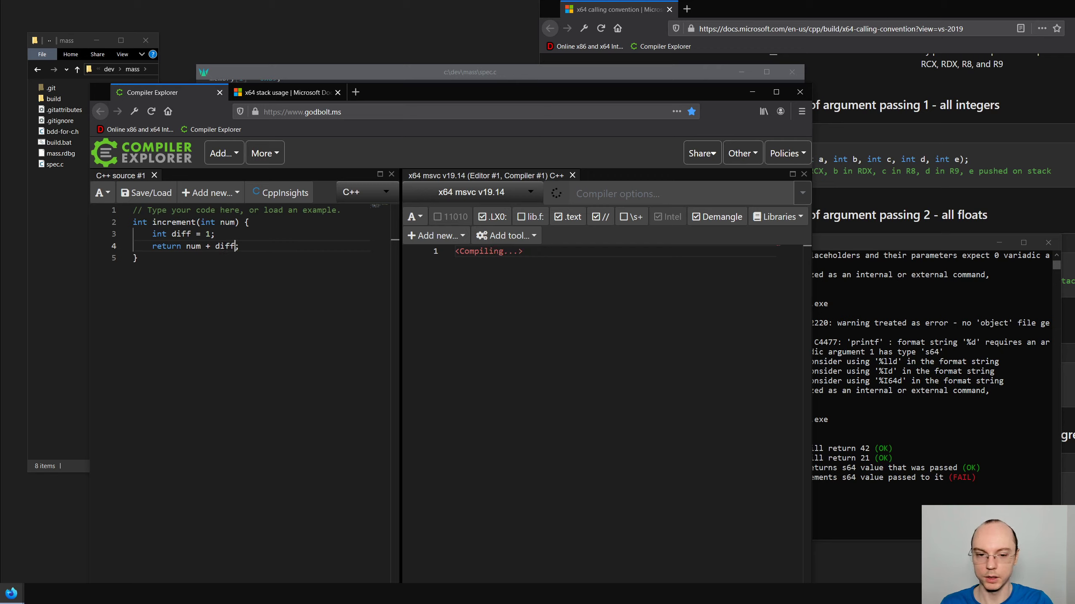
mouse_move(449, 207)
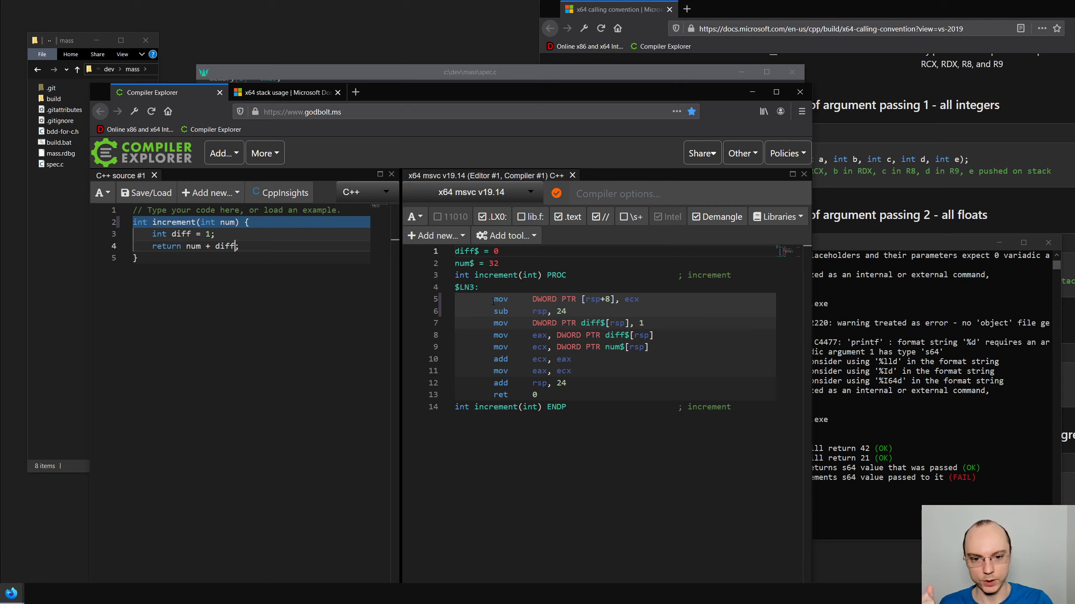
left_click(562, 299)
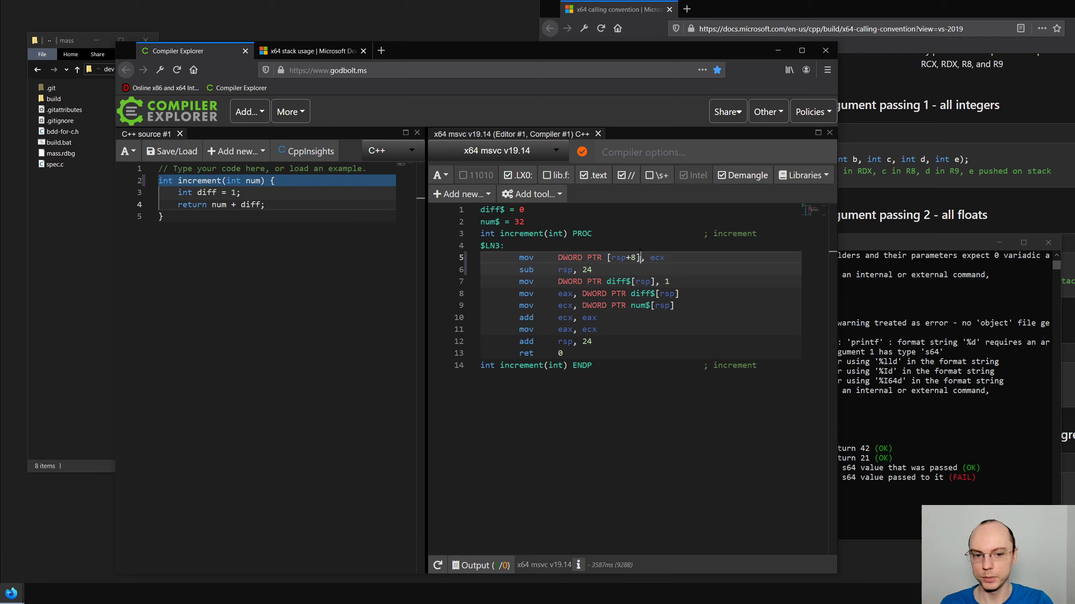
double_click(655, 257)
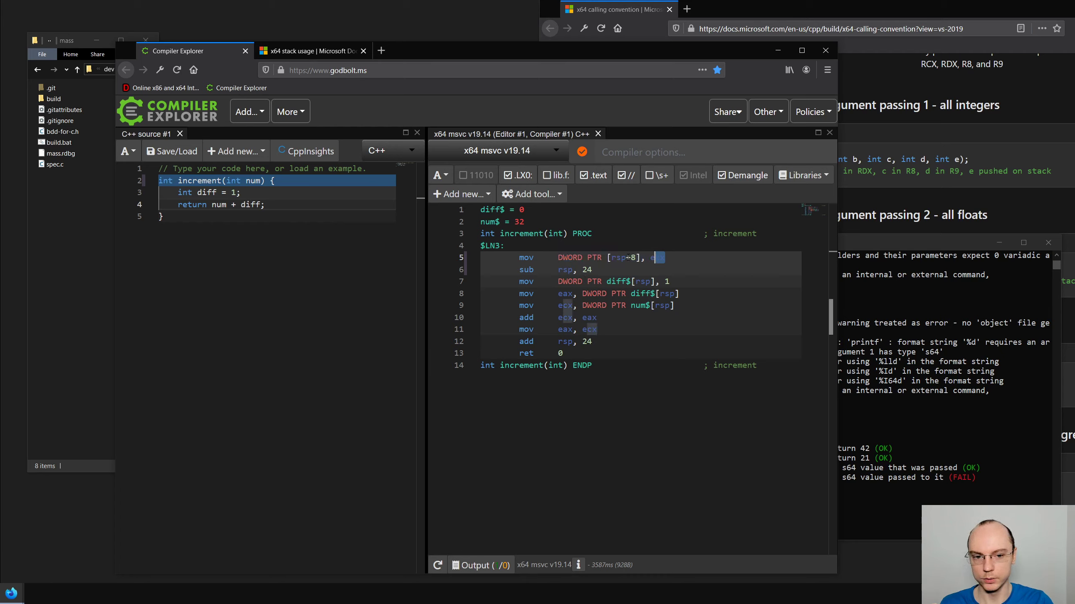
left_click(220, 204)
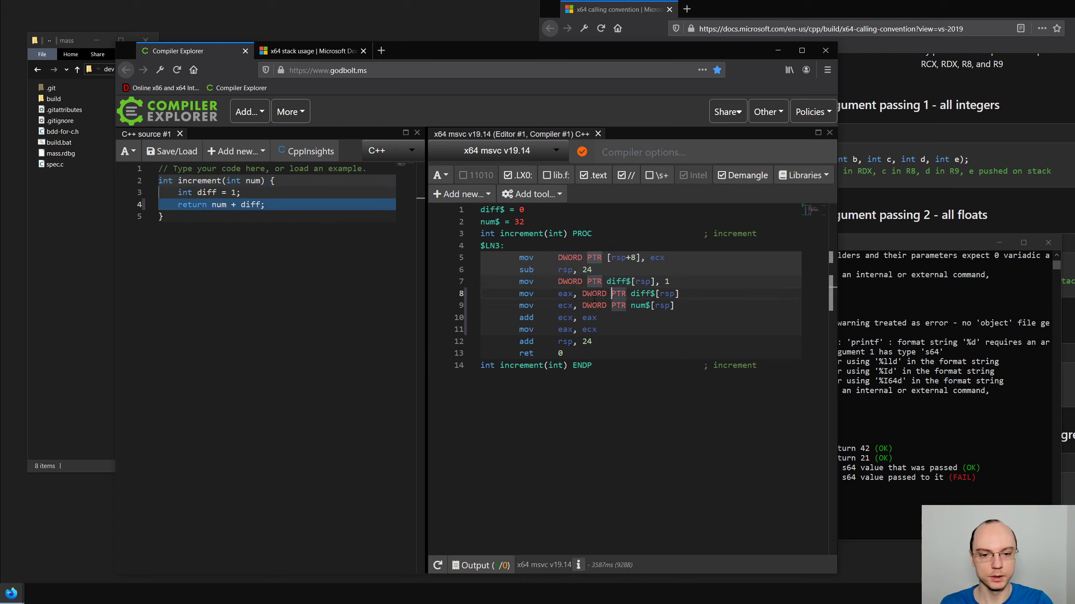
left_click(205, 180)
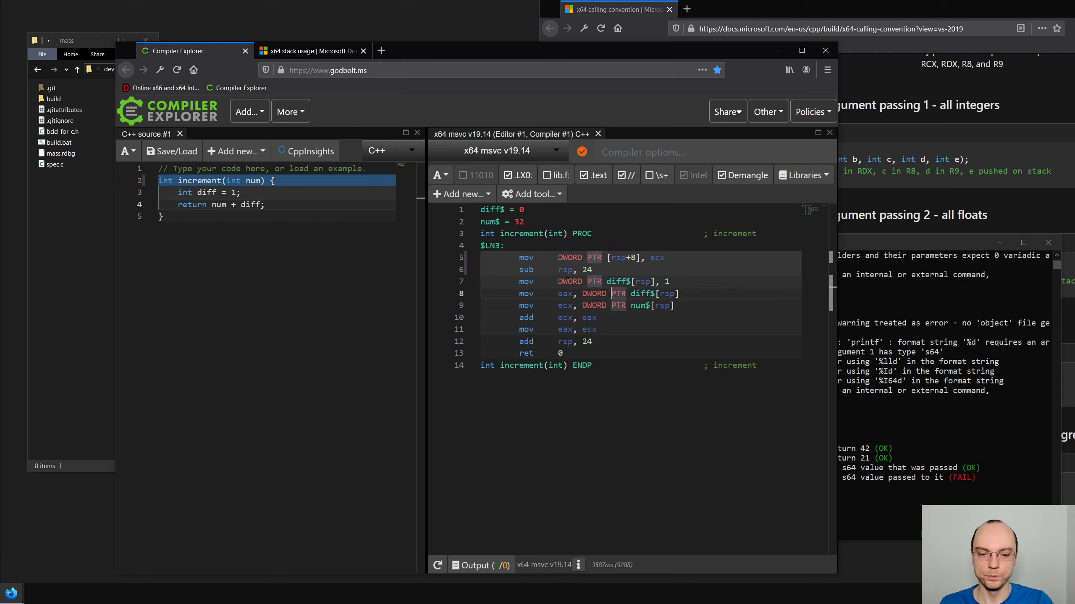
mouse_move(587, 270)
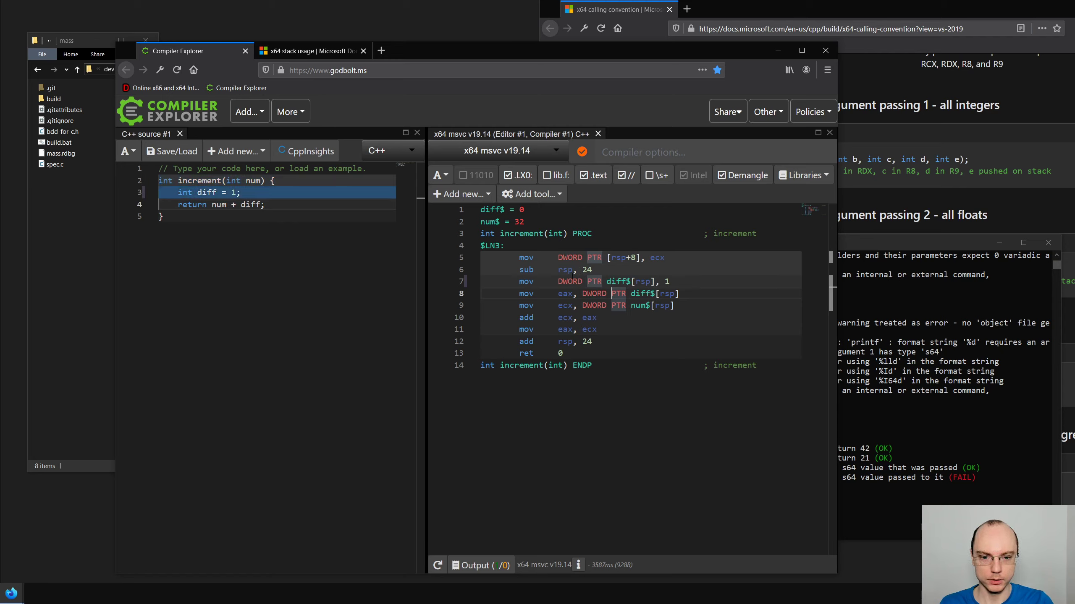
left_click(219, 205)
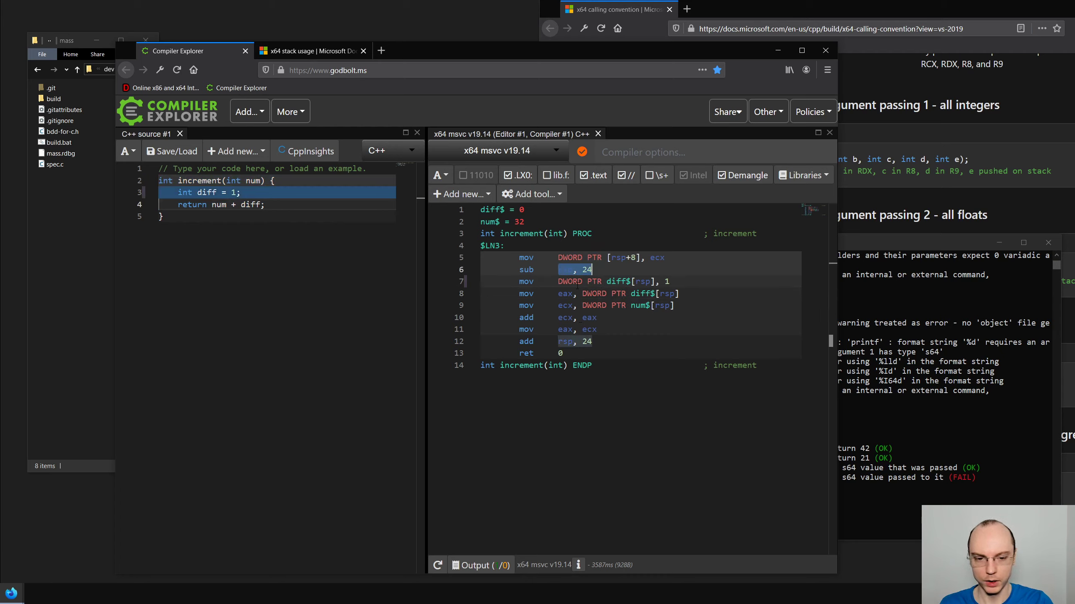
left_click(219, 204)
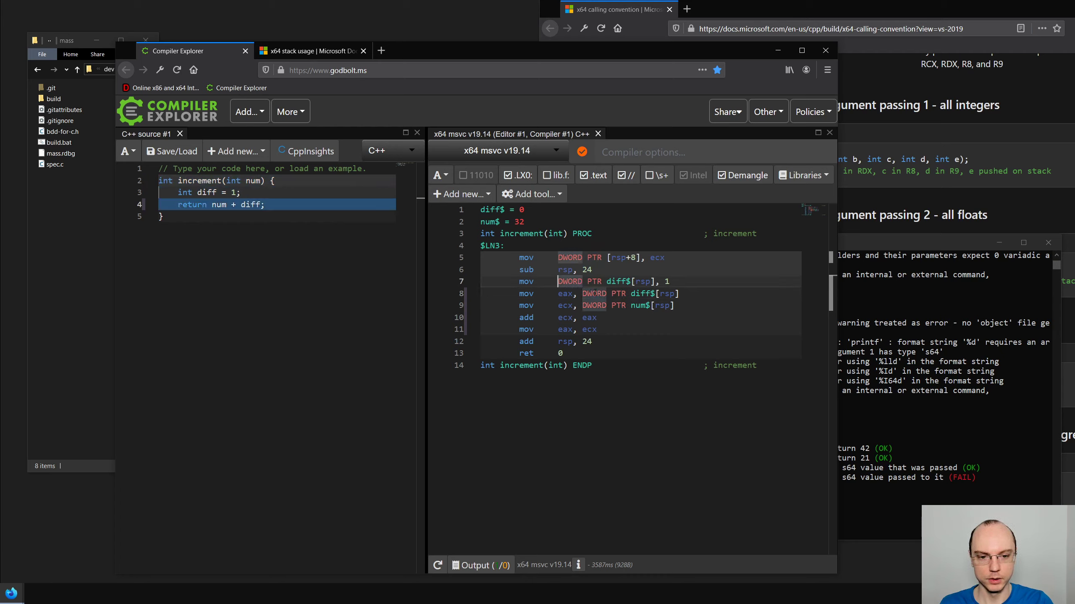
left_click(205, 192)
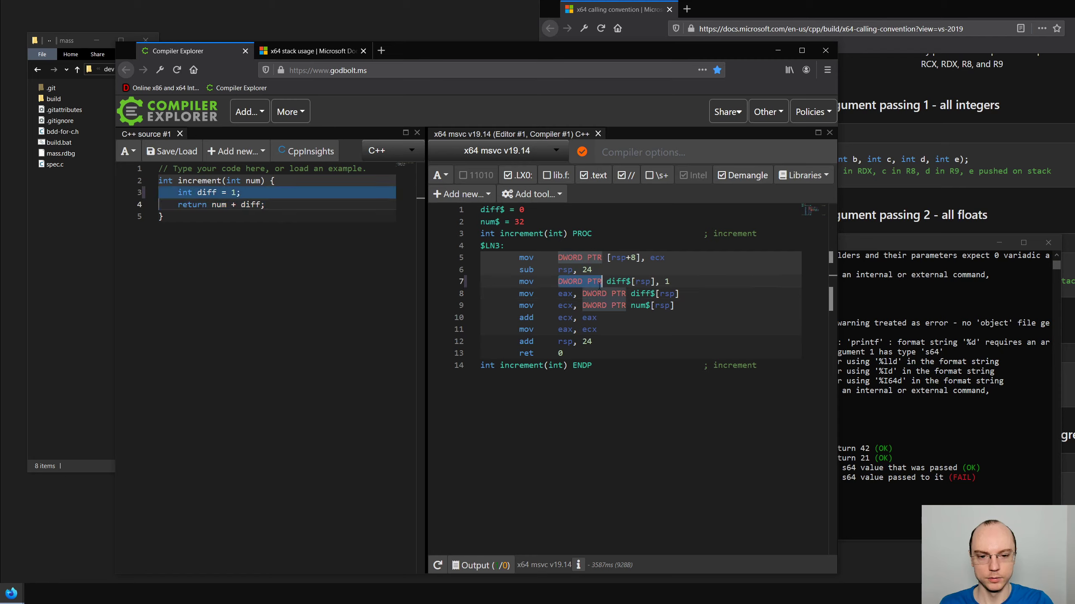
left_click(220, 180)
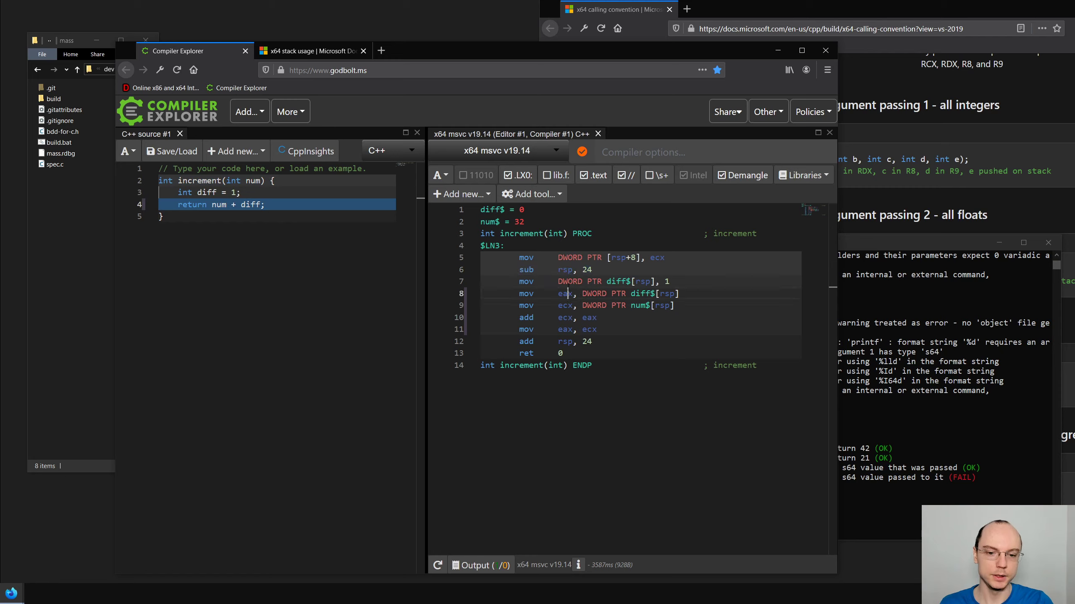
left_click(206, 193)
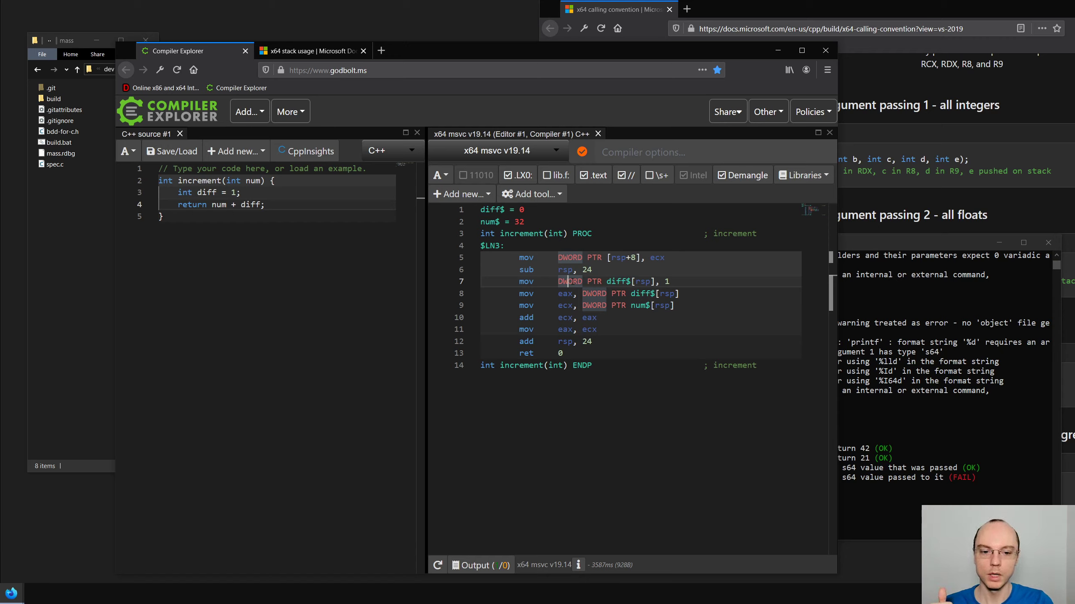
left_click(206, 193)
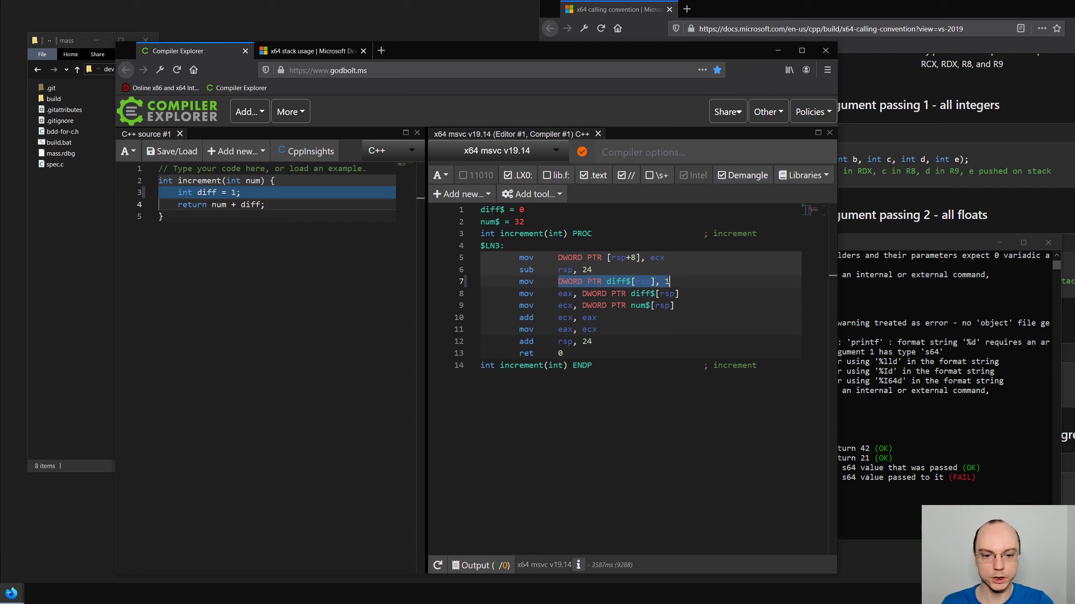
left_click(206, 192)
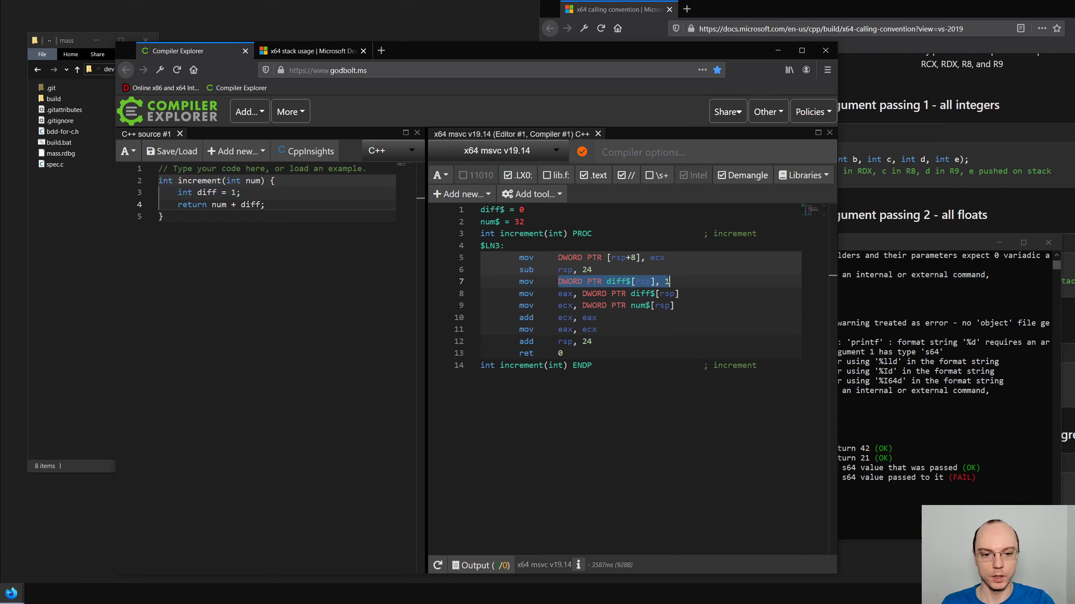
left_click(219, 204)
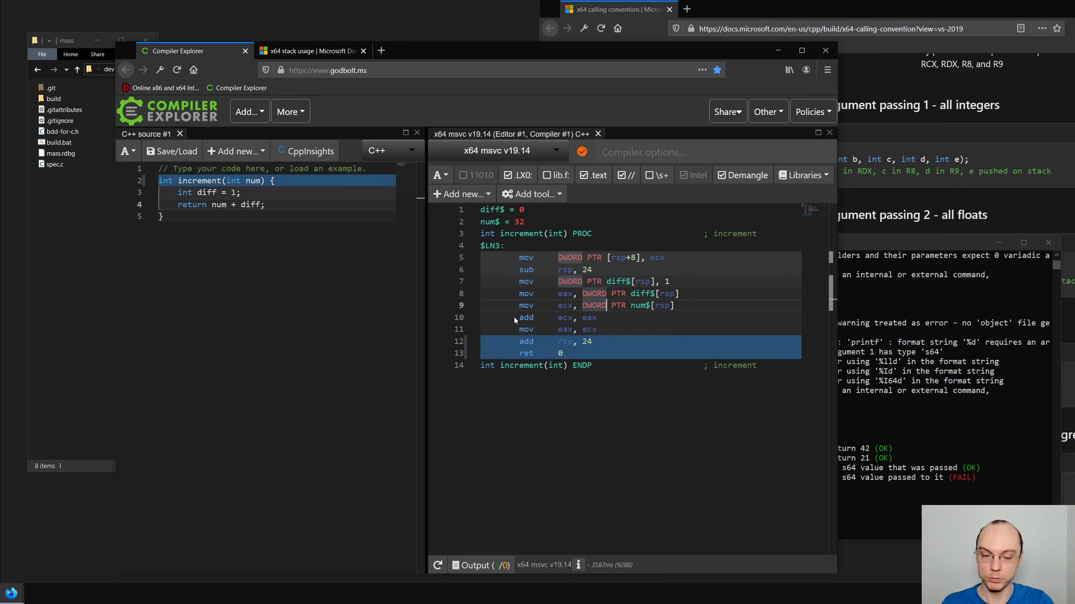
Compare the add and diff-storing assembly lines with the source, then start rewriting the return line
left_click(219, 205)
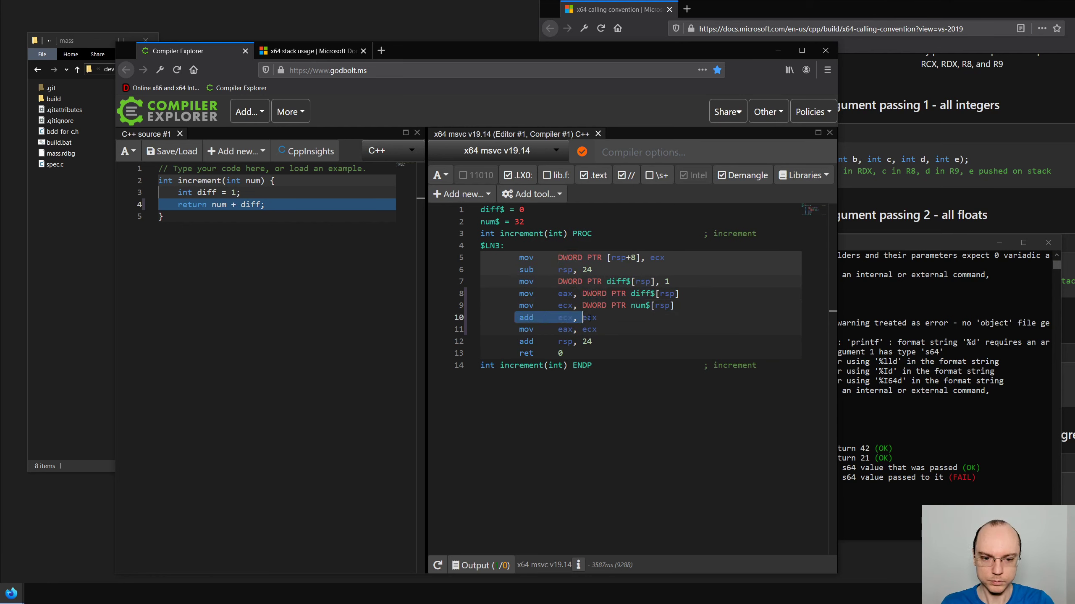
left_click(555, 329)
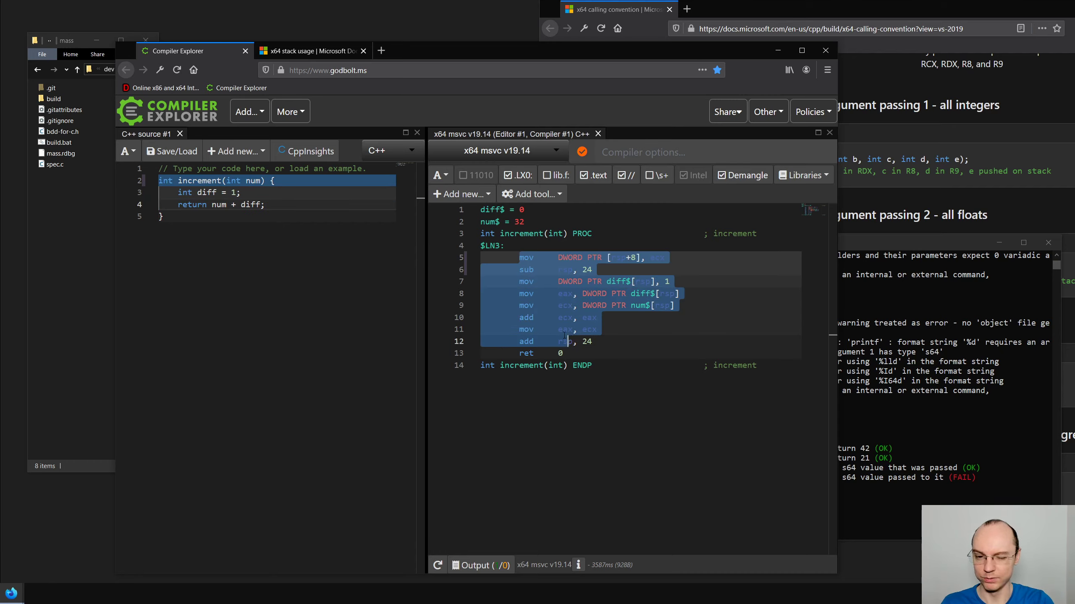
left_click(220, 204)
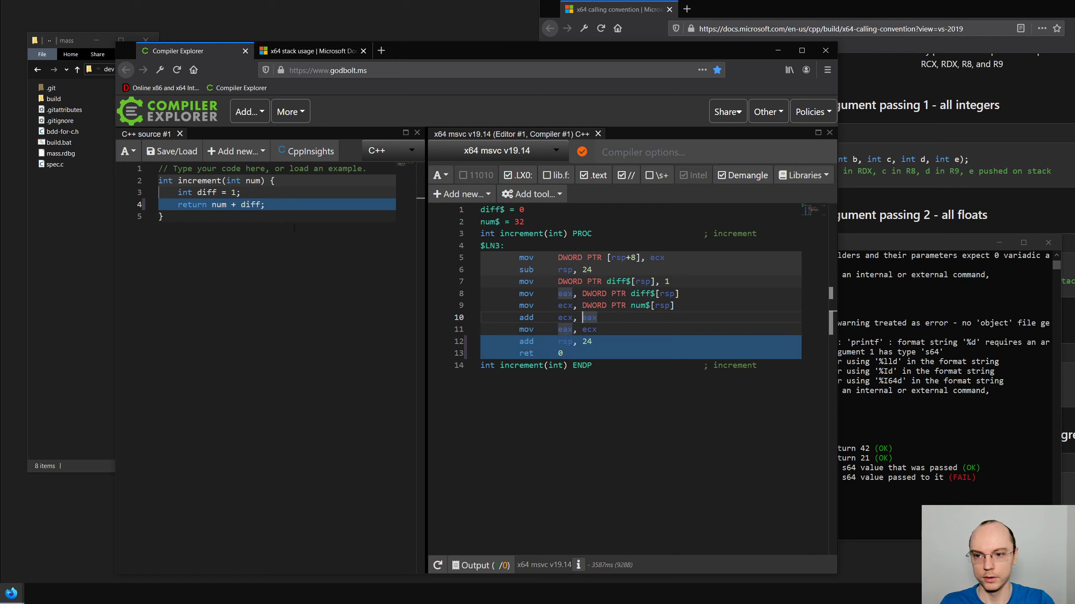
left_click(569, 281)
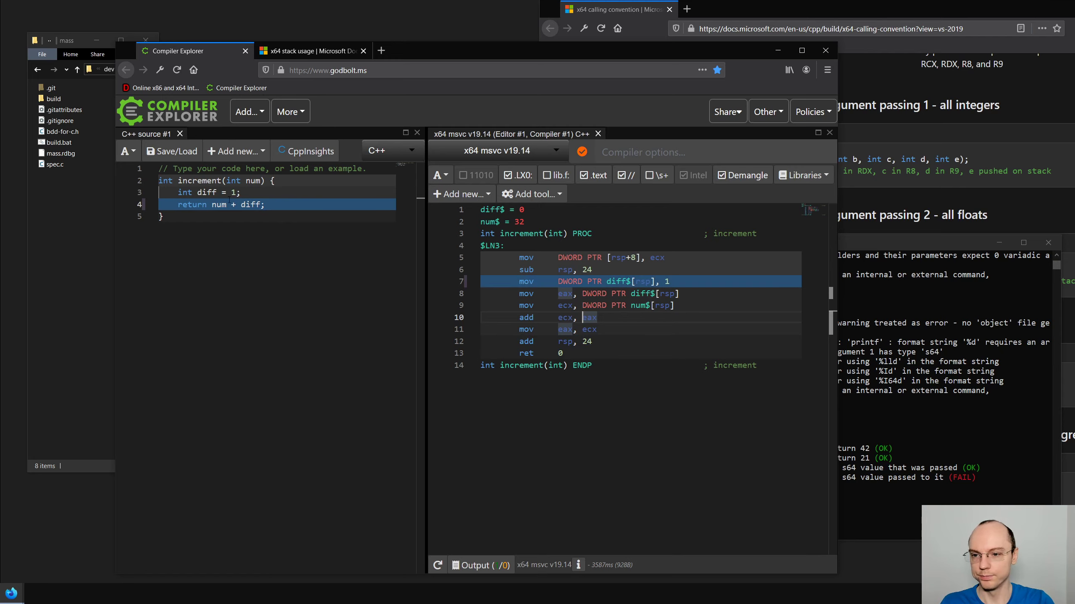
left_click(219, 204)
type(" + ")
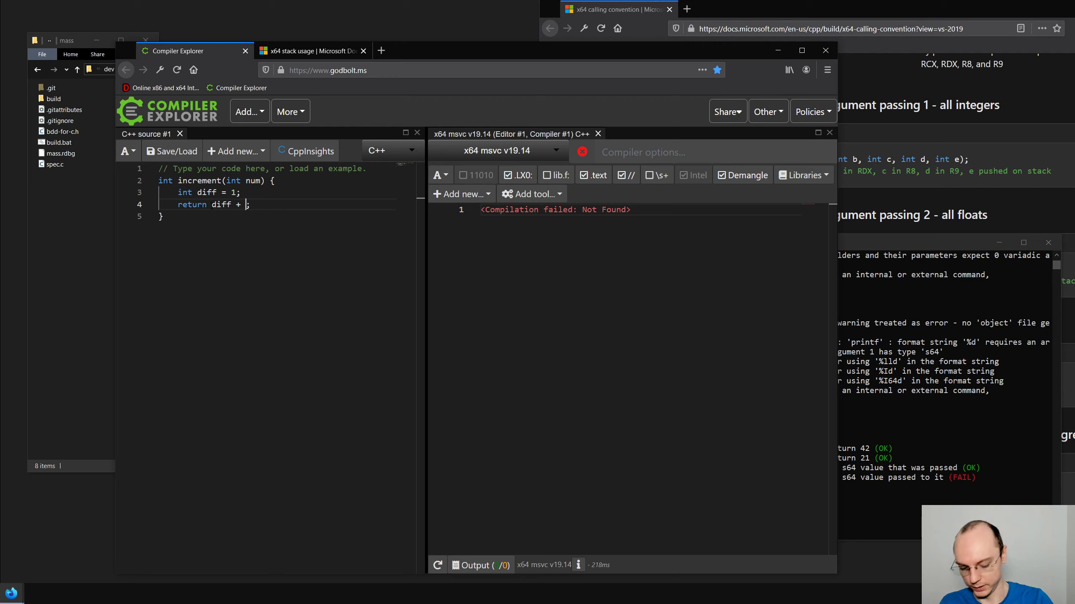
Finish the return as 'diff + num' and check the recompiled MSVC assembly
type("num")
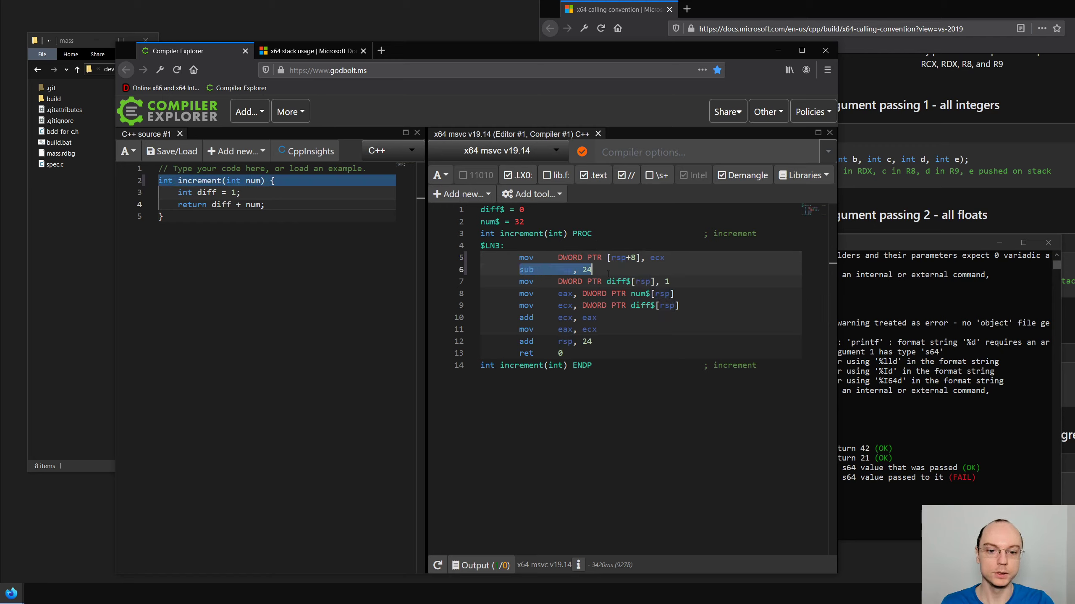
mouse_move(527, 353)
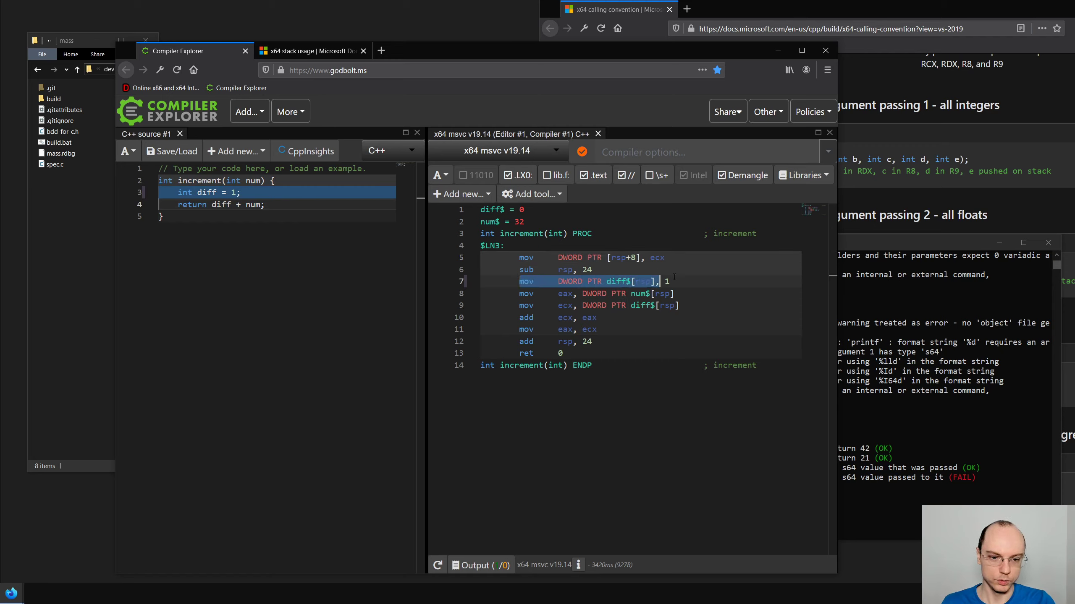
left_click(219, 204)
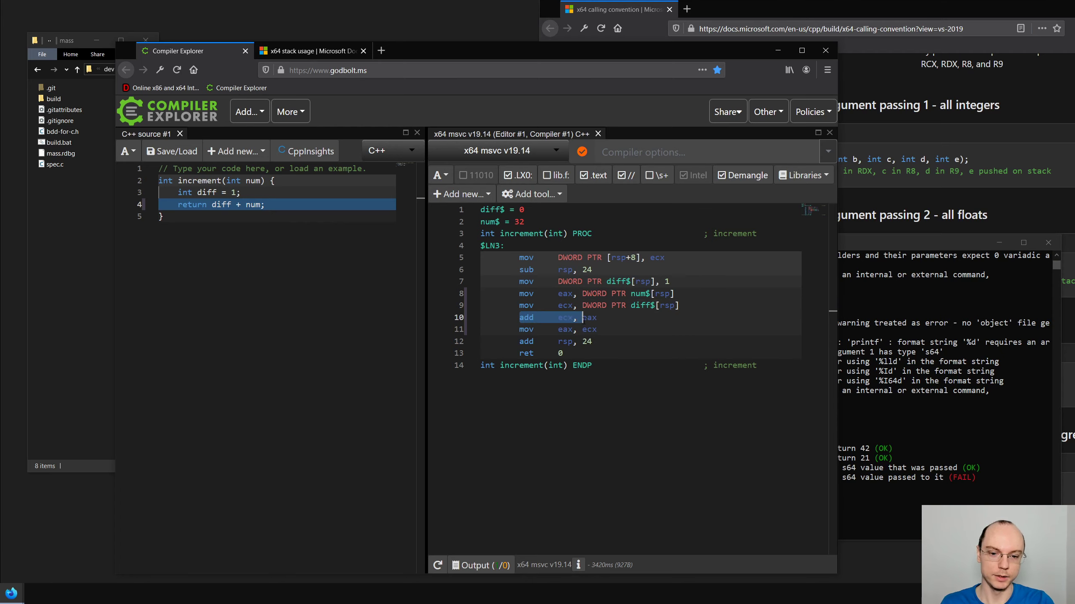
mouse_move(525, 330)
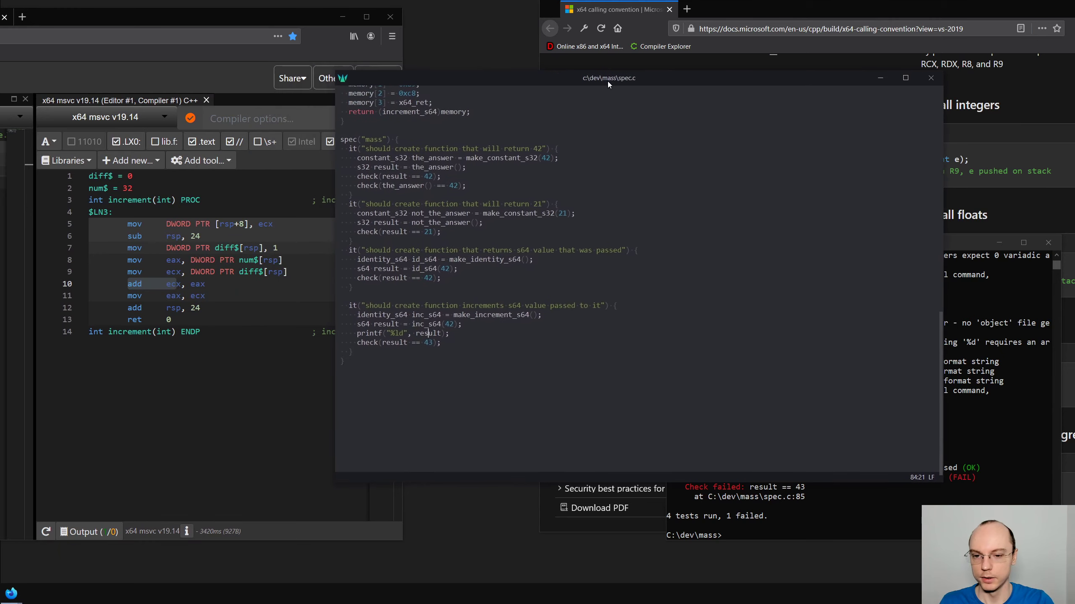
Scroll spec.c up through the test specs to make_increment_s64
scroll("up", 3)
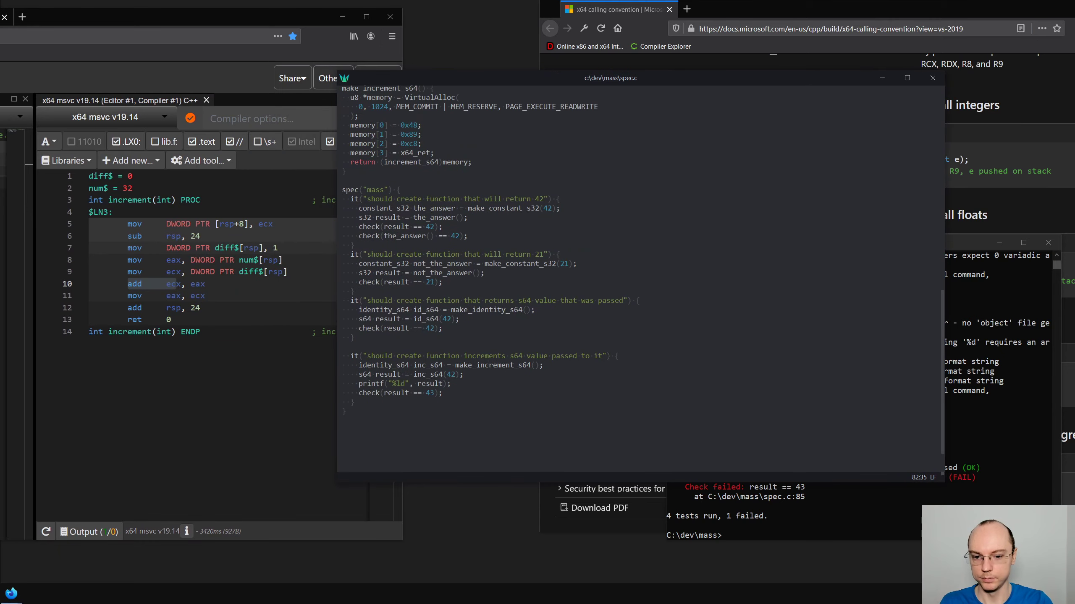
scroll("up", 3)
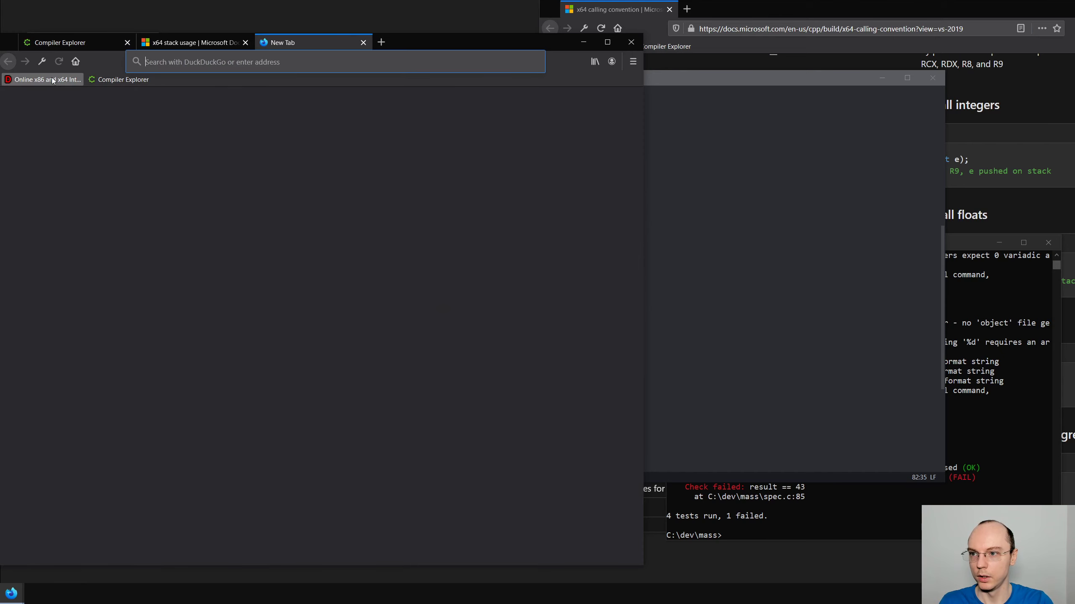
Assemble 'sub rsp, 24' as x64 on defuse.ca and inspect its bytes 48 83 EC 18
left_click(42, 78)
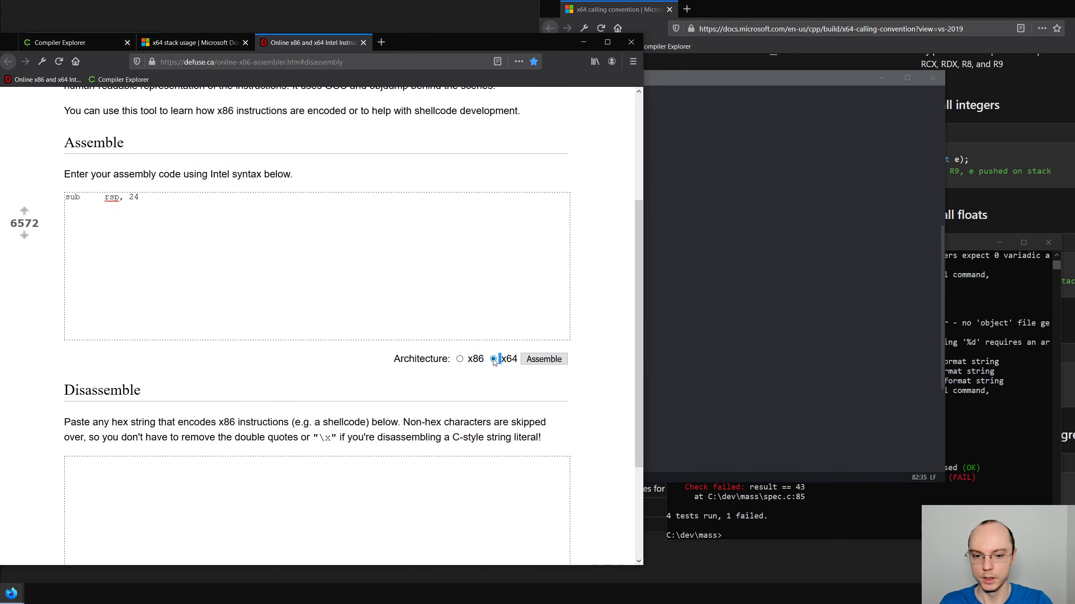
left_click(543, 358)
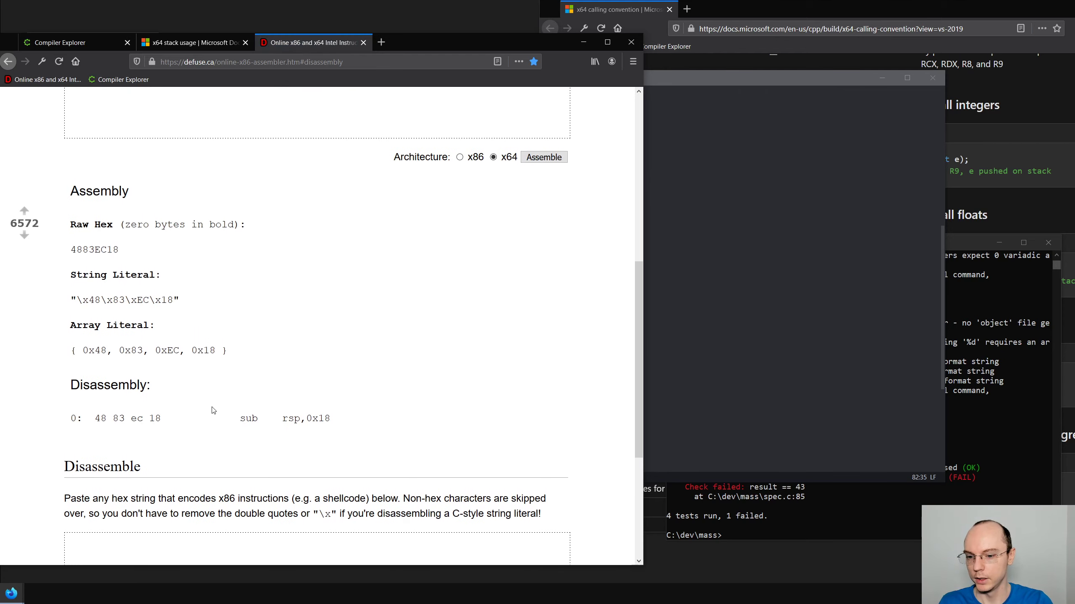
mouse_move(177, 416)
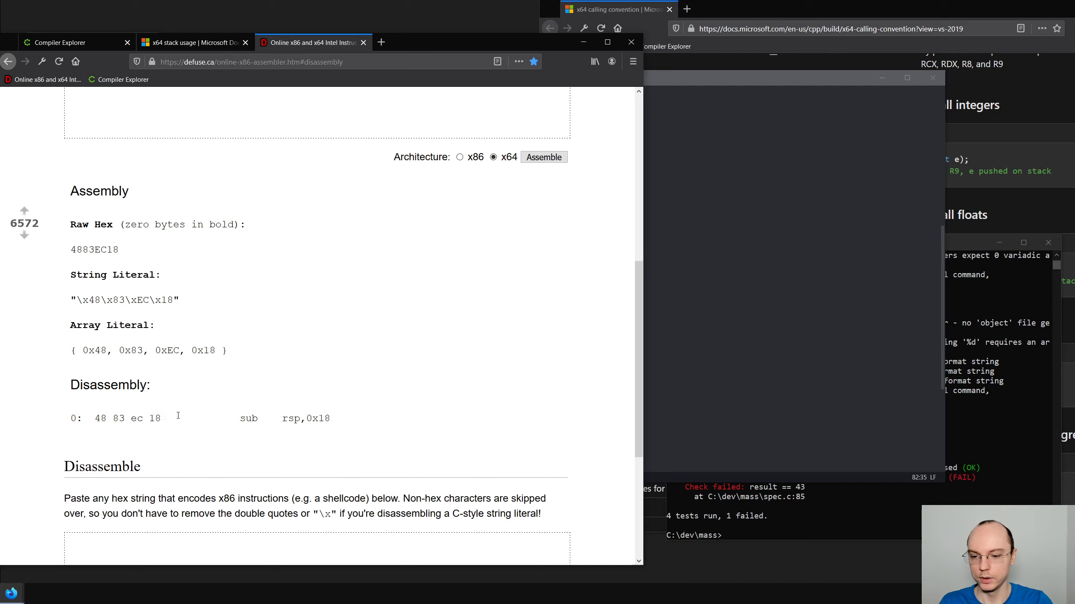
mouse_move(352, 426)
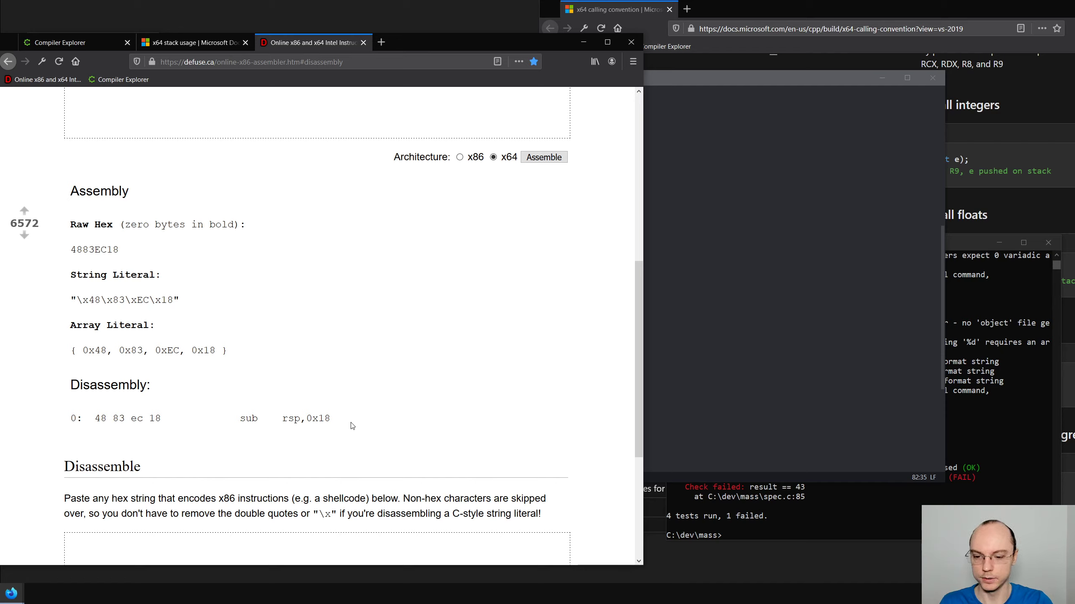
double_click(126, 419)
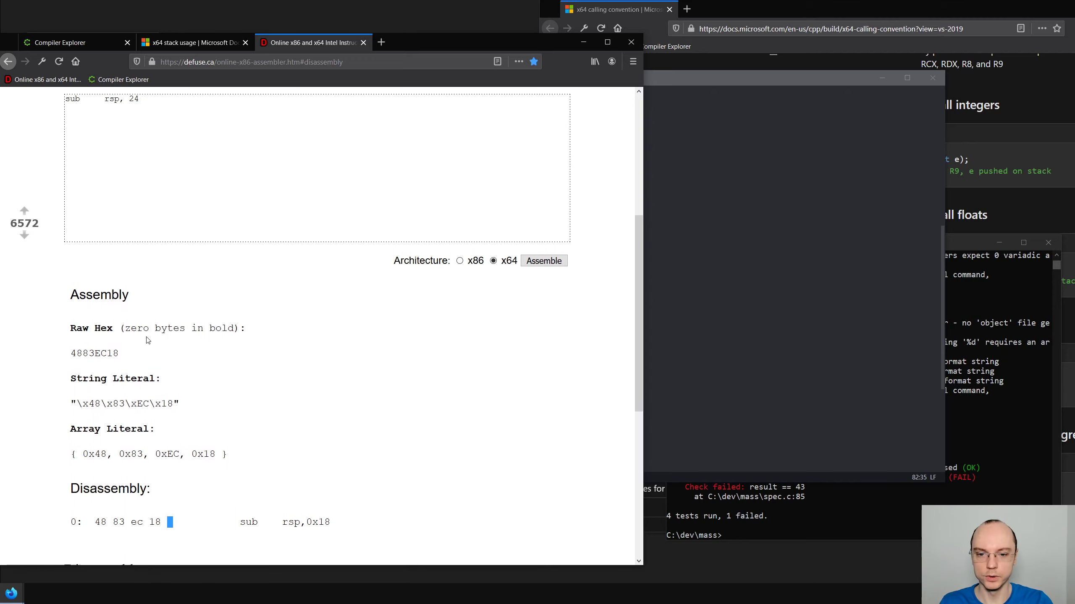
scroll("down", 3)
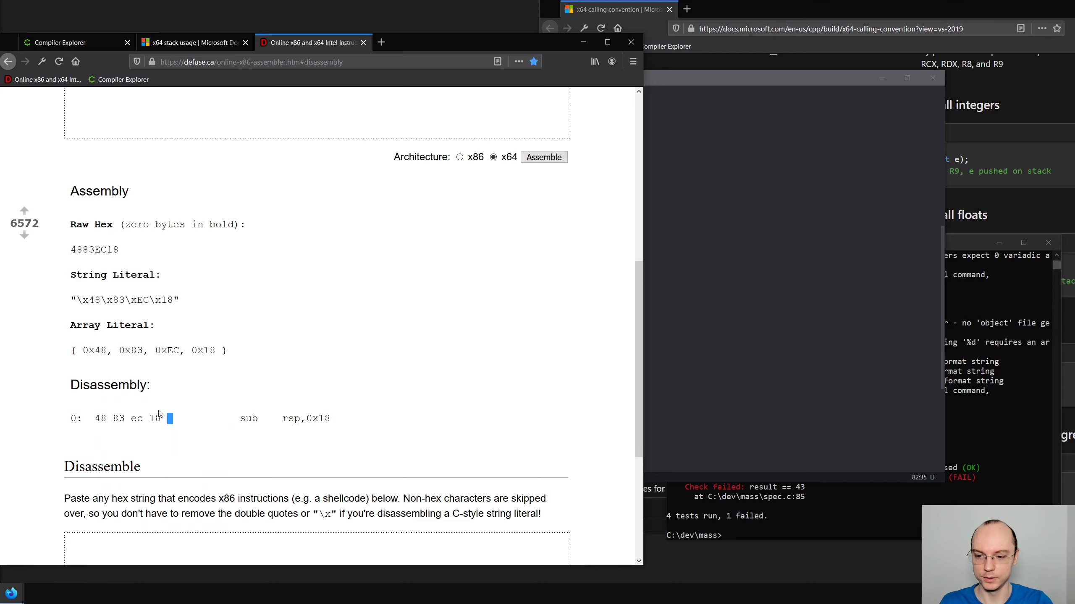
scroll("up", 3)
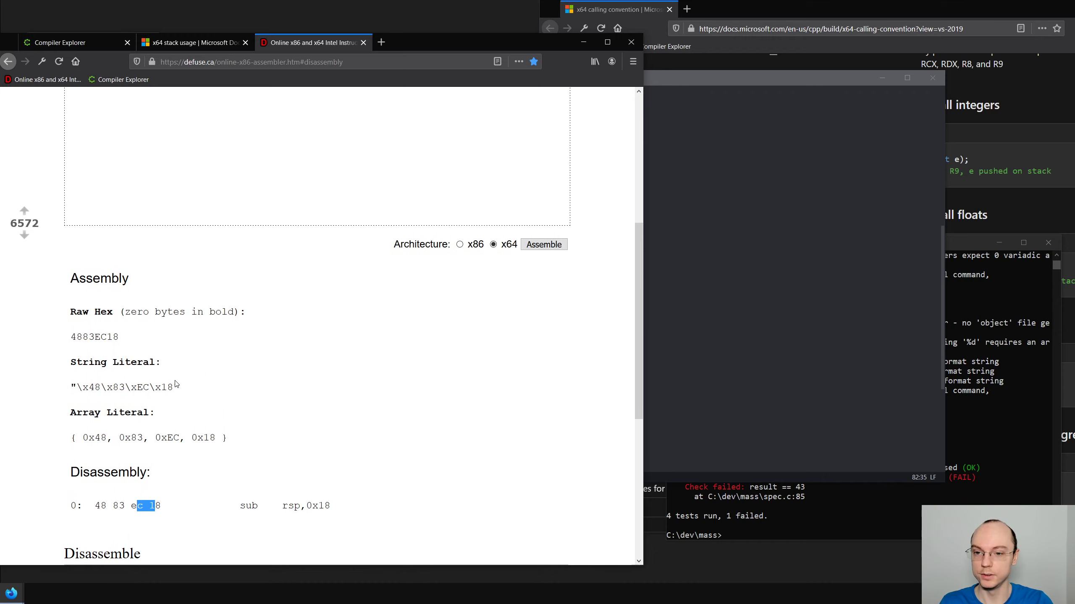
scroll("up", 3)
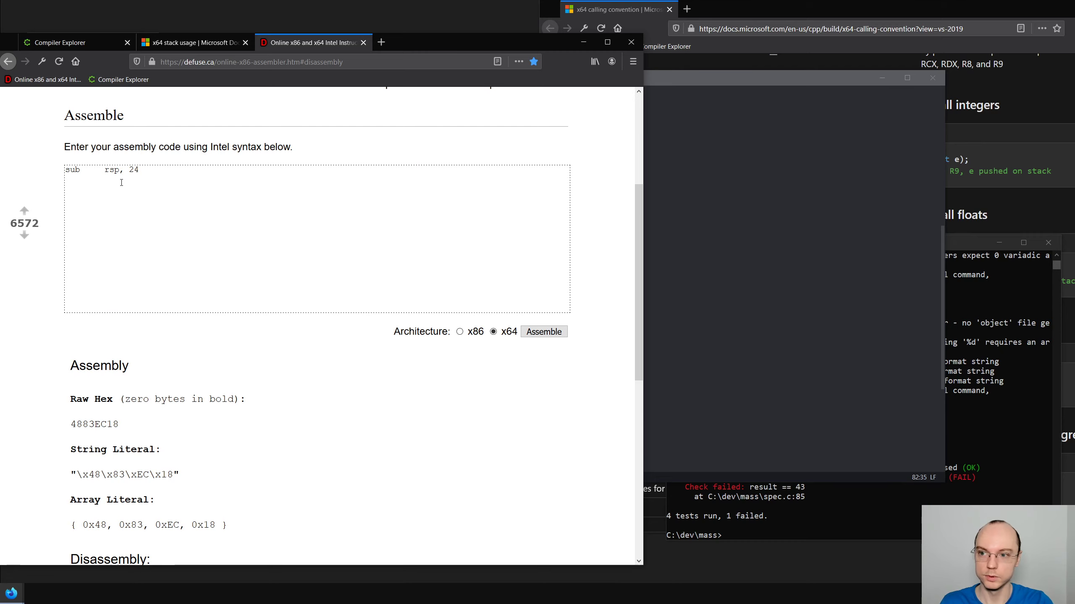
triple_click(100, 169)
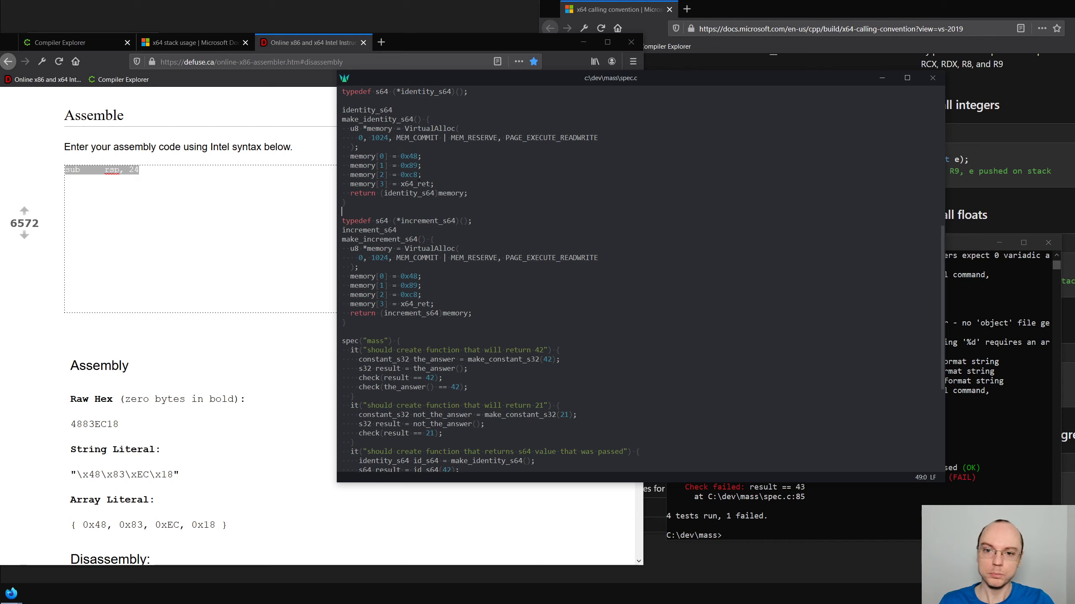
Scroll up in spec.c and declare a typedef struct Buffer
scroll("up", 3)
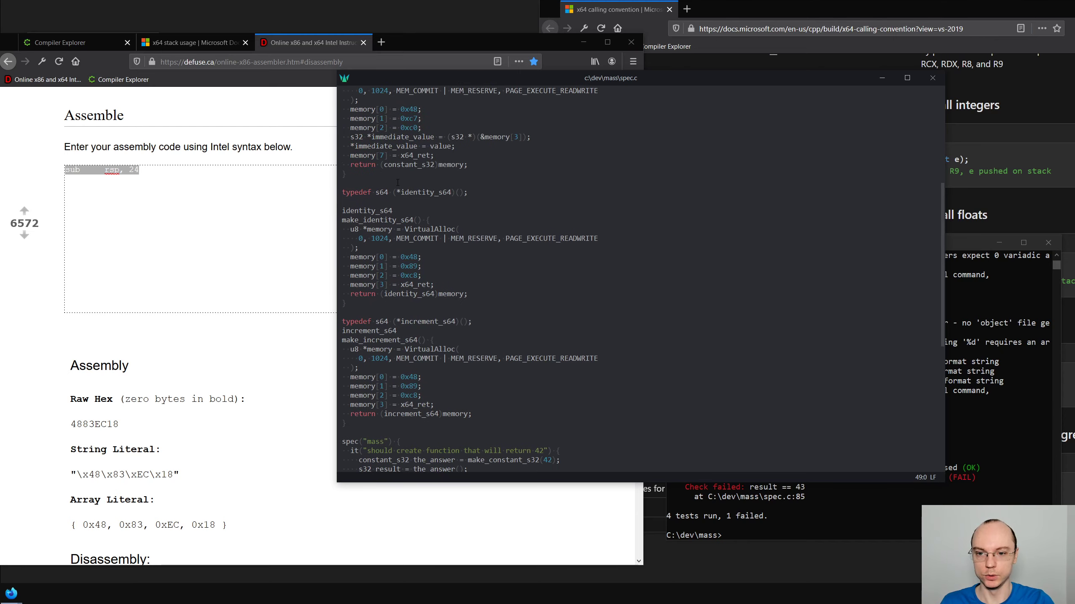
scroll("up", 3)
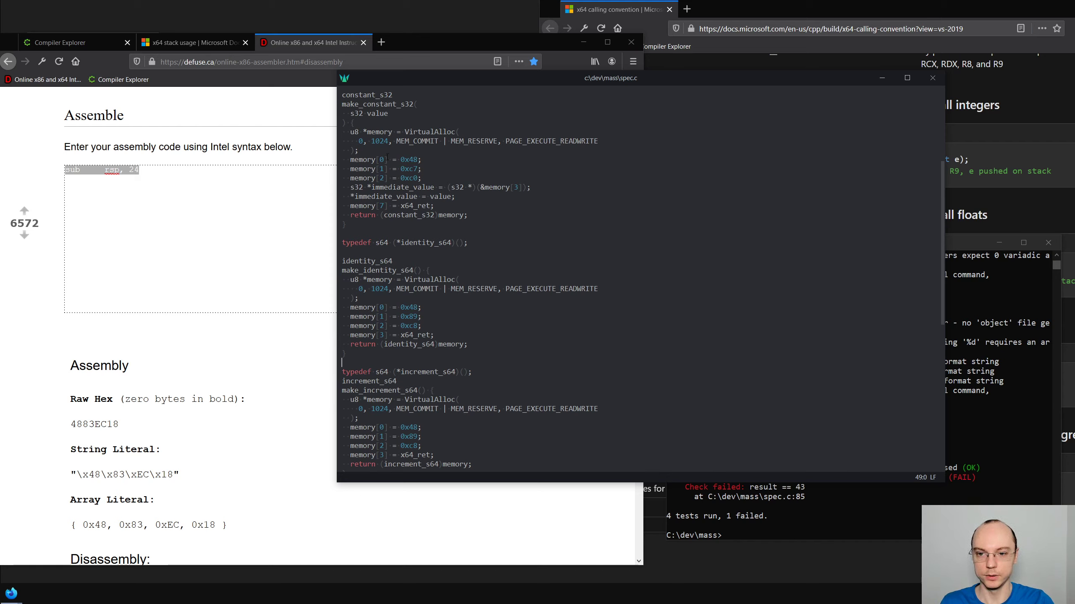
scroll("up", 3)
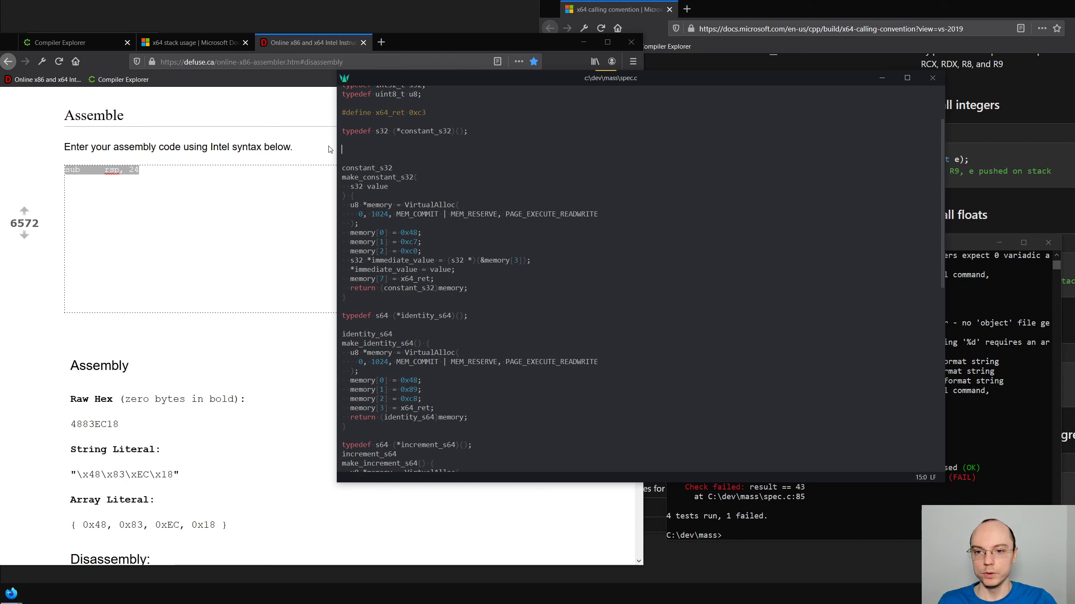
type("typedef")
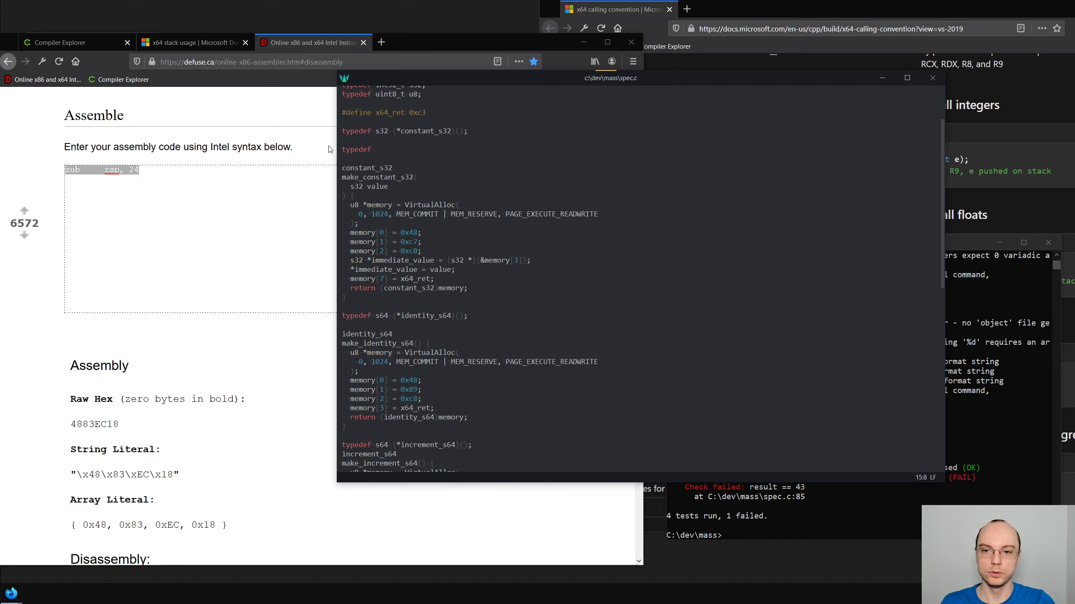
type("struc")
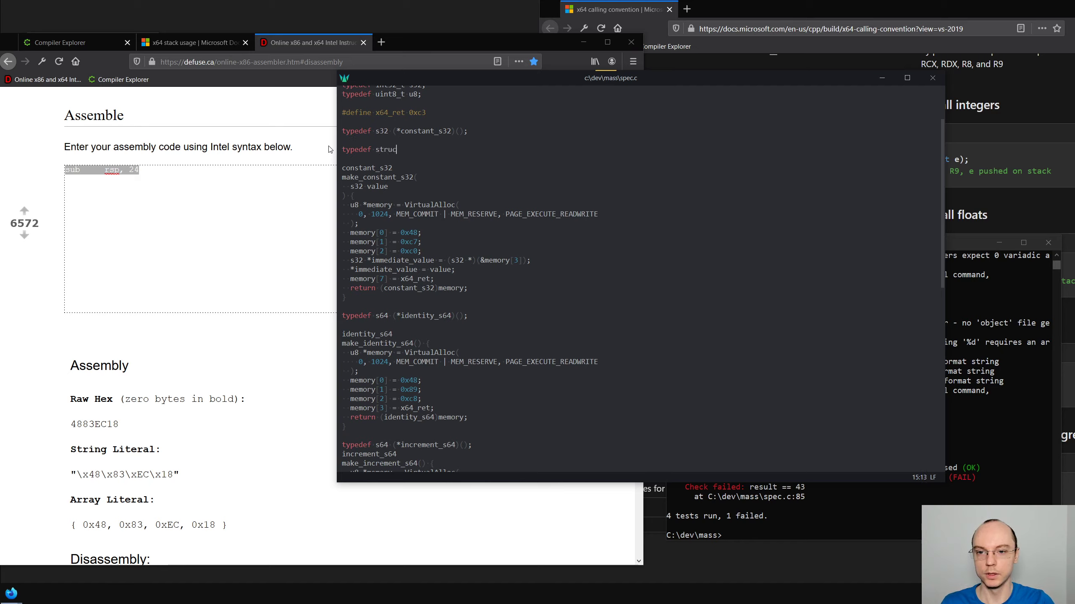
type("t {")
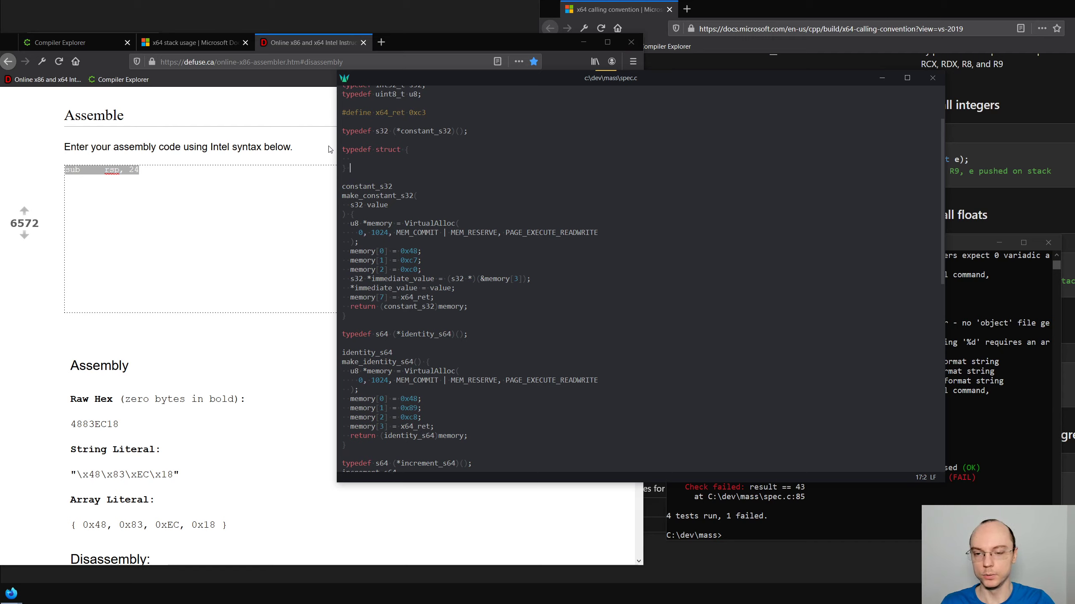
type("Buffer;")
left_click(640, 159)
type("u8")
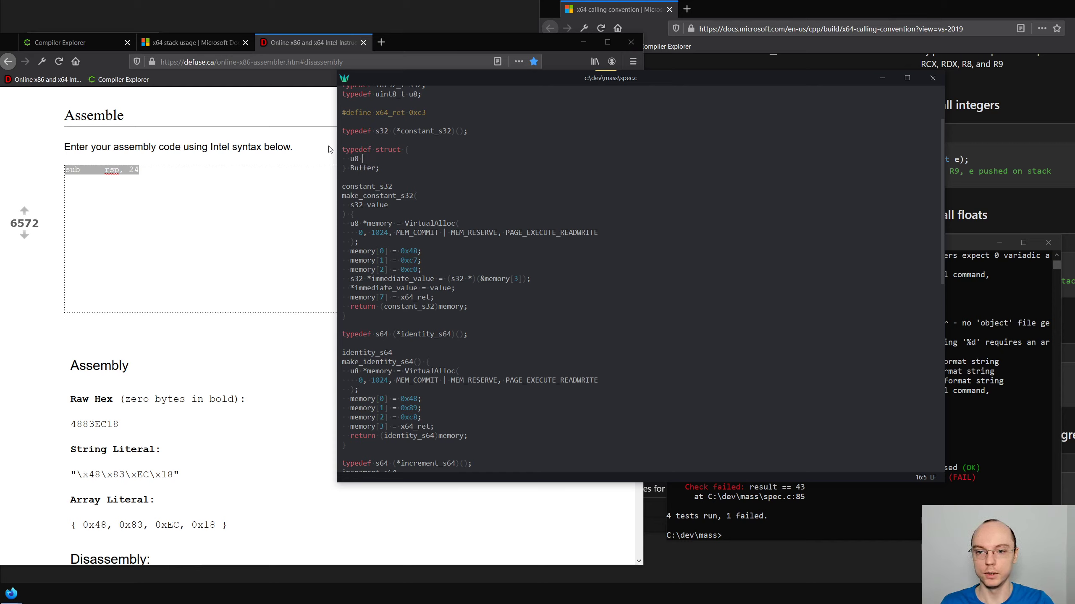
Add u8 *memory, s64 occupied and s64 capacity fields to Buffer
type("*memory;")
type("s")
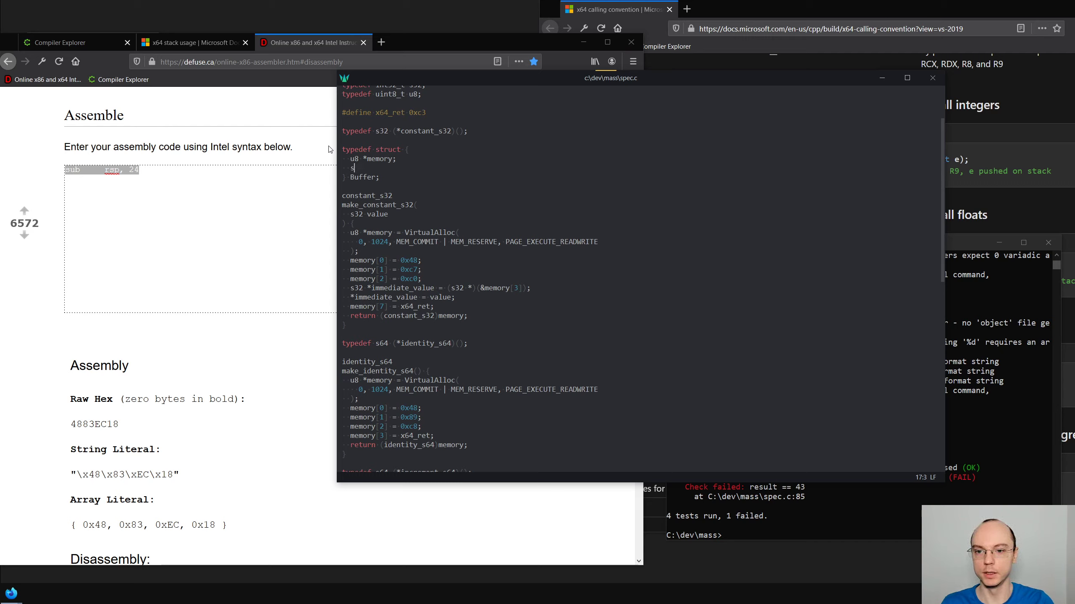
type("64")
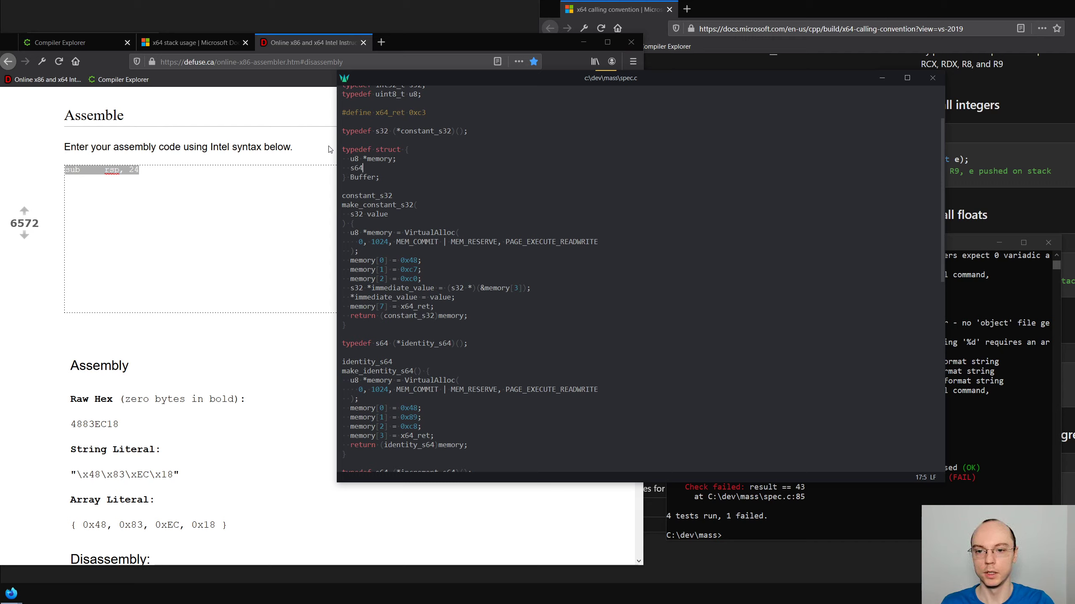
type("occupied;")
type("s")
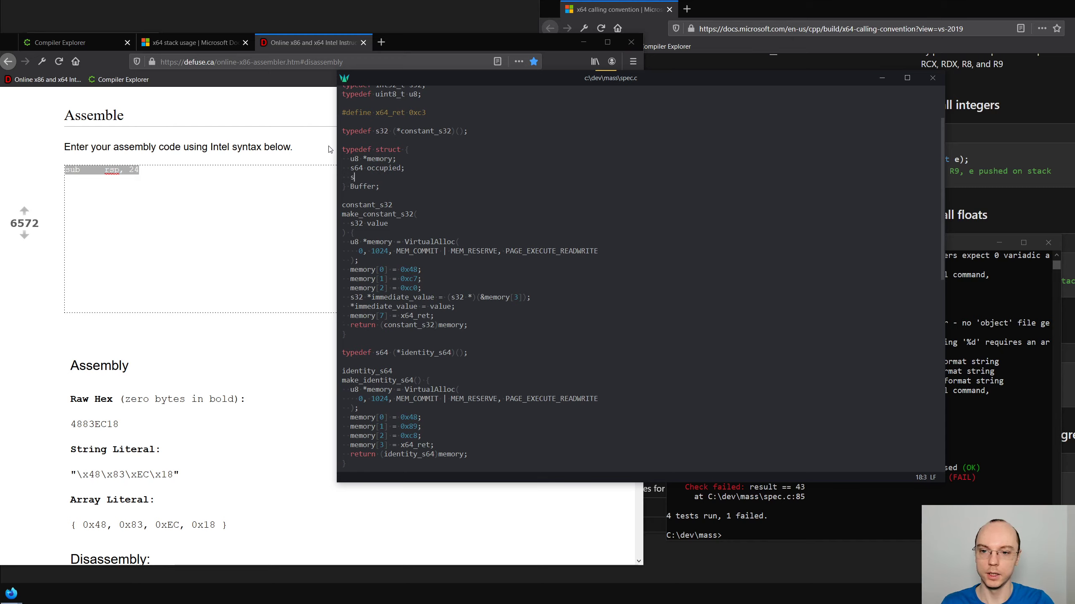
type("64 capacity;")
type("mk")
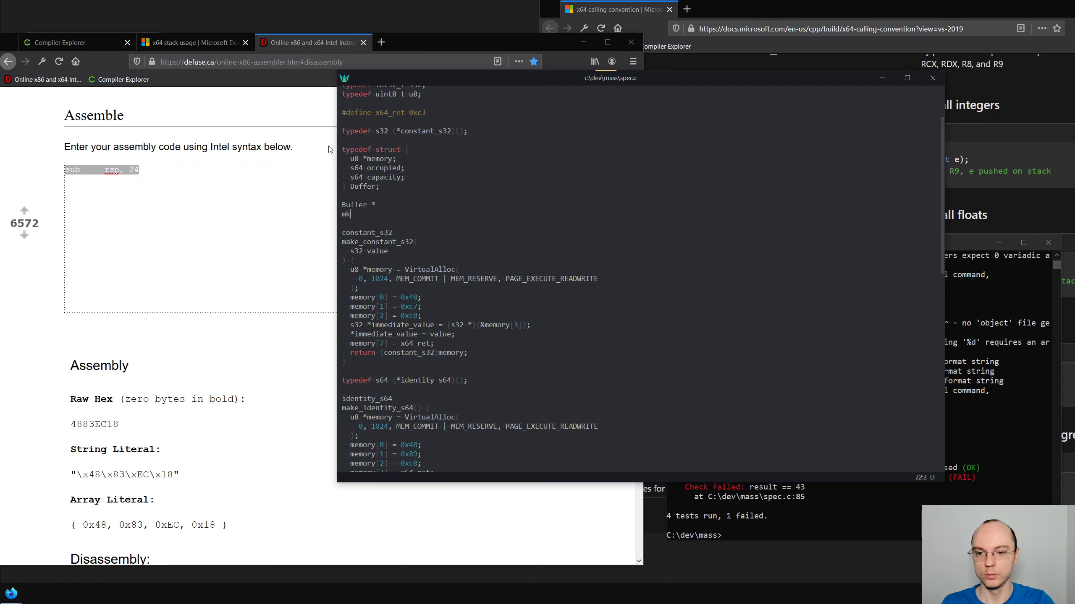
Write make_buffer(s64 byte_size, u64 memory_flags) allocating memory with VirtualAlloc(0, byte_size, memory_flags)
type("ake_buffer(")
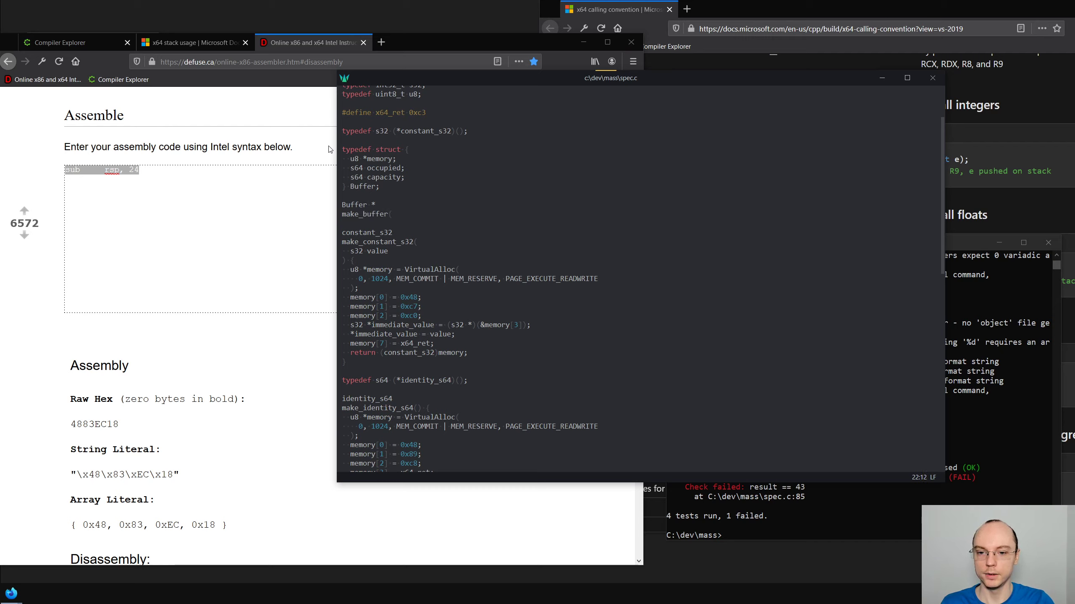
left_click(393, 213)
type("s6")
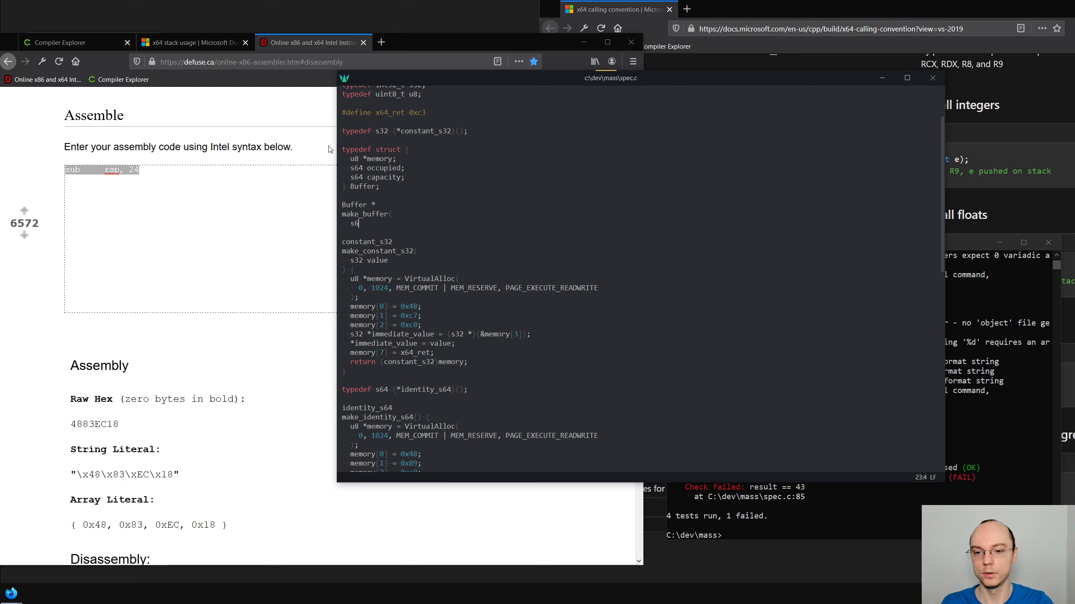
type("bye")
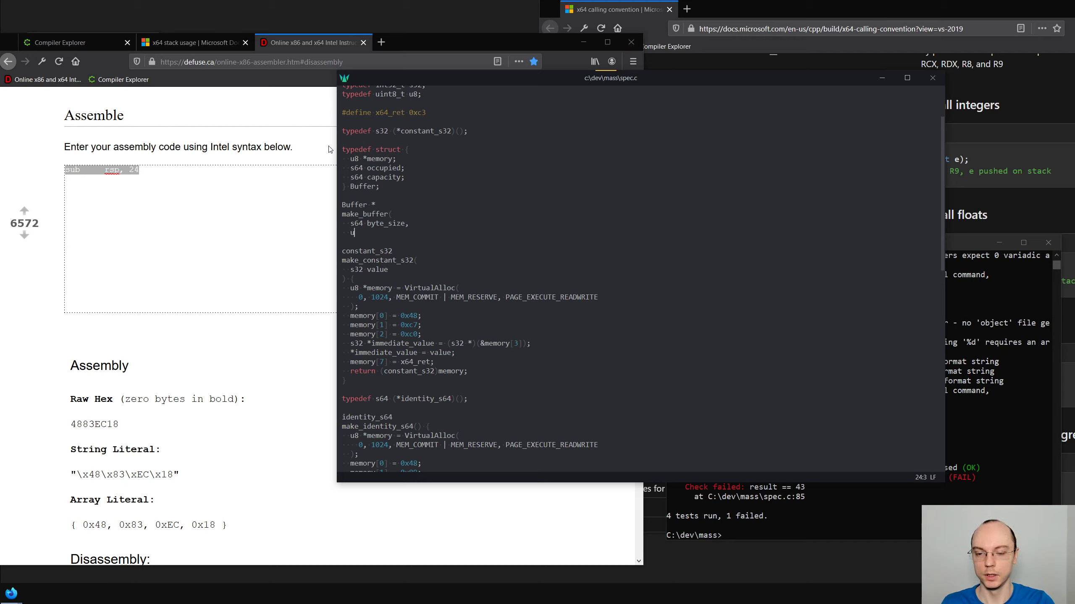
type("64")
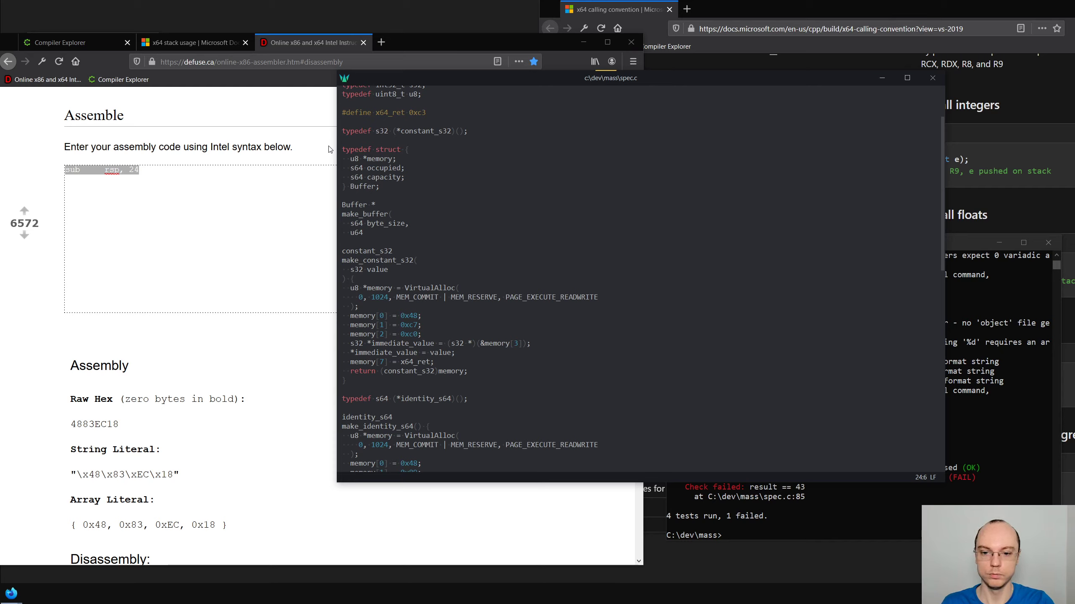
type("memory_flag")
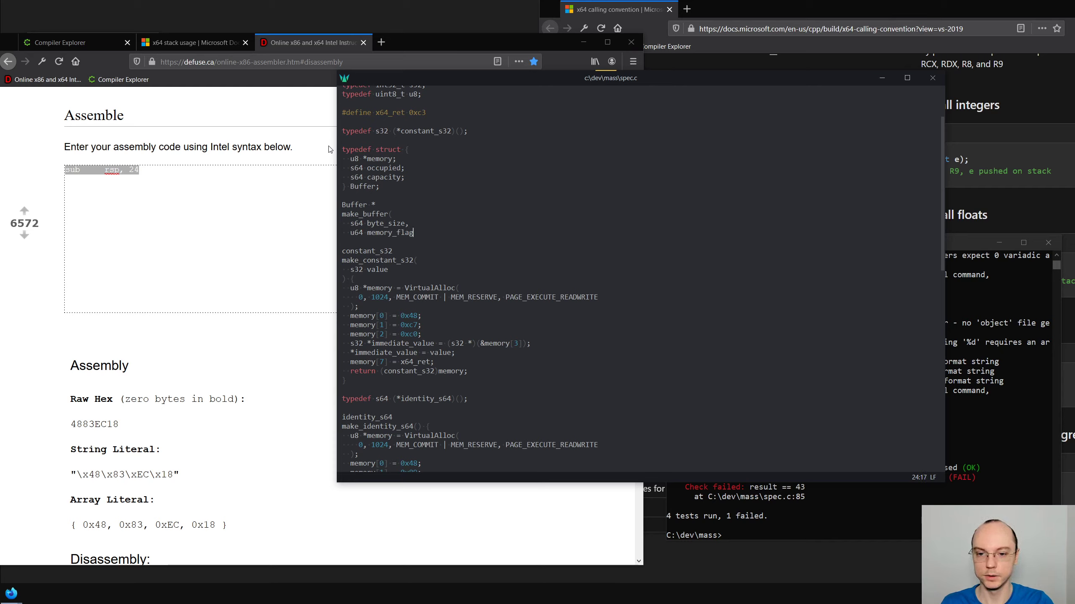
type("s")
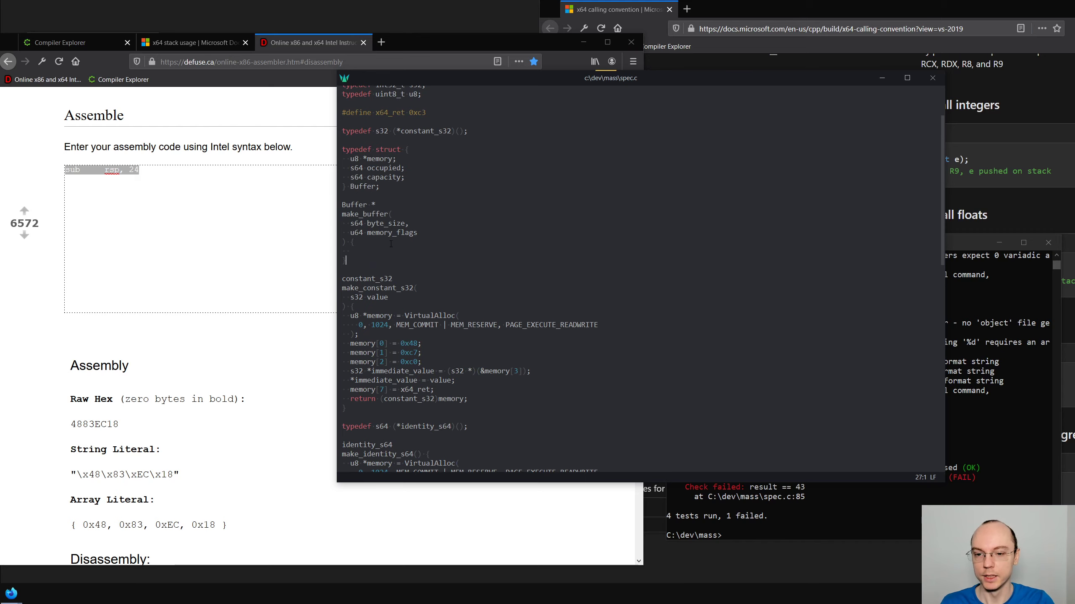
scroll("down", 3)
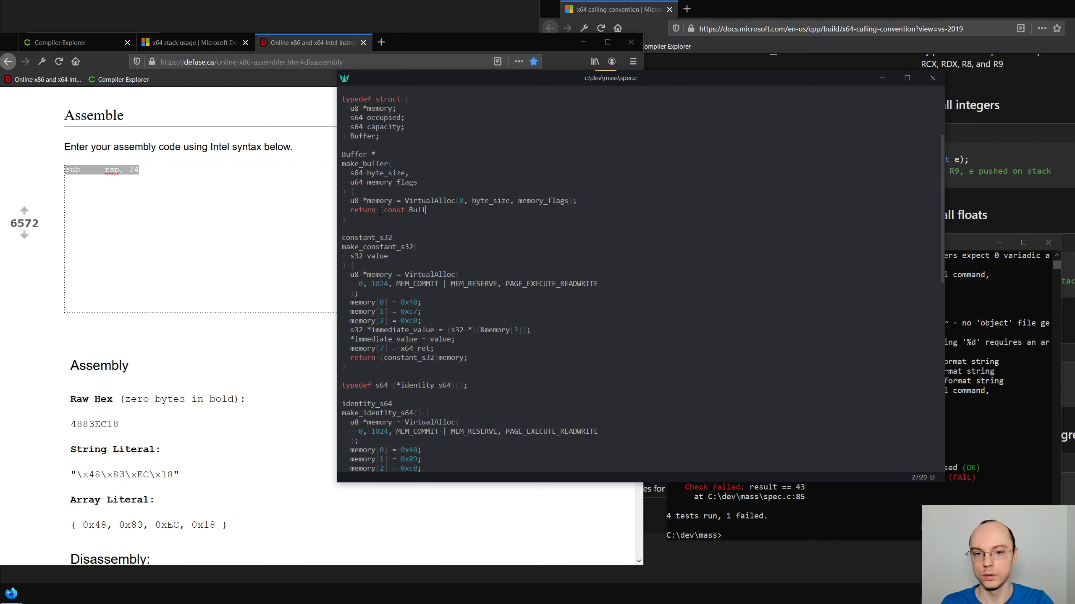
Change make_buffer's return type to Buffer and rename byte_size to capacity
key("Backspace")
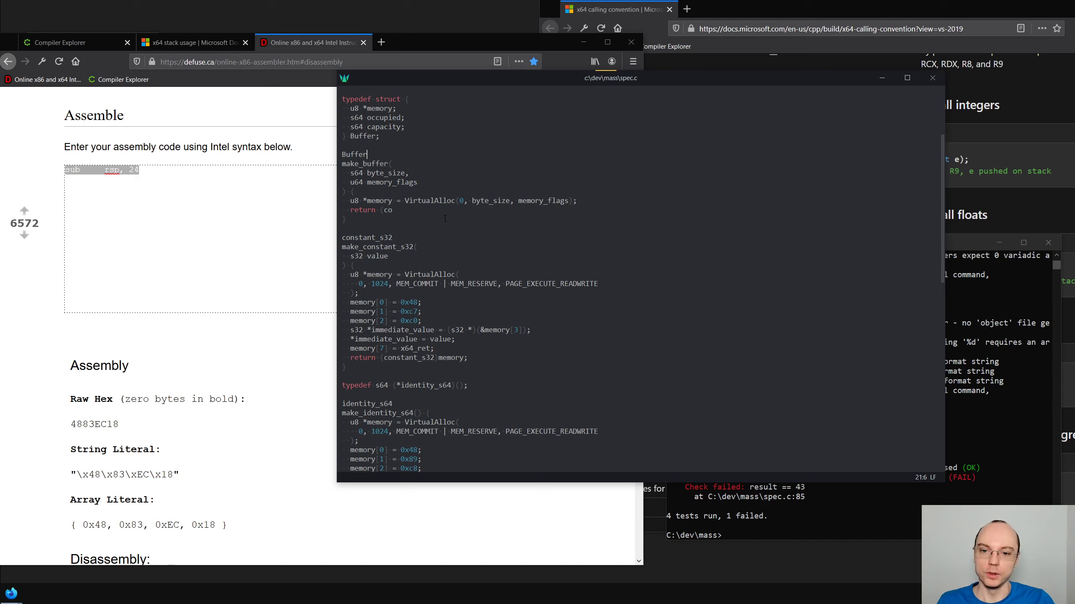
scroll("down", 3)
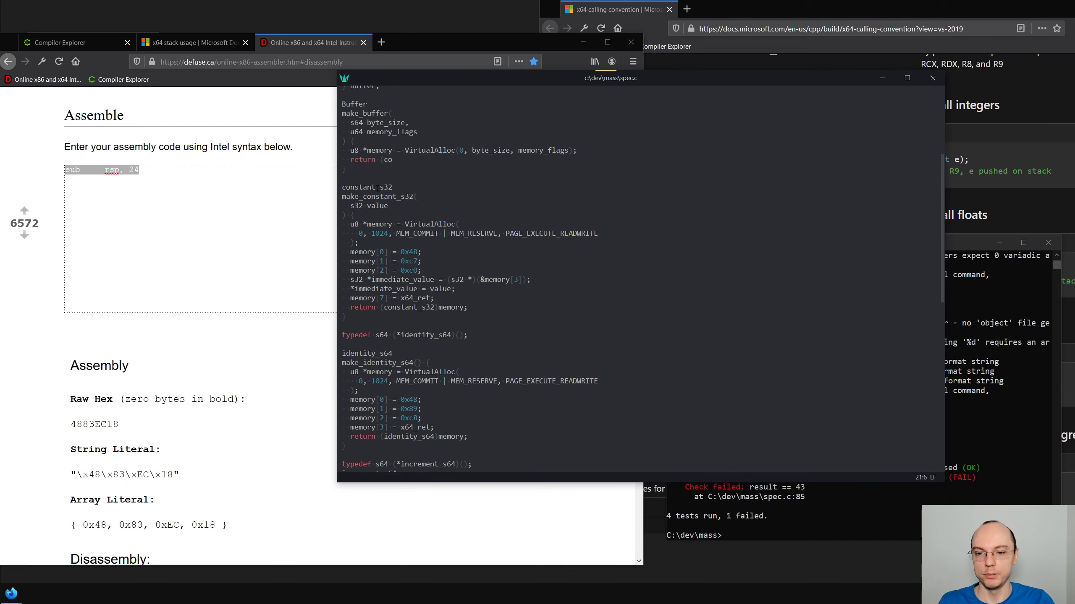
scroll("up", 3)
type("nst Buffer) {")
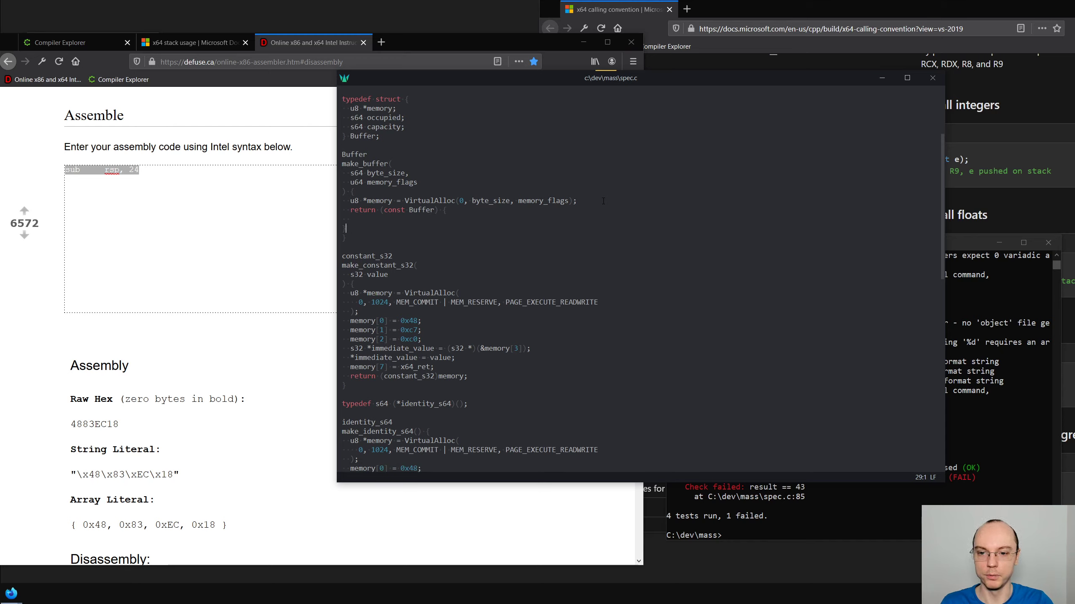
Return (const Buffer){ .memory = memory, .occupied = 0, .capacity = capacity }
type("};")
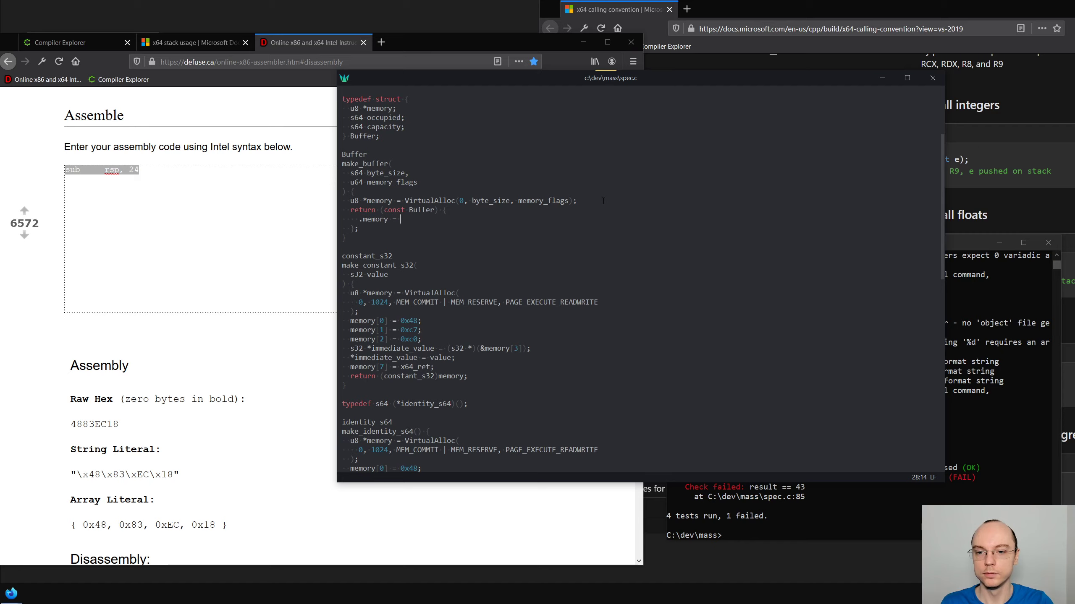
type("memoryu")
type(".")
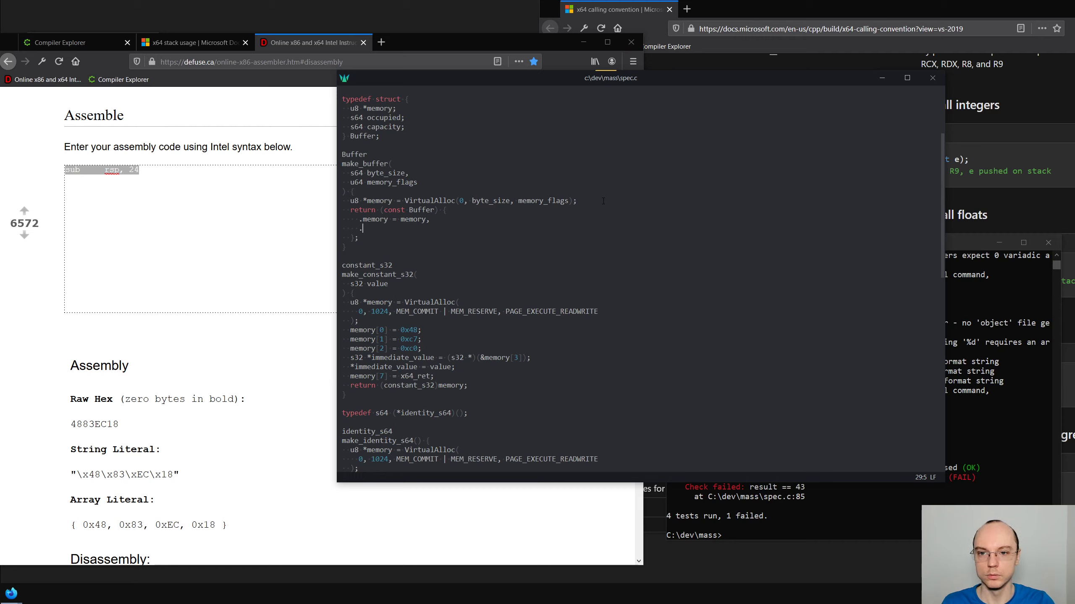
type("occ")
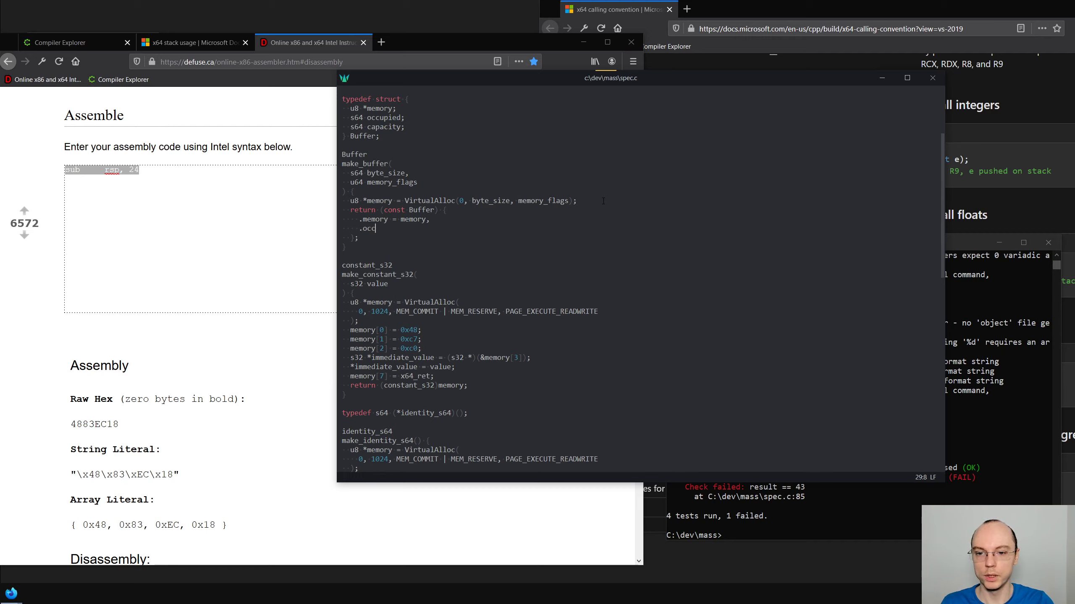
type("uppied = 0,")
type(".capacity")
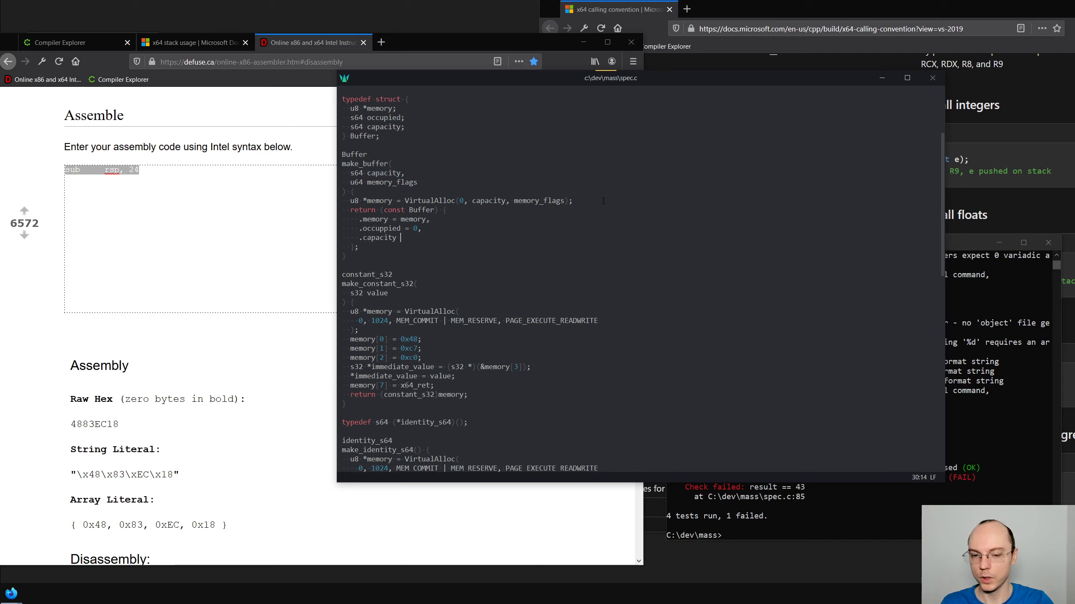
type("= capacu")
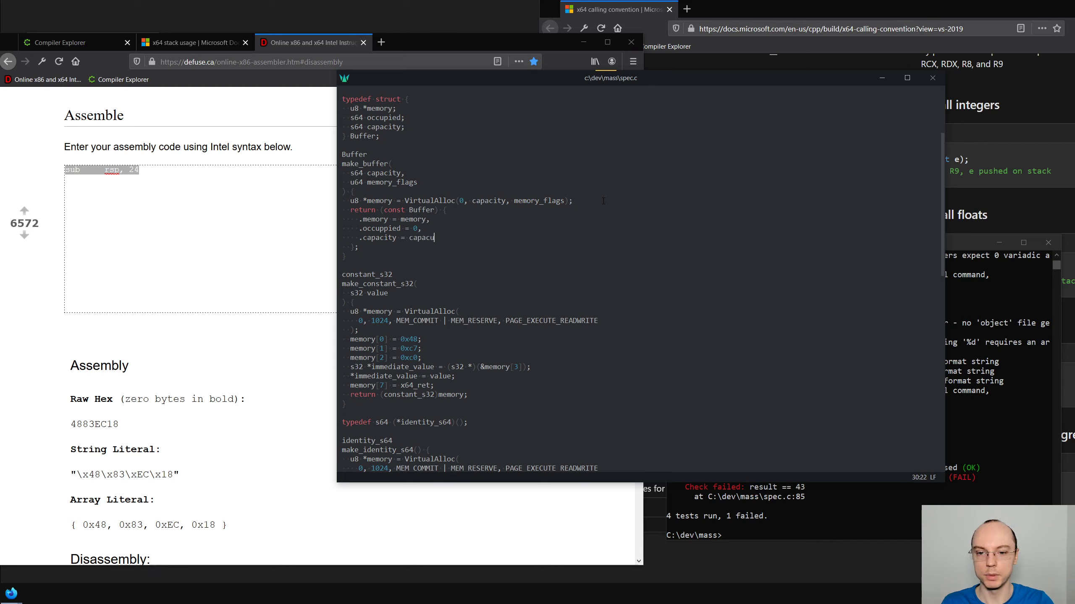
type("ity,")
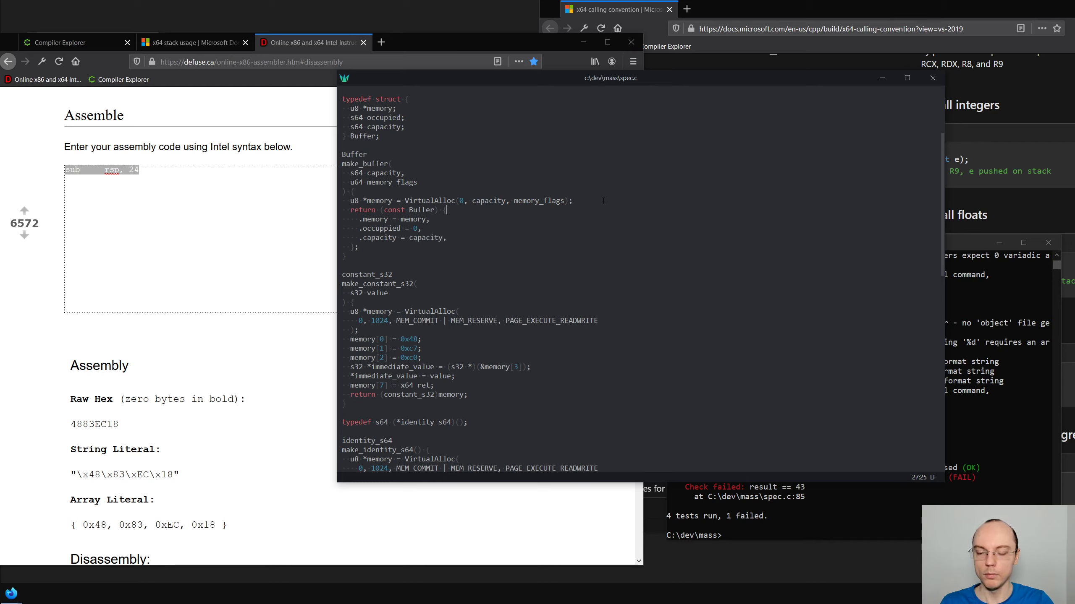
left_click(422, 228)
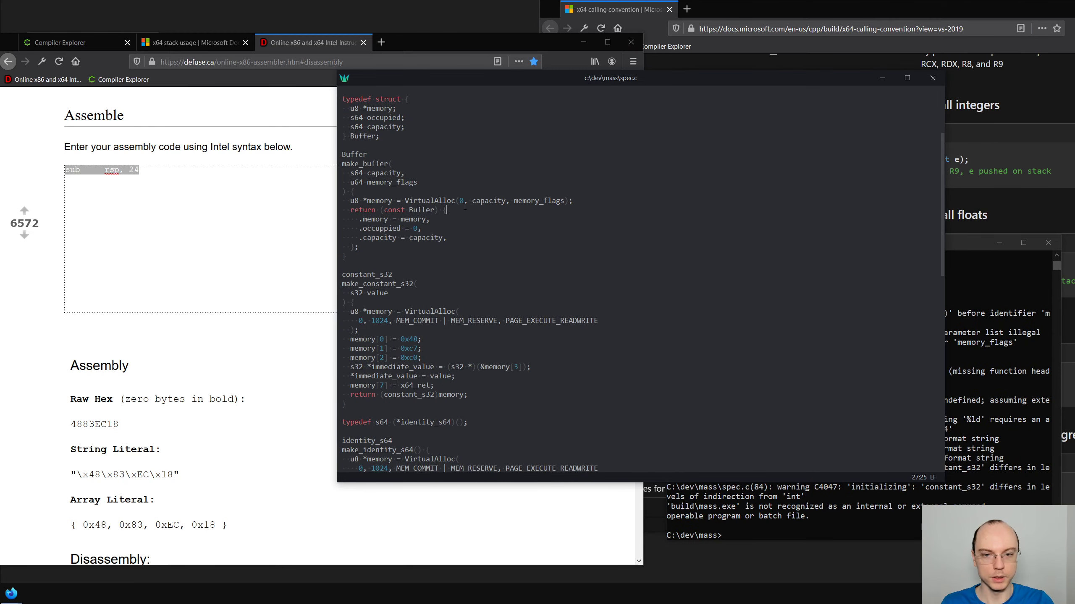
Change memory_flags' type from u64 to DWORD to address the conversion warning
scroll("up", 3)
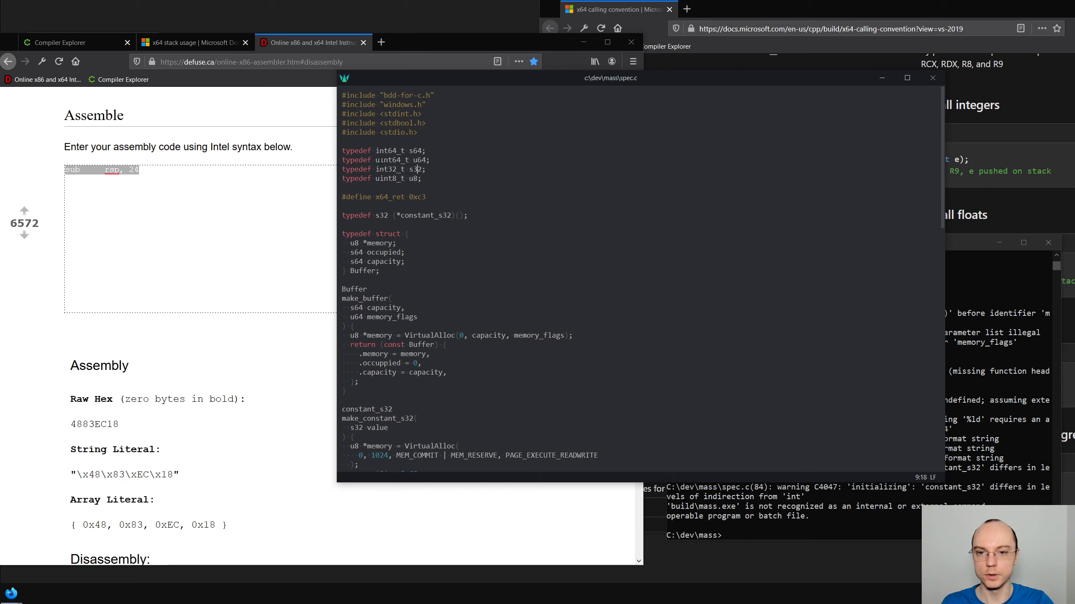
left_click(353, 326)
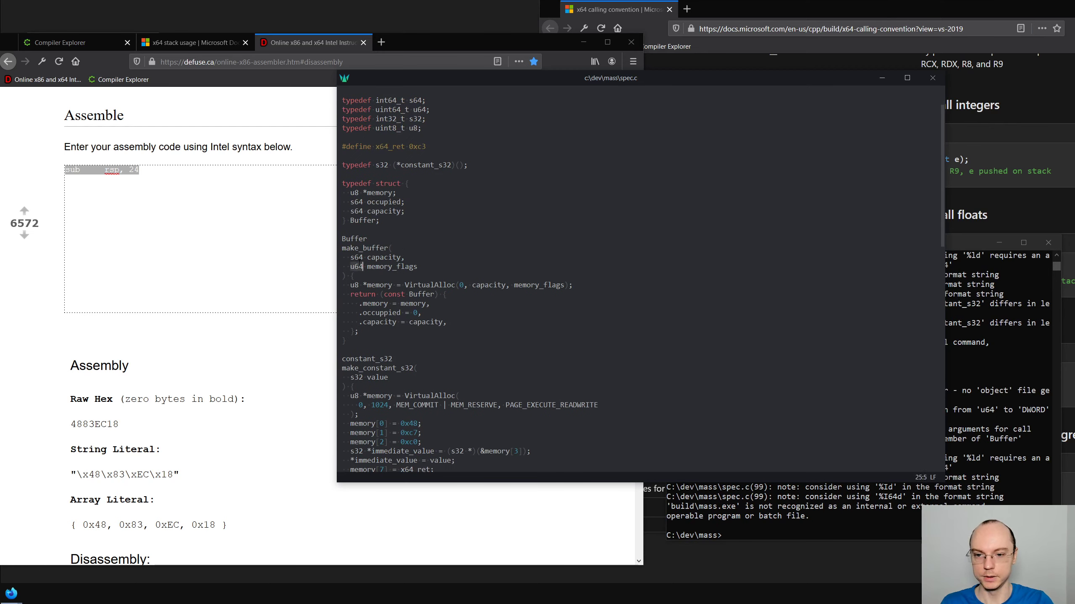
type("DWORD")
type("ns")
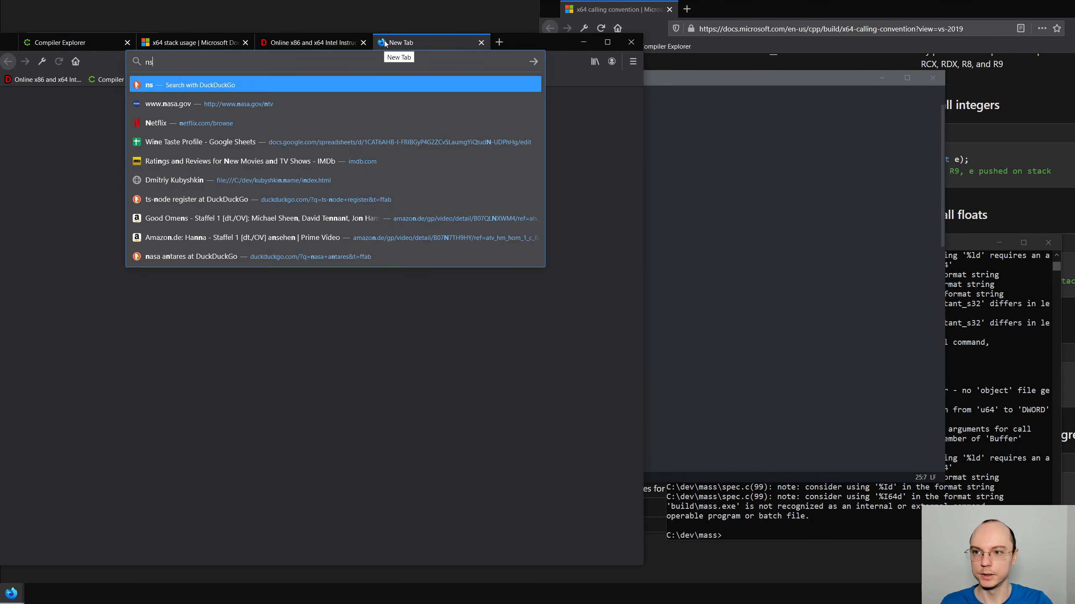
Search Microsoft Docs for DWORD and open the MASM DWORD reference page
type("msdn")
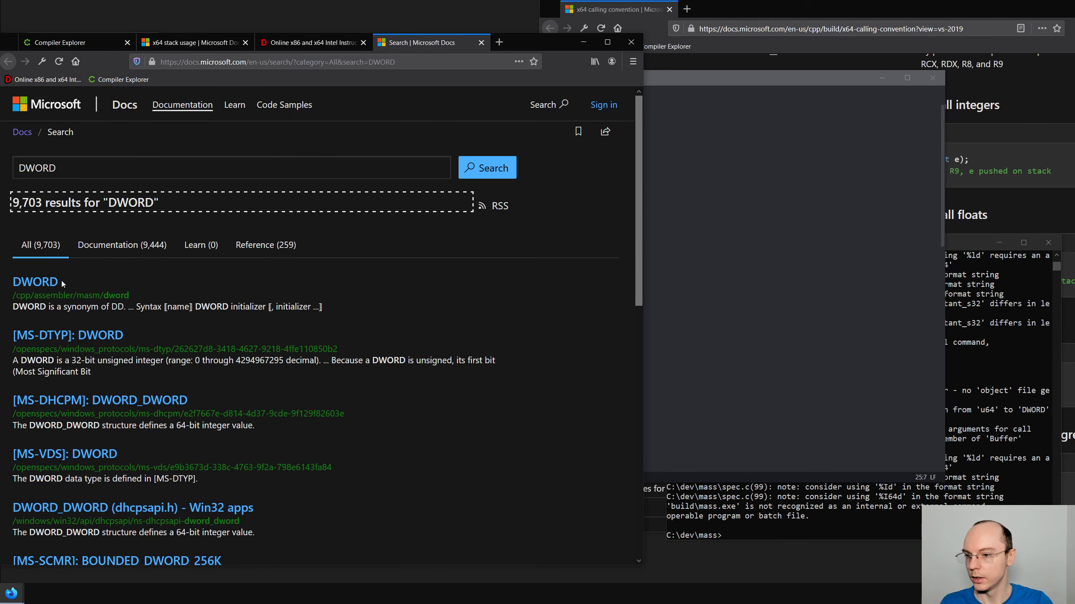
mouse_move(35, 282)
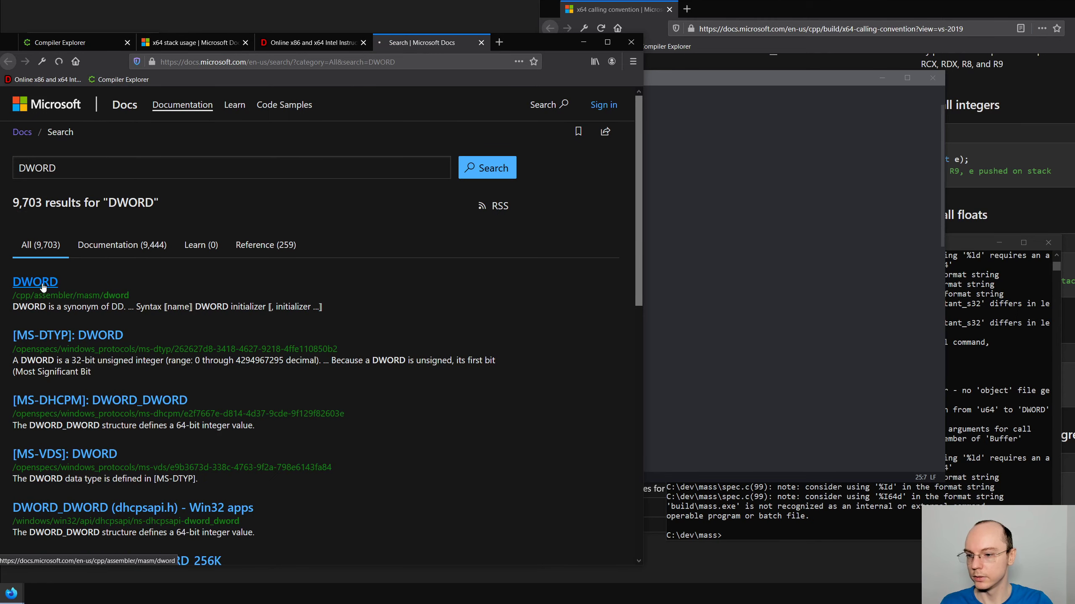
left_click(35, 282)
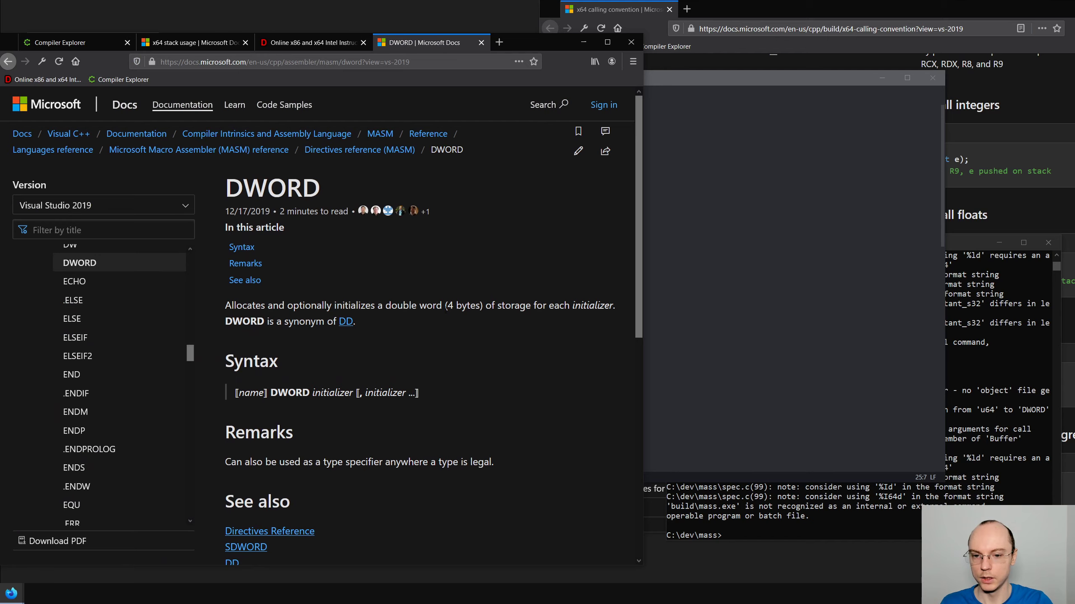
scroll("down", 3)
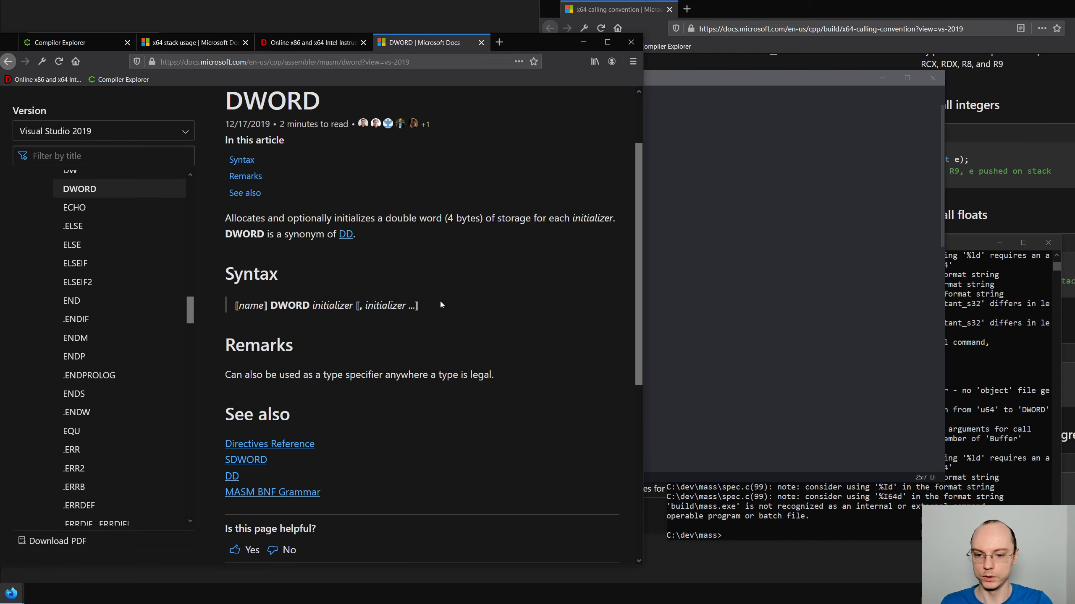
mouse_move(366, 283)
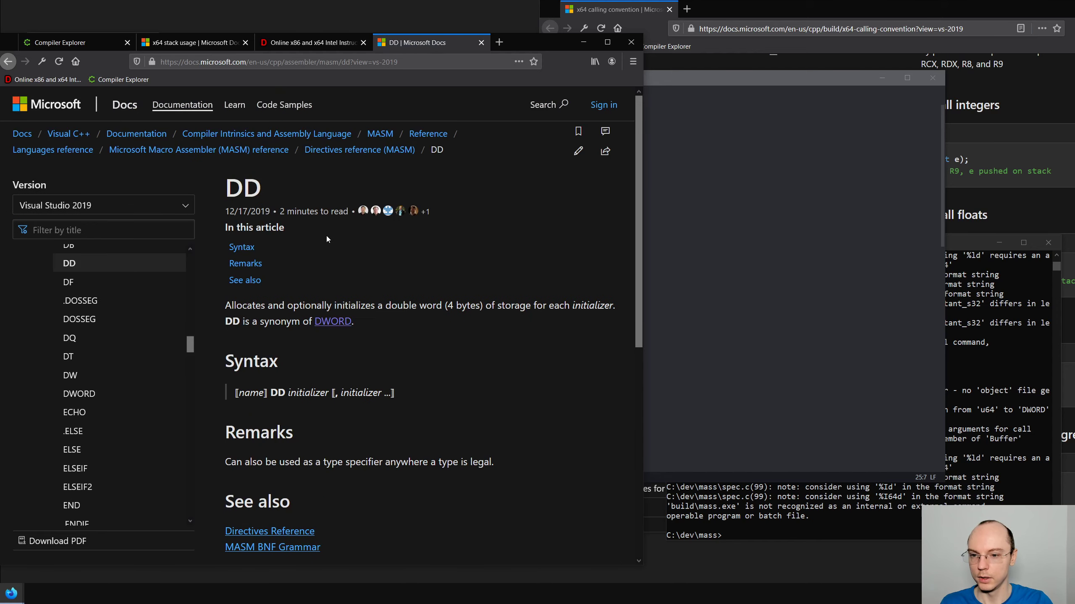
mouse_move(588, 105)
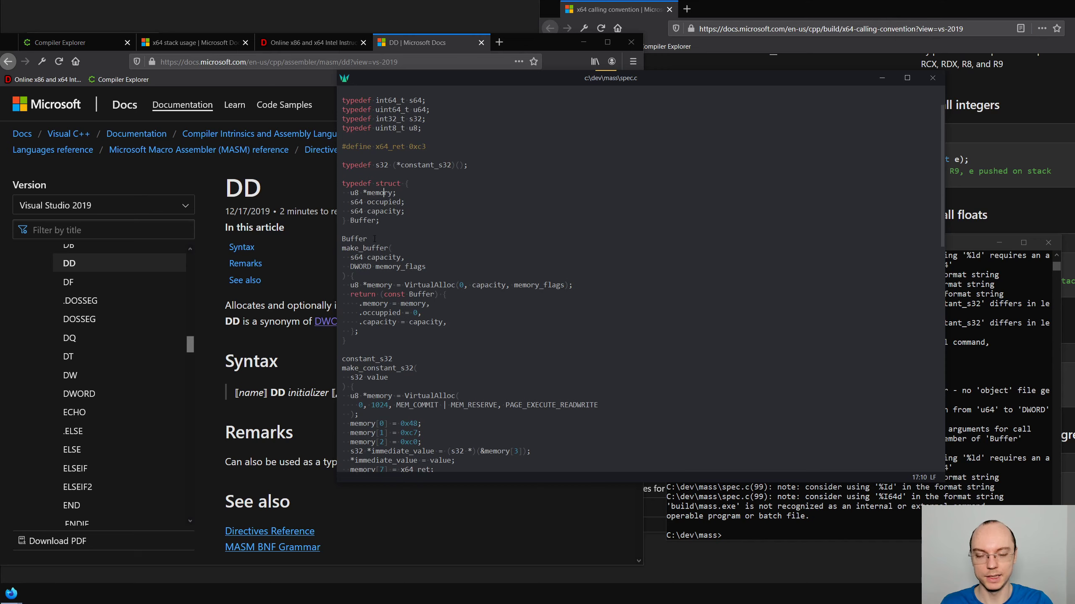
Pass MEM_COMMIT | MEM_RESERVE to VirtualAlloc in make_buffer and rename memory_flags to permission_flags
scroll("down", 3)
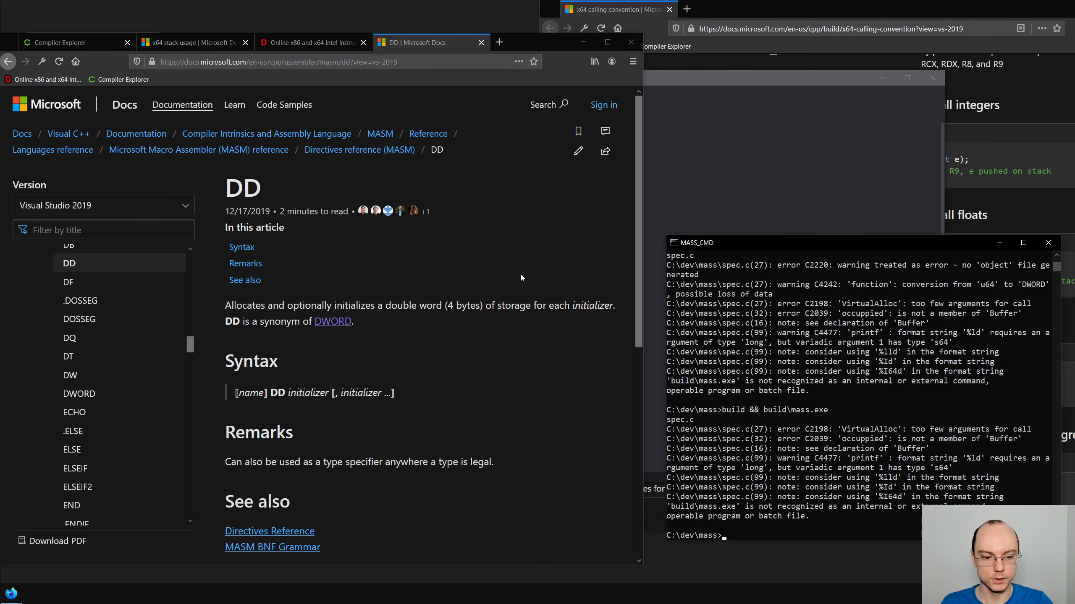
mouse_move(748, 193)
type("build && build\\mass.exe")
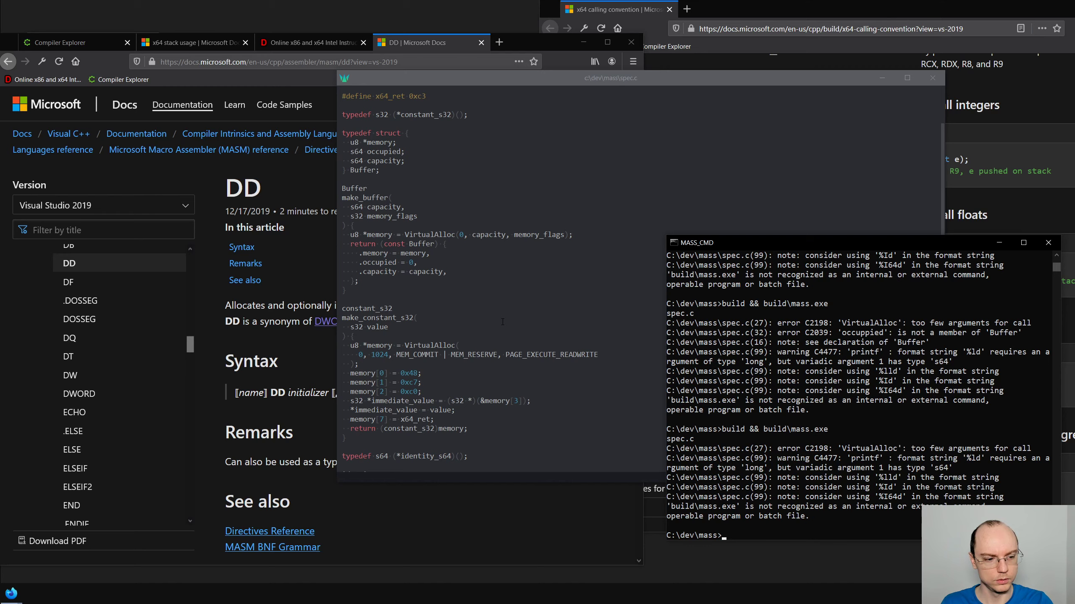
scroll("down", 3)
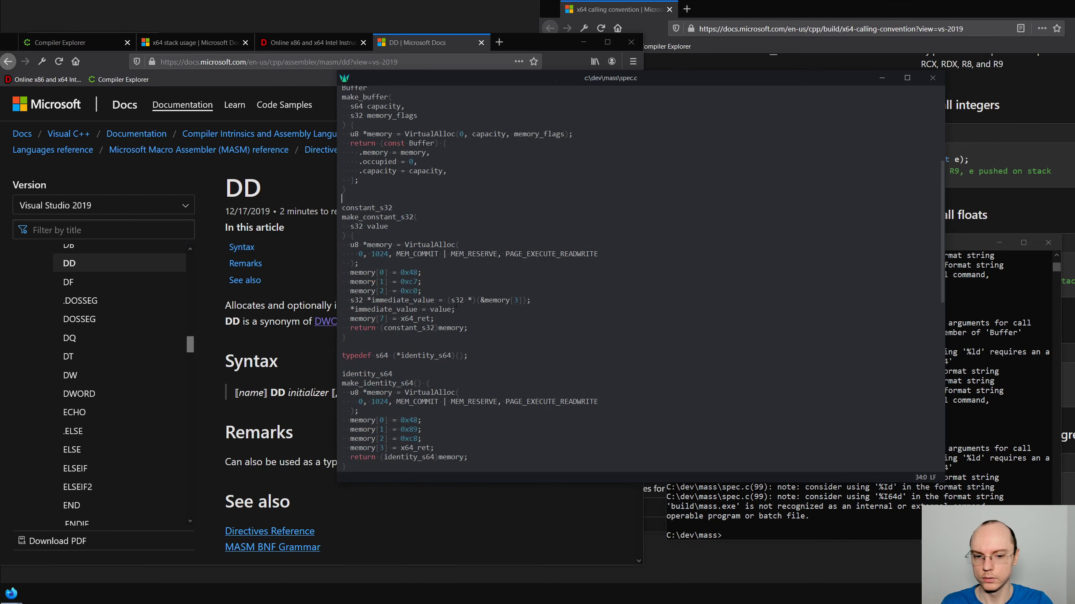
scroll("up", 3)
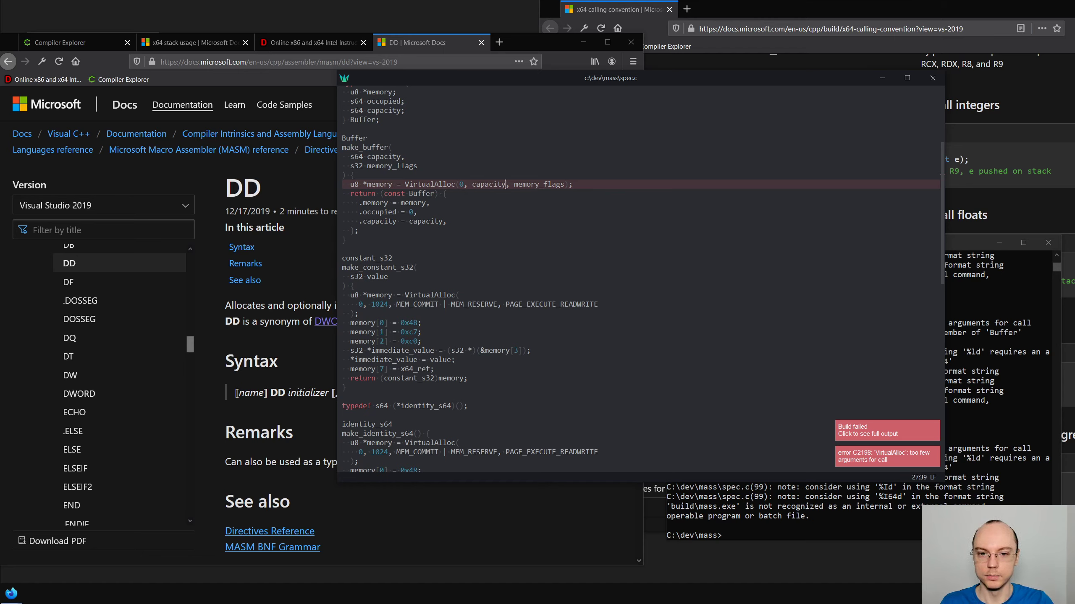
type("MEM_COMMIT | MEM_RESERVE,")
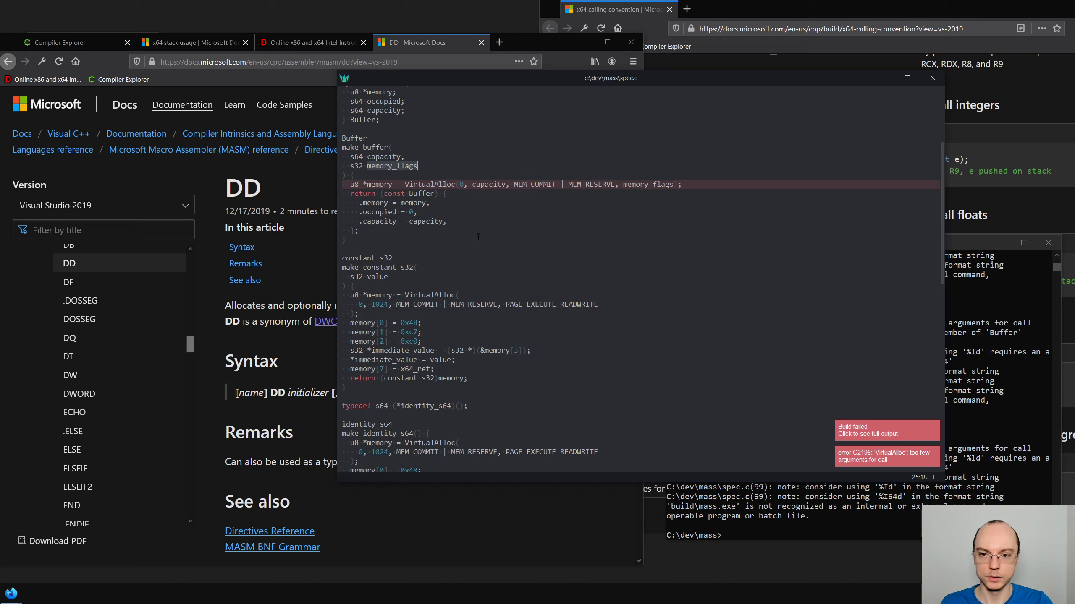
type("permn")
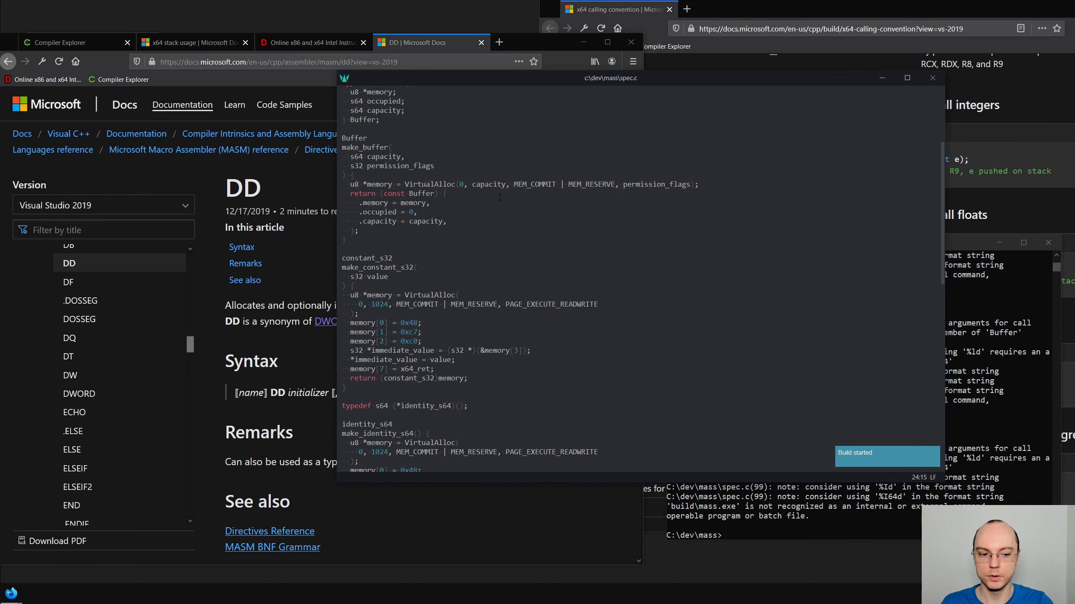
scroll("down", 3)
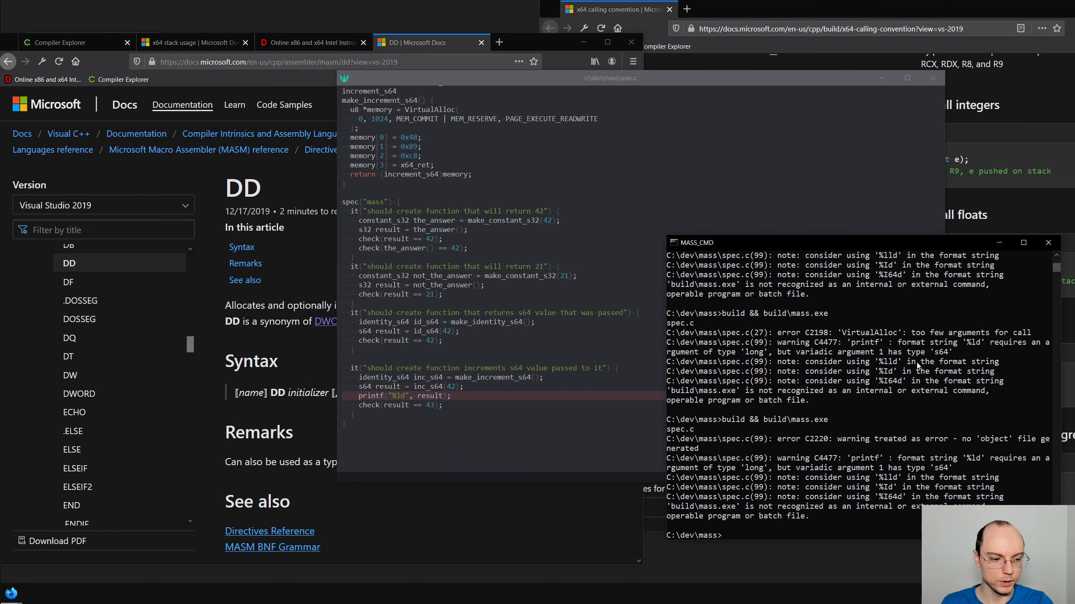
mouse_move(791, 383)
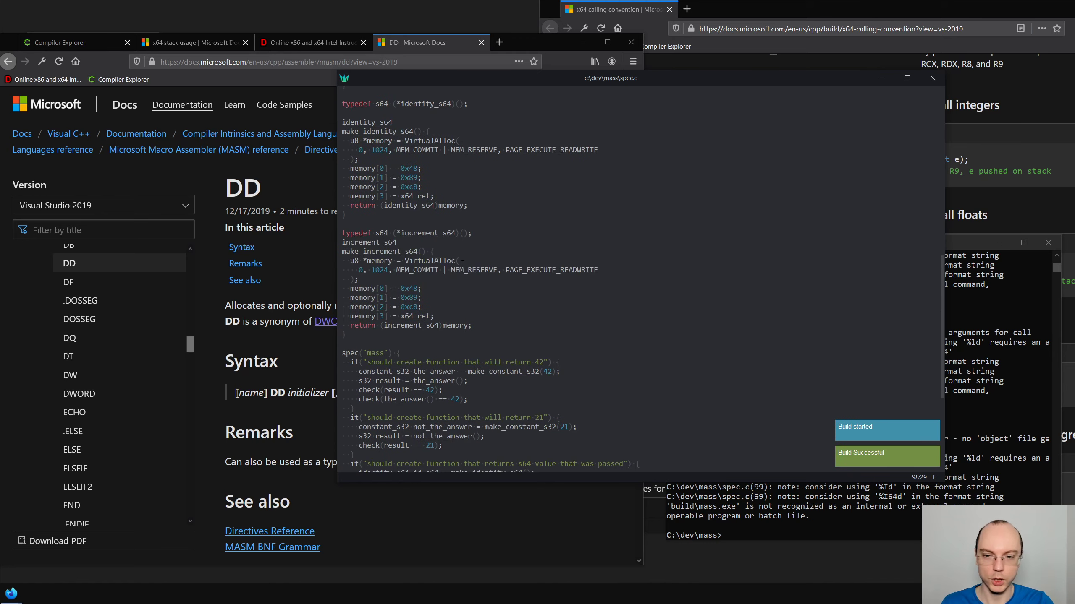
scroll("up", 3)
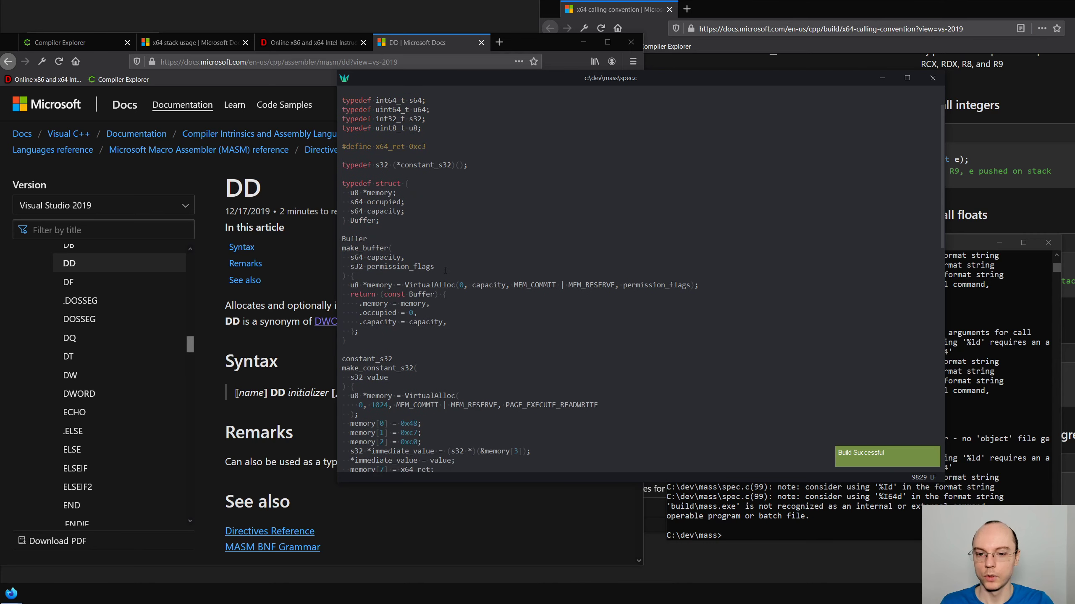
Replace make_constant_s32's VirtualAlloc lines with Buffer buffer = make_buffer(1024, PAGE_EXECUTE_READWRITE)
scroll("down", 3)
type("Buffer b")
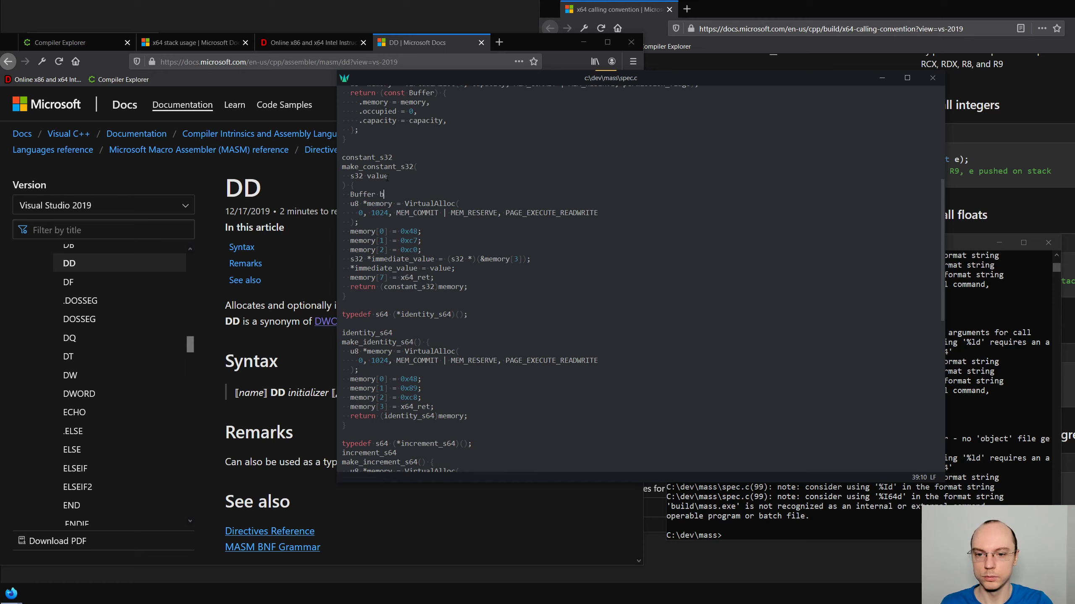
type("uffer = make_buffer(")
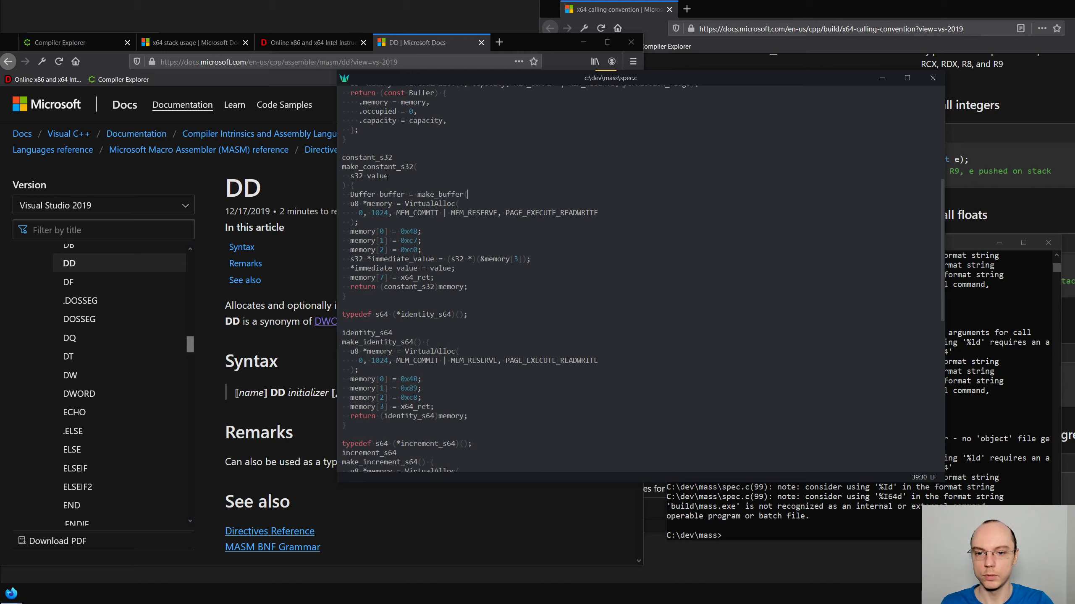
type("1024")
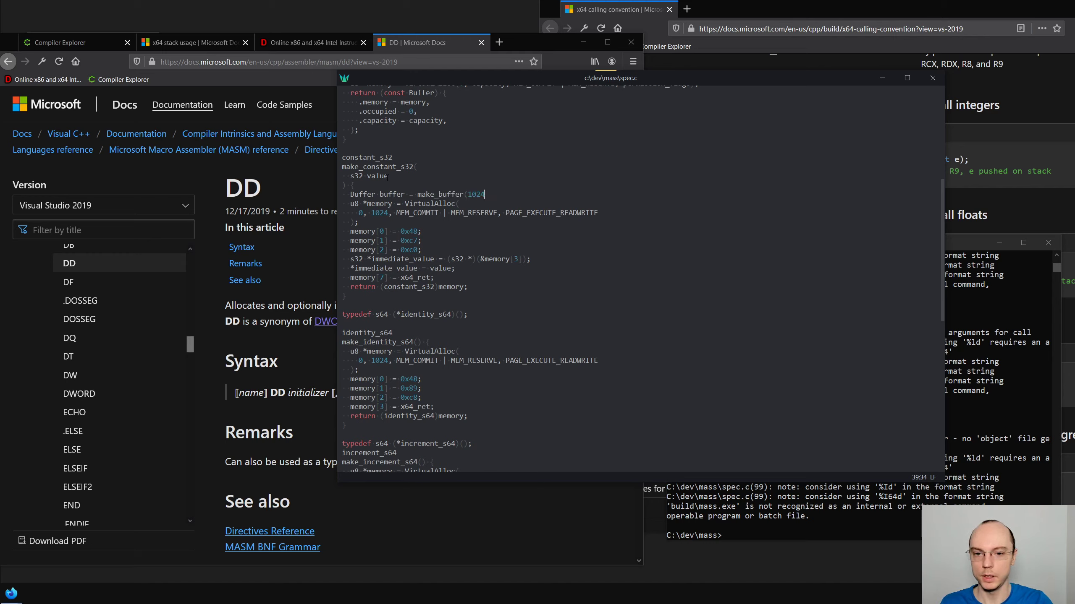
type(", PAGE_EXECUTE_READWRITE);")
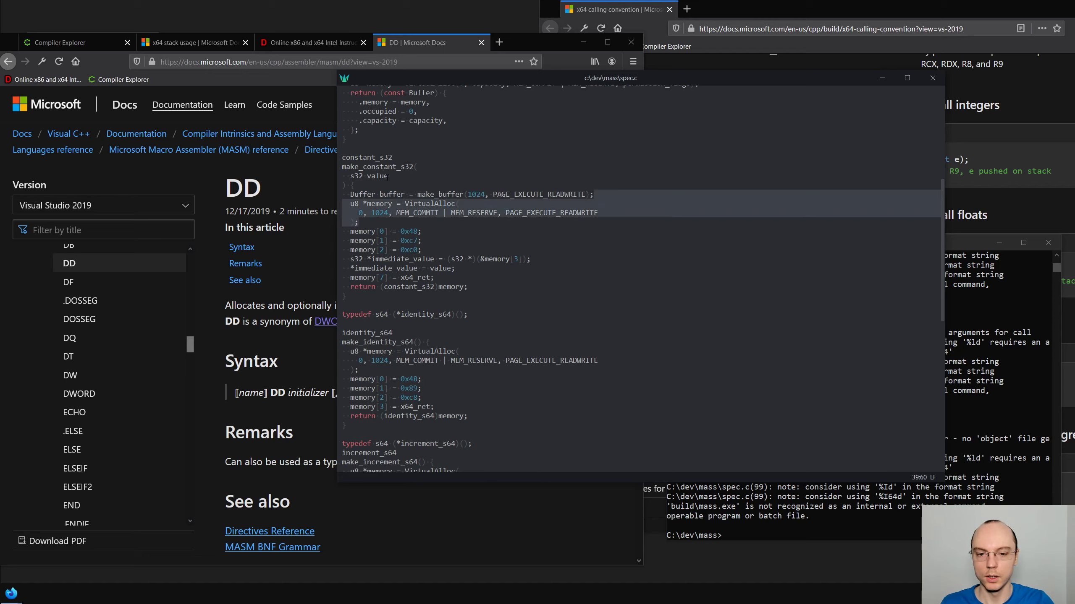
scroll("down", 3)
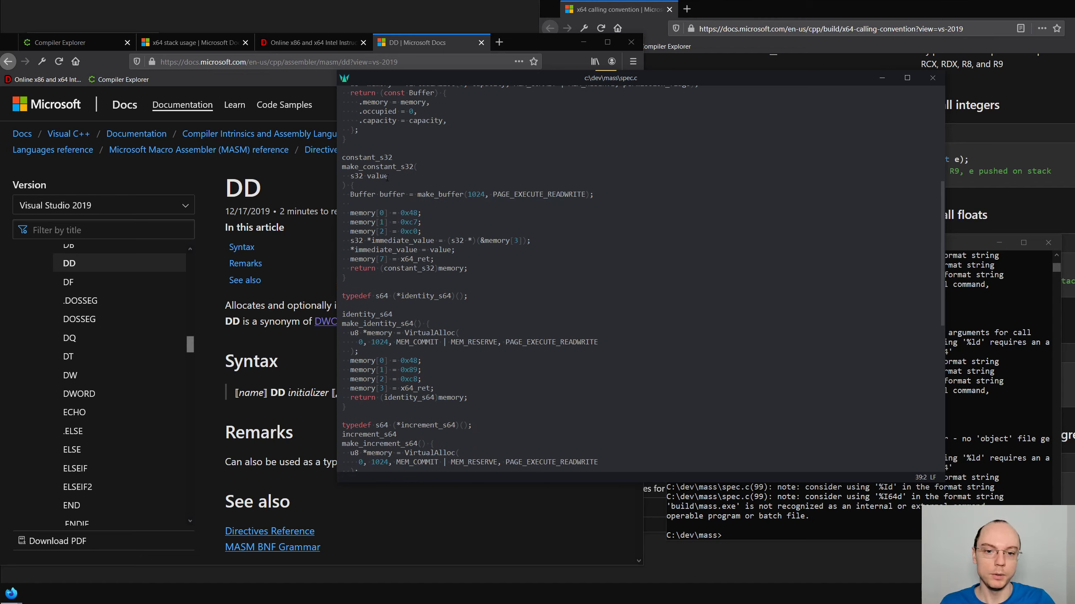
scroll("up", 3)
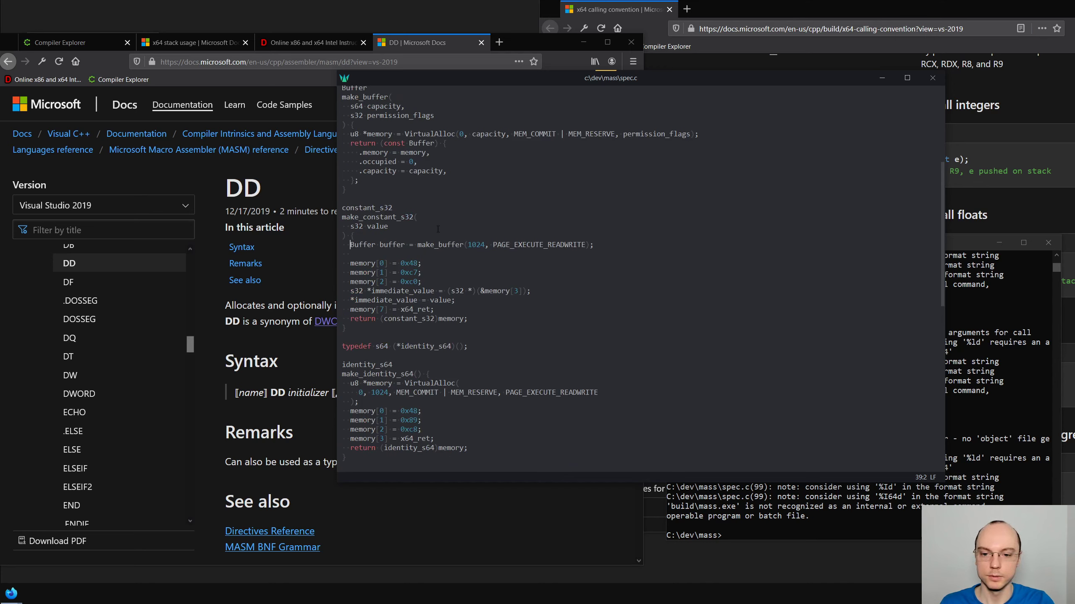
scroll("up", 3)
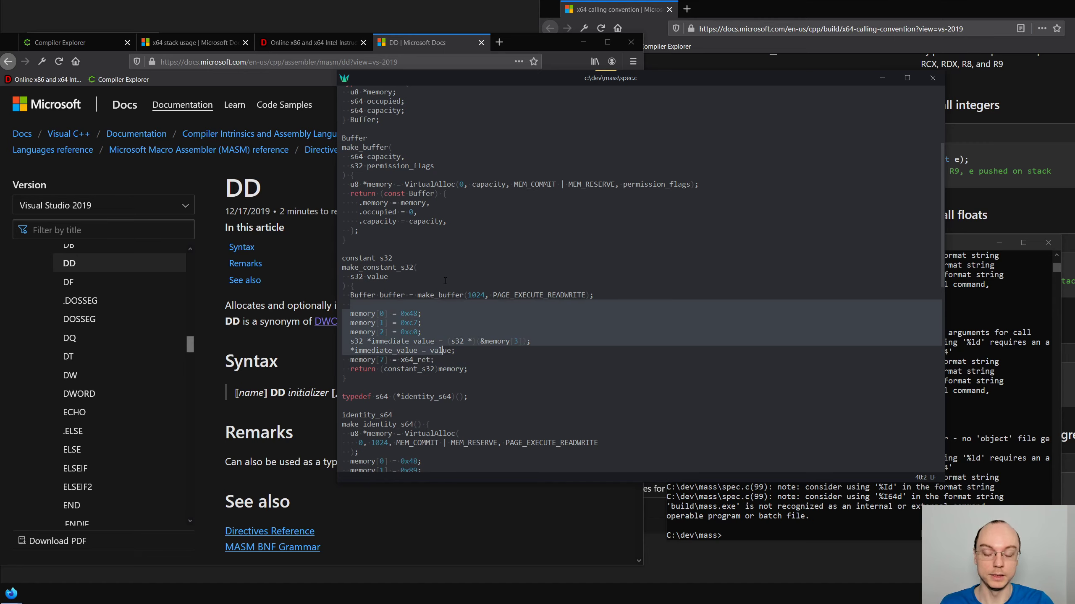
Start a buffer_append_u8 function taking Buffer *buffer and value below make_buffer
left_click(368, 236)
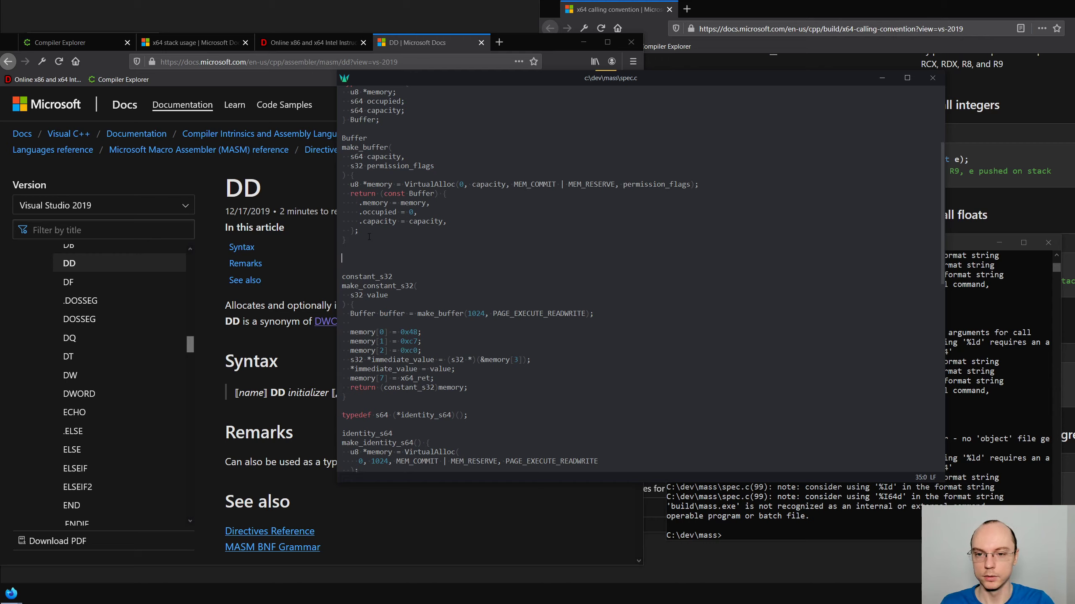
type("buffer")
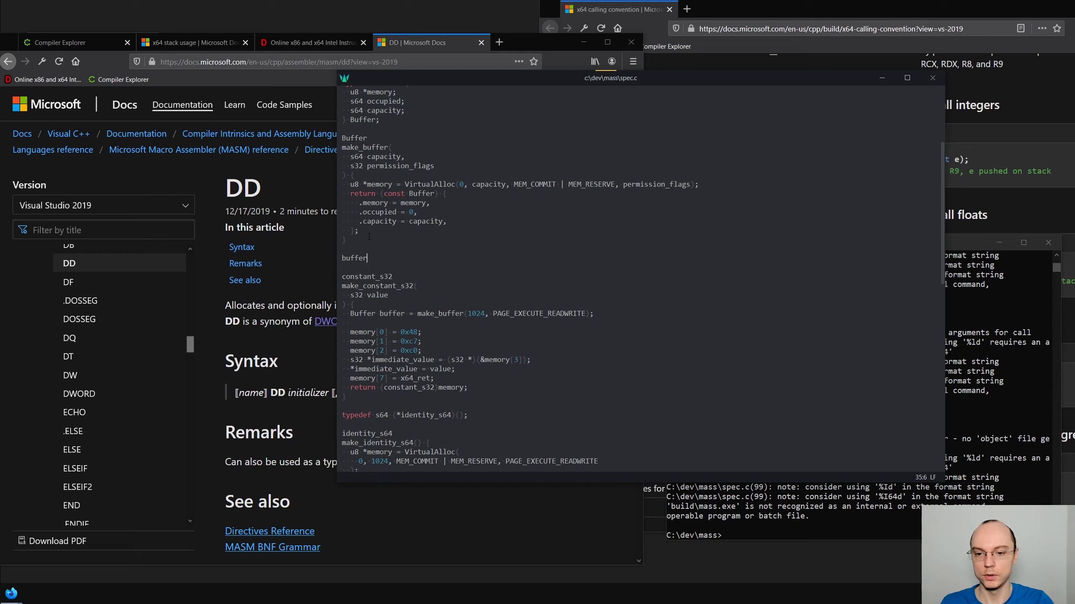
type("_app")
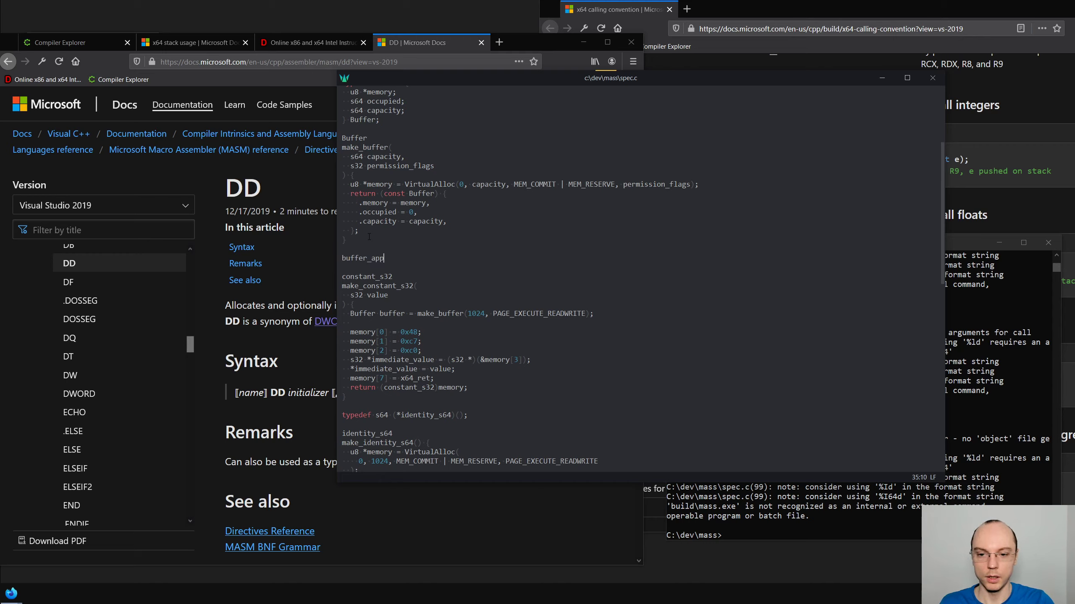
type("end_u8")
type("voi")
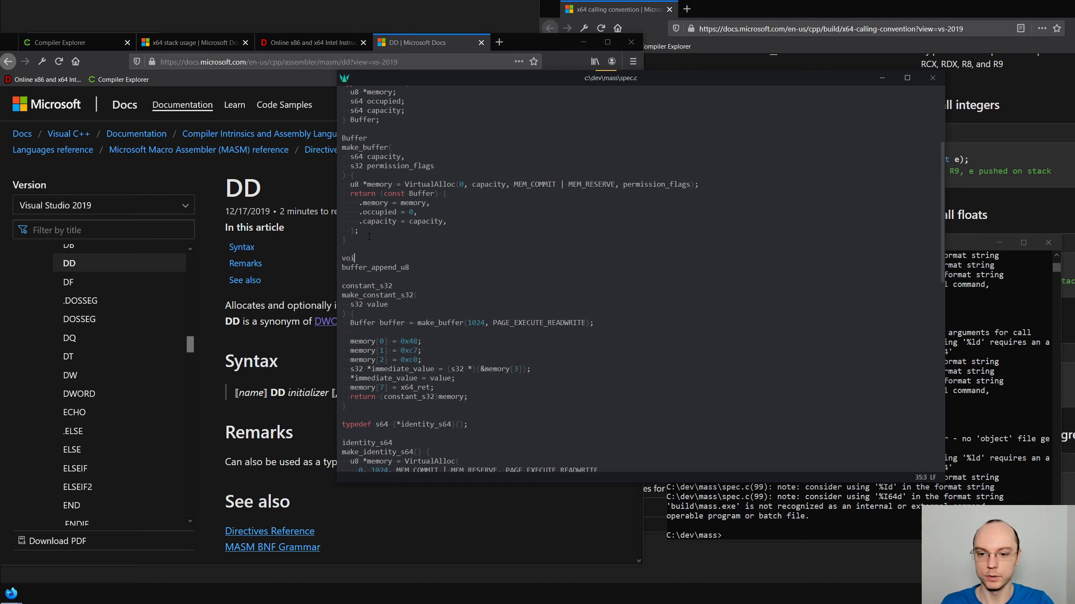
type("d")
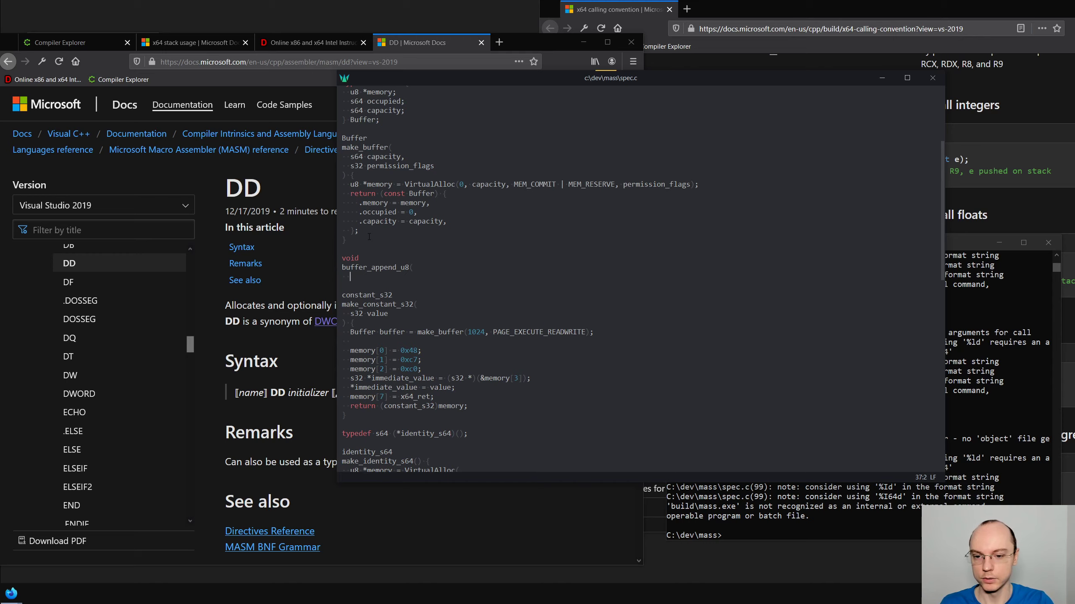
type("Buffer *")
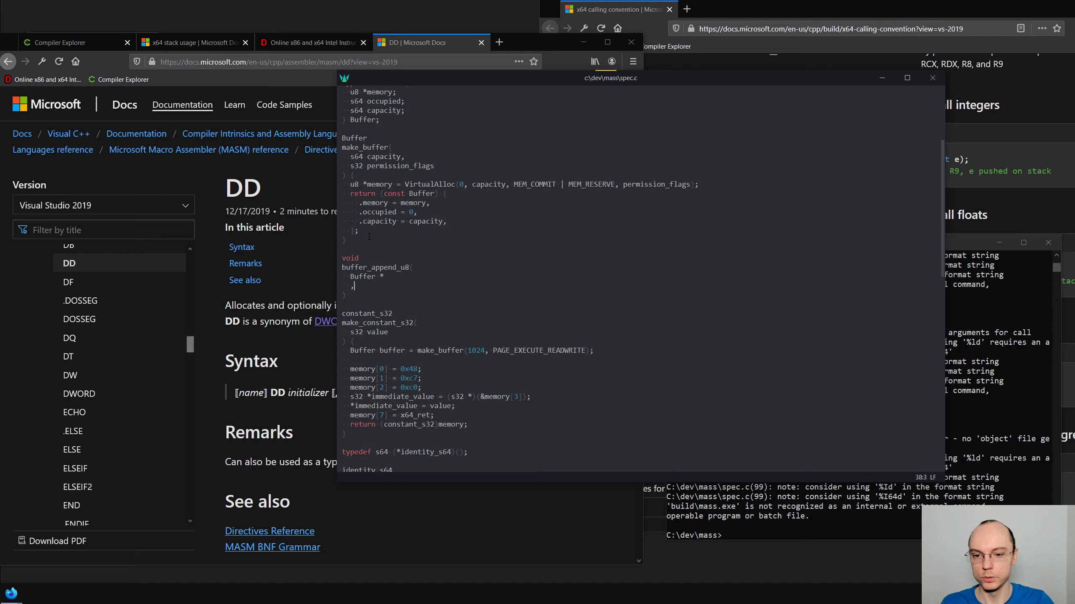
type("buffer,")
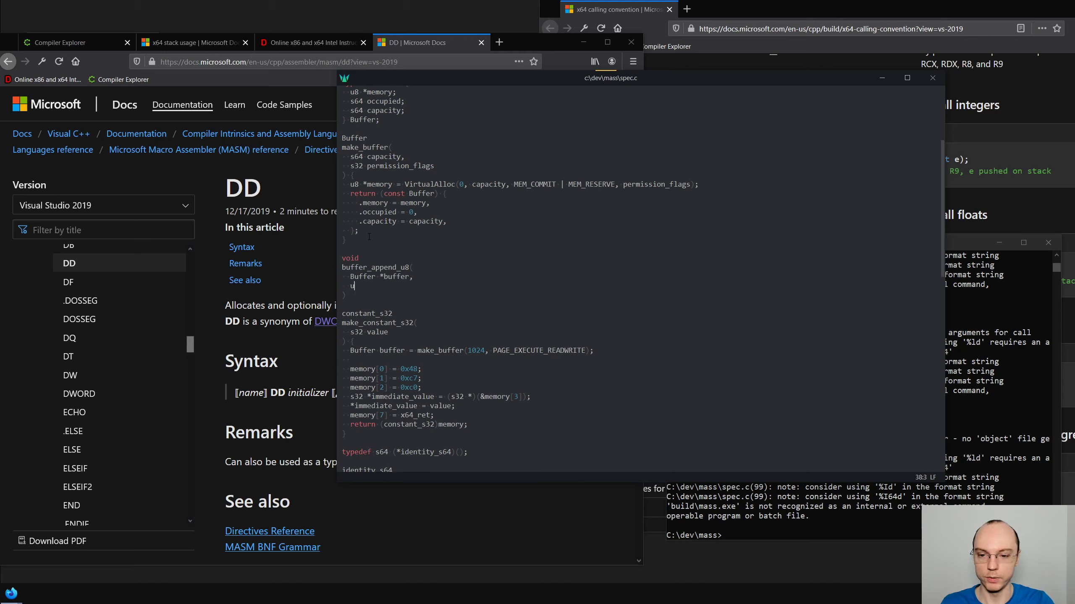
type("v")
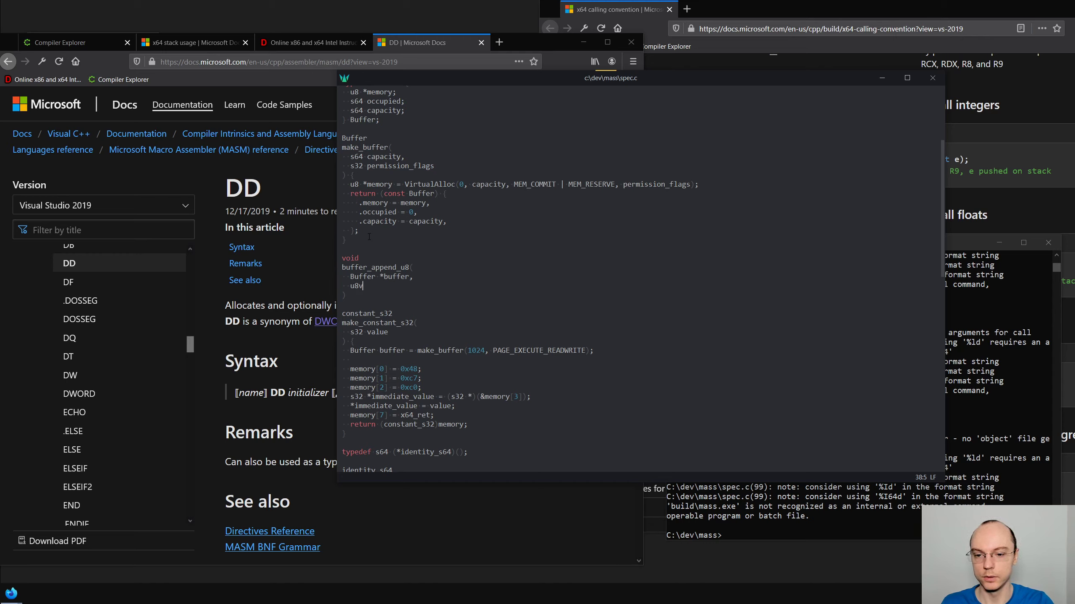
type("value")
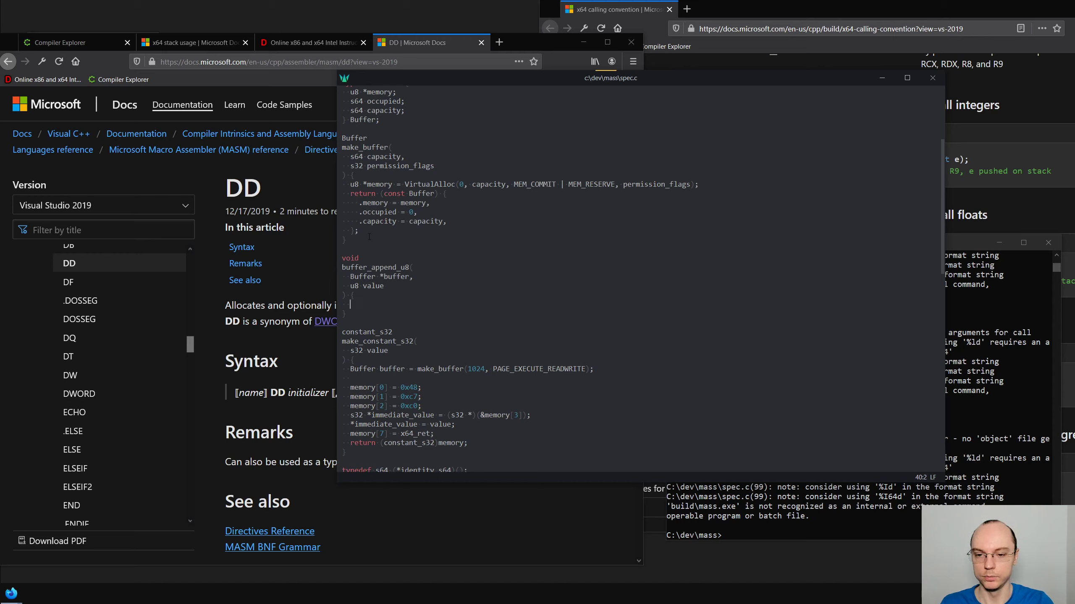
Store value at buffer->memory[buffer->occupied], then advance occupied by sizeof(value)
type("buffer.")
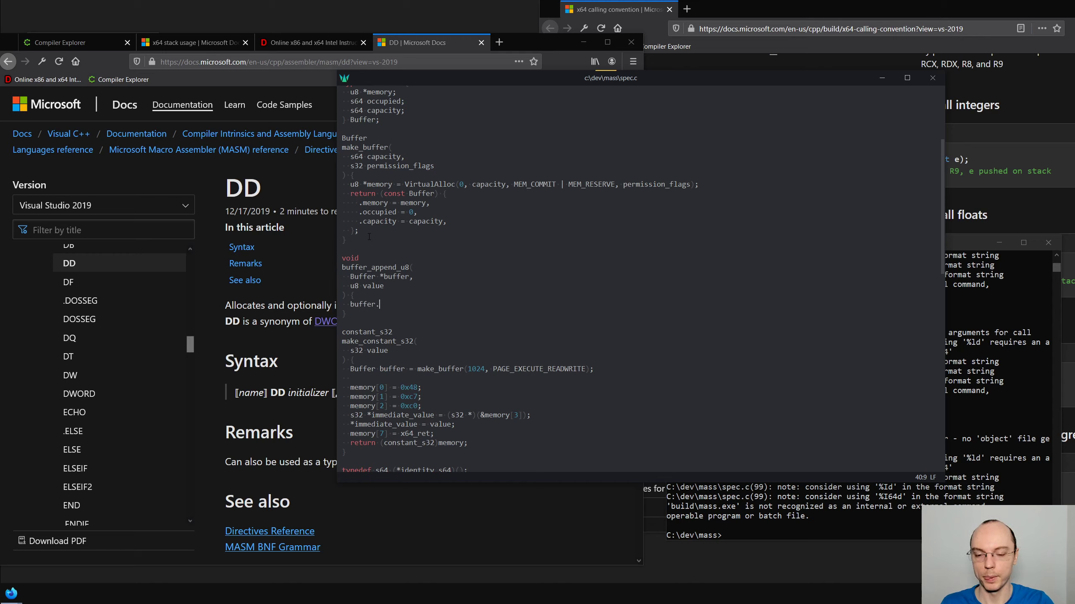
type("->memory +")
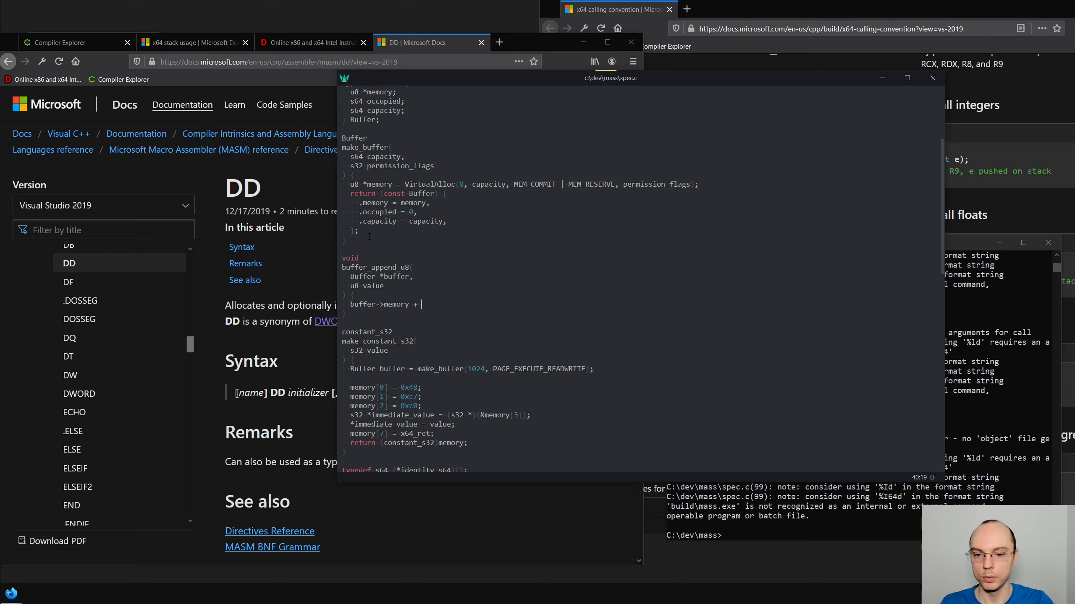
type("buffer")
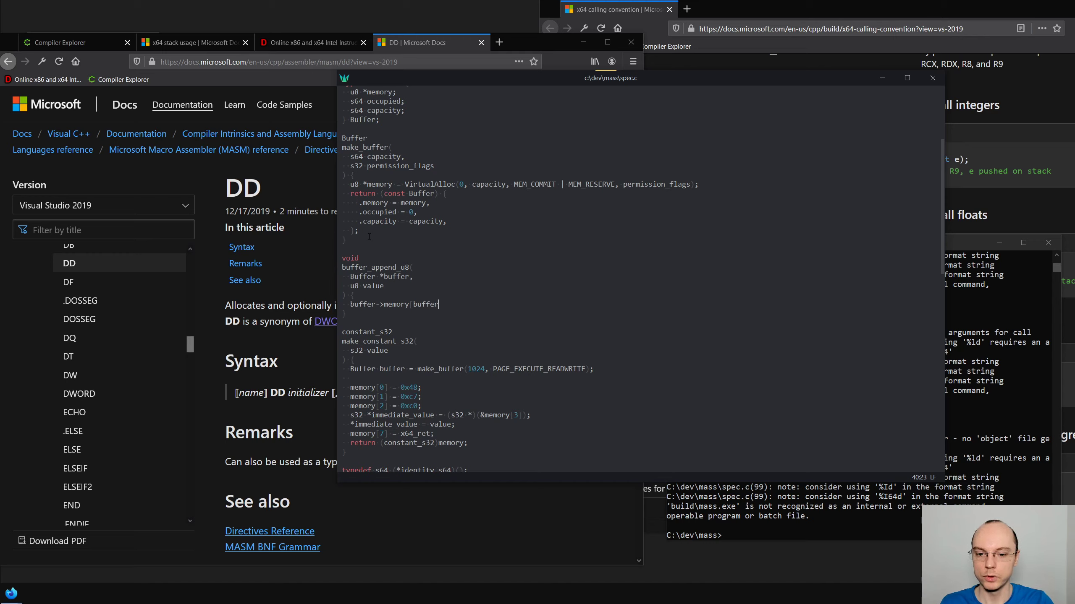
type("->oc")
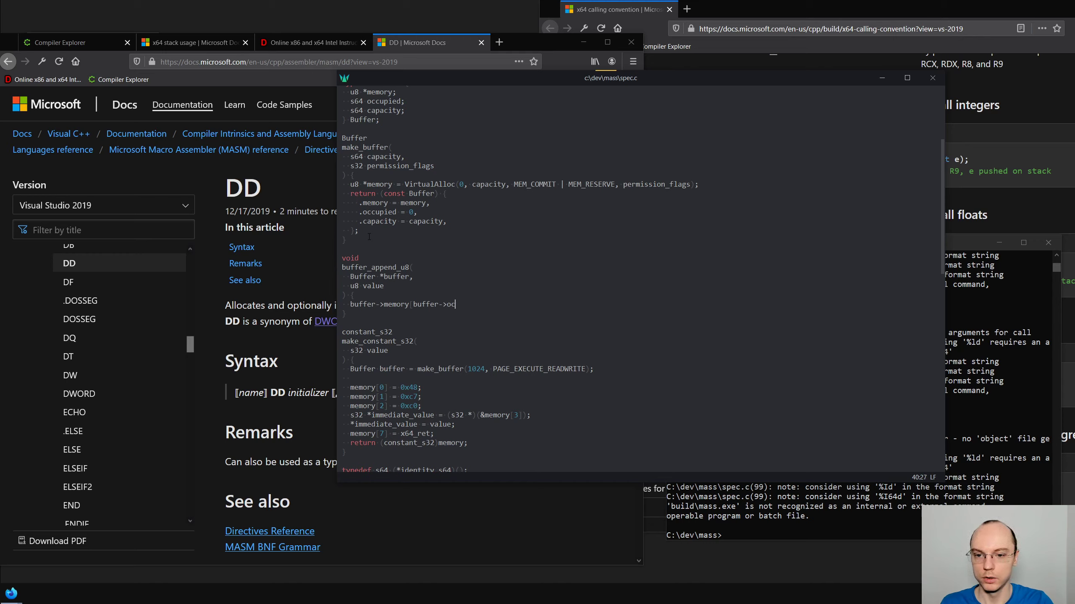
type("cupied]")
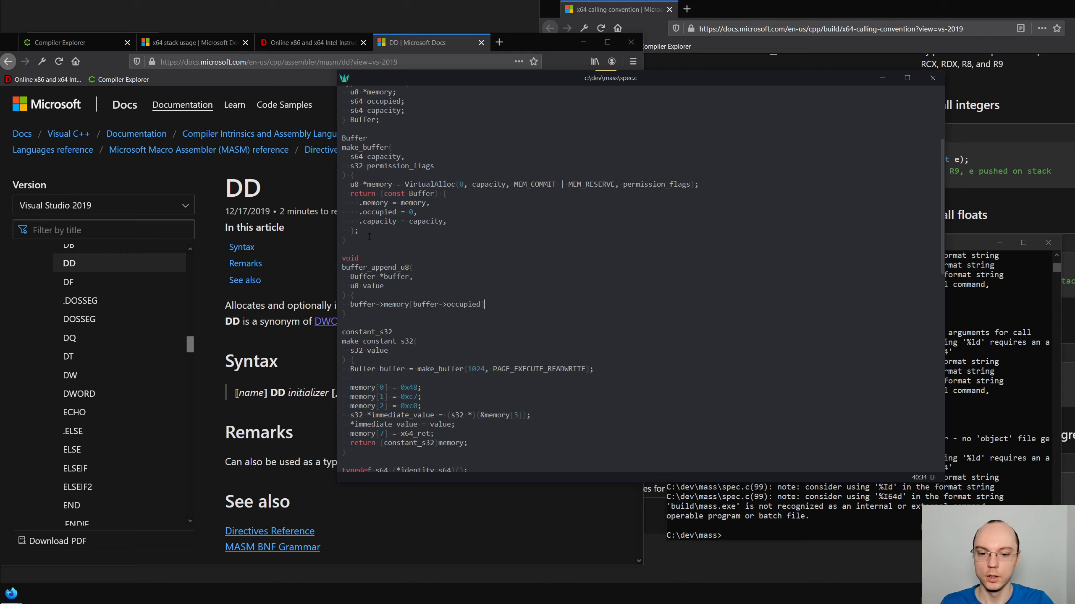
type("= value;")
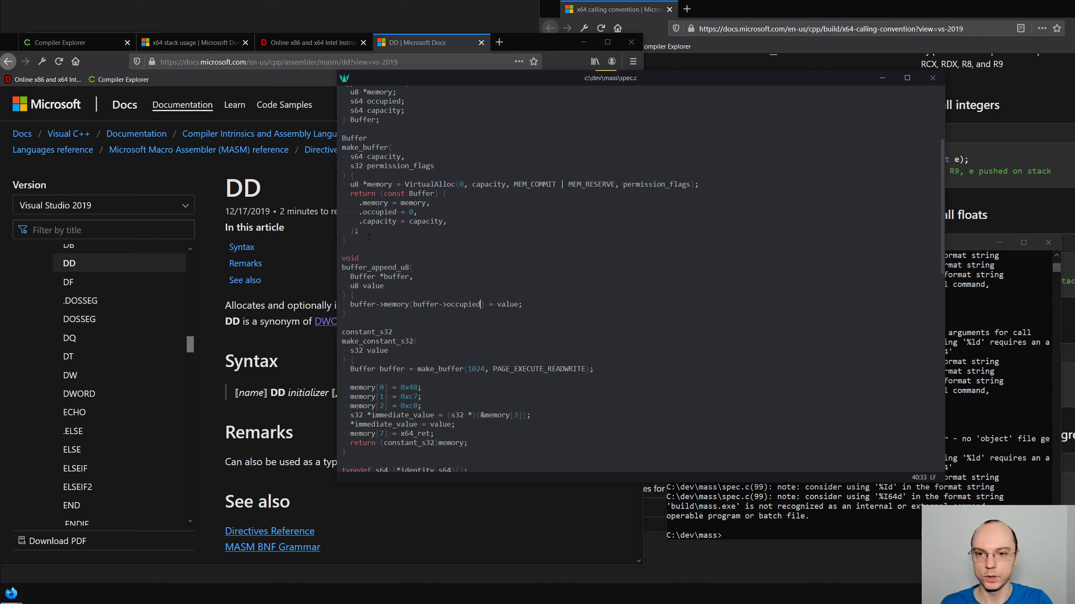
type("++")
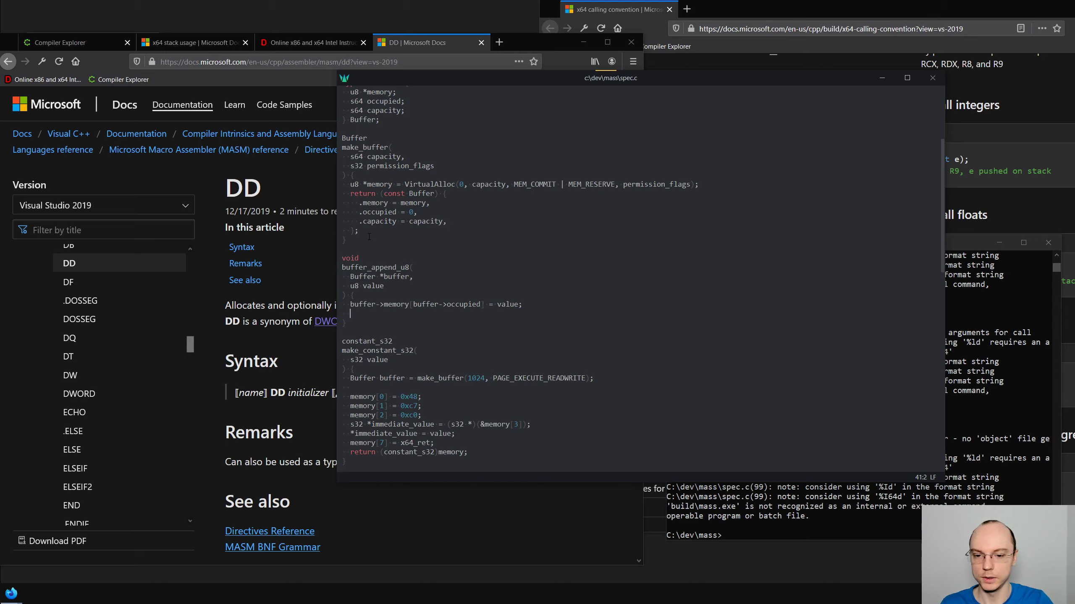
type("buffer->occupied += s")
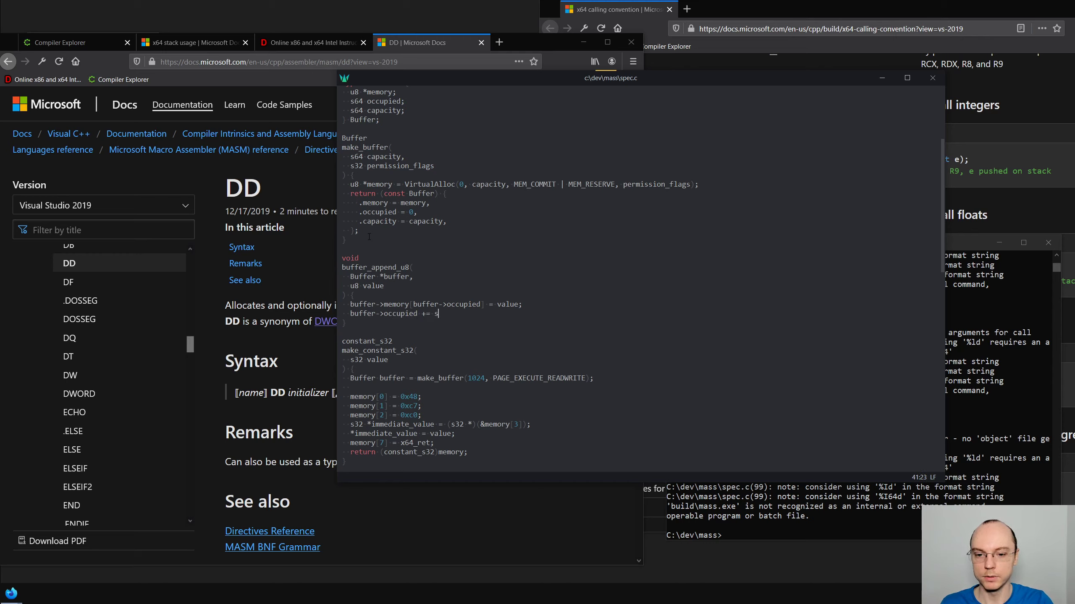
type("izeof(value);")
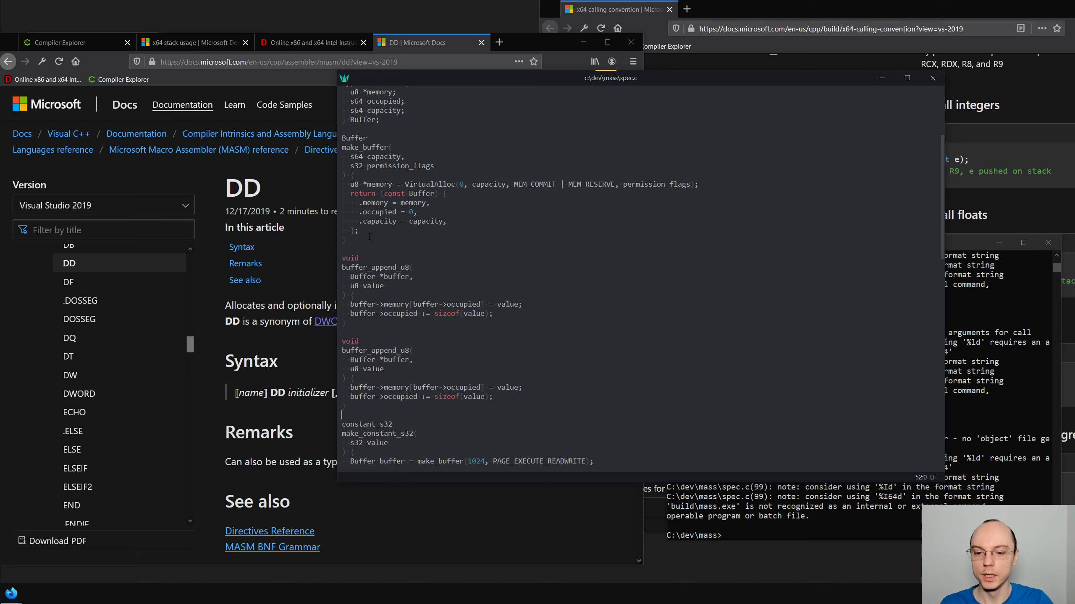
In the copy, compute first_non_occupied_address and assign value through an s32 * target cast
scroll("down", 3)
type("u8 *memo = buffer->memory + buffer->occupied;")
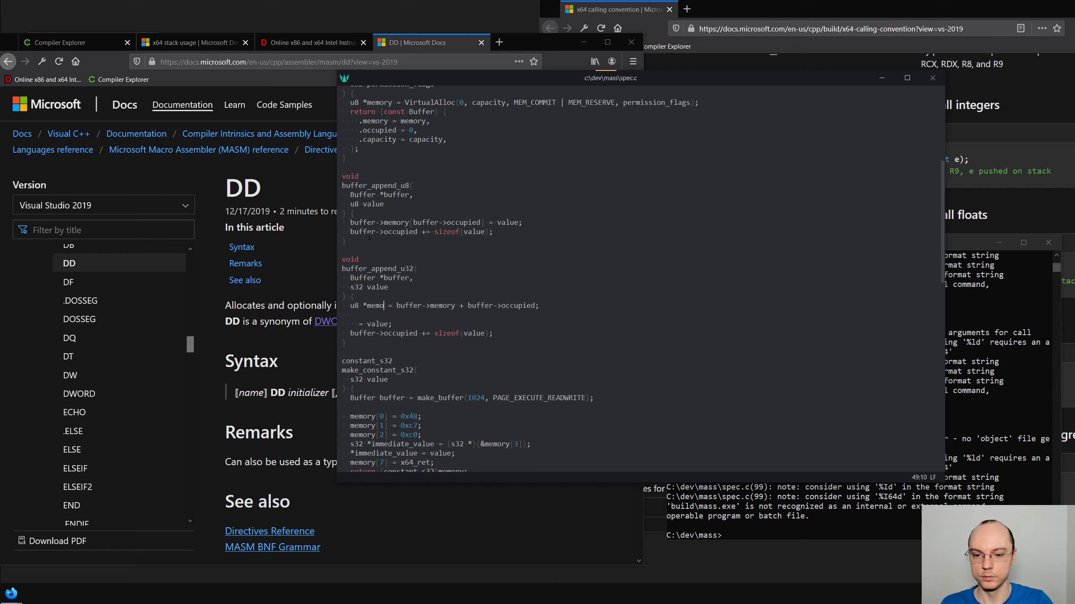
type("first_fre")
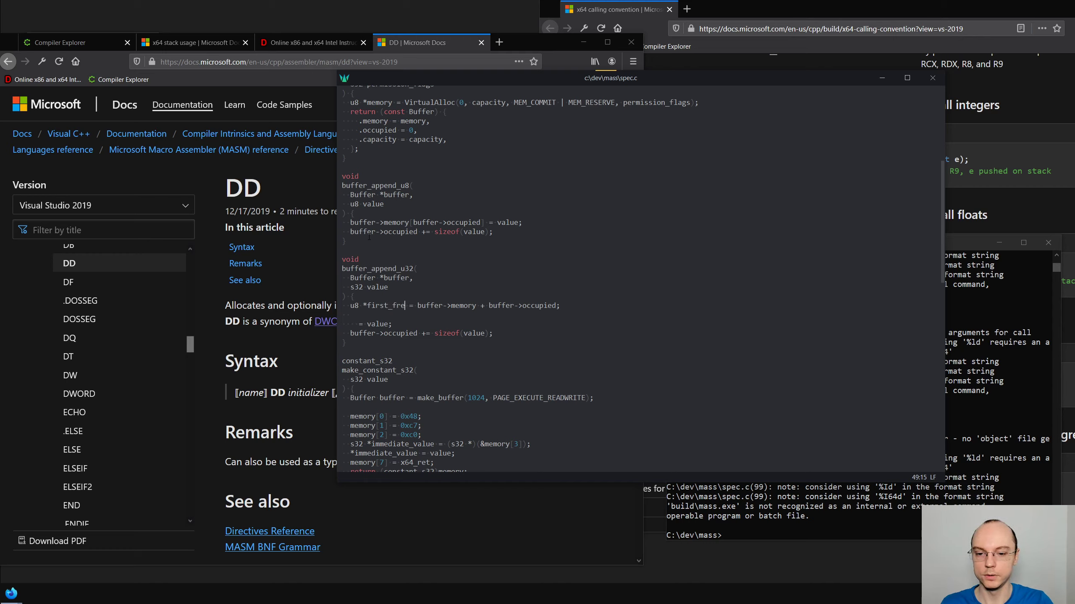
type("_a")
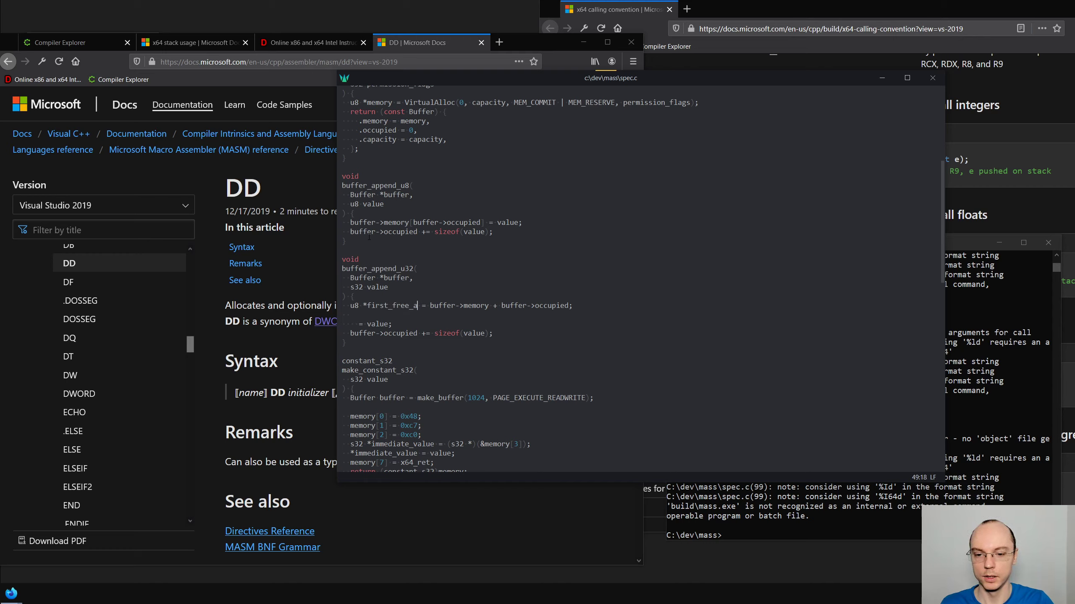
type("ddress")
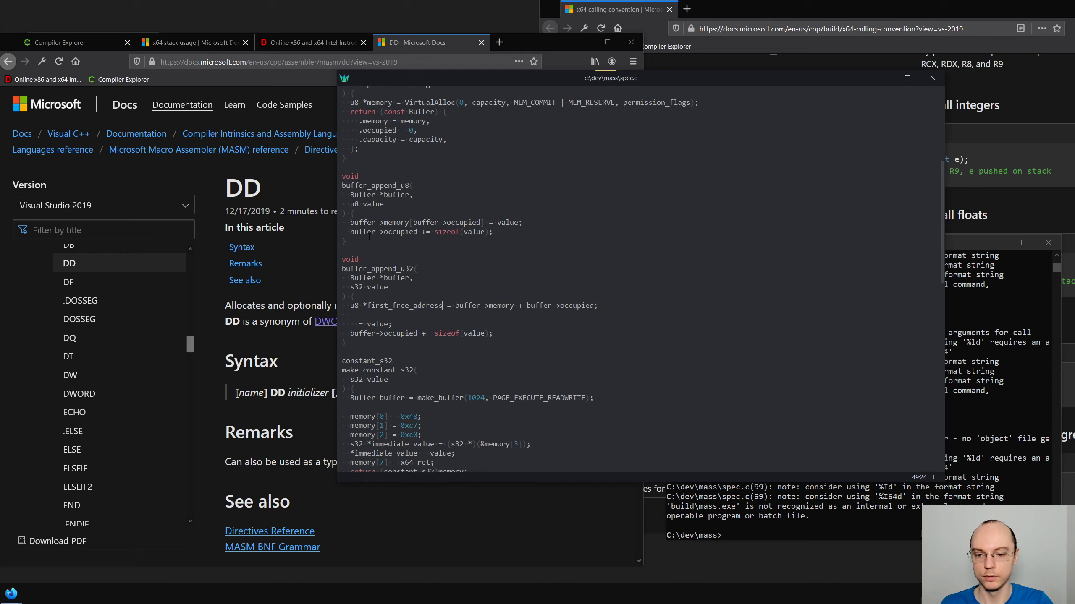
left_click(364, 305)
type("non_occupied")
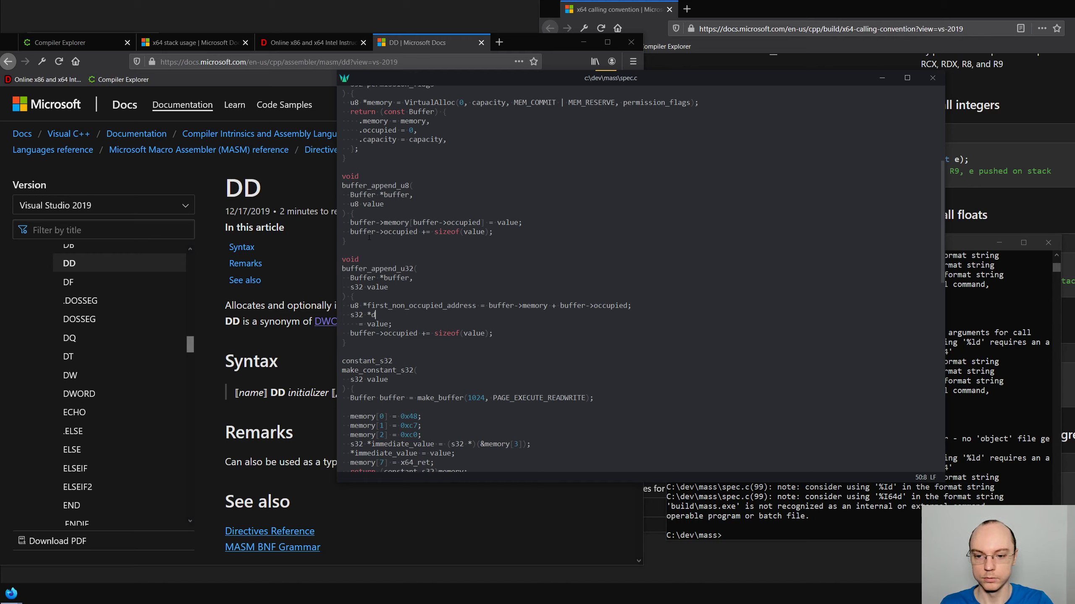
type("target = (s33")
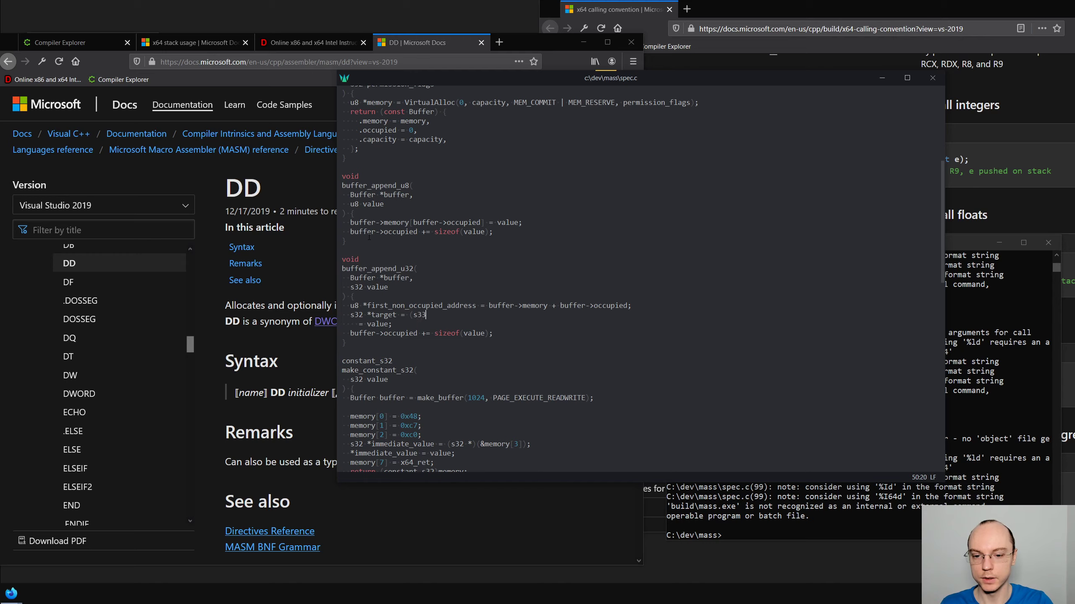
type("s32 *")
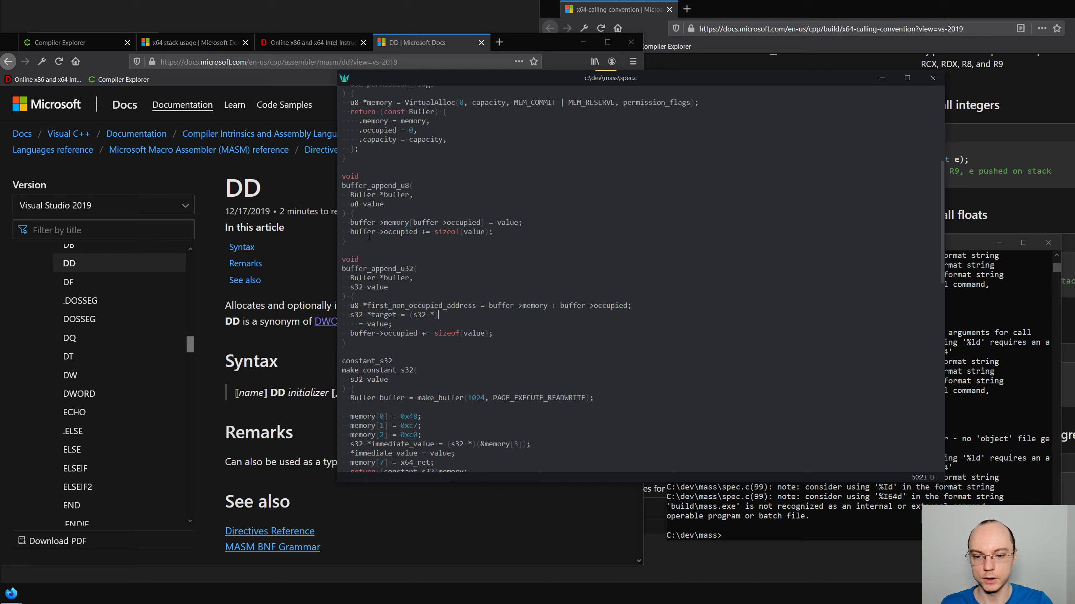
type("first_non_occupied_address;")
left_click(371, 323)
type("*target ")
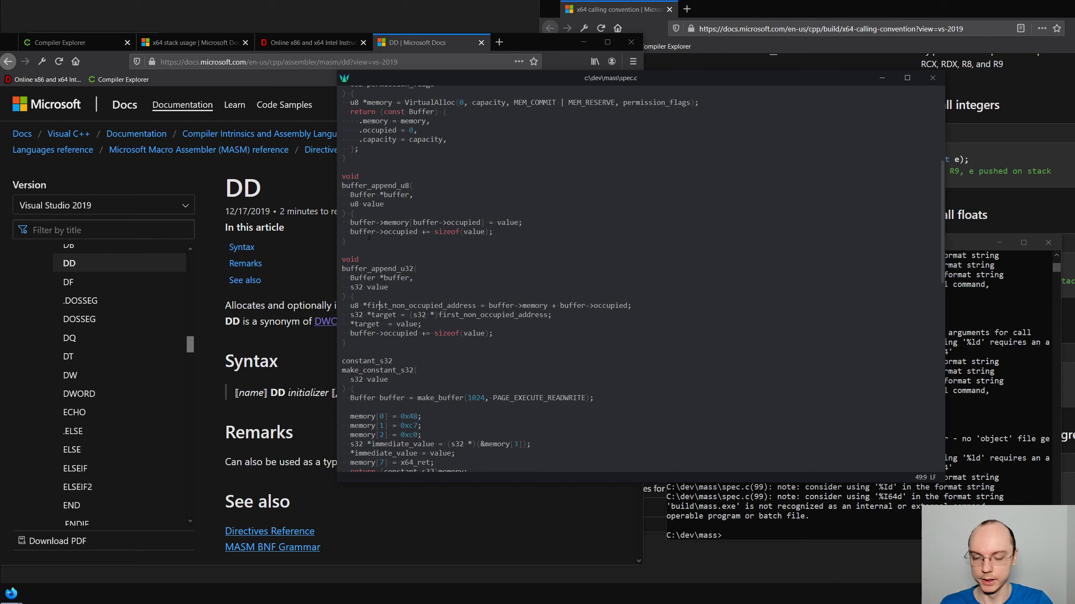
scroll("down", 3)
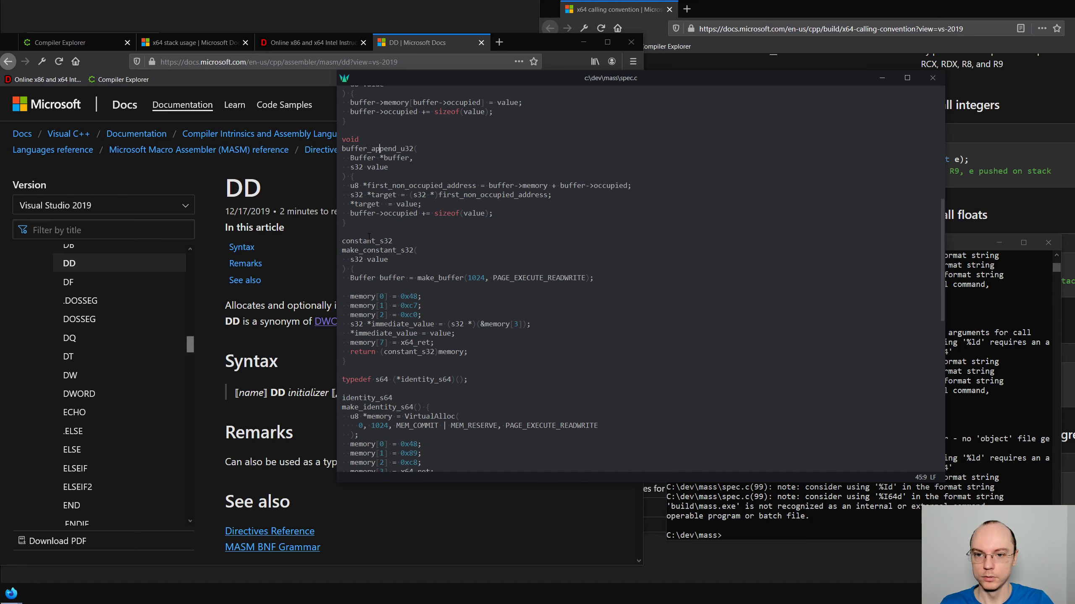
Rename the copy buffer_append_s32 and emit make_constant_s32's bytes like 0x49 via append calls
scroll("up", 3)
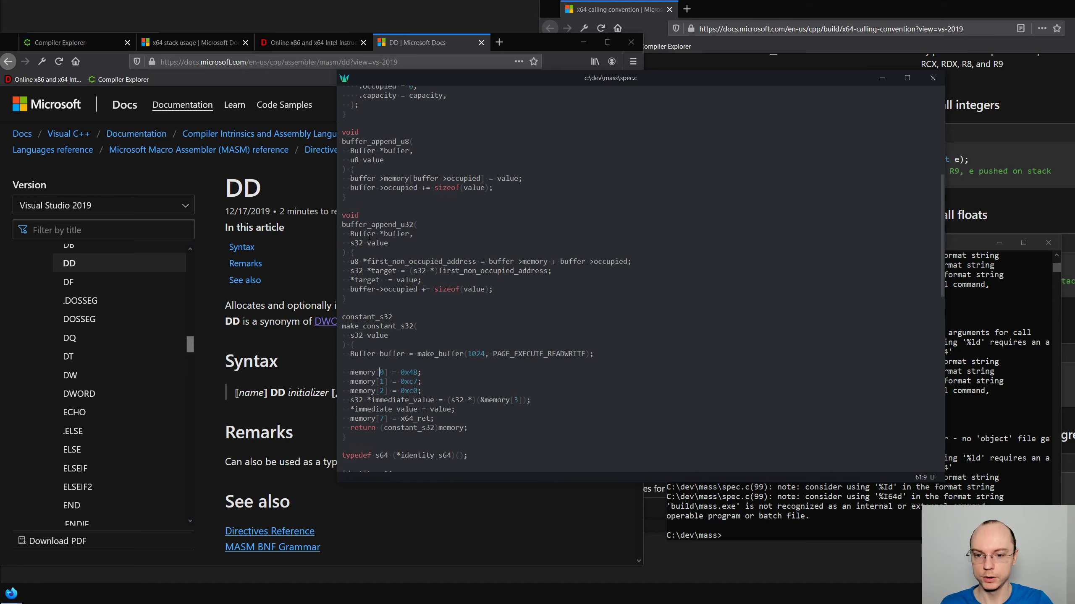
scroll("down", 3)
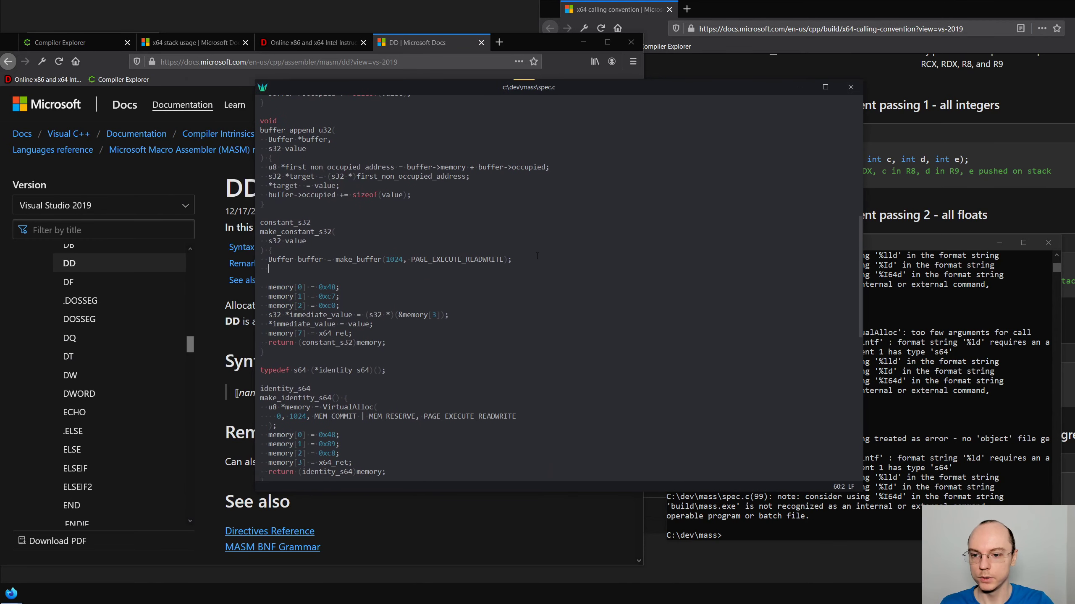
type("buffer_append*")
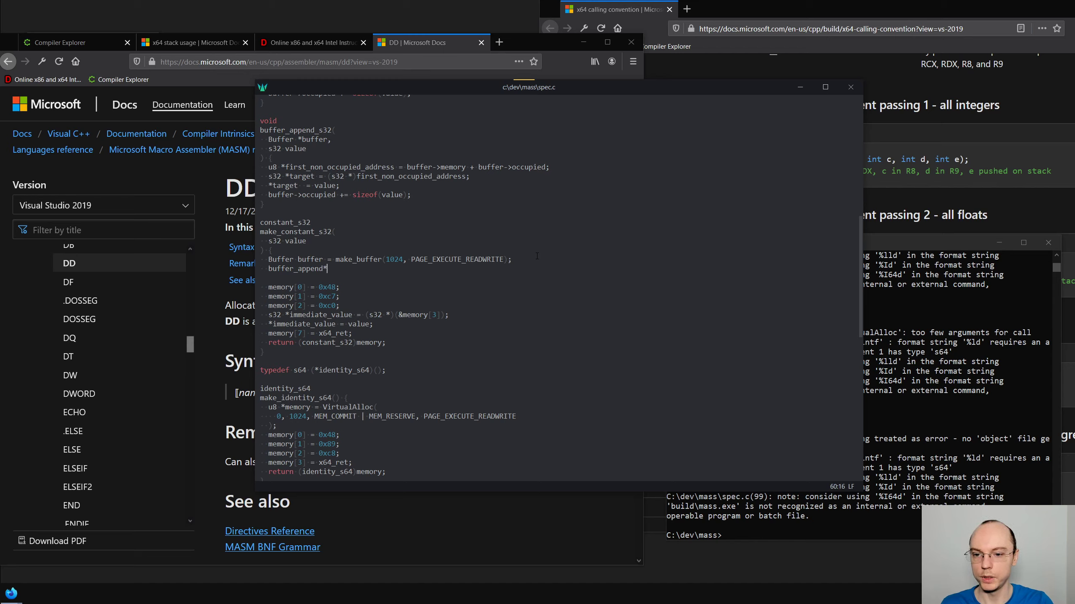
type("_u8(&")
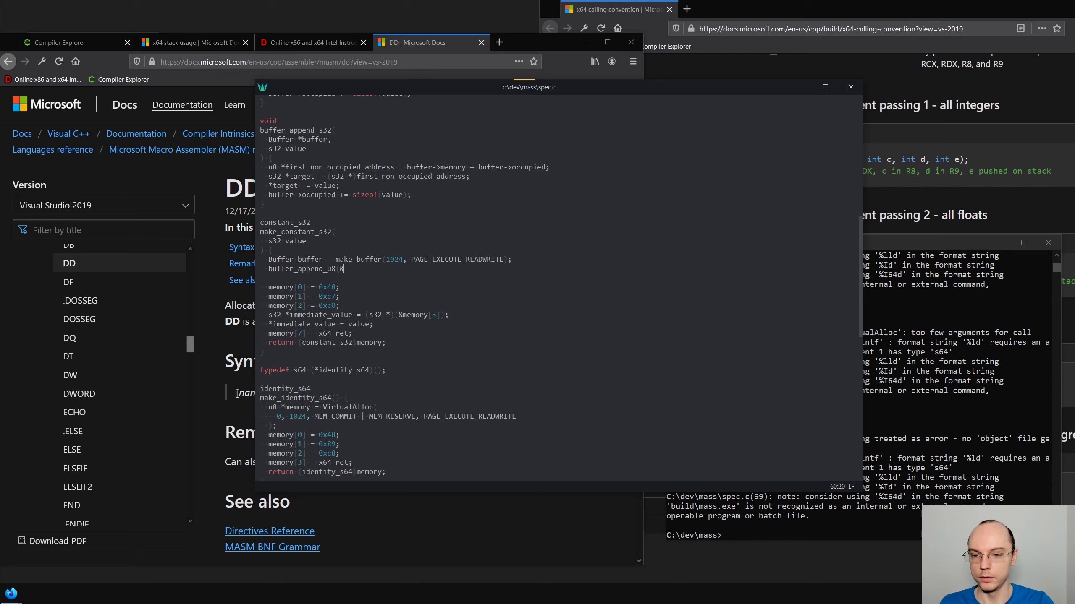
type("buffer")
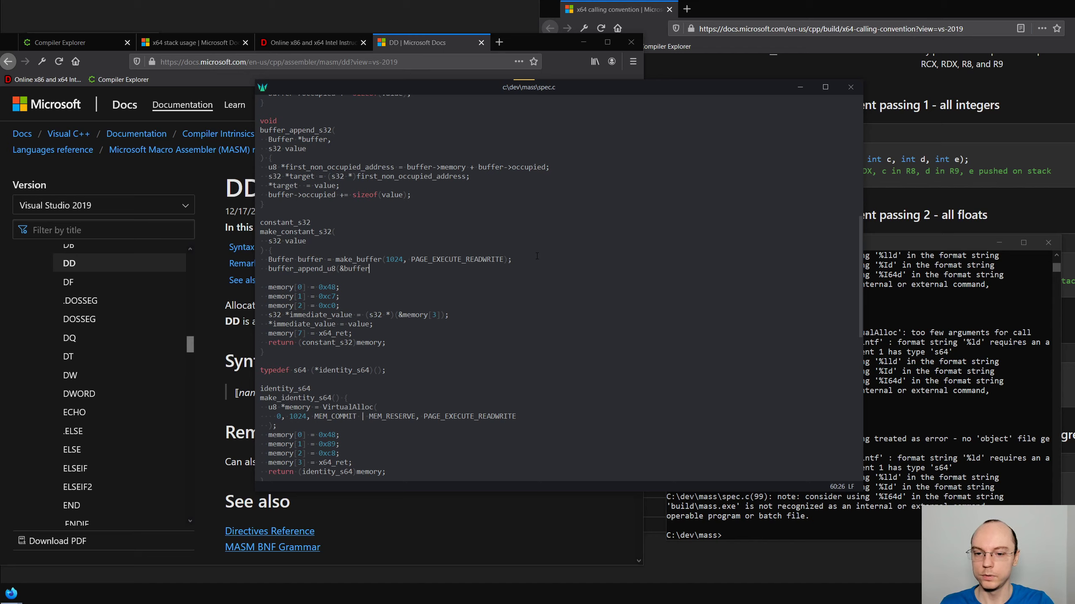
type(", 0x")
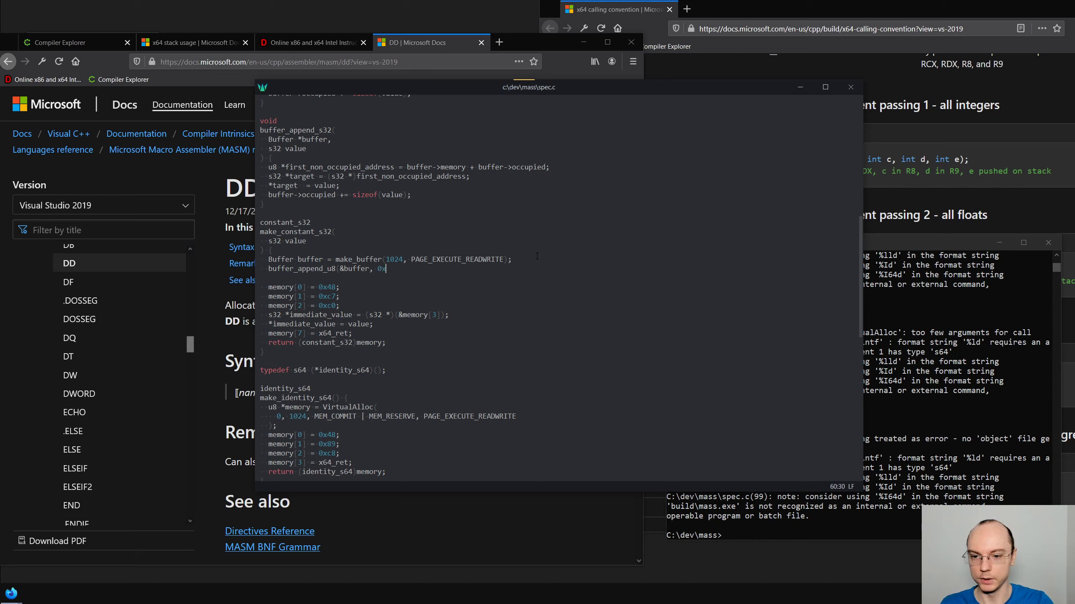
type("49")
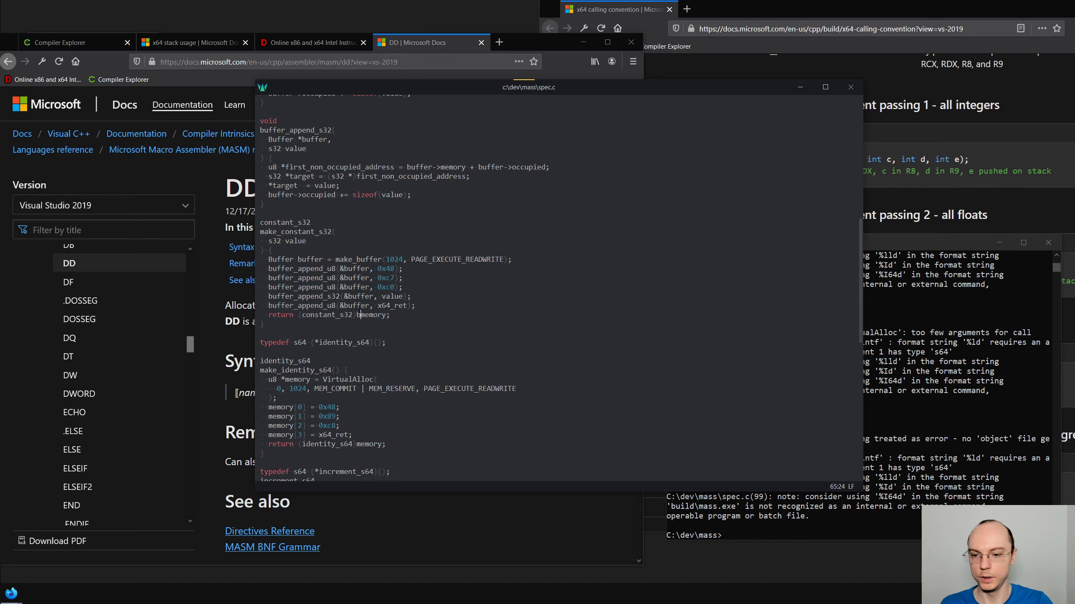
type("biff")
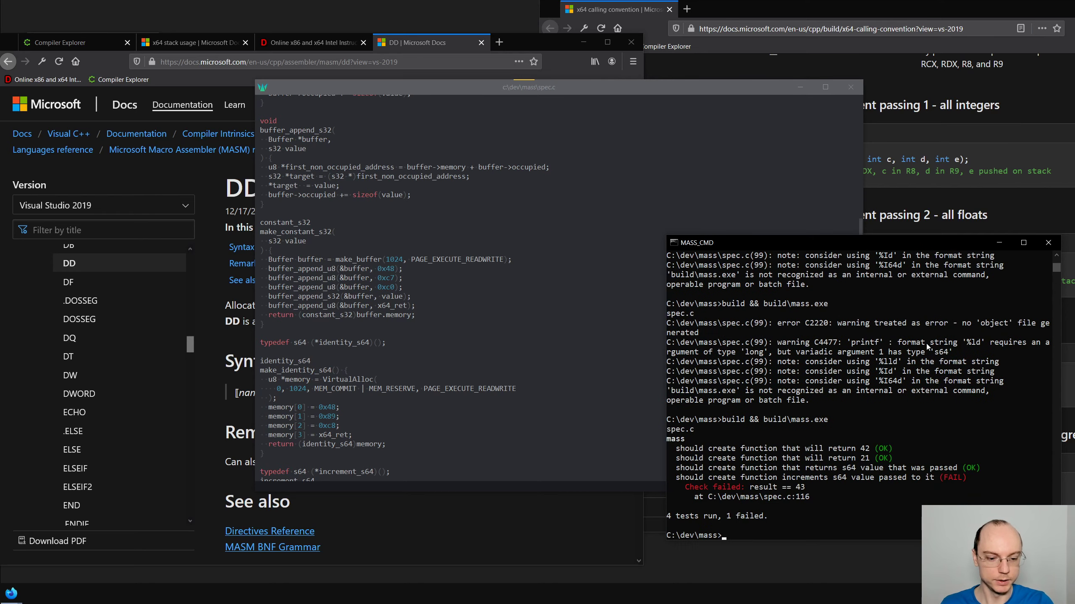
mouse_move(728, 335)
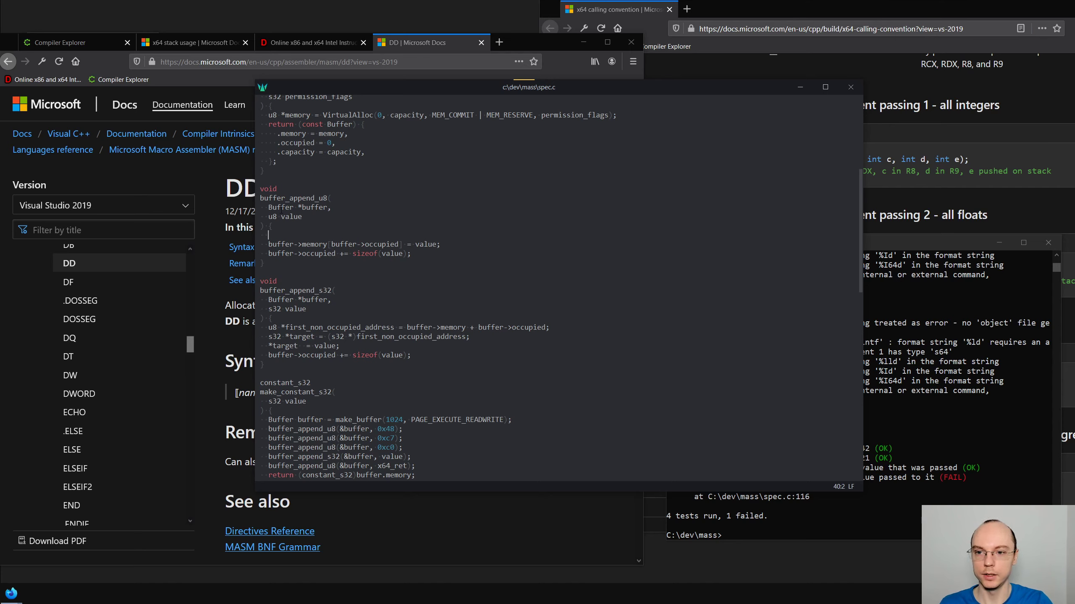
Add assert(buffer->occupied + sizeof(value) <= buffer->capacity) to buffer_append_u8 and buffer_append_s32
scroll("up", 3)
type("#include <as.h>")
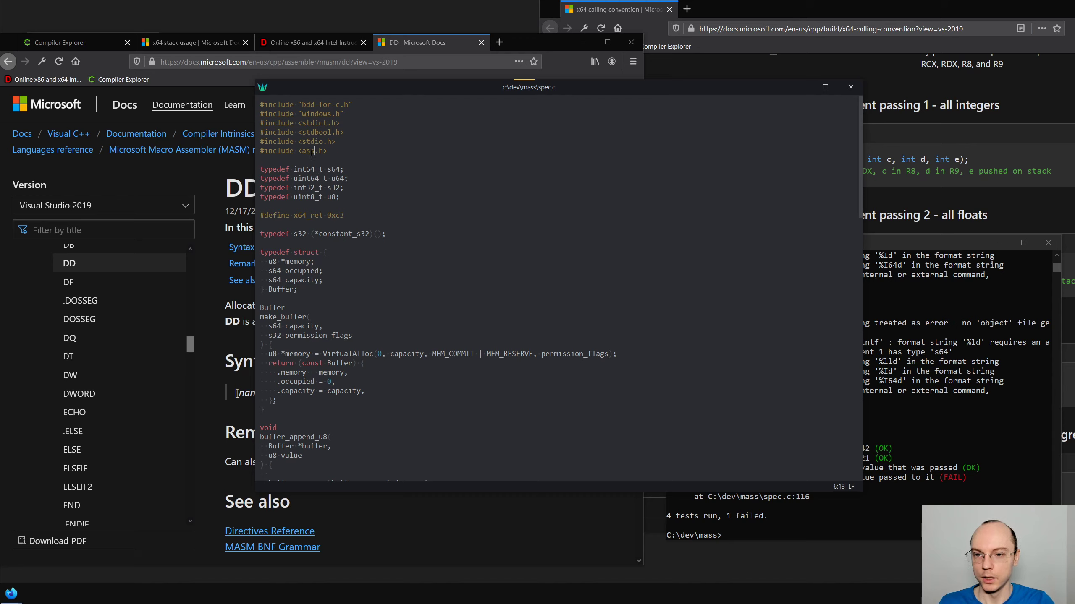
scroll("down", 3)
type("assert(buffer->occupied + sizeof(value")
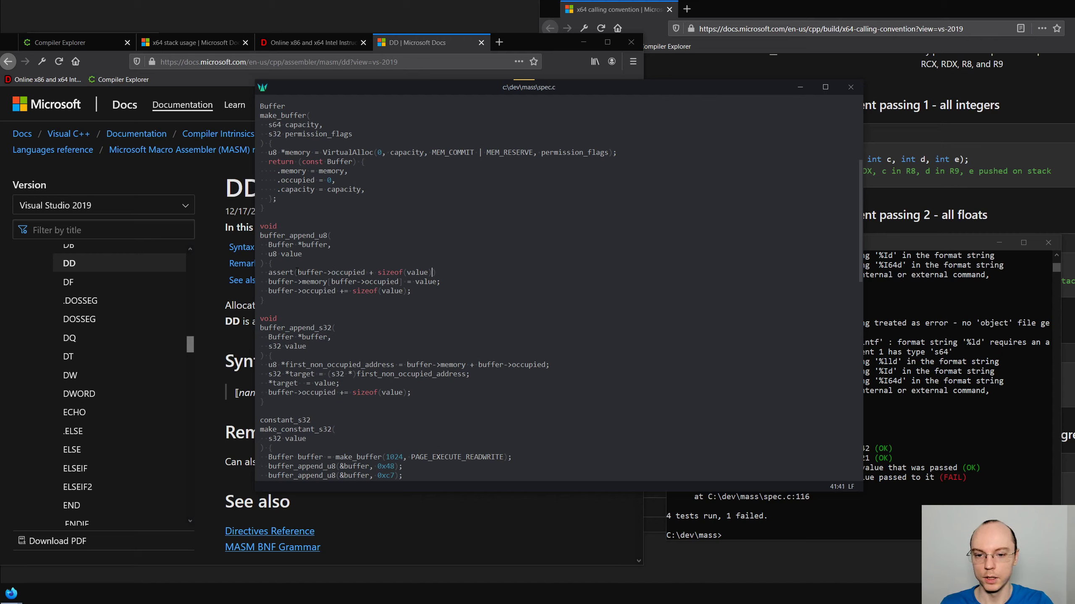
type("<= buffer.c")
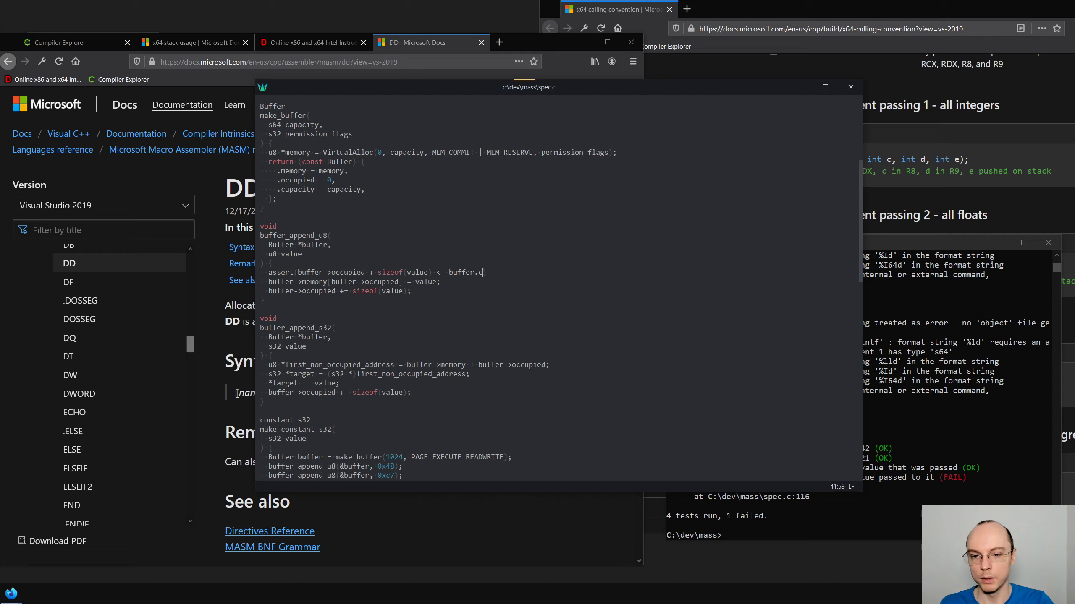
type("p")
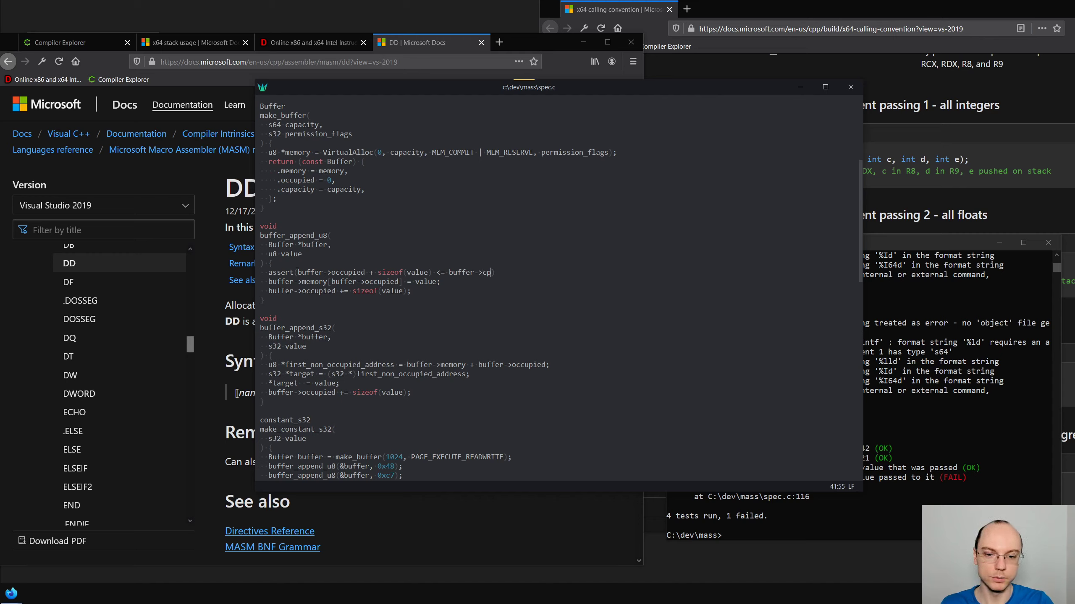
type("apci")
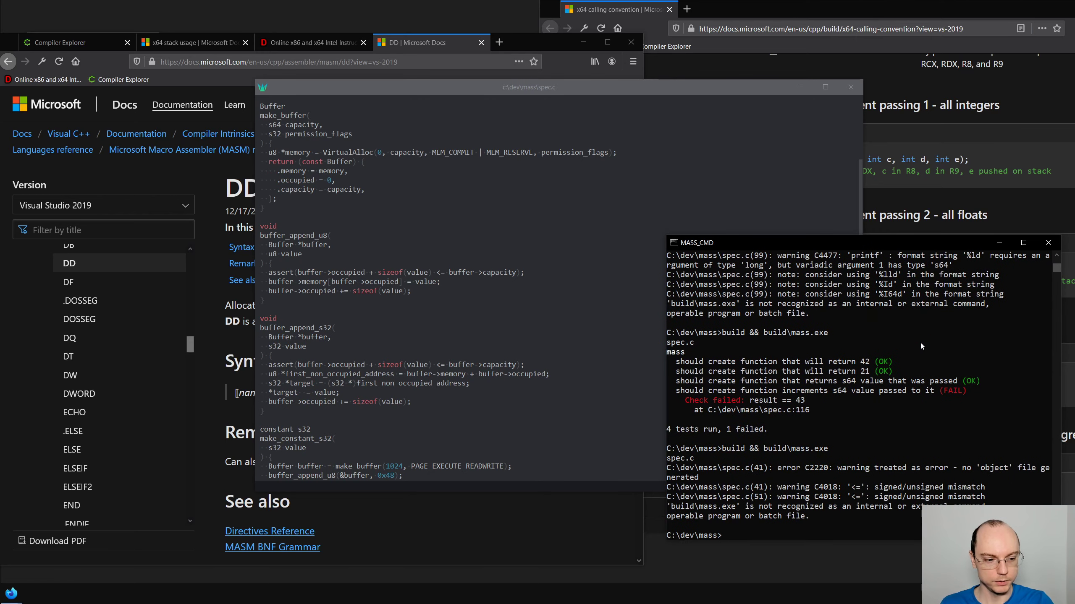
mouse_move(385, 321)
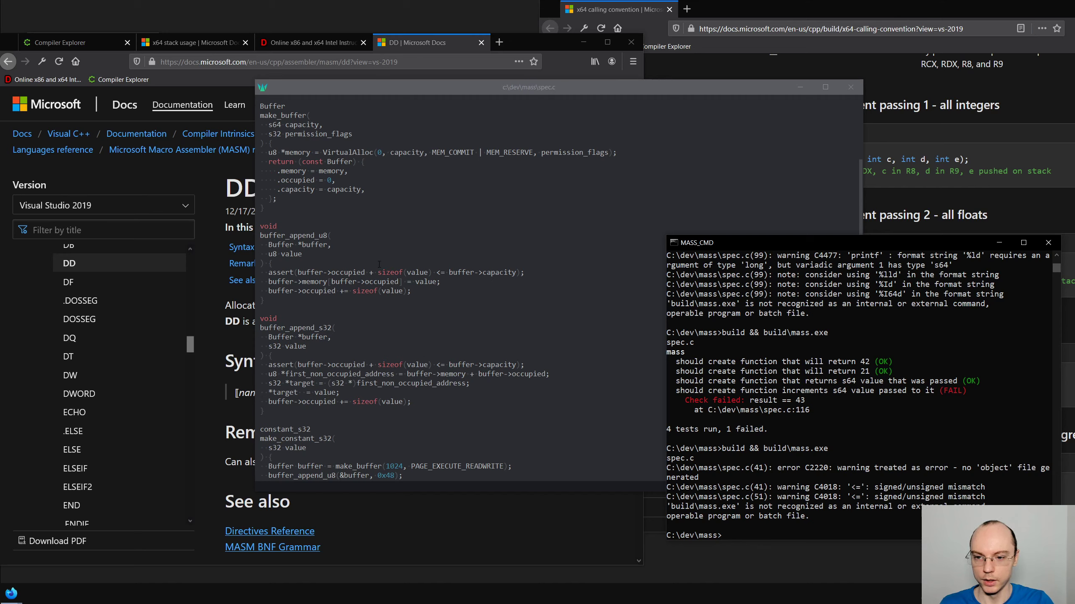
scroll("up", 3)
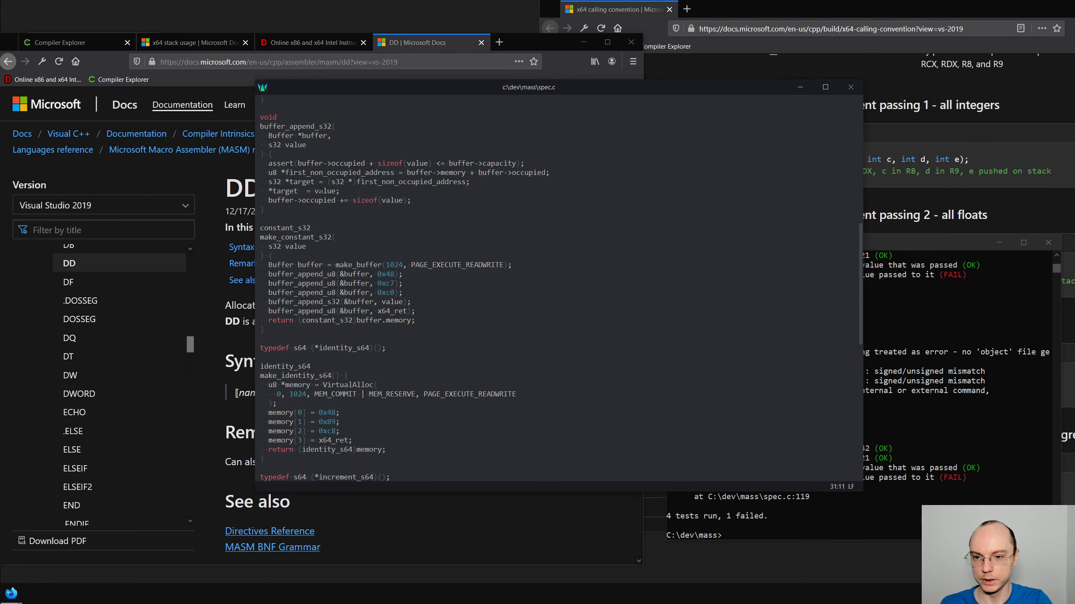
Rewrite make_identity_s64 with make_buffer and buffer_append_u8 calls for 0x48, 0x89, 0xc8, x64_ret
scroll("down", 3)
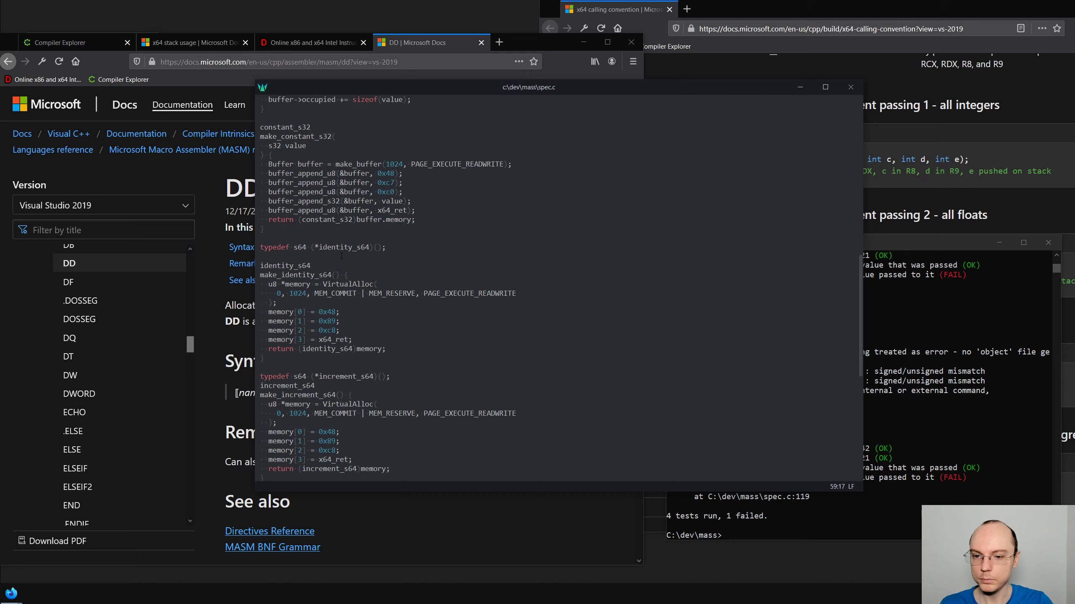
left_click(331, 136)
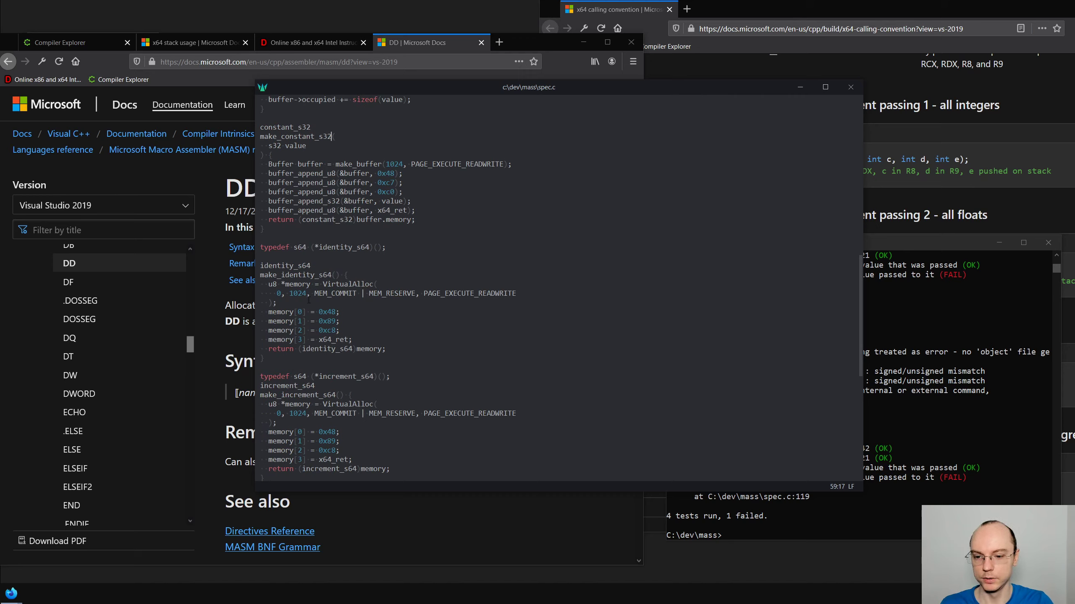
scroll("down", 3)
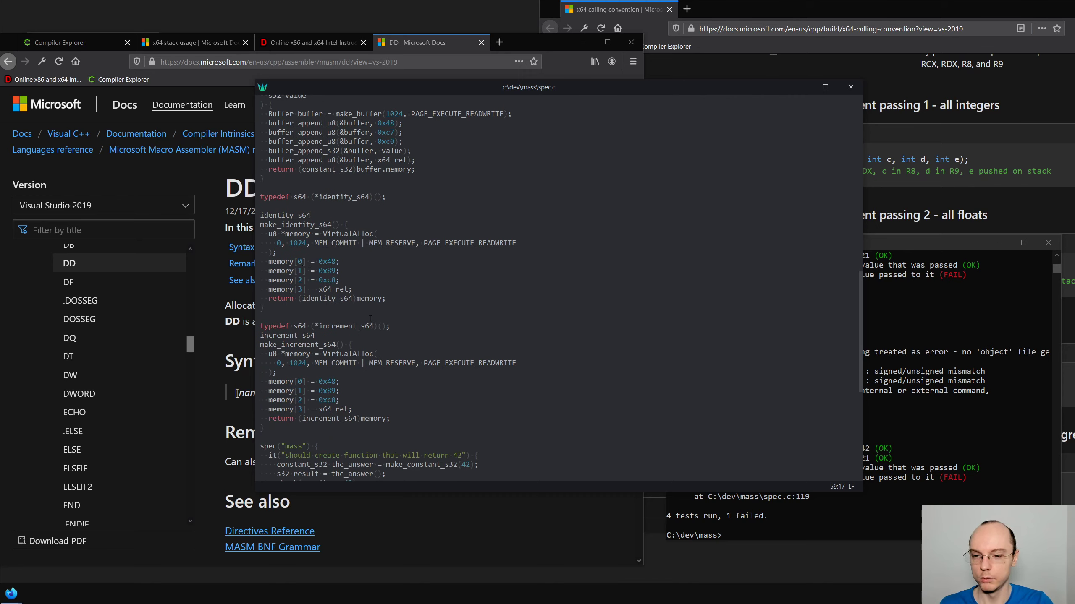
scroll("up", 3)
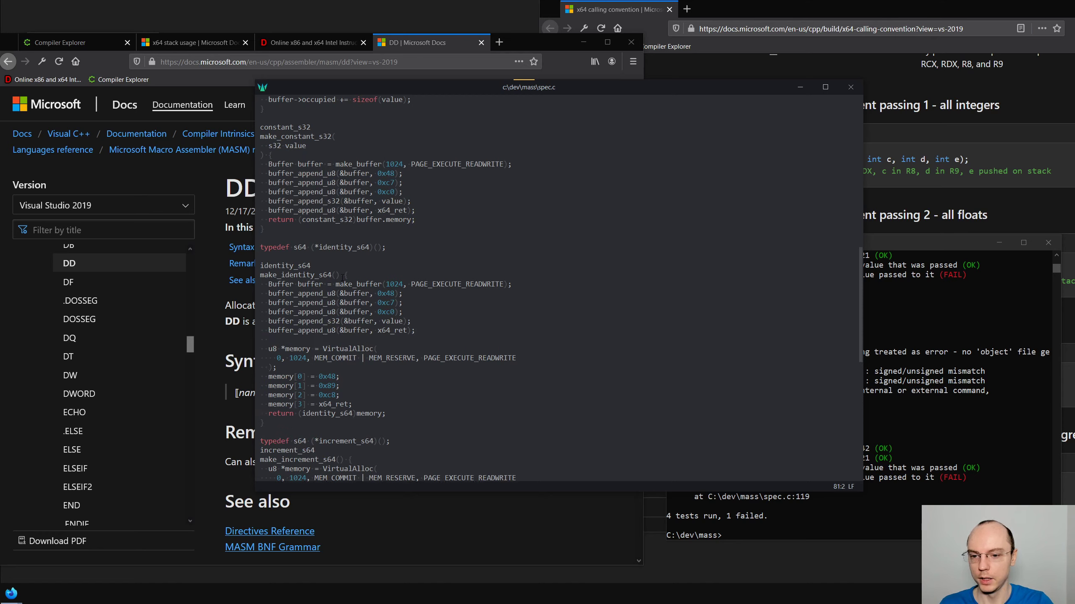
scroll("down", 3)
type("buffer.")
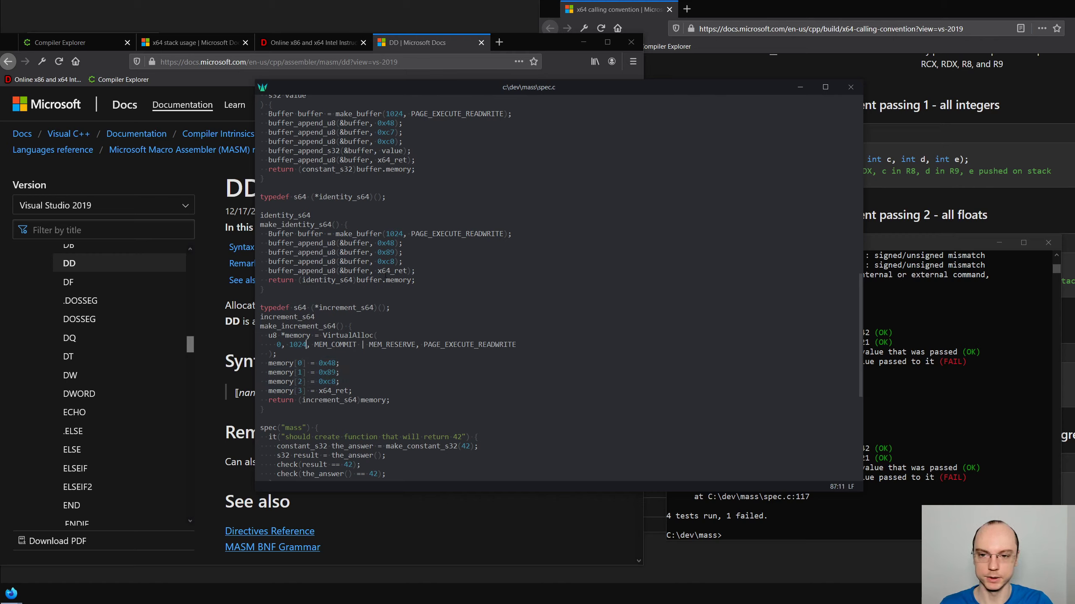
Replace make_increment_s64's VirtualAlloc and memory[] assignments with the buffer-based body from make_identity_s64
left_click(376, 270)
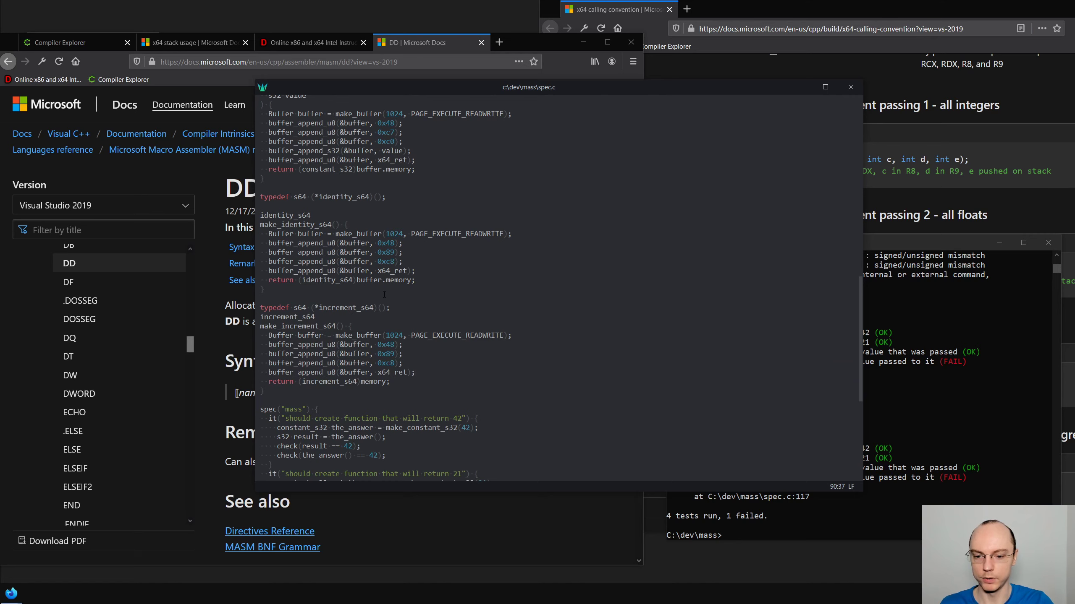
scroll("down", 3)
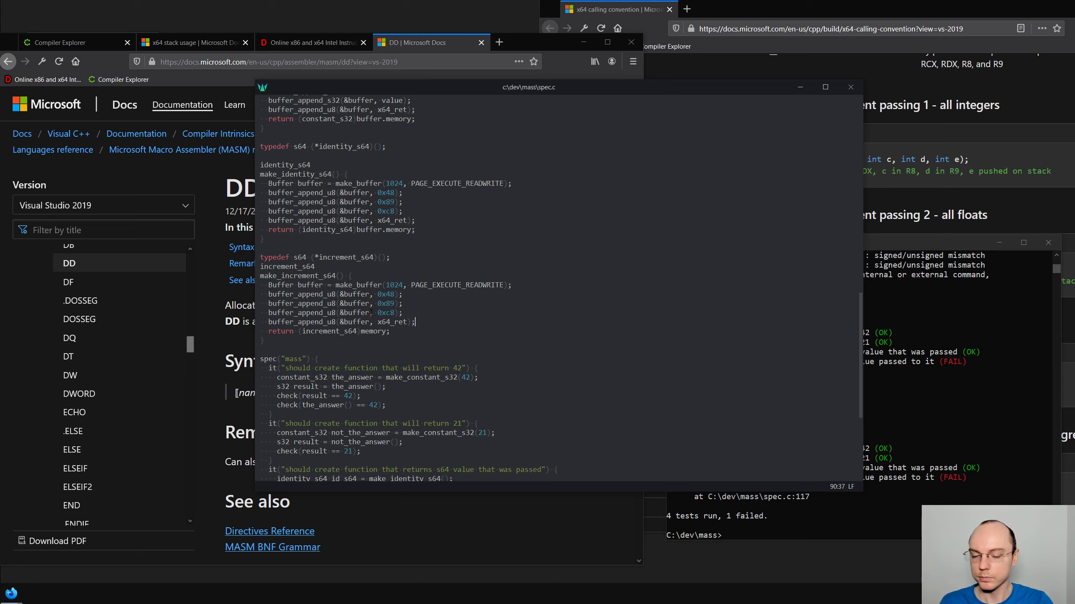
scroll("down", 3)
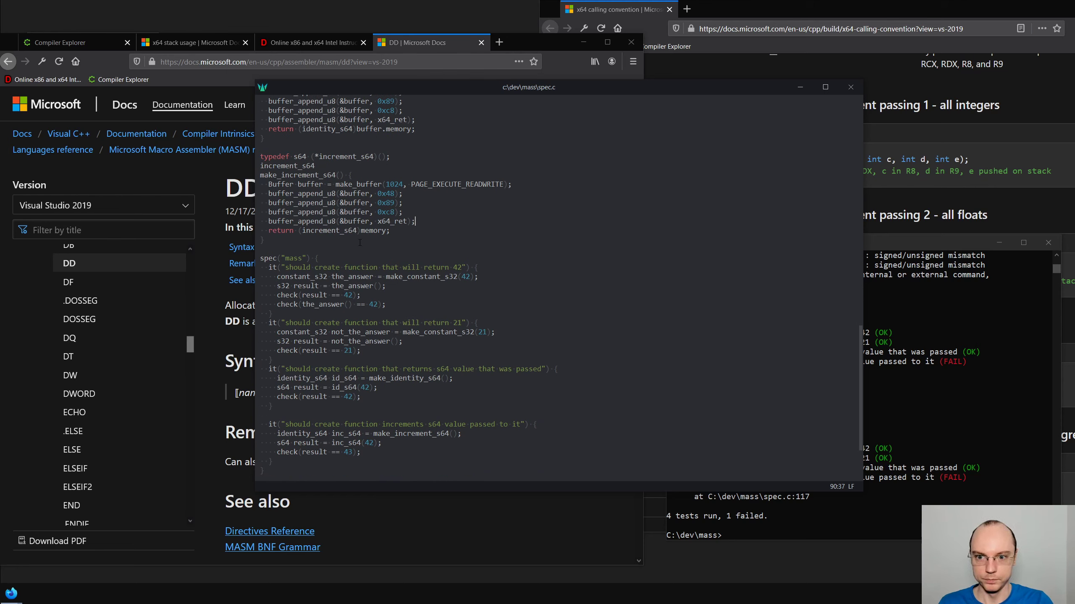
scroll("up", 3)
type("git add .")
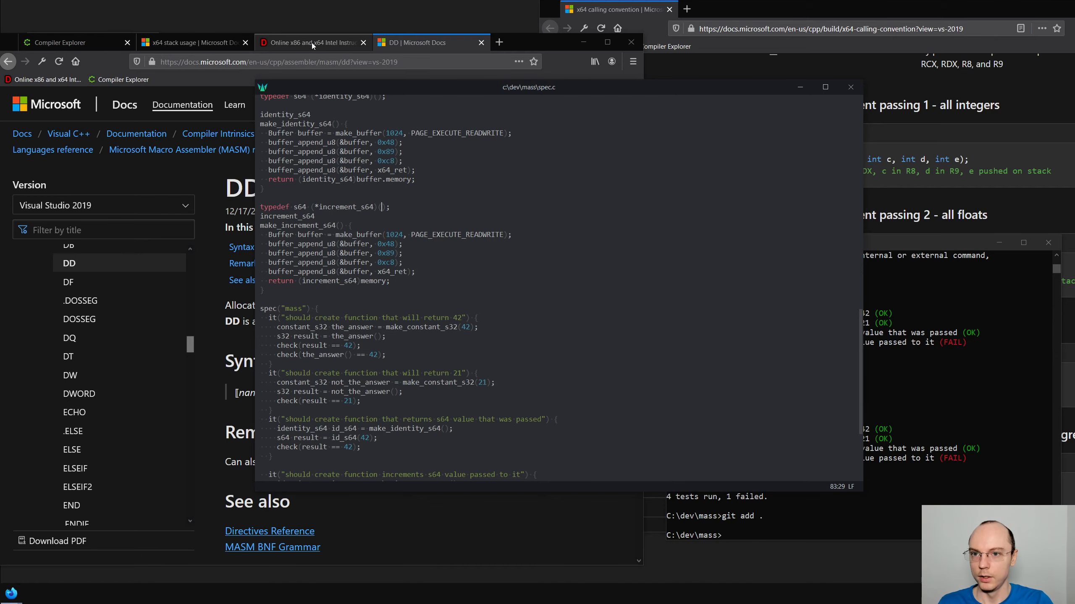
left_click(312, 42)
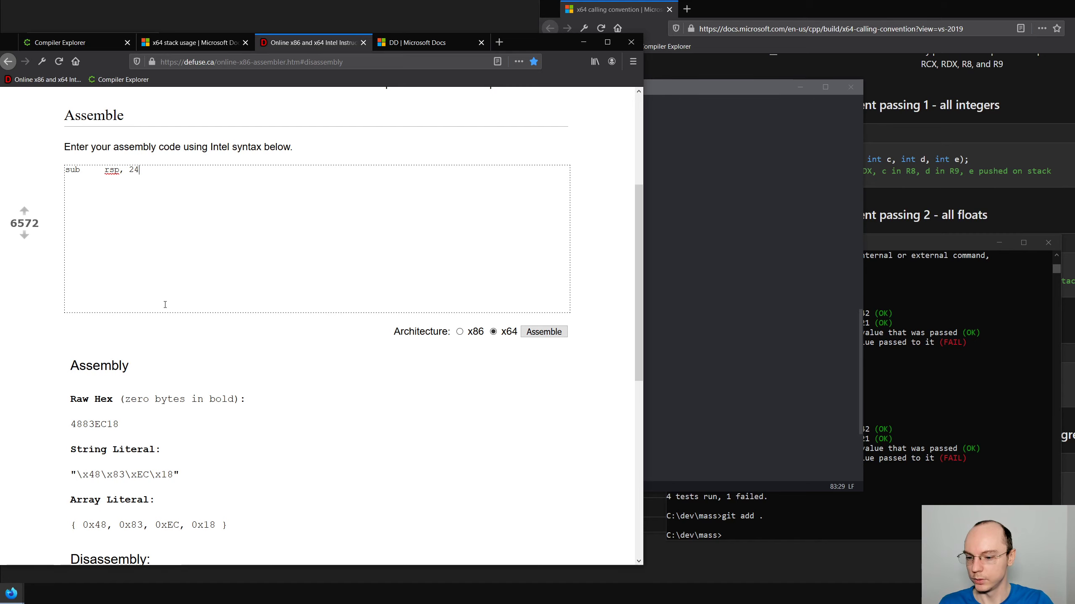
scroll("down", 3)
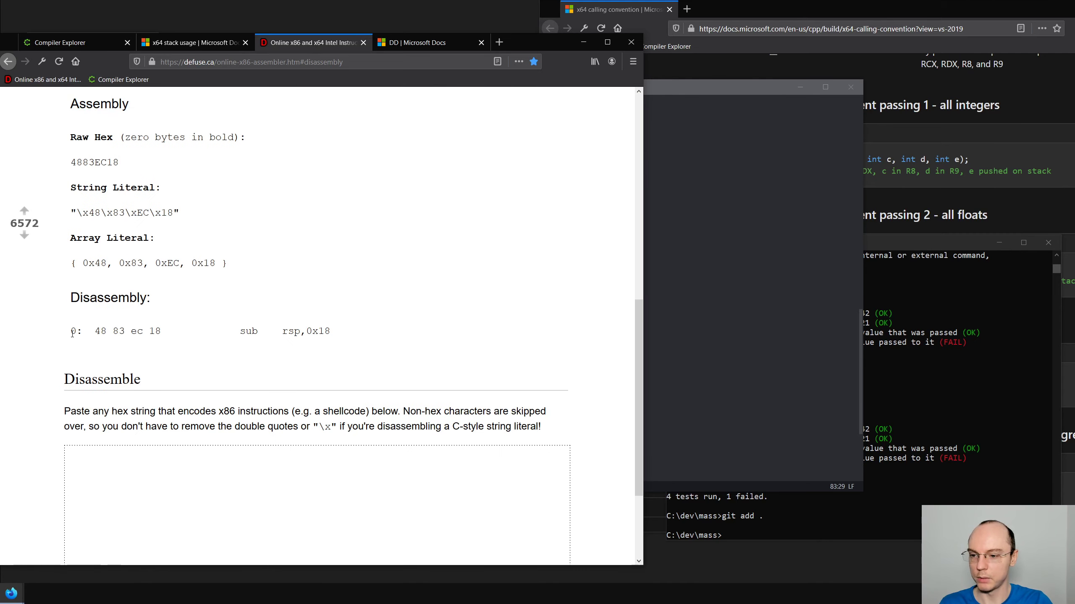
mouse_move(329, 327)
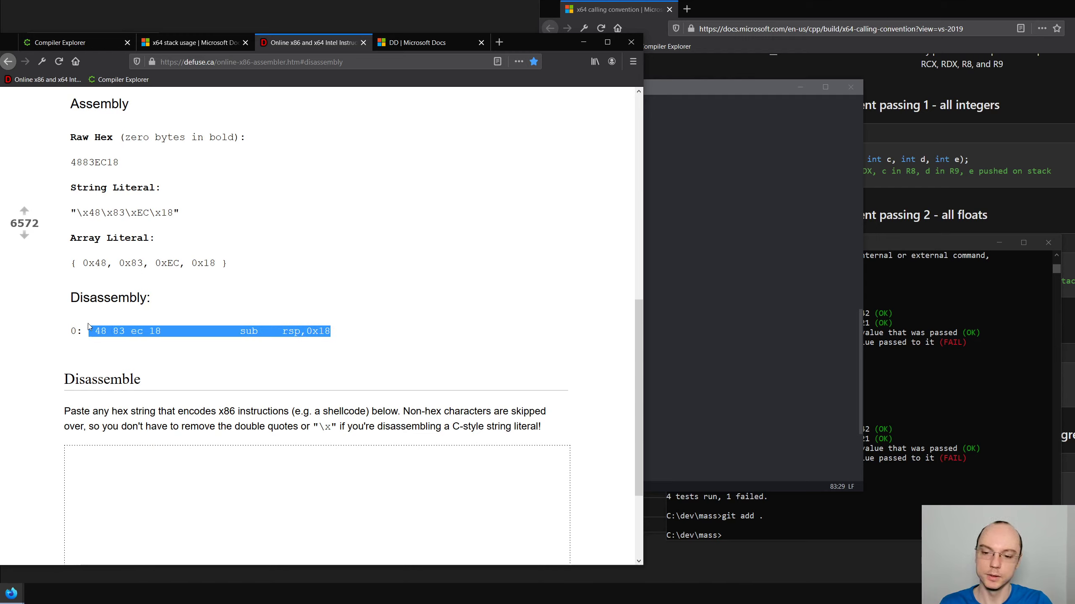
mouse_move(293, 323)
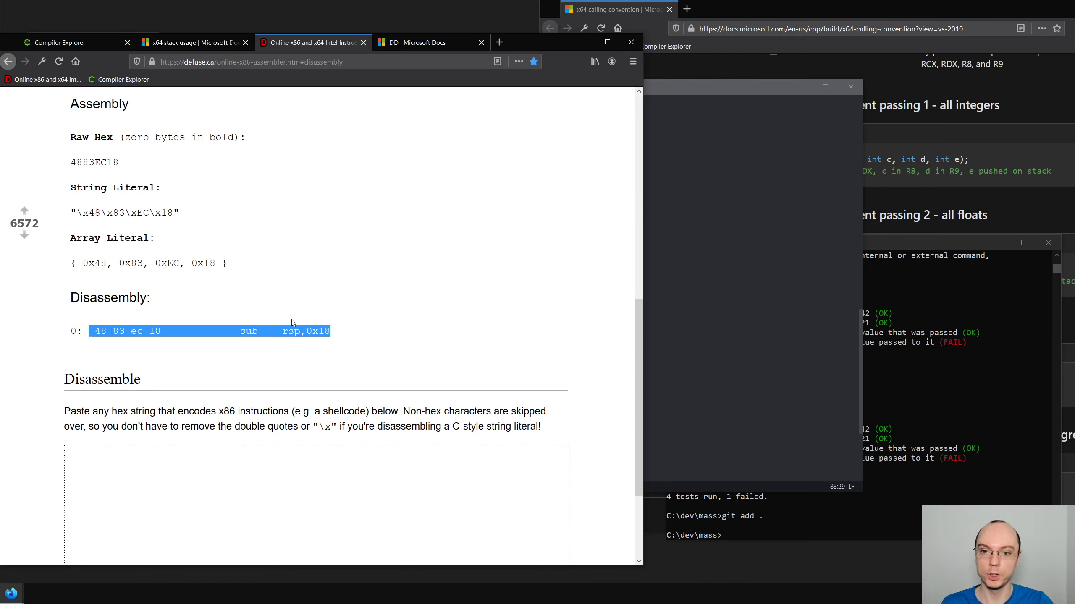
mouse_move(272, 306)
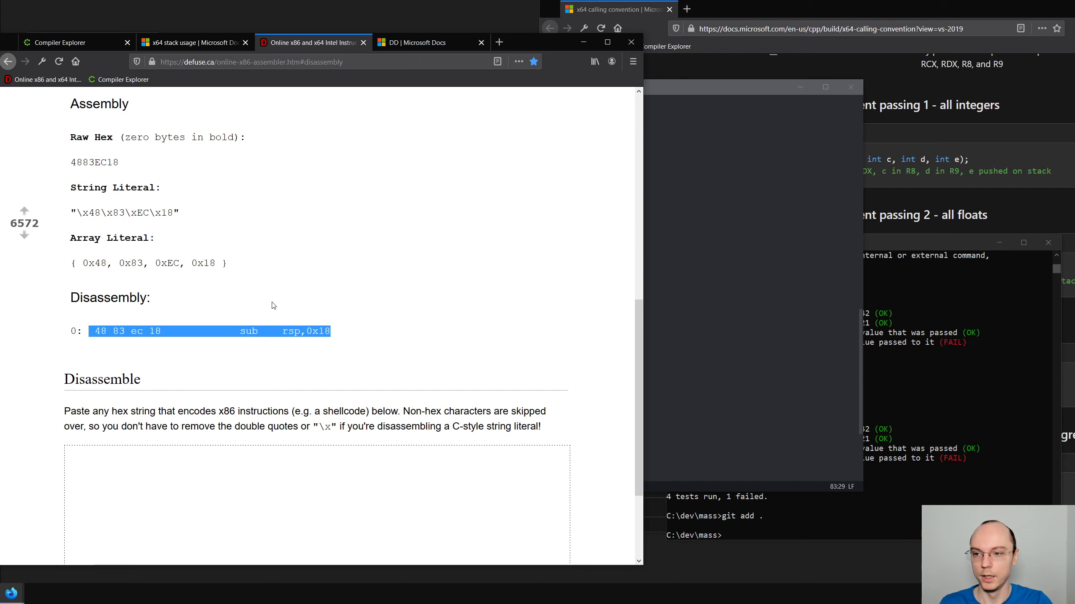
scroll("up", 3)
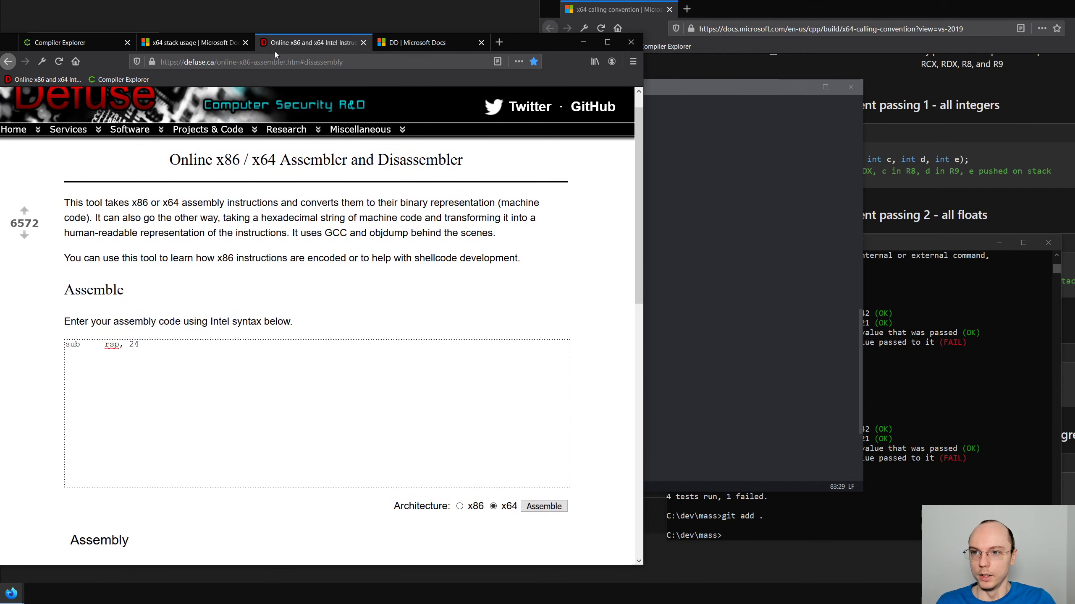
left_click(77, 42)
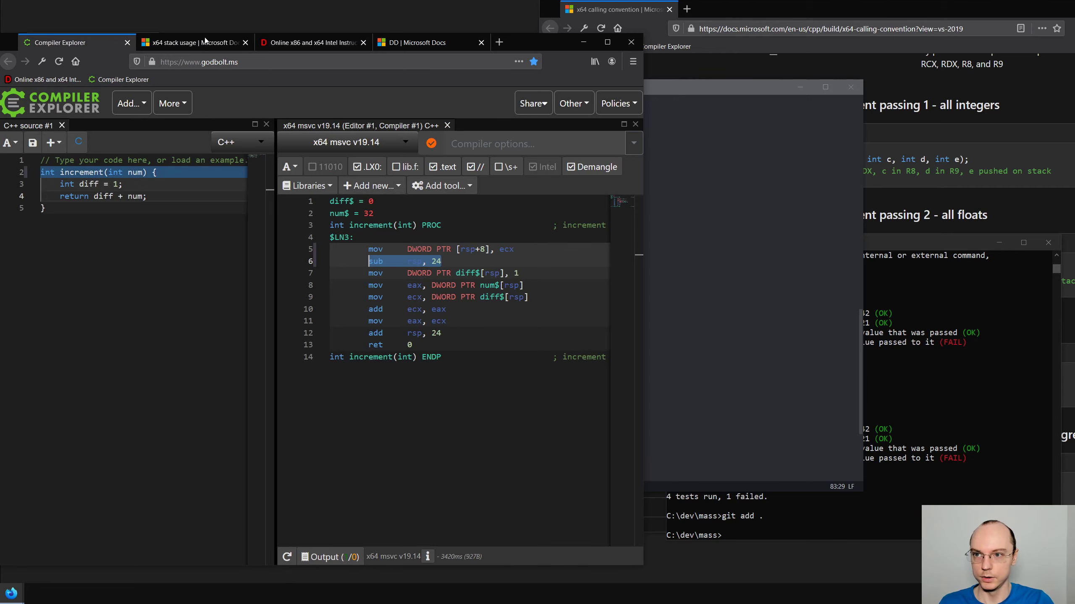
left_click(312, 42)
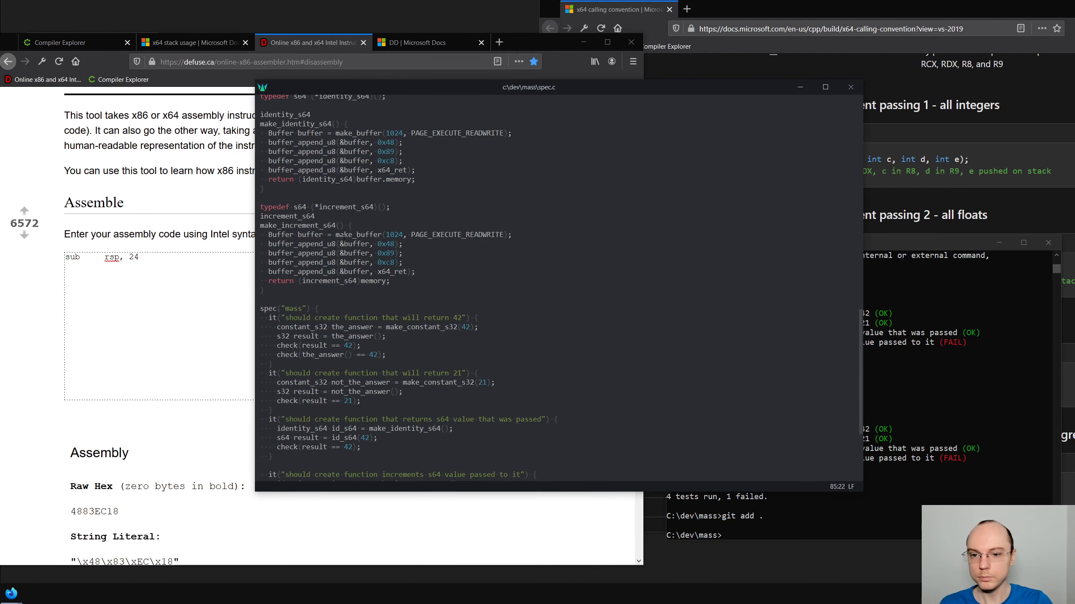
Create the buffer_append_sub_rsp_imm_8 helper function
scroll("up", 3)
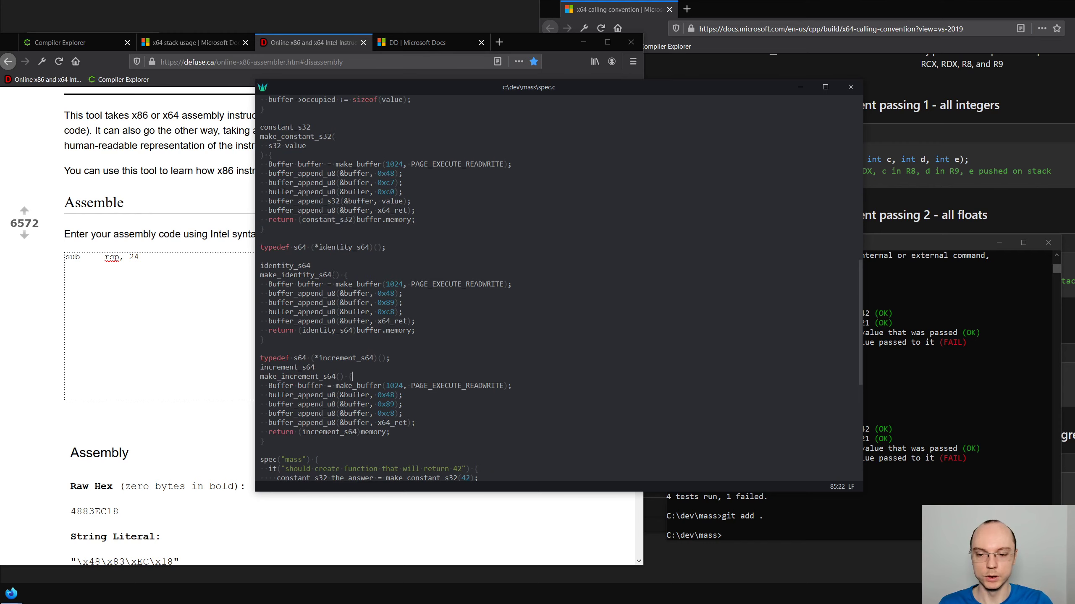
scroll("up", 3)
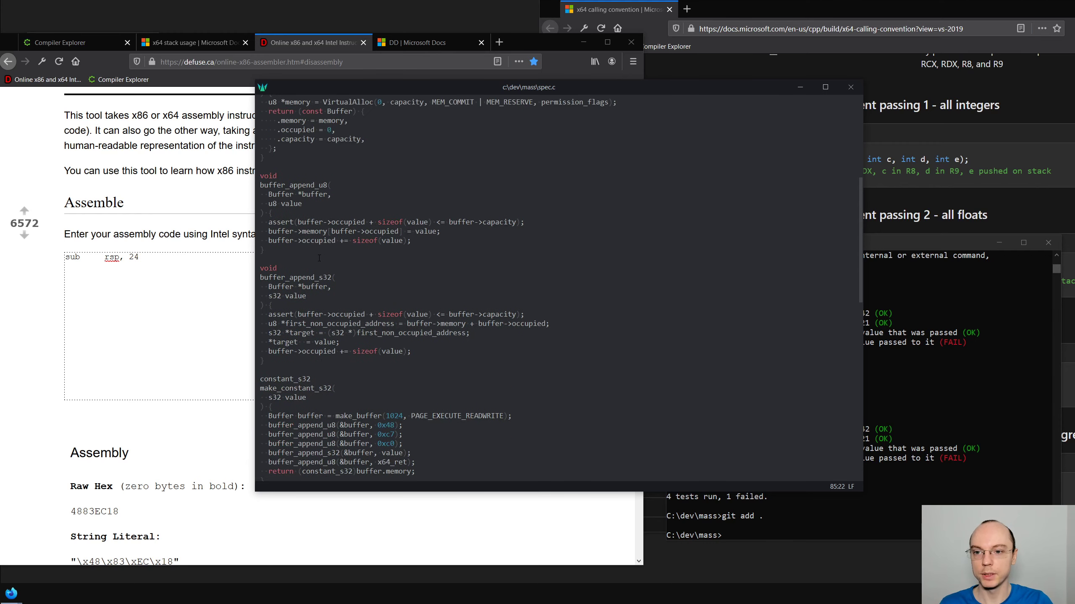
scroll("down", 3)
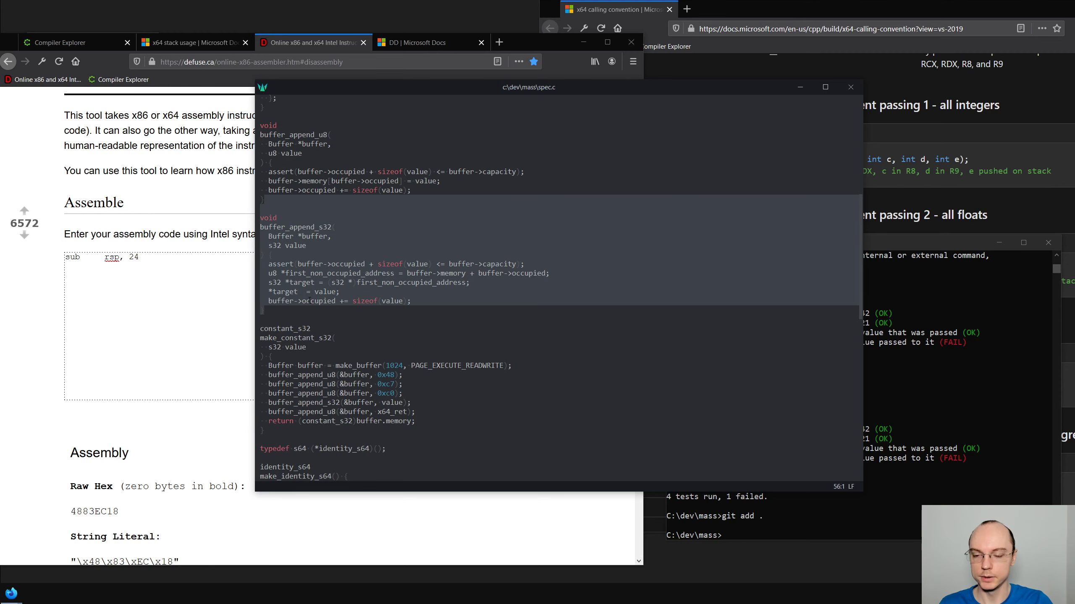
scroll("down", 3)
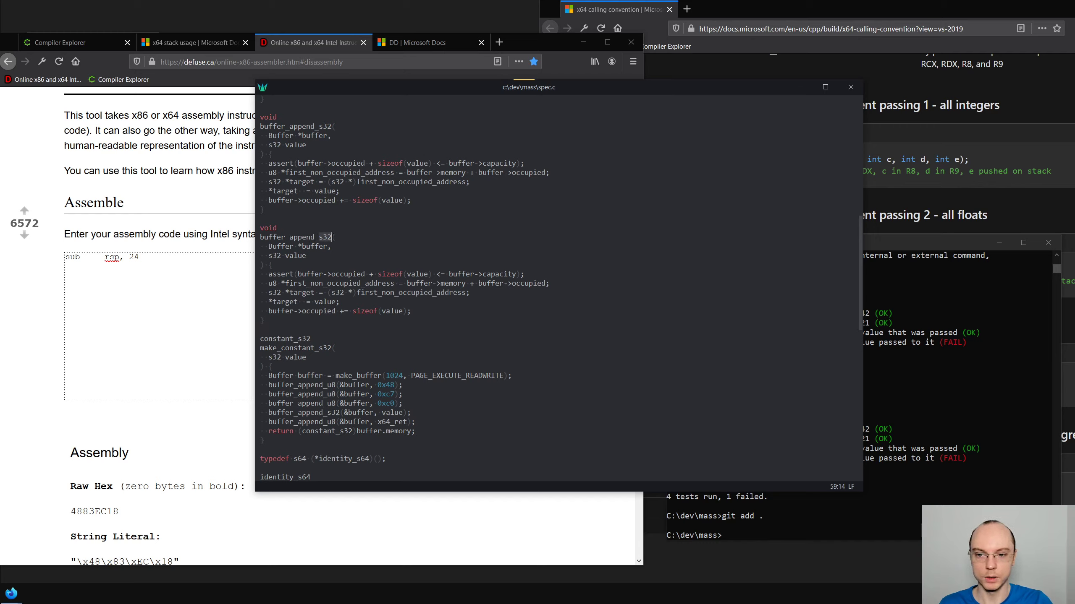
type("sub_i")
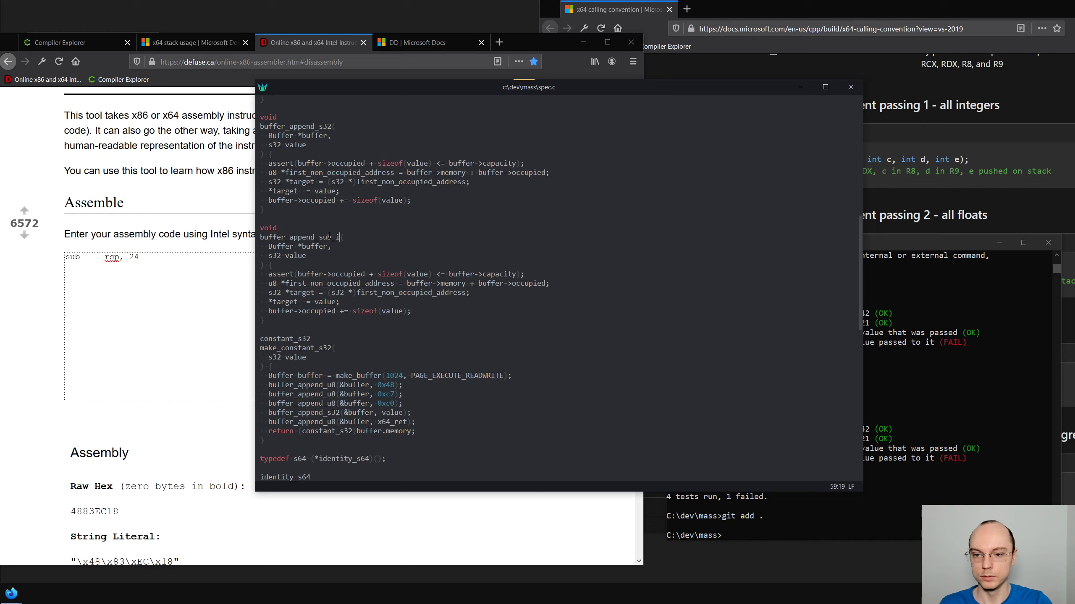
type("mm_(")
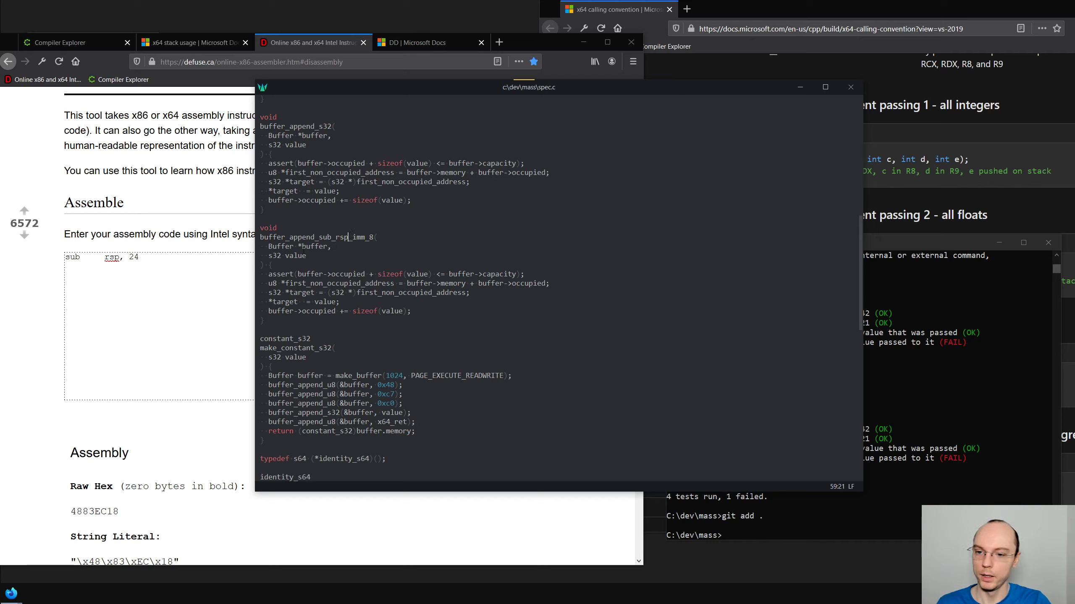
Adjust the value parameter's type and append bytes 0x48, 0x83, 0xec in the helper
left_click(269, 256)
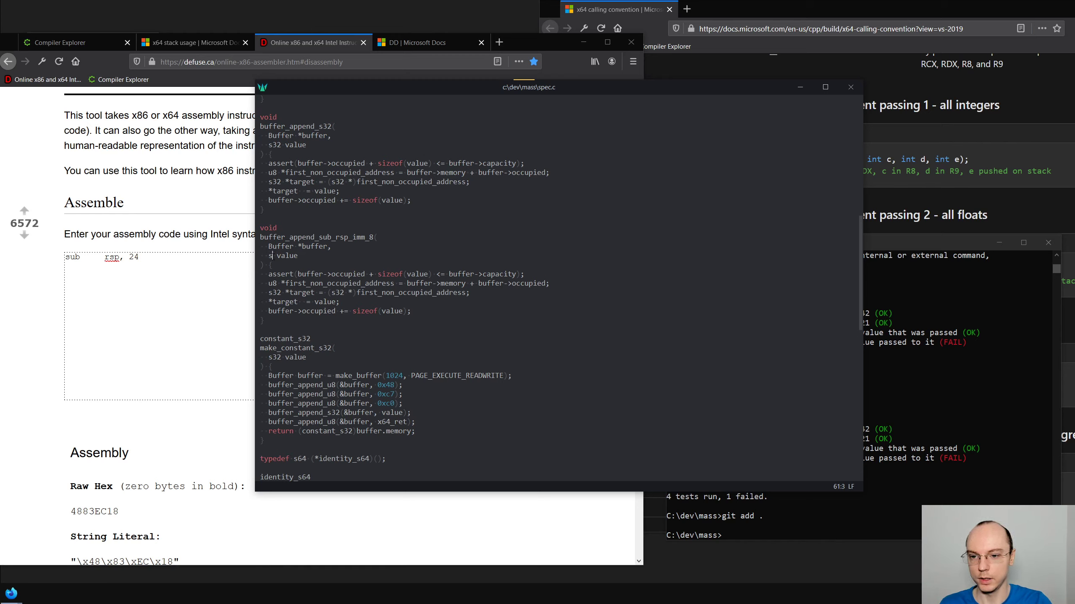
scroll("up", 3)
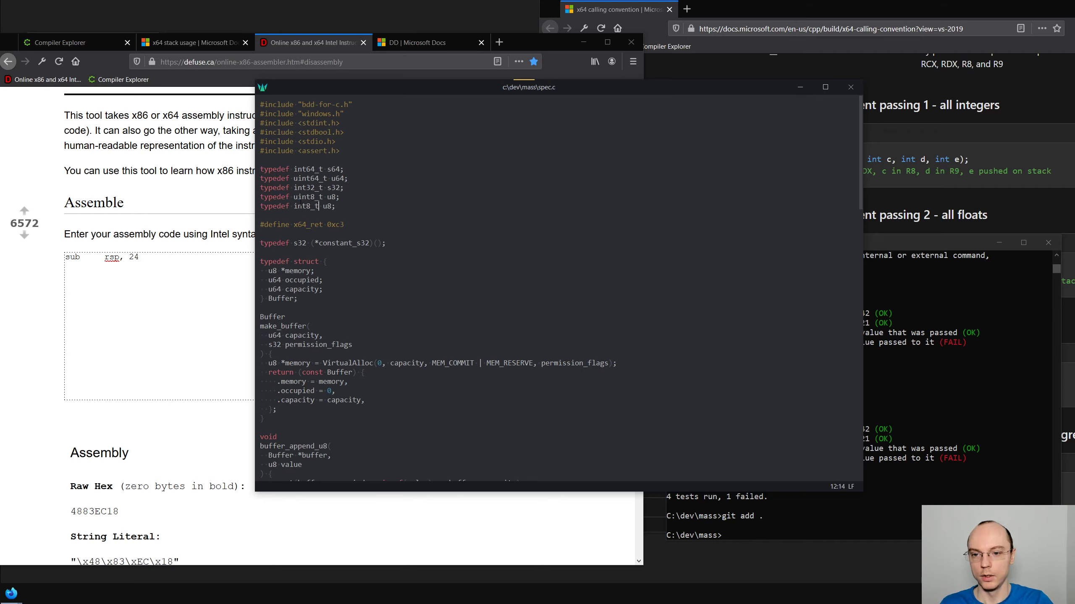
scroll("down", 3)
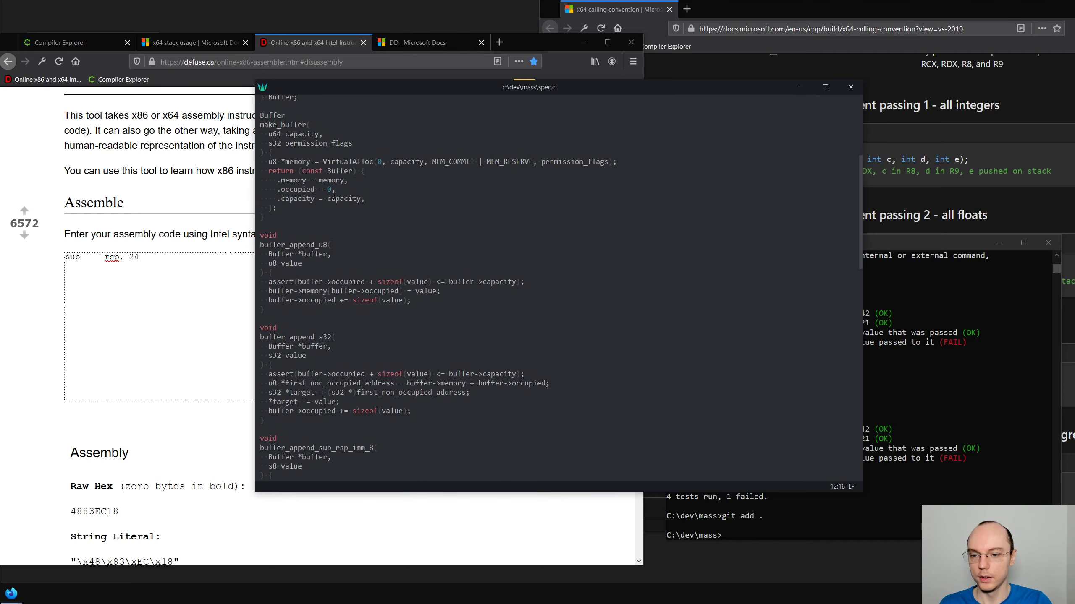
scroll("down", 3)
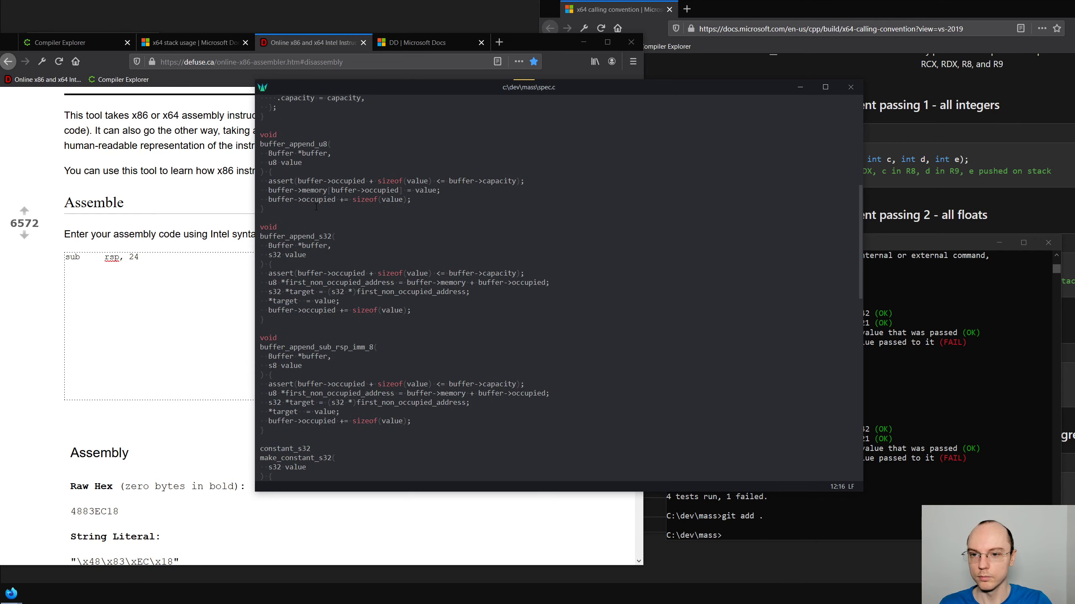
scroll("down", 3)
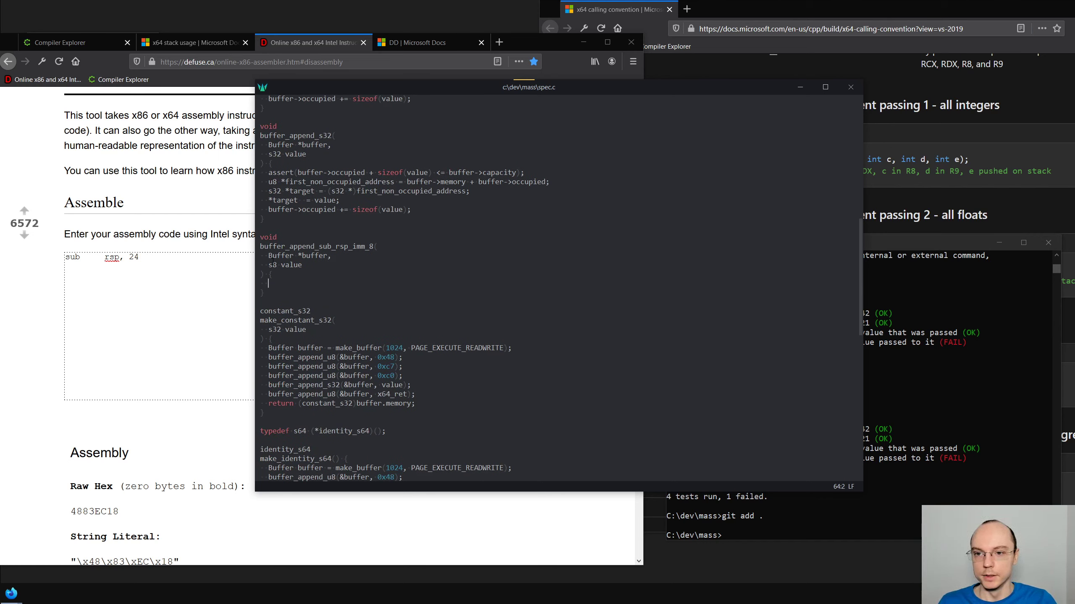
scroll("up", 3)
type("buffer_append_u8")
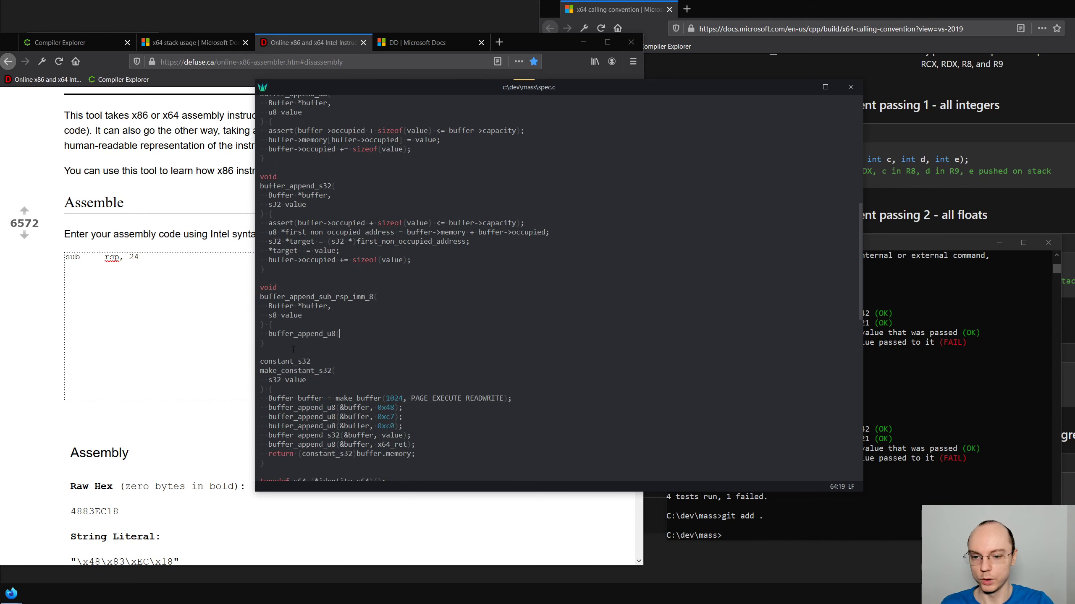
type("()")
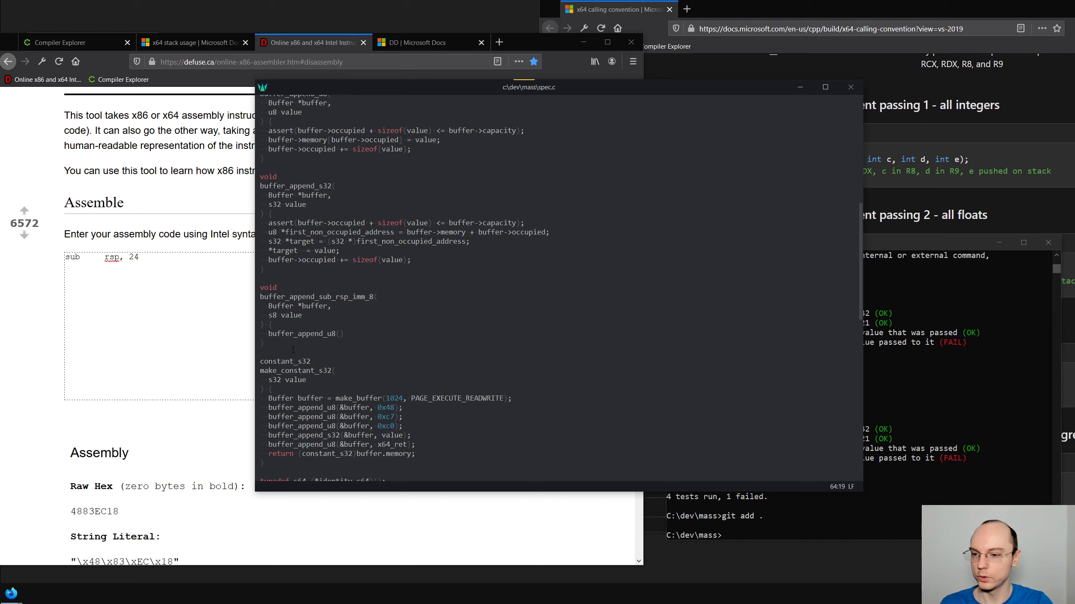
type("0x48")
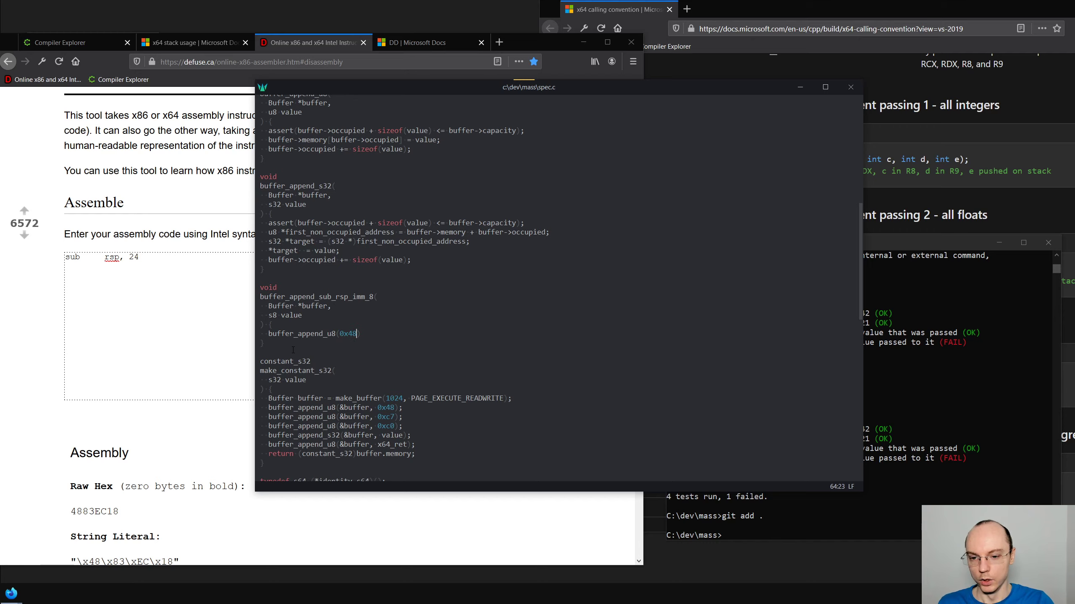
type(";")
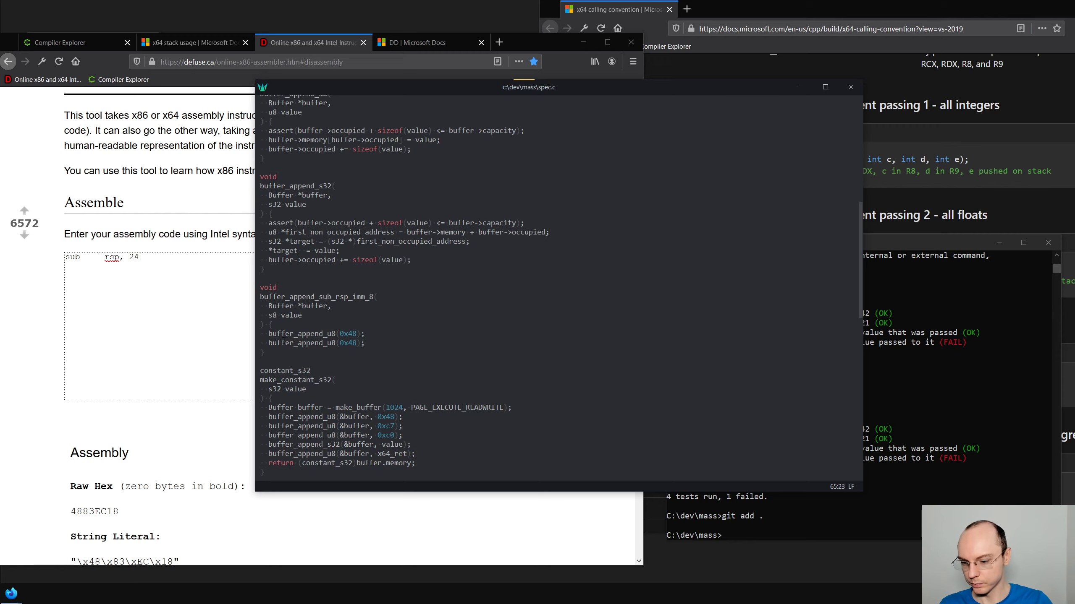
Duplicate the last byte append and change its argument to value
scroll("down", 3)
type("3")
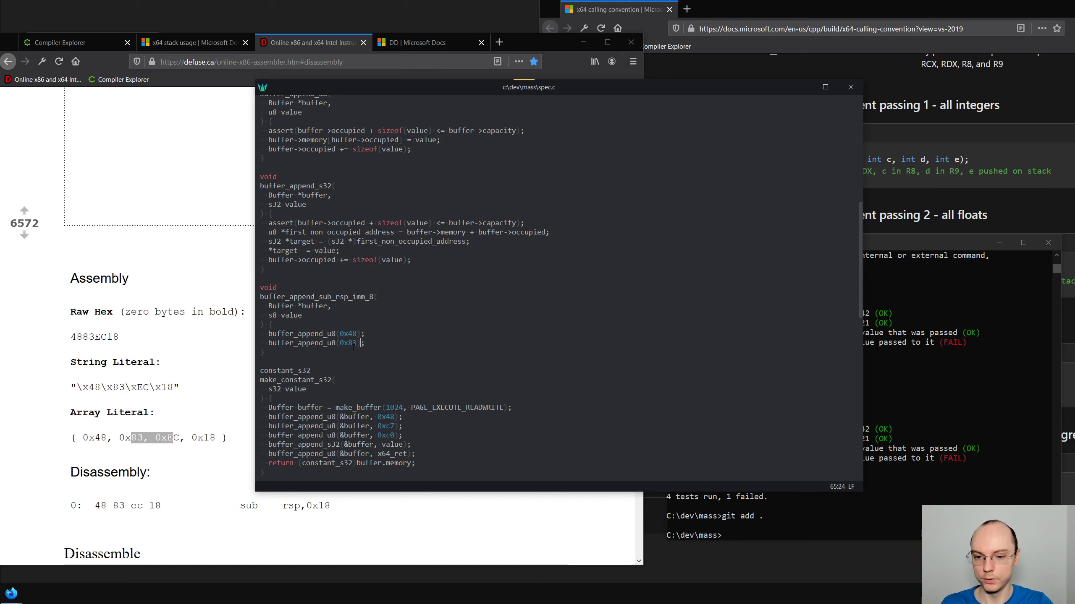
key("Return")
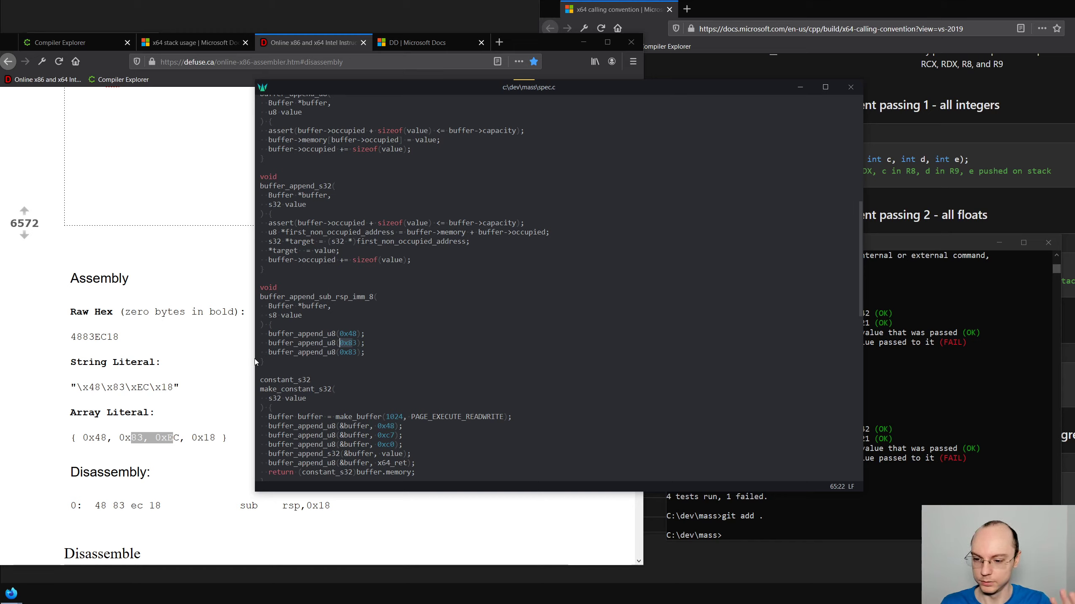
mouse_move(204, 371)
type("ec")
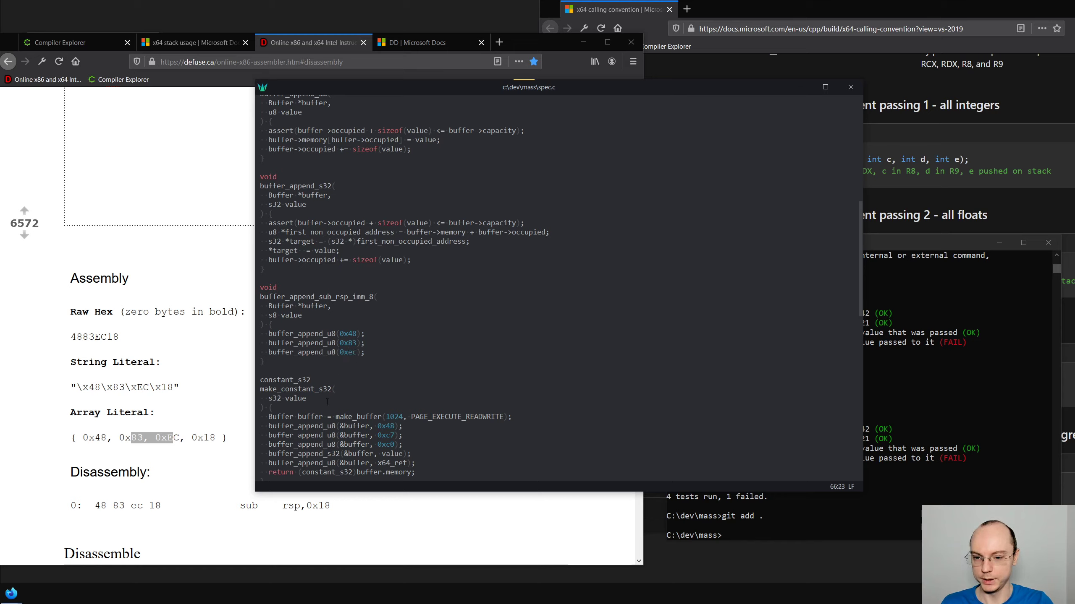
left_click(274, 324)
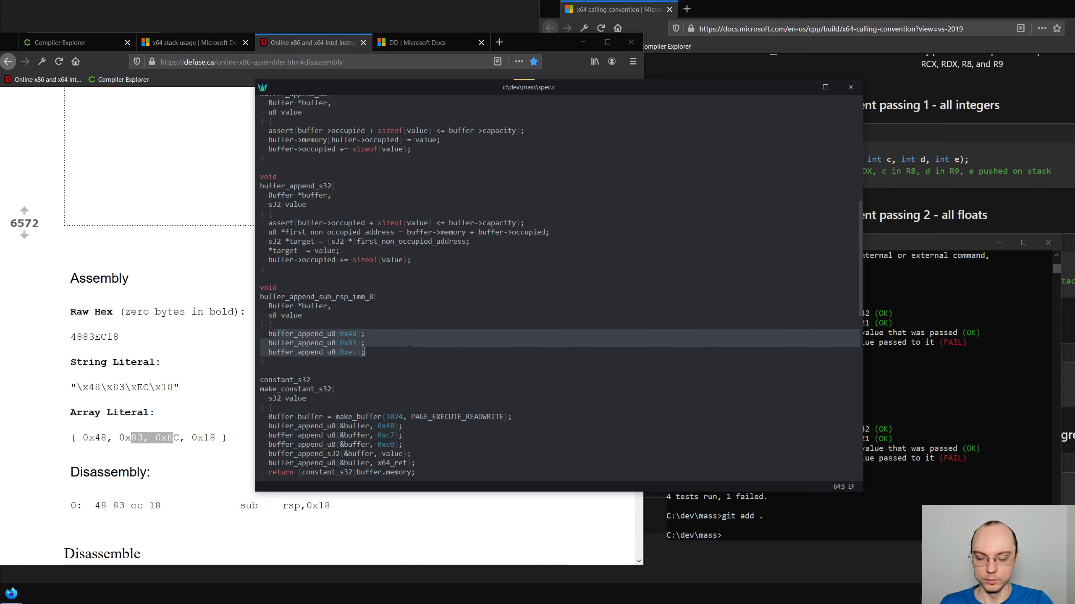
scroll("down", 3)
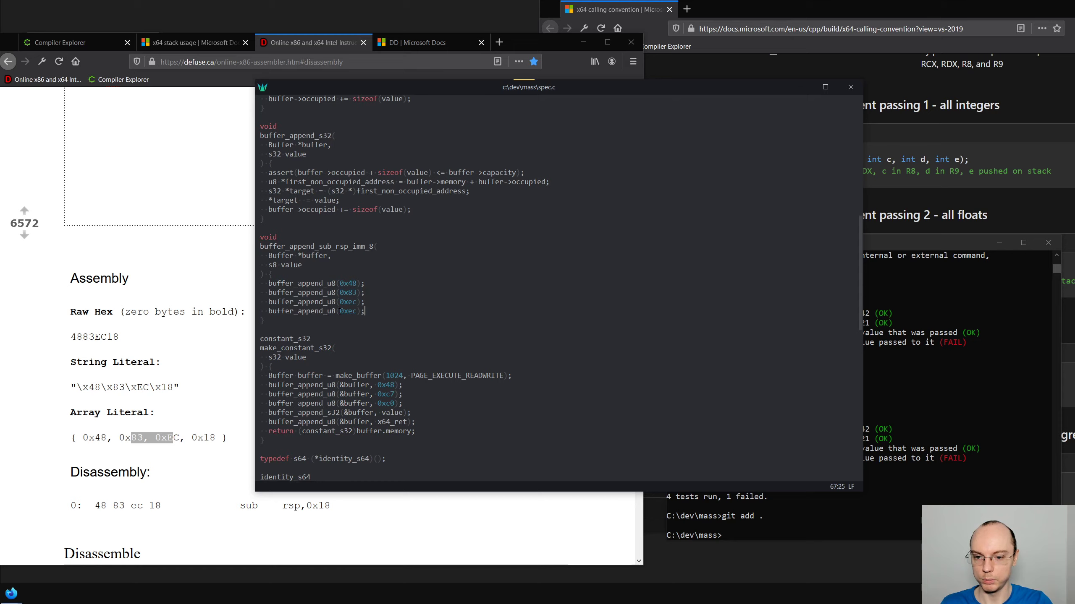
type("valu")
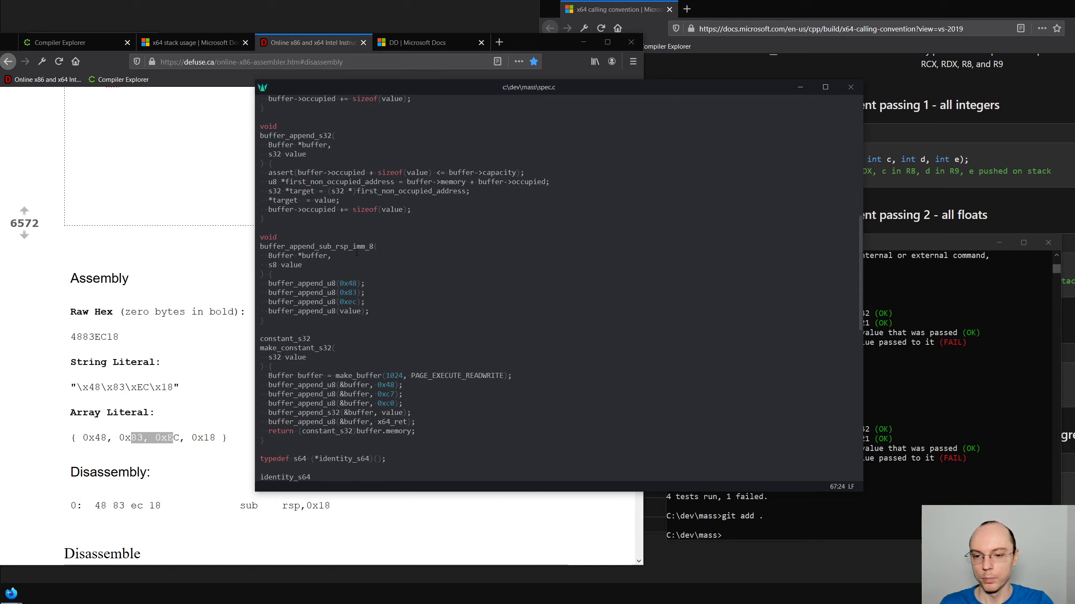
Add buffer_append_sub_rsp_imm_8(&buffer, 24) to make_increment_s64, checking stack size in Compiler Explorer
scroll("down", 3)
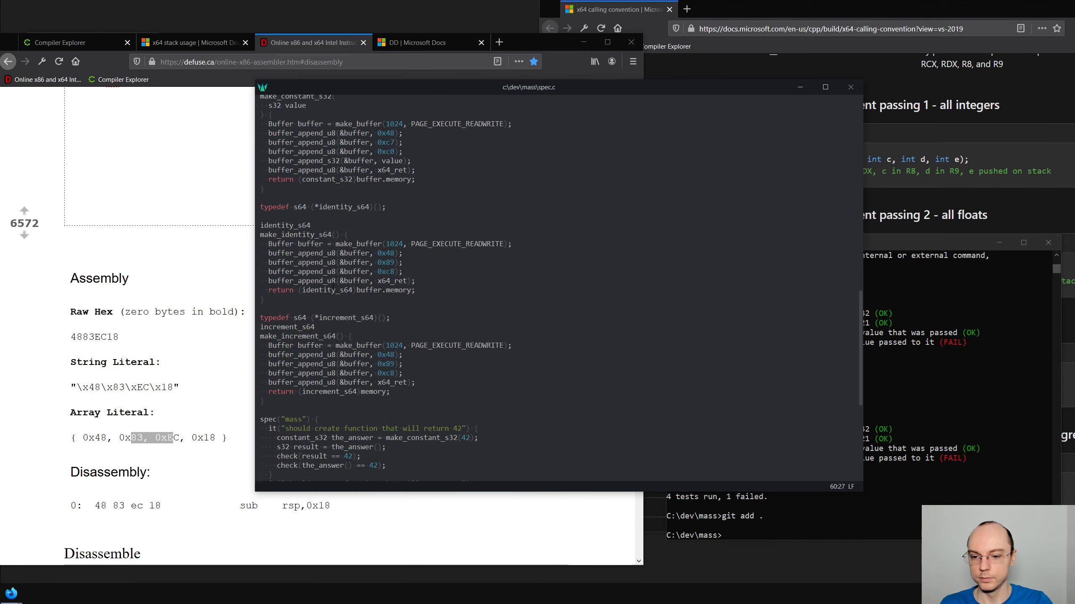
scroll("down", 3)
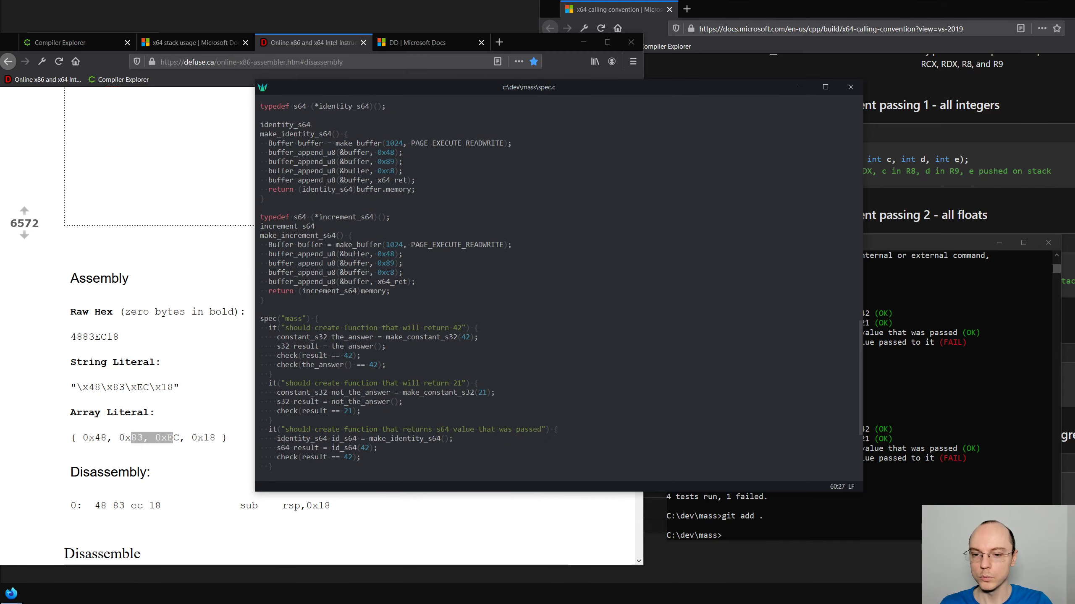
left_click(512, 245)
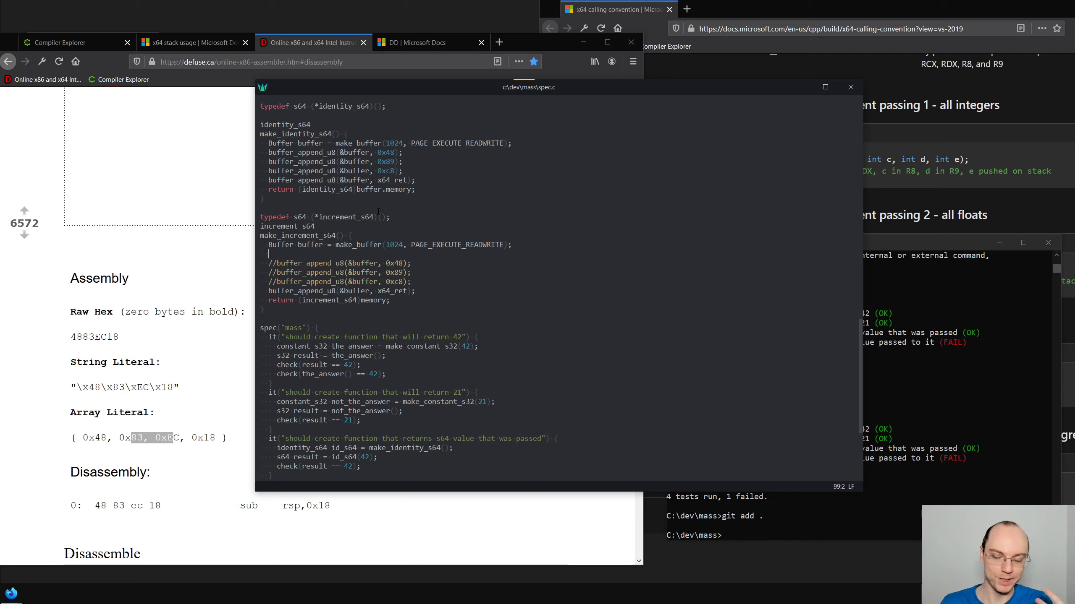
type("buffer_append_sub_rsp_imm_8(&buffer,")
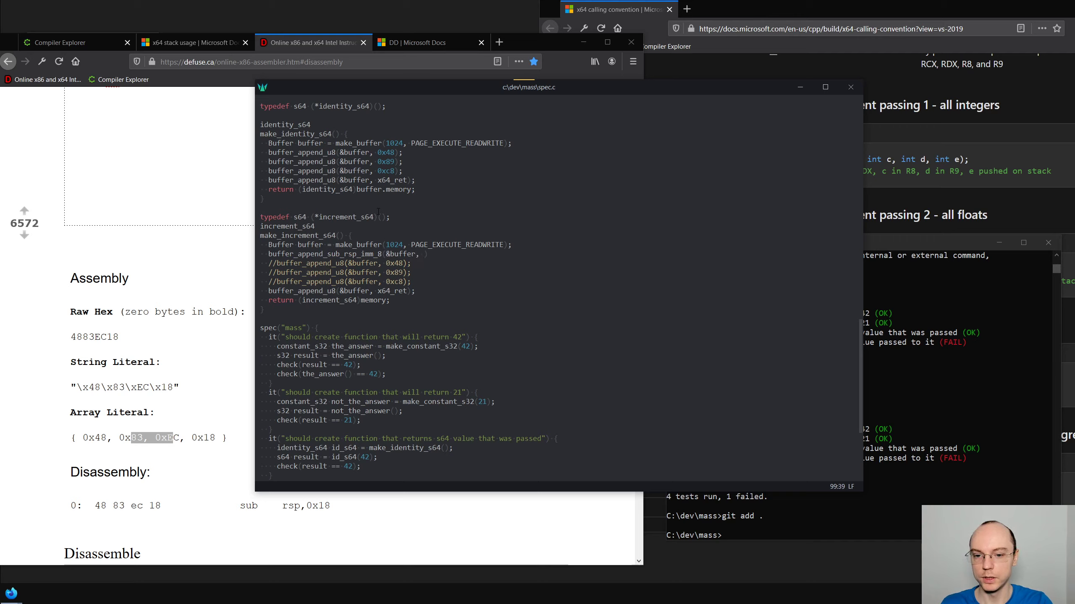
left_click(422, 253)
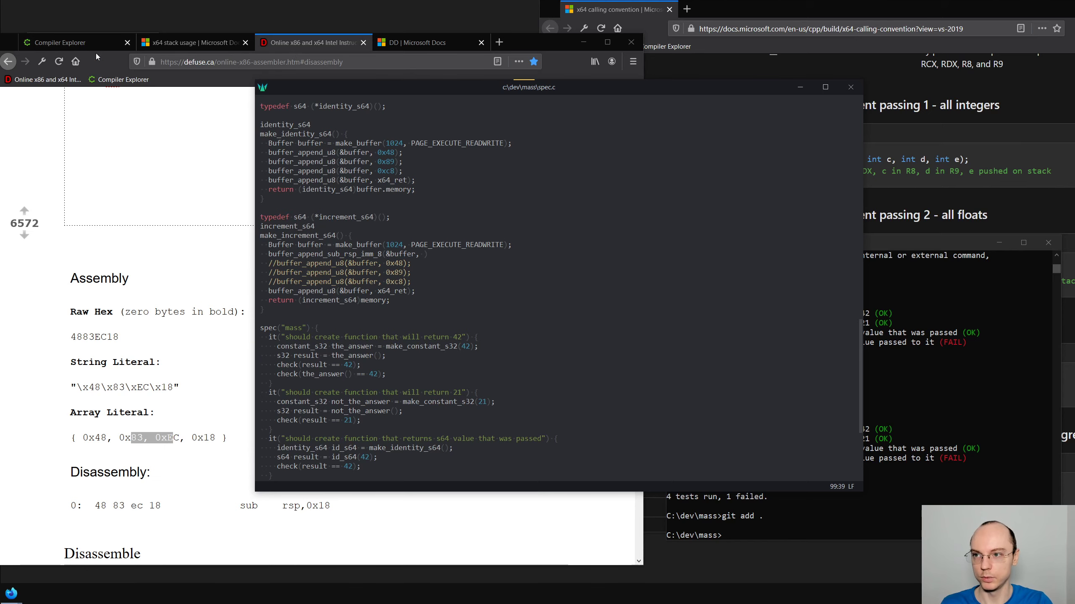
left_click(76, 42)
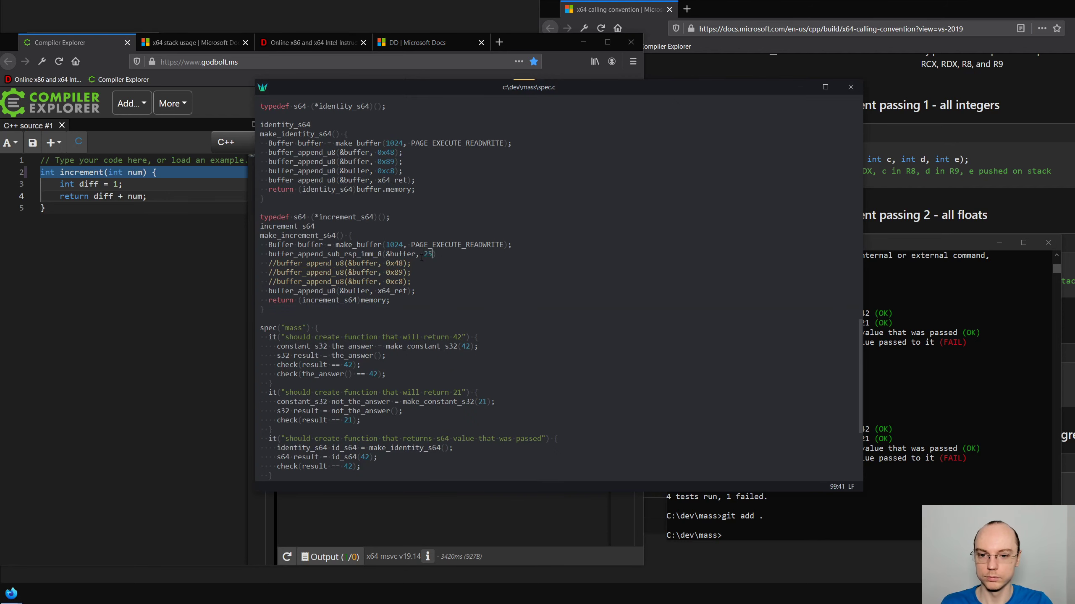
Recheck increment's MSVC assembly (sub rsp, 24) and select mov DWORD PTR diff$[rsp], 1
type("24")
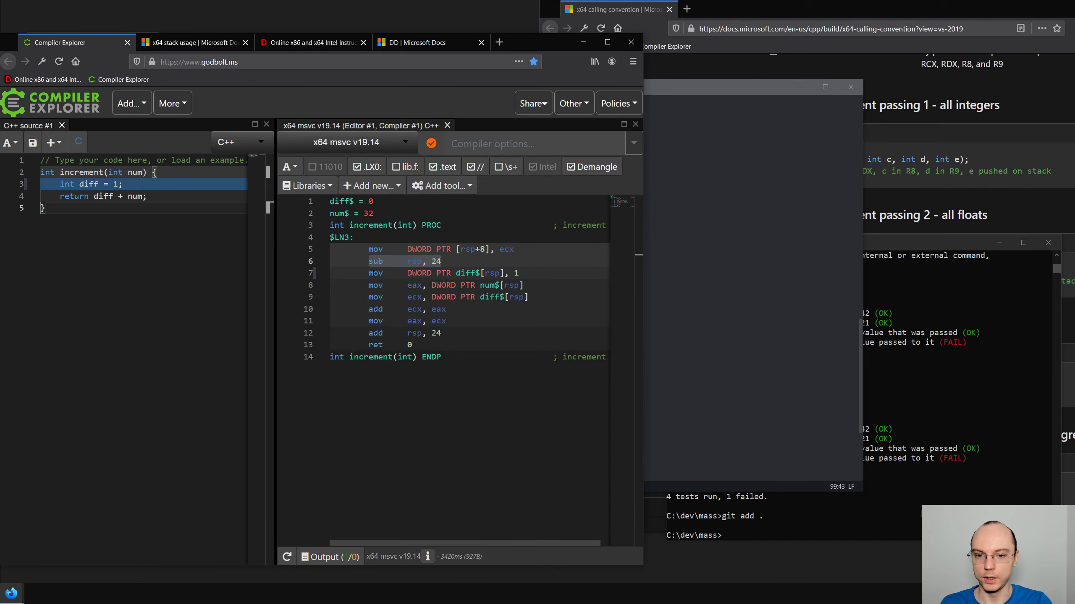
left_click(444, 273)
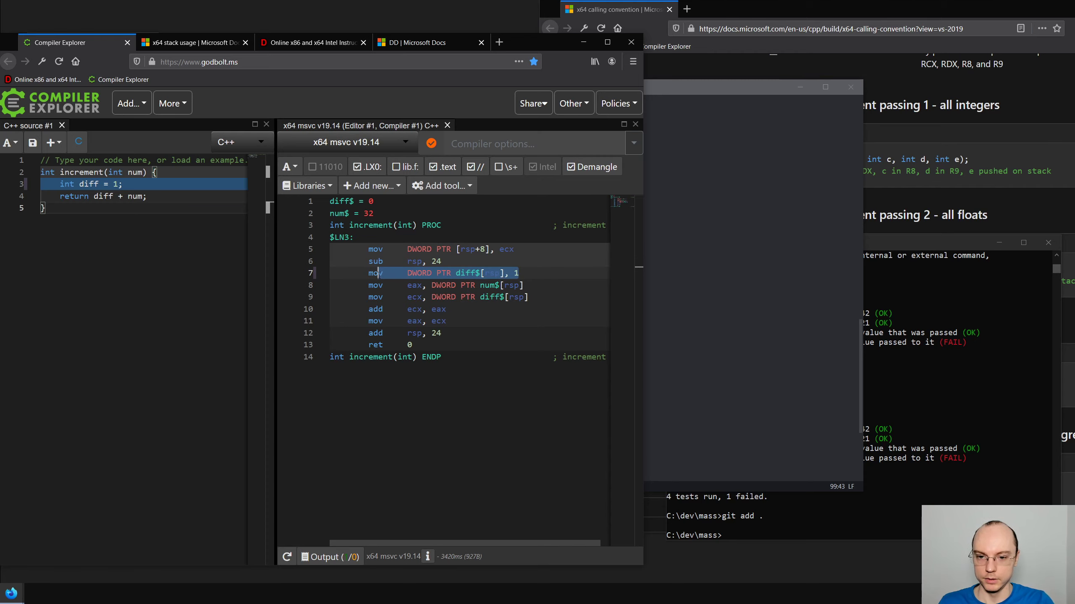
left_click(312, 42)
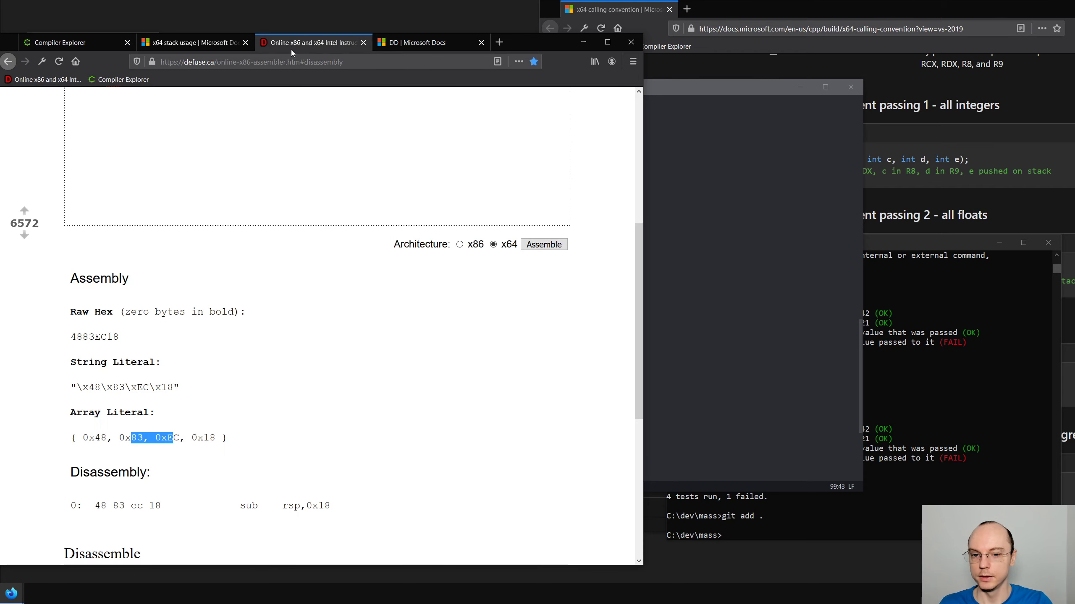
scroll("up", 3)
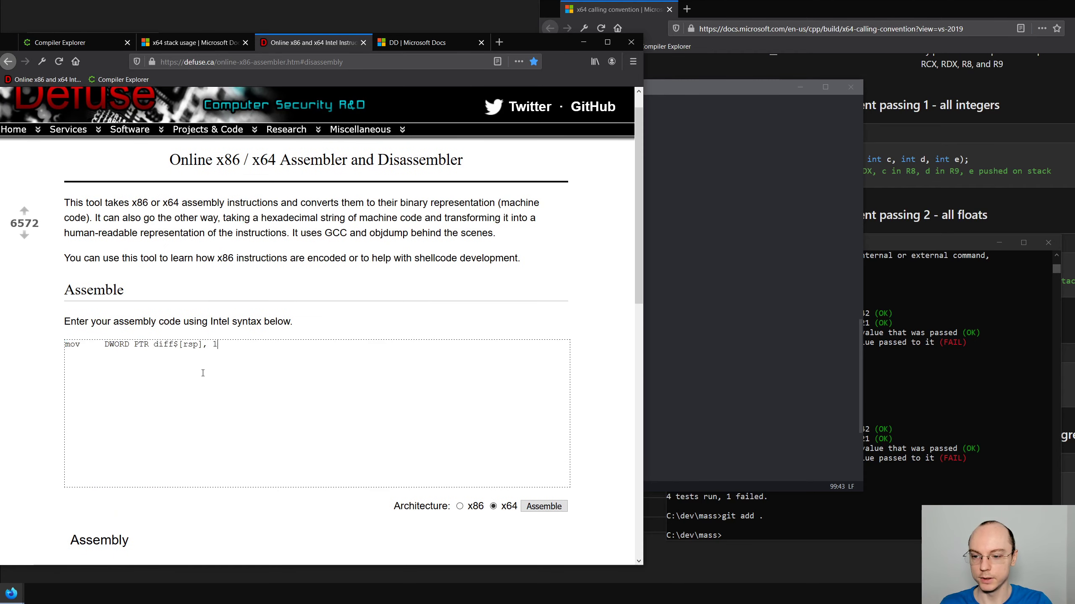
double_click(163, 344)
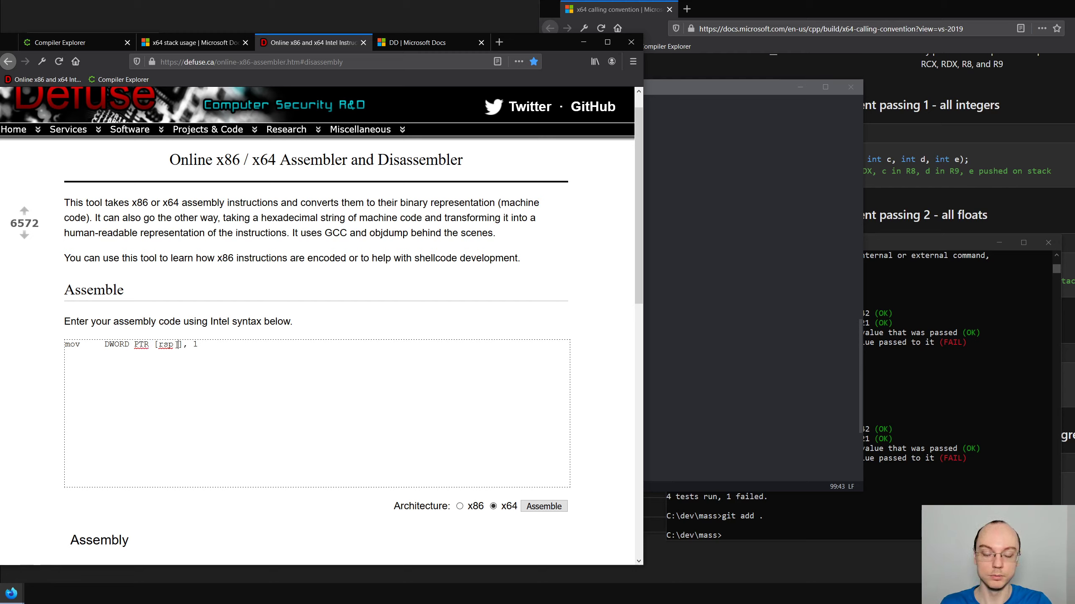
type("+")
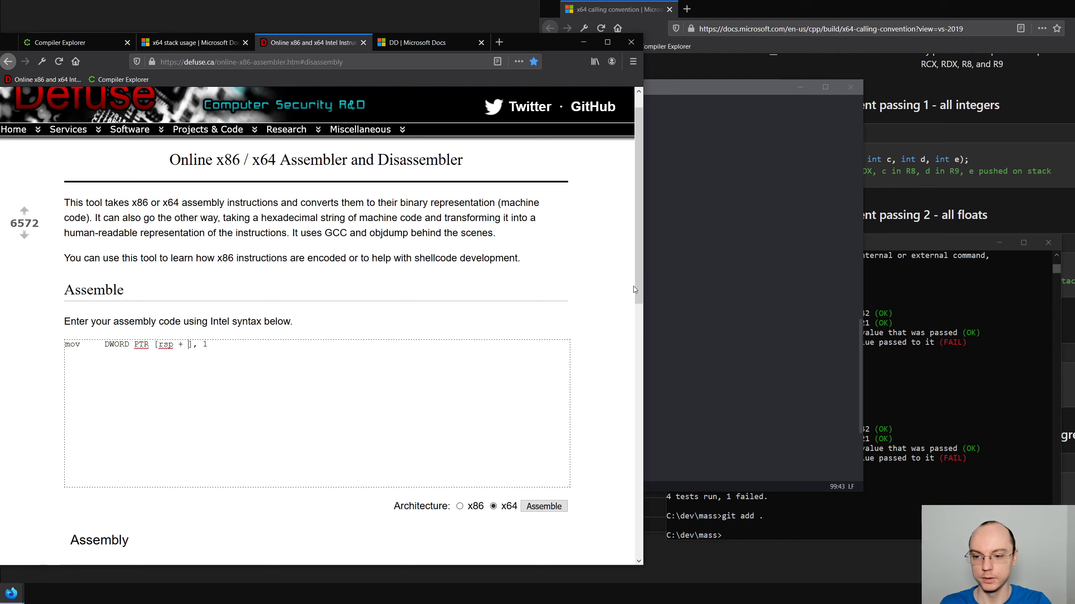
type("0")
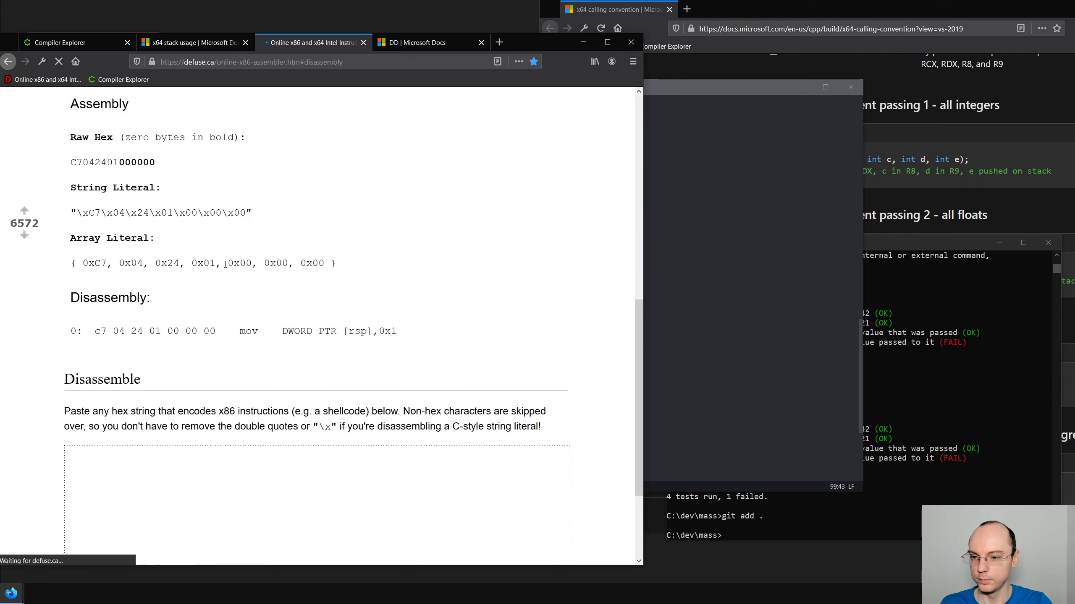
scroll("up", 3)
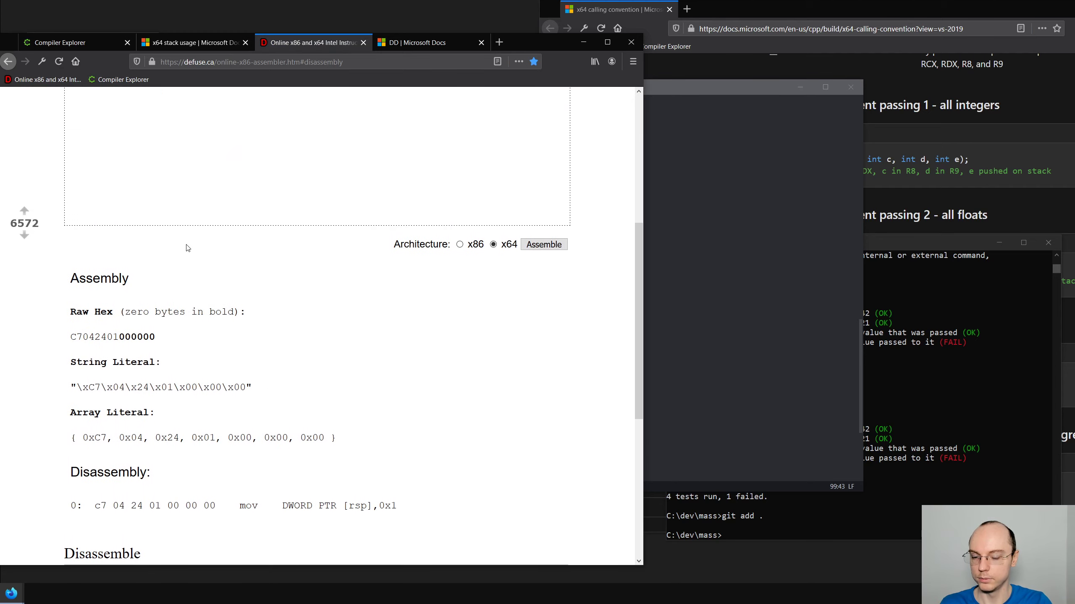
scroll("down", 3)
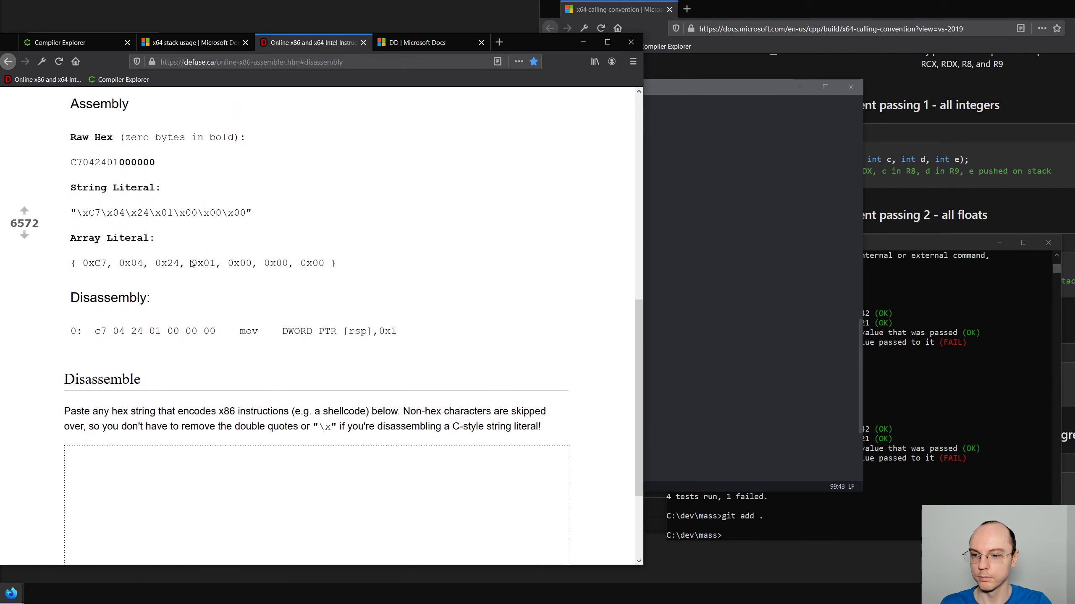
mouse_move(137, 332)
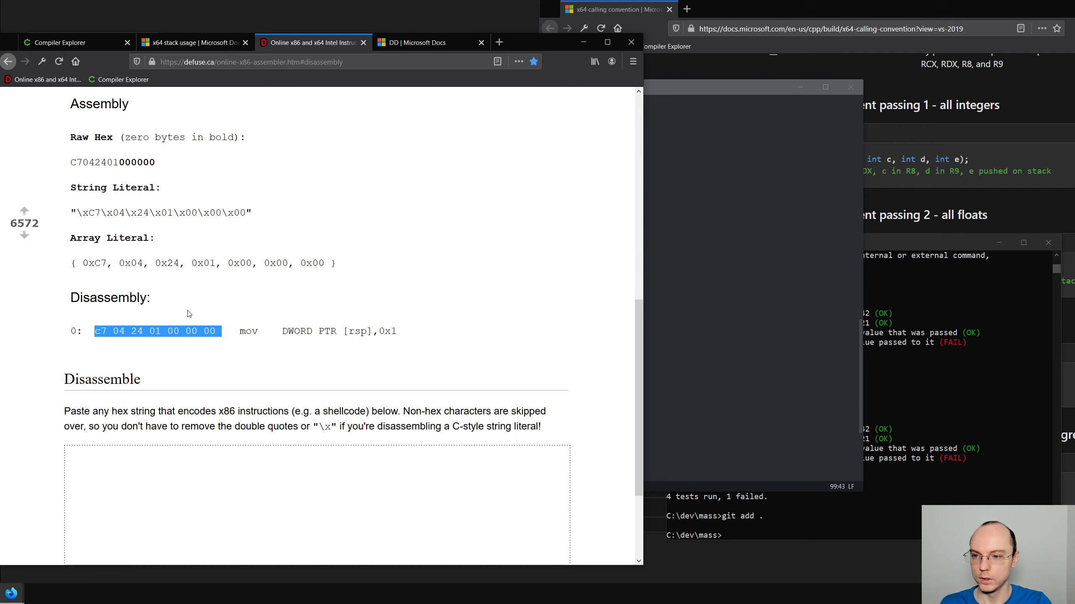
scroll("up", 3)
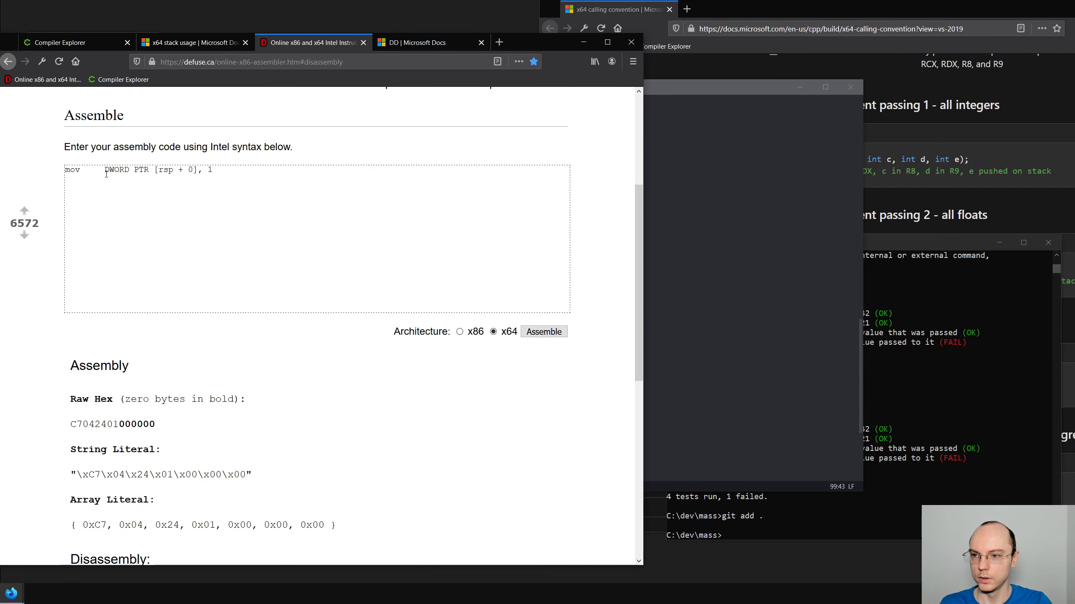
double_click(115, 170)
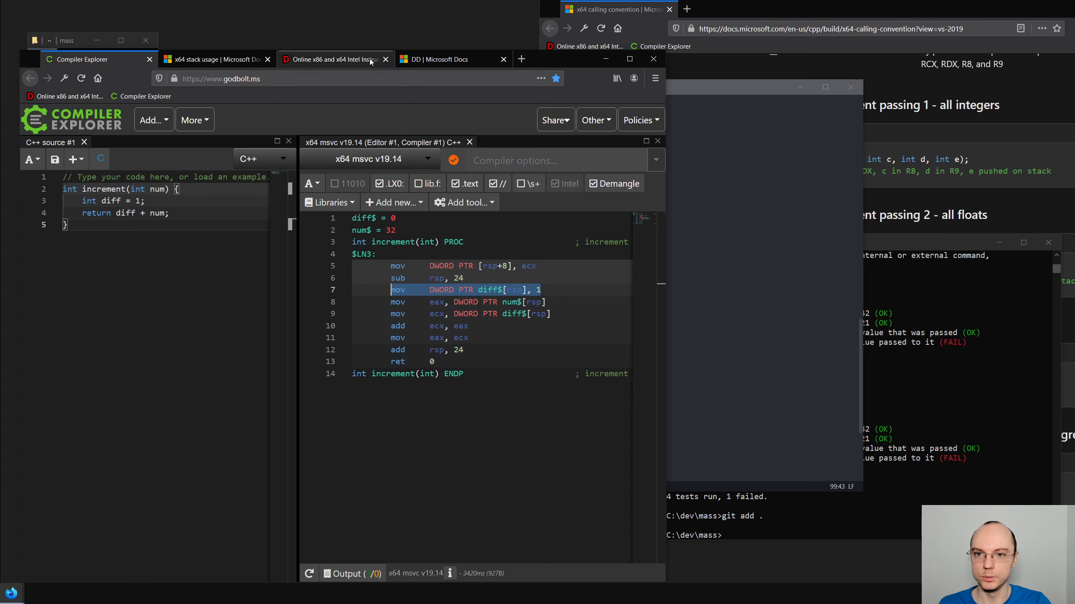
left_click(334, 58)
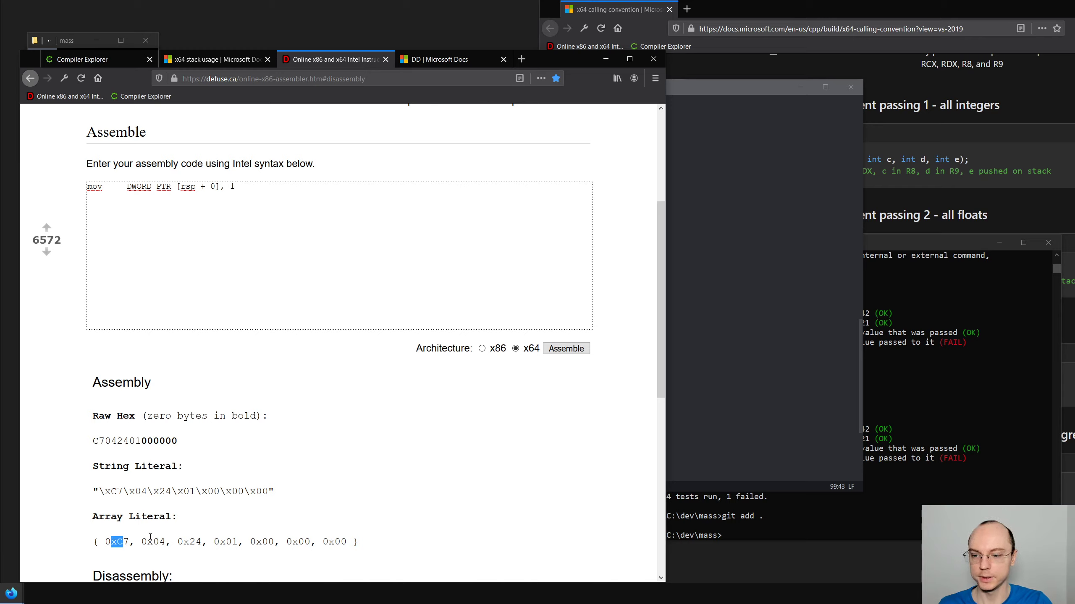
mouse_move(164, 425)
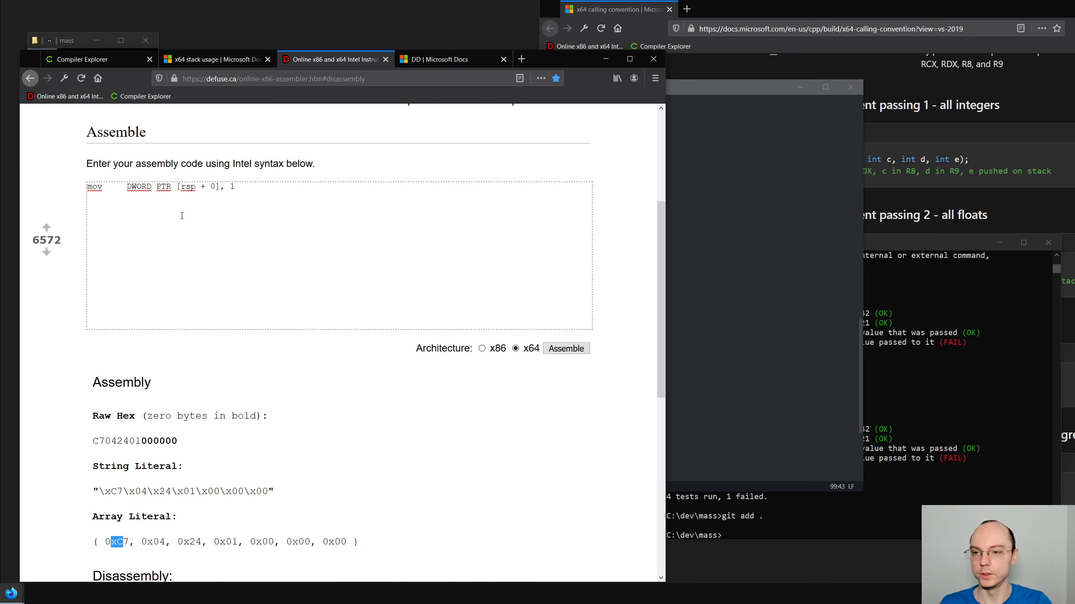
mouse_move(220, 198)
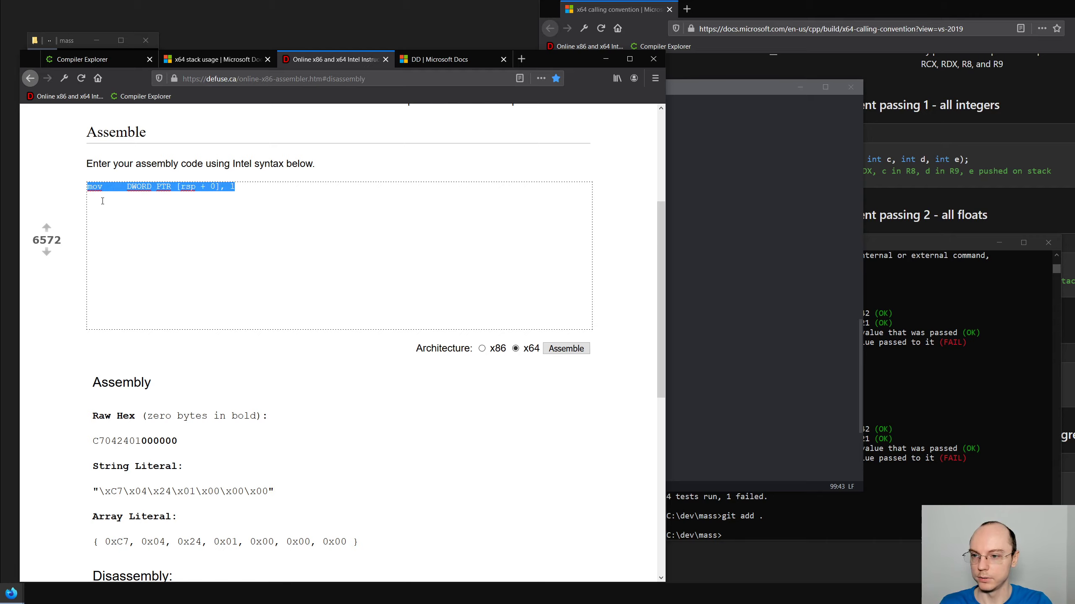
scroll("down", 3)
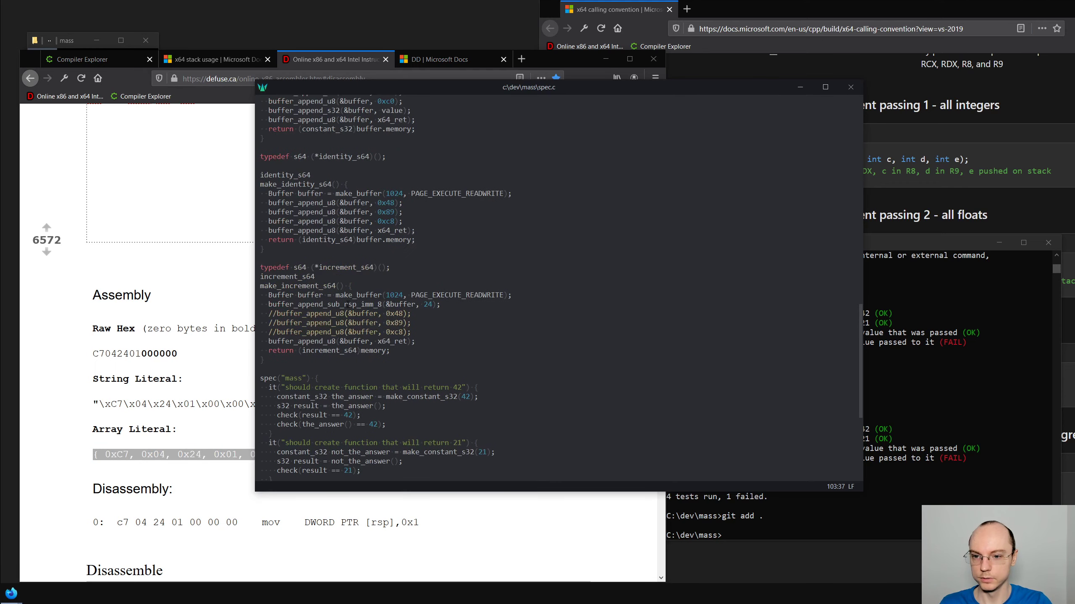
Add the comment // { 0xC7, 0x04, 0x24, 0x01, 0x00, 0x00, 0x00 } and the imm_32 mov-to-stack helper
scroll("up", 3)
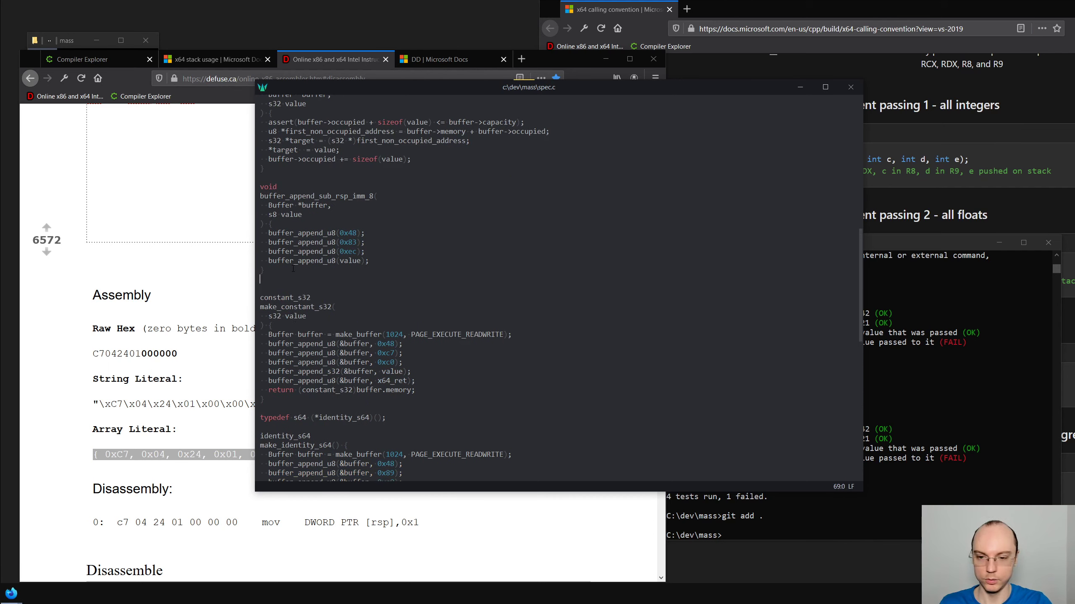
type("// { 0xC7, 0x04, 0x24, 0x01, 0x00, 0x00, 0x00 }")
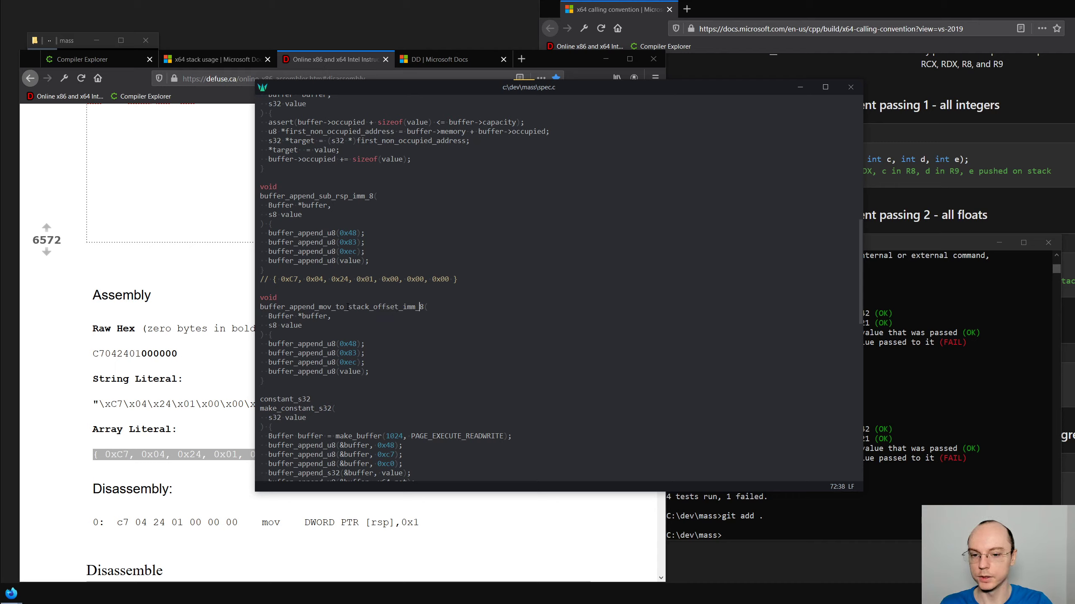
type("32")
left_click(348, 343)
type("C7,")
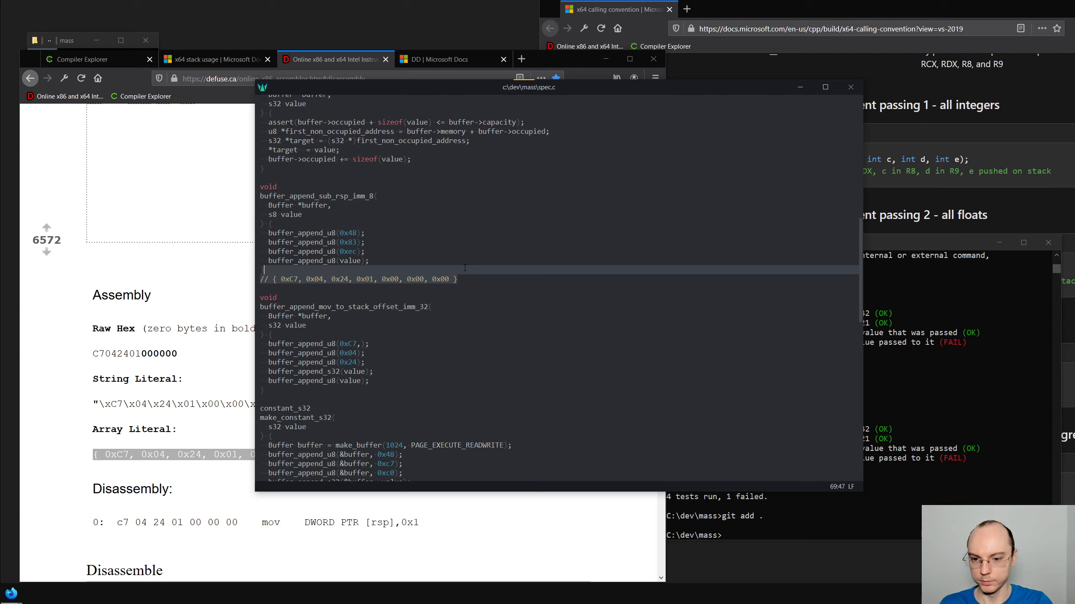
Delete the byte comment line and start buffer_append_mov_to_stack_offset_imm_32(0, 1 in make_increment_s64
key("Delete")
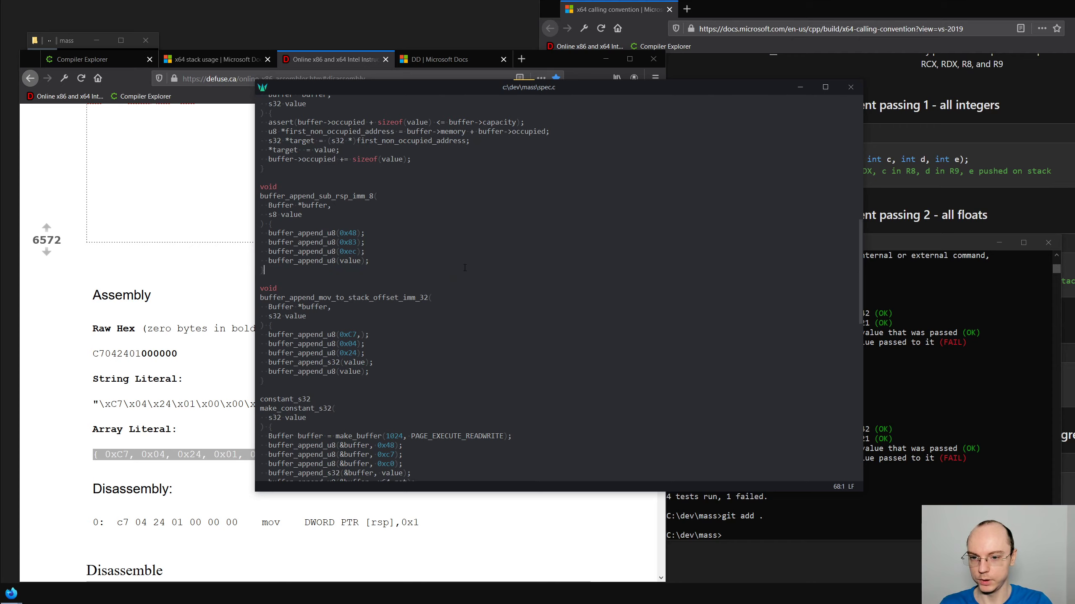
scroll("down", 3)
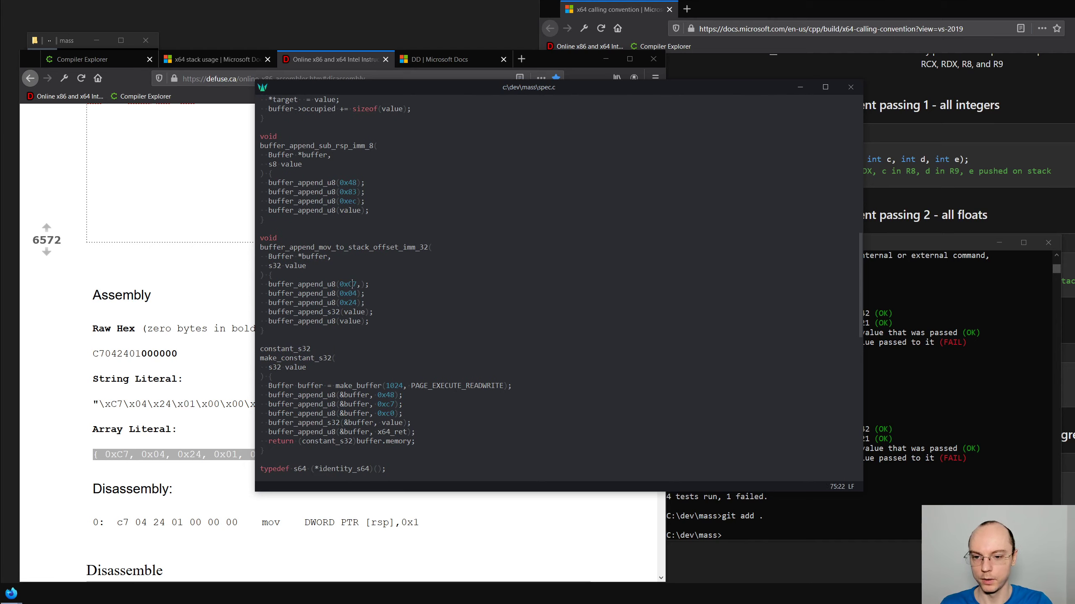
scroll("down", 3)
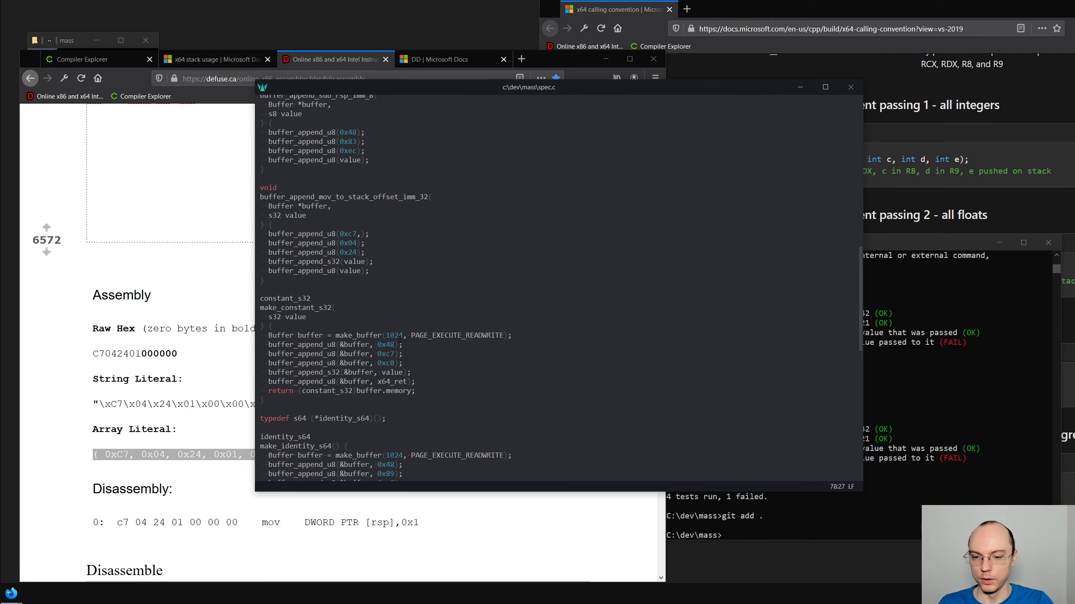
scroll("down", 3)
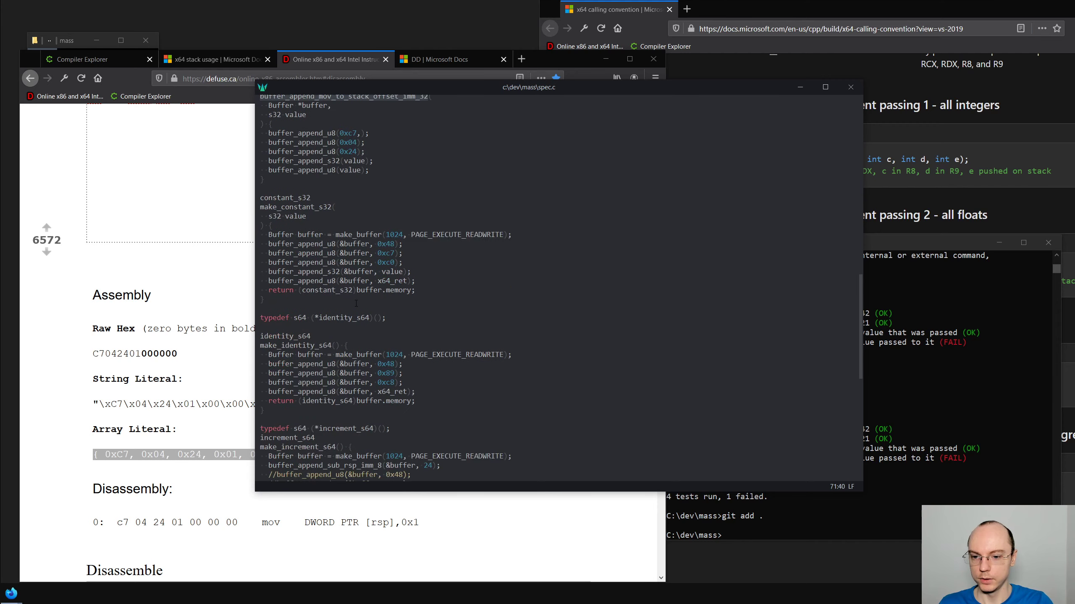
scroll("down", 3)
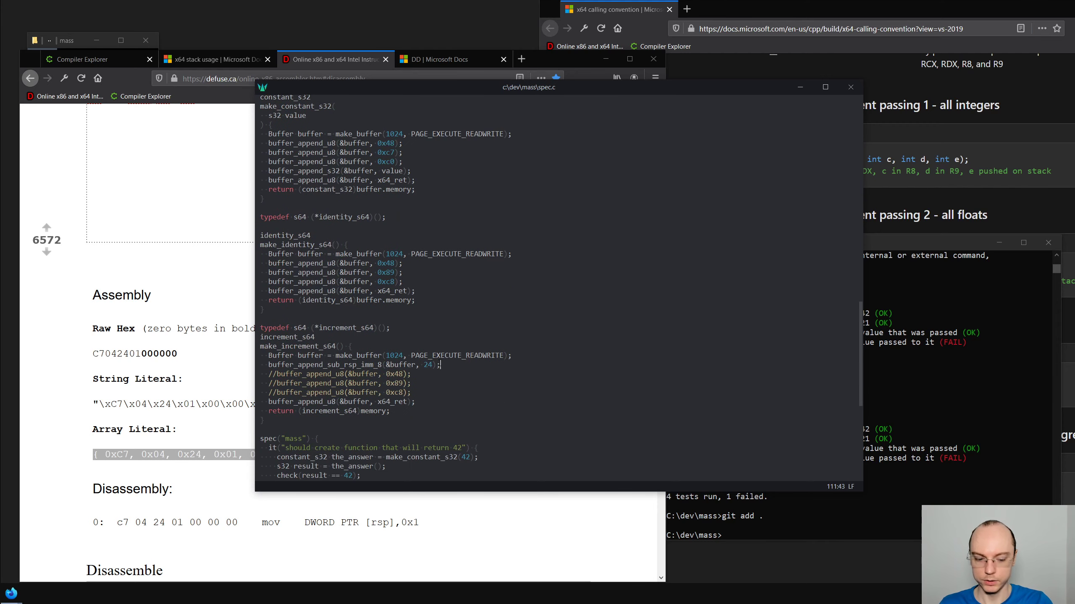
type("buffer_append_mov_to_stack_offset_imm_32(")
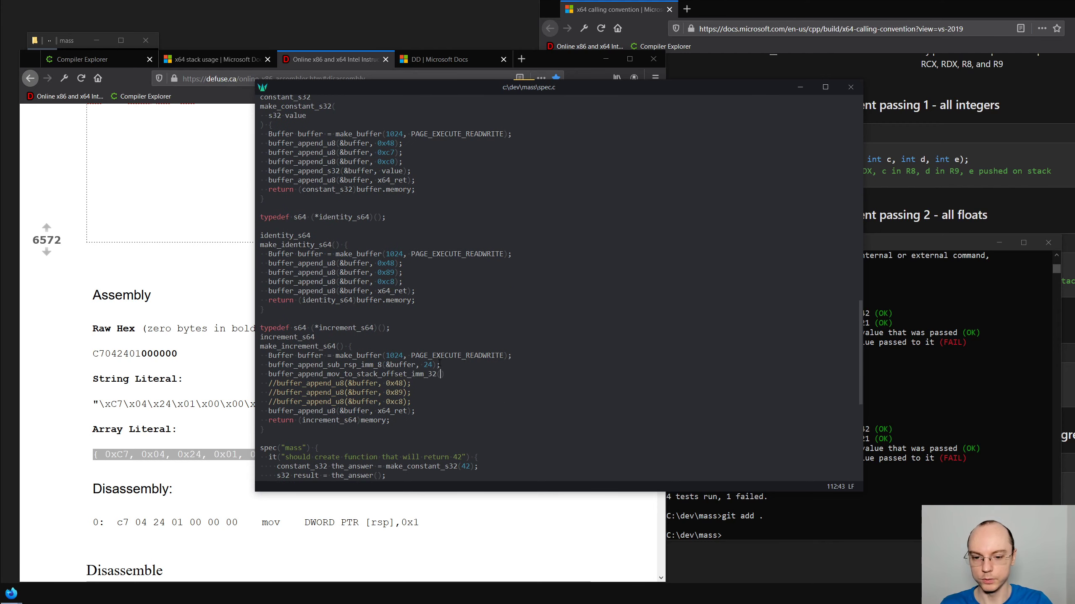
type("{")
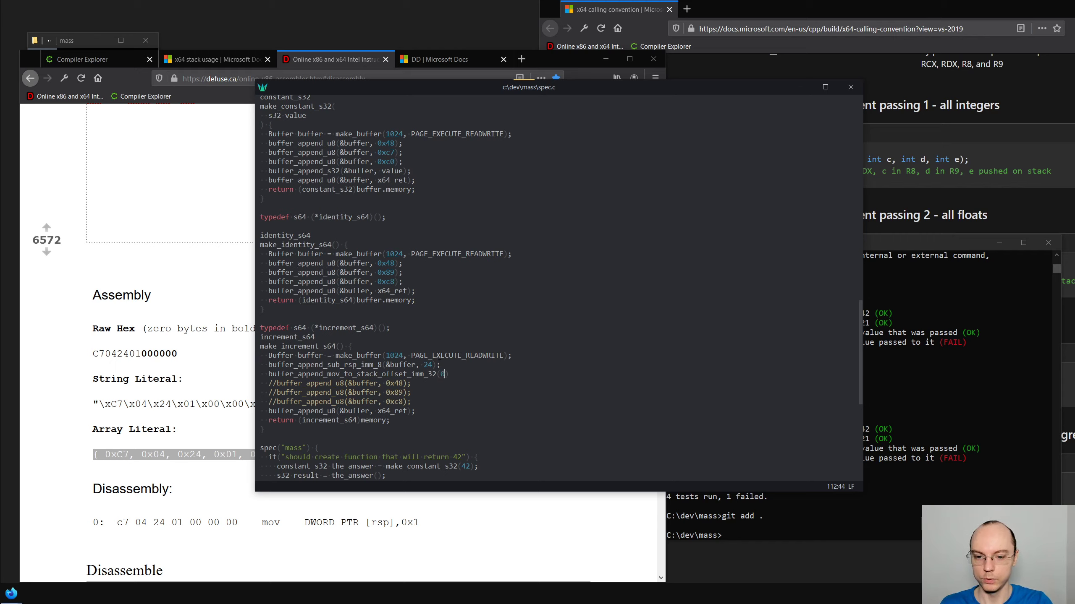
type("0,")
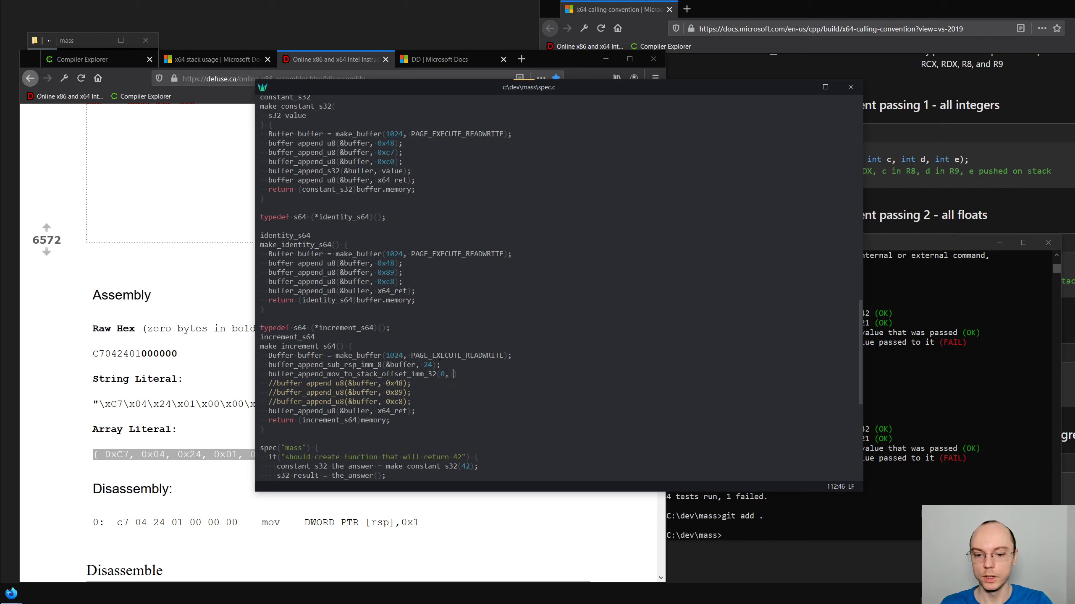
type("1")
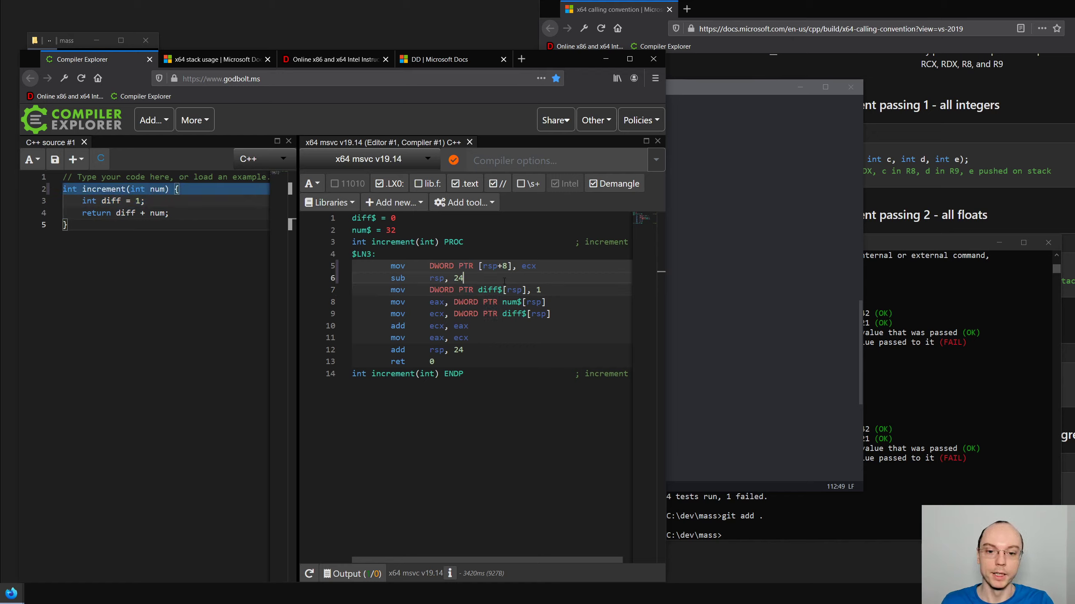
double_click(527, 266)
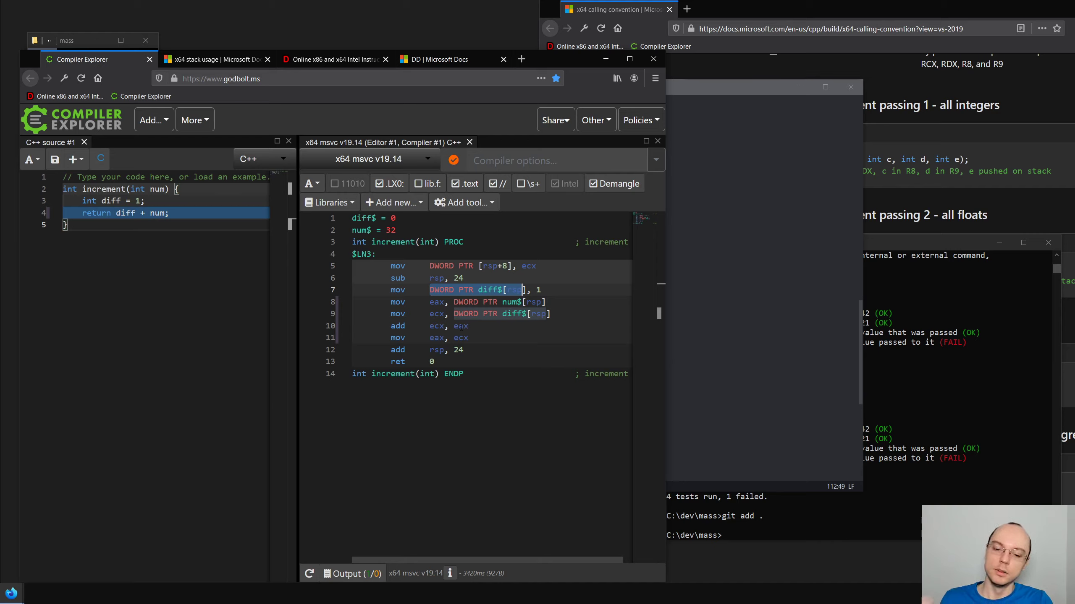
left_click(64, 225)
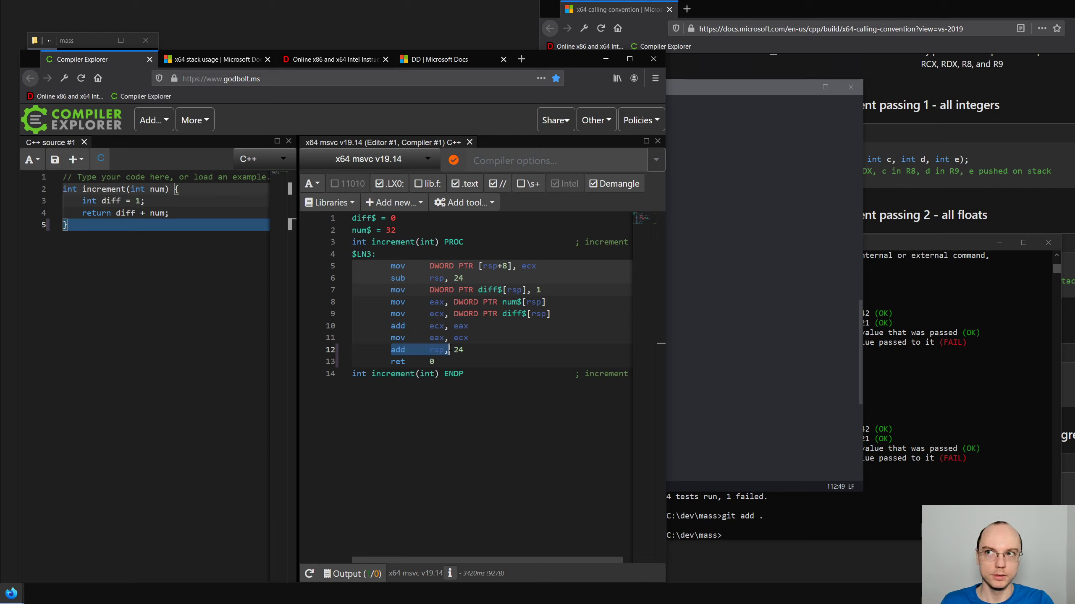
left_click(137, 190)
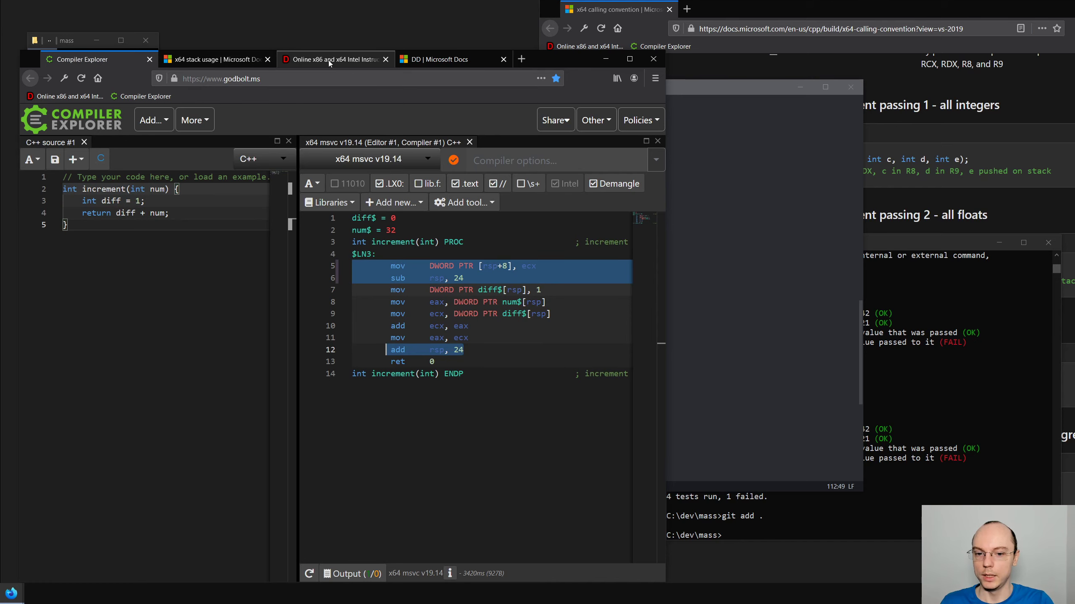
Try assembling add rcx, DWORD PTR [rsp + 0] in Defuse, which reports an incorrect register error
left_click(335, 59)
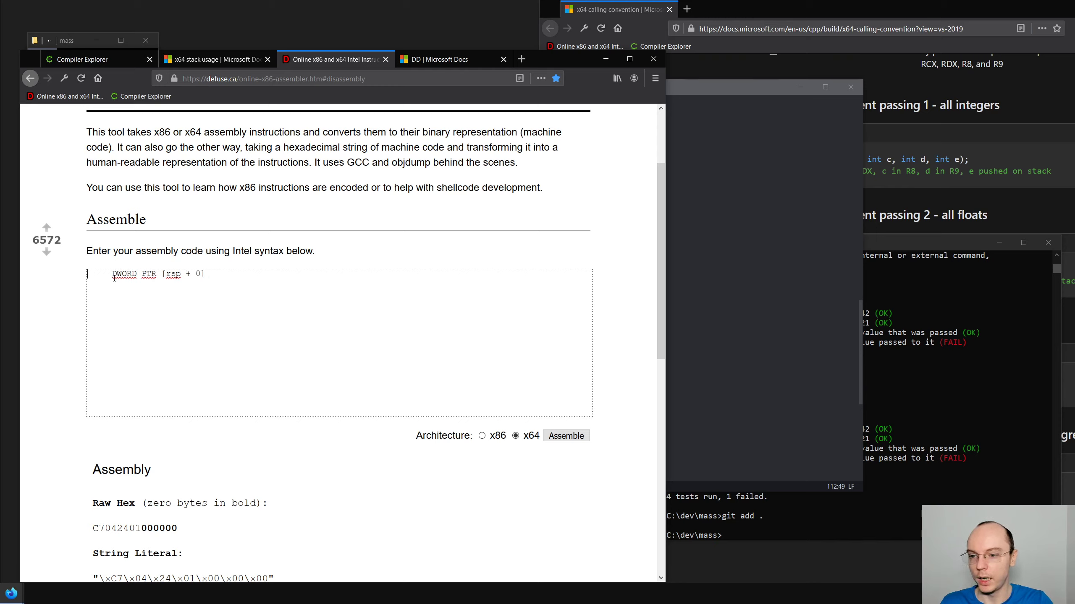
type("add rc")
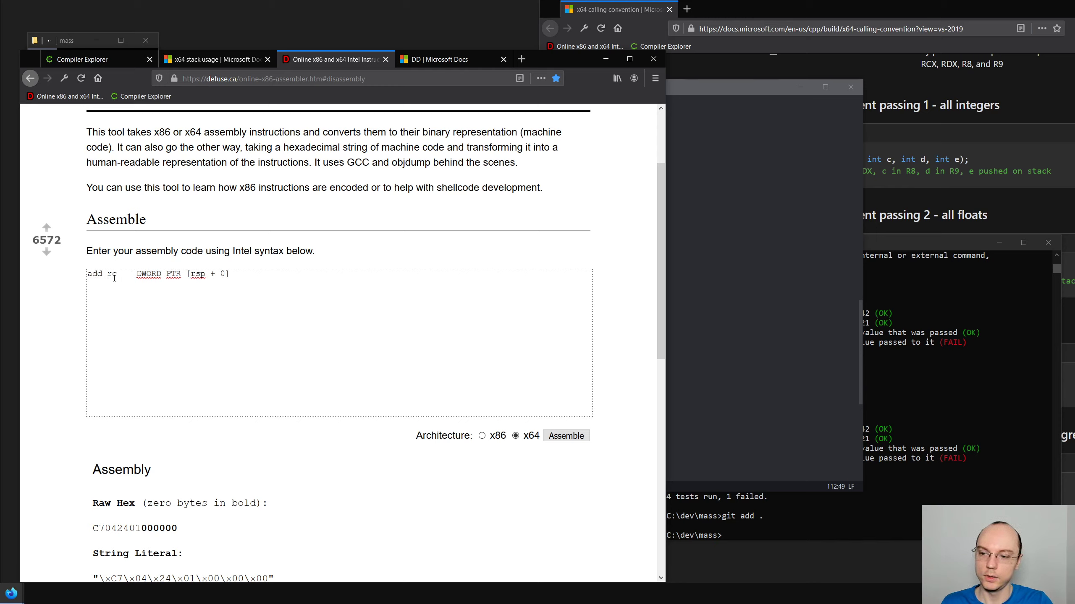
type("x")
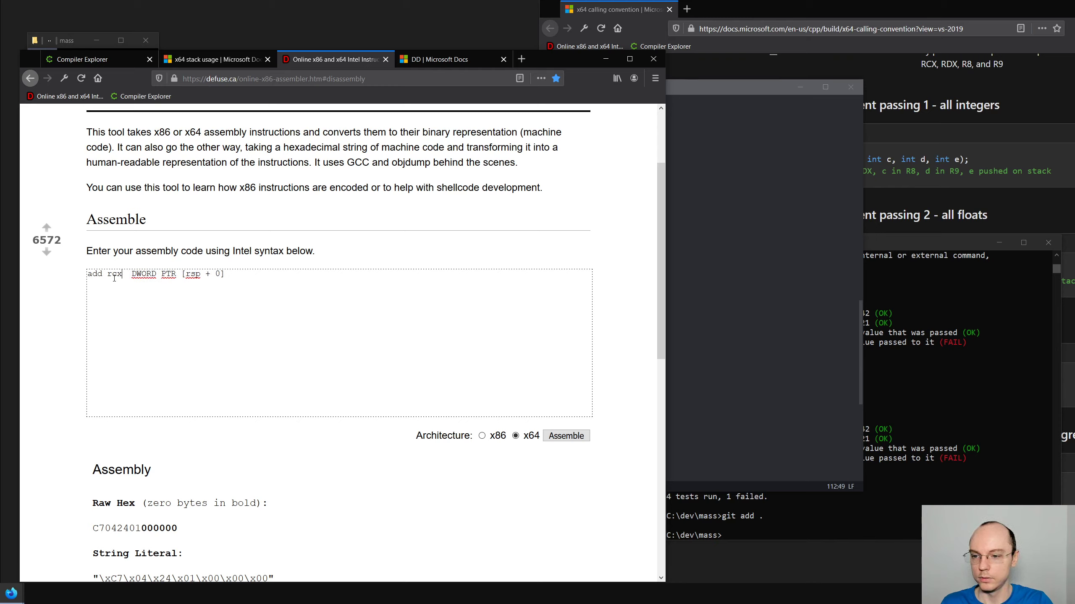
type("ecx,")
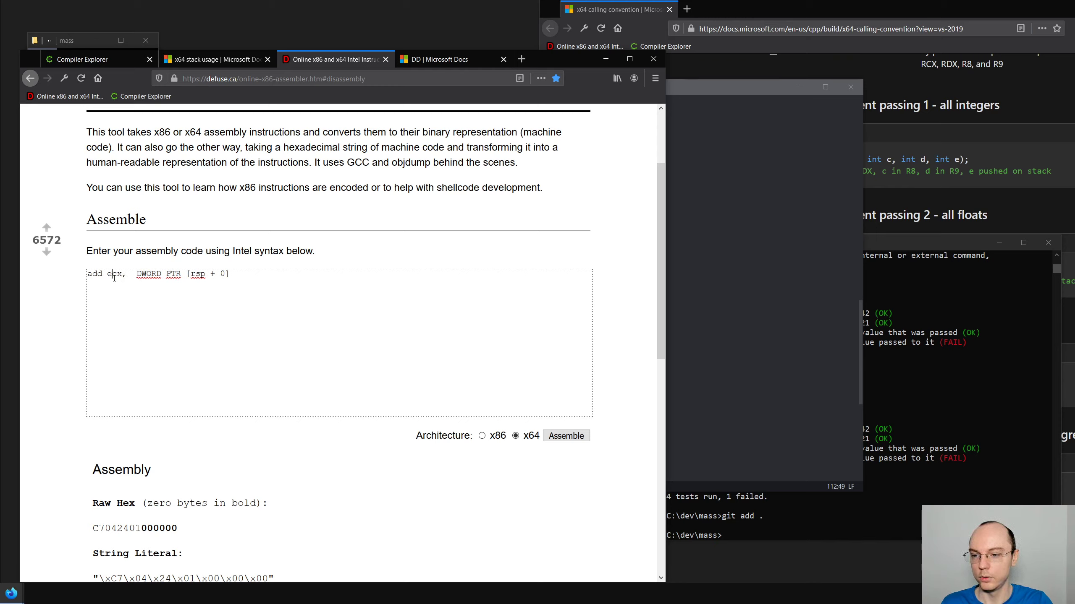
type("rcx")
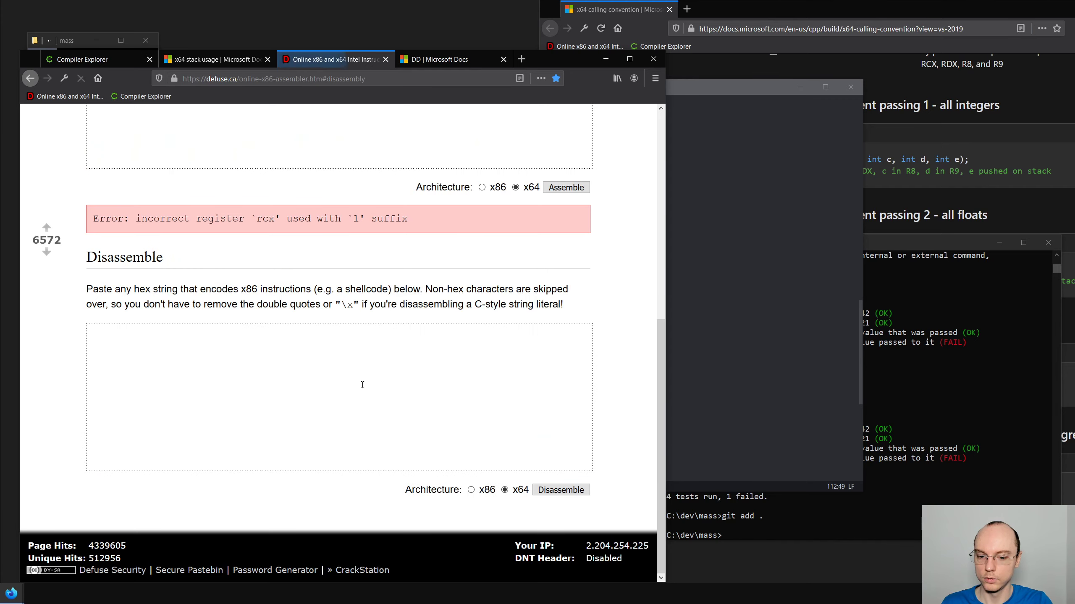
scroll("up", 3)
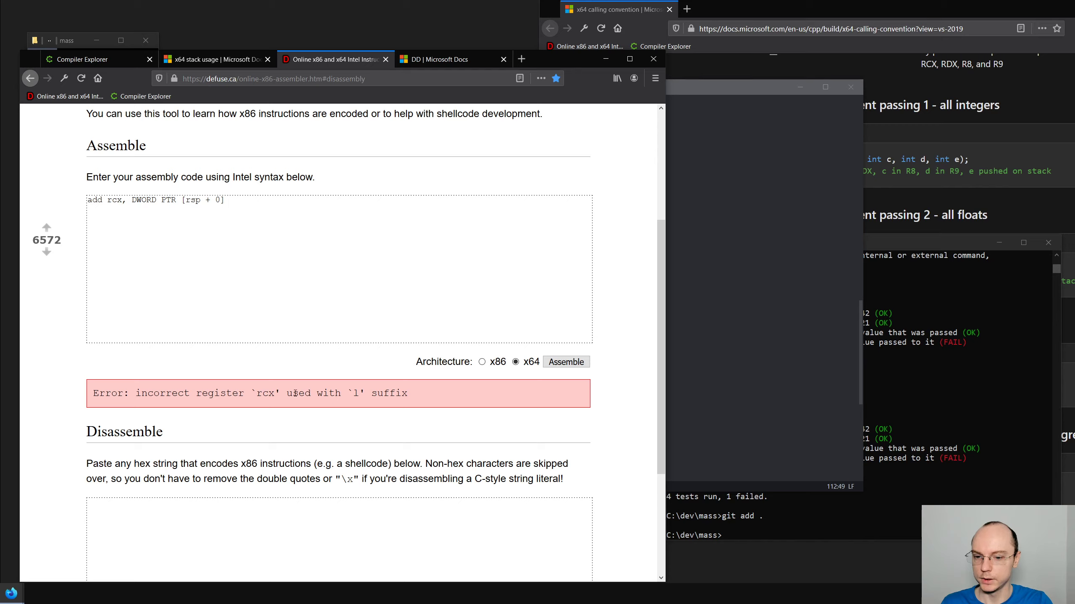
mouse_move(223, 354)
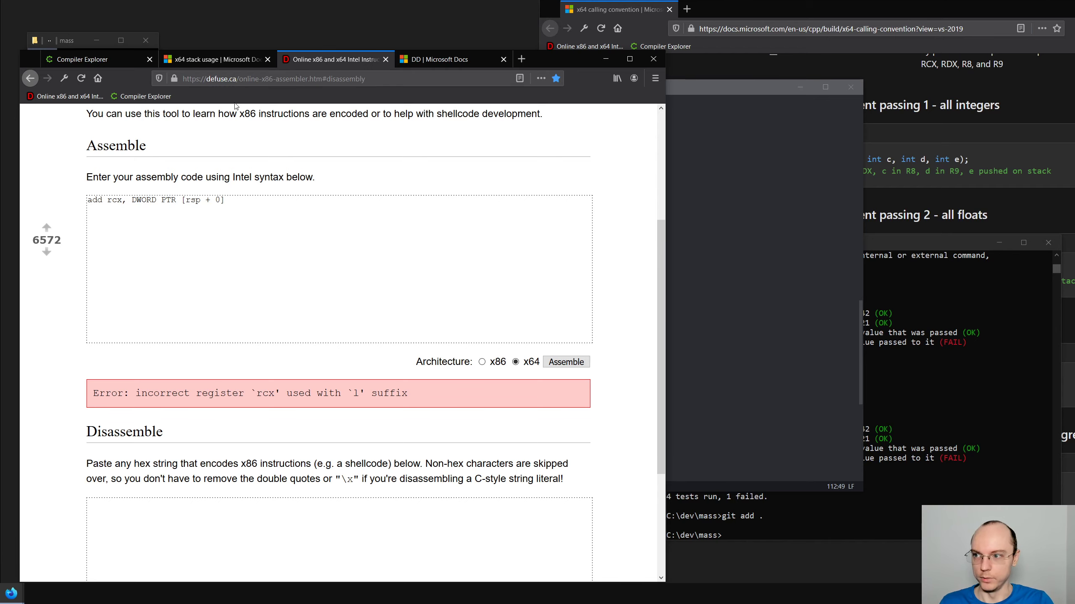
Check the x64 stack documentation and increment listing, then open the ADD instruction reference
left_click(214, 58)
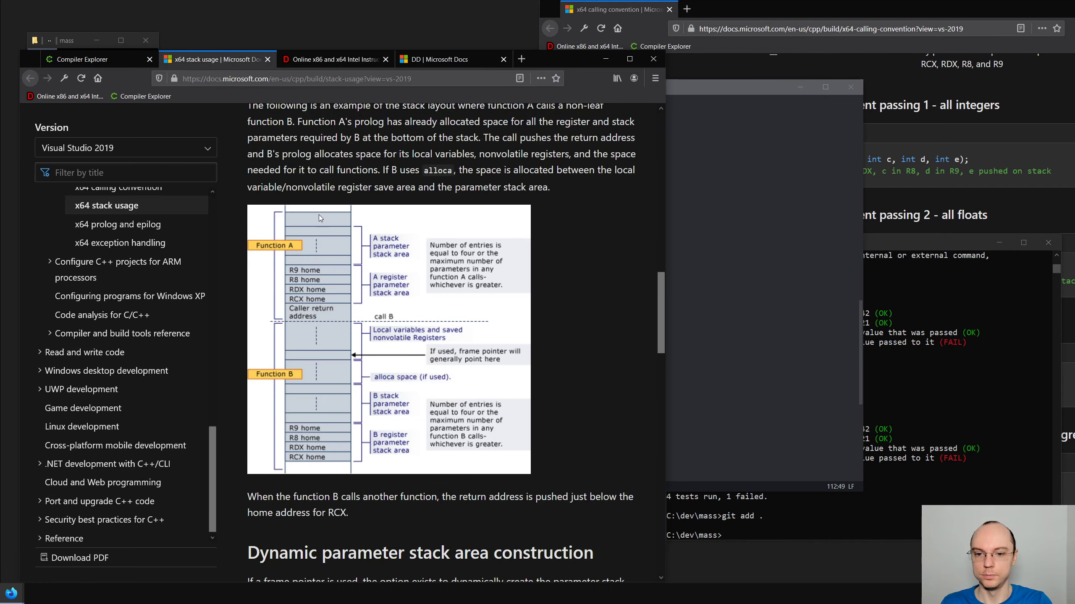
left_click(81, 59)
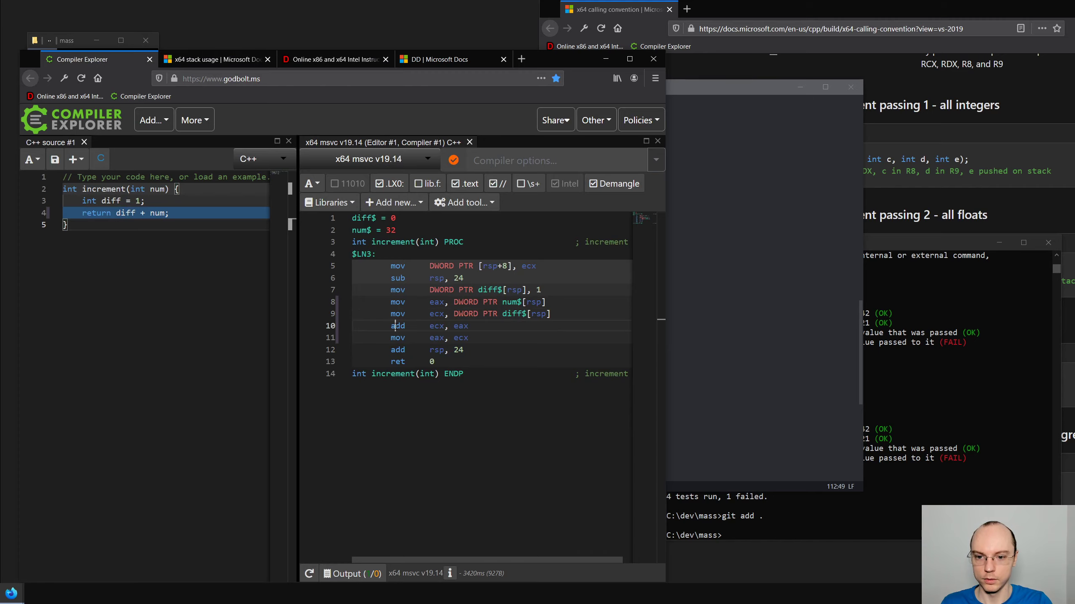
left_click(397, 325)
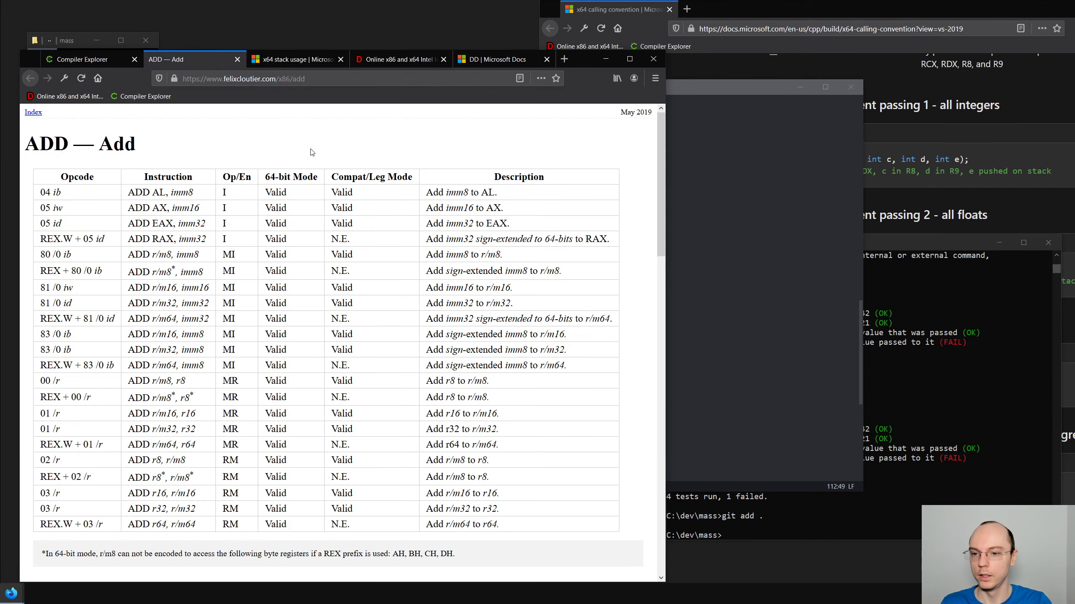
mouse_move(340, 190)
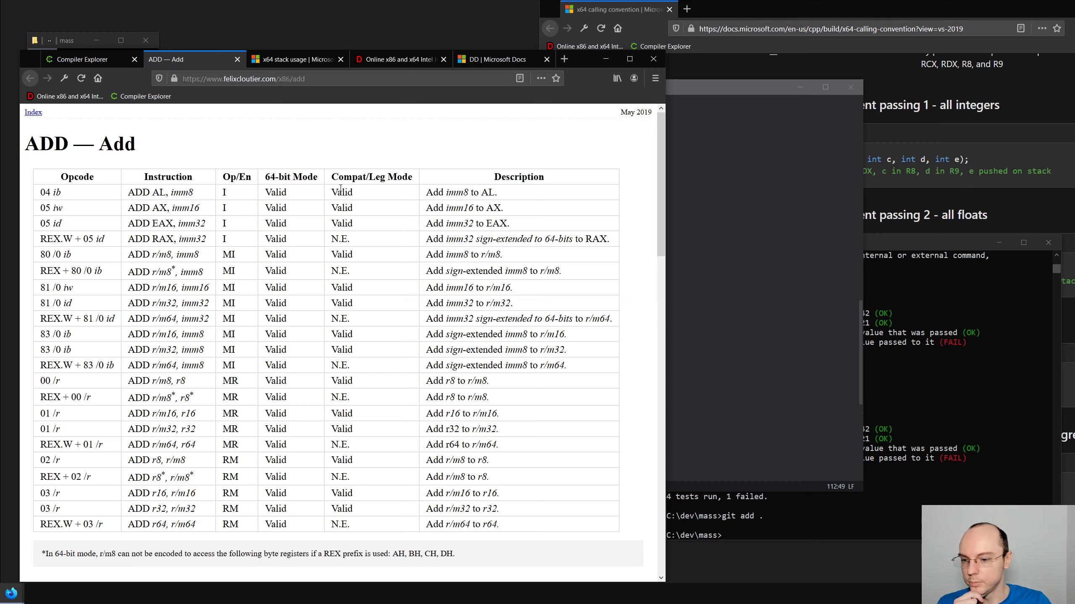
mouse_move(244, 301)
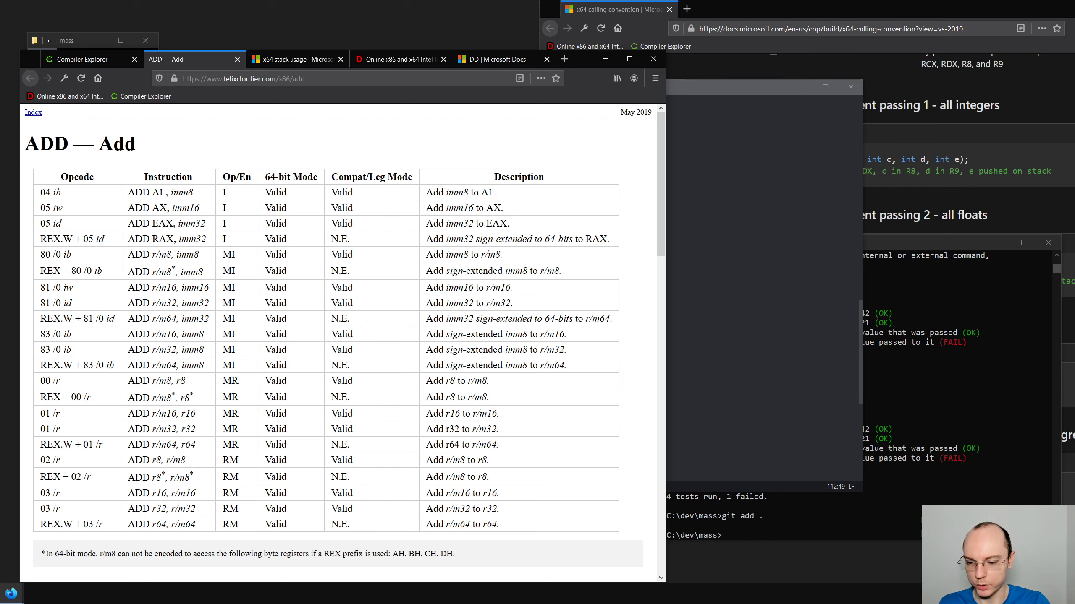
Pick out the r32 form in the felixcloutier ADD opcode table and return to the assembler
double_click(180, 508)
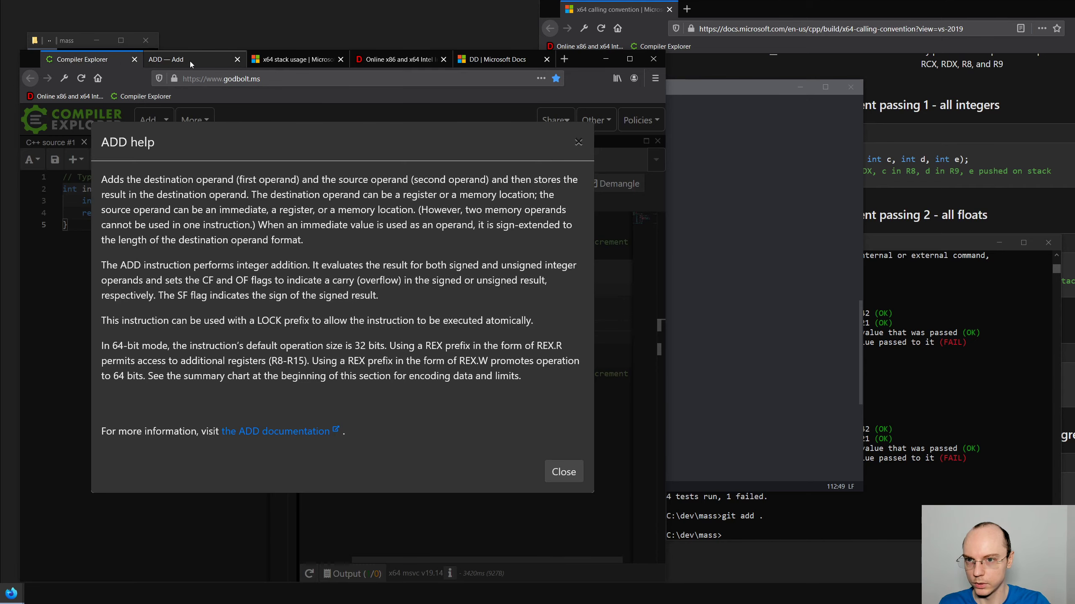
left_click(397, 59)
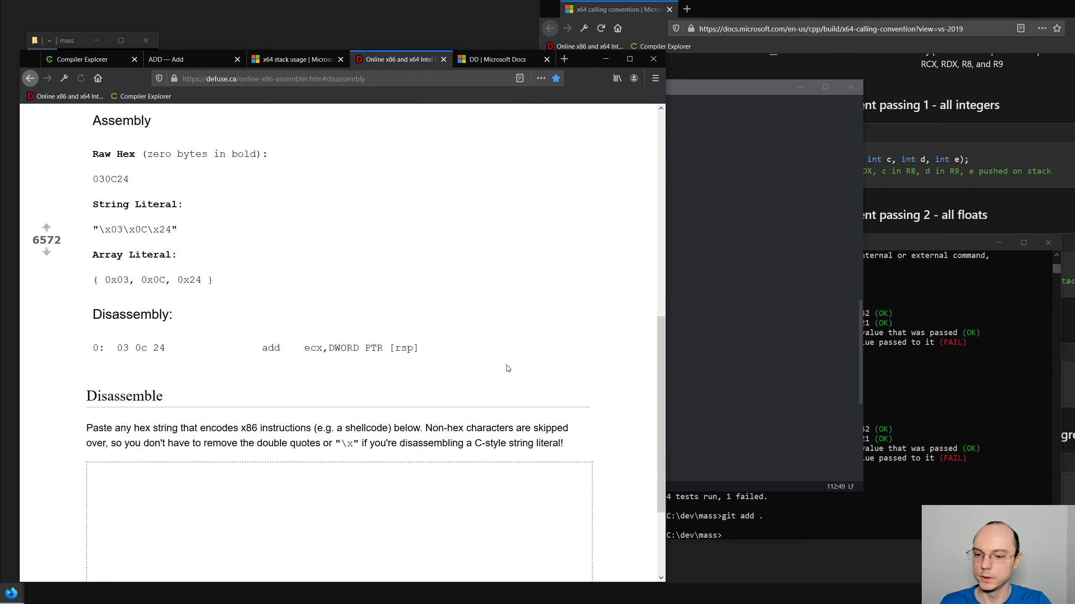
Assemble add ecx, DWORD PTR [rsp + 8] in Defuse, getting bytes 03 4C 24 08
scroll("up", 3)
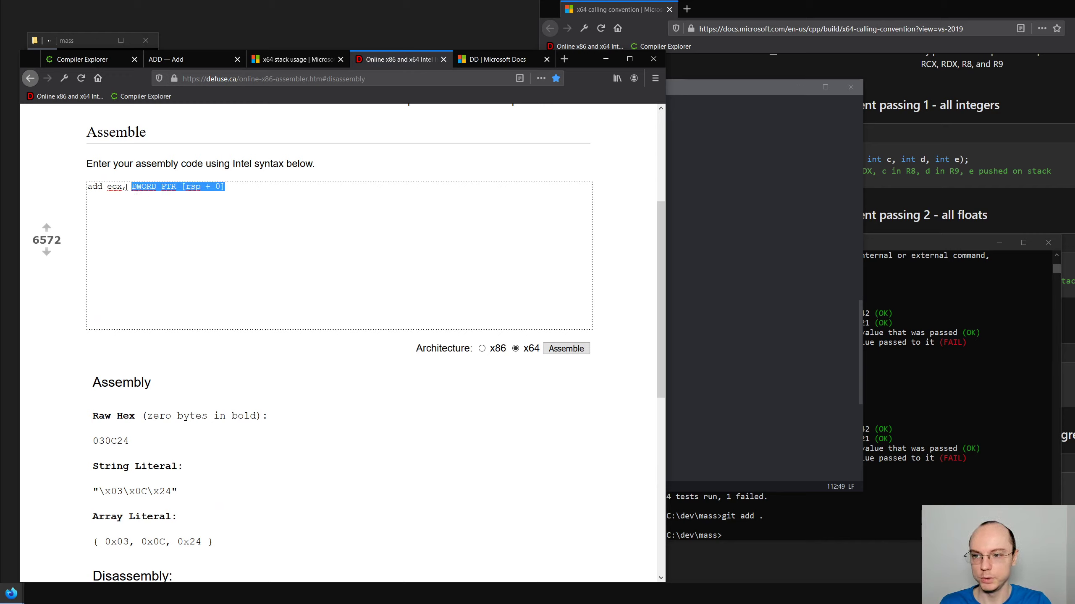
double_click(114, 186)
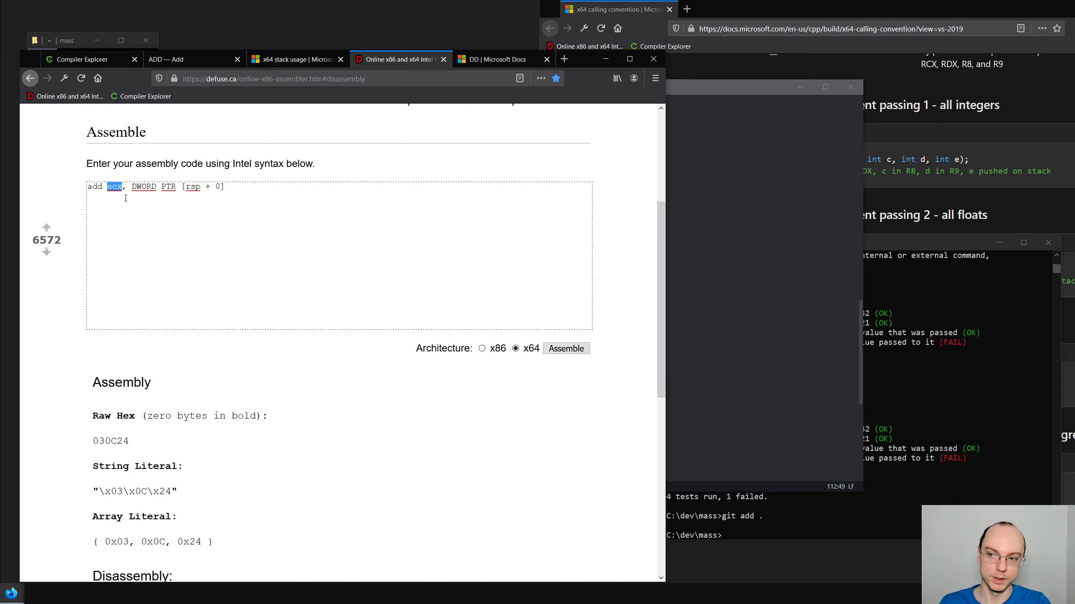
mouse_move(149, 236)
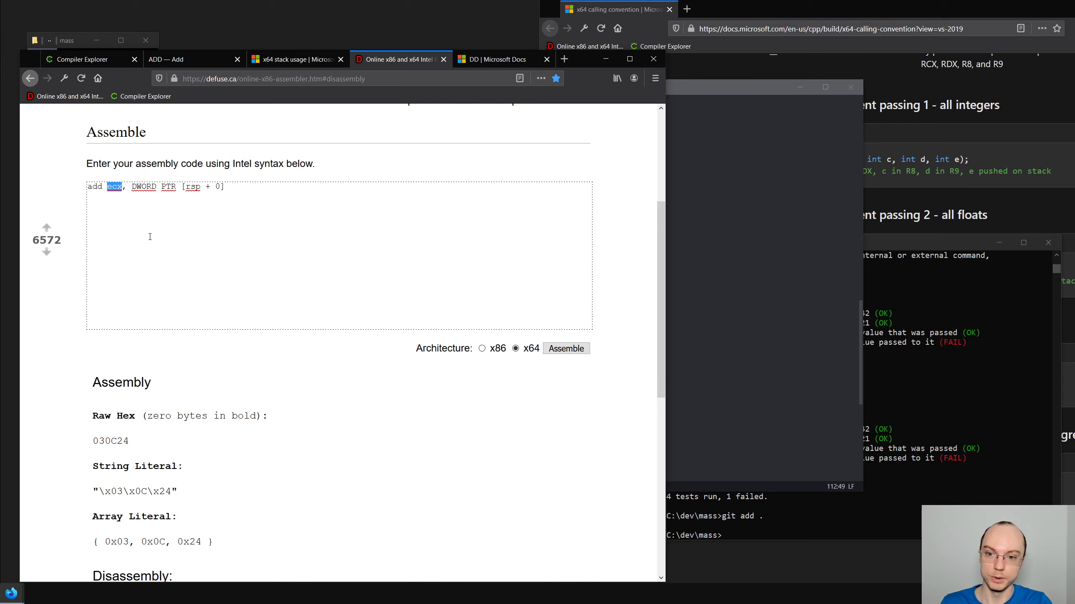
scroll("down", 3)
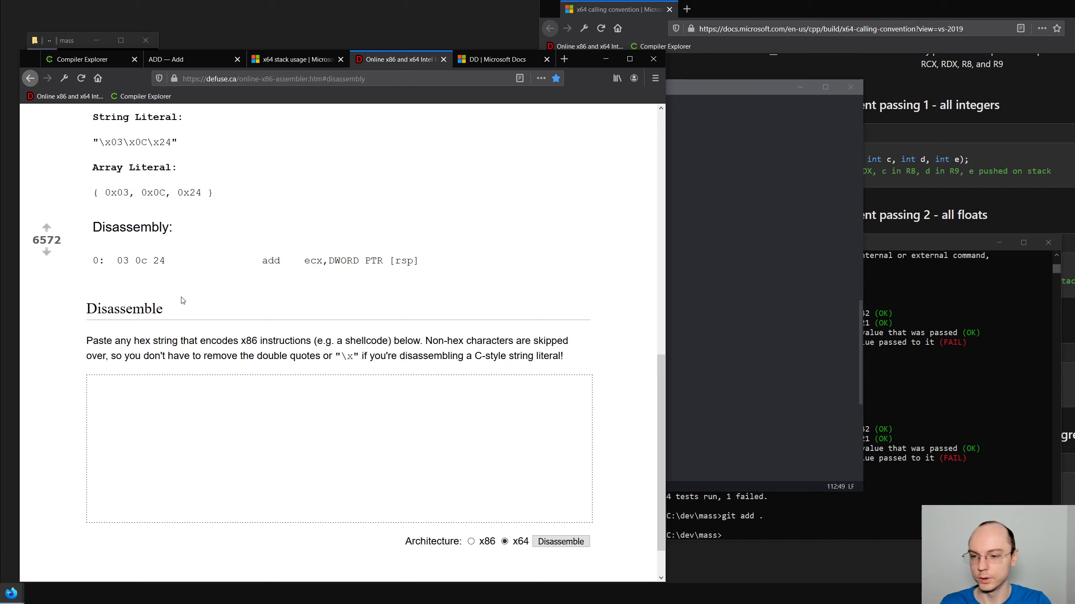
scroll("up", 3)
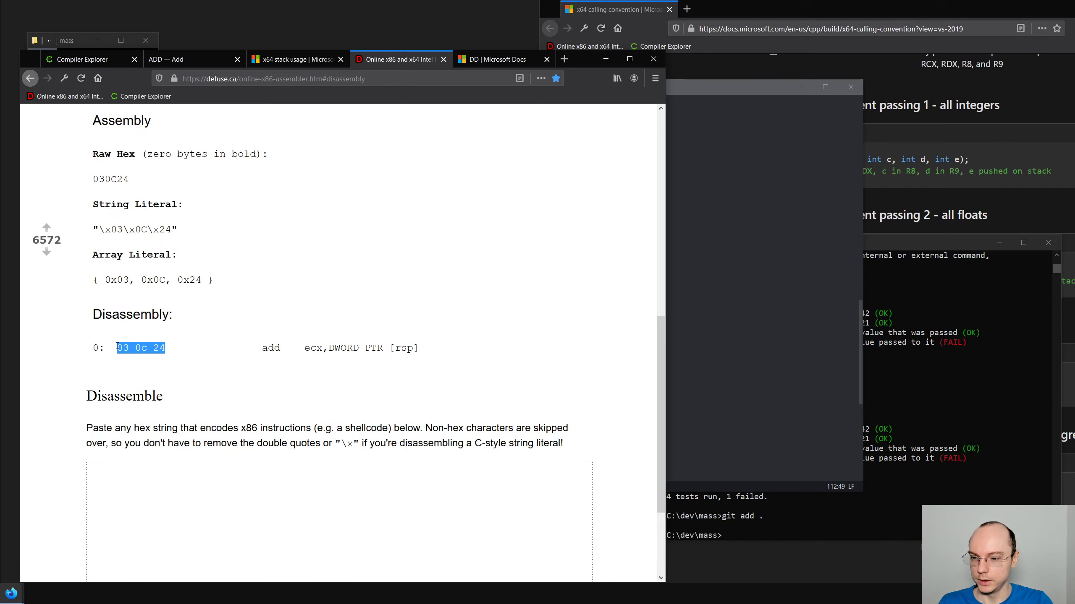
mouse_move(178, 342)
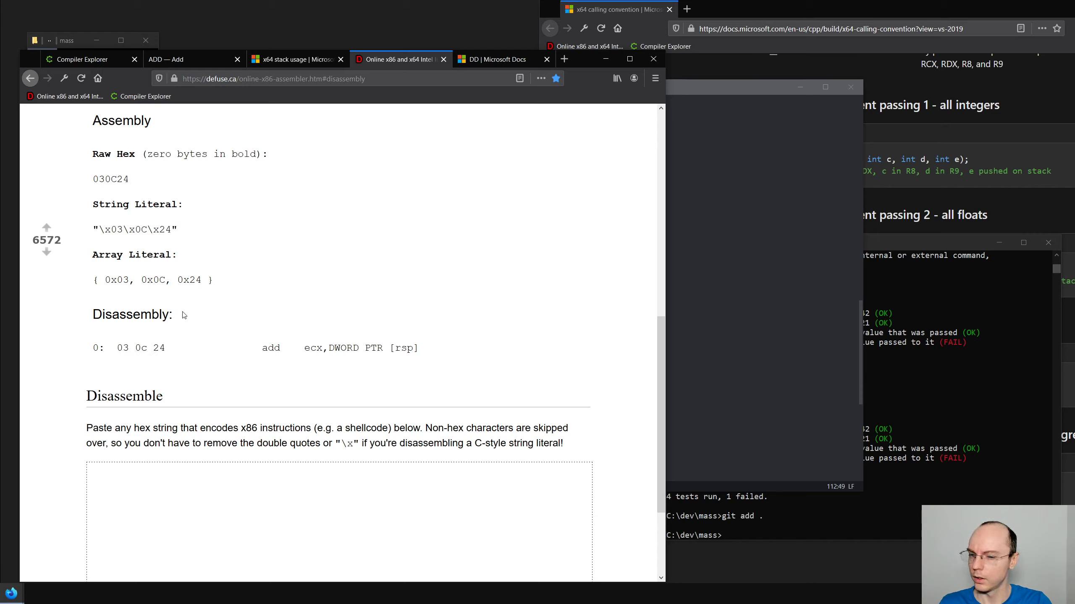
scroll("up", 3)
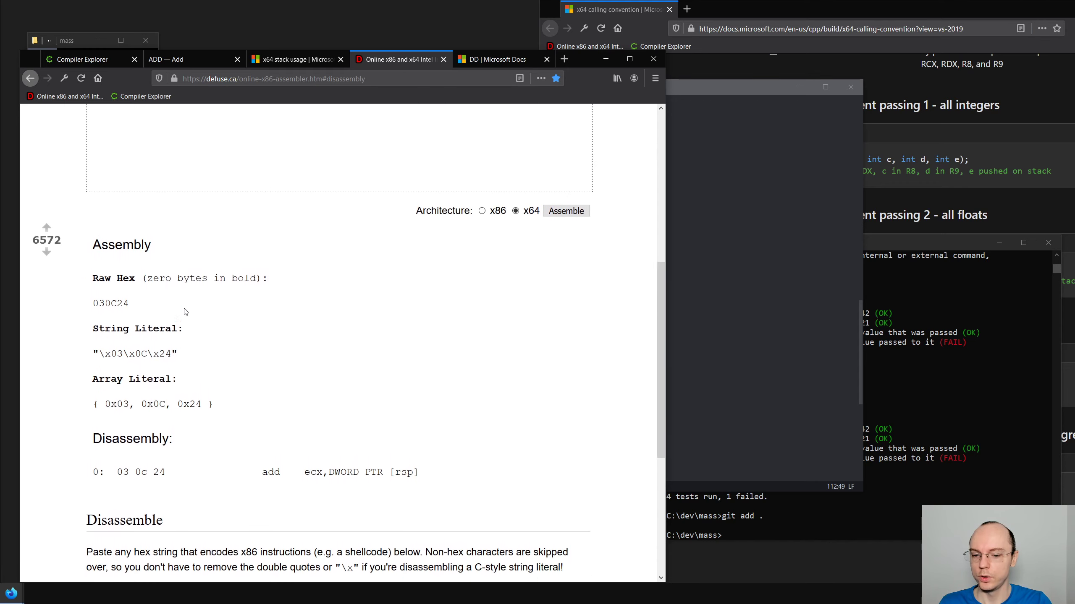
scroll("up", 3)
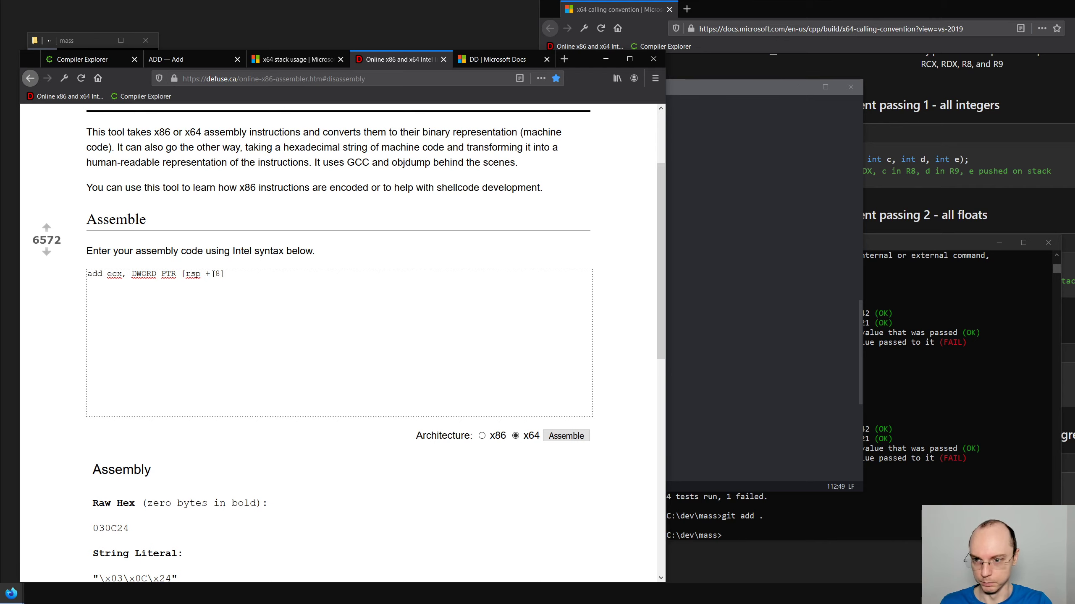
scroll("down", 3)
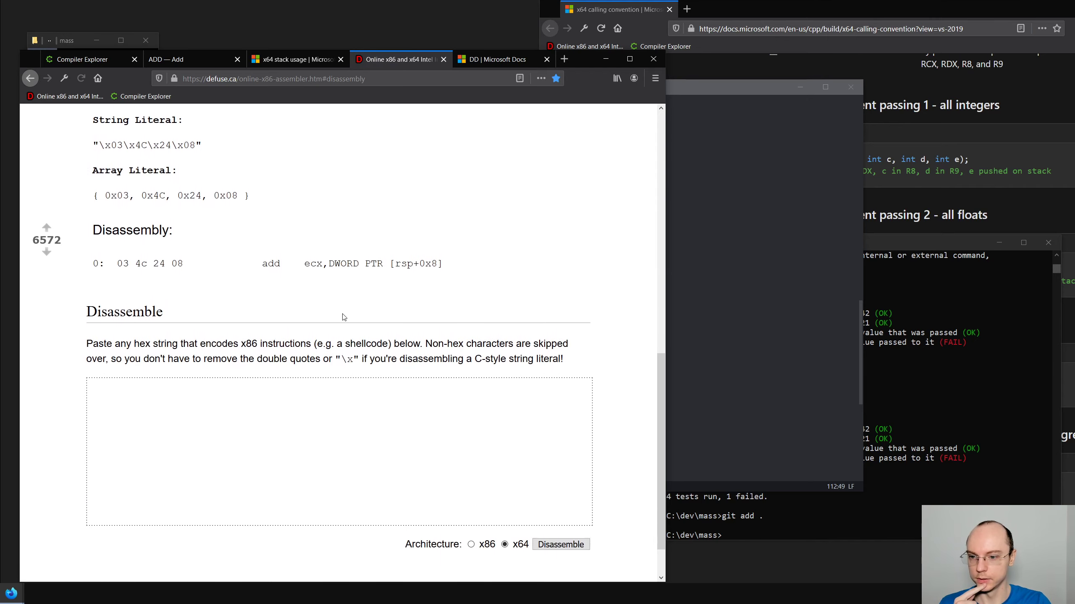
scroll("up", 3)
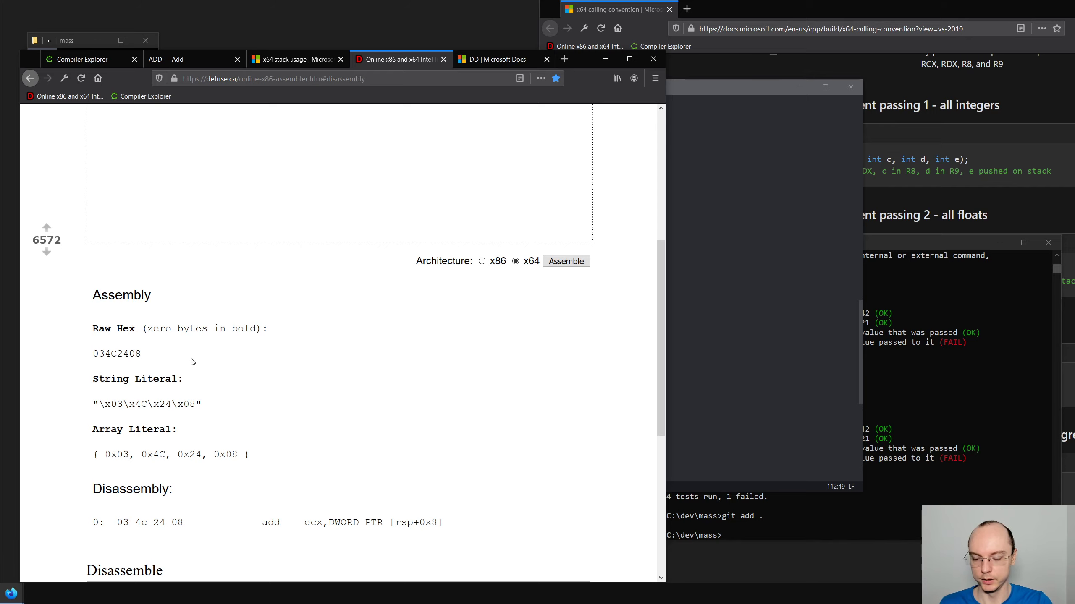
scroll("up", 3)
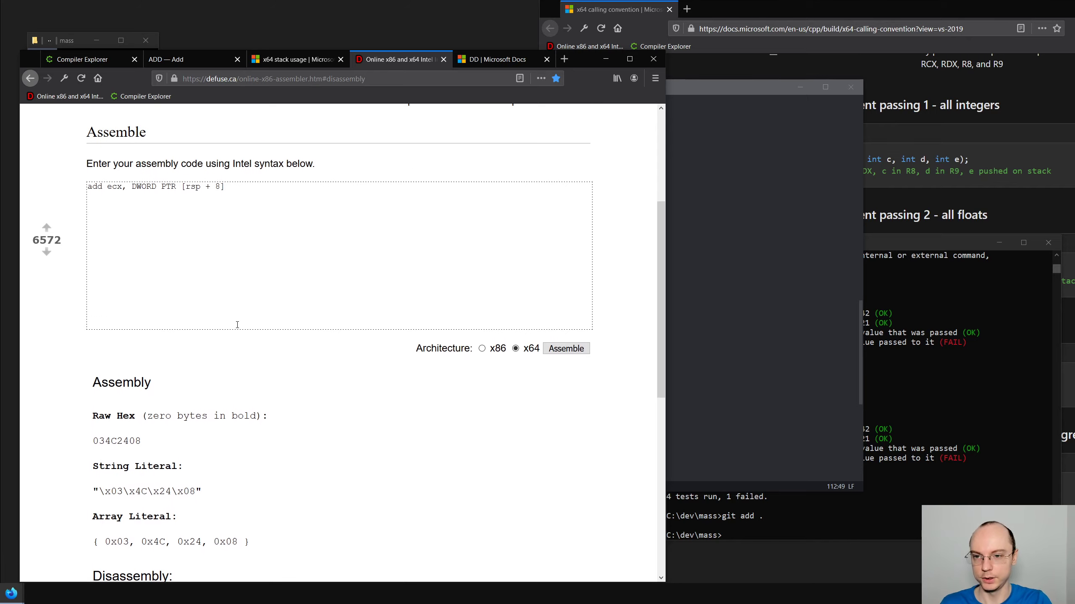
scroll("down", 3)
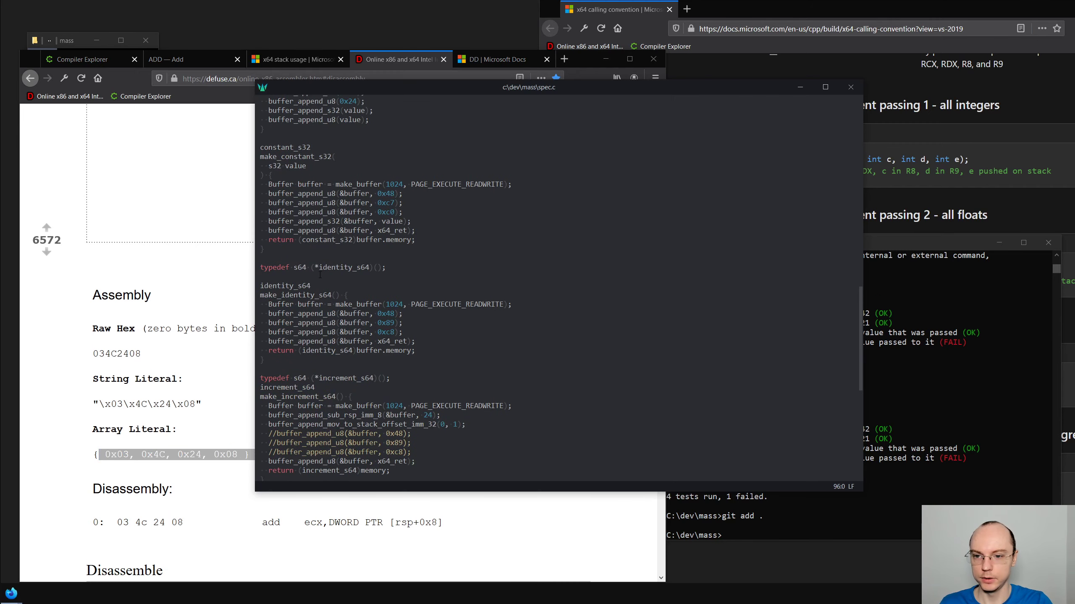
Create buffer_append_add_to_ecx_value_at_stack_offset emitting 0x03, 0x4C, 0x24 plus value, removing the pasted literal
scroll("up", 3)
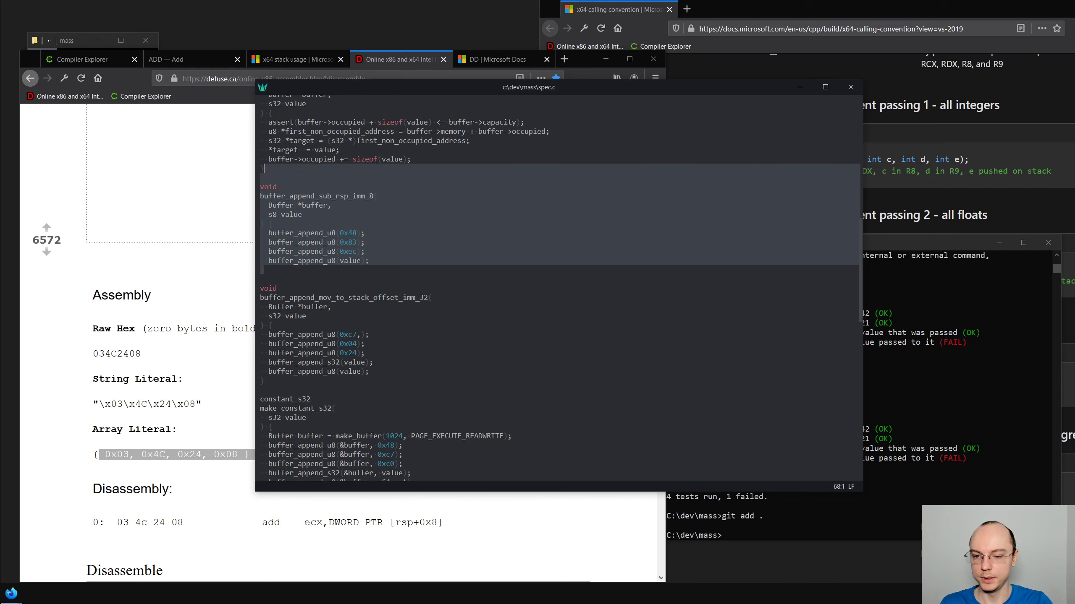
scroll("down", 3)
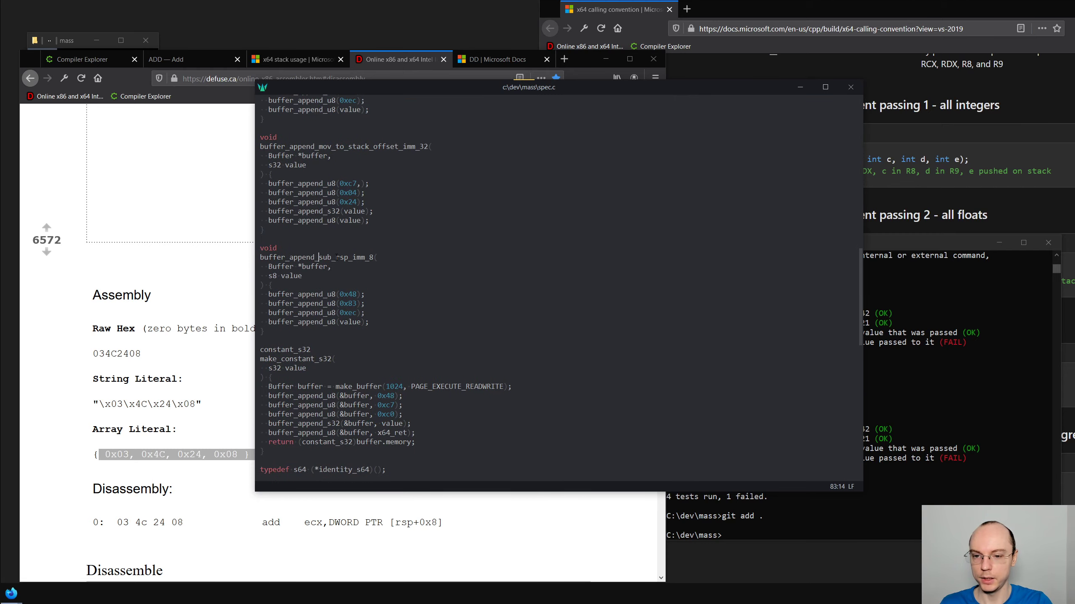
scroll("down", 3)
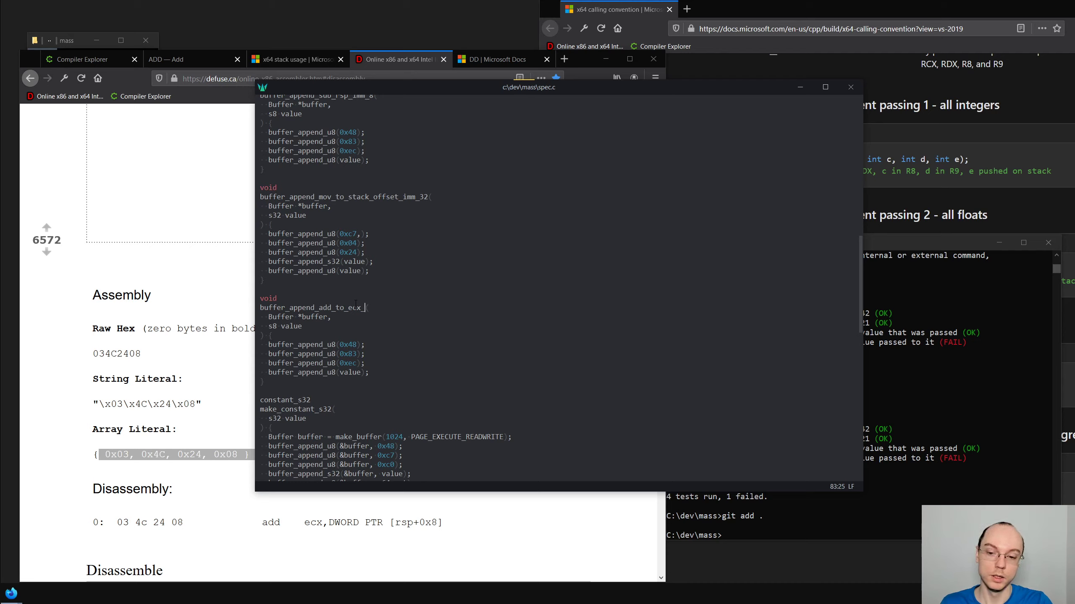
type("value")
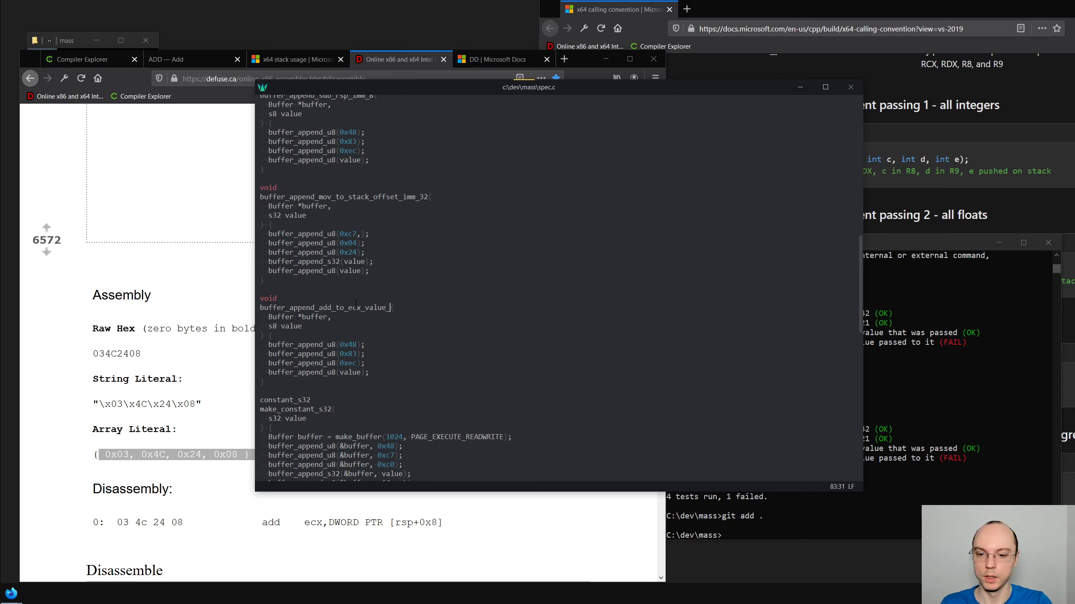
type("_at_stack_offset")
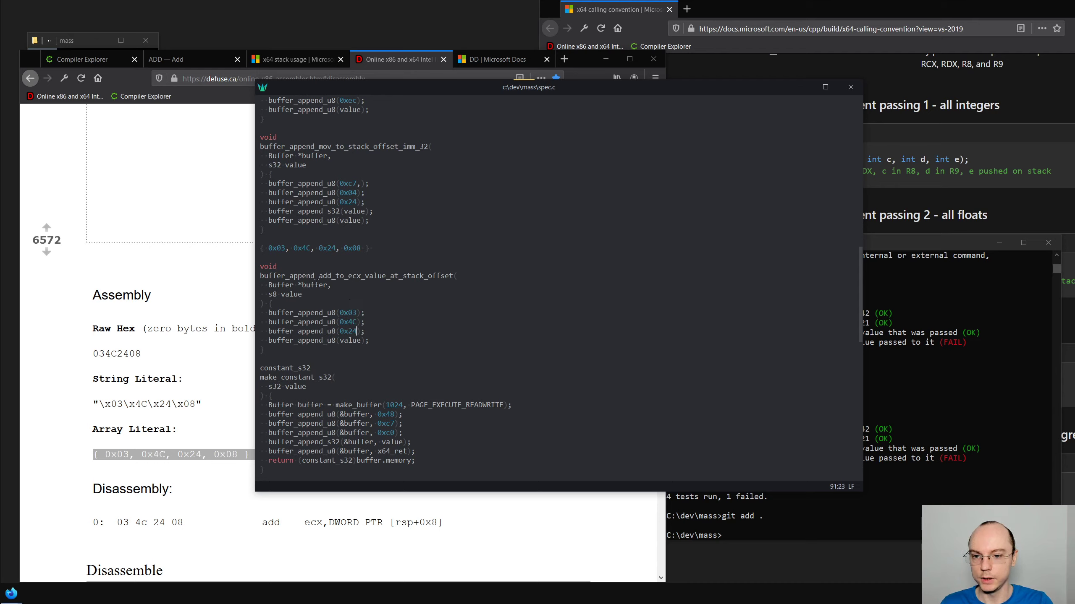
left_click(374, 248)
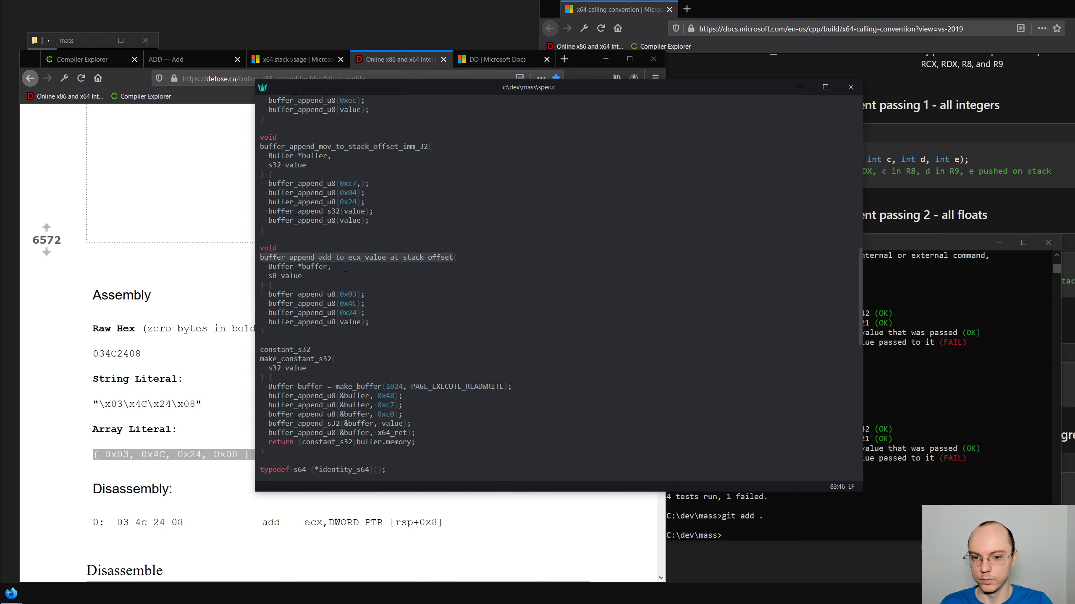
Insert a buffer_append_add_to_ecx_value_at_stack_offset call after the mov call in make_increment_s64
scroll("down", 3)
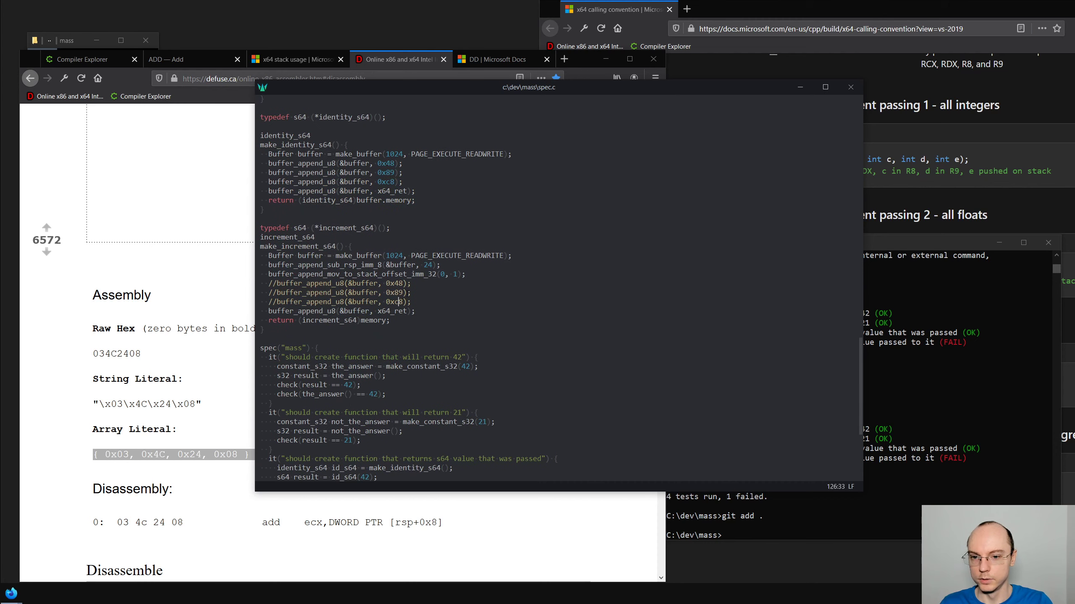
type("buffer_append_add_to_ecx_value_at_stack_offset(buffer")
left_click(367, 274)
type("&buffer")
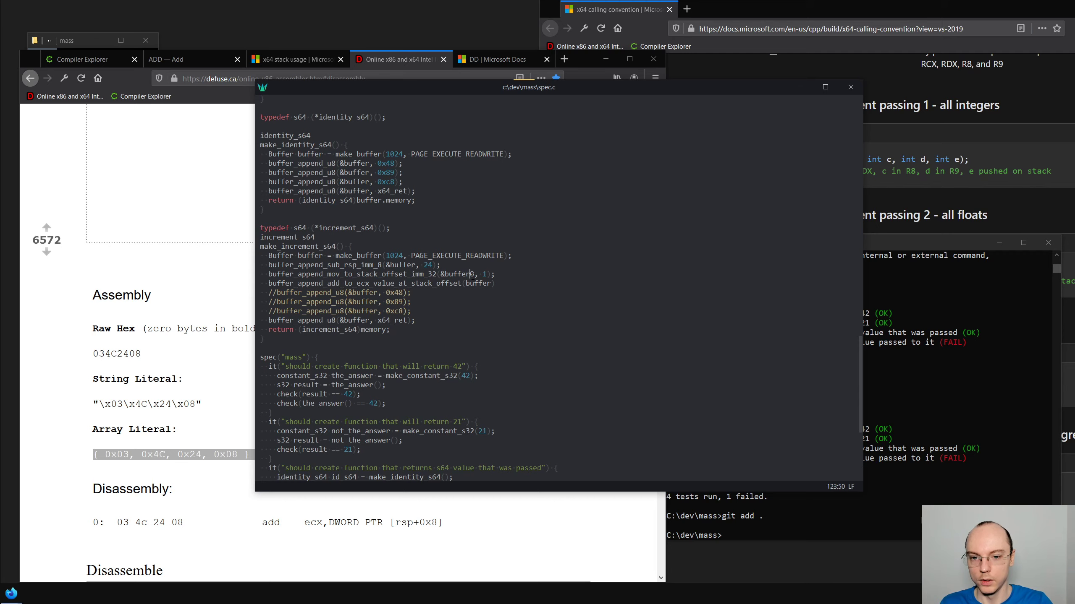
scroll("up", 3)
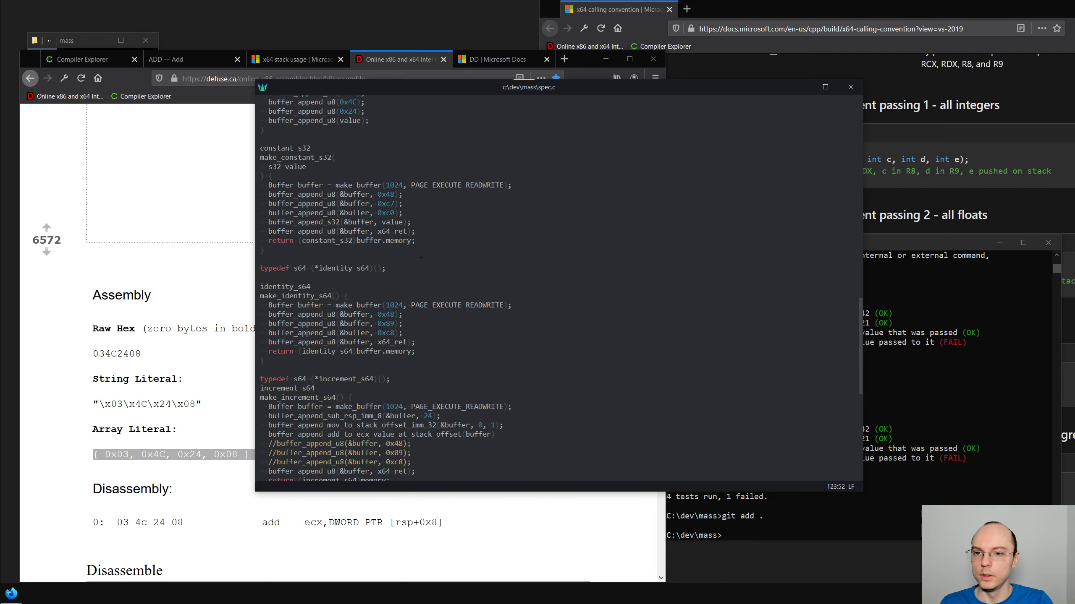
scroll("up", 3)
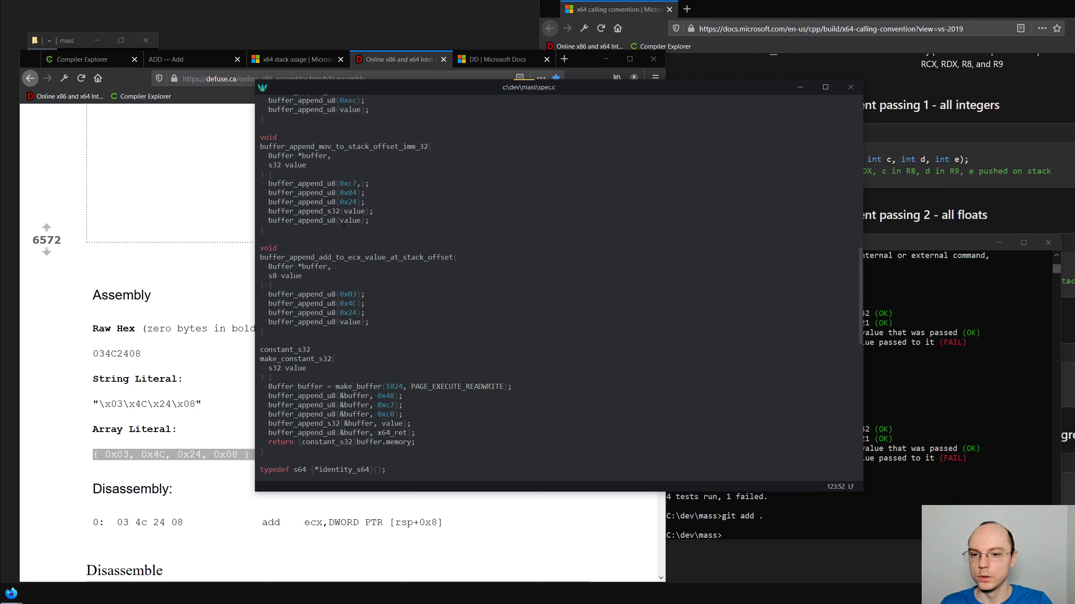
left_click(328, 156)
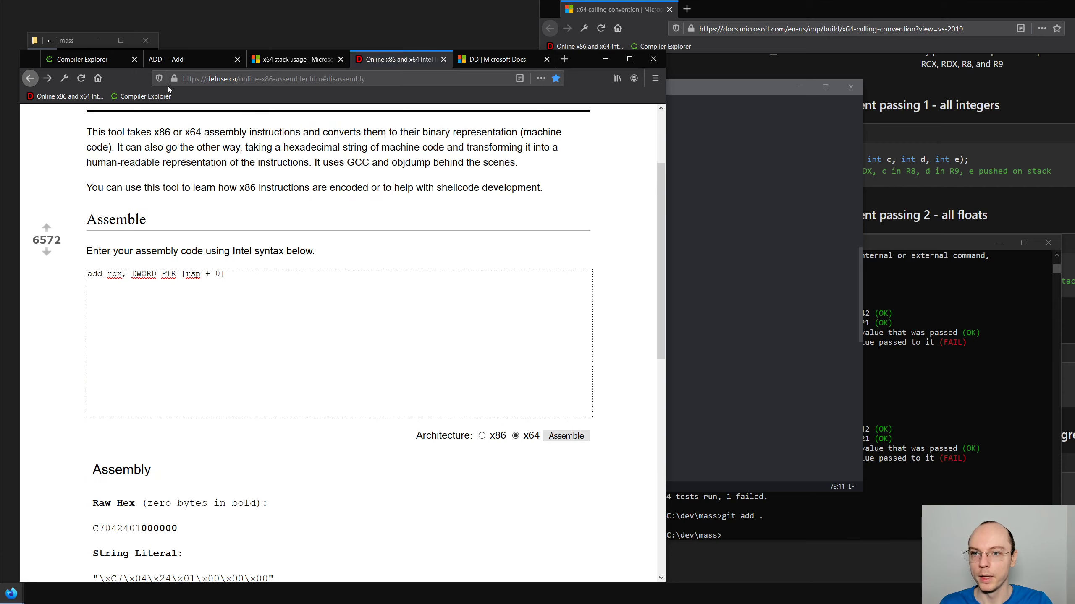
left_click(81, 59)
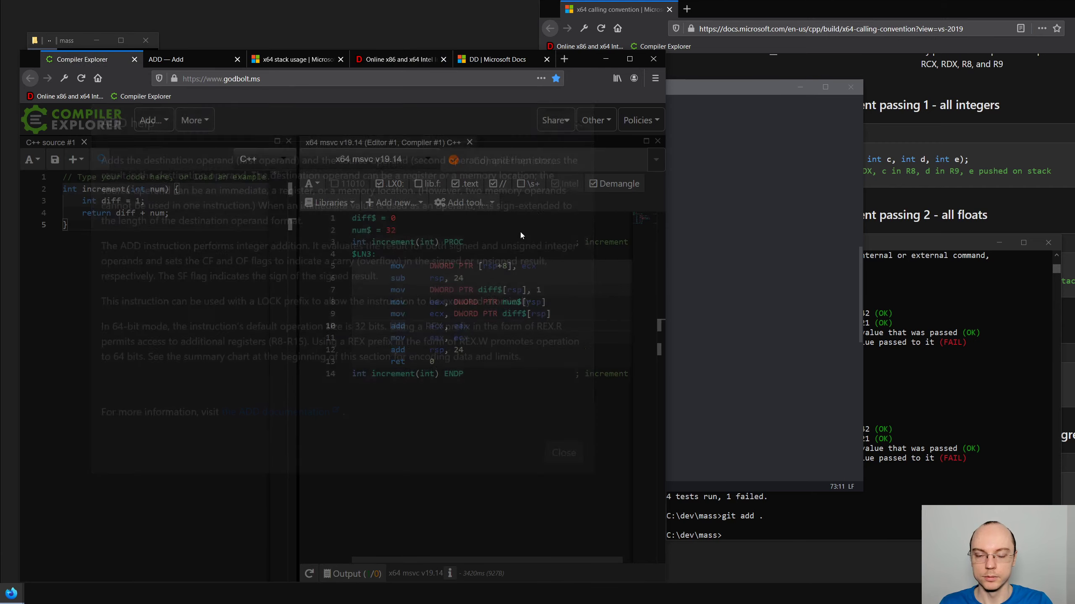
left_click(400, 59)
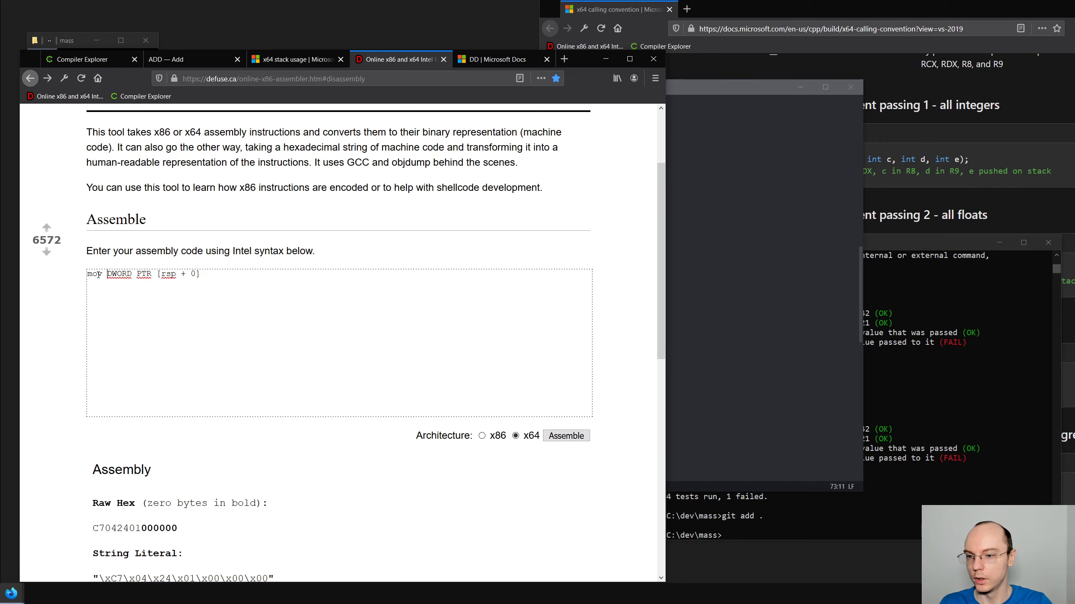
type(", 1")
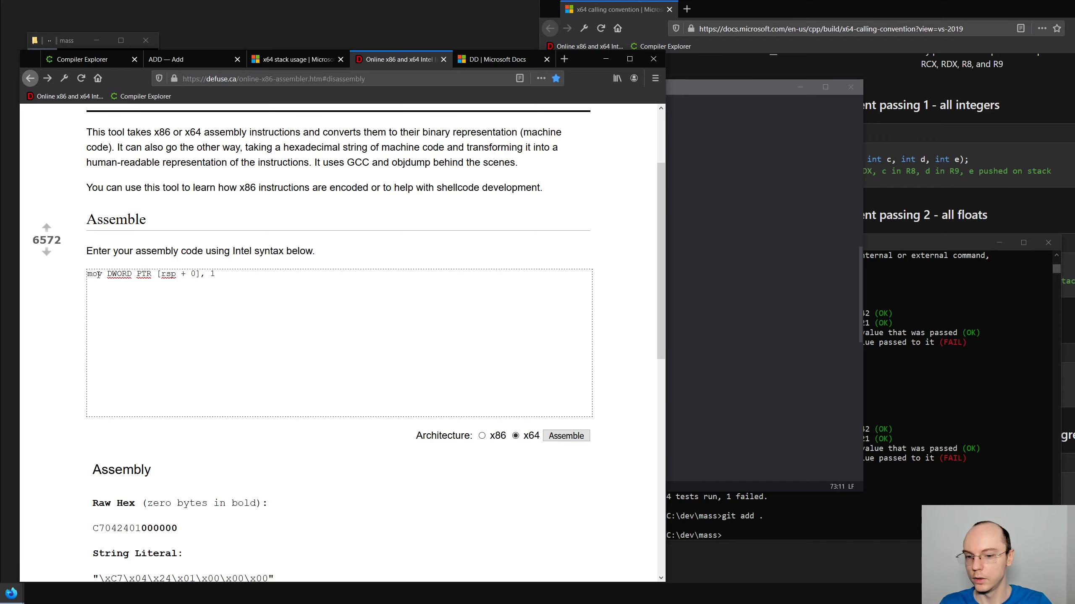
scroll("down", 3)
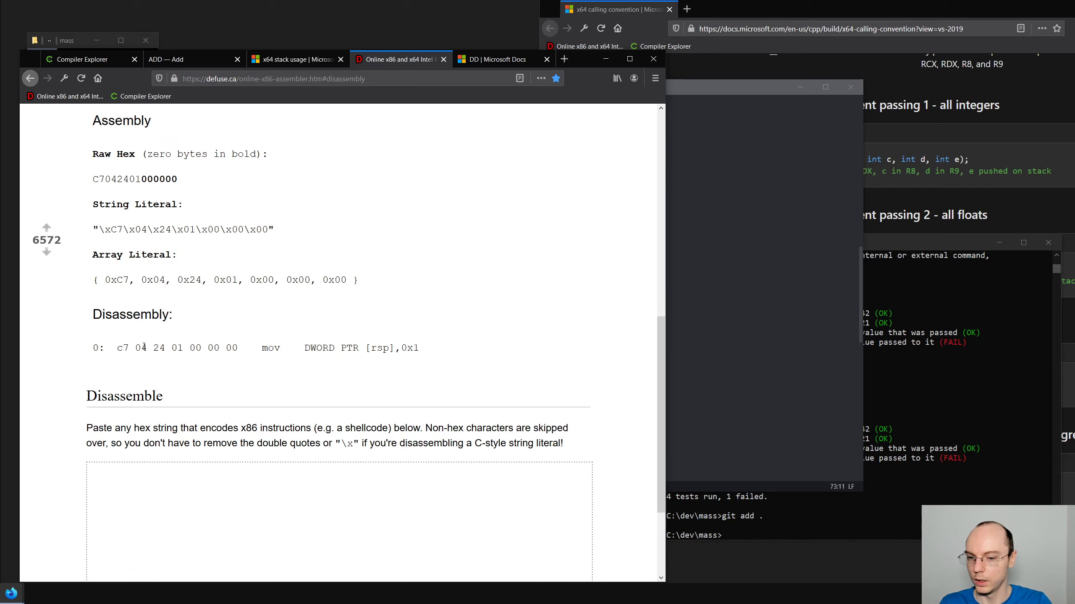
scroll("up", 3)
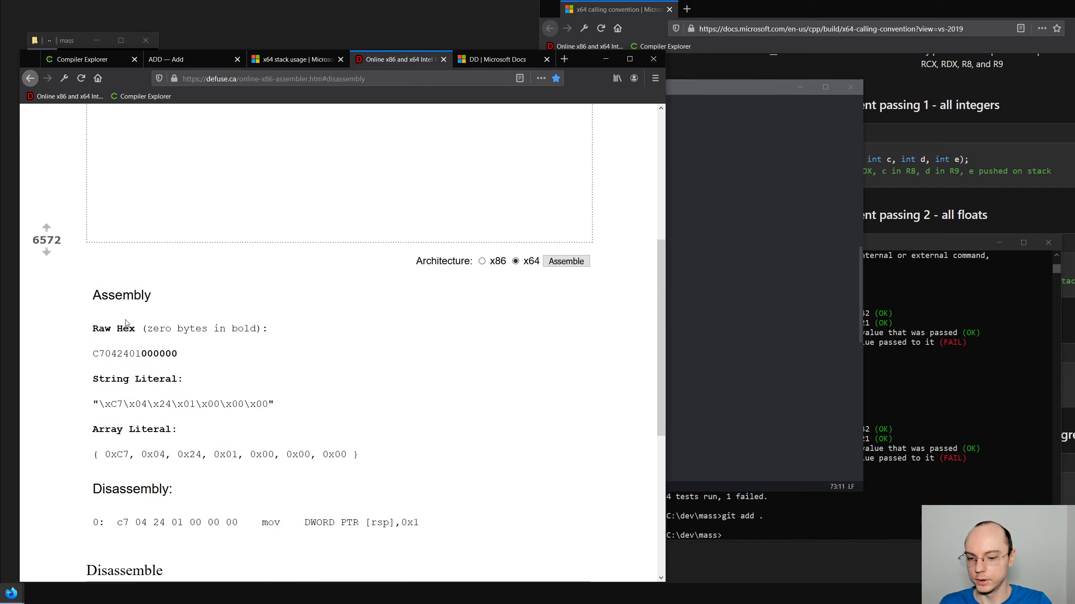
scroll("up", 3)
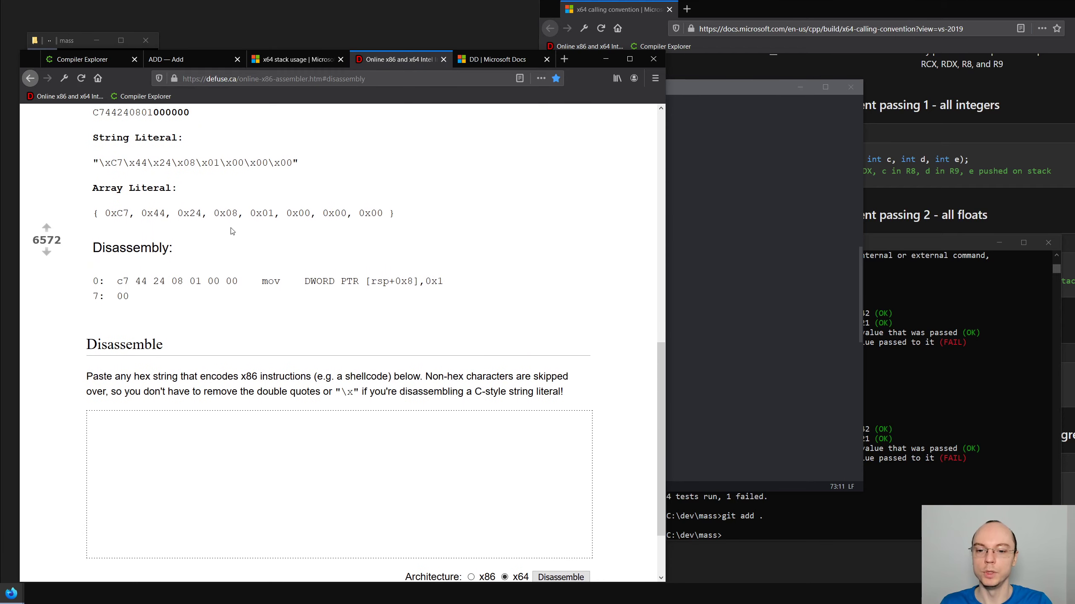
mouse_move(180, 280)
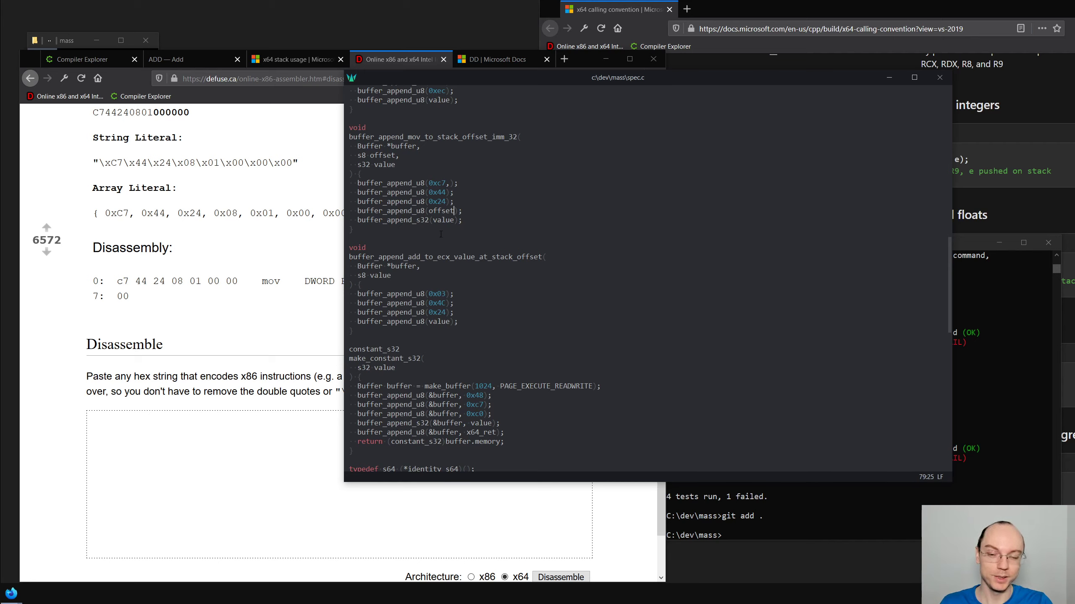
Complete the add-to-ecx helper call in make_increment_s64 with offset 0
scroll("down", 3)
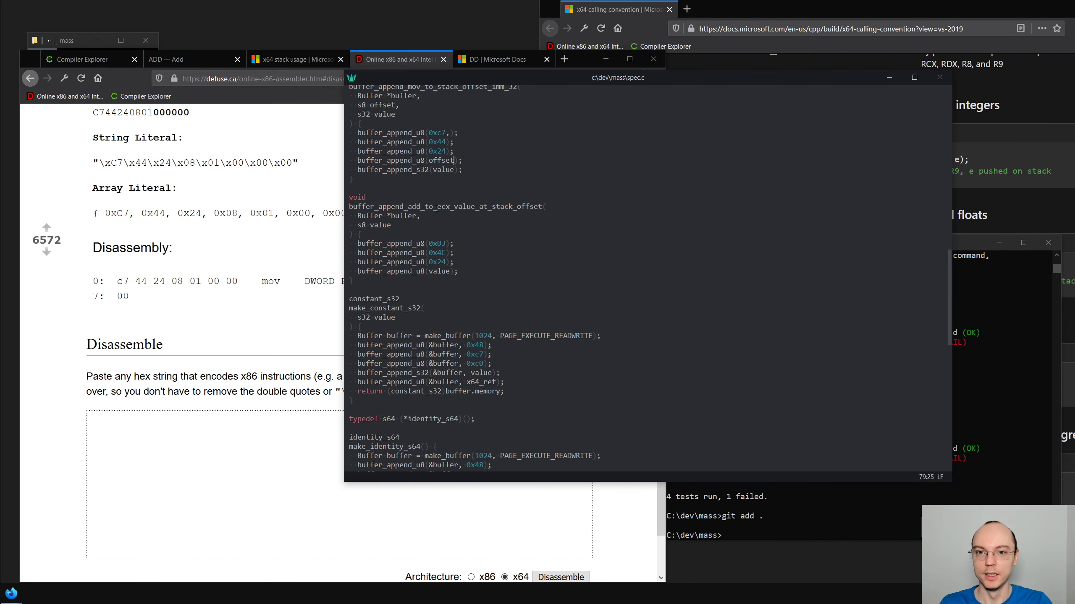
mouse_move(158, 178)
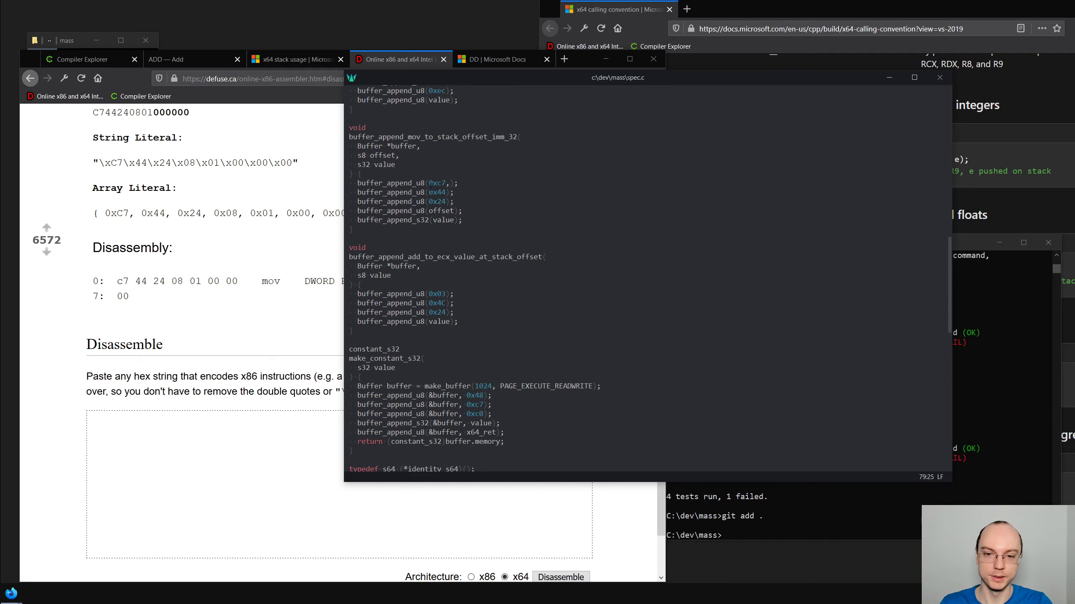
scroll("down", 3)
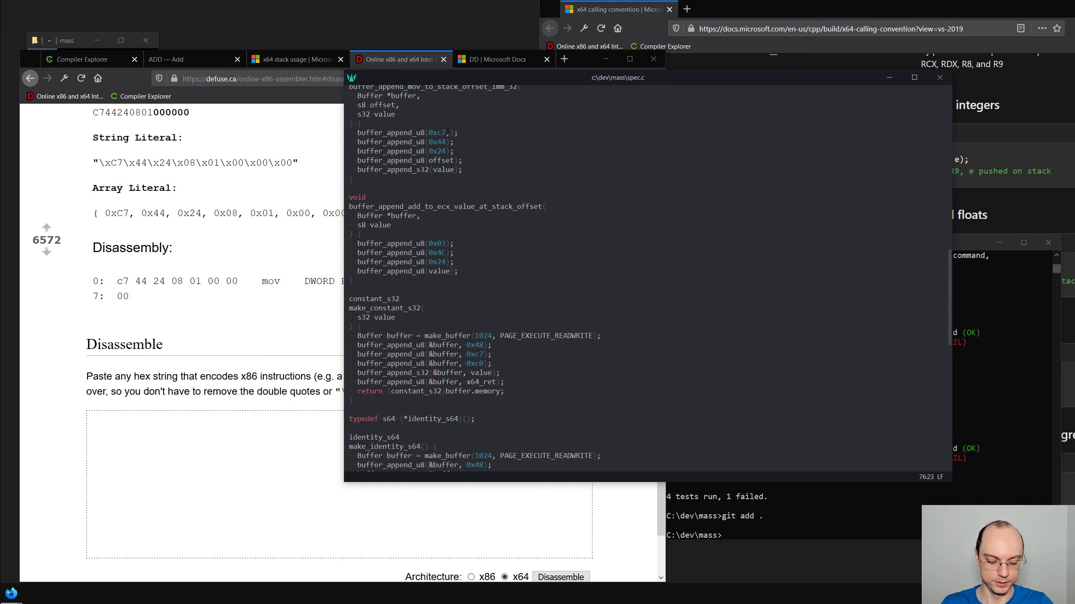
scroll("down", 3)
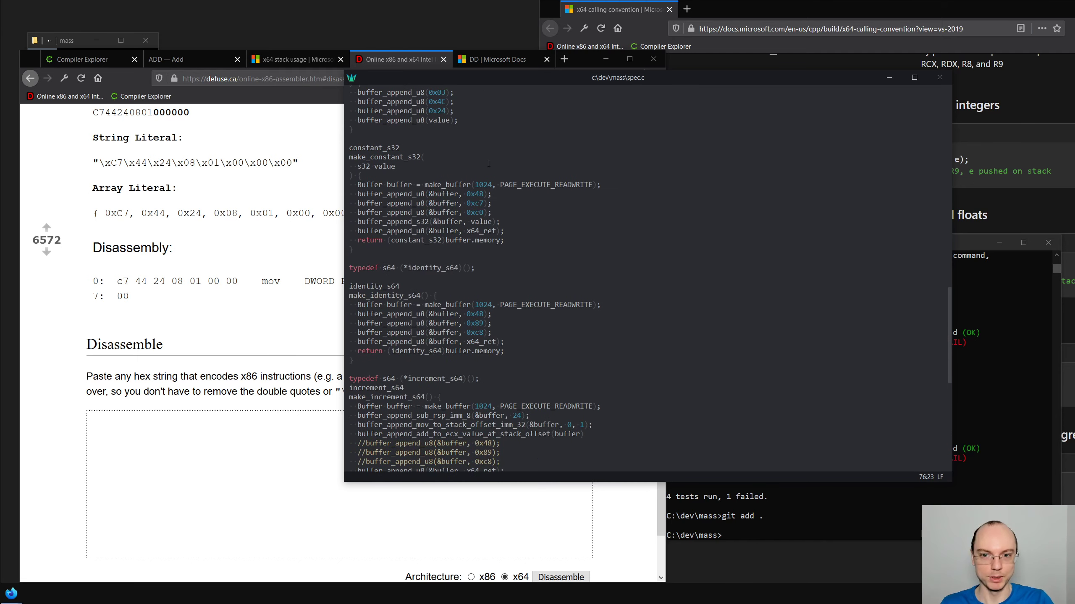
scroll("down", 3)
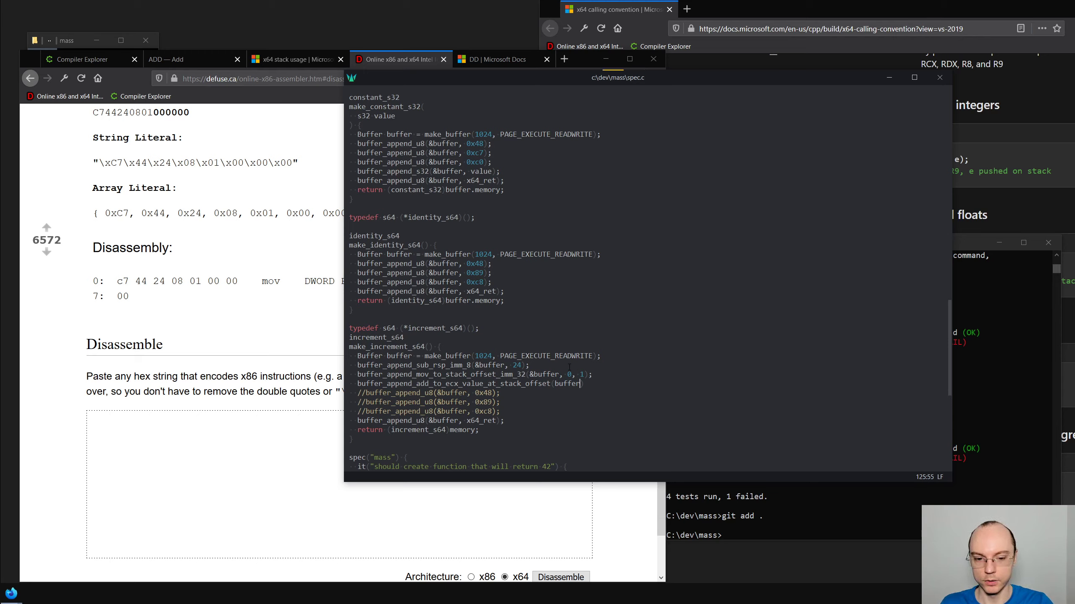
type(", 0);")
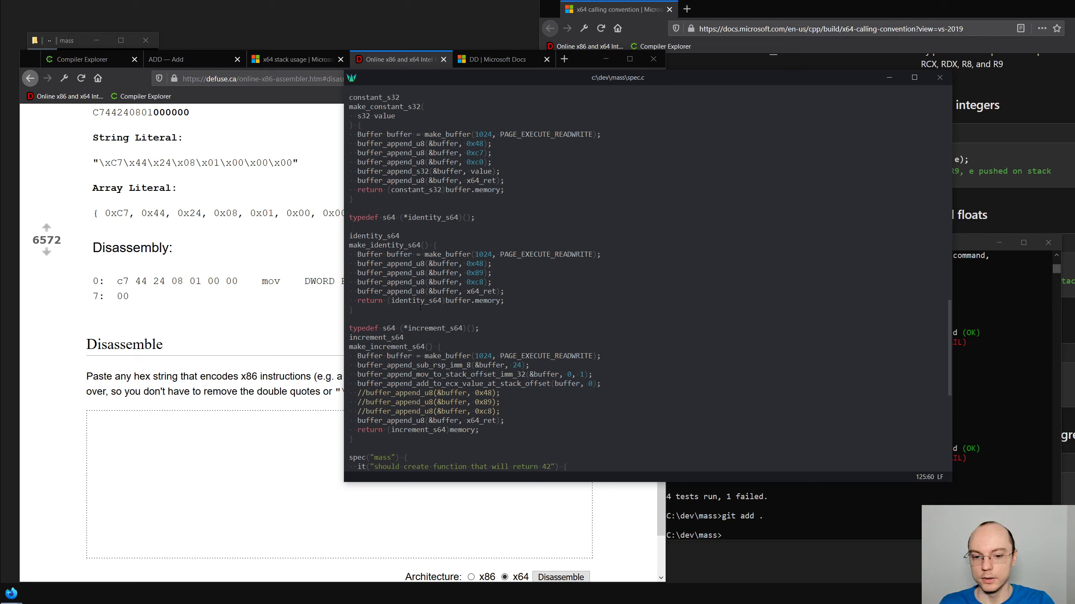
Check the compiled increment example and add a '// mov rax, rcx' comment above the byte appends
left_click(81, 59)
type("//")
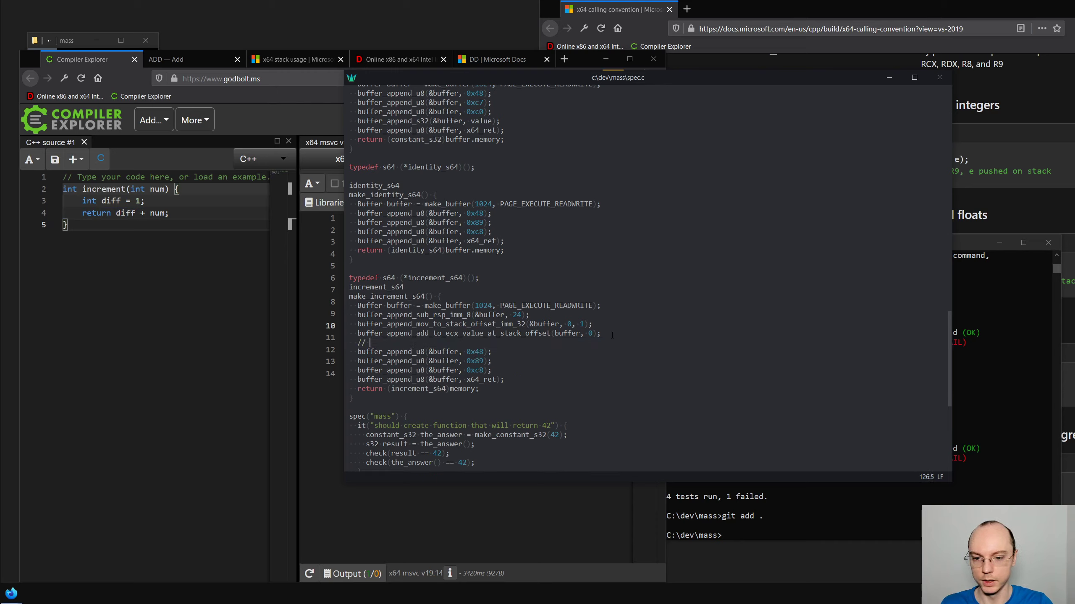
type("mov")
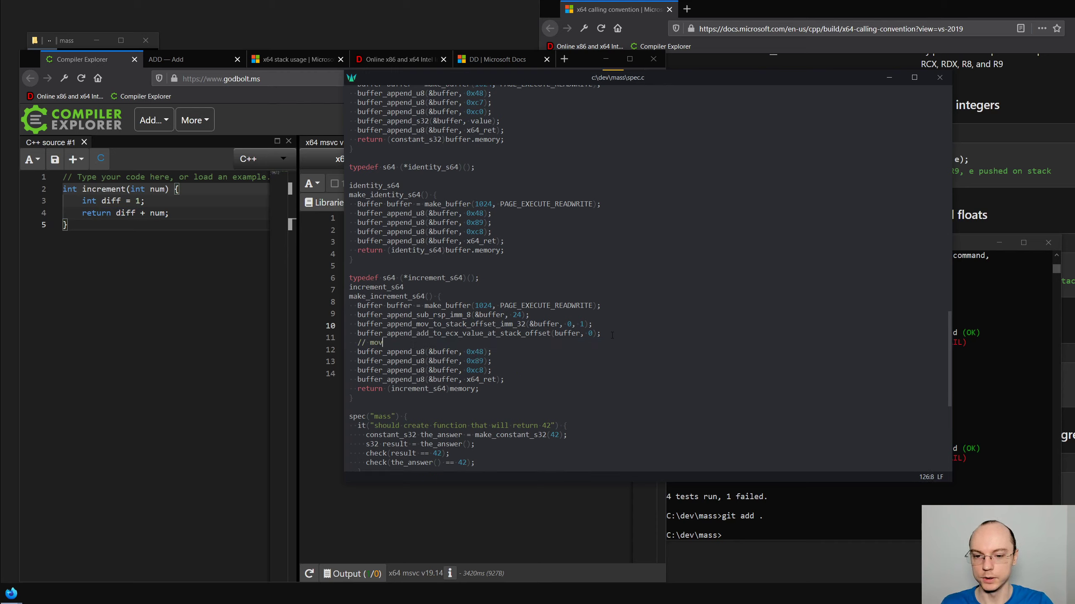
type("ra")
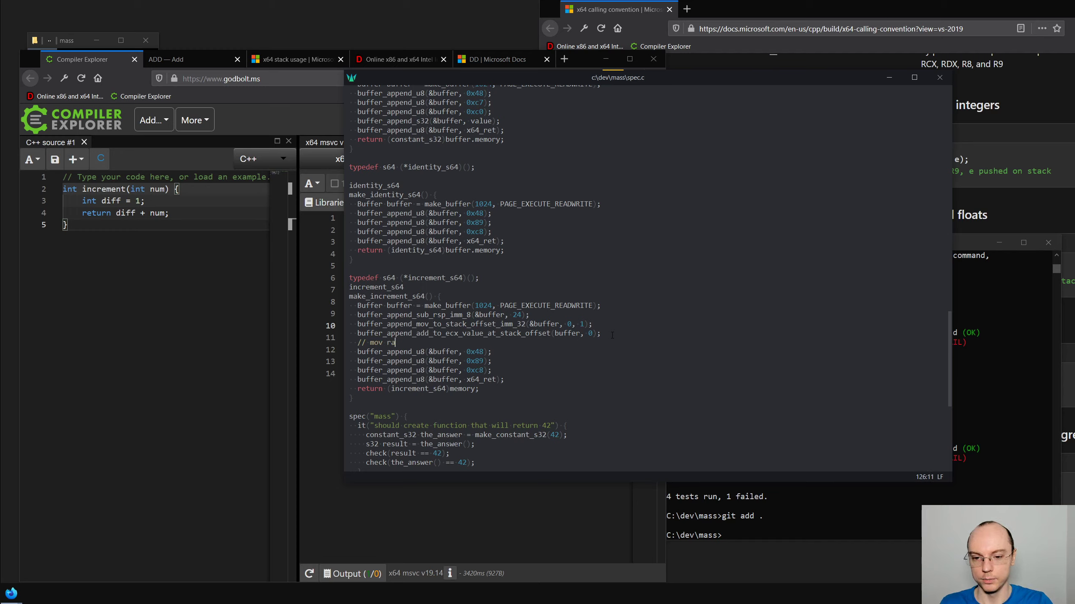
type("x, r")
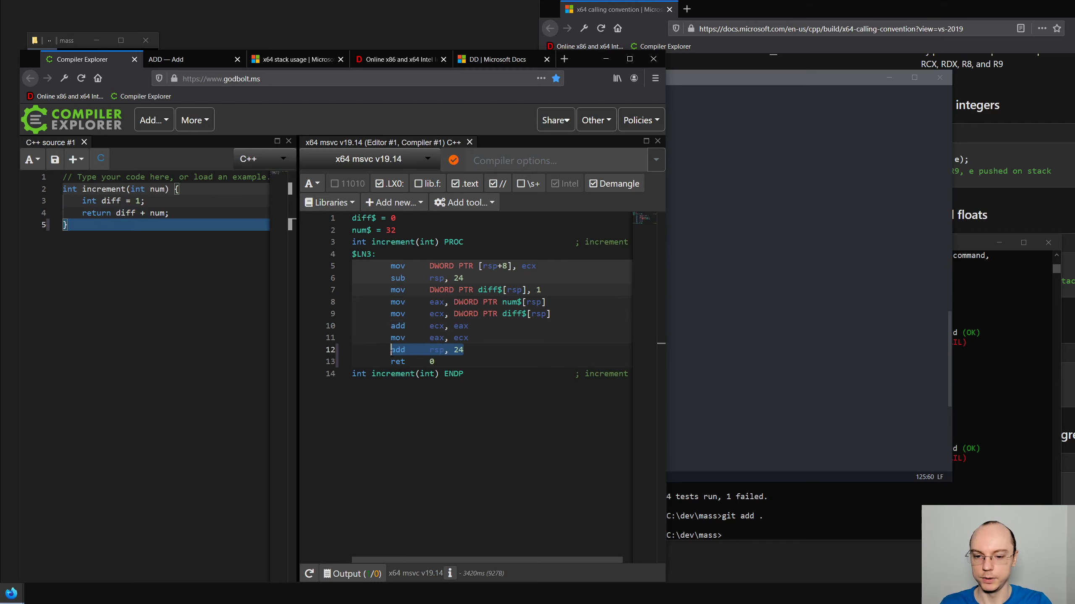
Assemble 'add rsp, 24' in the Defuse assembler, yielding 48 83 C4 18
left_click(401, 59)
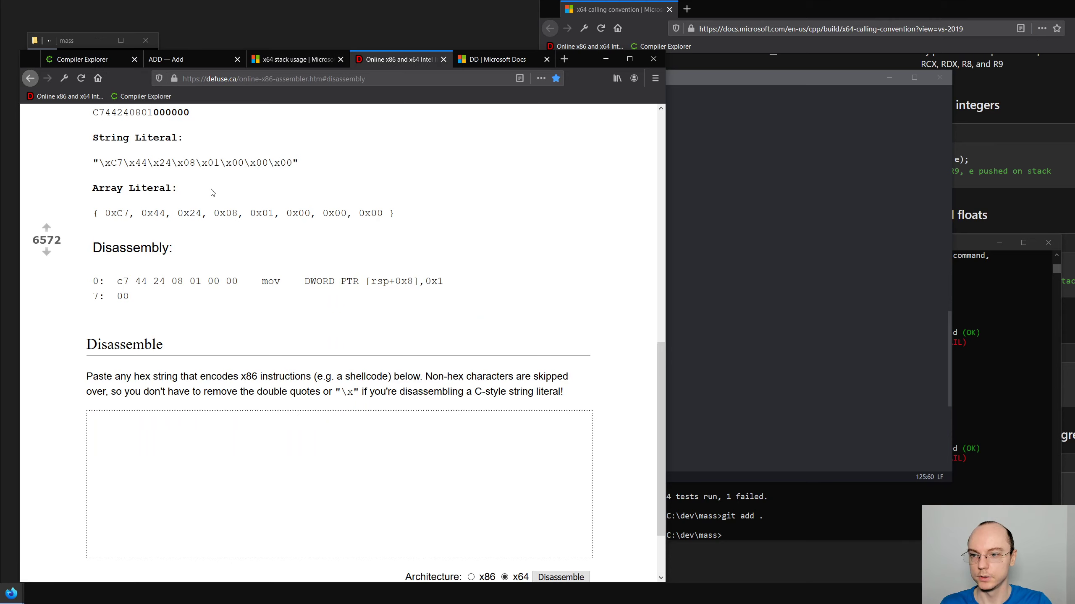
scroll("up", 3)
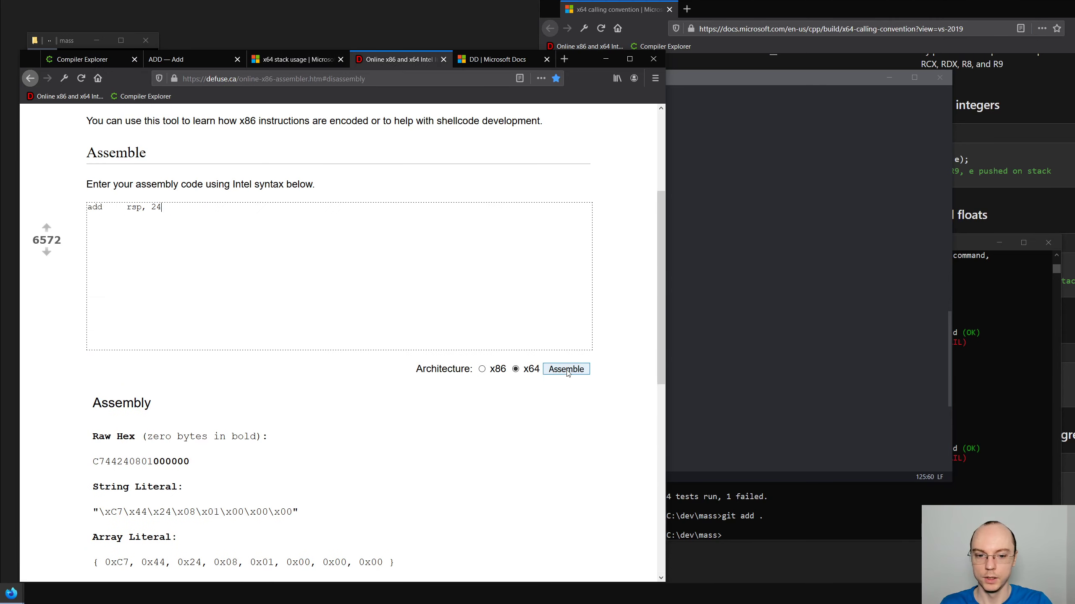
left_click(567, 370)
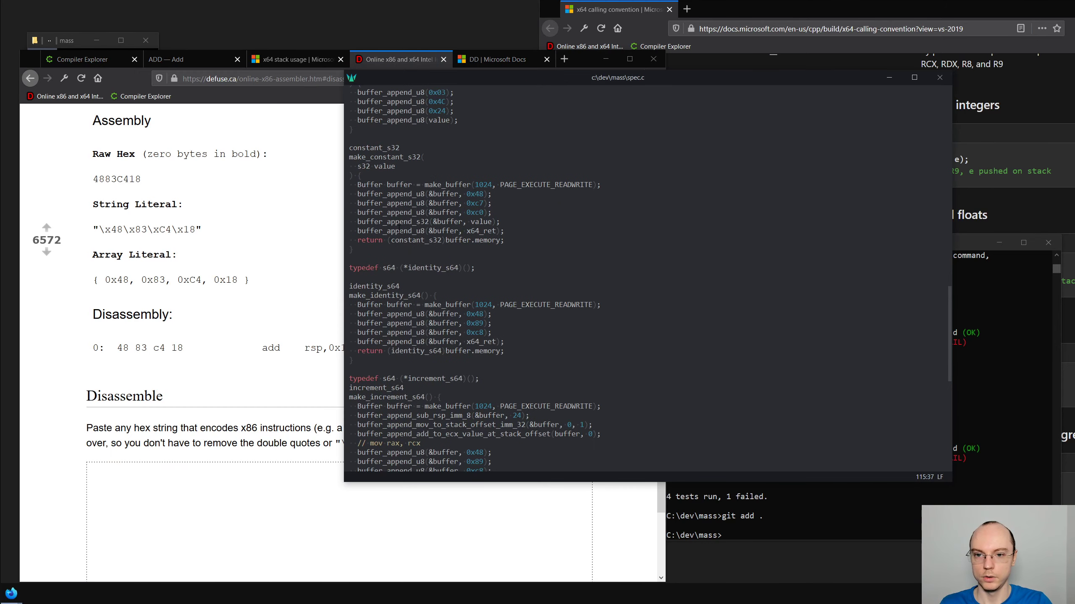
Copy the sub_rsp helper in spec.c as buffer_append_add_rsp_imm_8 emitting 0x48, 0x83, 0xc4
scroll("up", 3)
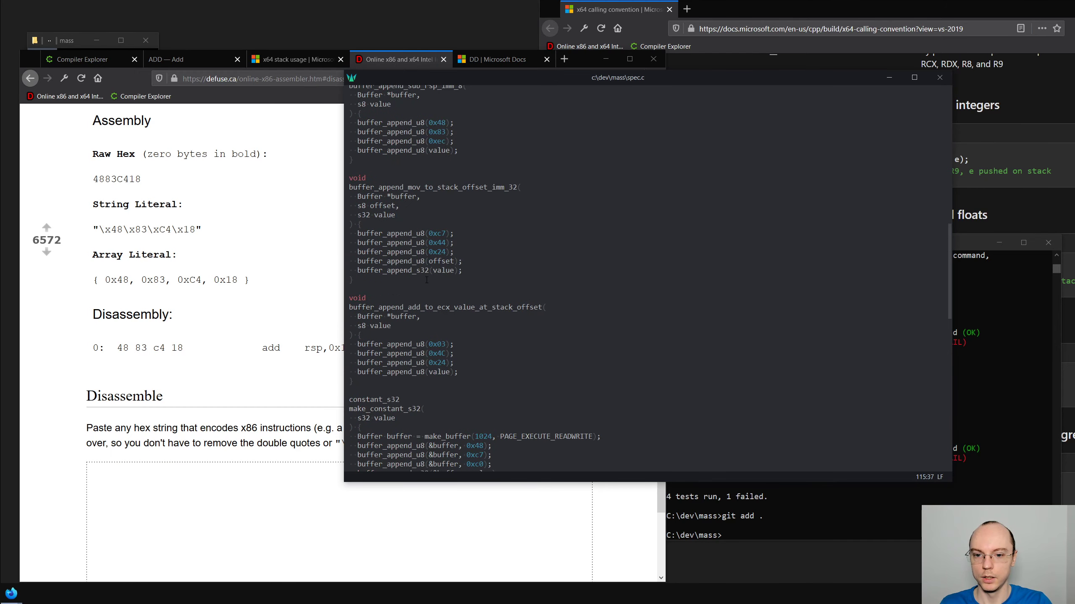
scroll("up", 3)
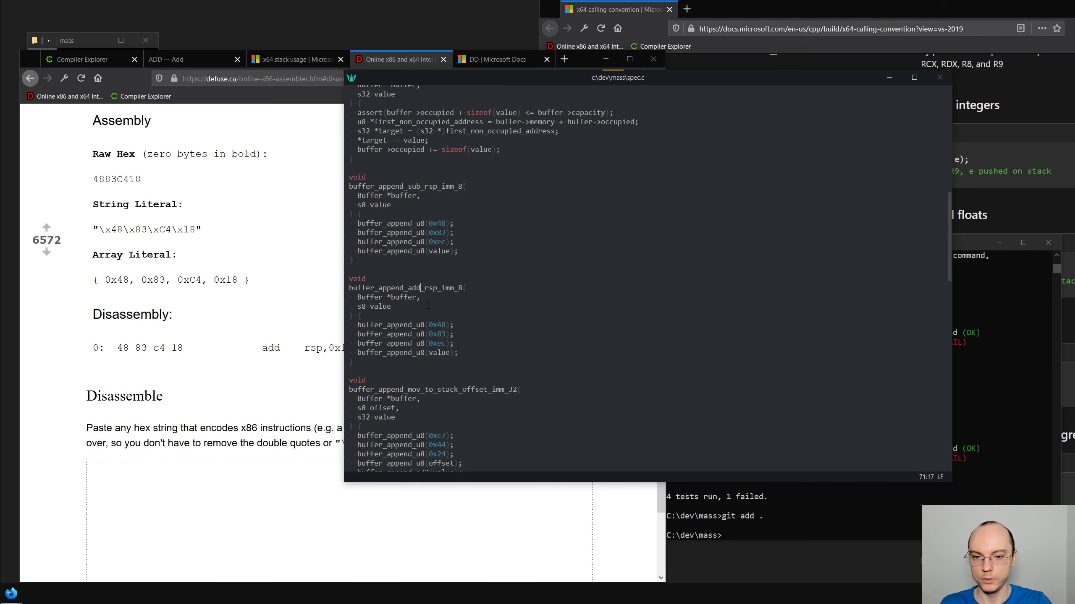
scroll("down", 3)
type("4")
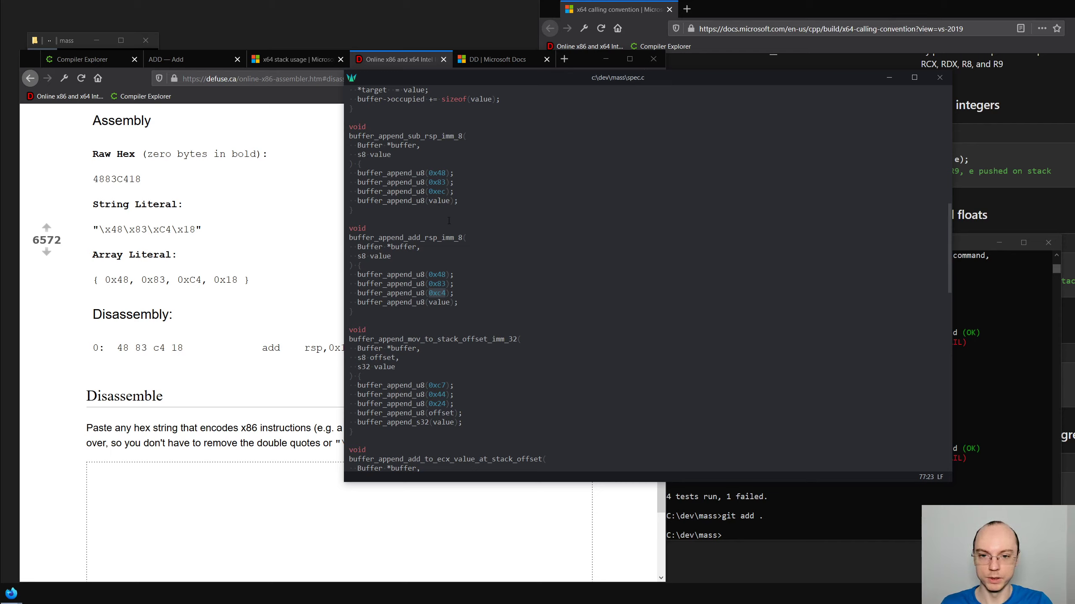
scroll("down", 3)
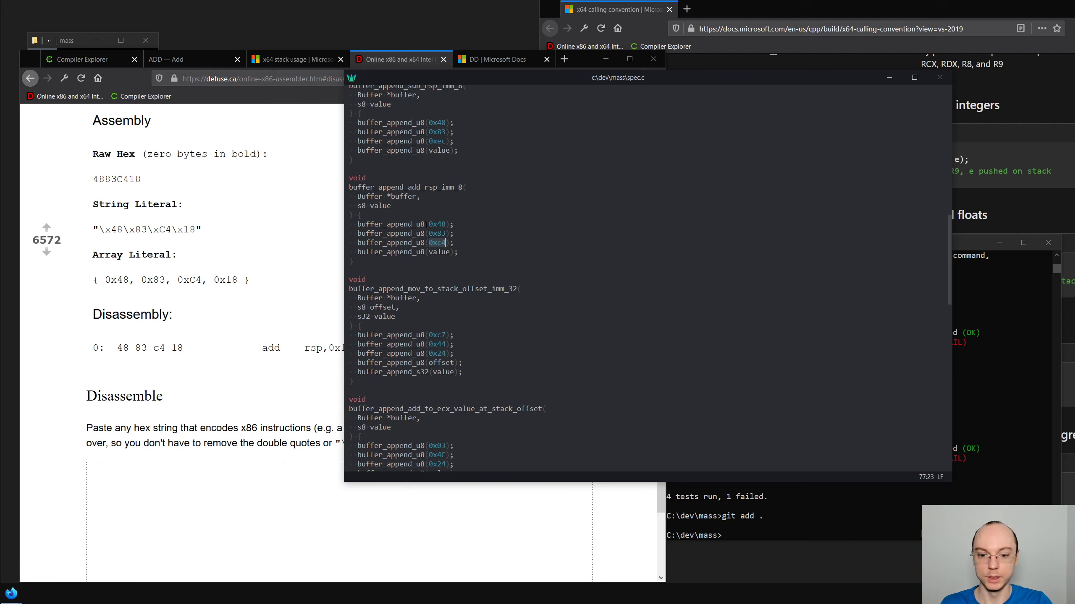
scroll("down", 3)
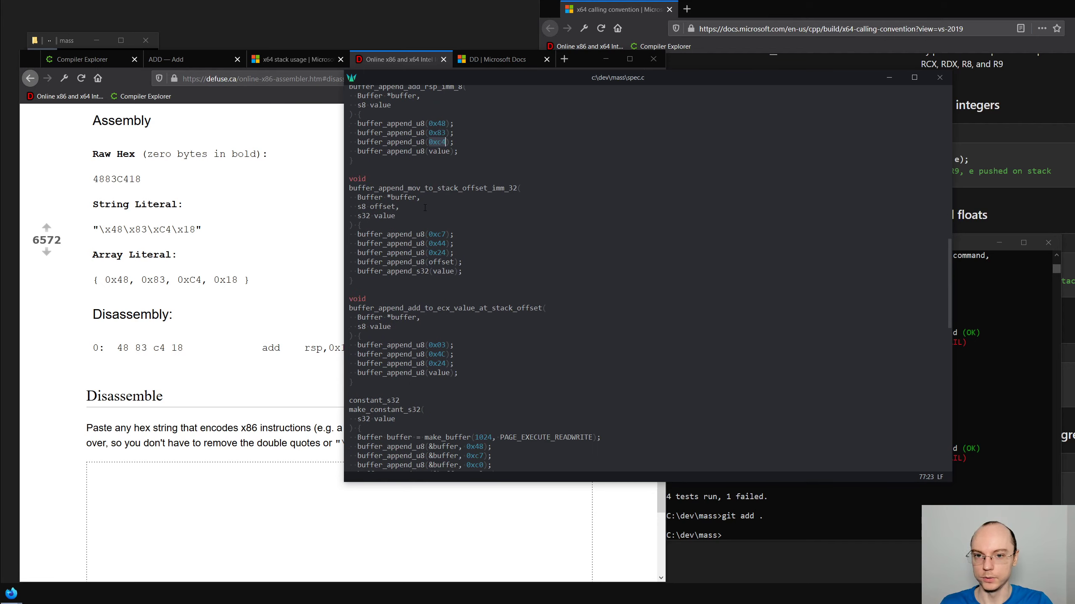
scroll("down", 3)
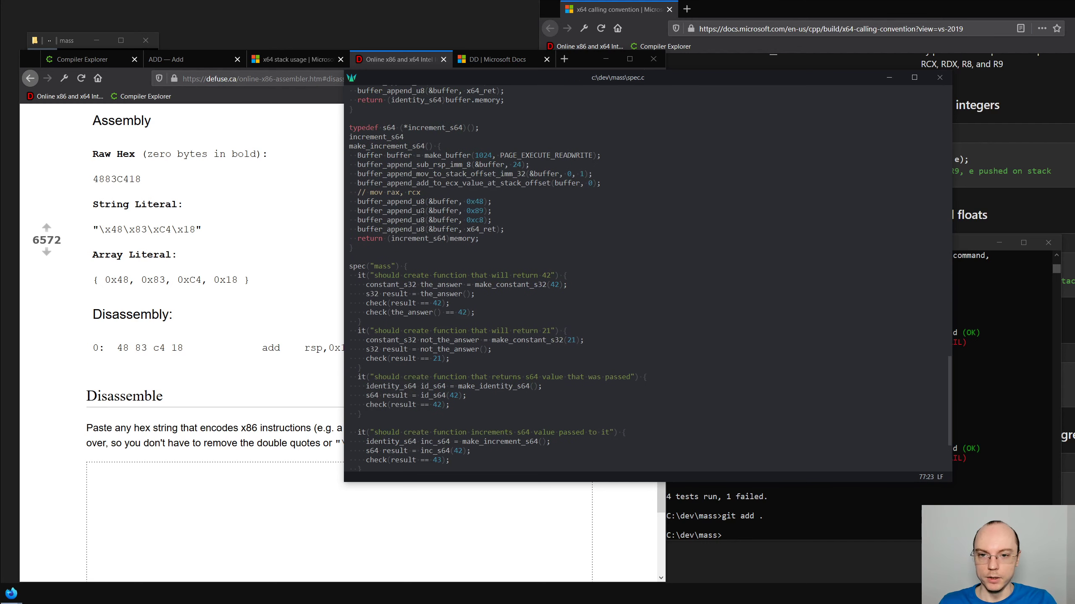
Call buffer_append_add_rsp_imm_8(&buffer, 24) before the ret append in make_increment_s64
scroll("up", 3)
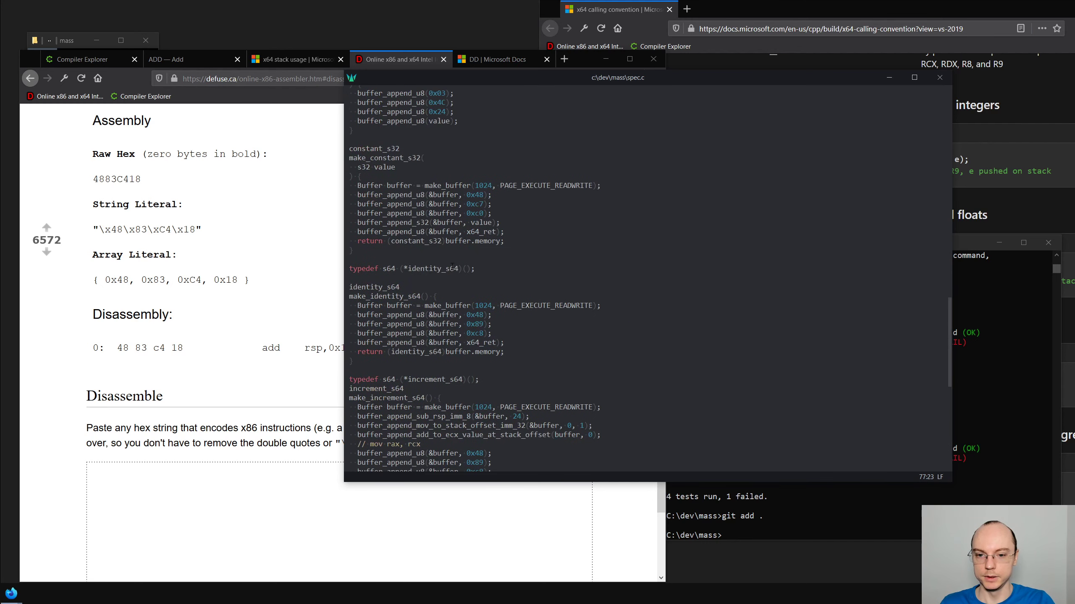
scroll("down", 3)
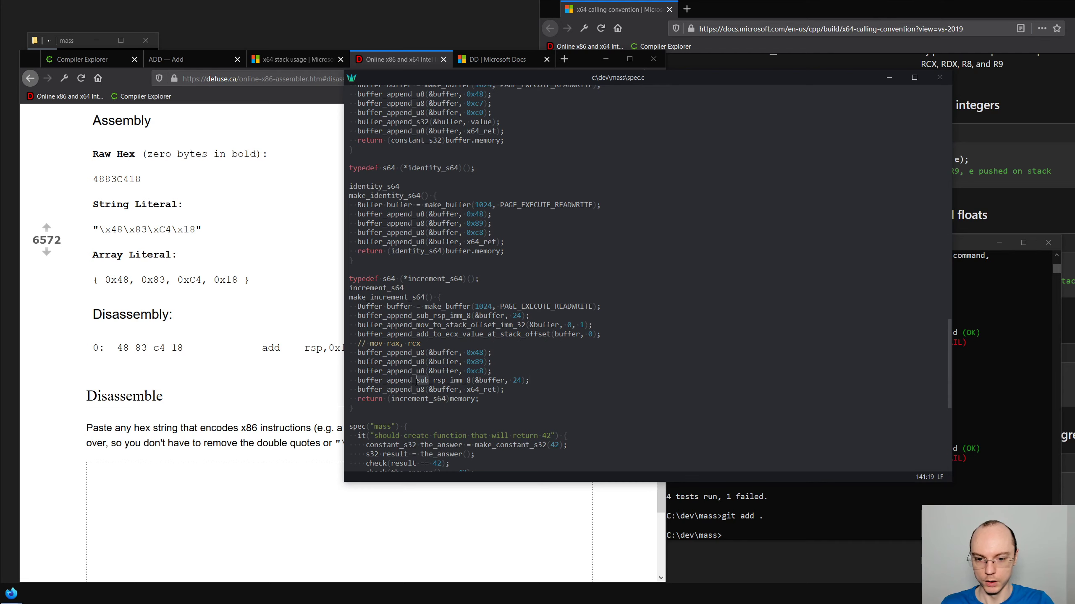
scroll("down", 3)
type("buffer.")
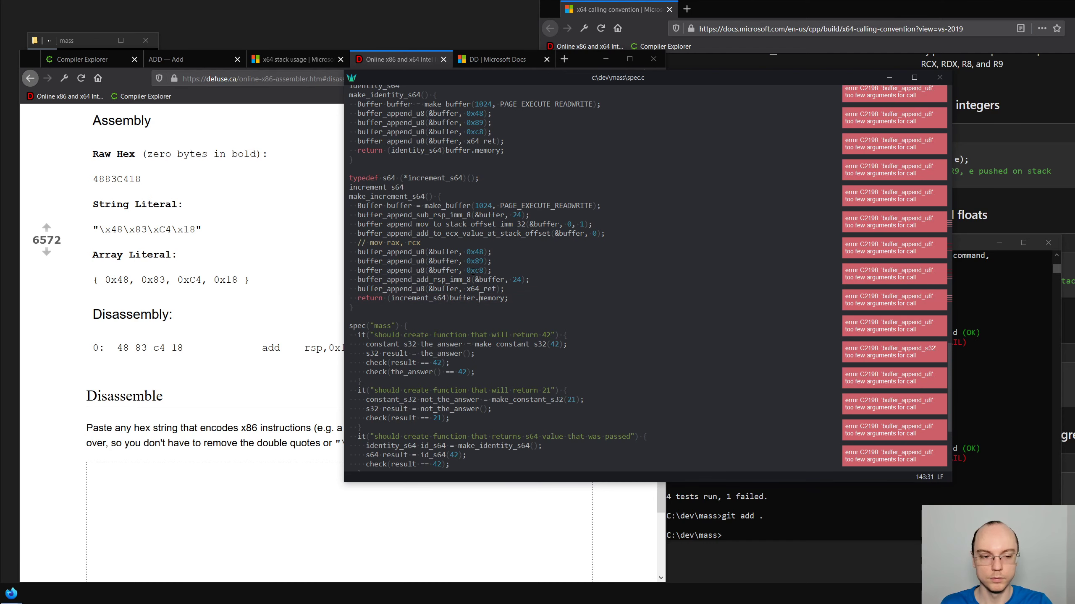
Pass buffer as the first argument to every helper's buffer_append_u8/s32 calls and rebuild
scroll("up", 3)
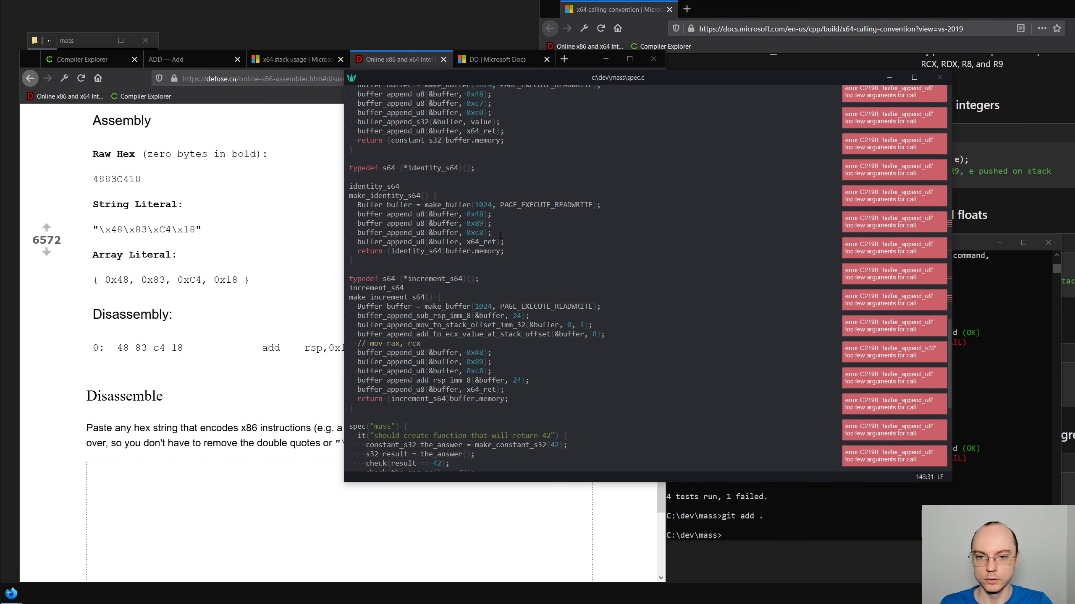
scroll("up", 3)
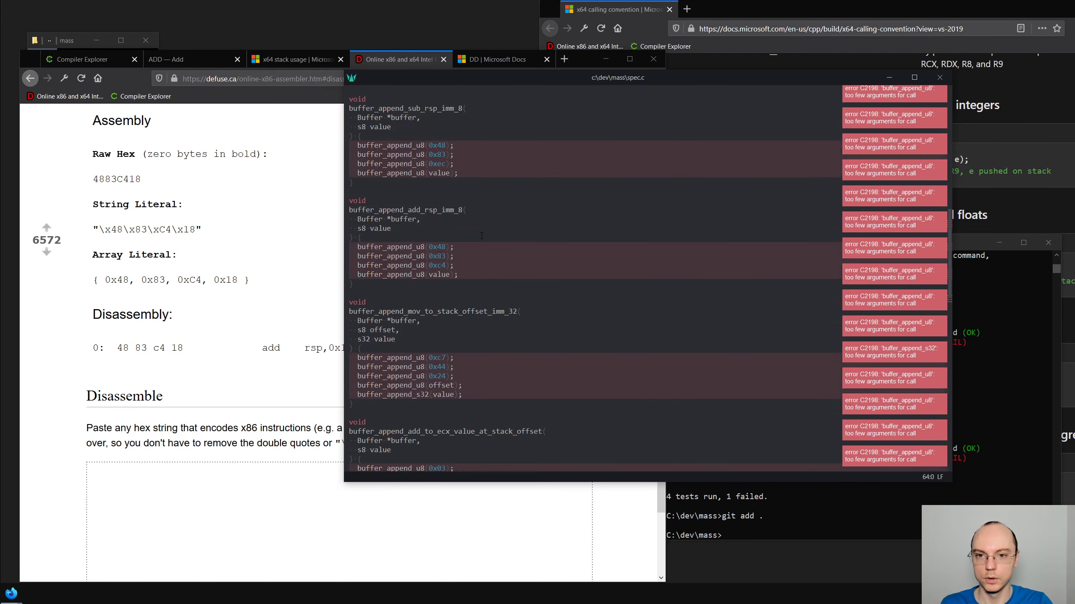
scroll("up", 3)
type("buffer, ")
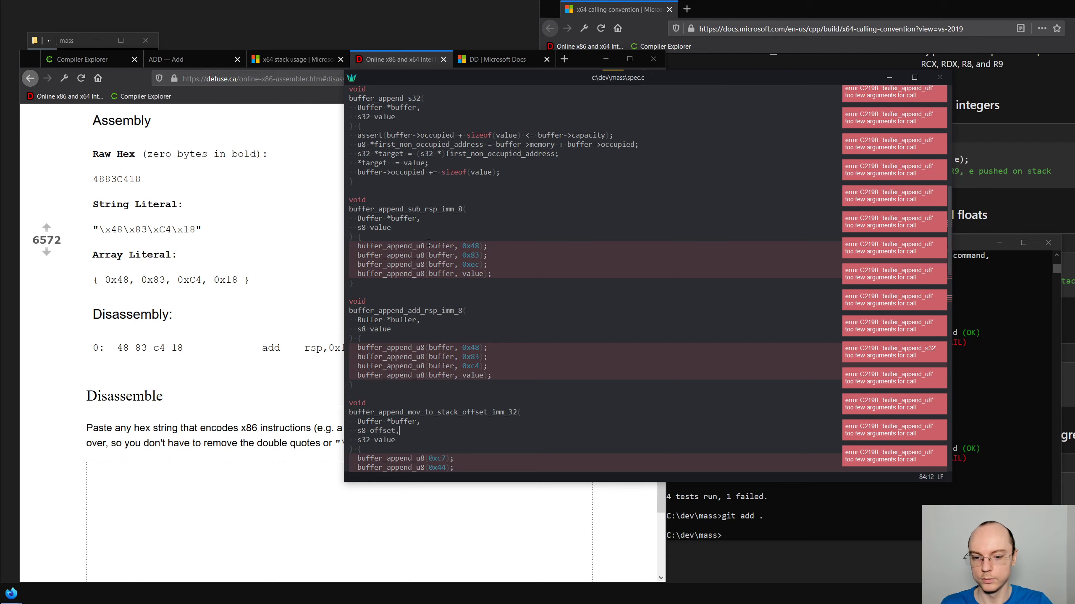
scroll("down", 3)
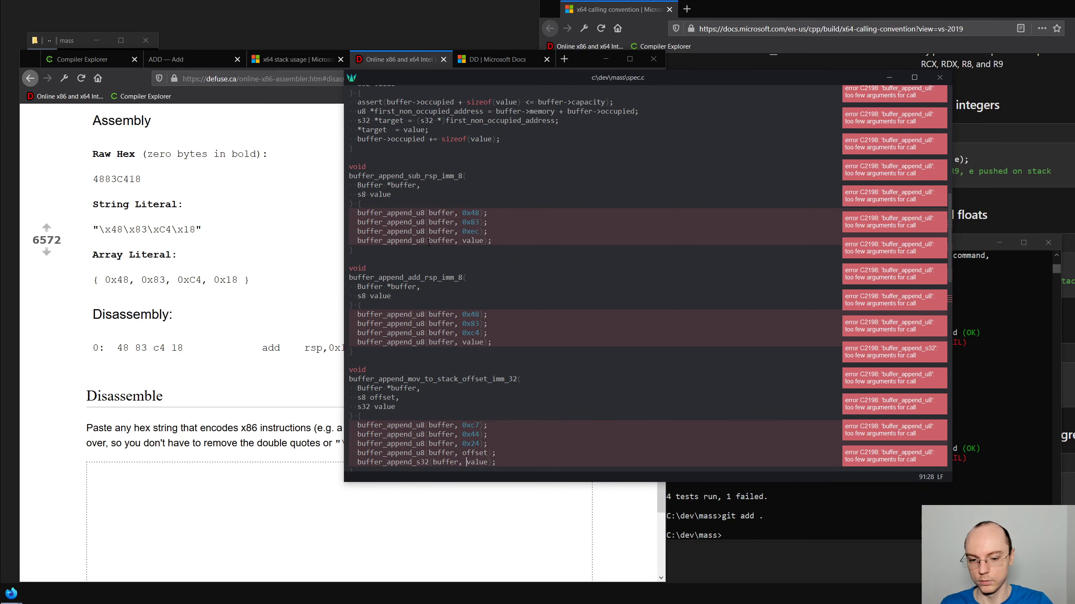
scroll("down", 3)
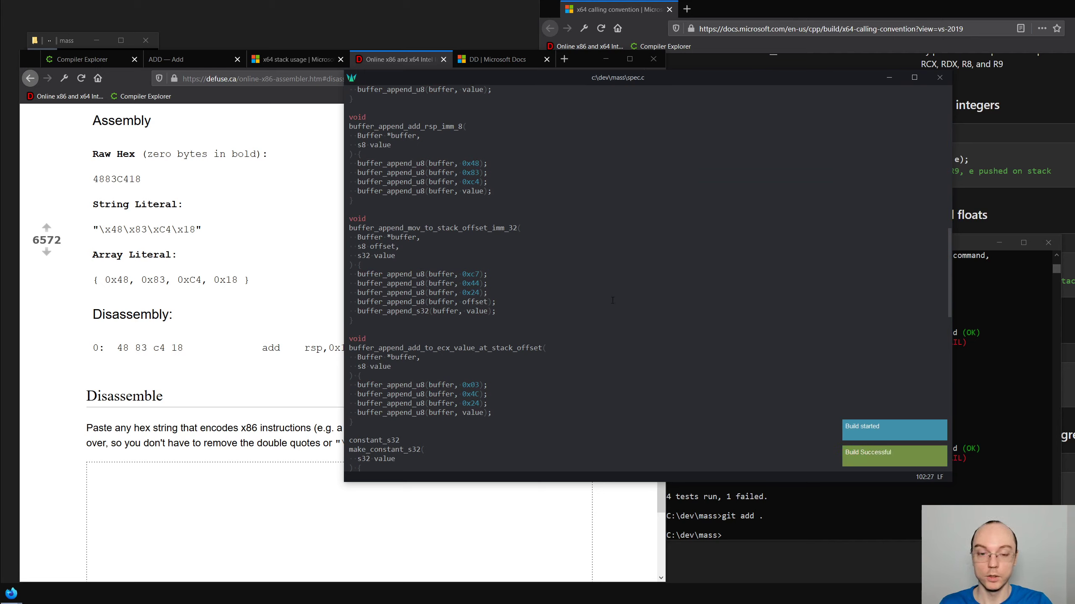
scroll("down", 3)
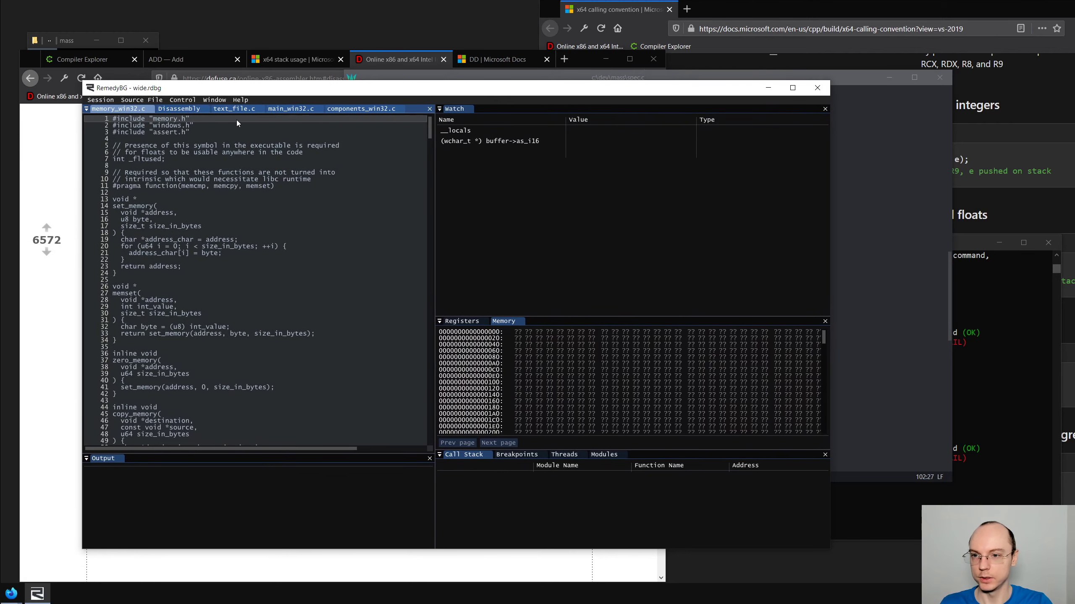
mouse_move(168, 79)
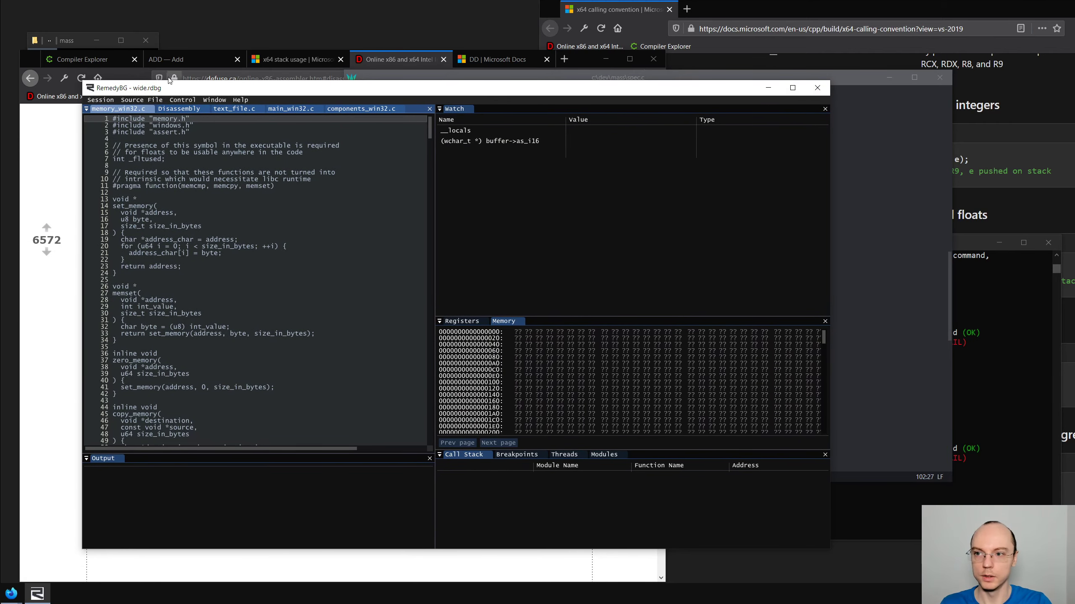
Load the mass.rdbg session and break on the inc_s64(42) call line
left_click(100, 99)
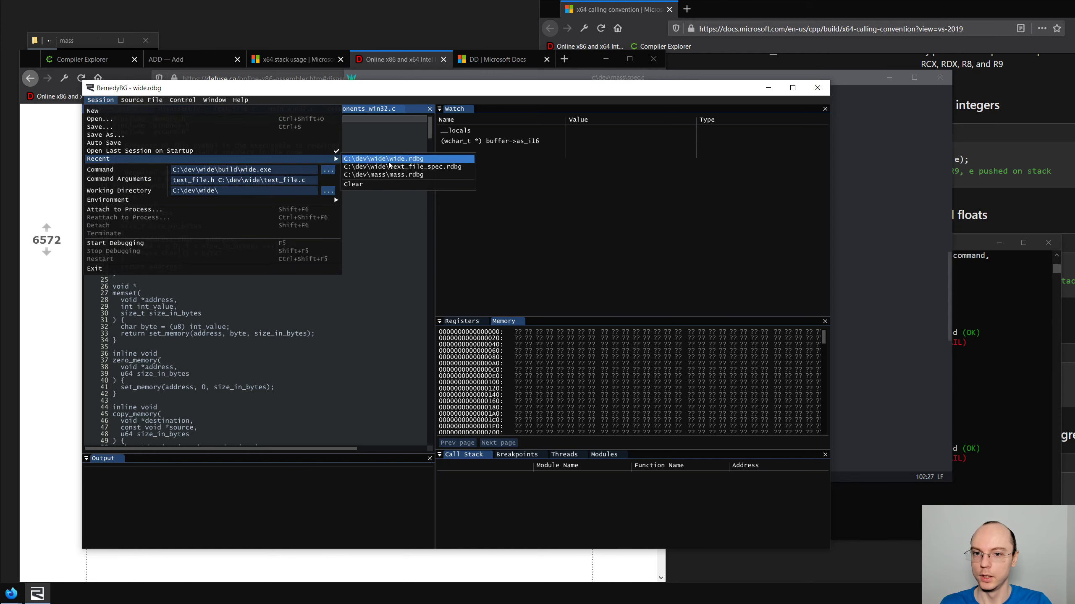
left_click(388, 174)
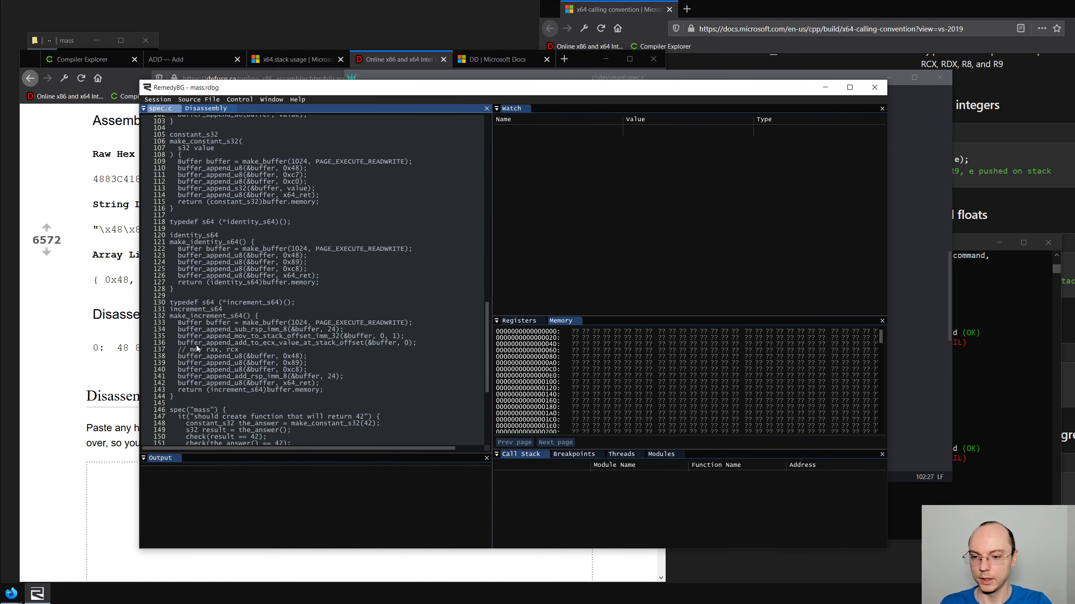
scroll("down", 3)
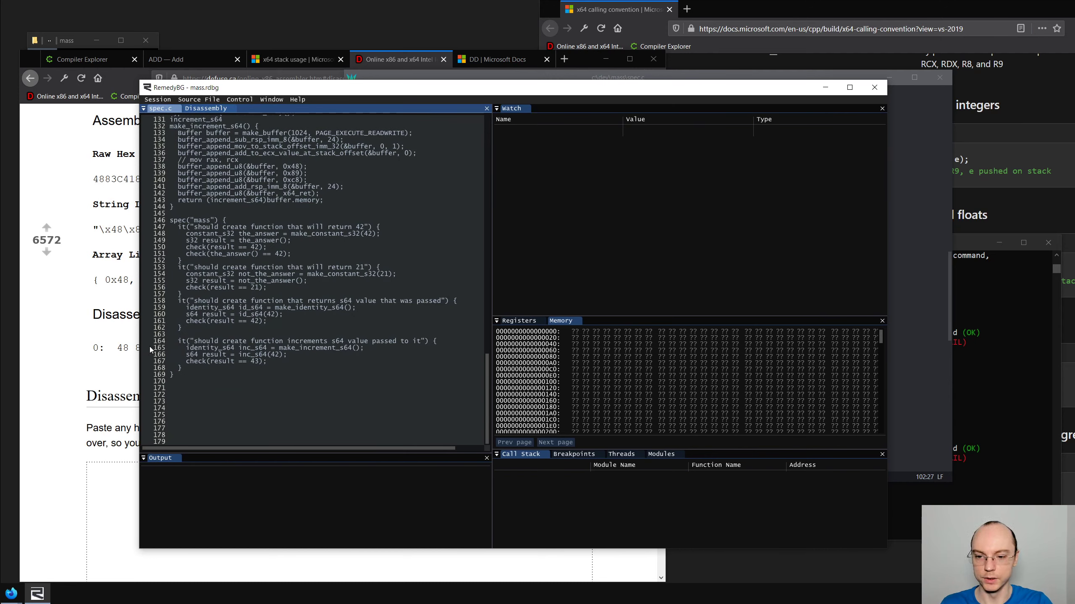
scroll("up", 3)
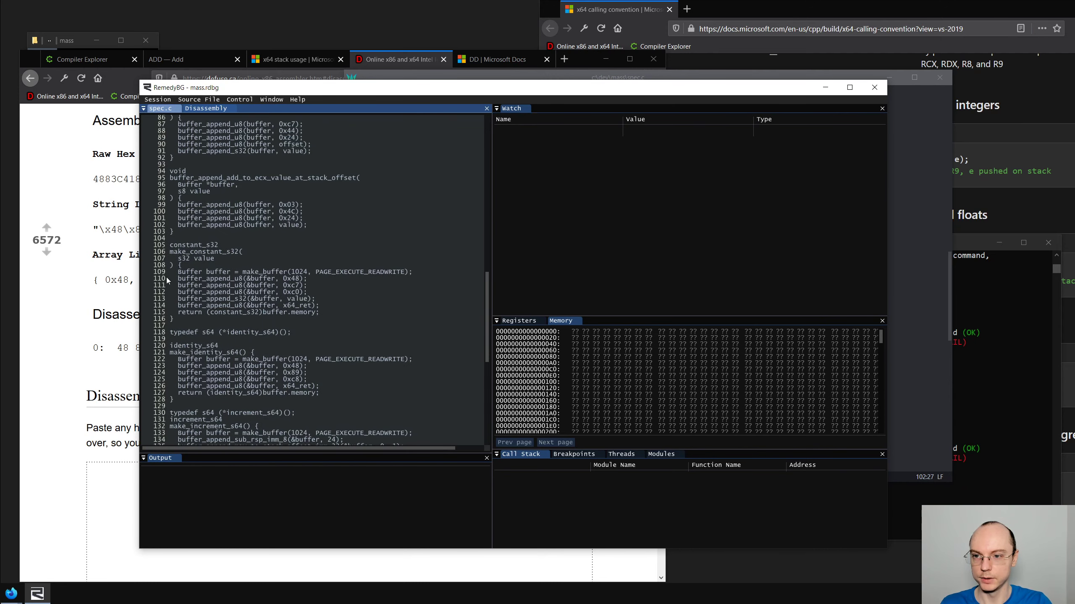
scroll("down", 3)
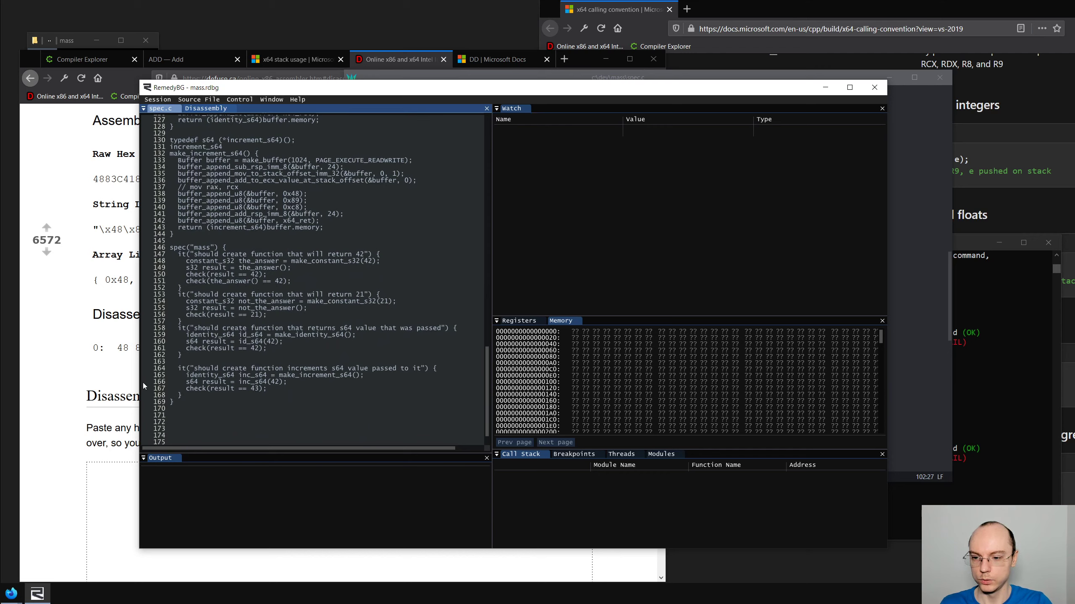
left_click(144, 381)
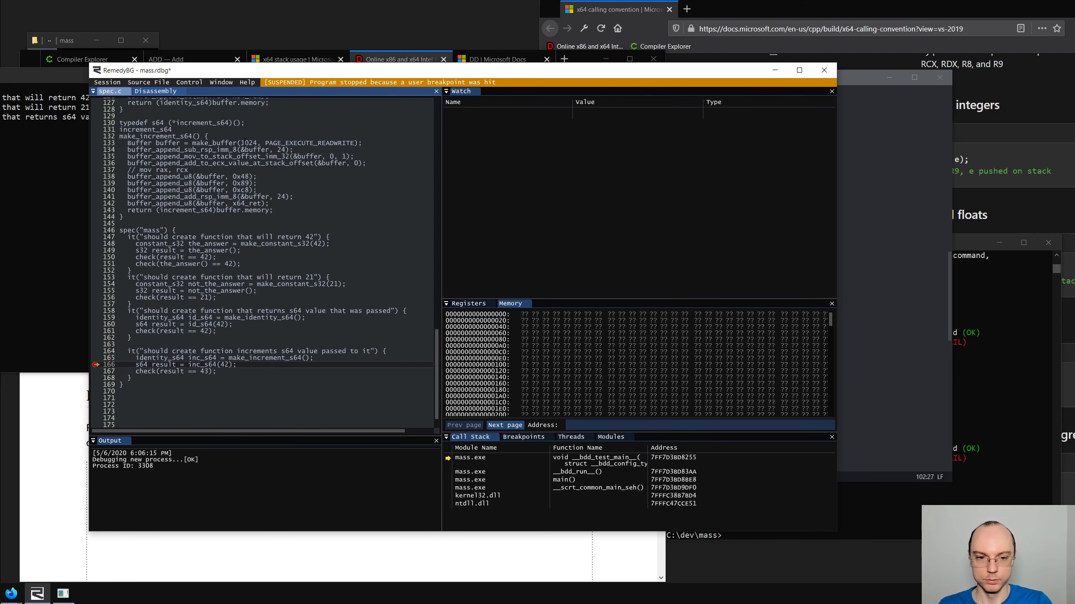
Compare spec.c against its disassembly and step over the current line
left_click(155, 92)
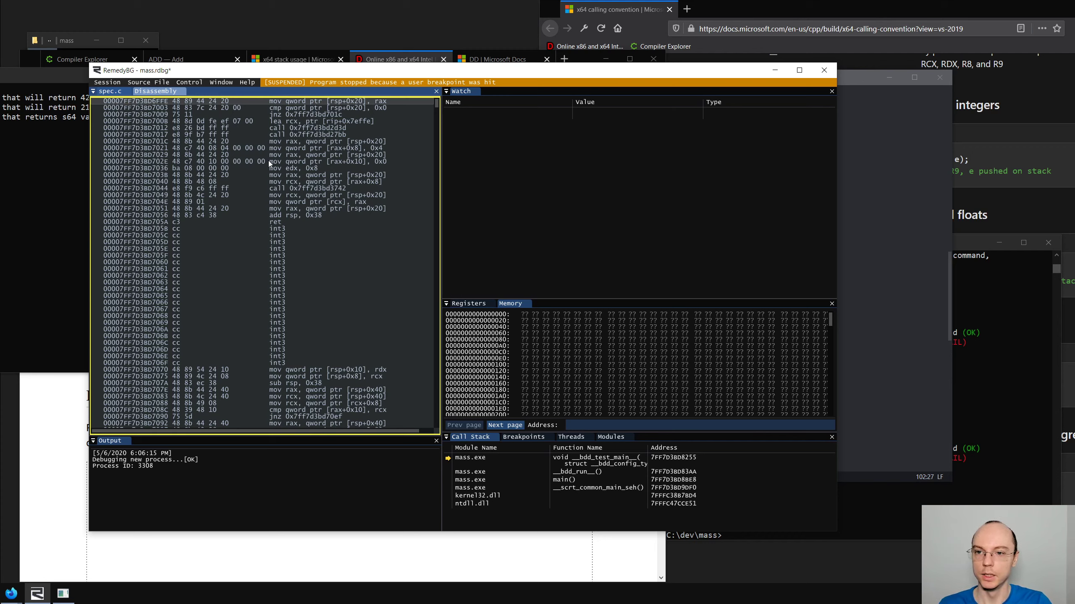
mouse_move(246, 136)
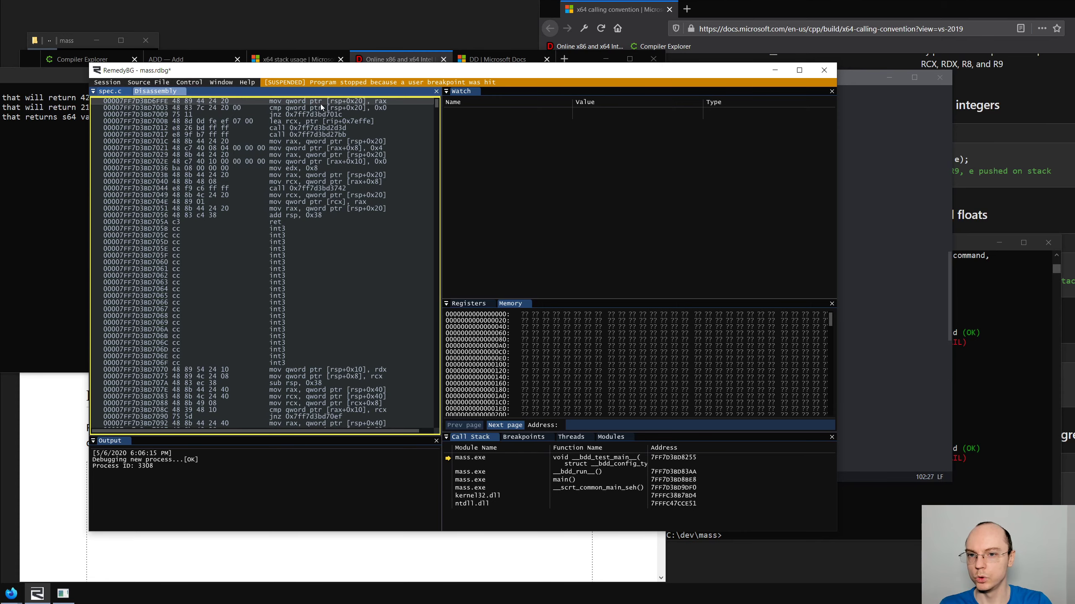
left_click(110, 91)
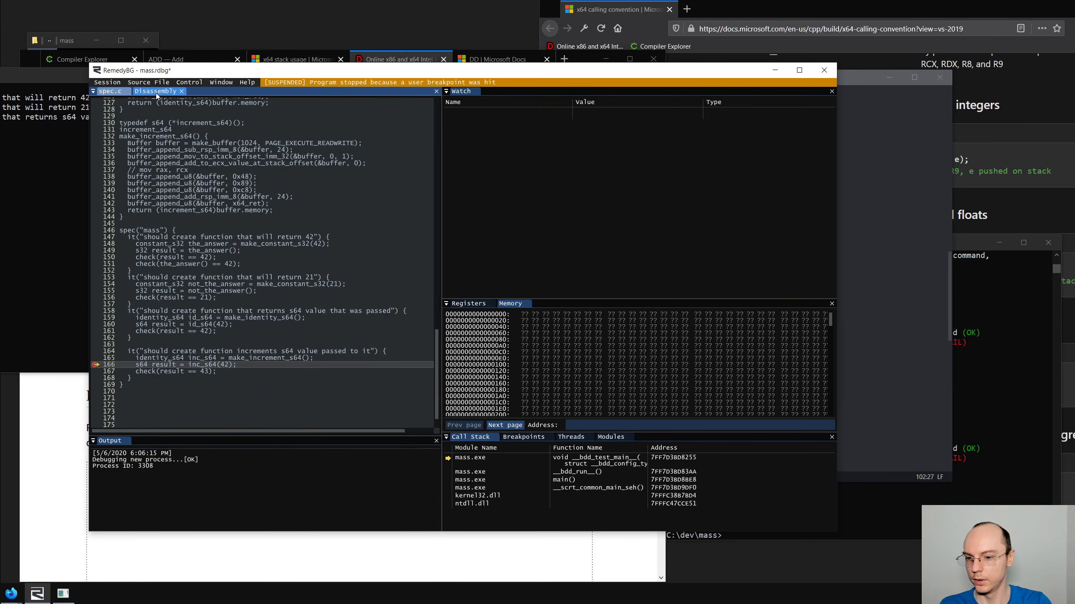
left_click(157, 91)
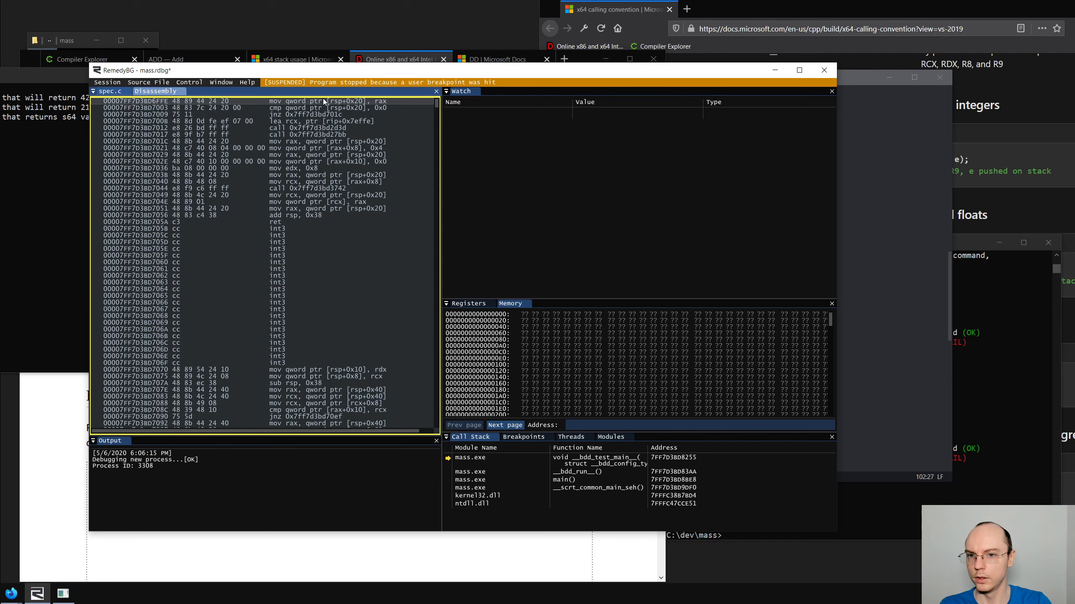
mouse_move(374, 127)
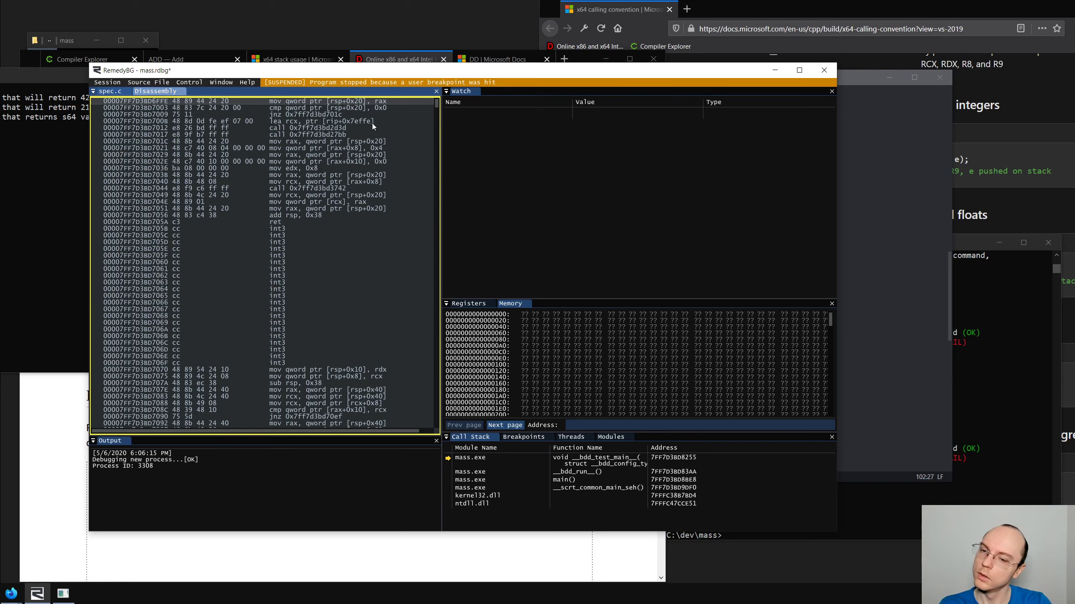
mouse_move(295, 135)
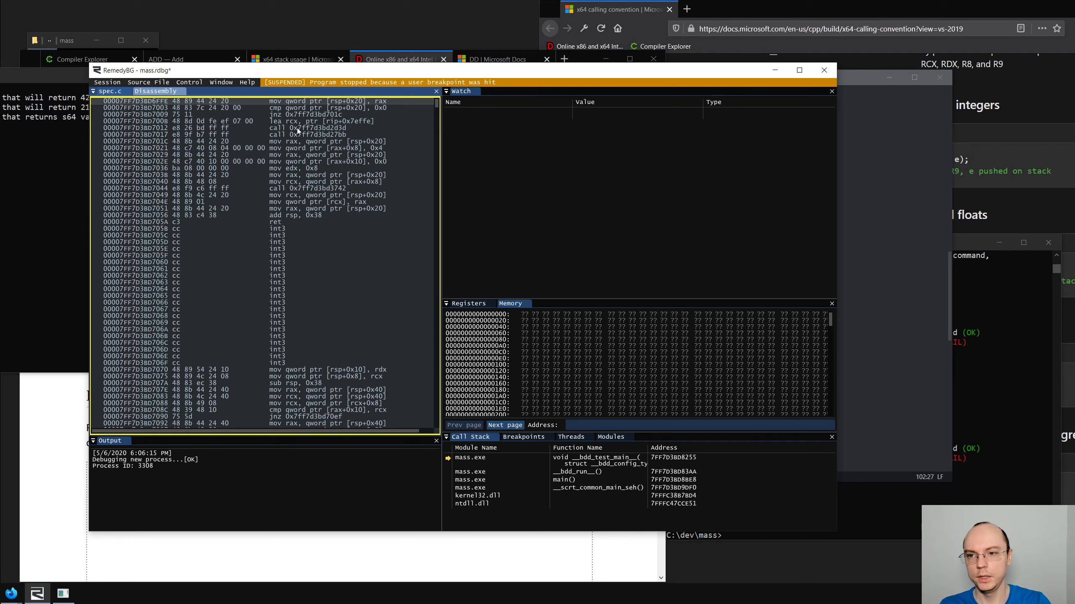
mouse_move(255, 129)
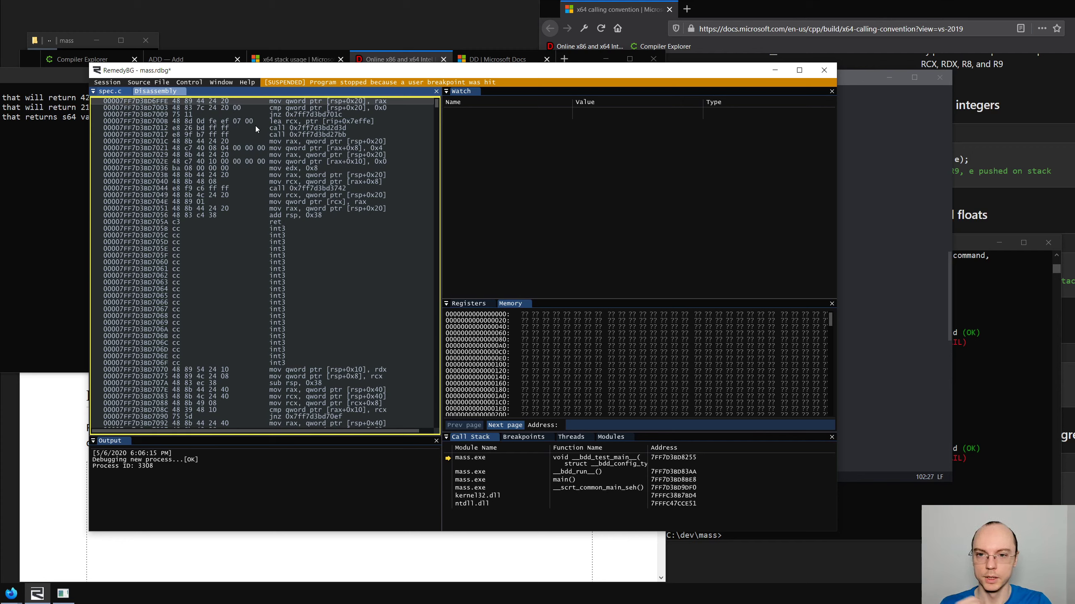
left_click(190, 82)
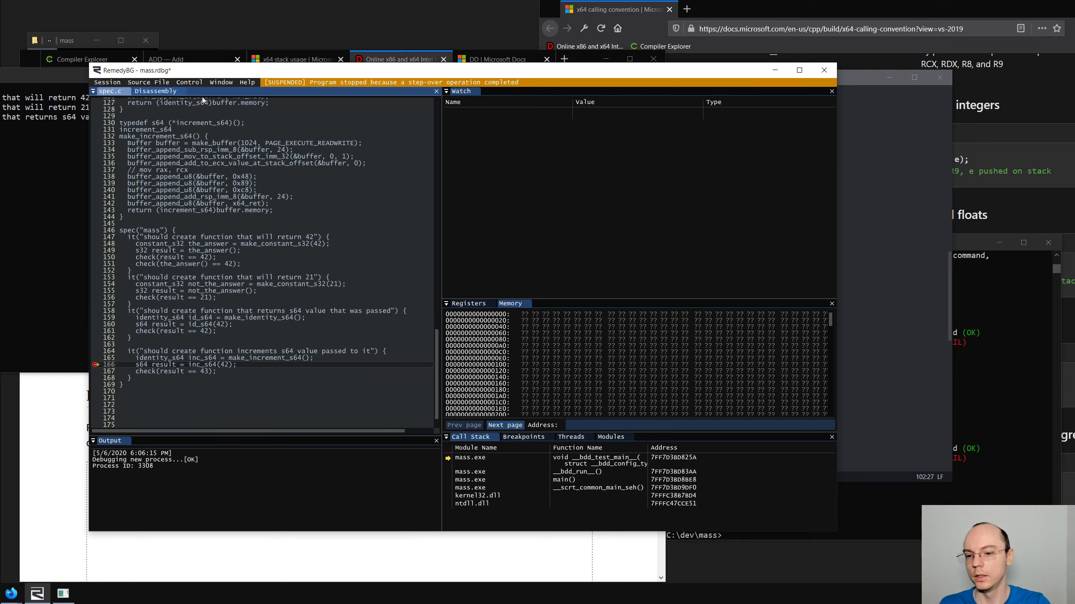
Step one instruction to the inc_s64(42) call and dock disassembly beside the Watch panel
left_click(155, 91)
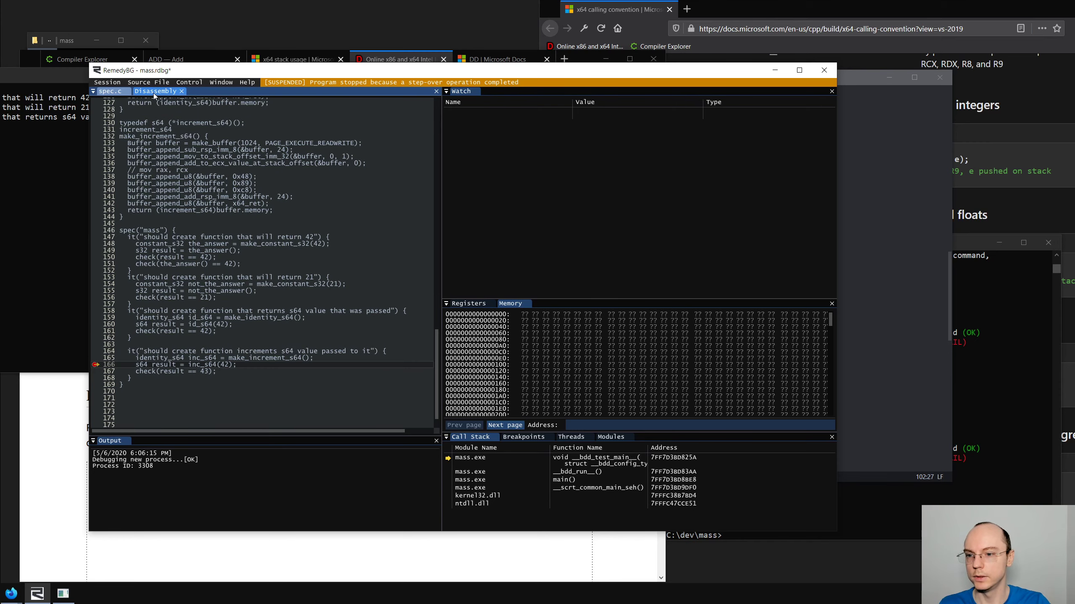
left_click(157, 91)
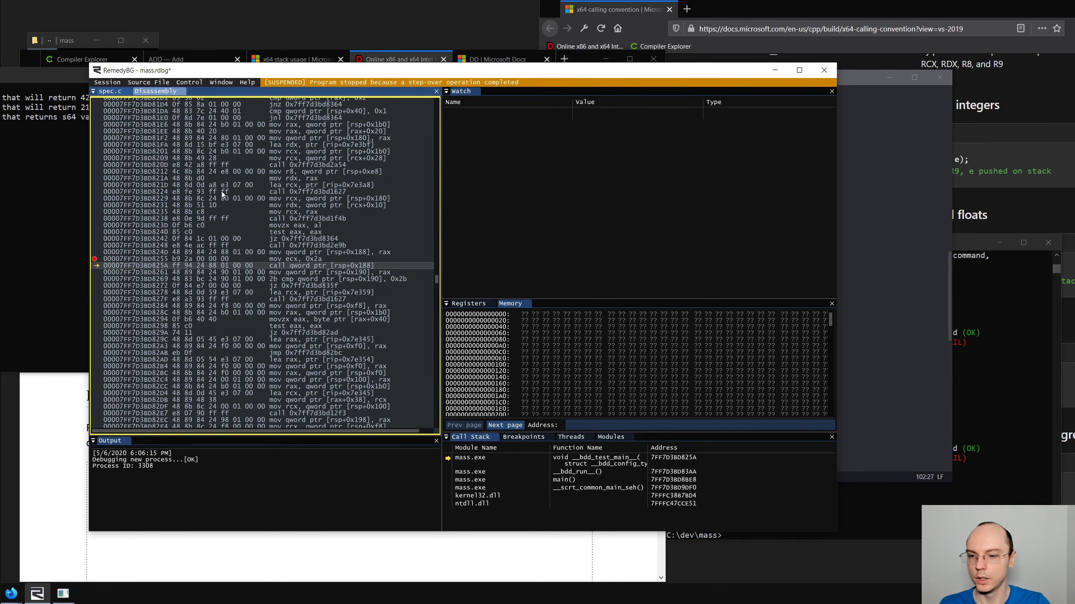
left_click(107, 91)
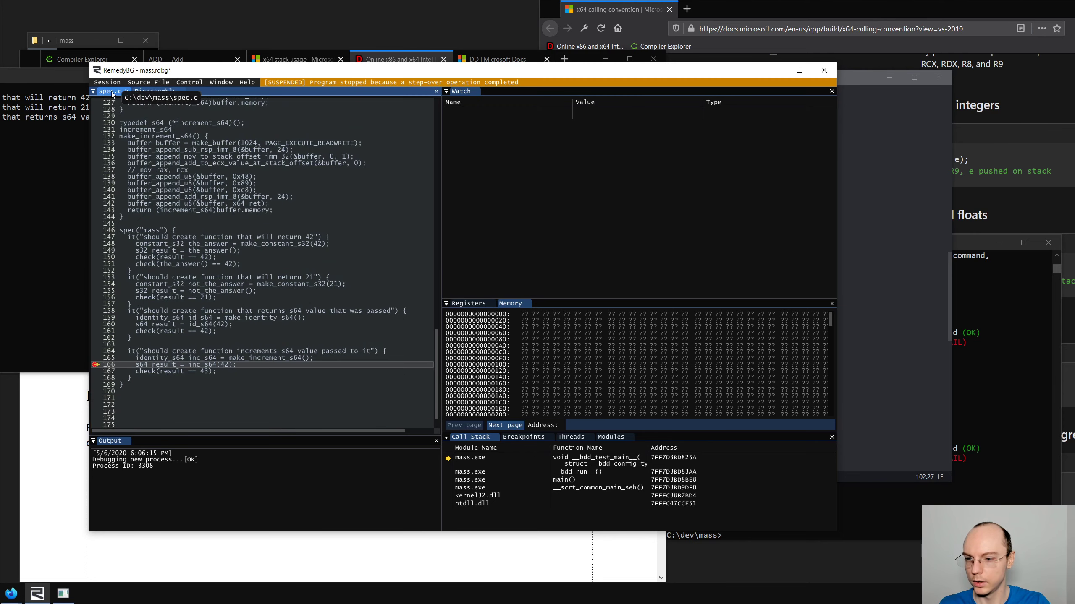
left_click(158, 91)
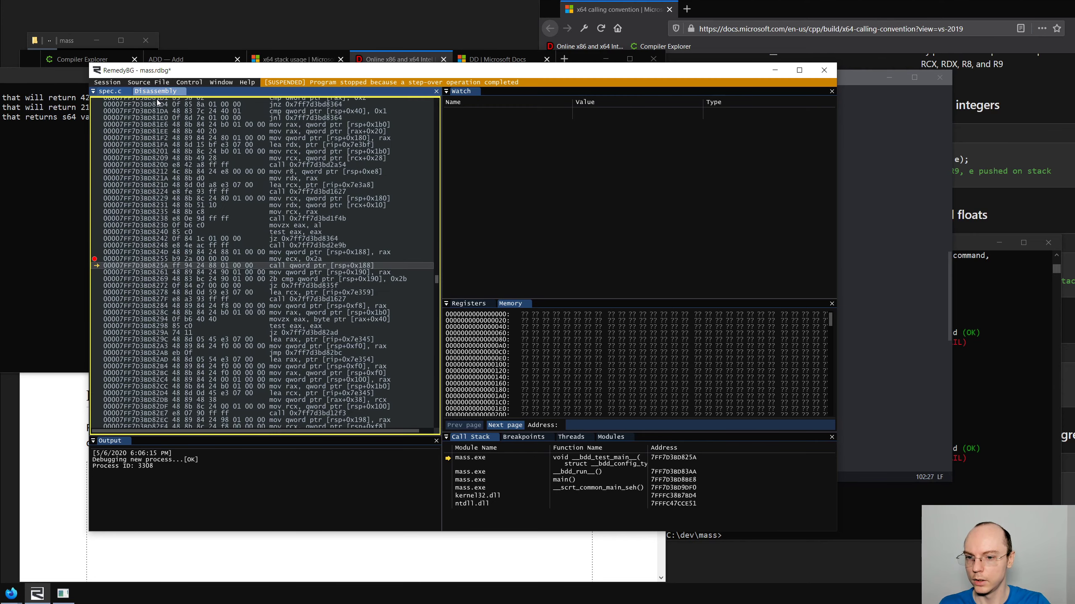
mouse_move(148, 110)
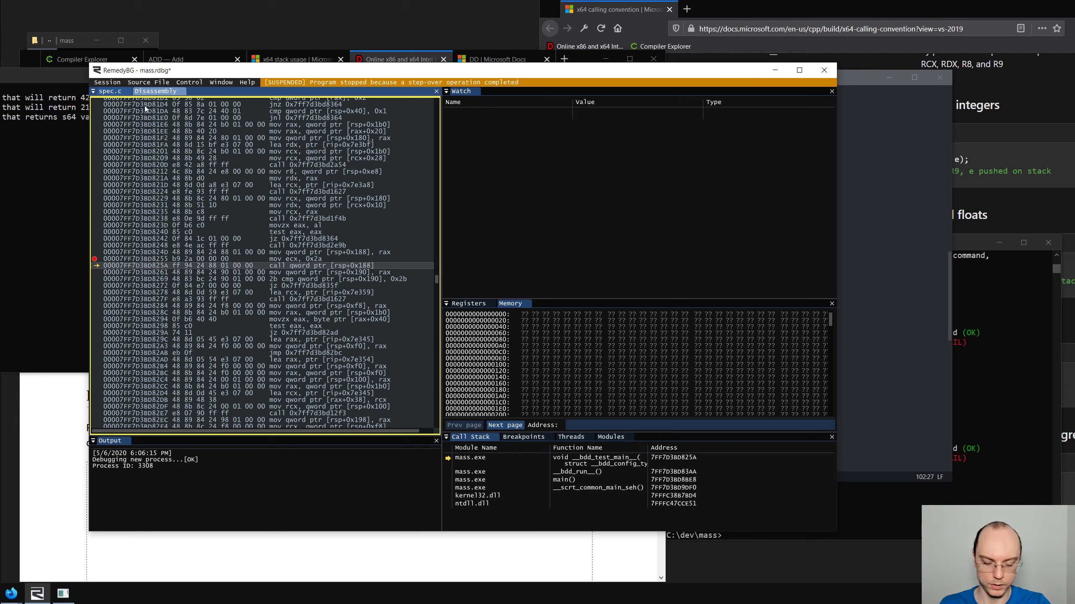
left_click(189, 82)
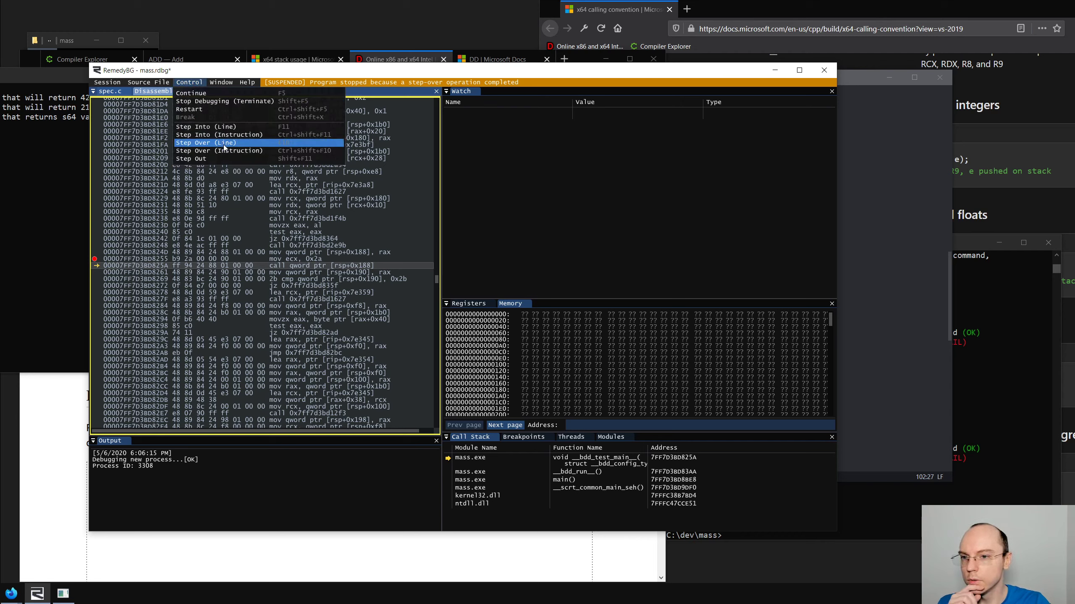
mouse_move(205, 150)
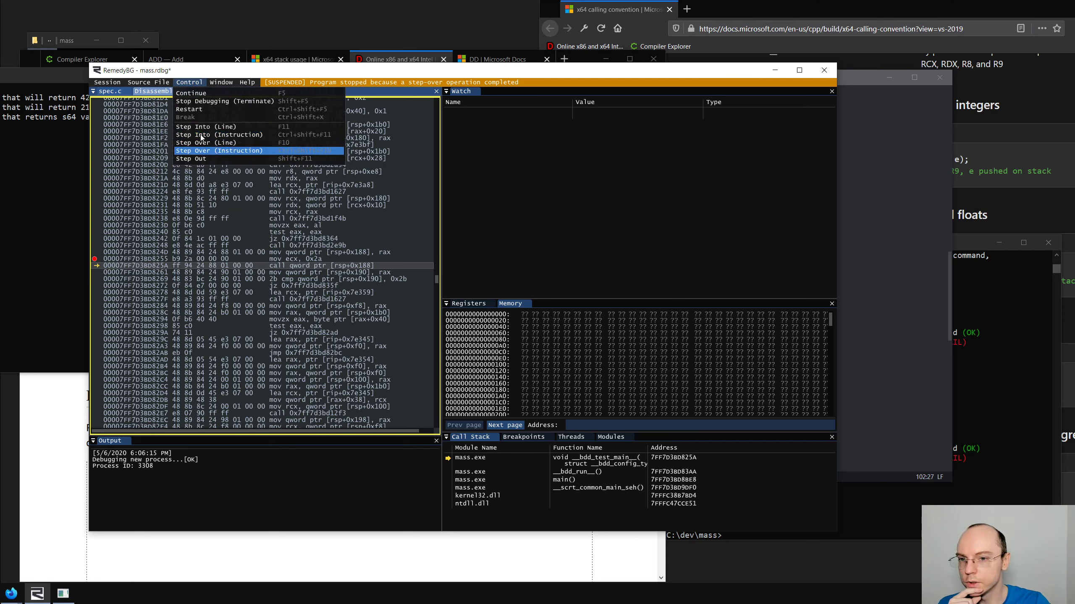
left_click(216, 150)
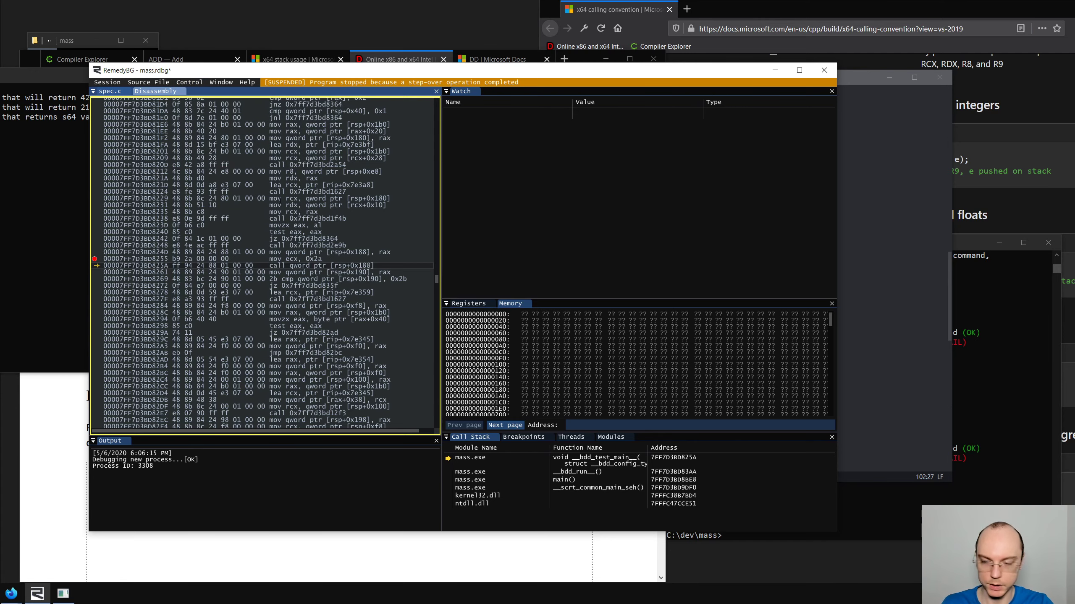
left_click(110, 91)
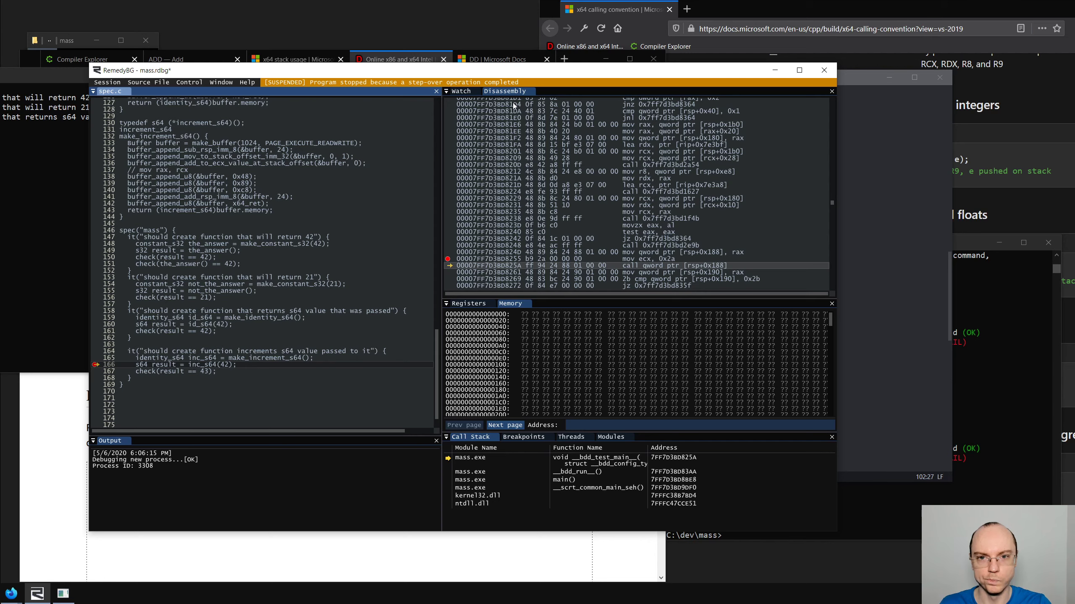
Continue execution so mass.exe runs to completion and exits with code 0
left_click(189, 83)
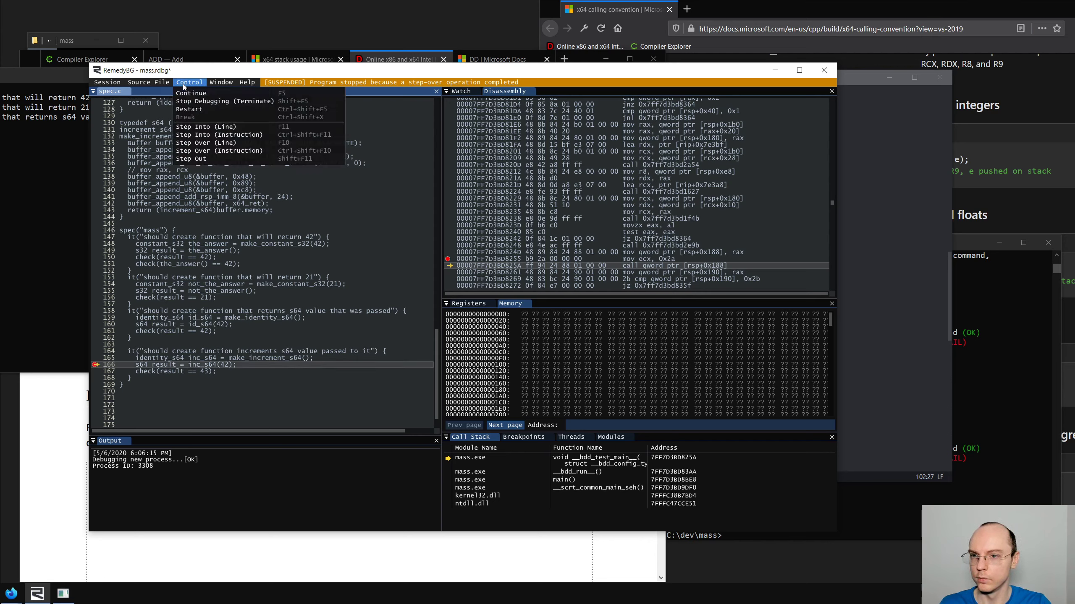
left_click(191, 94)
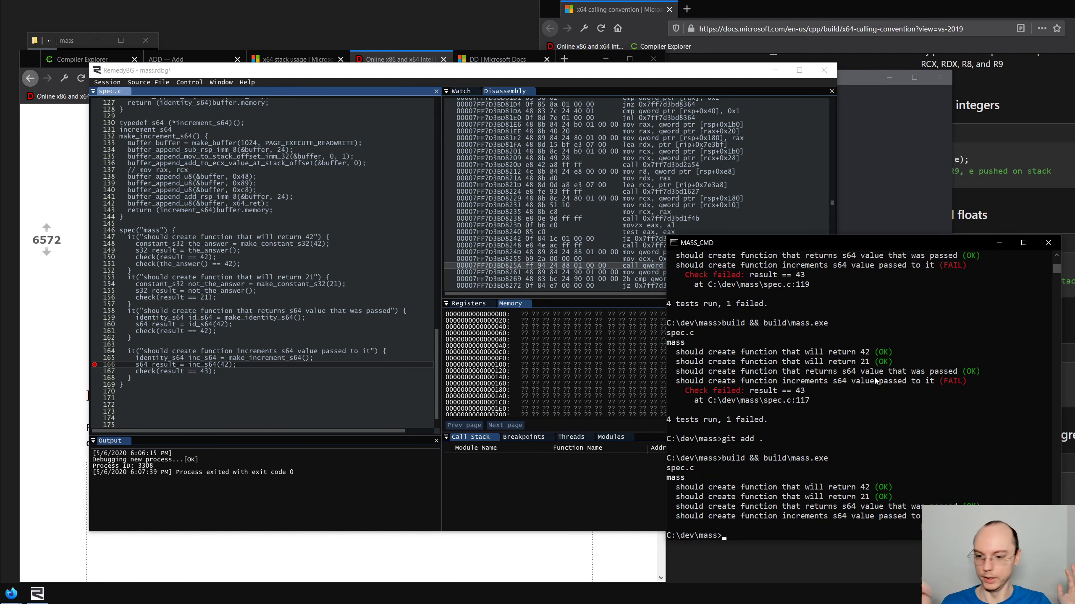
mouse_move(984, 416)
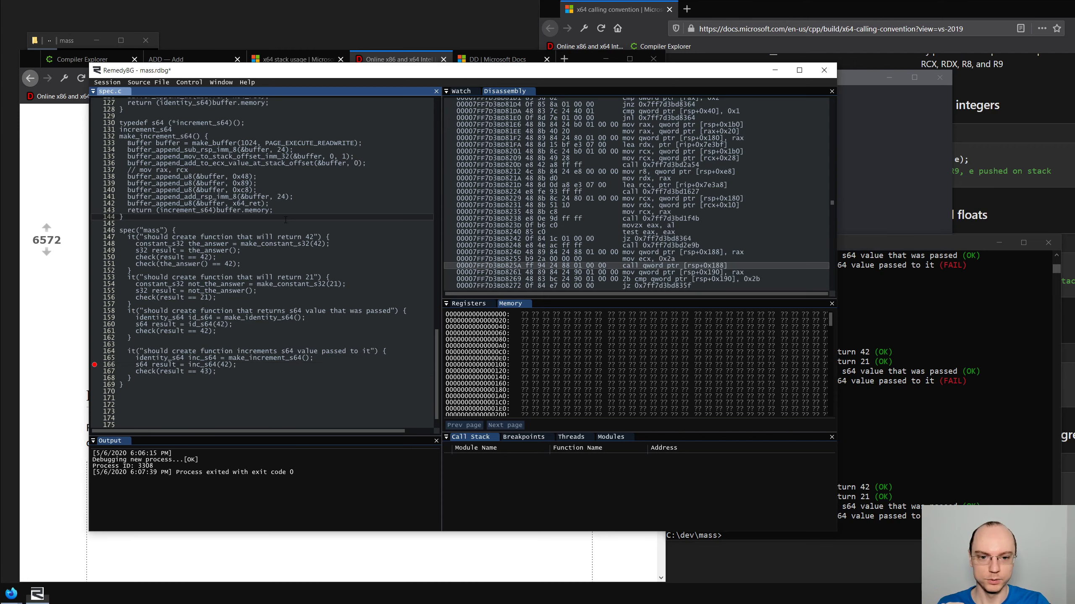
scroll("up", 3)
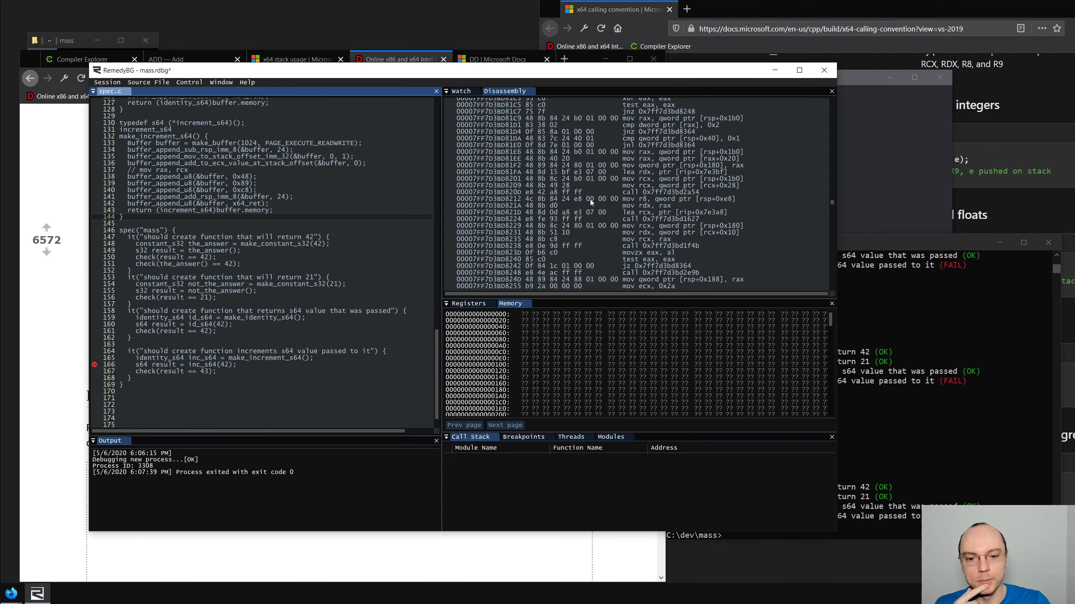
mouse_move(608, 301)
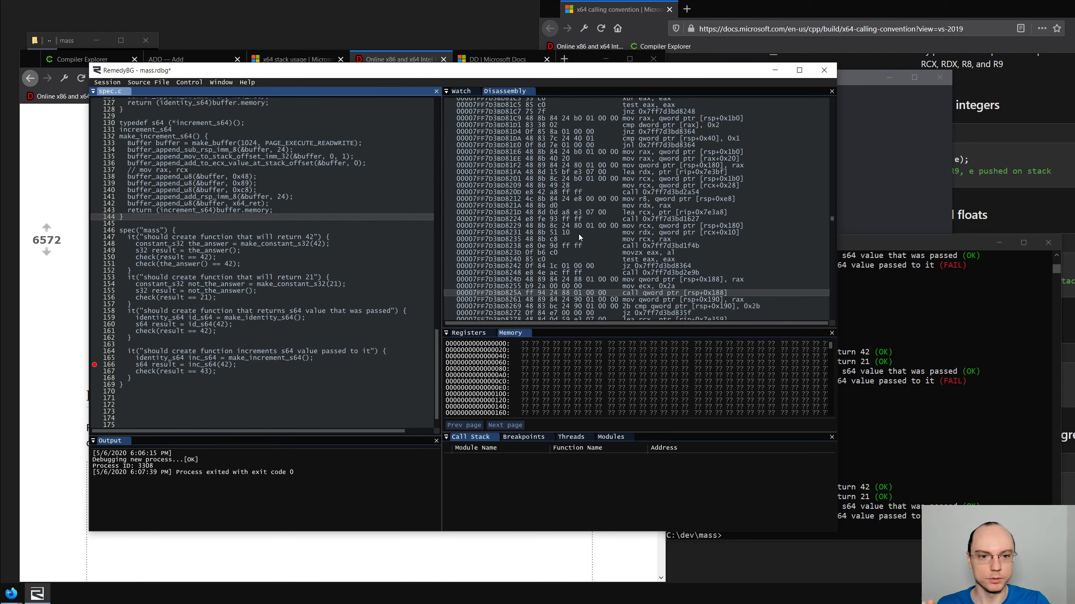
scroll("up", 3)
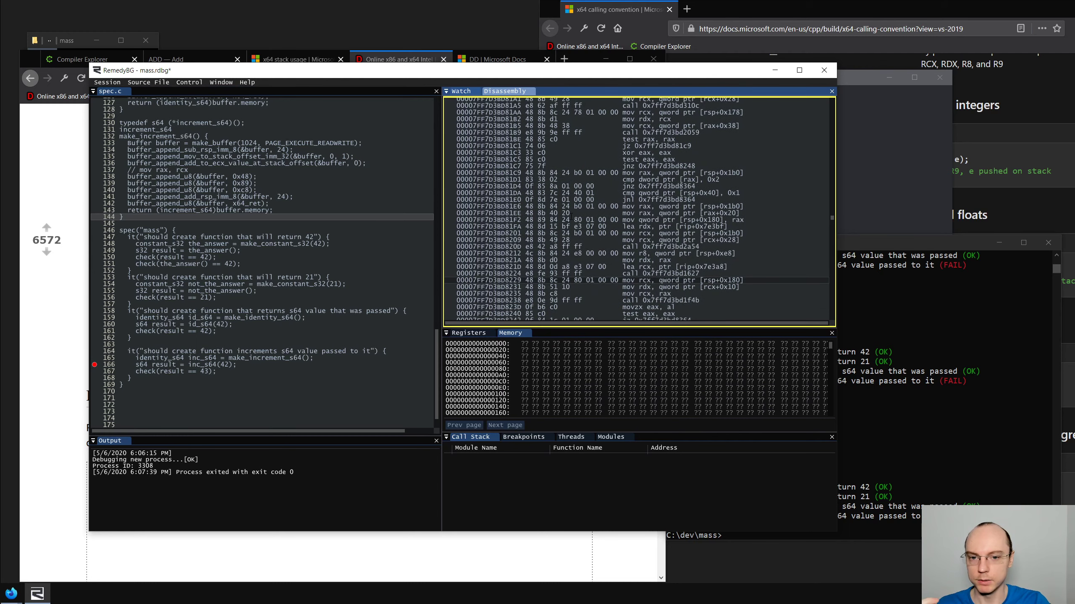
scroll("up", 3)
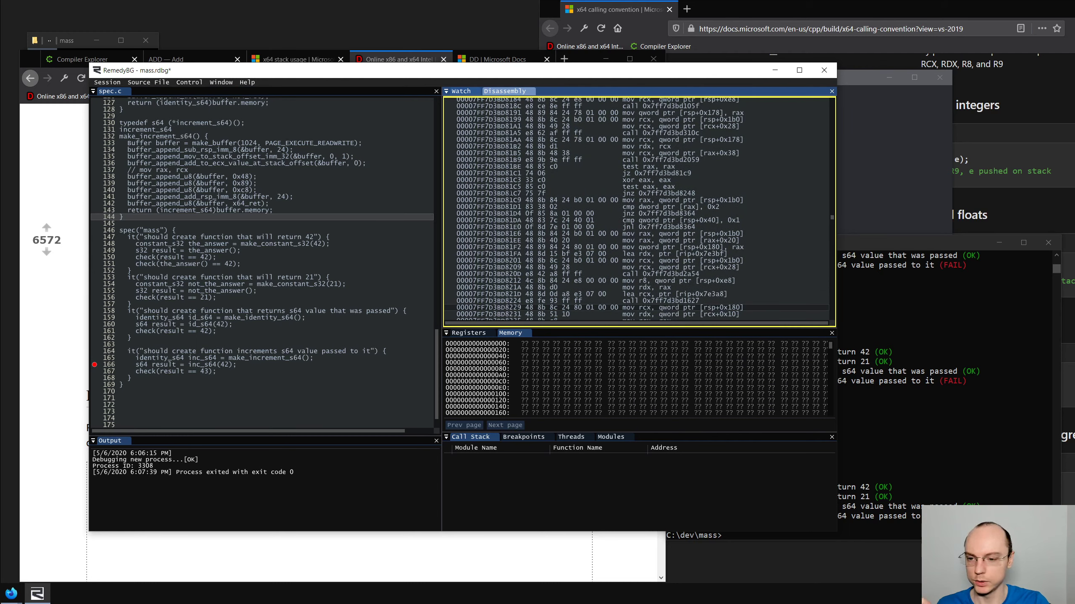
mouse_move(205, 185)
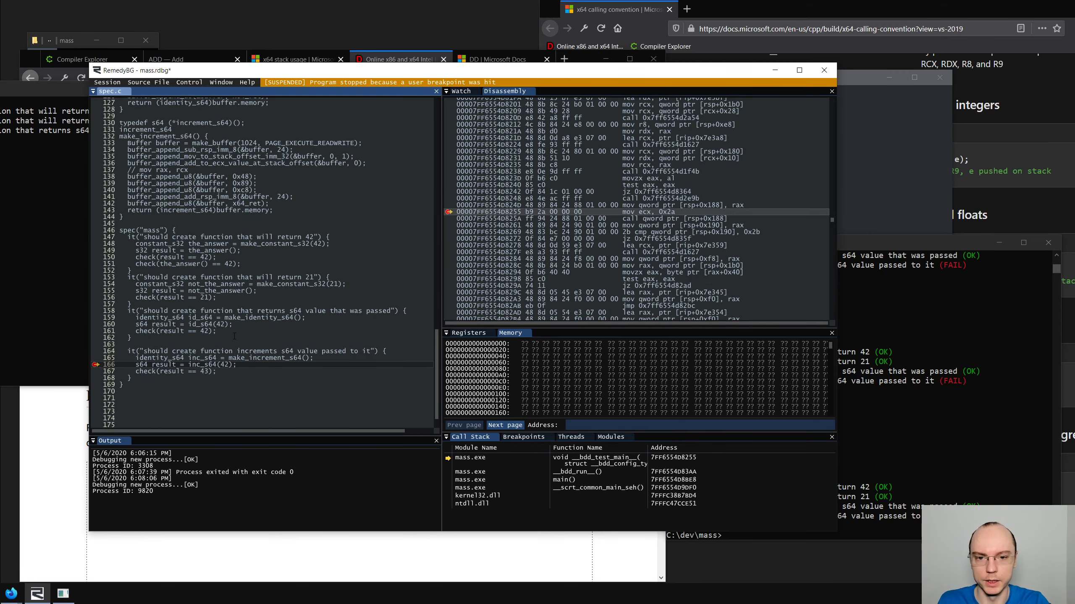
Restart at the make_increment_s64 breakpoint and add inc_s64 to the watch list
double_click(200, 358)
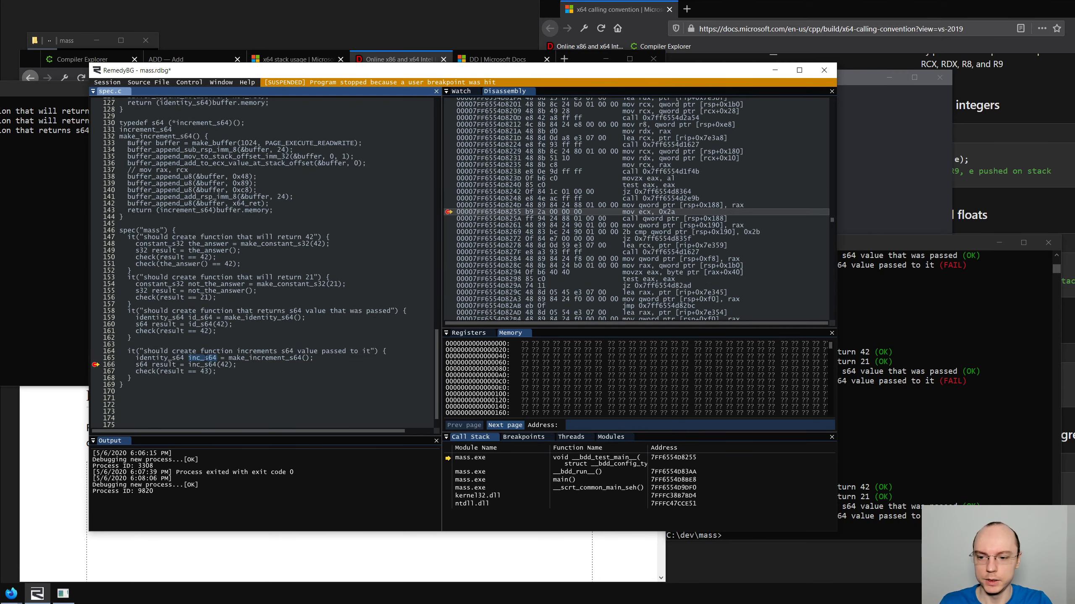
left_click(459, 91)
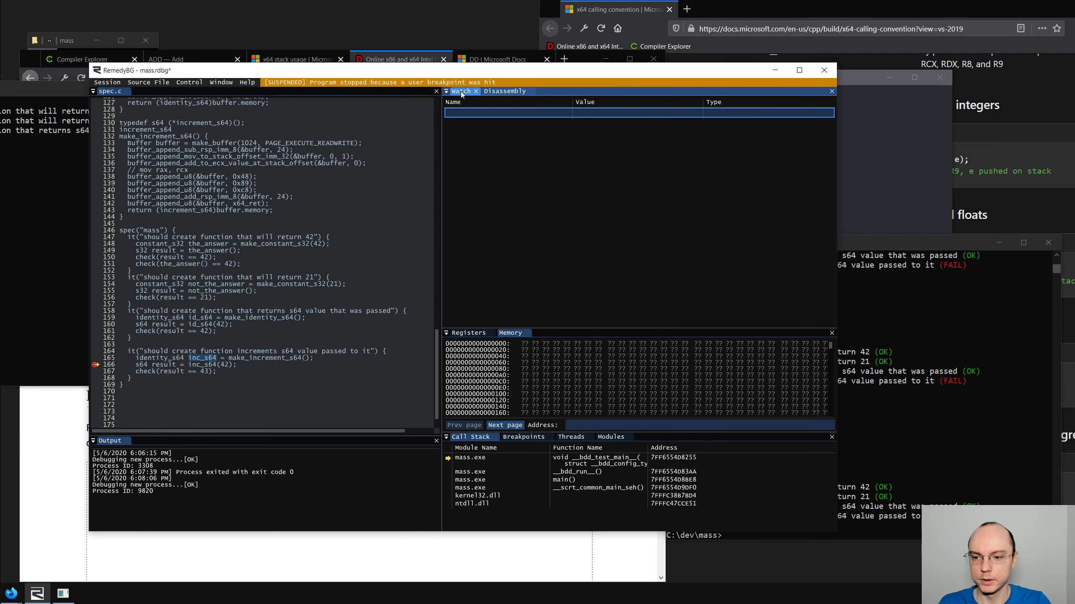
type("inc_s64")
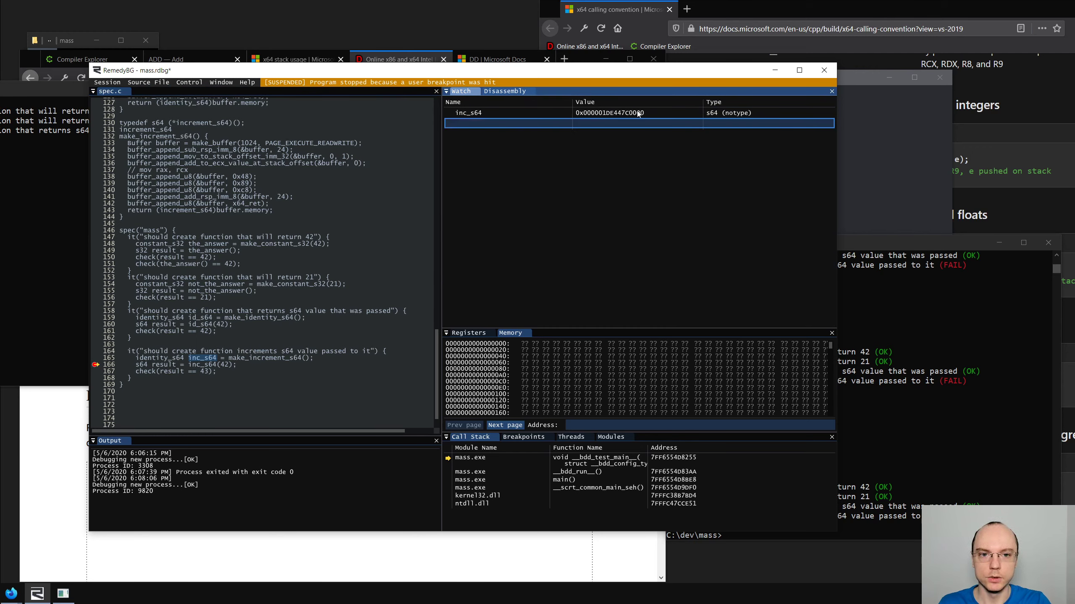
right_click(637, 113)
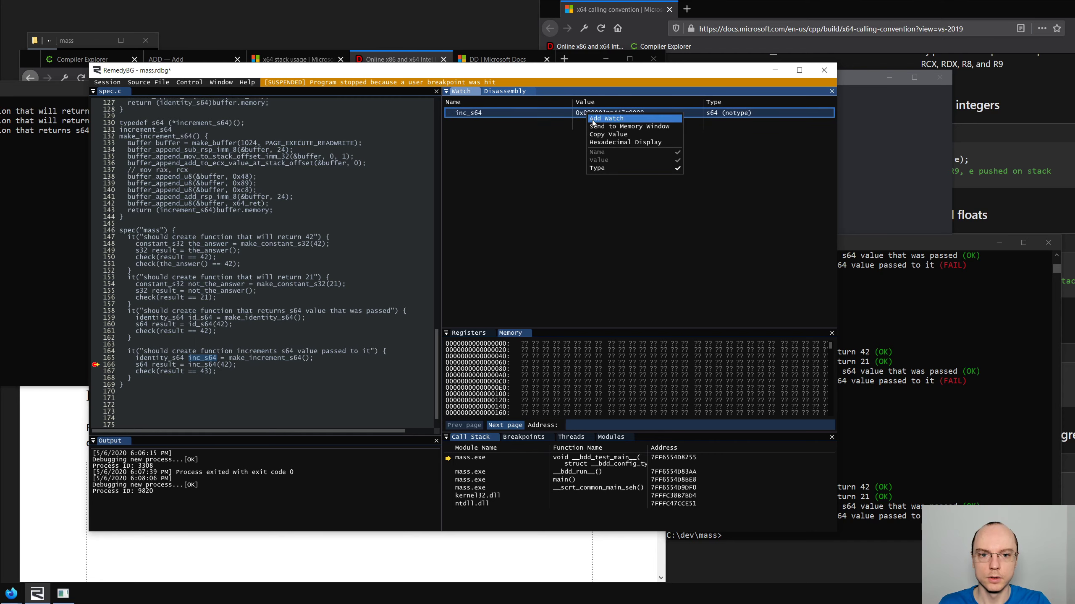
left_click(506, 91)
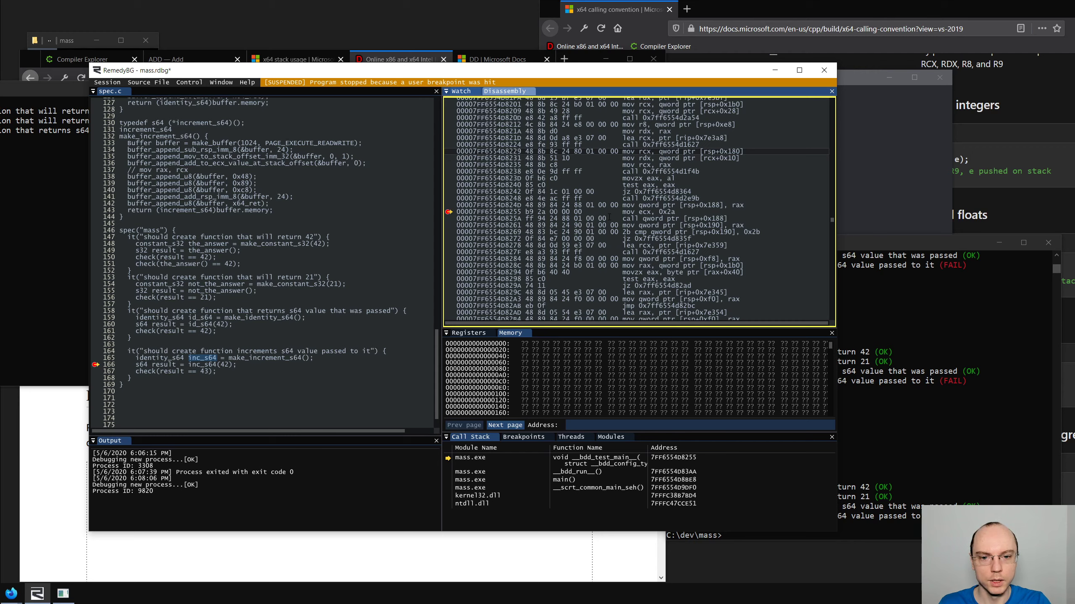
Run to the call instruction, step into the generated function, and read its disassembly to ret
right_click(508, 226)
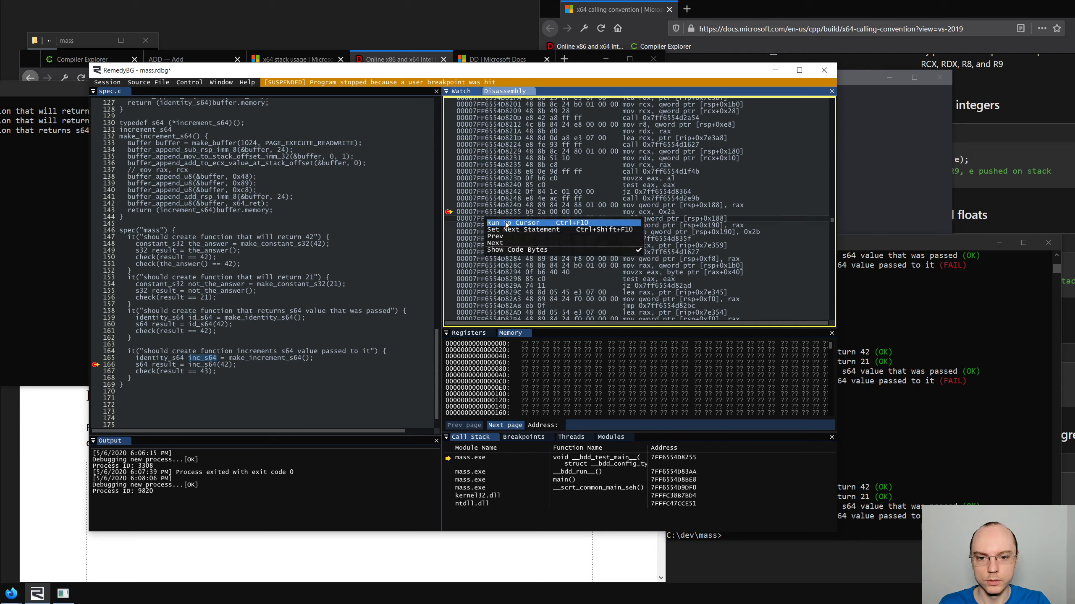
left_click(508, 222)
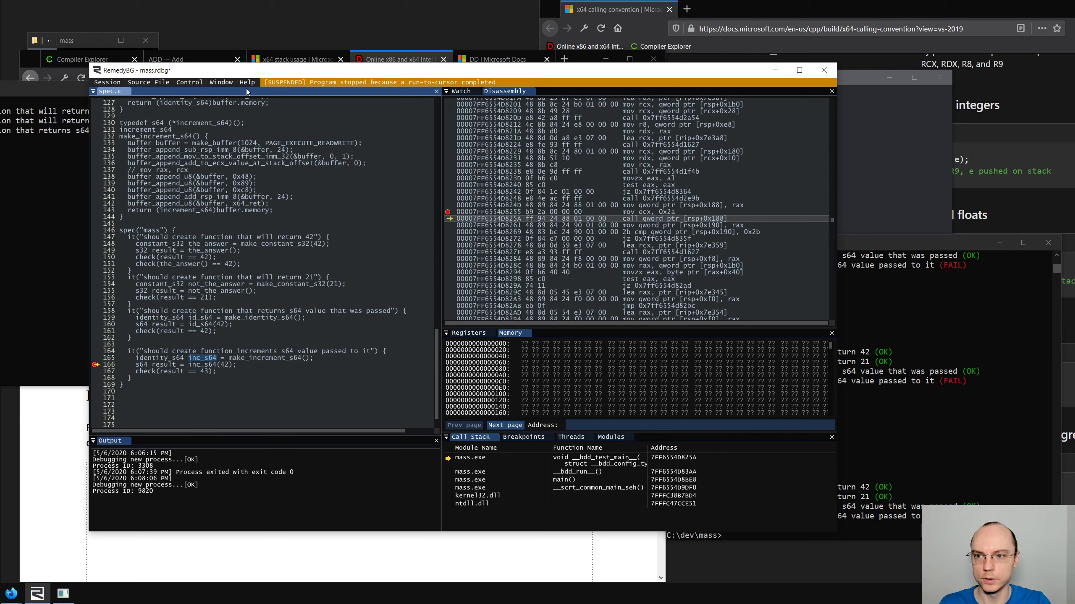
left_click(190, 82)
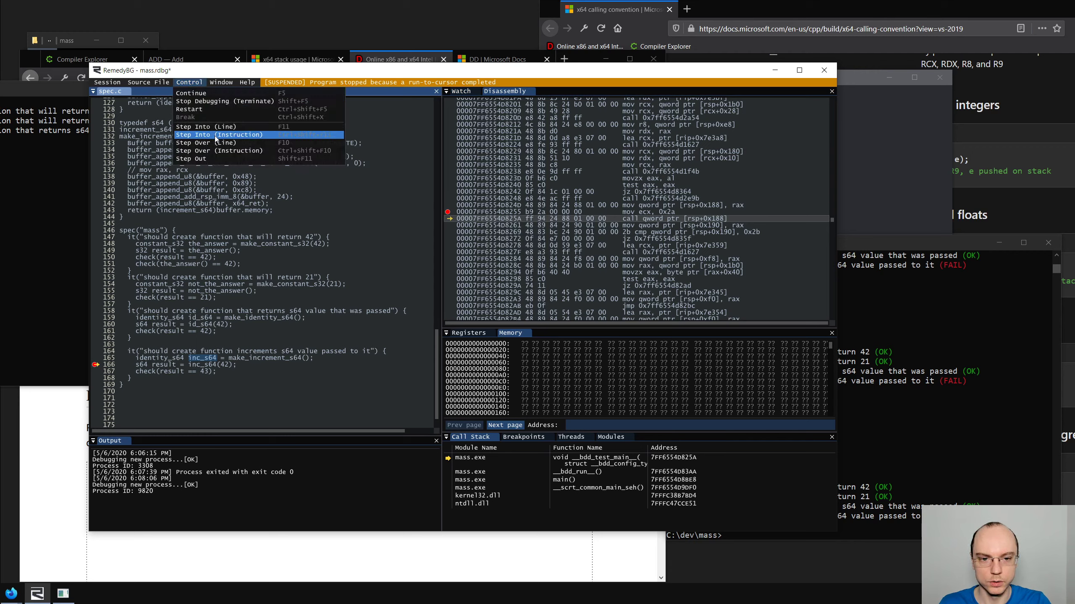
left_click(224, 134)
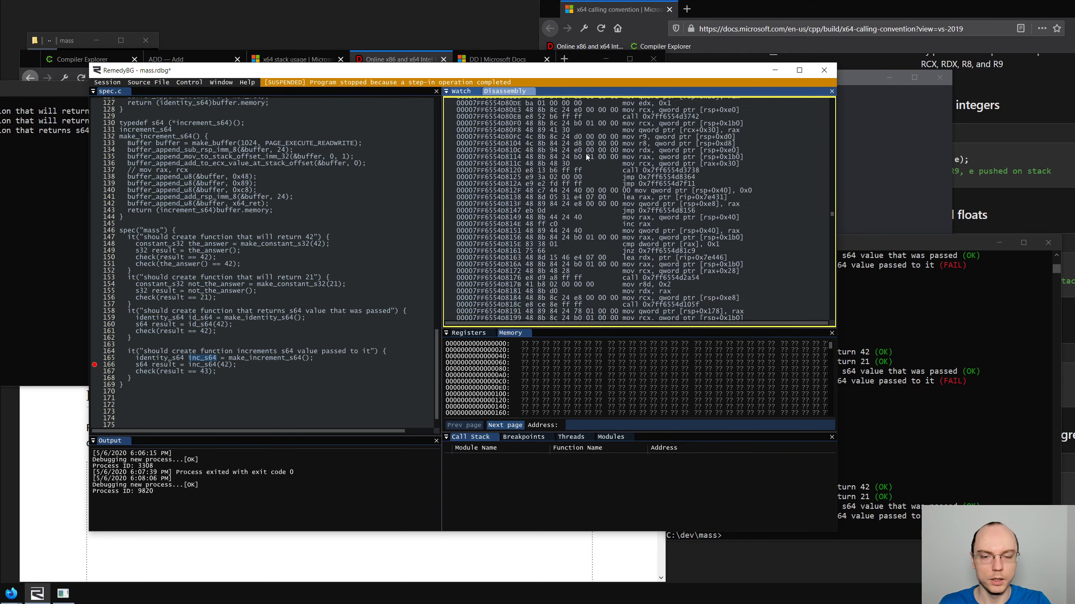
scroll("down", 3)
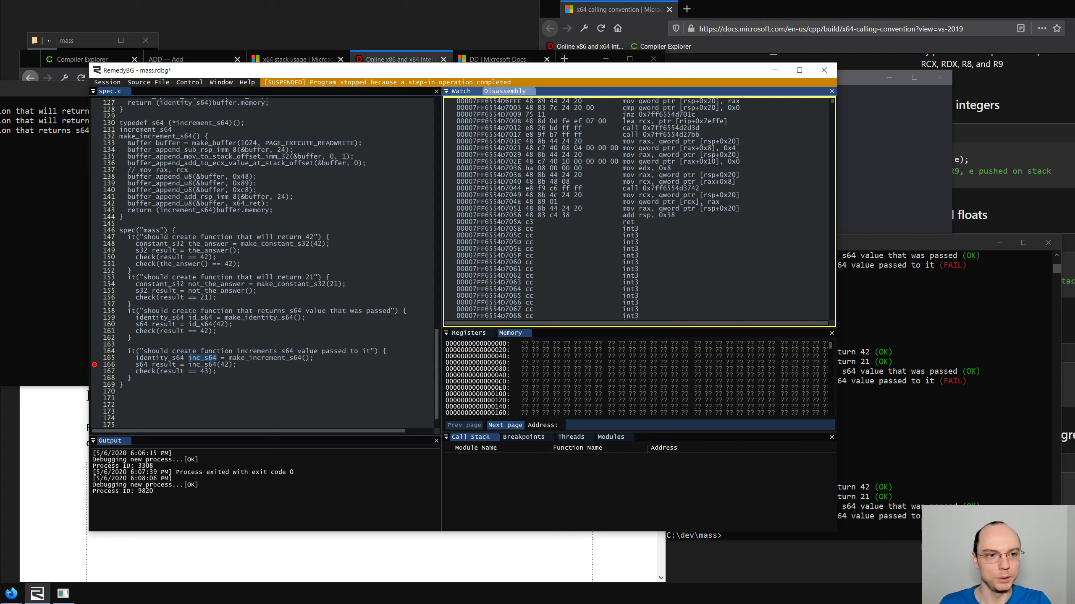
scroll("down", 3)
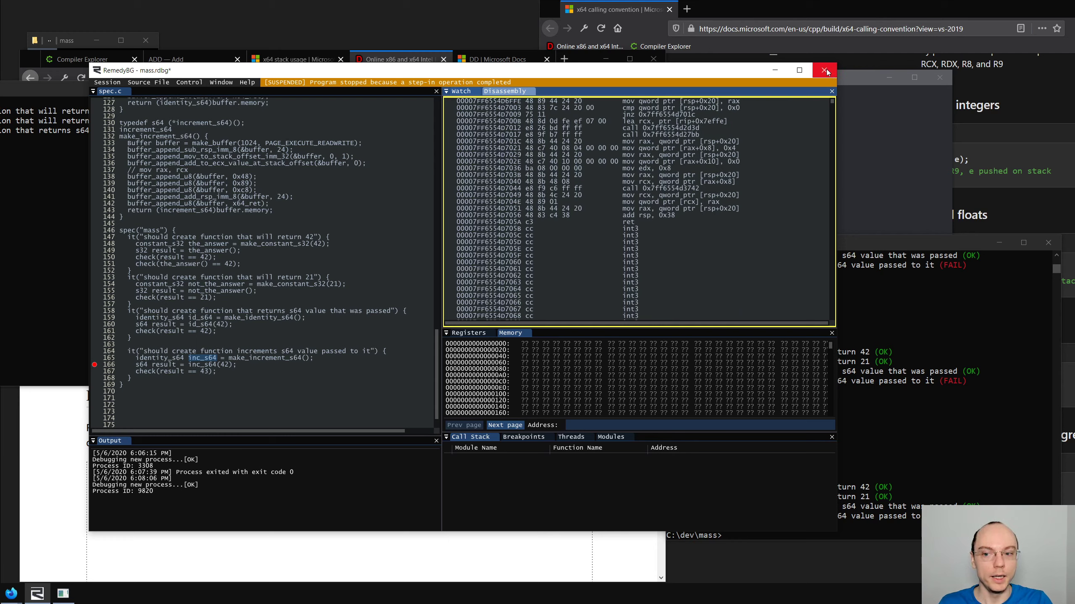
mouse_move(825, 70)
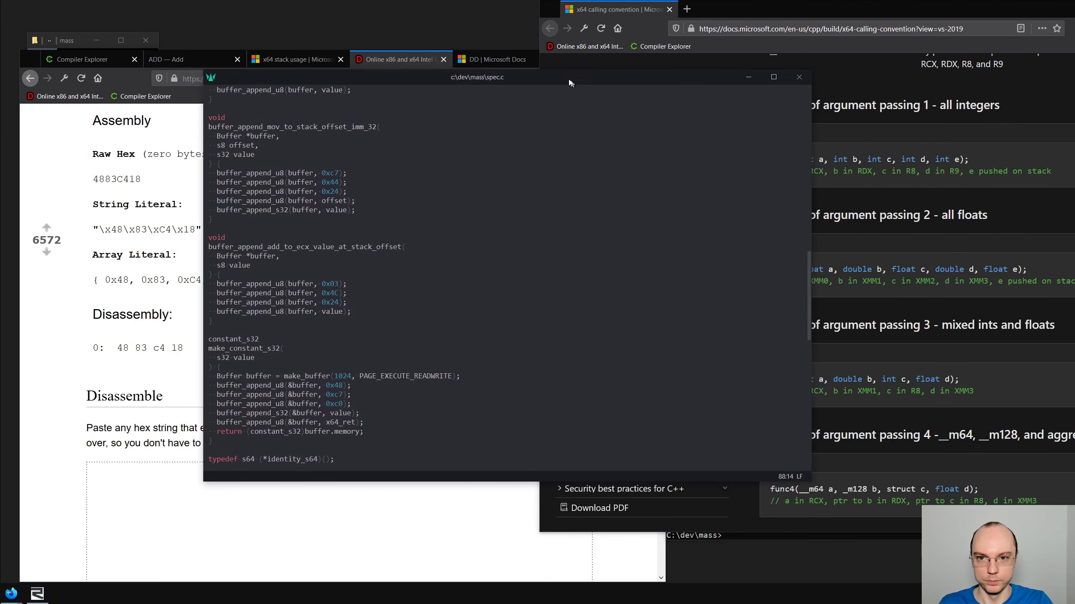
scroll("down", 3)
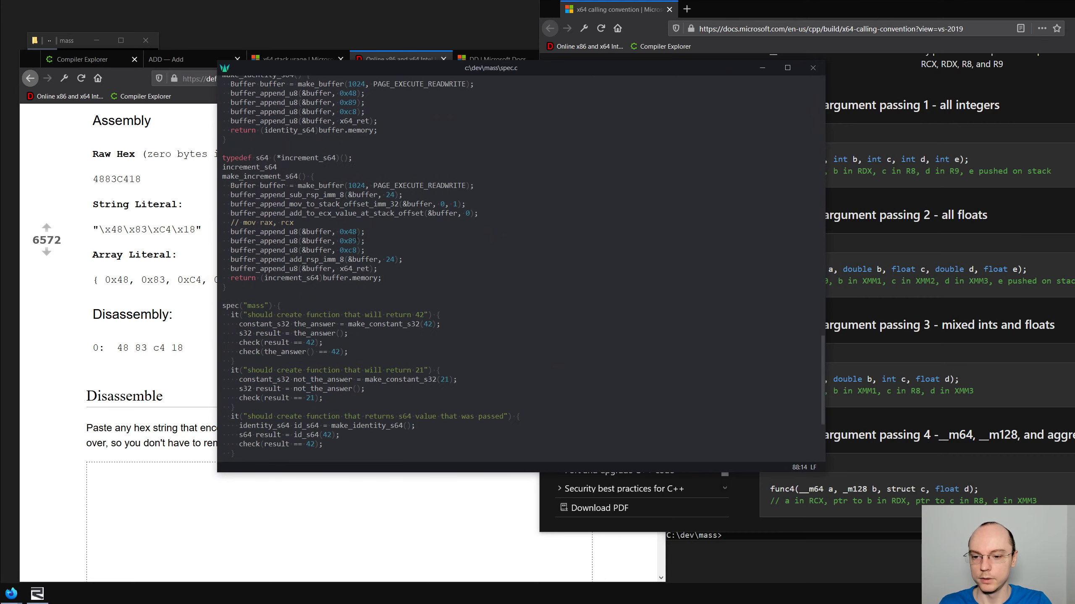
scroll("up", 3)
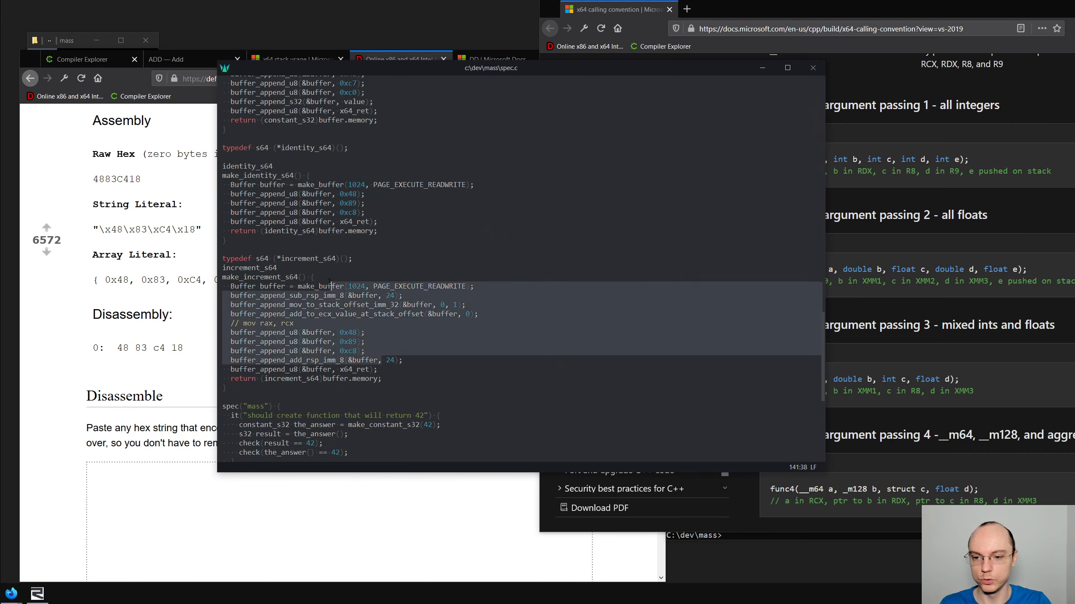
scroll("up", 3)
type("buffer_append_mov_(")
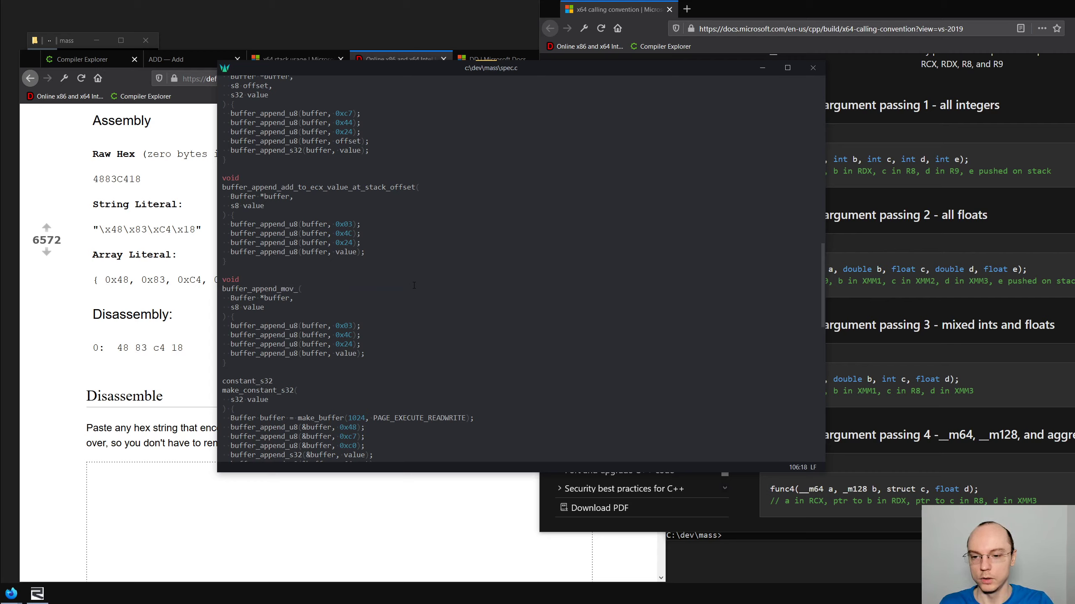
Name the duplicated helper buffer_append_mov_to_rcx_from_rax
type("to")
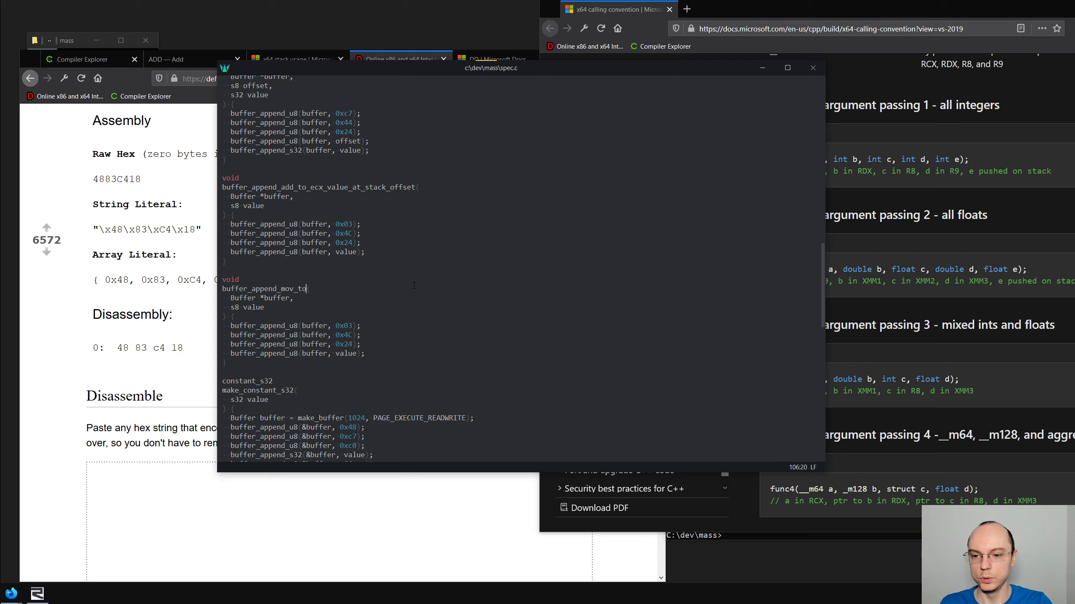
type("rcx,")
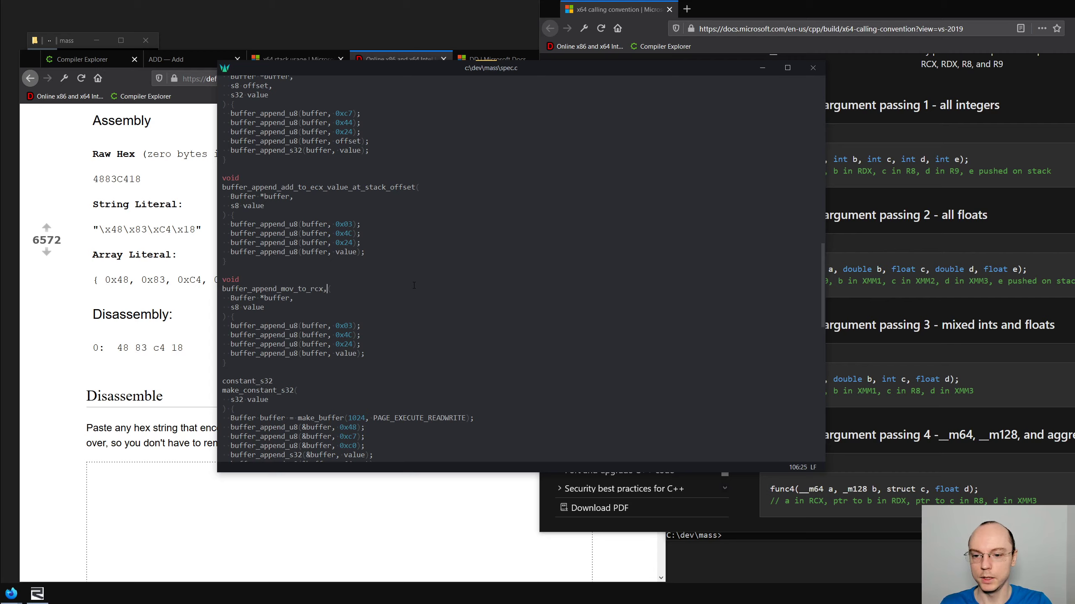
type("_from_r")
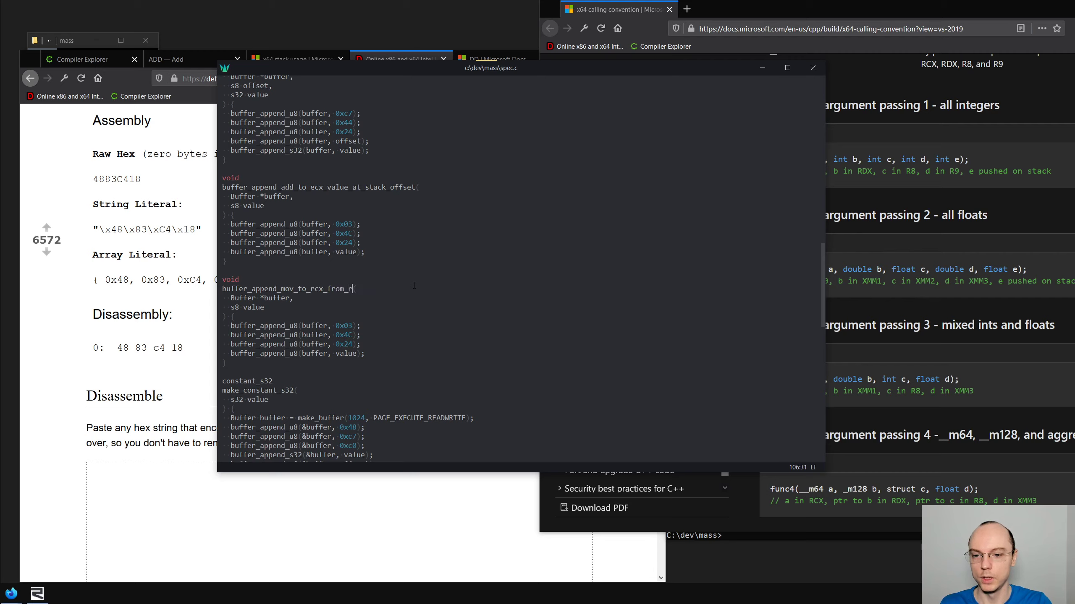
type("ax(")
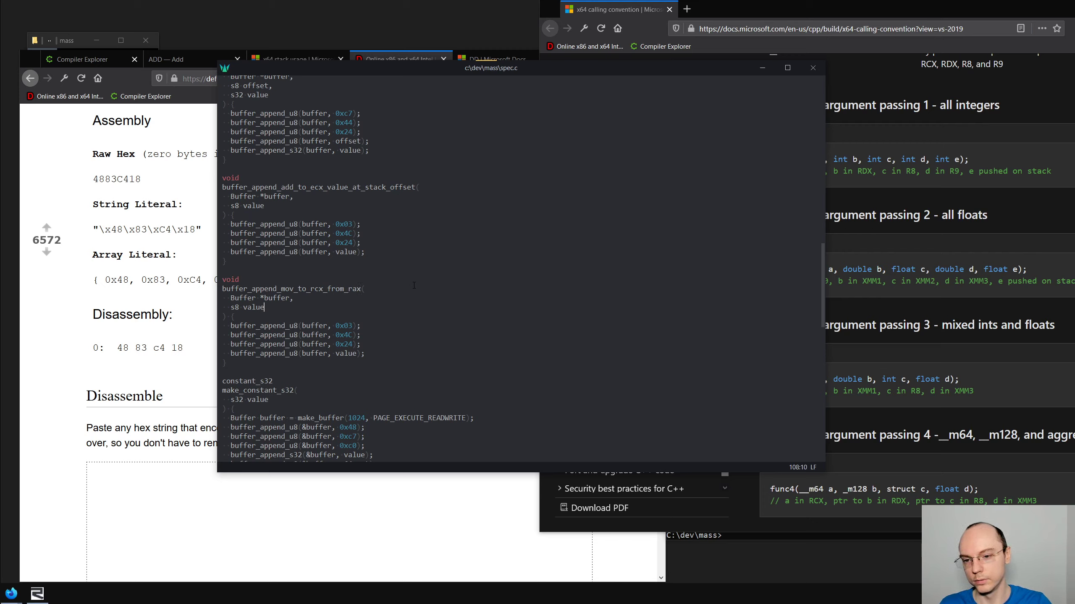
Replace make_identity_s64's raw byte appends with a buffer_append_mov_to_rcx_from_rax(&buffer) call
scroll("down", 3)
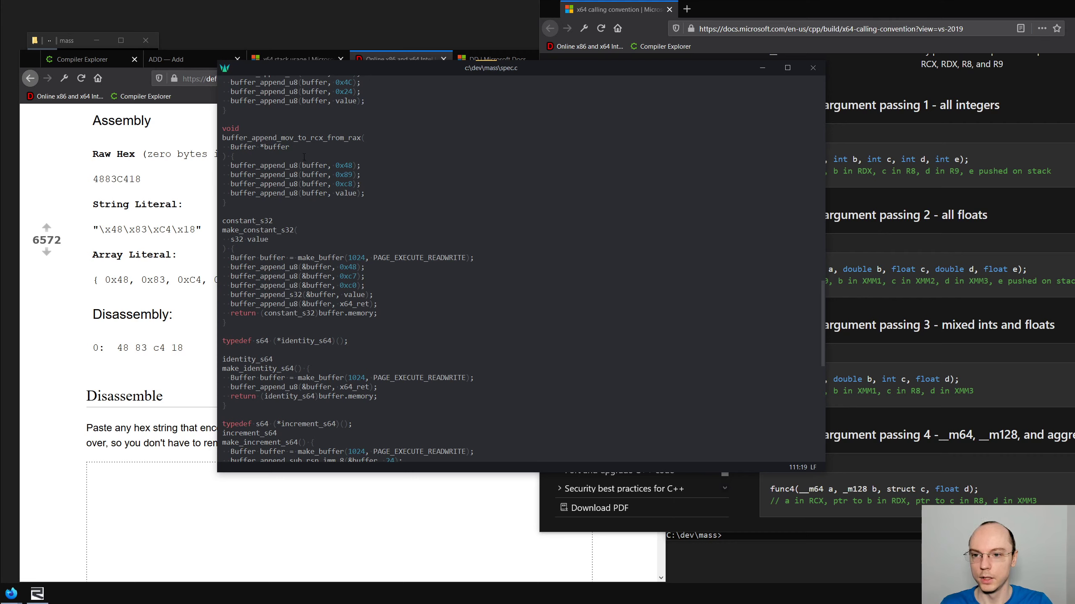
scroll("down", 3)
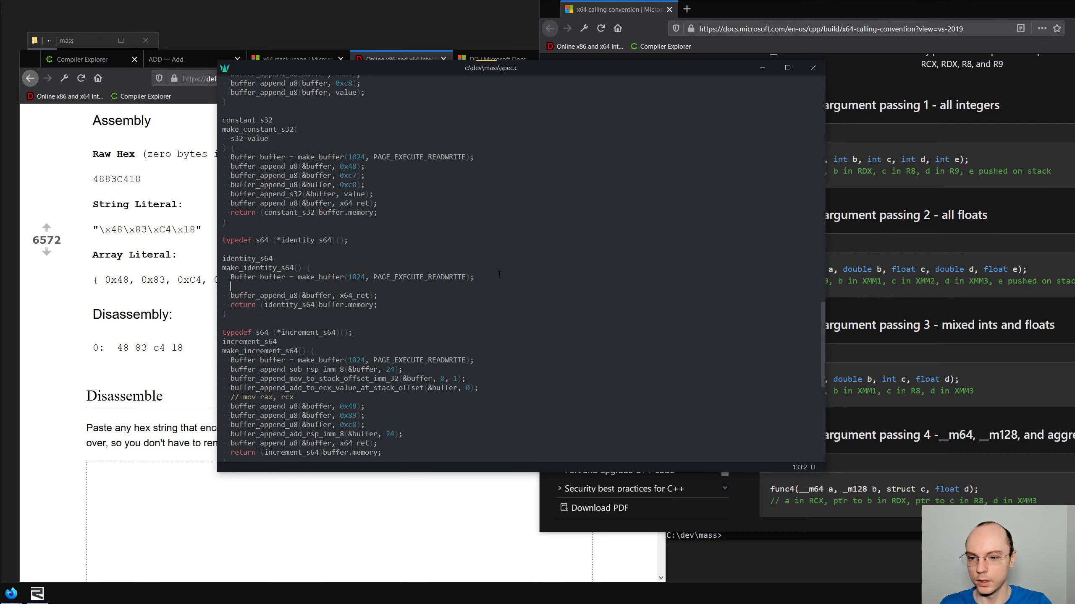
type("buffer_append_mov_to_rcx_from_rax(")
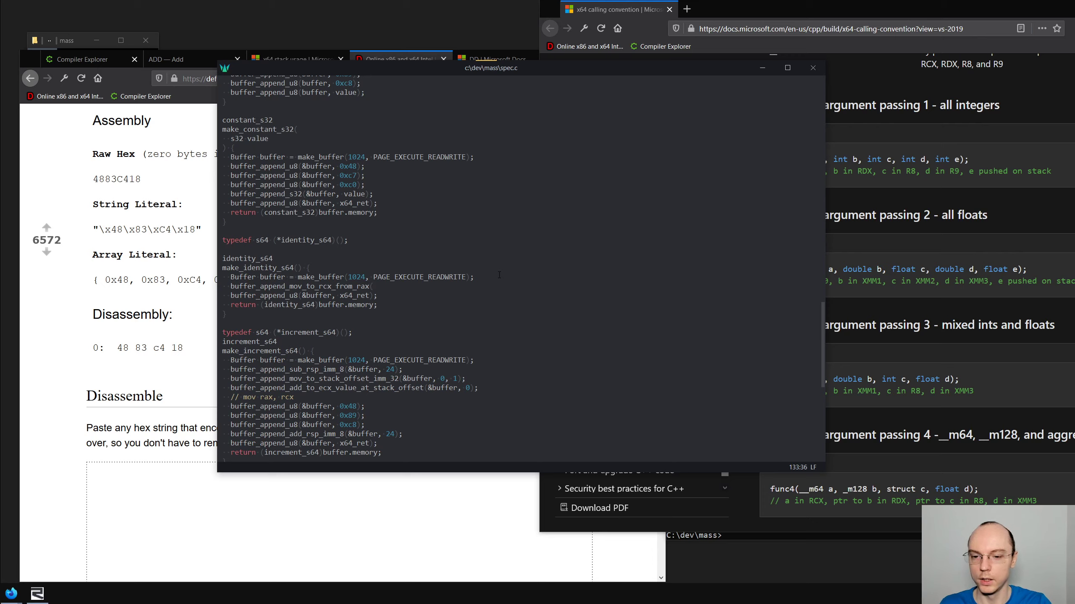
type("&buffer);")
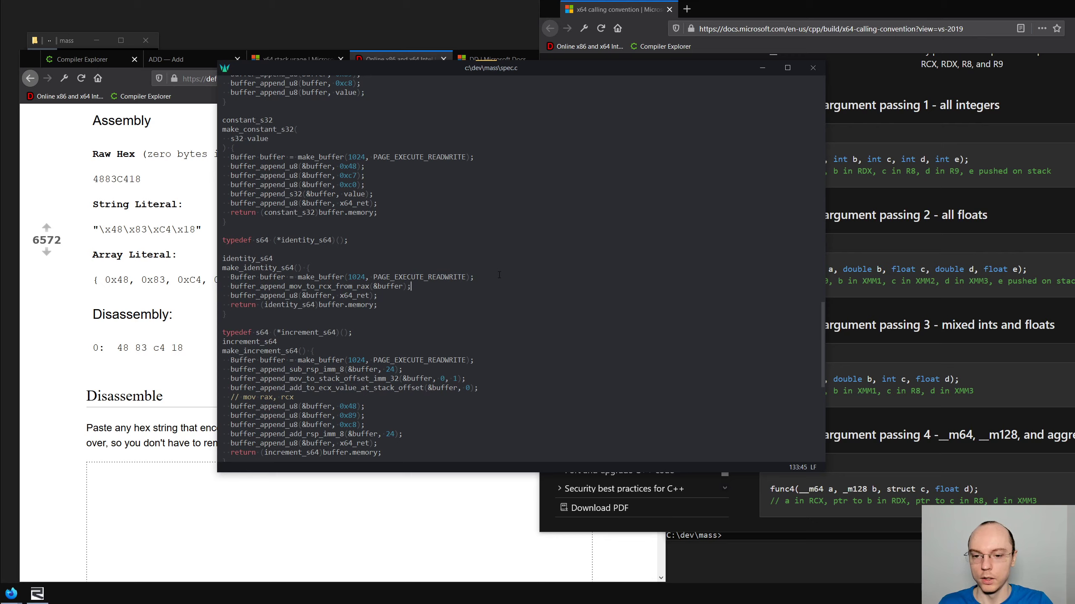
mouse_move(499, 278)
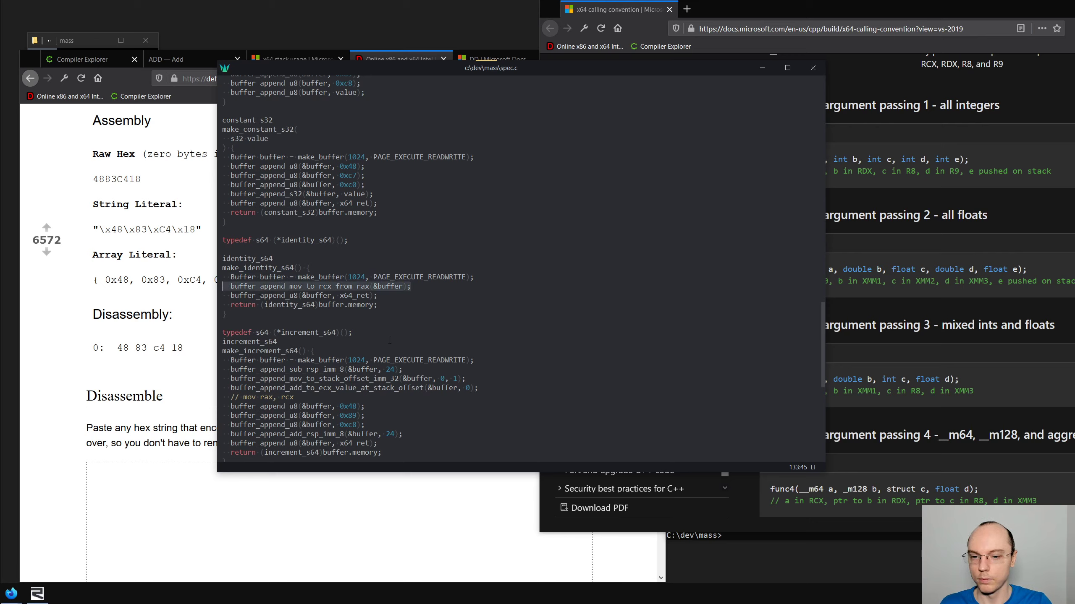
scroll("down", 3)
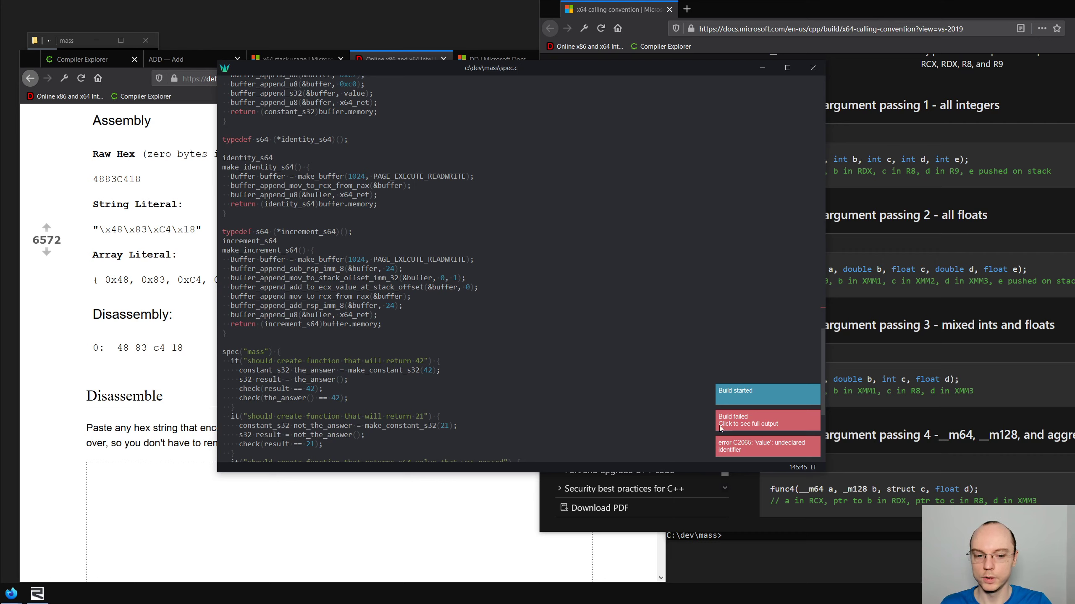
Remove the stray undeclared value append line from the mov-to-rcx helper, then rebuild
scroll("up", 3)
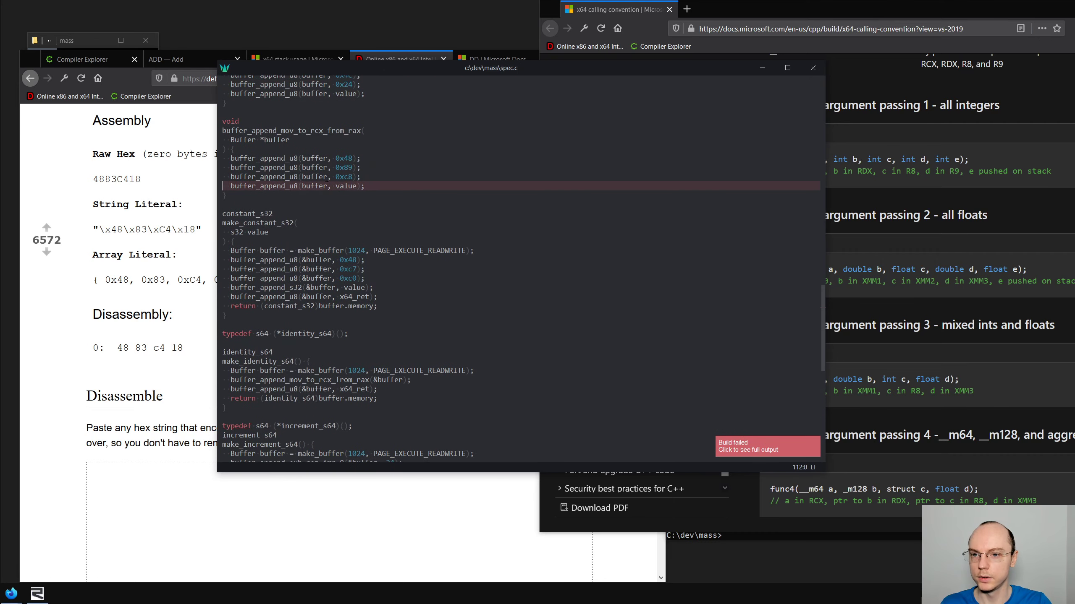
left_click(362, 177)
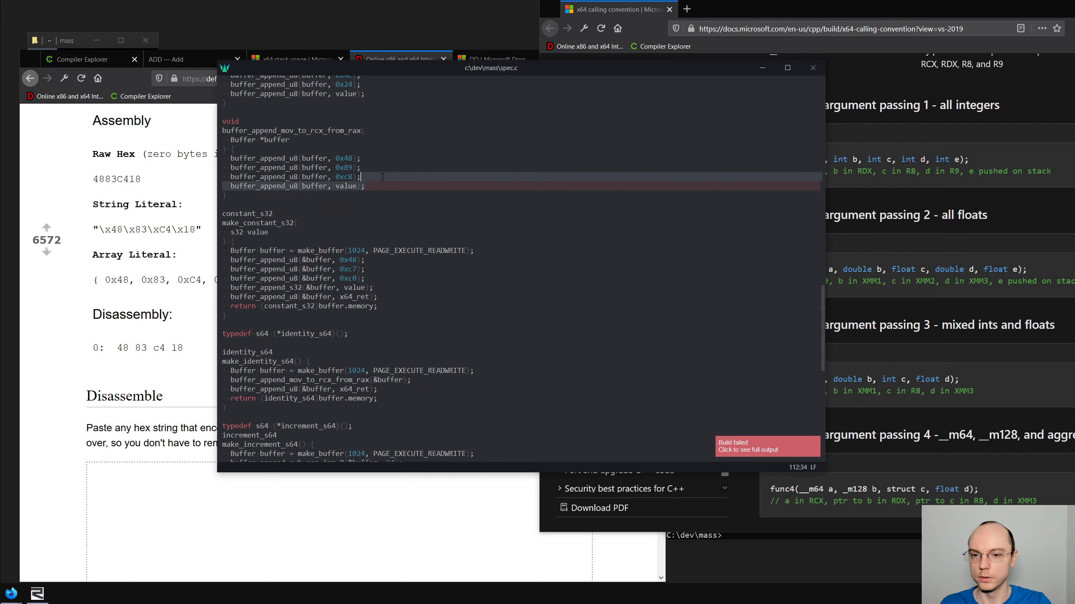
scroll("down", 3)
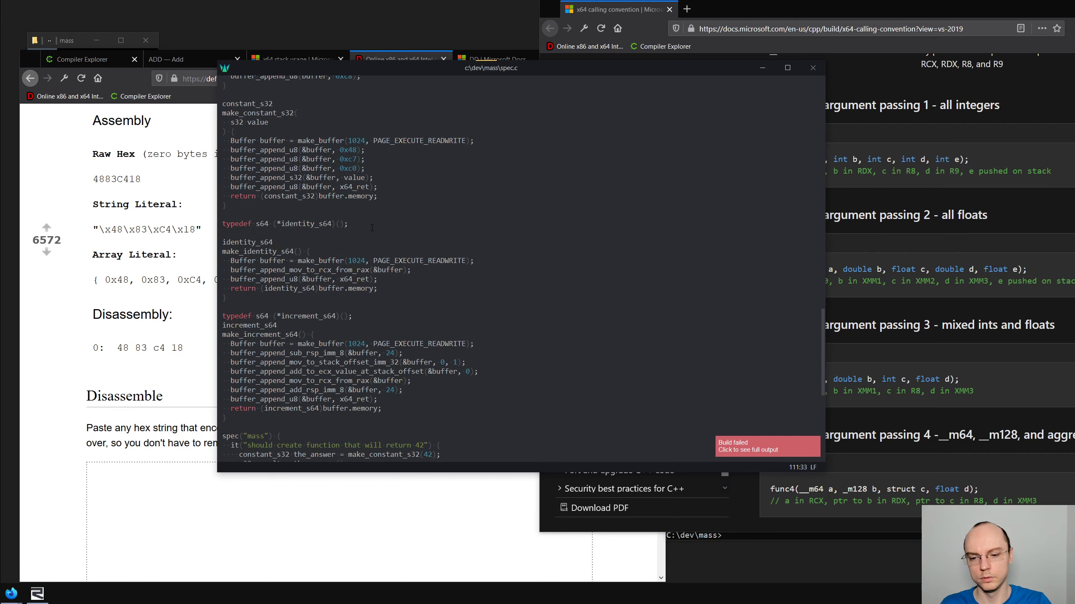
scroll("up", 3)
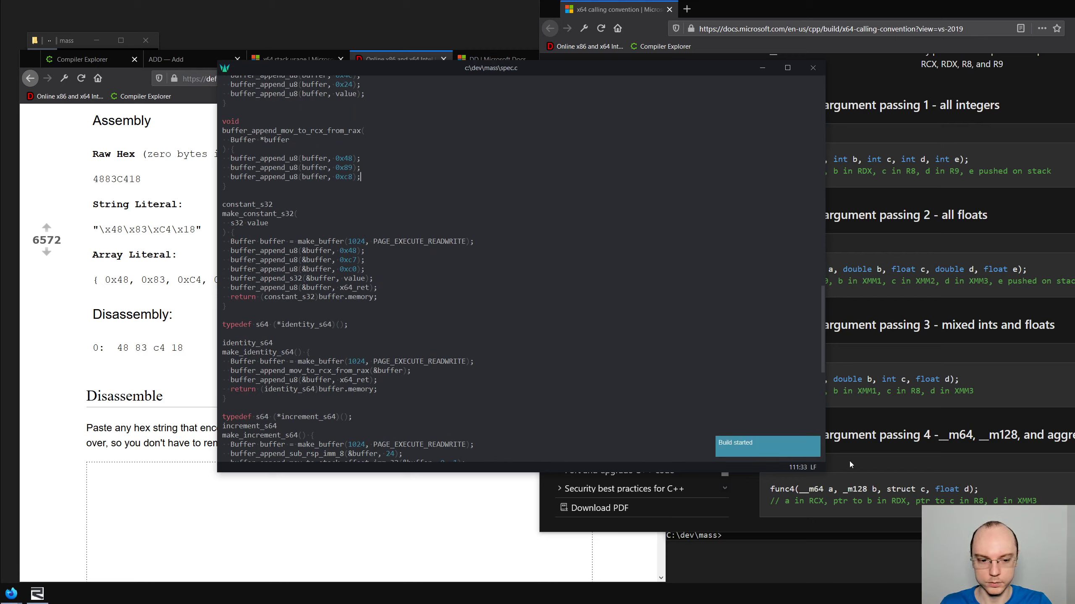
key("alt+tab")
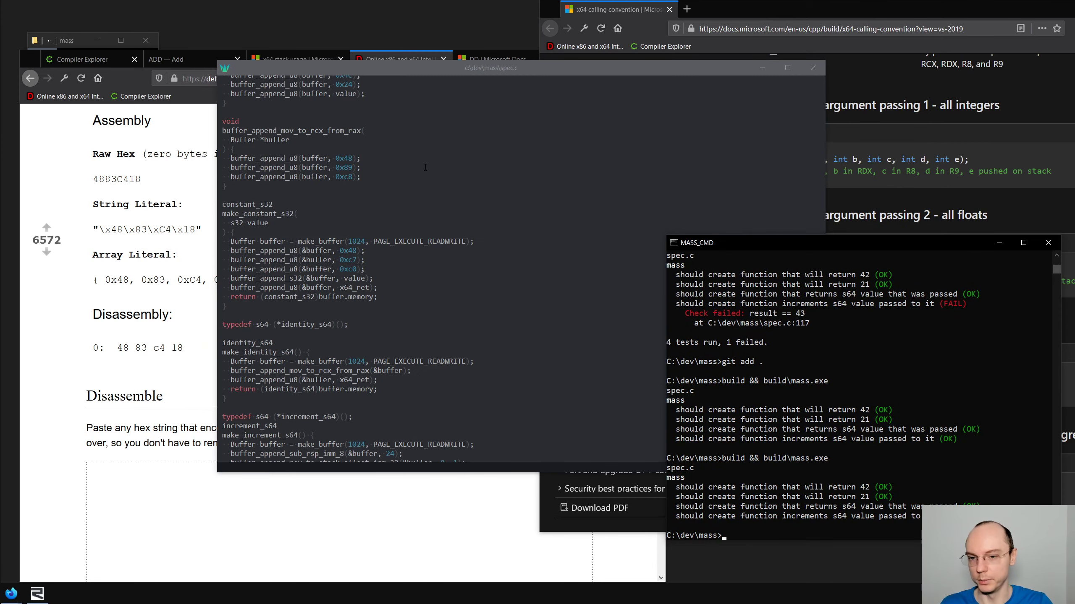
scroll("down", 3)
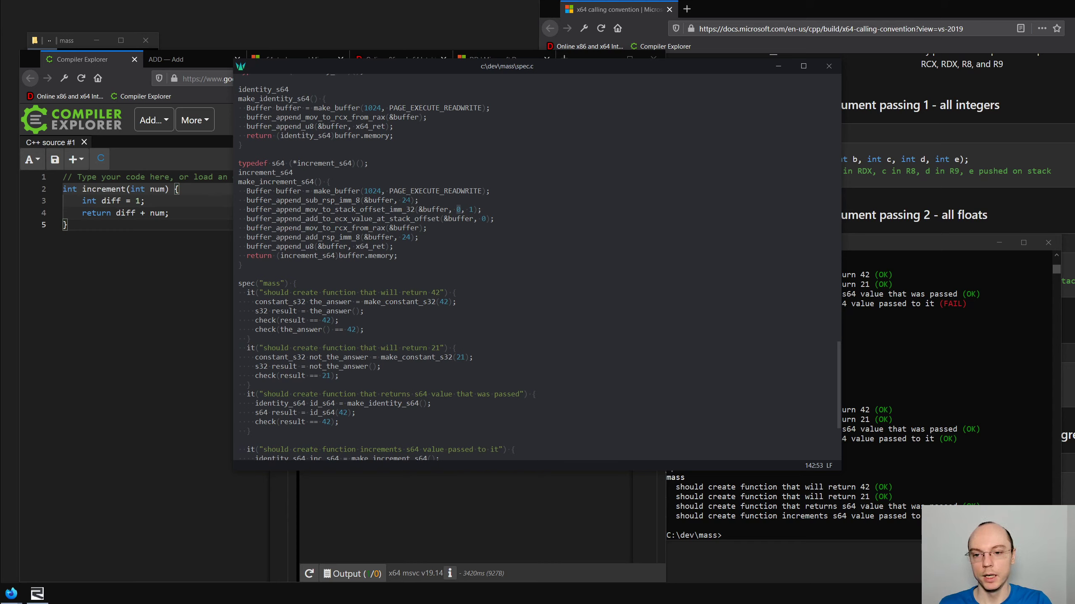
Scroll up and back down through spec.c's instruction helper functions to review them
scroll("up", 3)
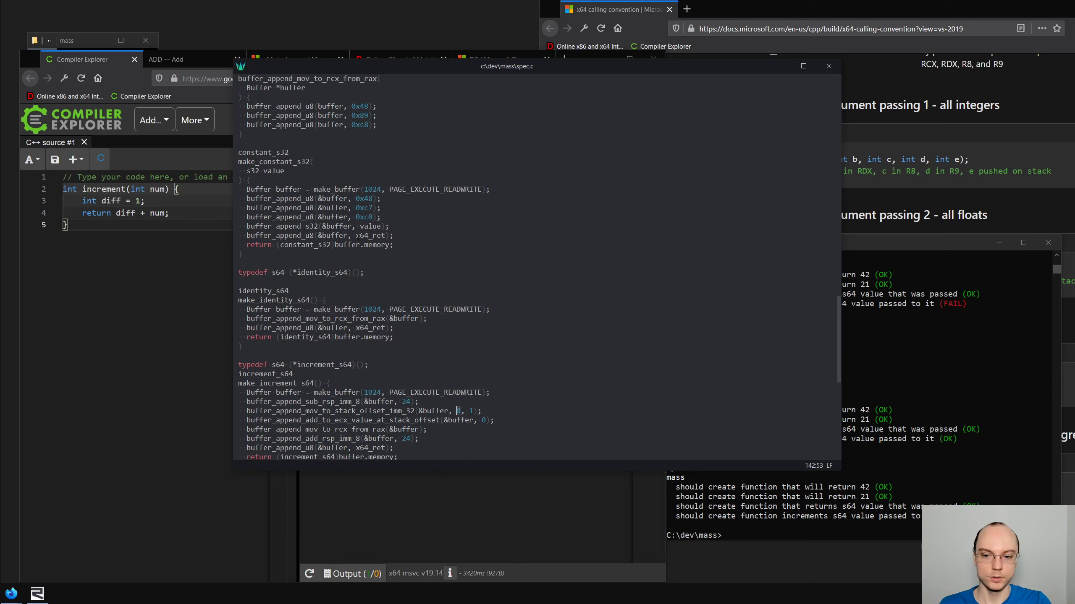
scroll("up", 3)
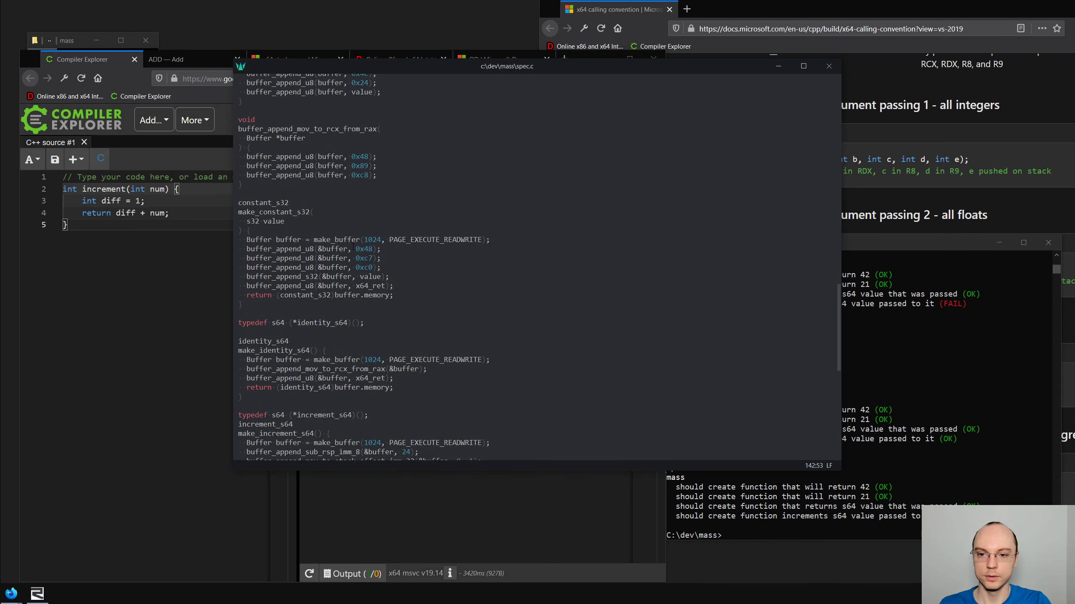
scroll("up", 3)
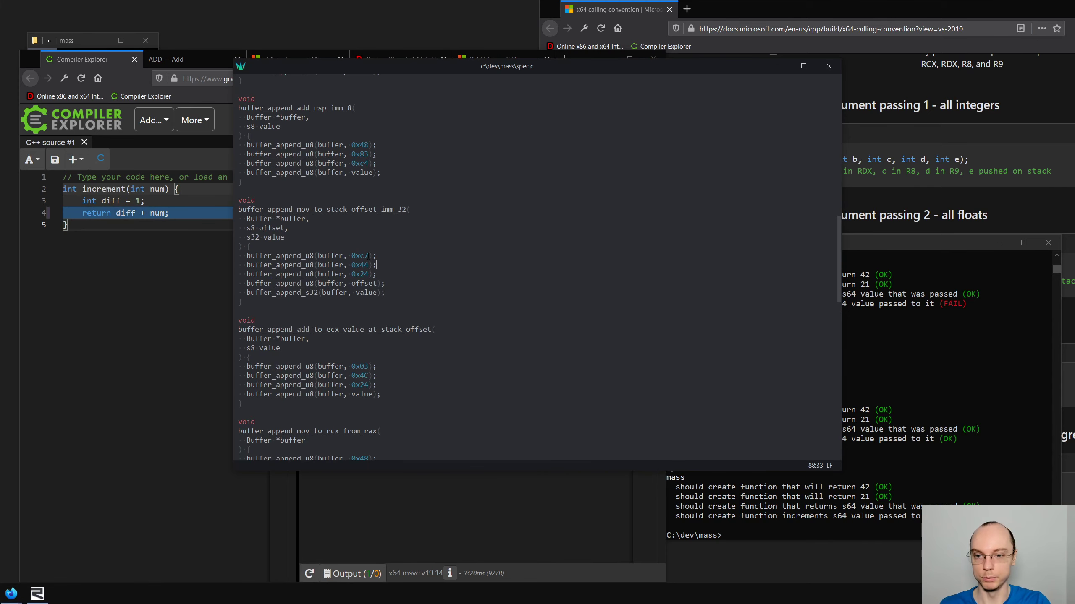
scroll("up", 3)
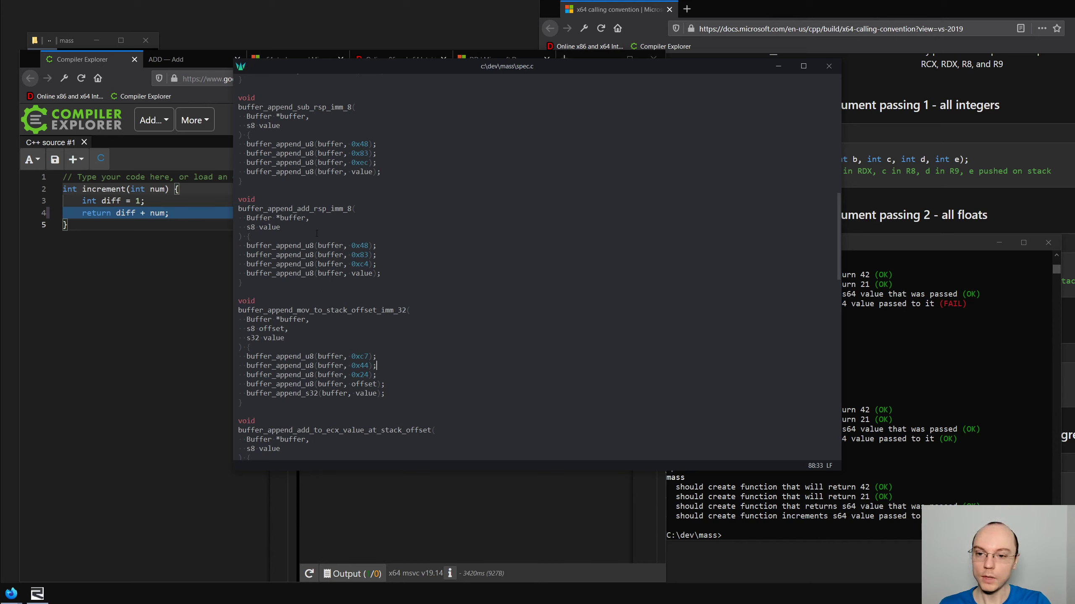
scroll("down", 3)
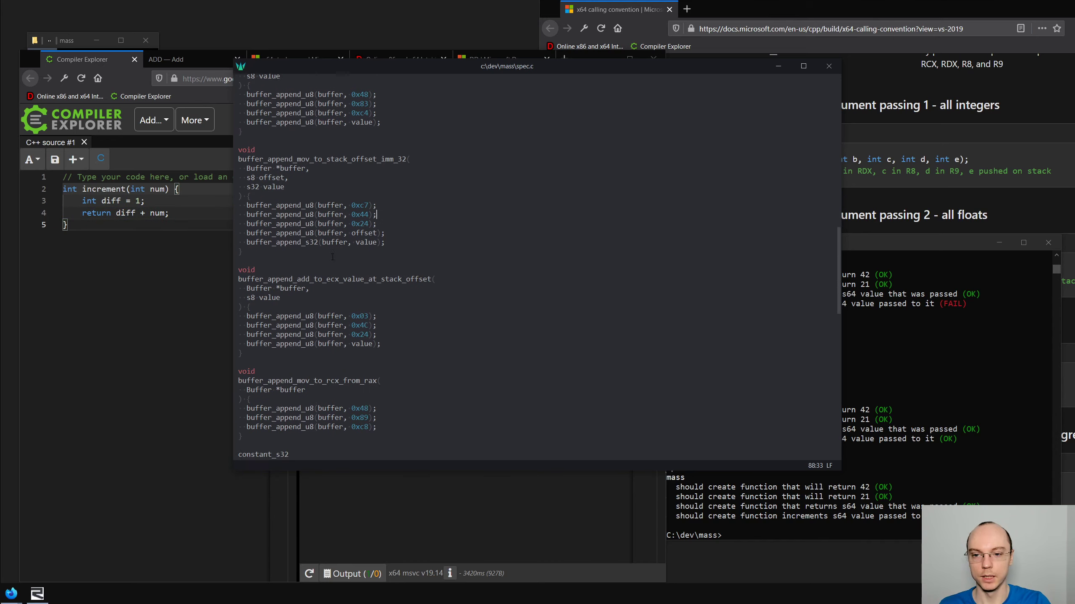
scroll("down", 3)
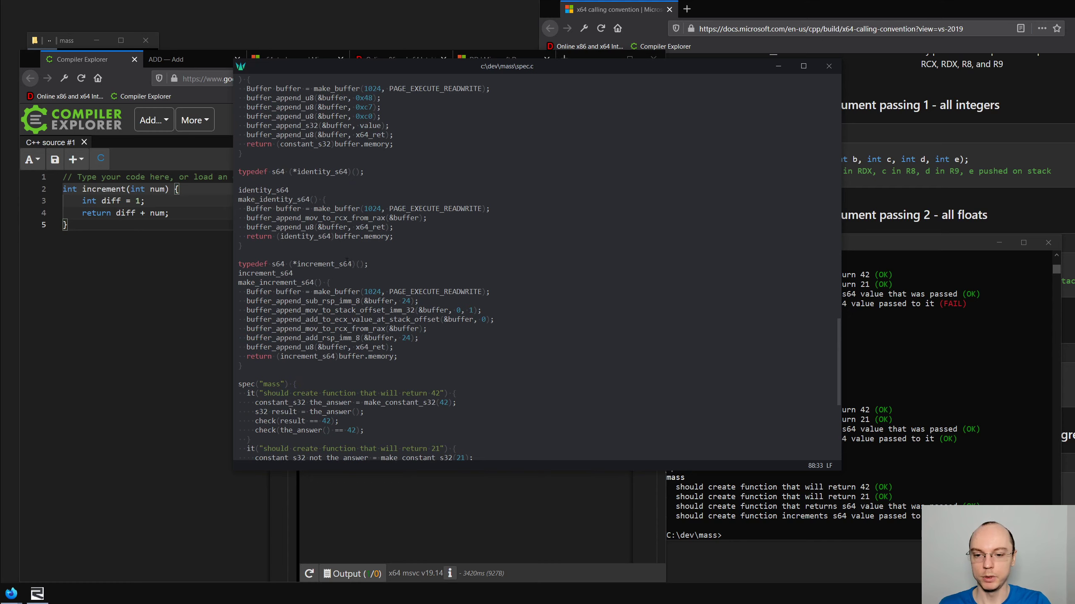
scroll("down", 3)
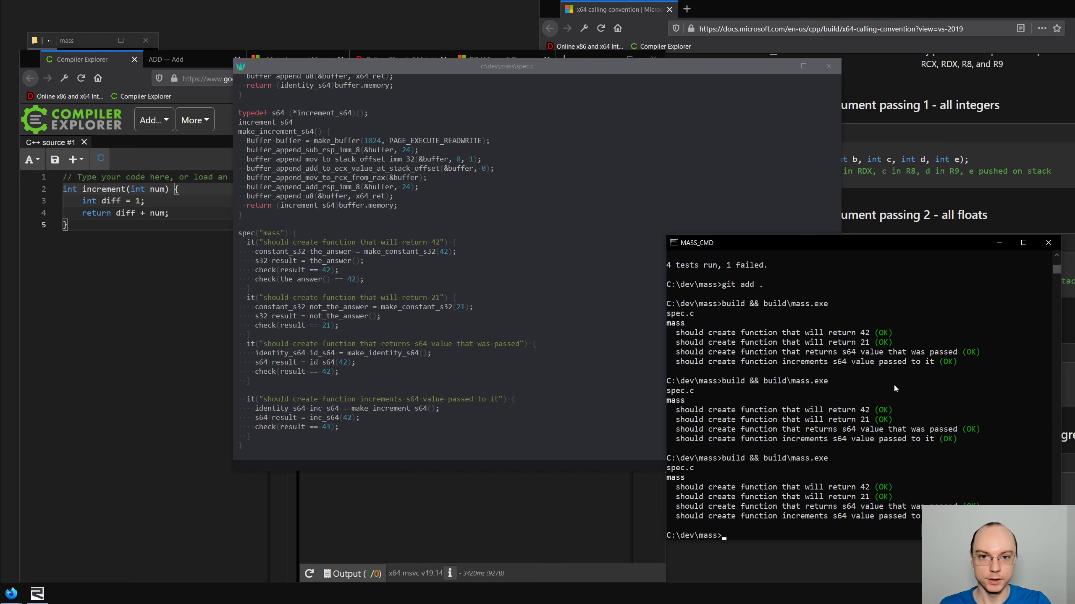
mouse_move(885, 387)
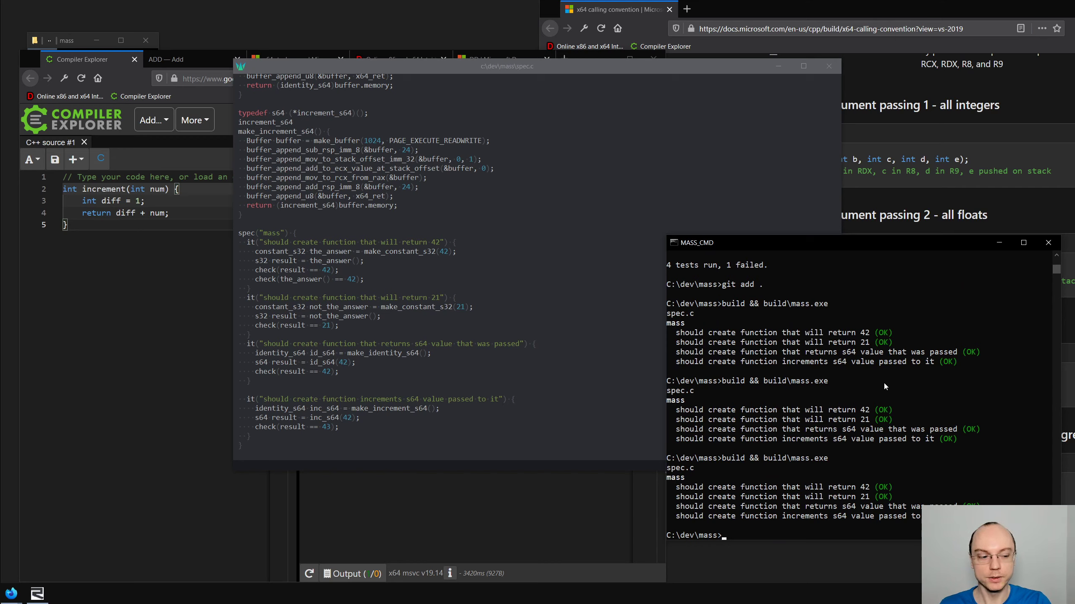